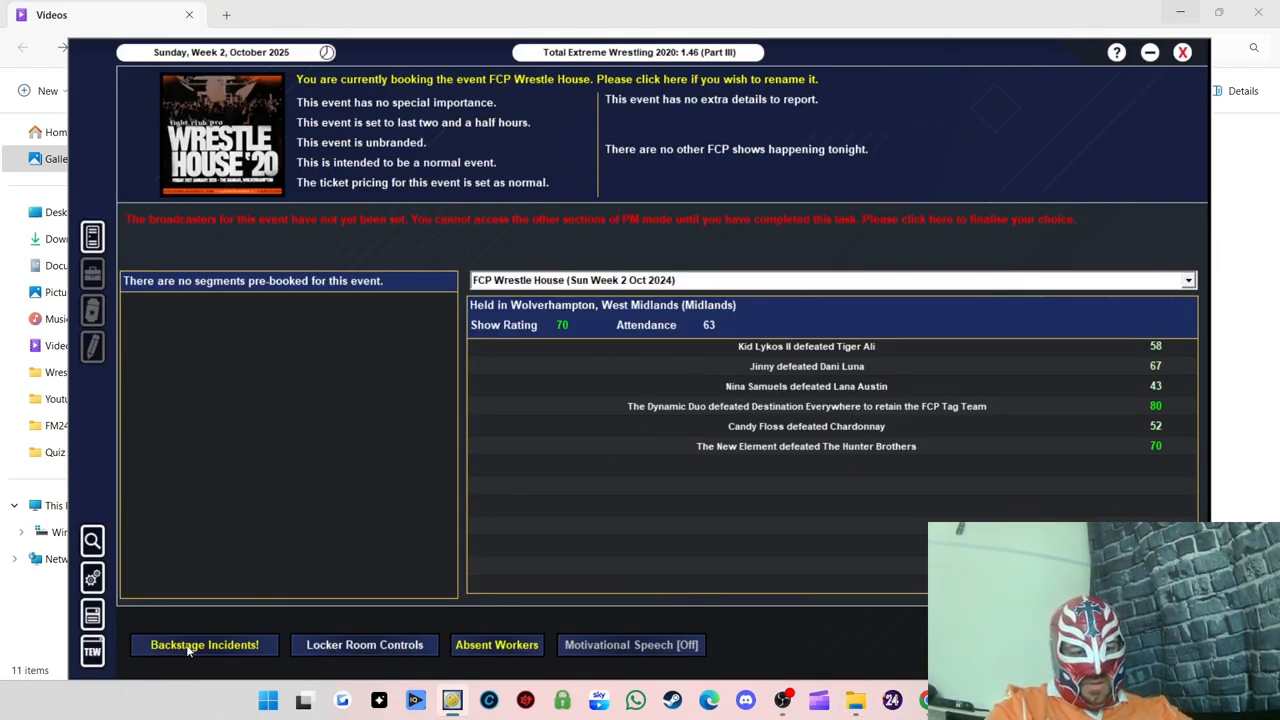
Step: Review the Leyton Buzzard–Roy Knight fight and discipline Leyton Buzzard for starting it
click(204, 644)
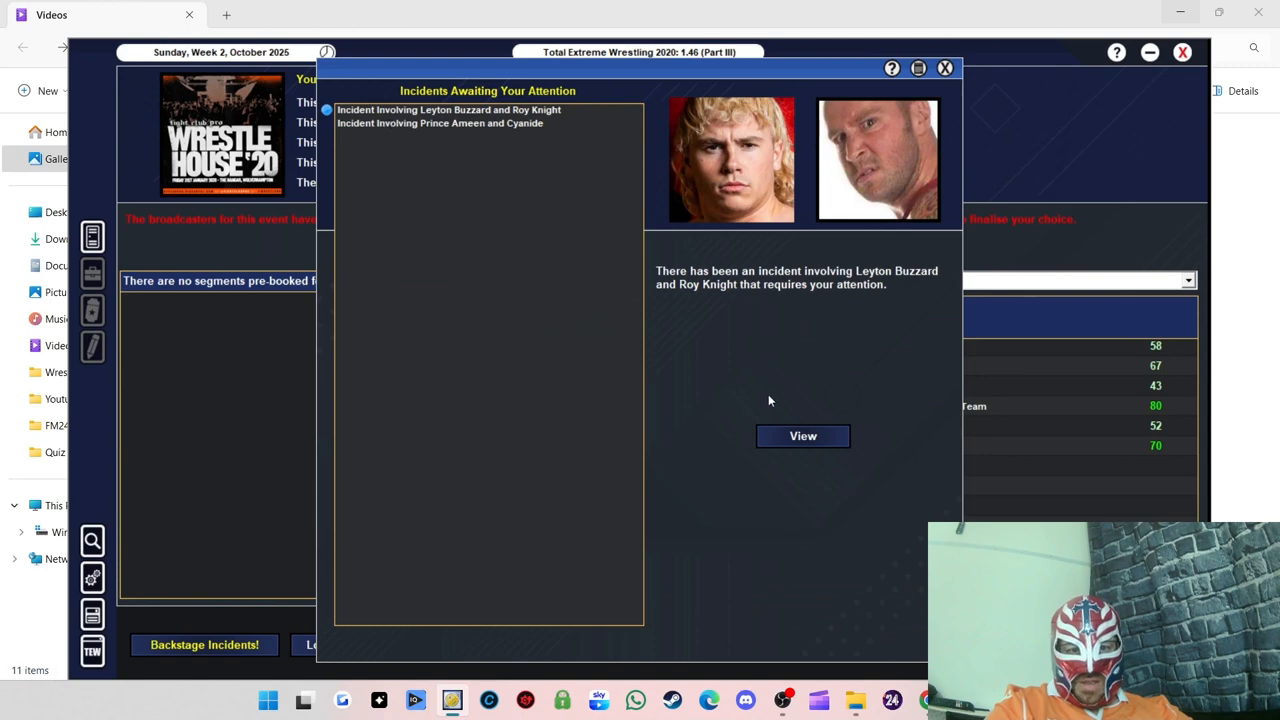
click(802, 435)
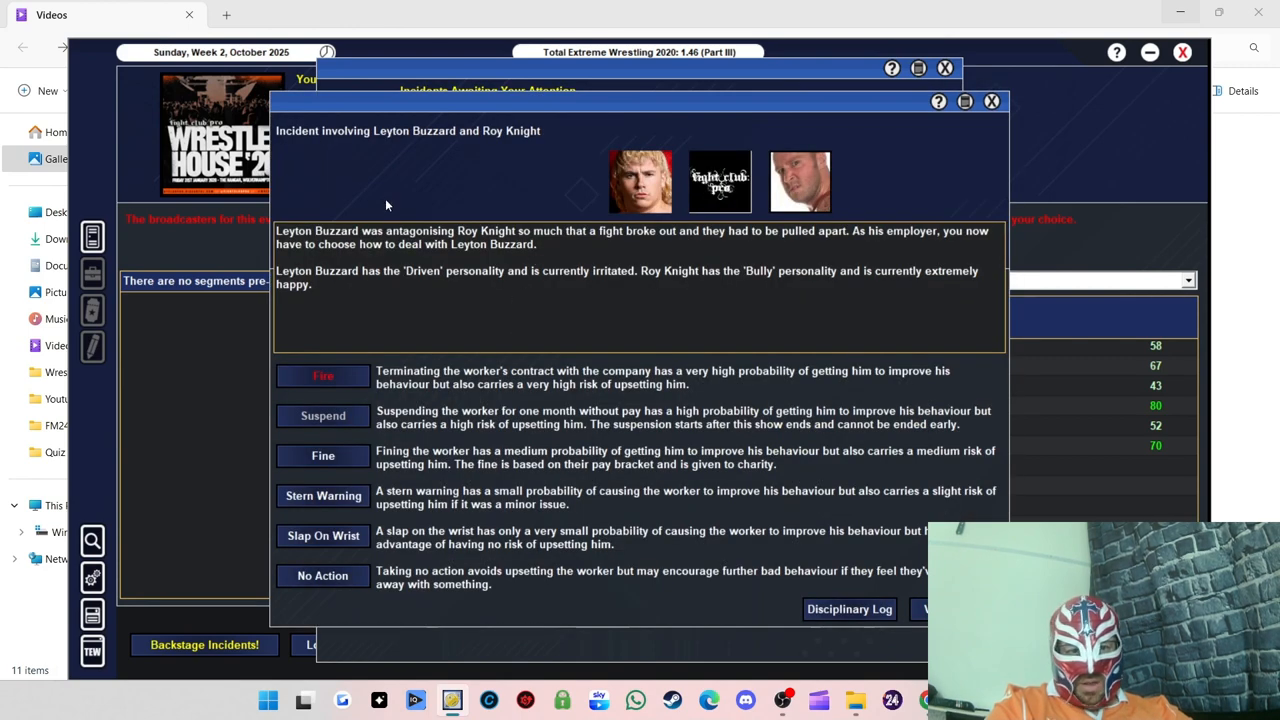
mouse_move(469, 252)
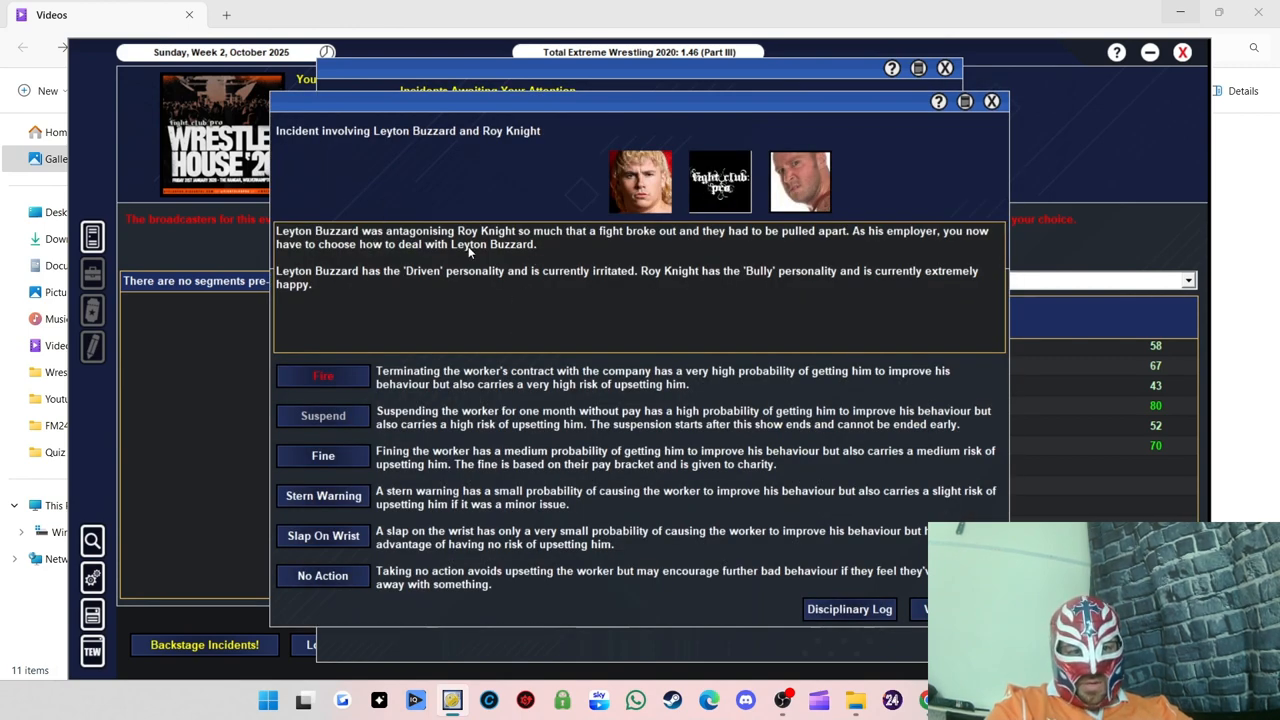
mouse_move(543, 251)
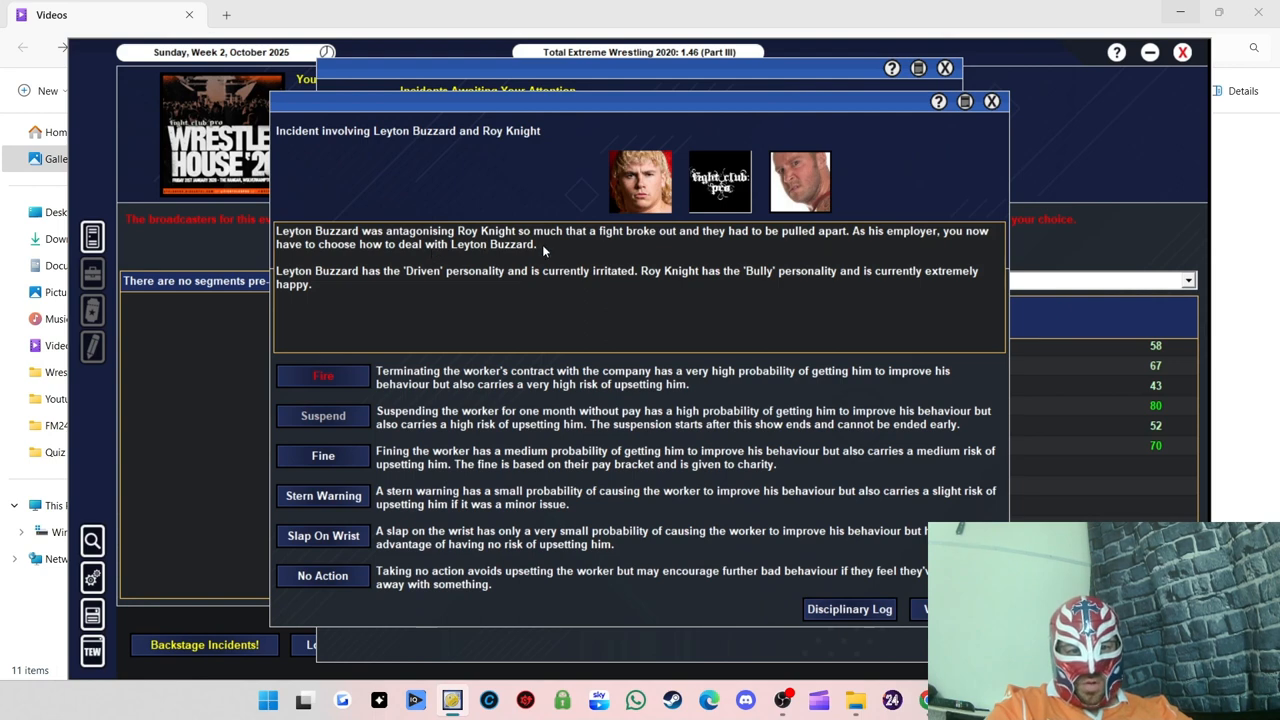
mouse_move(745, 252)
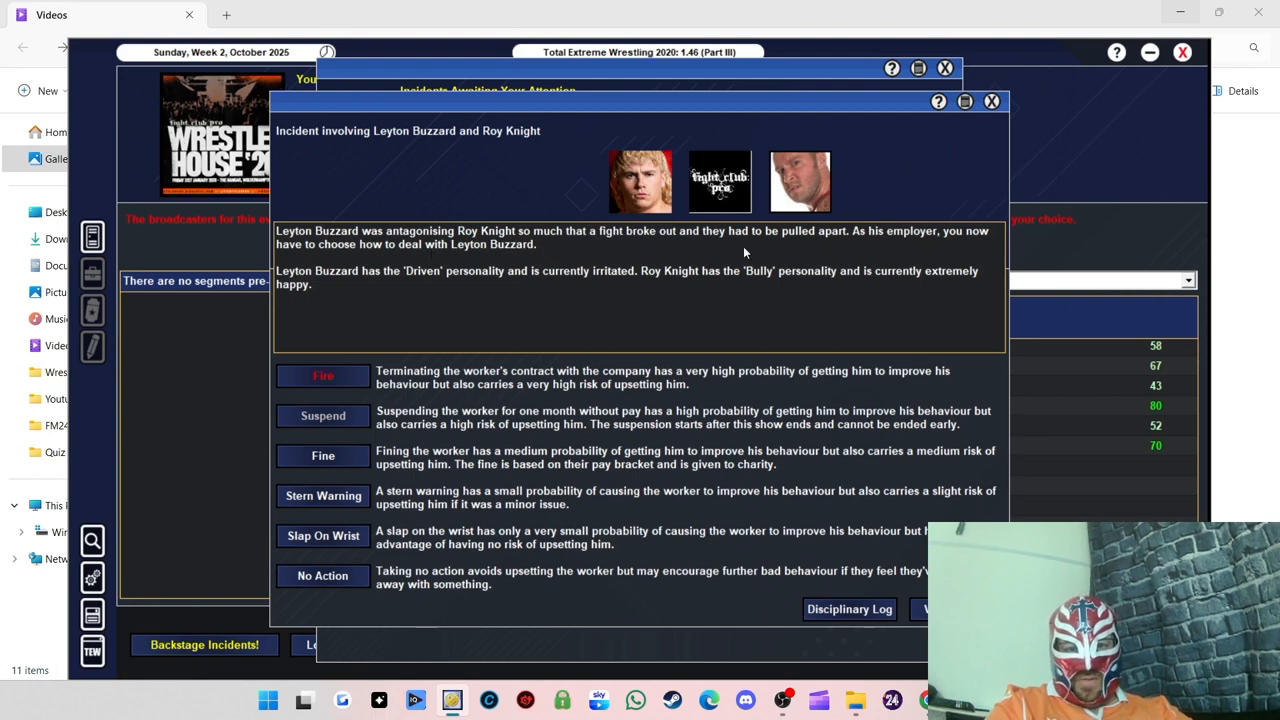
mouse_move(923, 245)
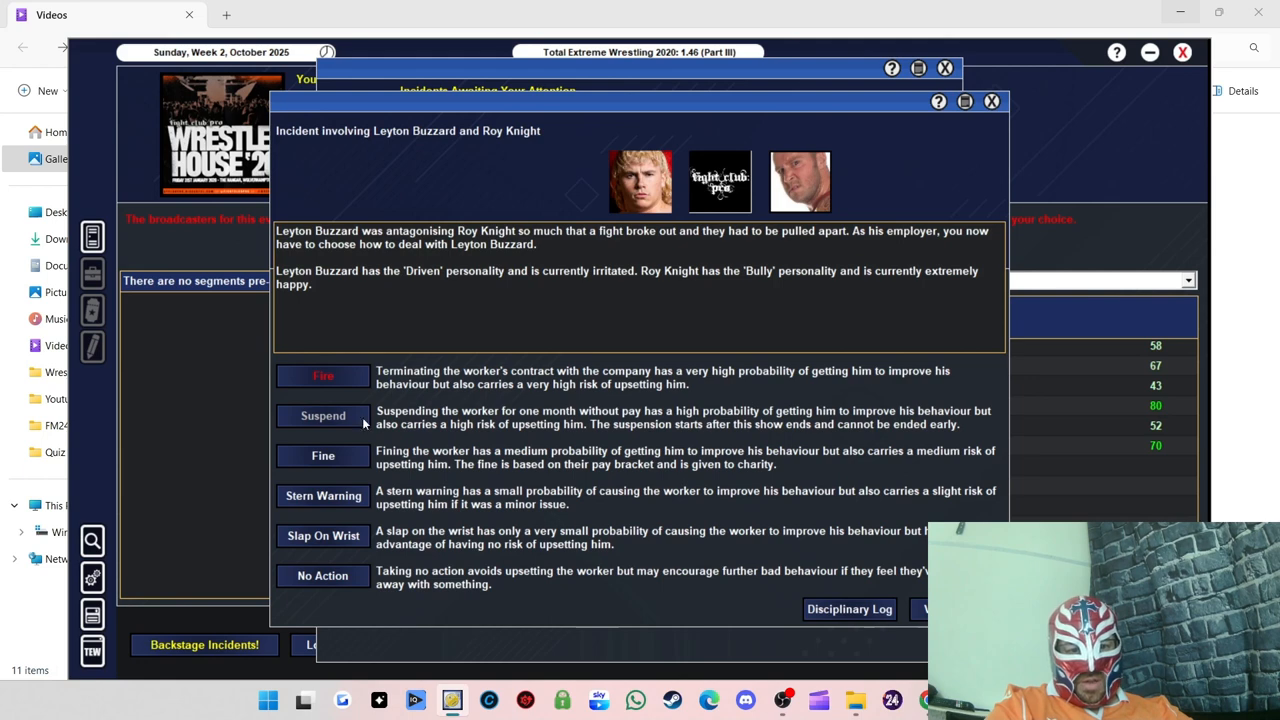
mouse_move(337, 458)
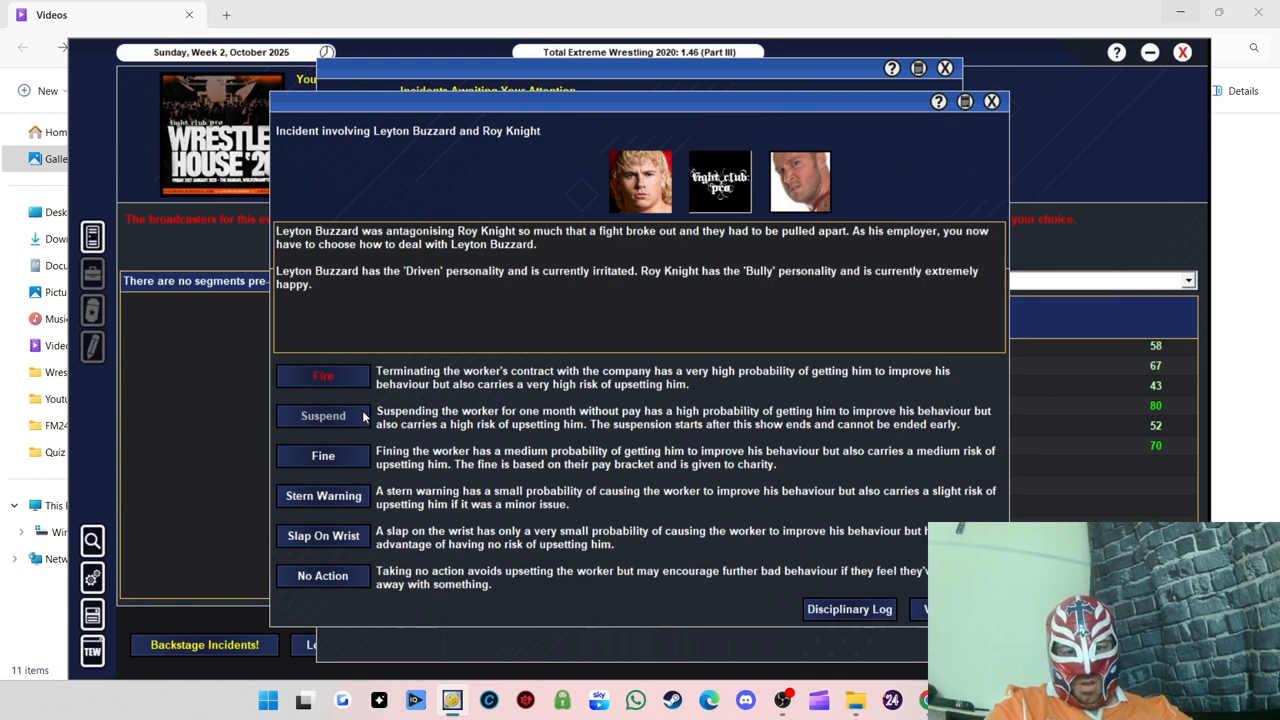
click(322, 455)
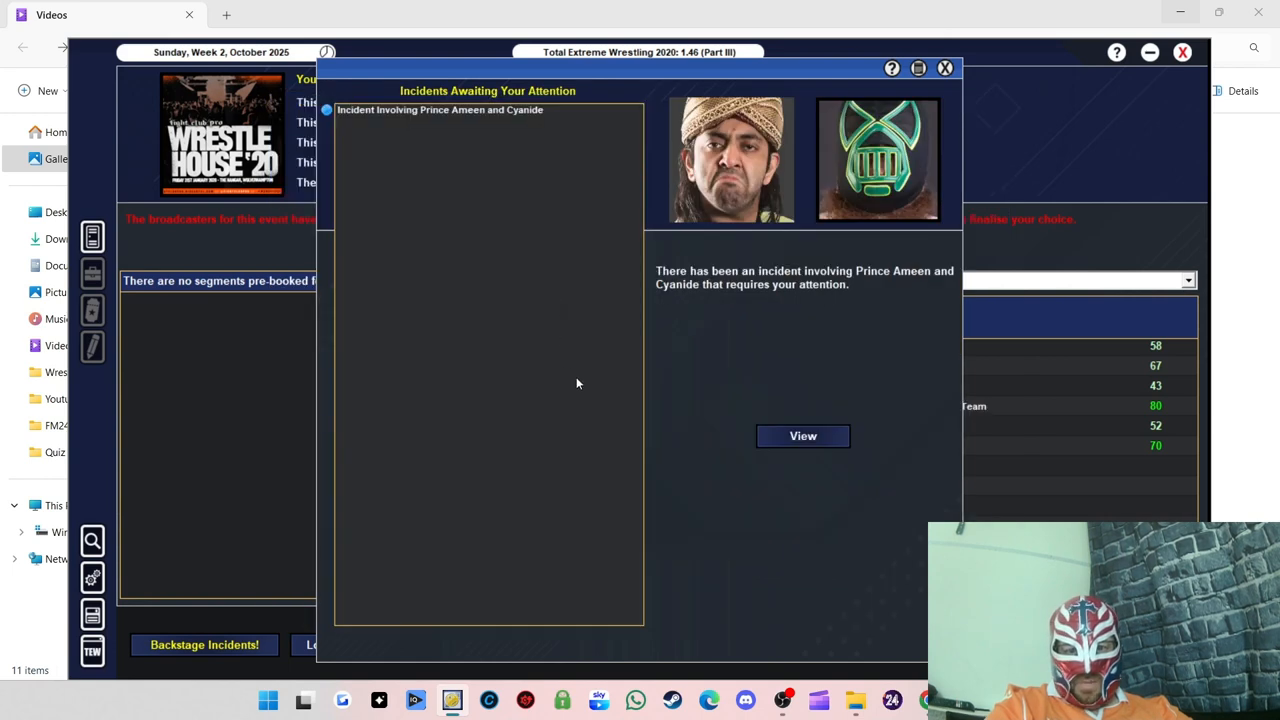
Step: Fine Prince Ameen for criticising Cyanide and dismiss the morale boost message
click(802, 435)
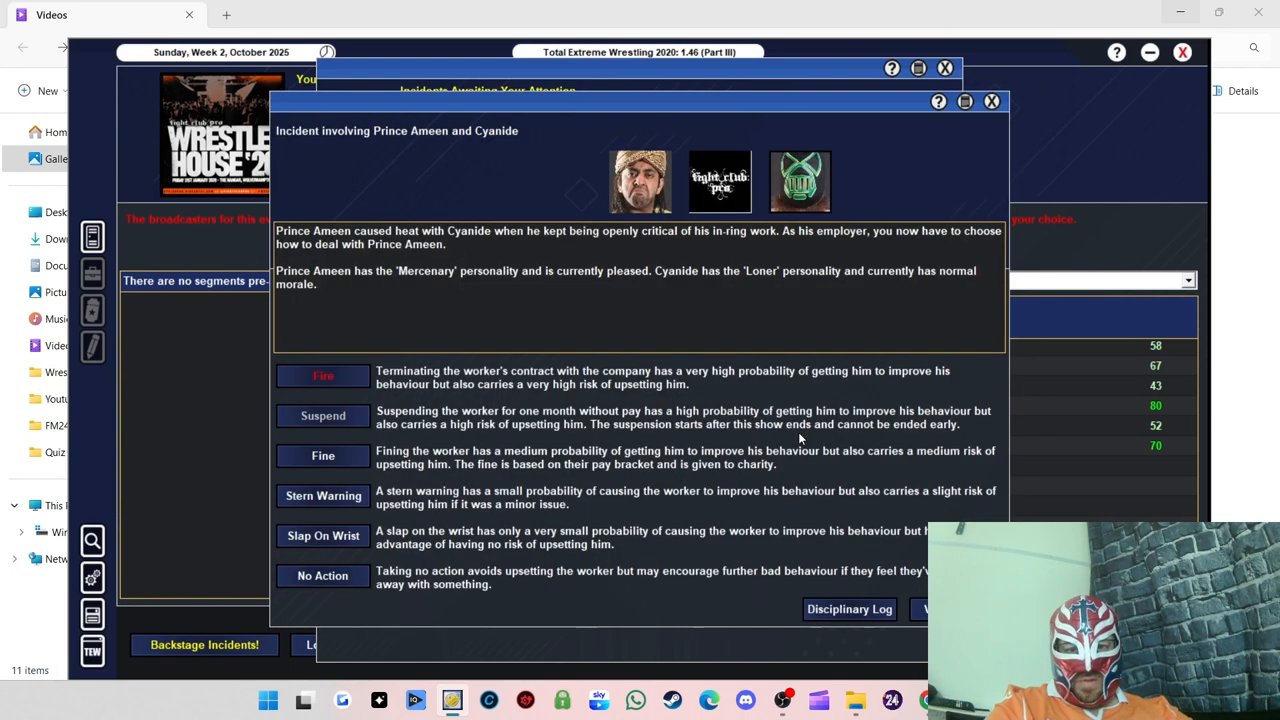
mouse_move(503, 196)
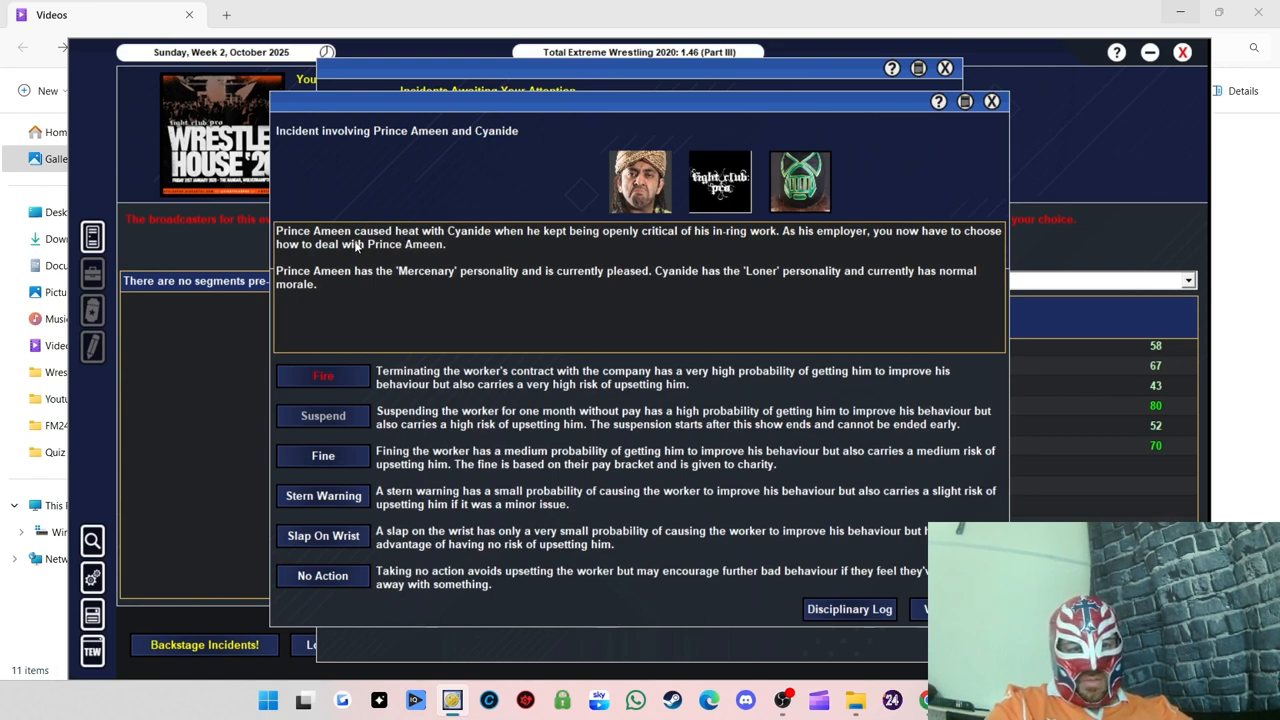
mouse_move(487, 237)
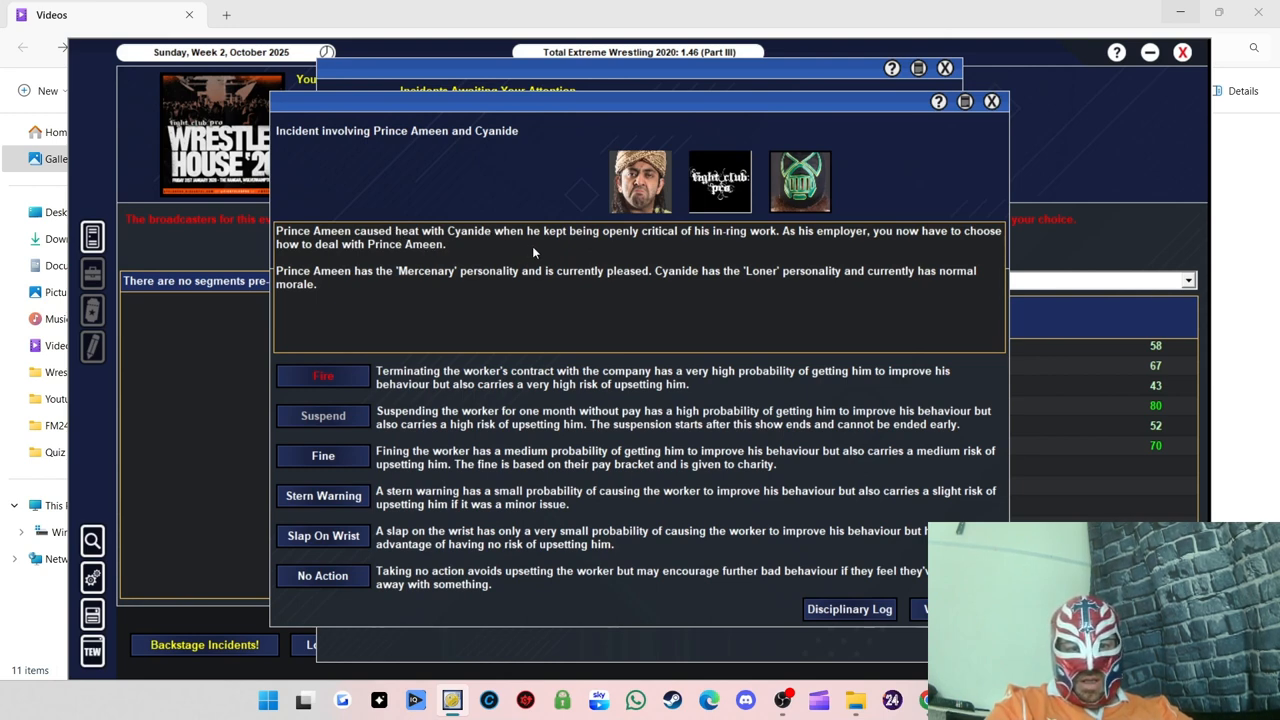
mouse_move(744, 246)
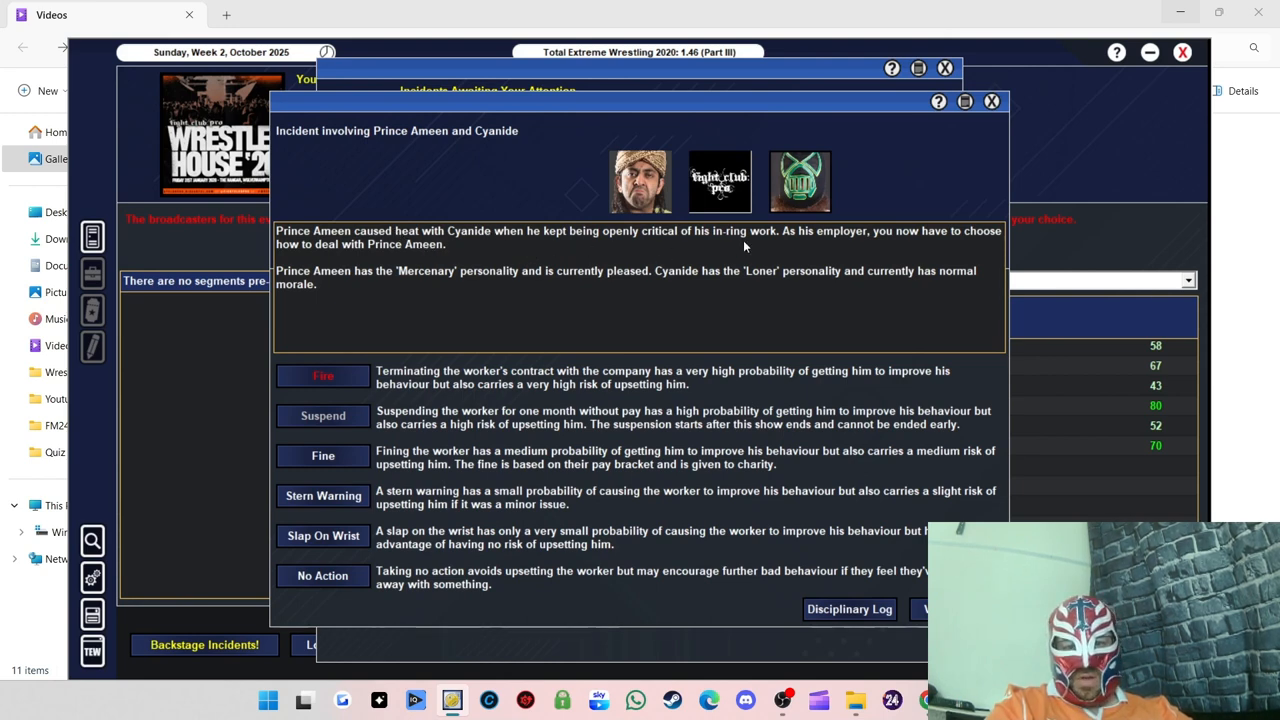
mouse_move(843, 256)
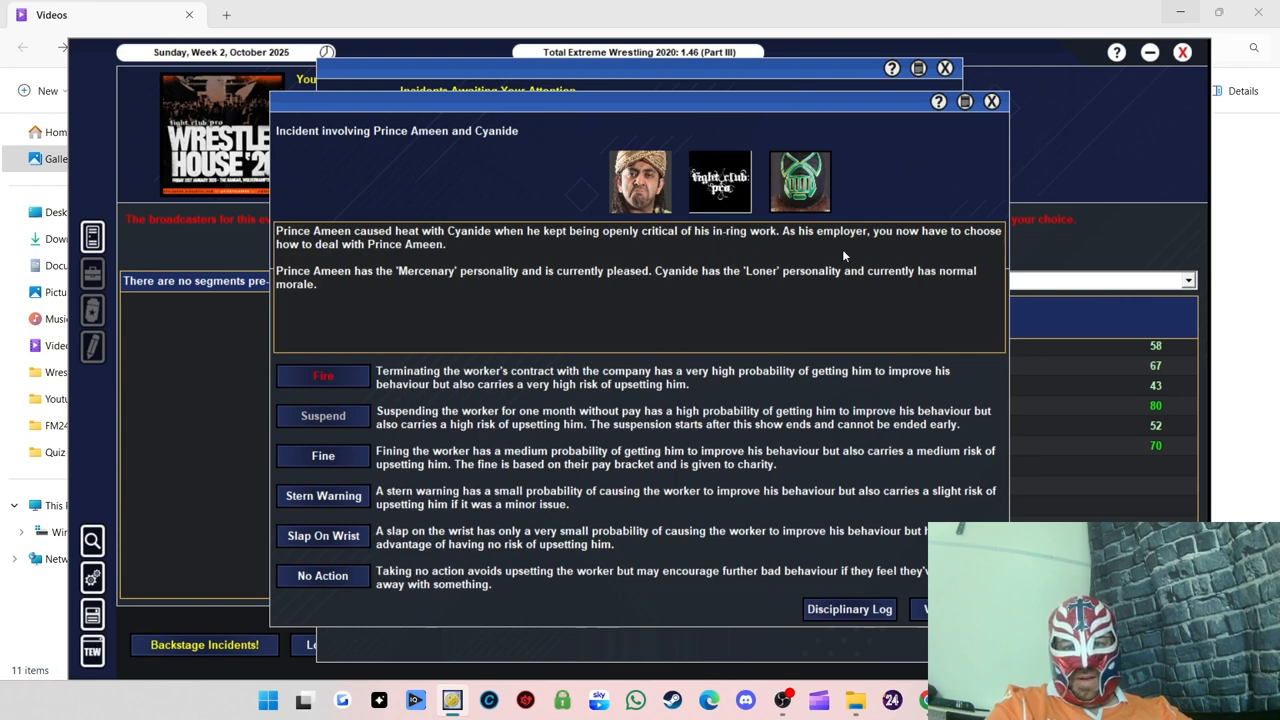
mouse_move(483, 241)
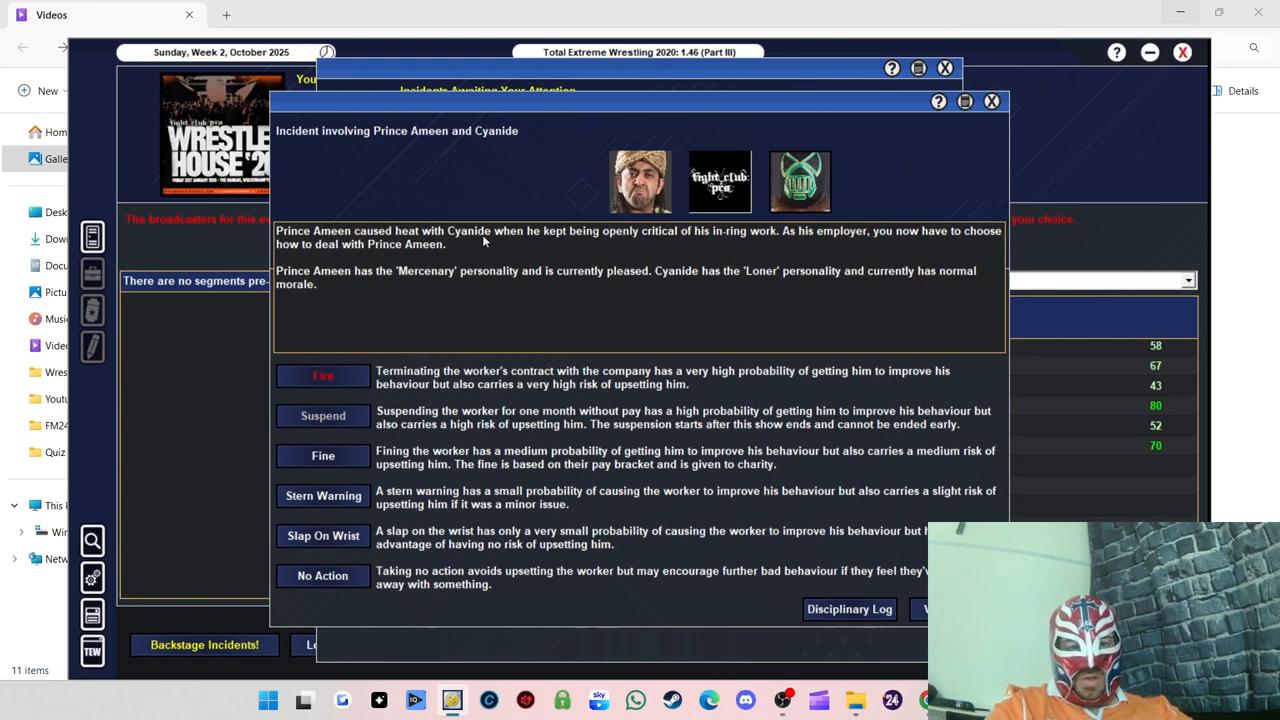
mouse_move(509, 326)
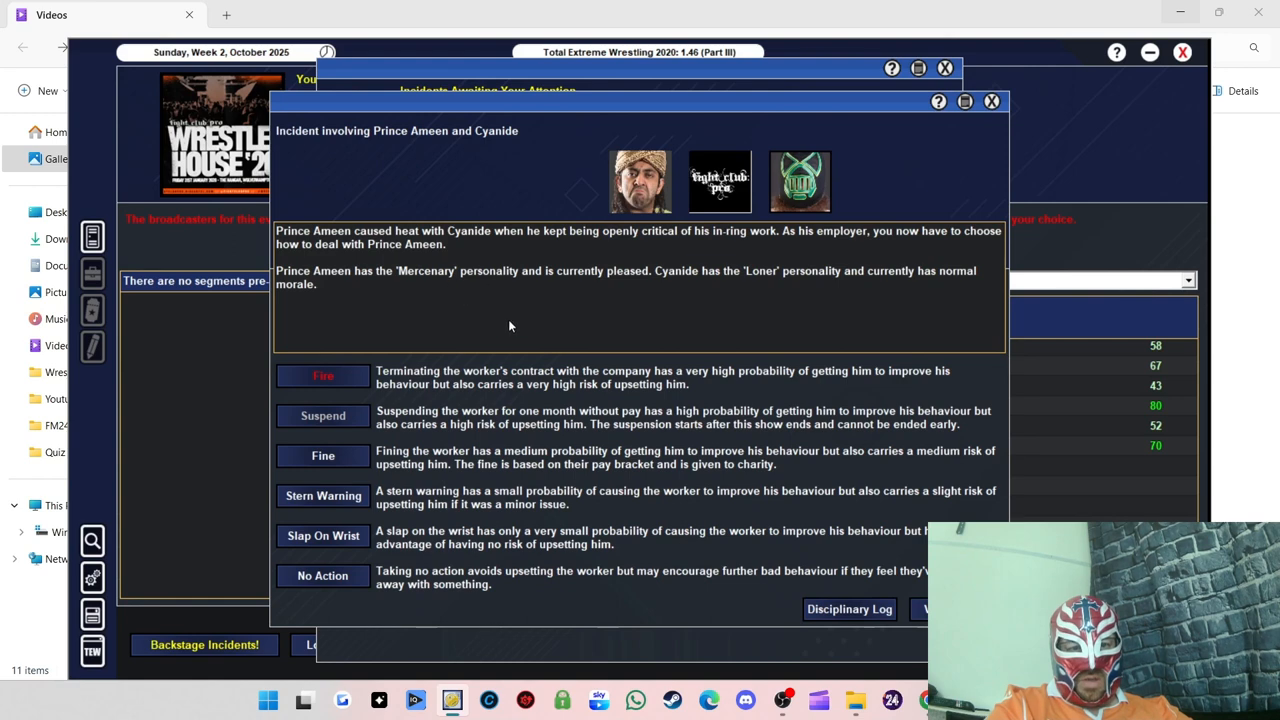
mouse_move(348, 459)
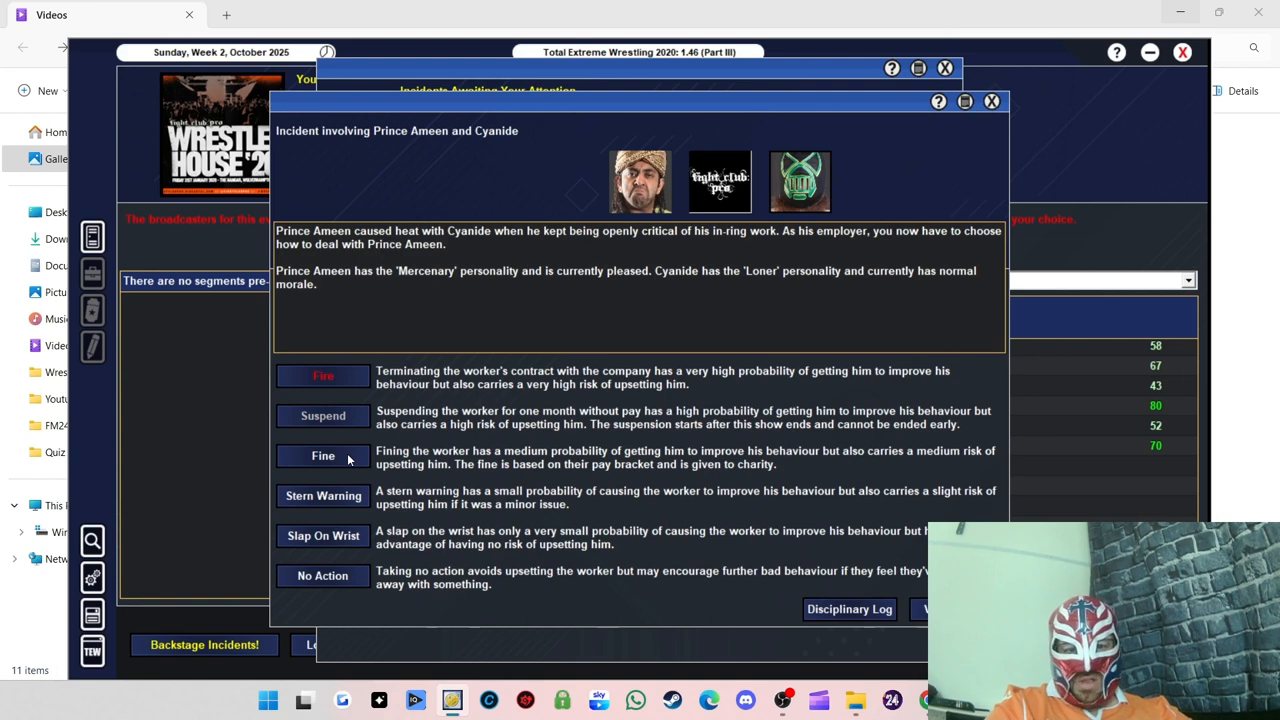
click(322, 455)
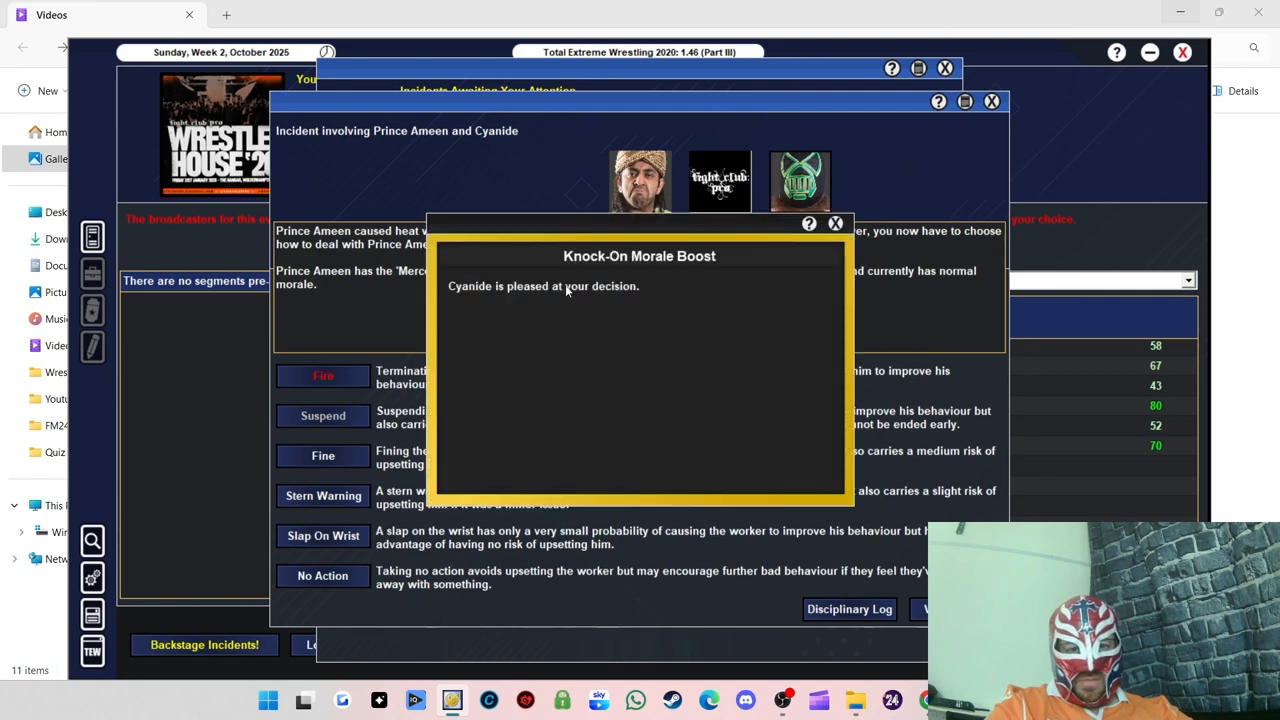
click(836, 223)
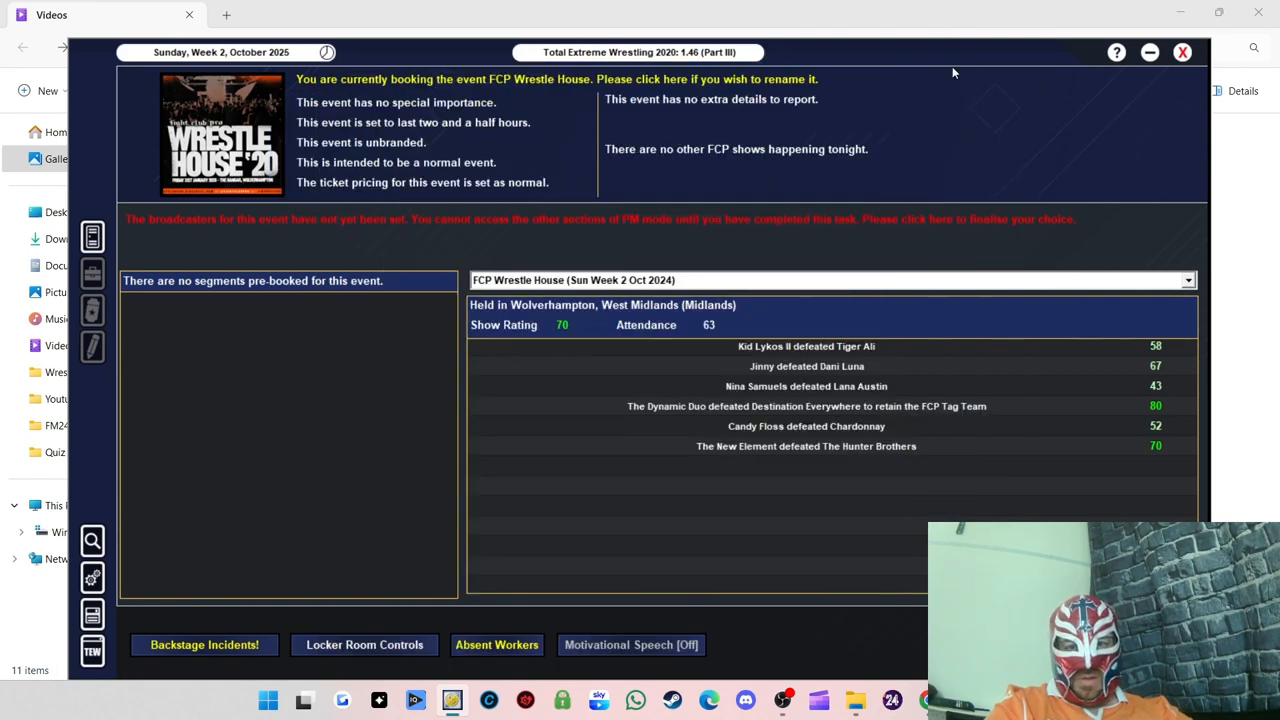
Step: Go to the FCP Wrestle House booking screen and add a new 1 vs 1 match
click(204, 644)
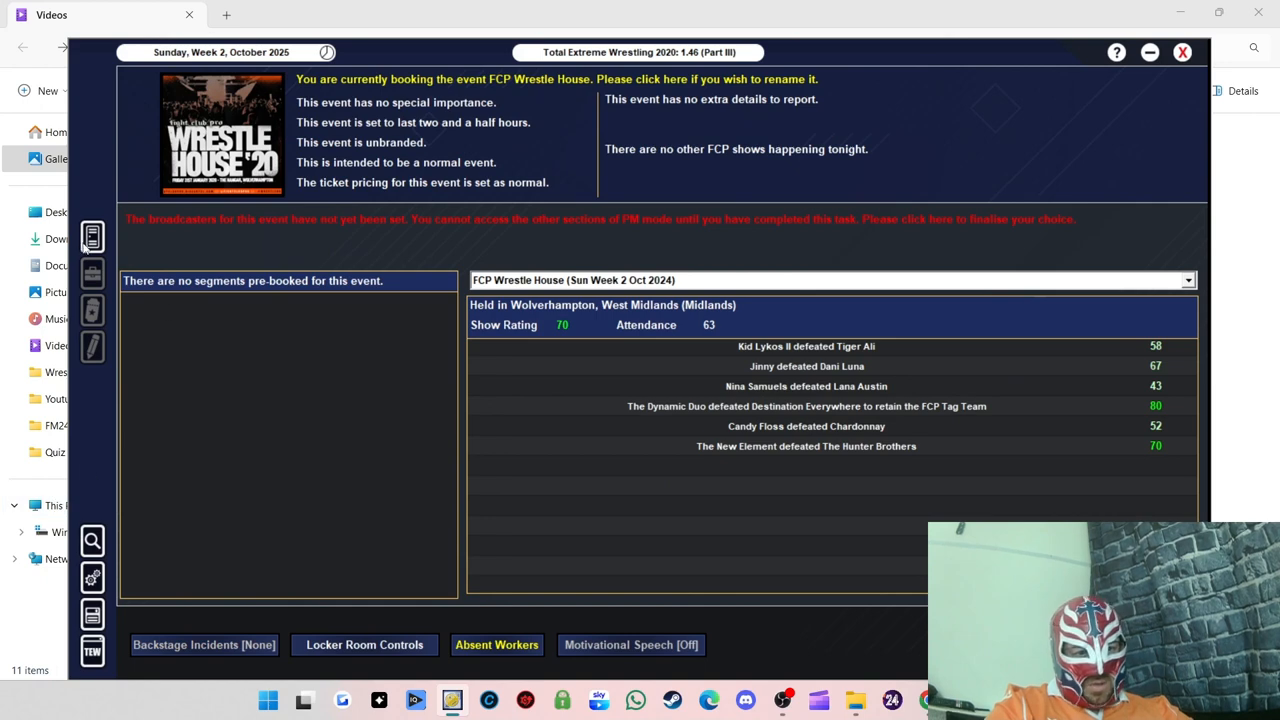
mouse_move(108, 232)
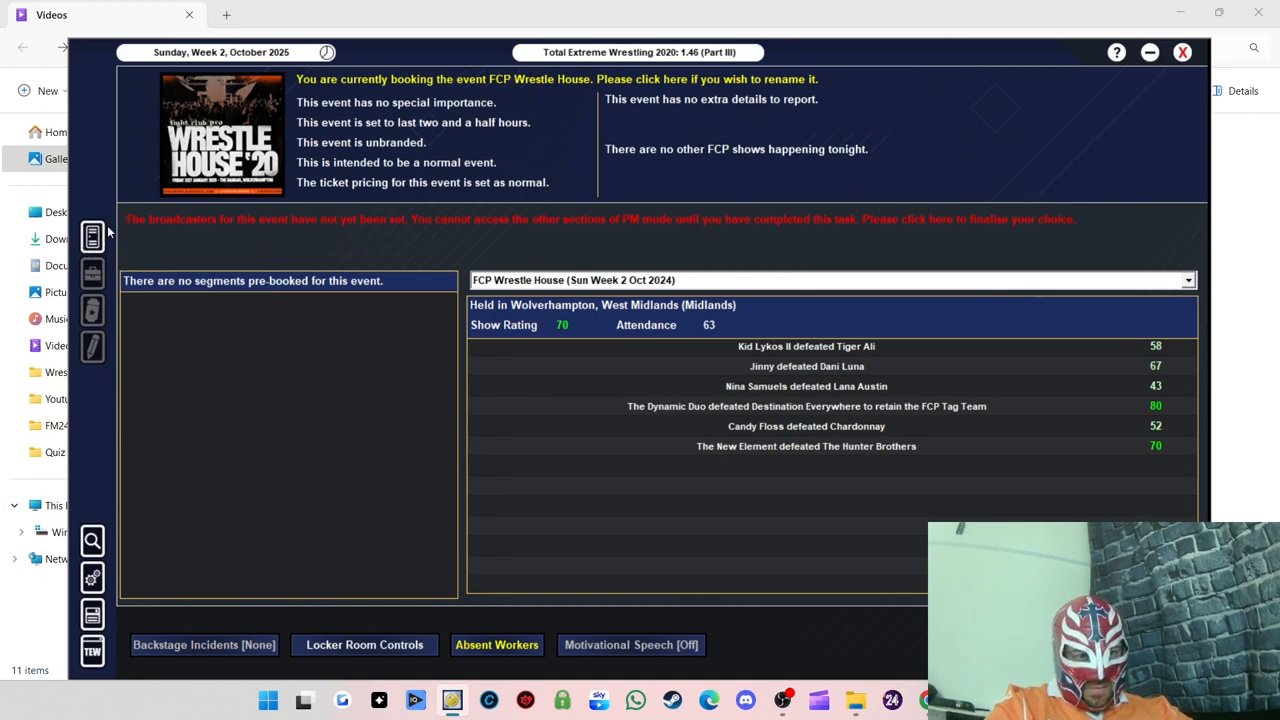
mouse_move(114, 436)
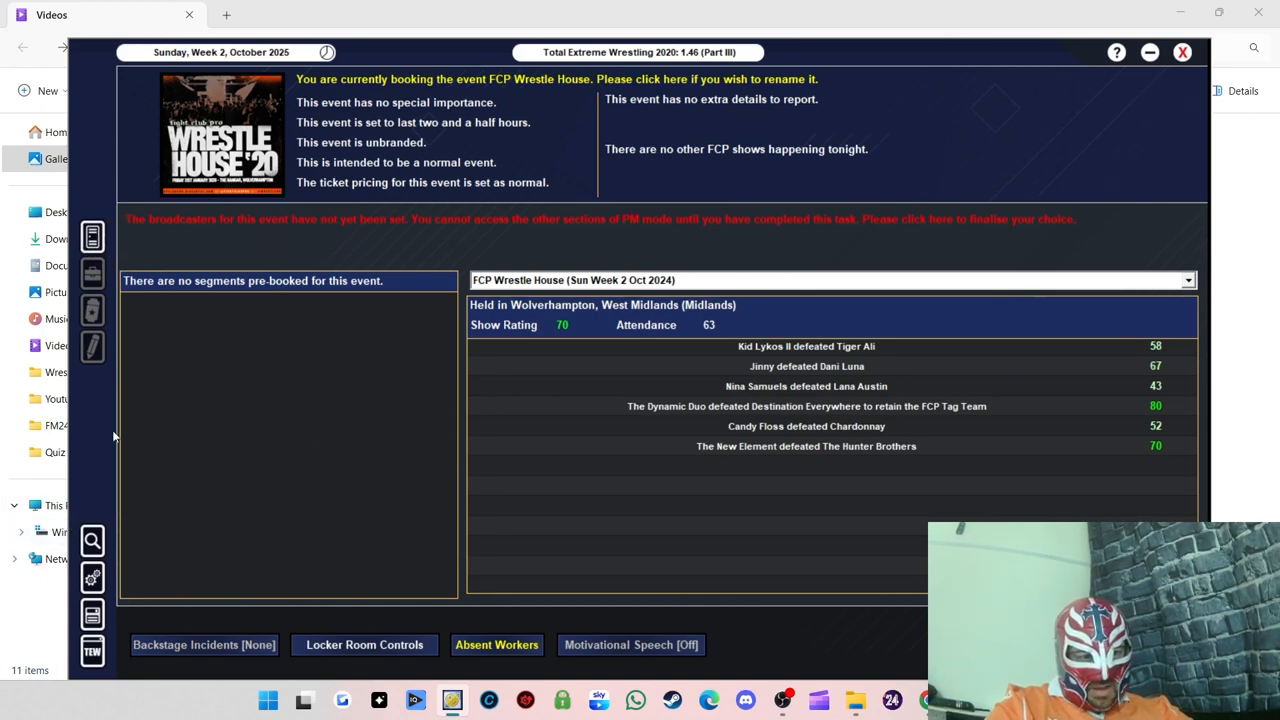
mouse_move(550, 211)
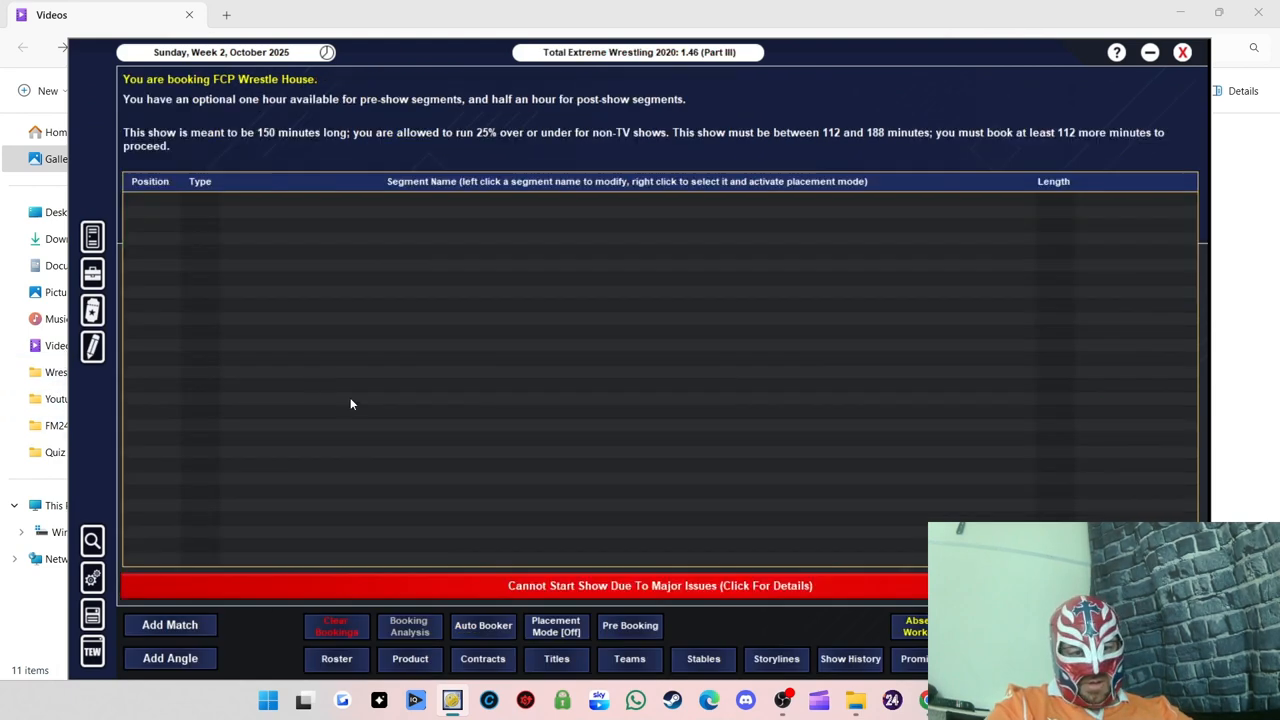
mouse_move(604, 312)
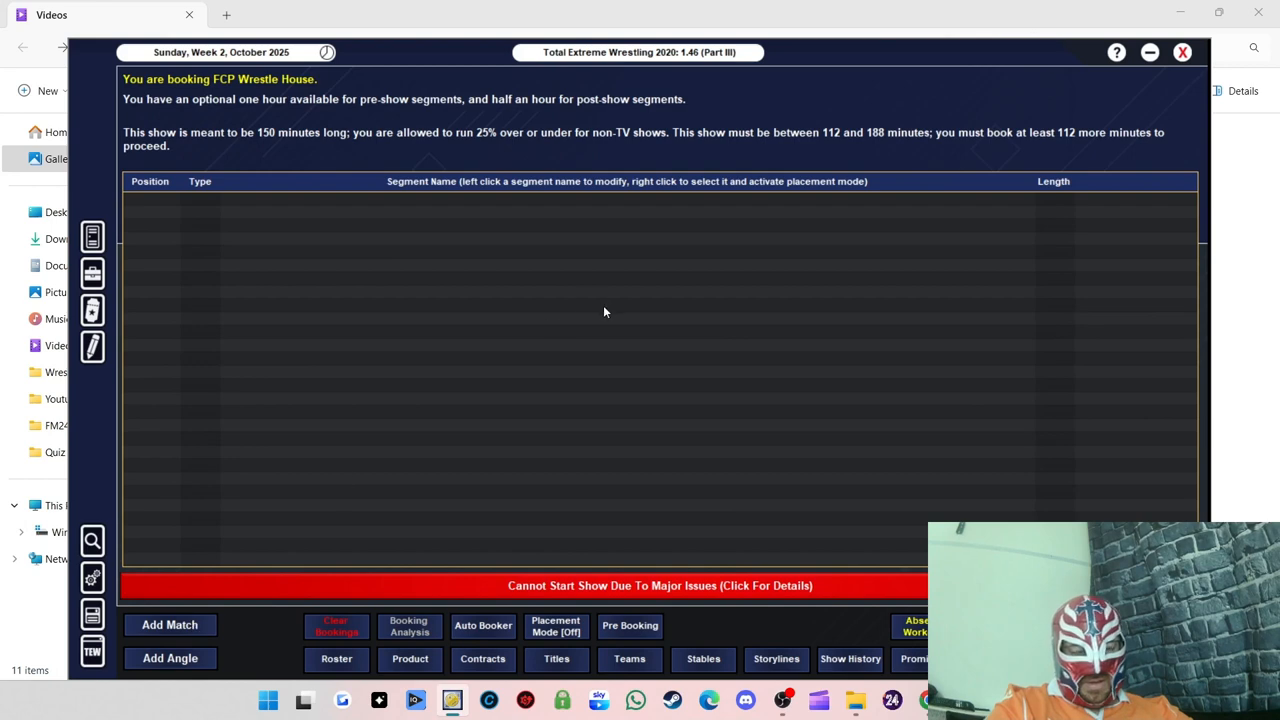
click(169, 624)
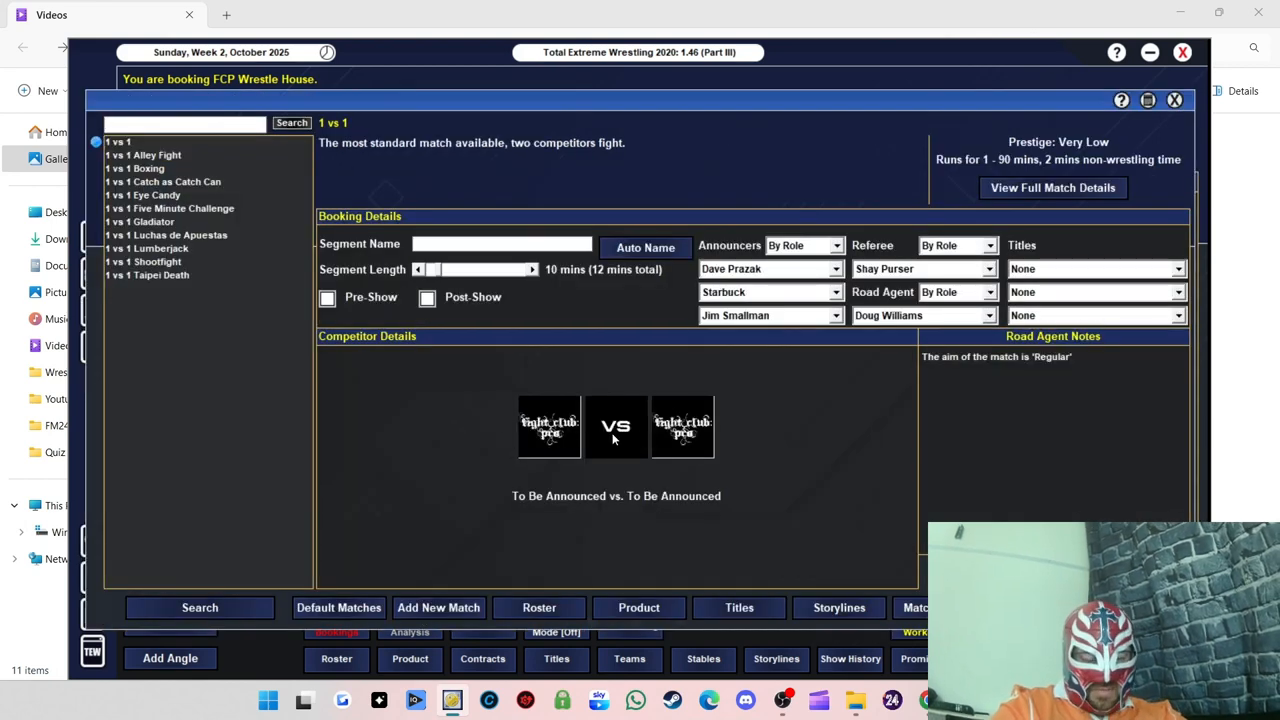
Step: Book Roy Knight to beat Leyton Buzzard with Victor and Domination notes, overriding the complaint
click(548, 427)
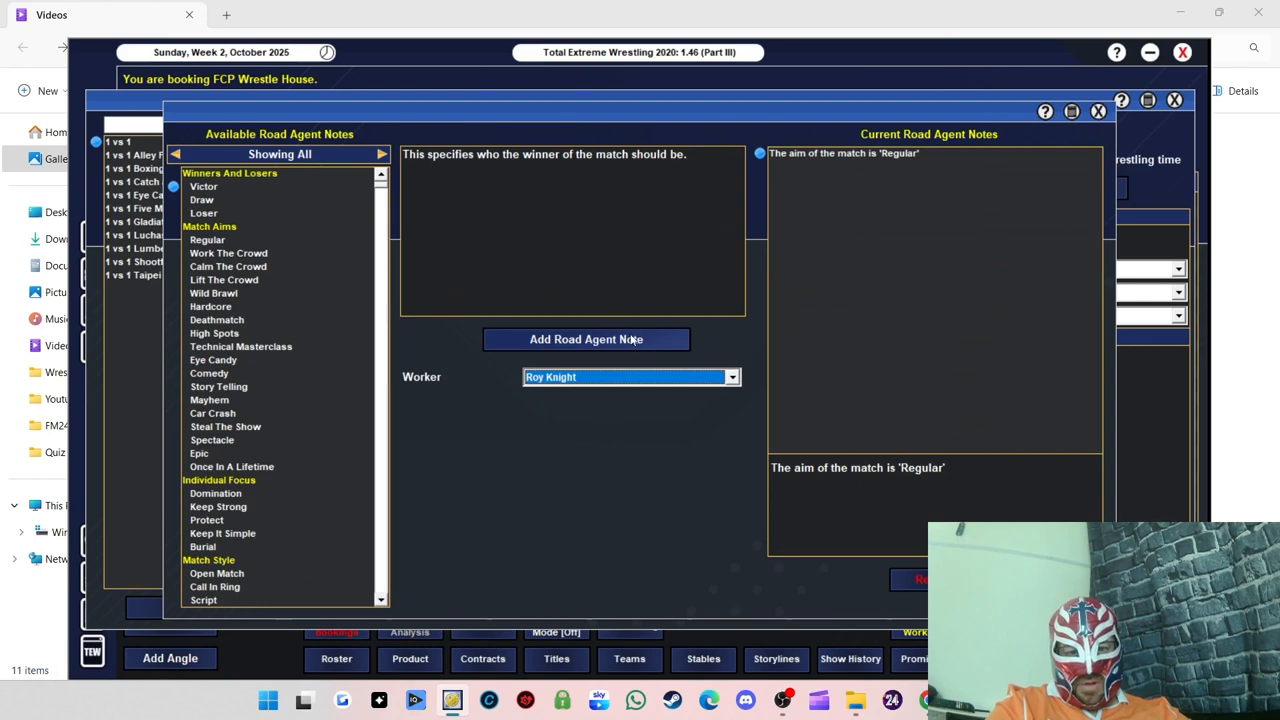
click(586, 339)
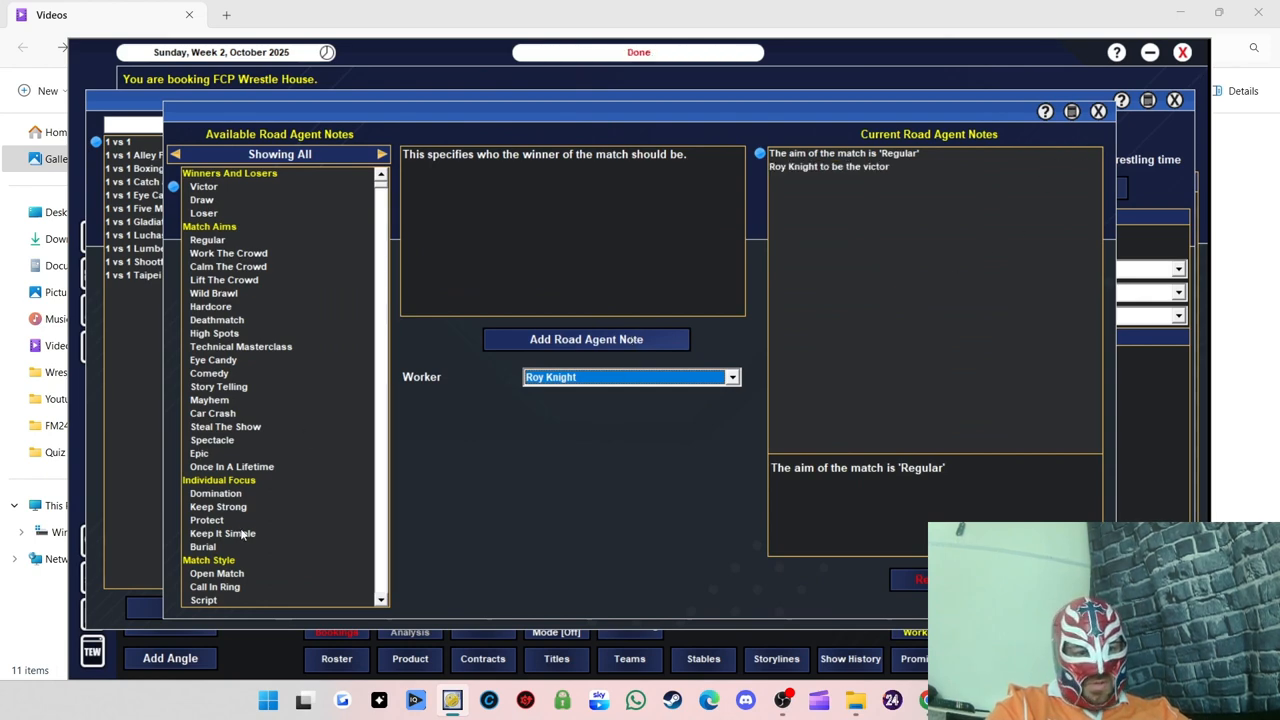
click(215, 492)
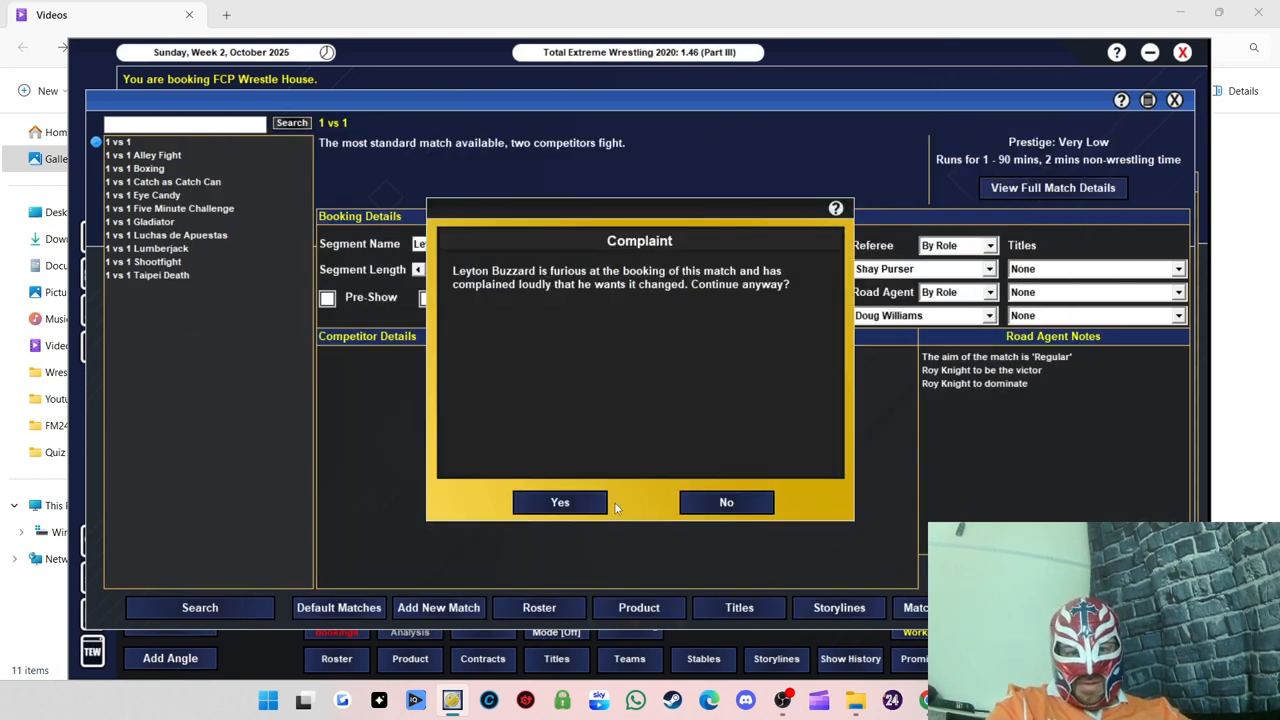
click(560, 502)
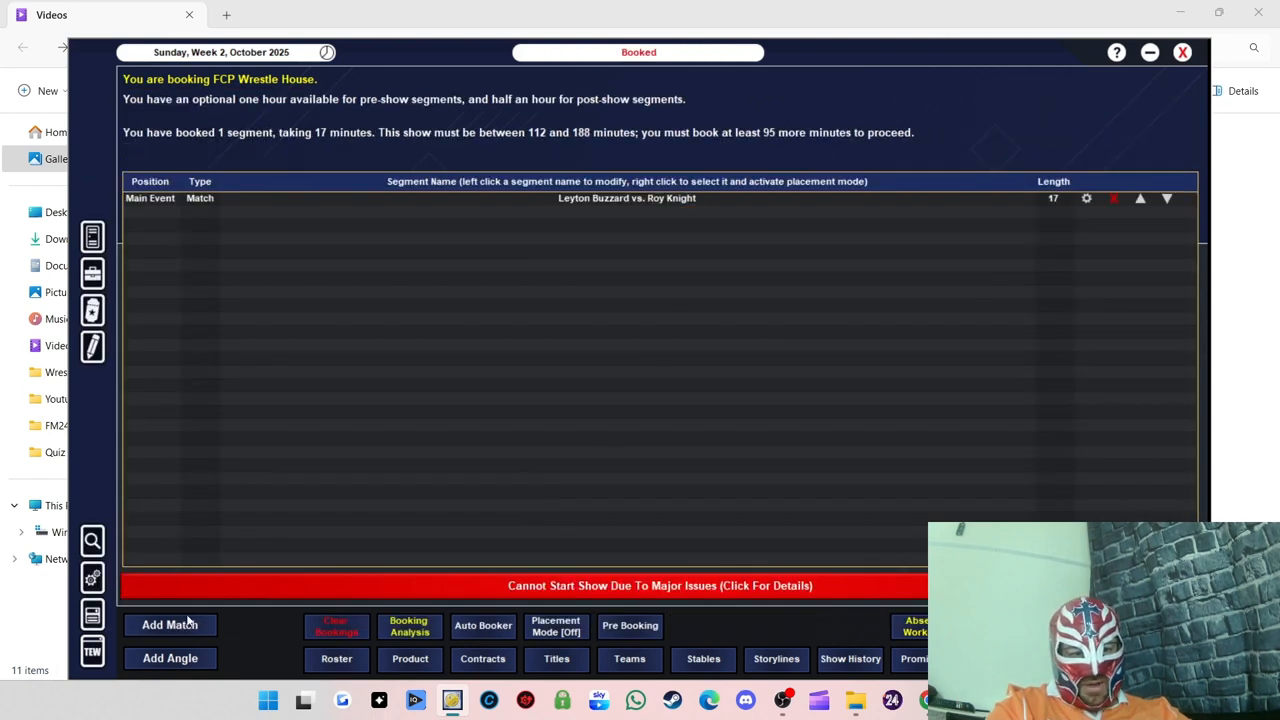
Step: Add a second match, filtering to male wrestlers and picking Cyanide to face Prince Ameen
click(170, 624)
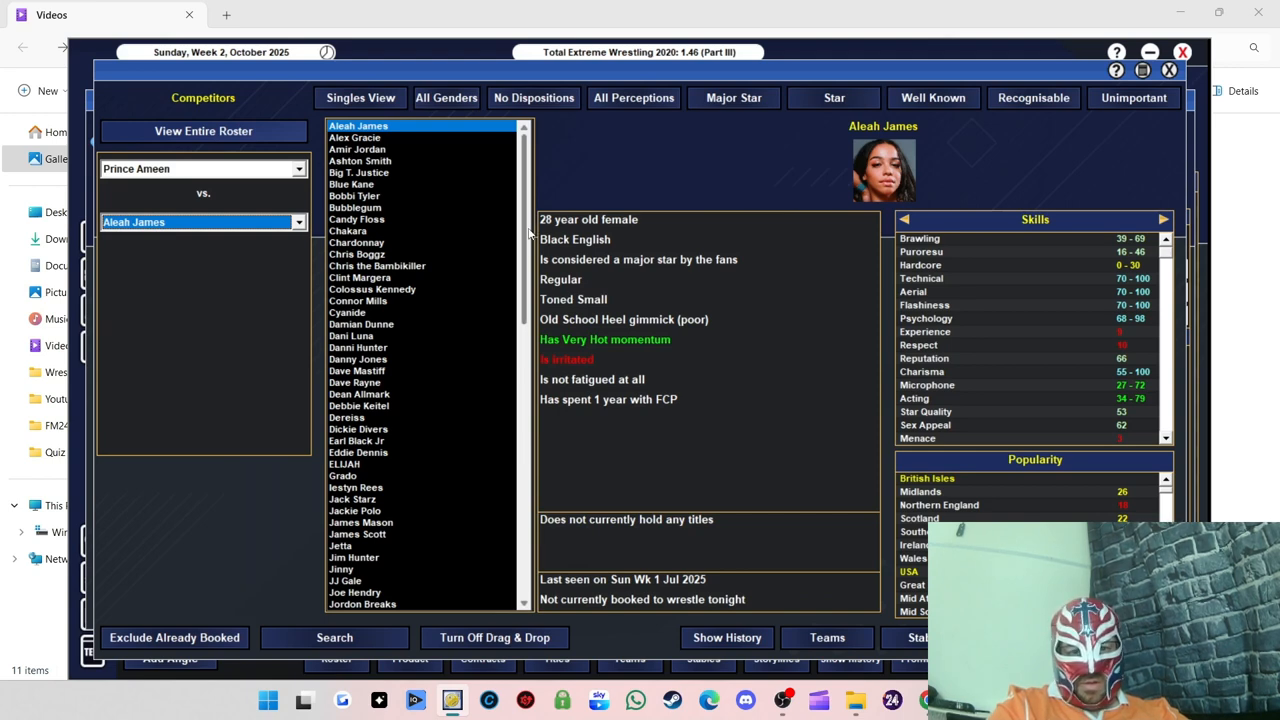
click(446, 97)
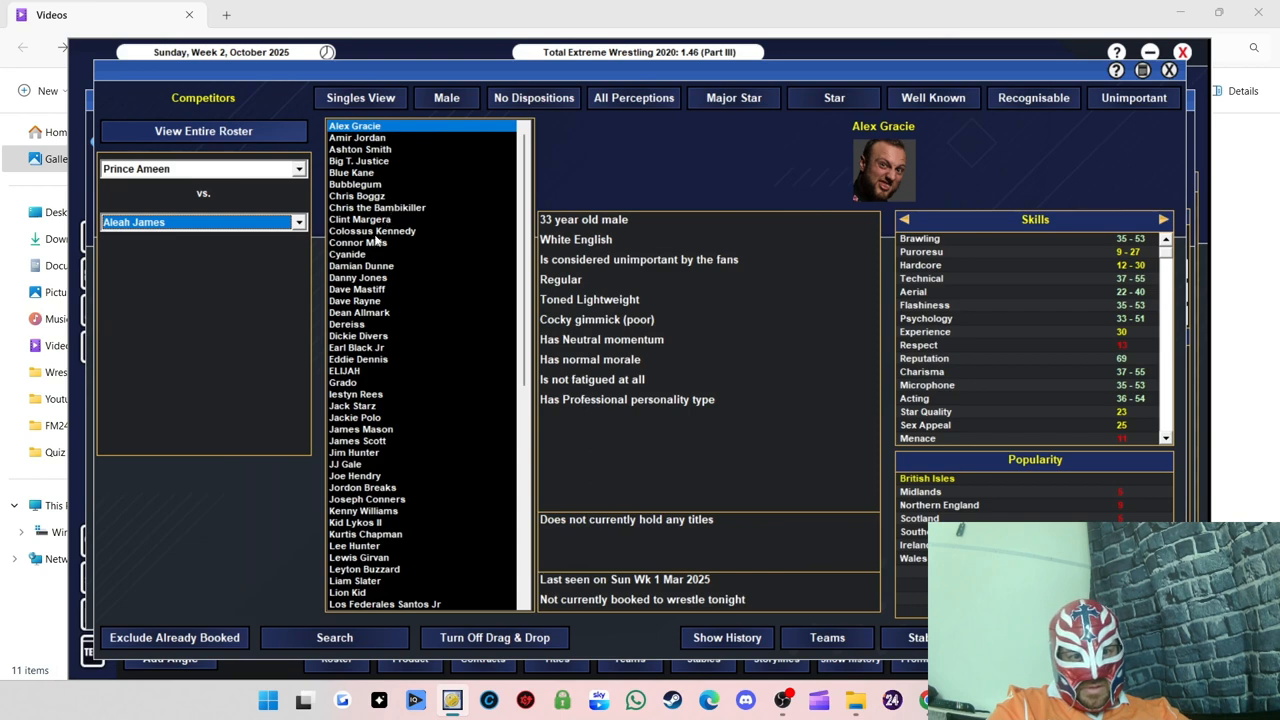
click(347, 254)
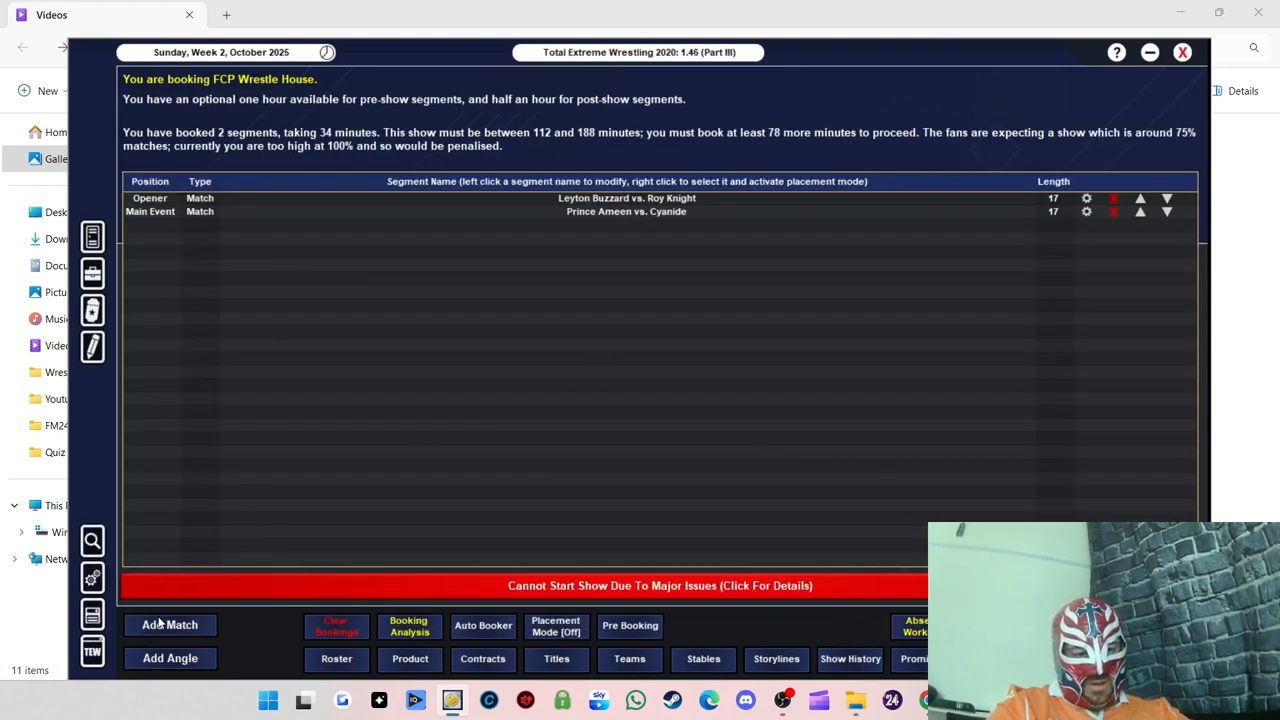
mouse_move(631, 316)
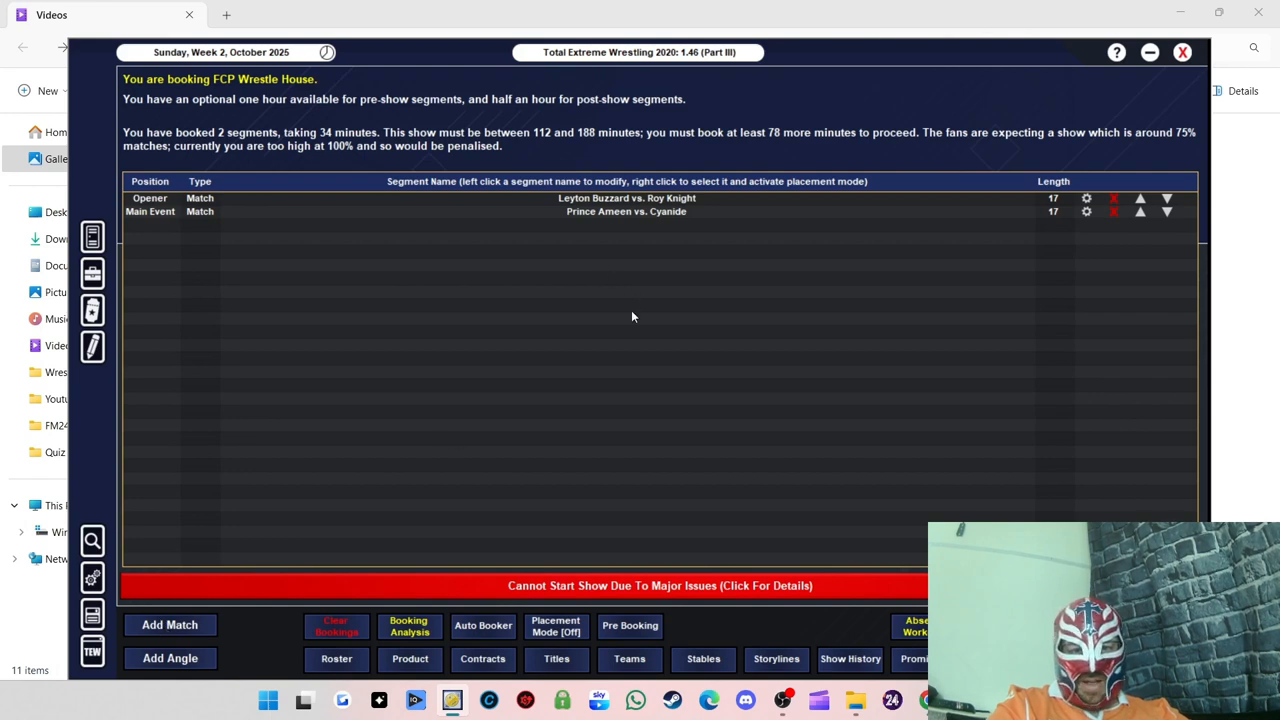
Step: Start a 2 vs 2 match and filter the roster to unbooked male tag teams
click(170, 624)
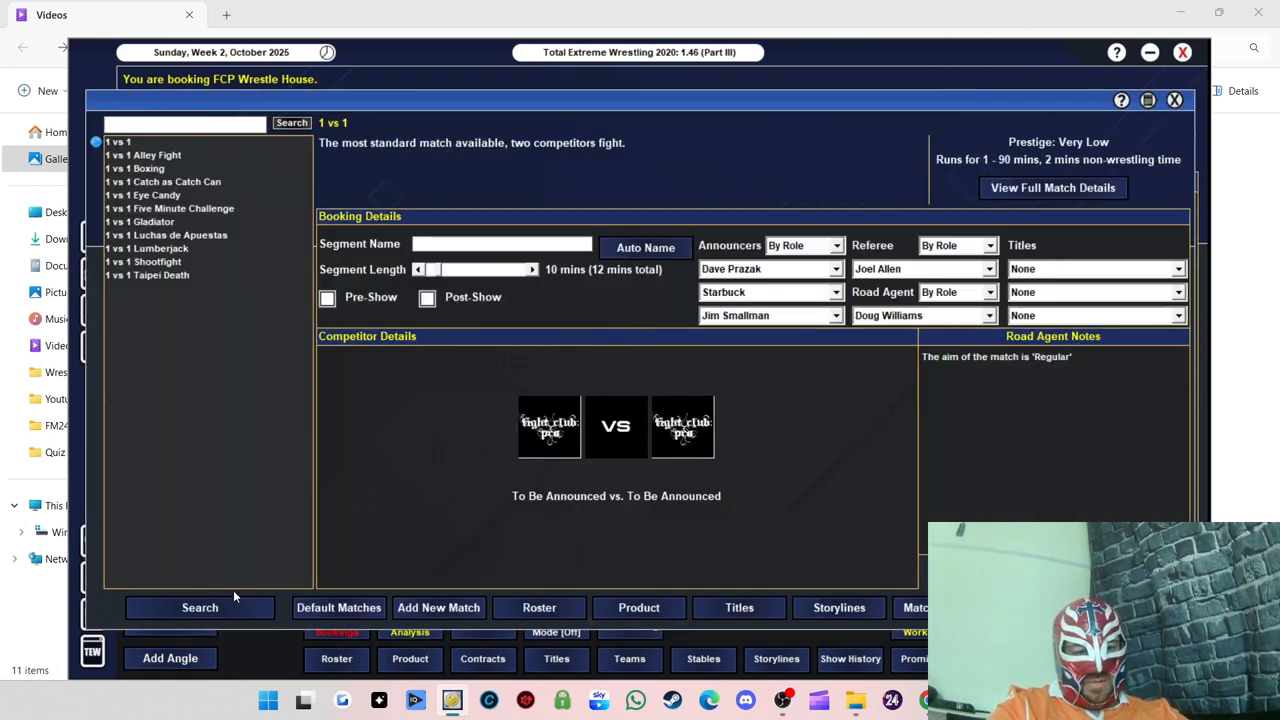
click(199, 607)
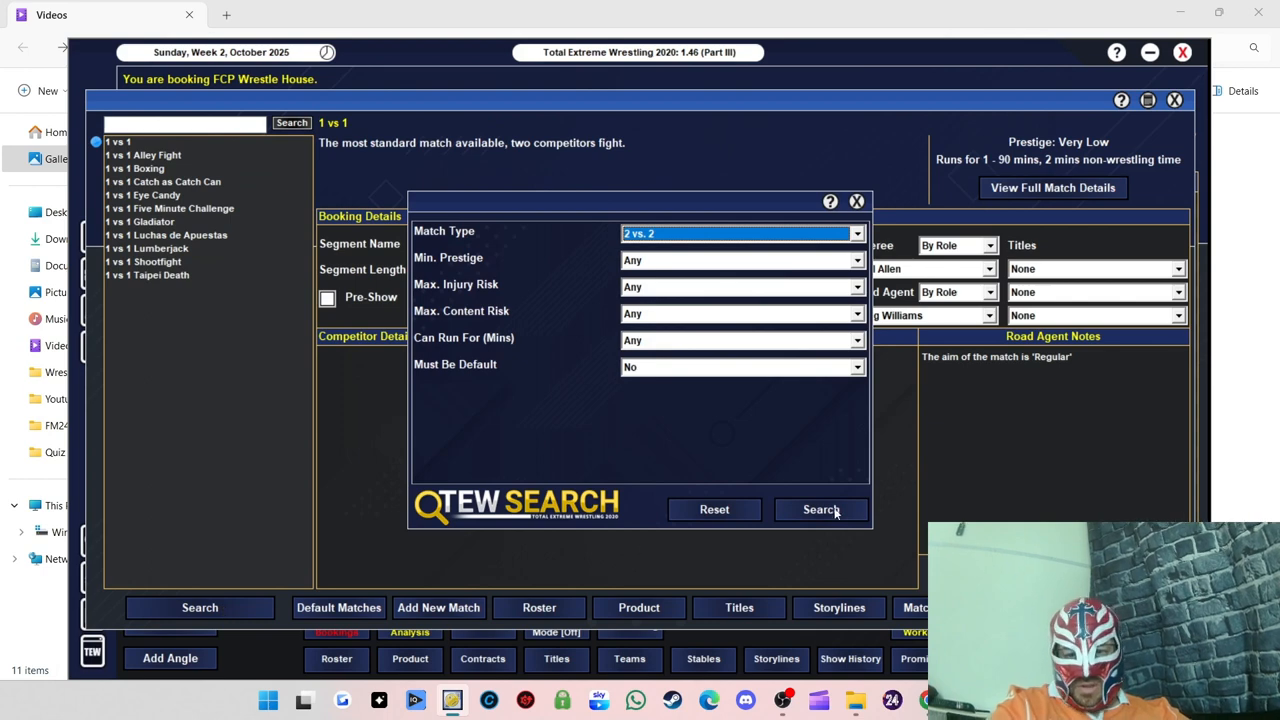
click(820, 509)
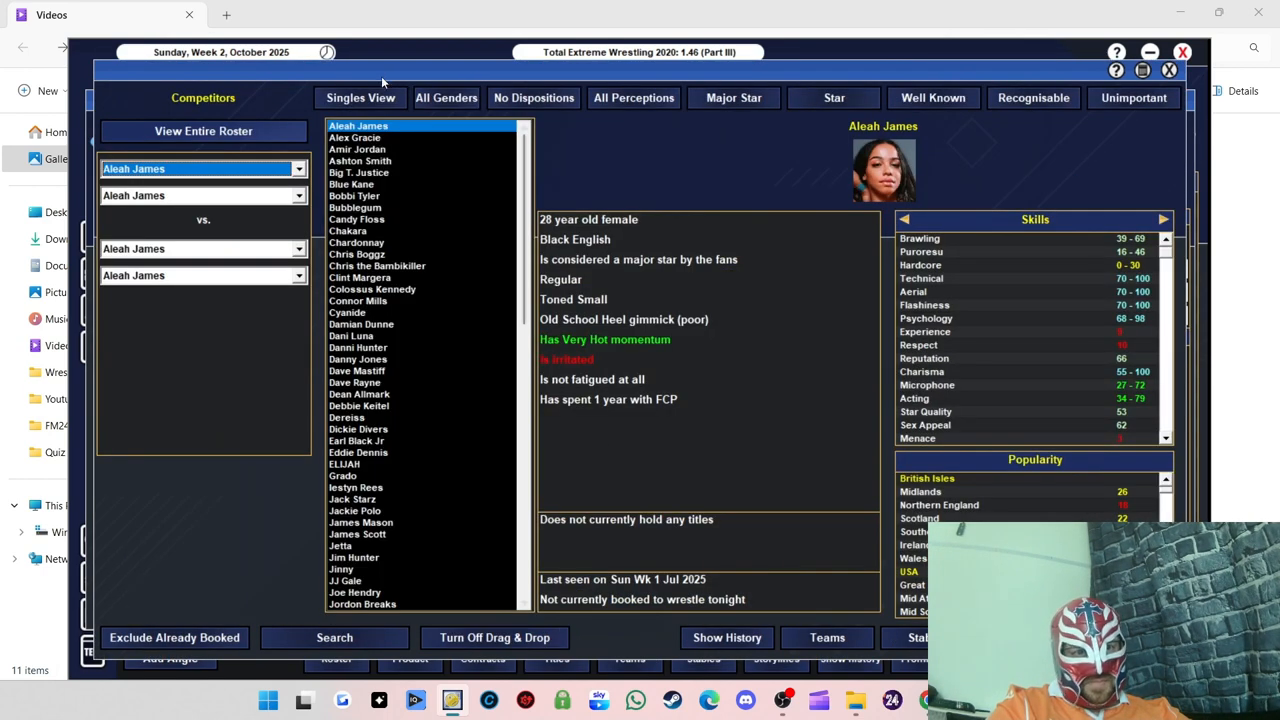
click(446, 97)
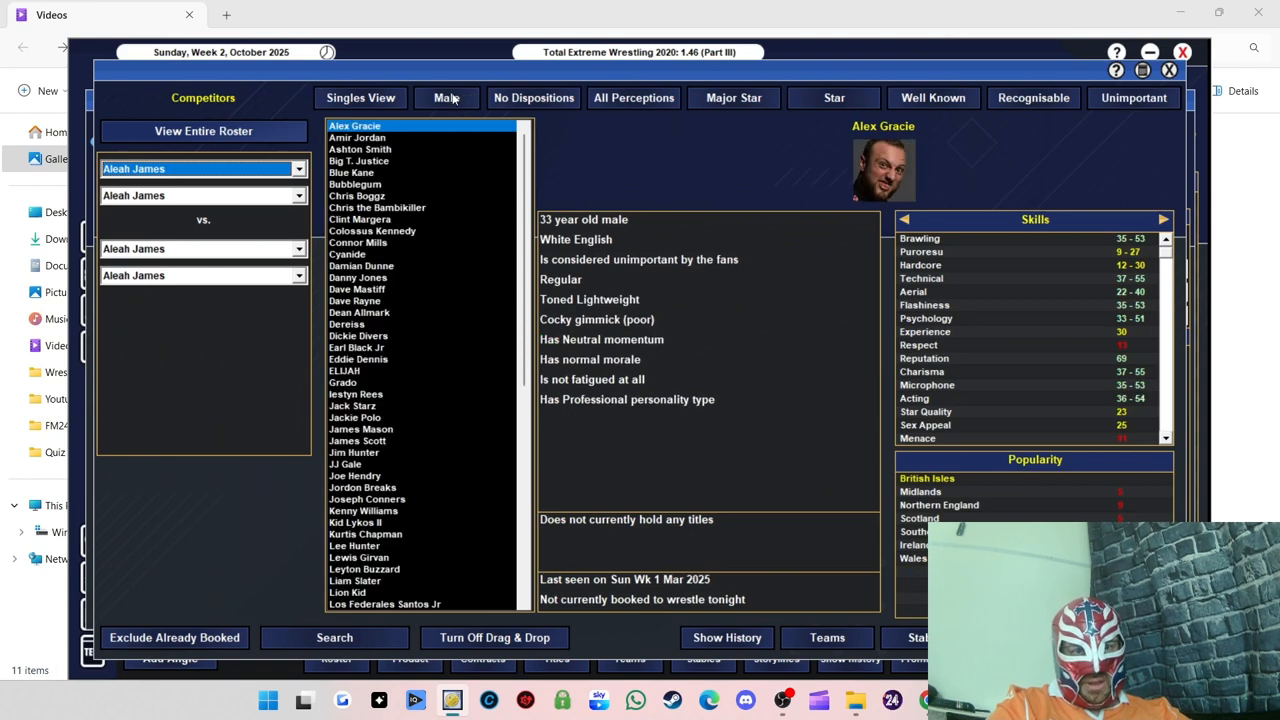
click(360, 97)
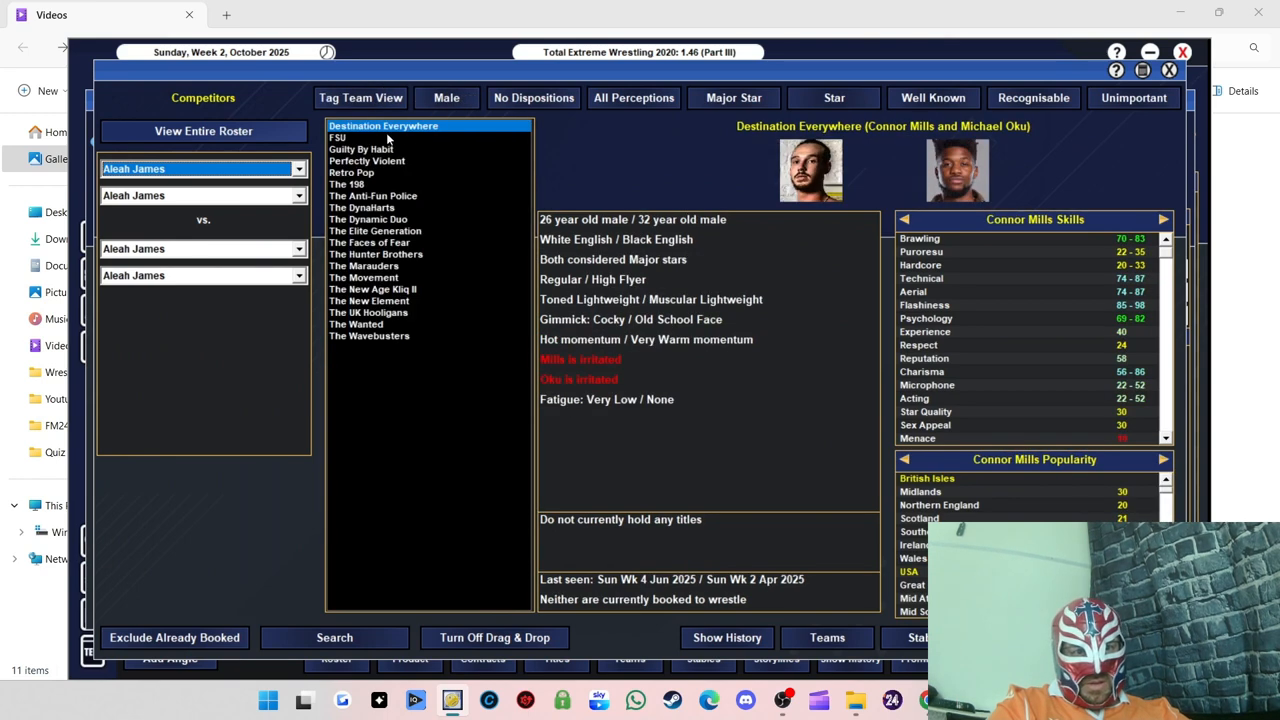
click(174, 637)
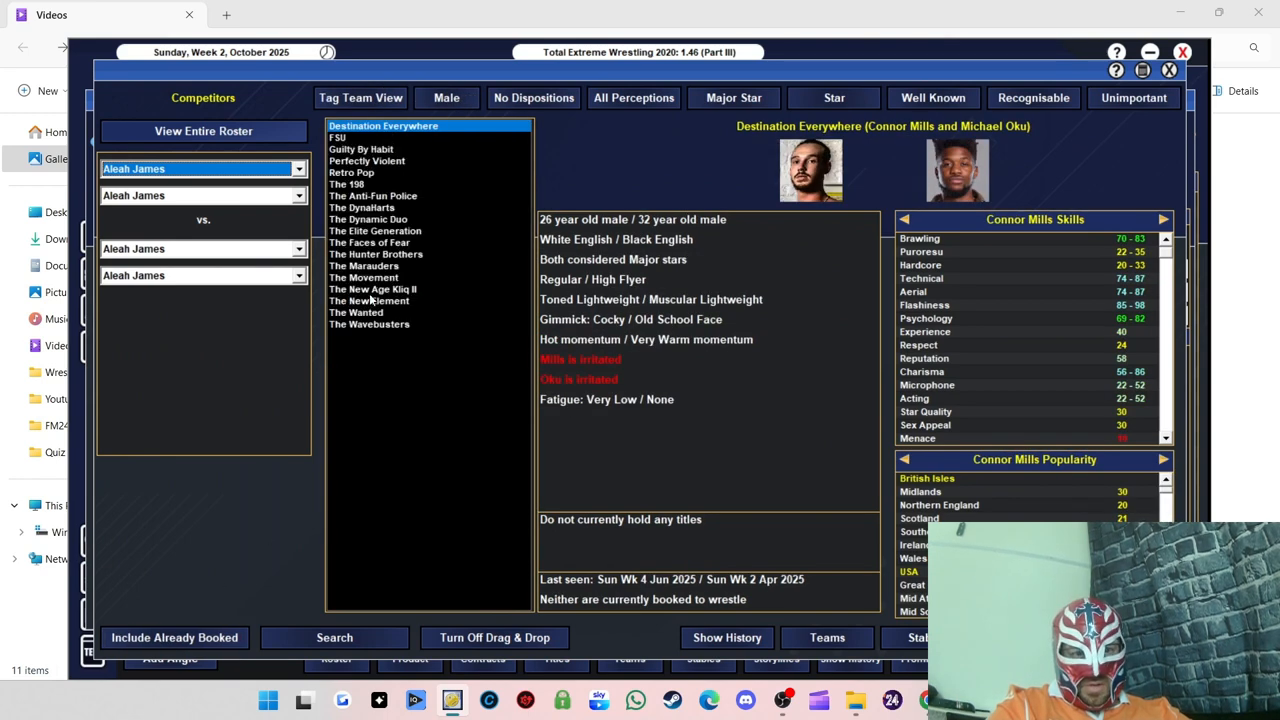
Step: Assign The New Age Kliq II against The DynaHarts and add the tag match to the card
click(370, 300)
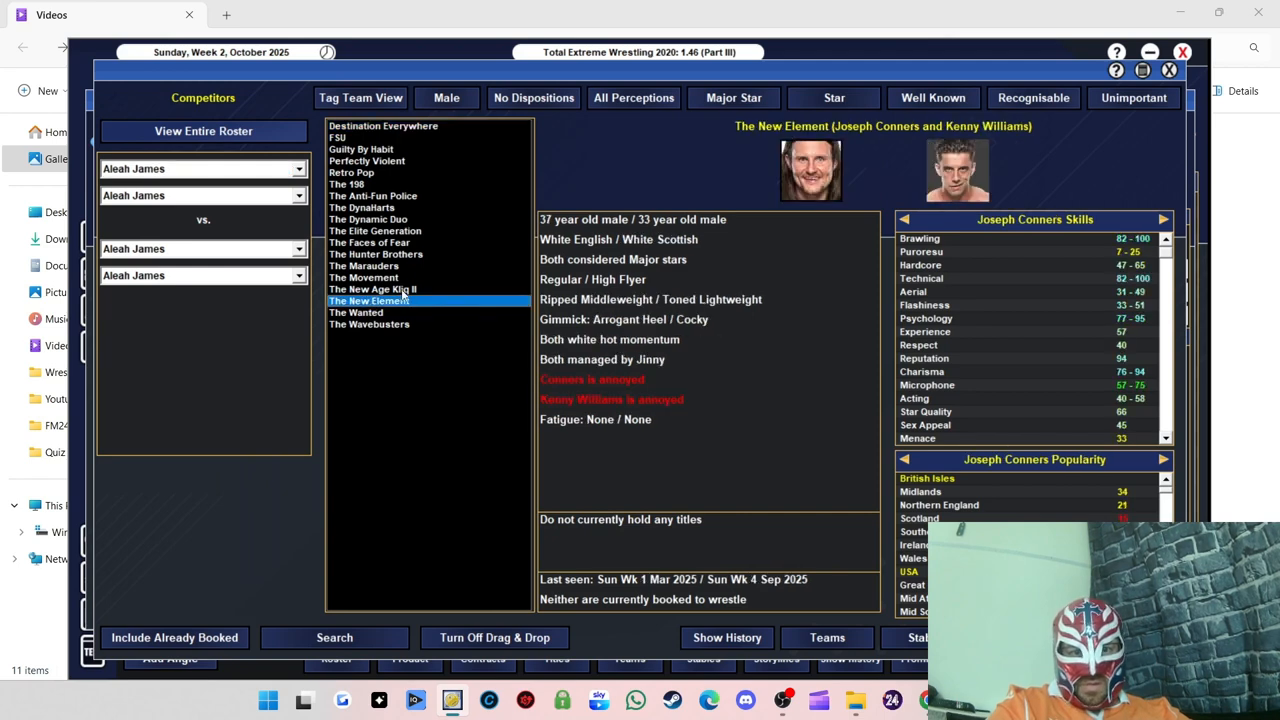
click(372, 289)
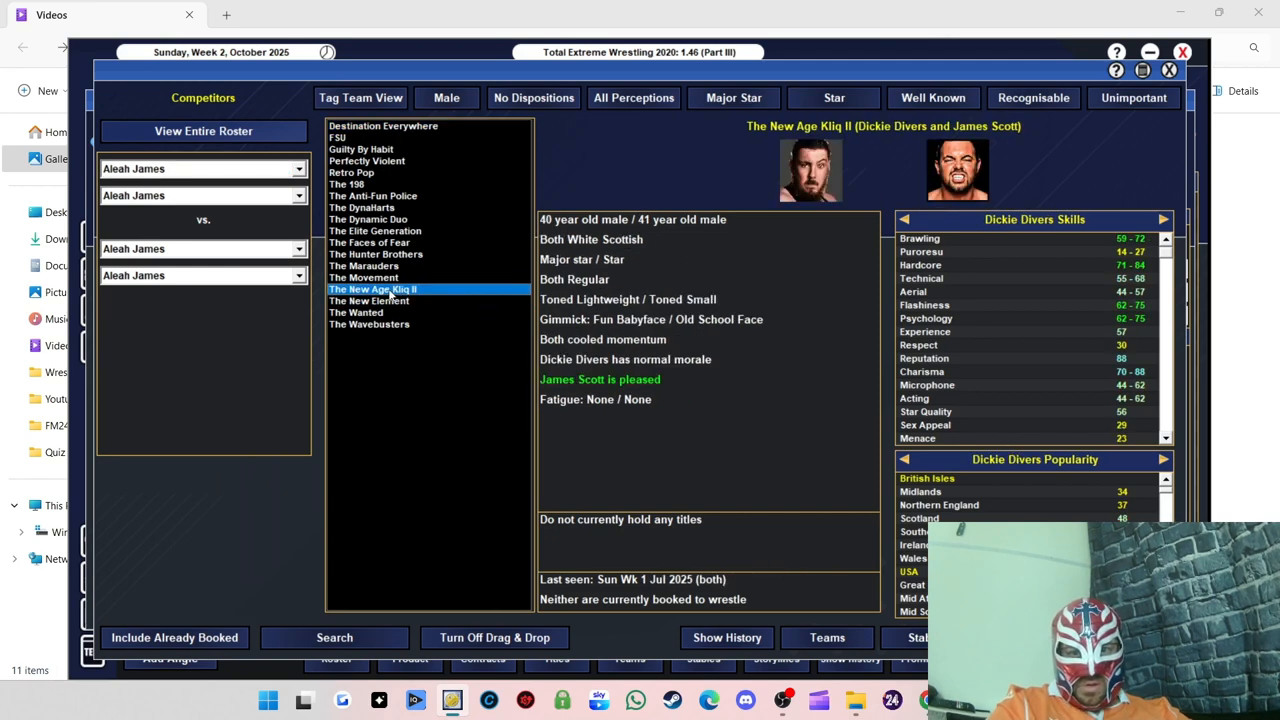
click(372, 289)
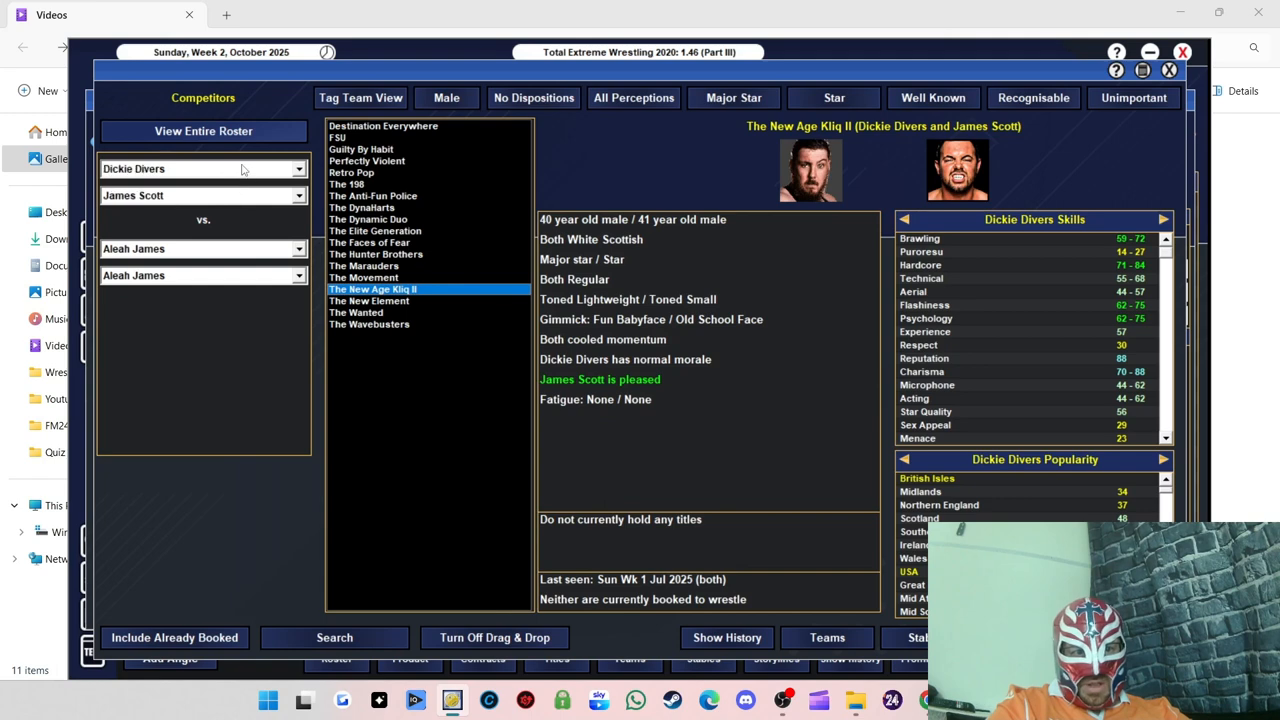
click(362, 207)
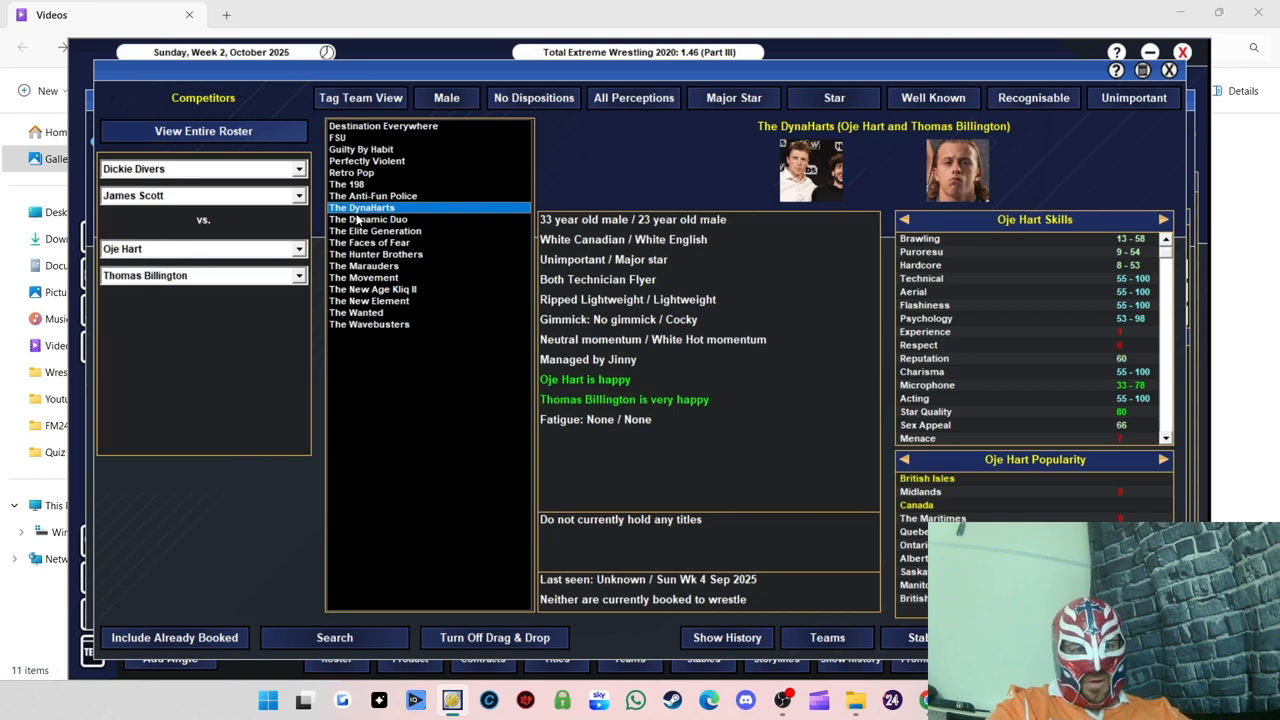
mouse_move(763, 242)
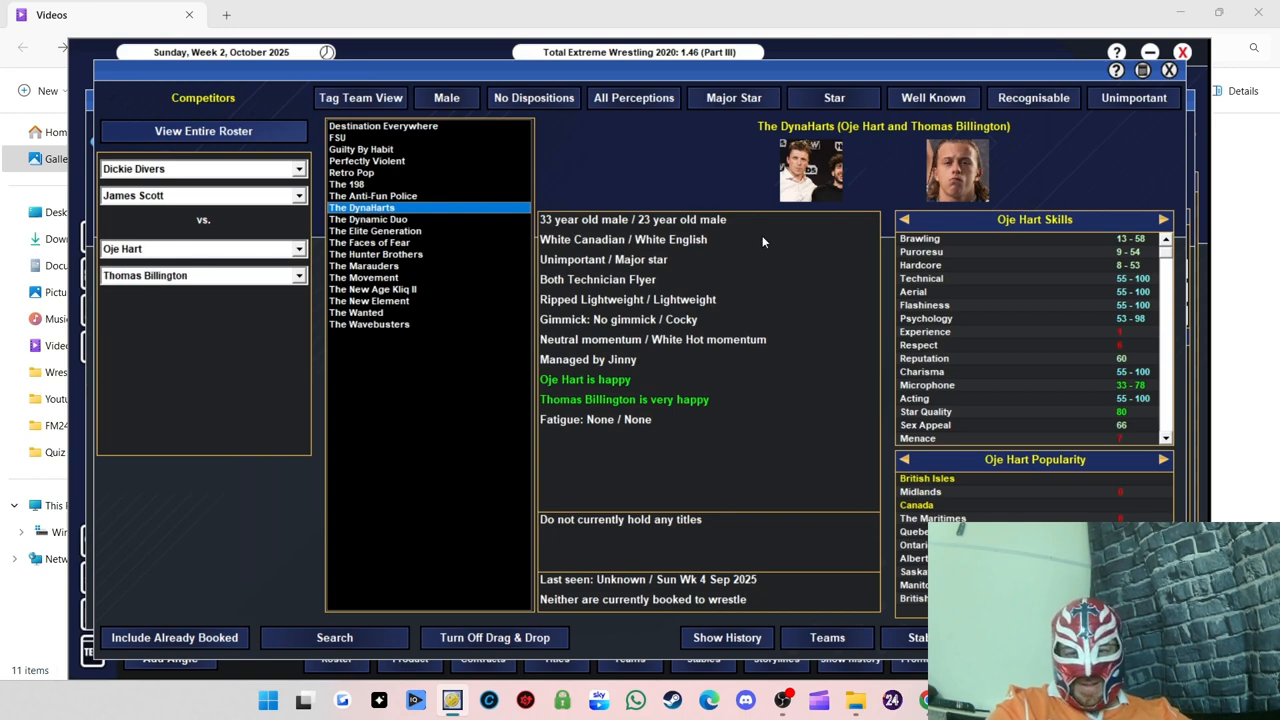
mouse_move(838, 132)
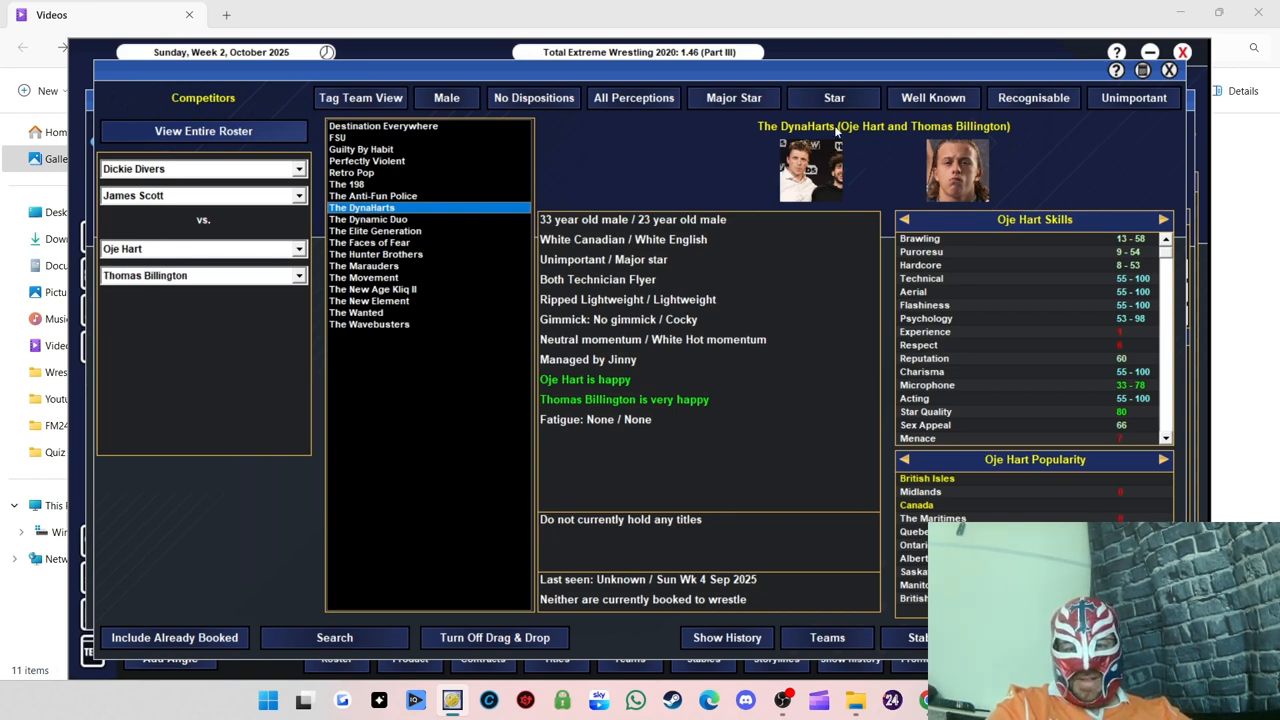
mouse_move(968, 185)
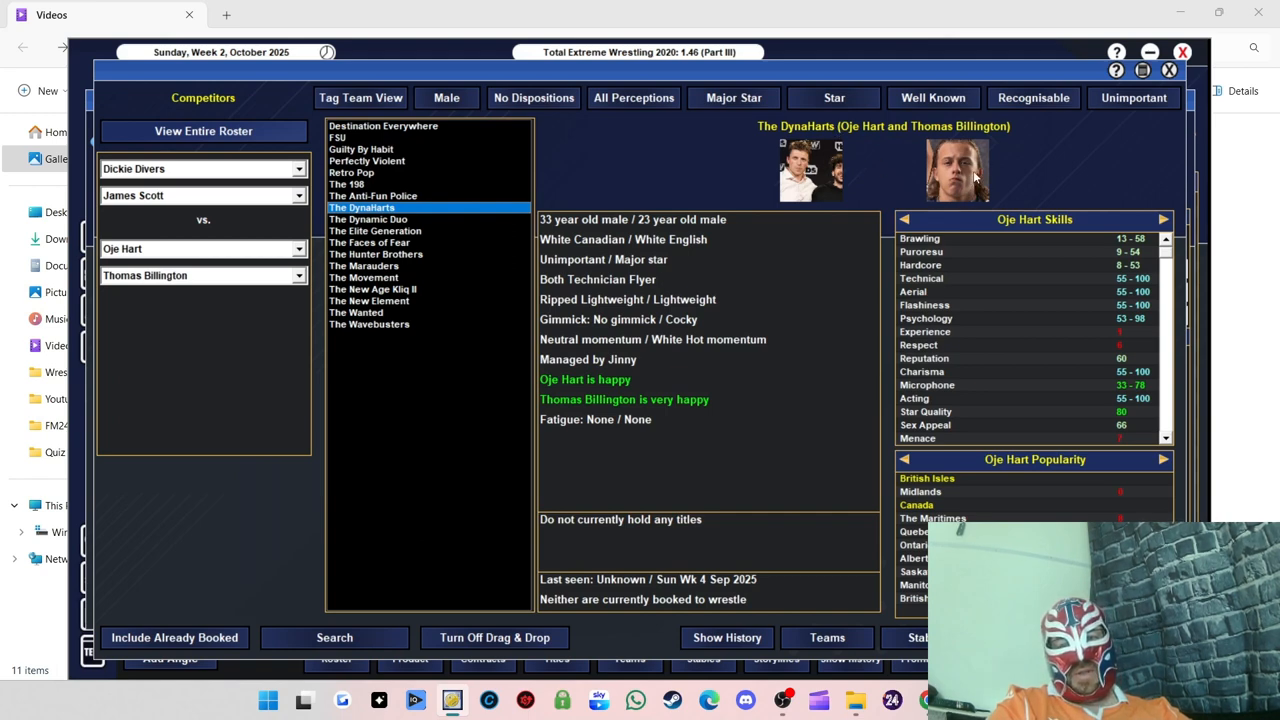
mouse_move(810, 190)
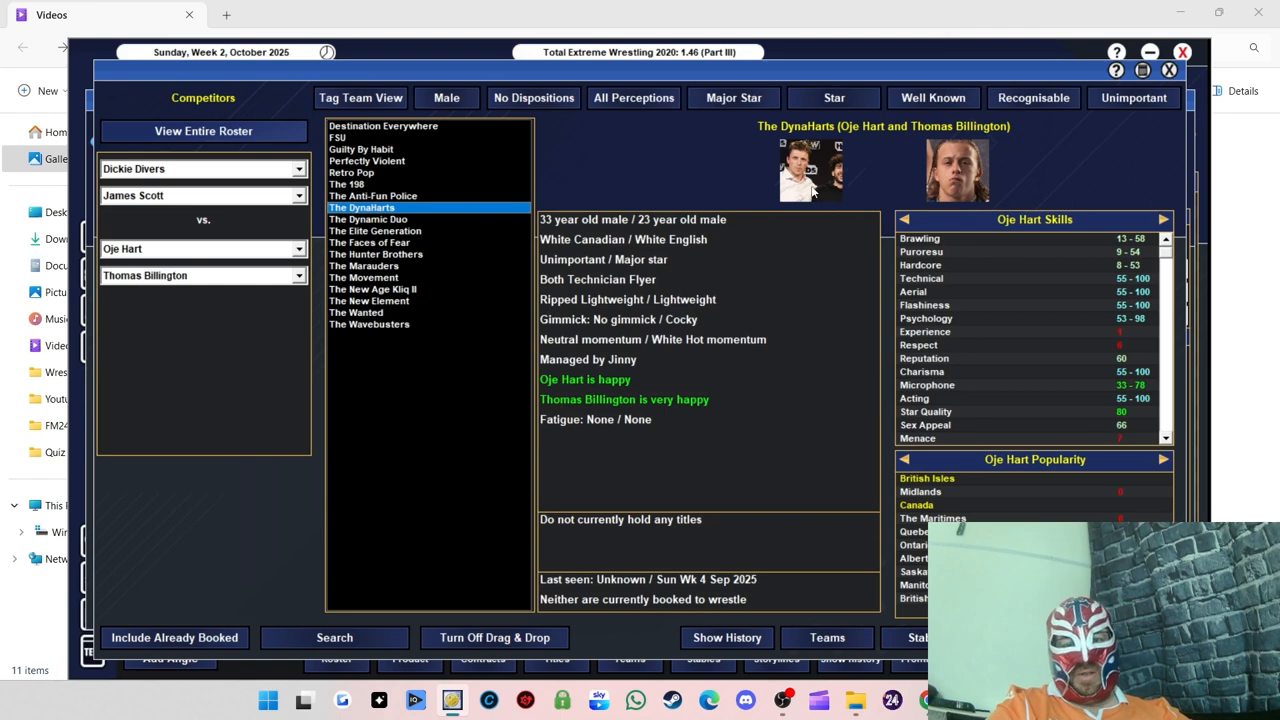
mouse_move(812, 192)
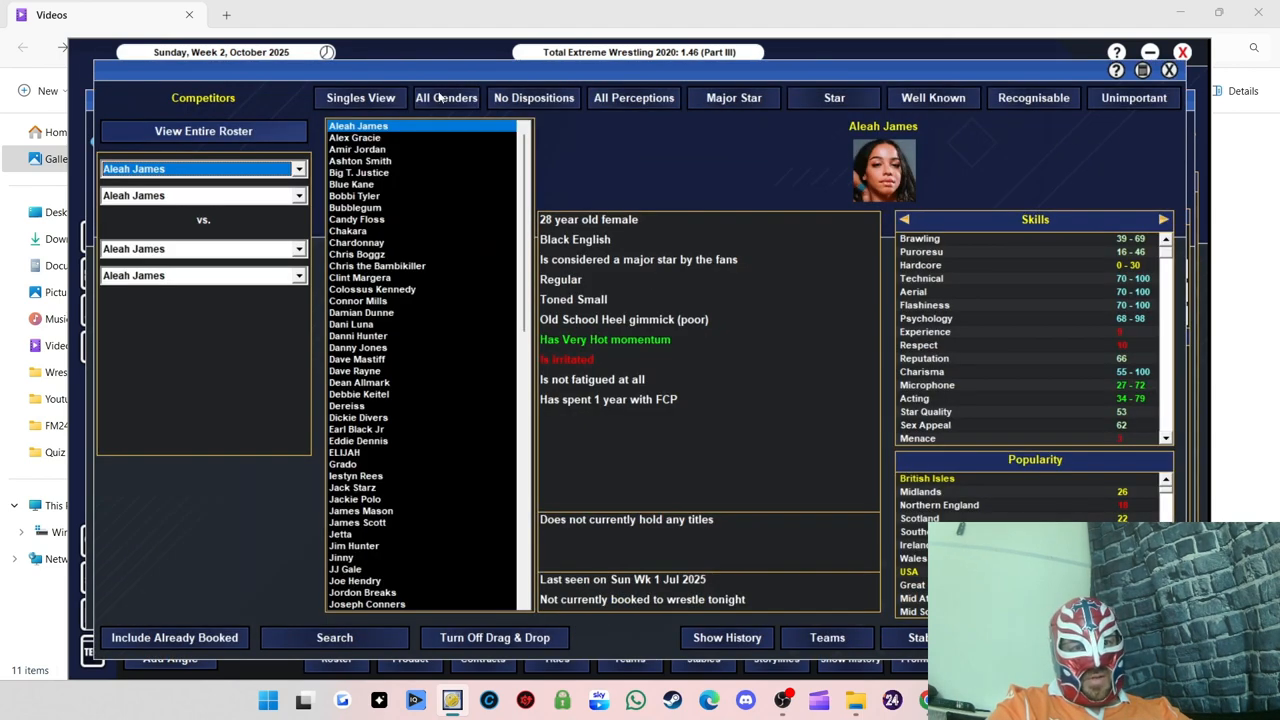
click(360, 97)
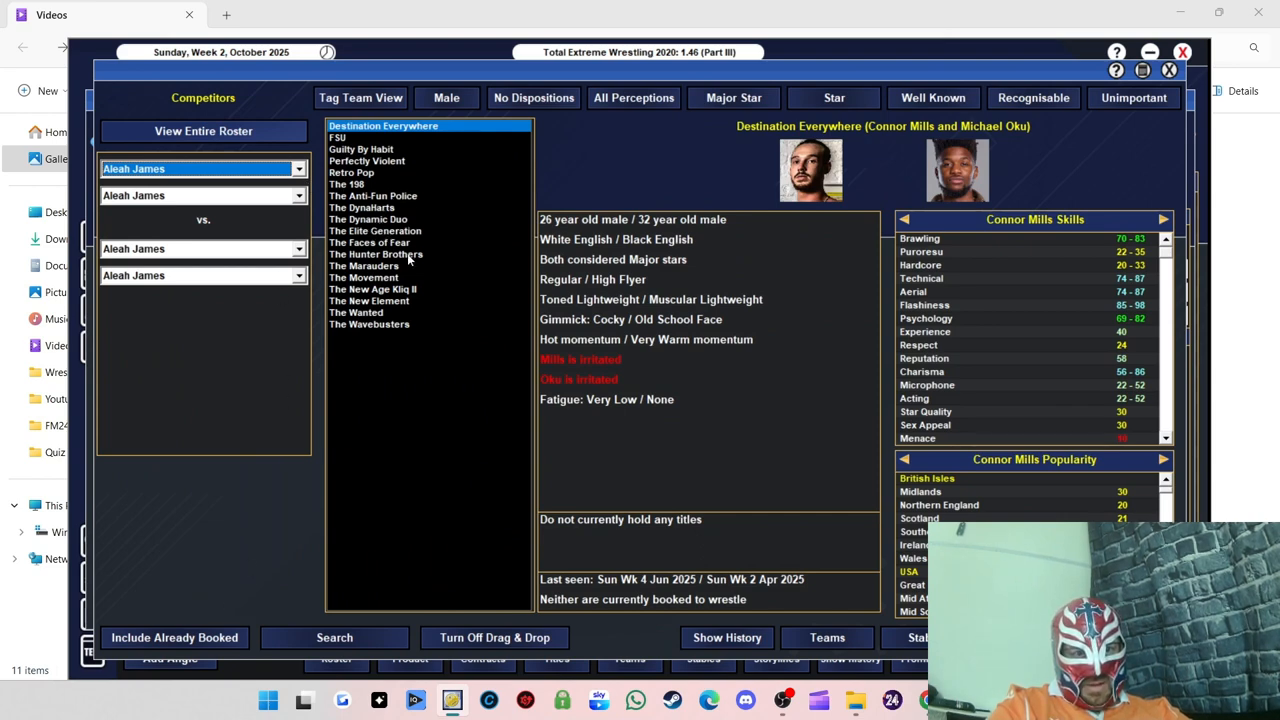
click(372, 289)
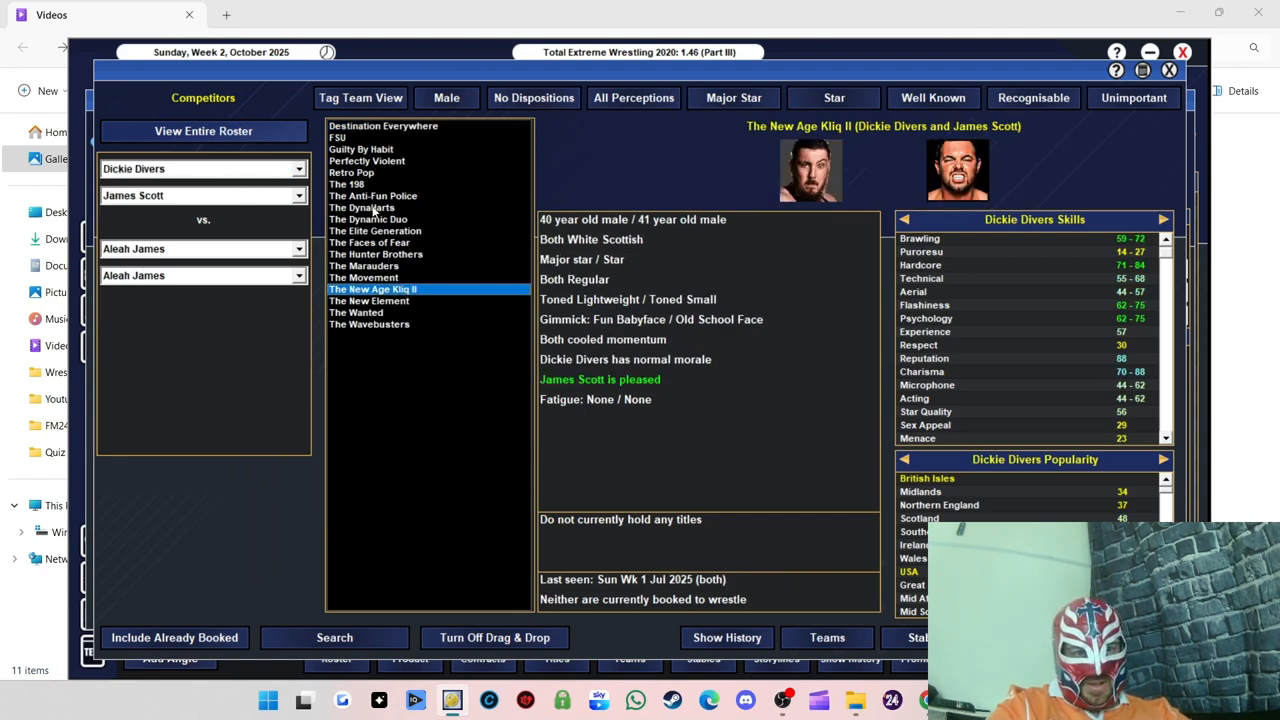
click(362, 207)
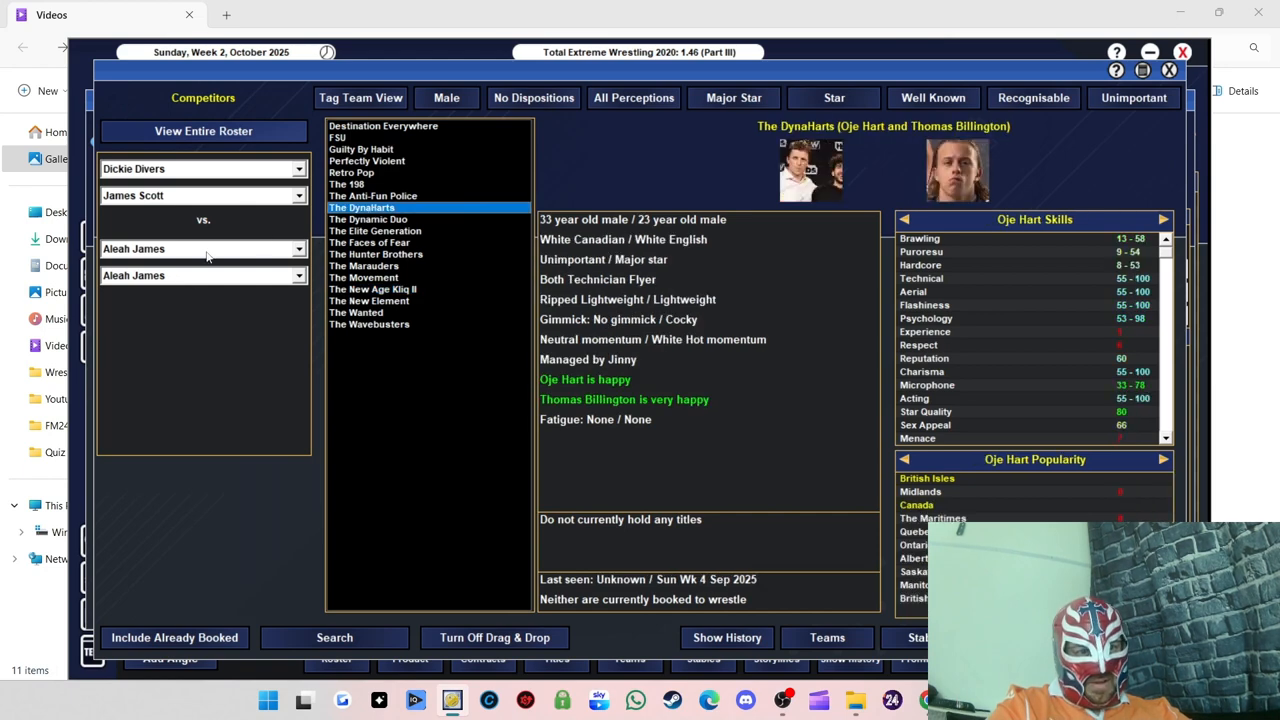
mouse_move(207, 256)
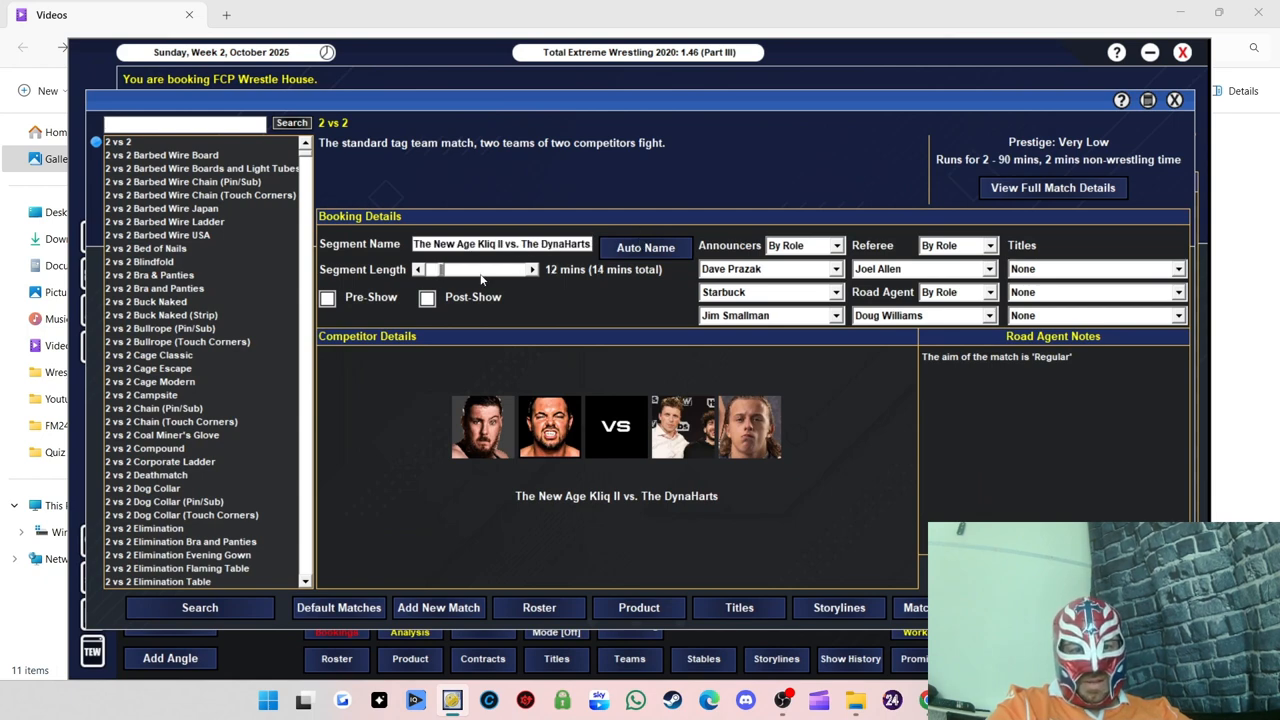
click(531, 269)
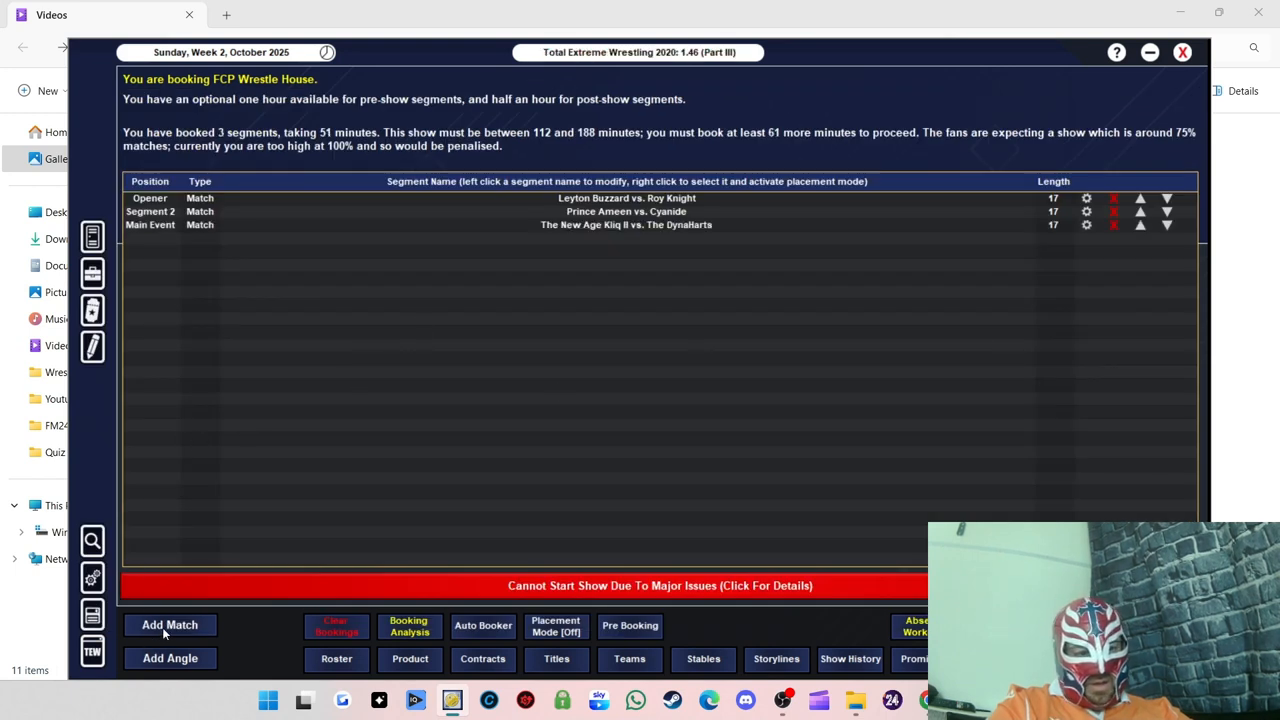
mouse_move(178, 658)
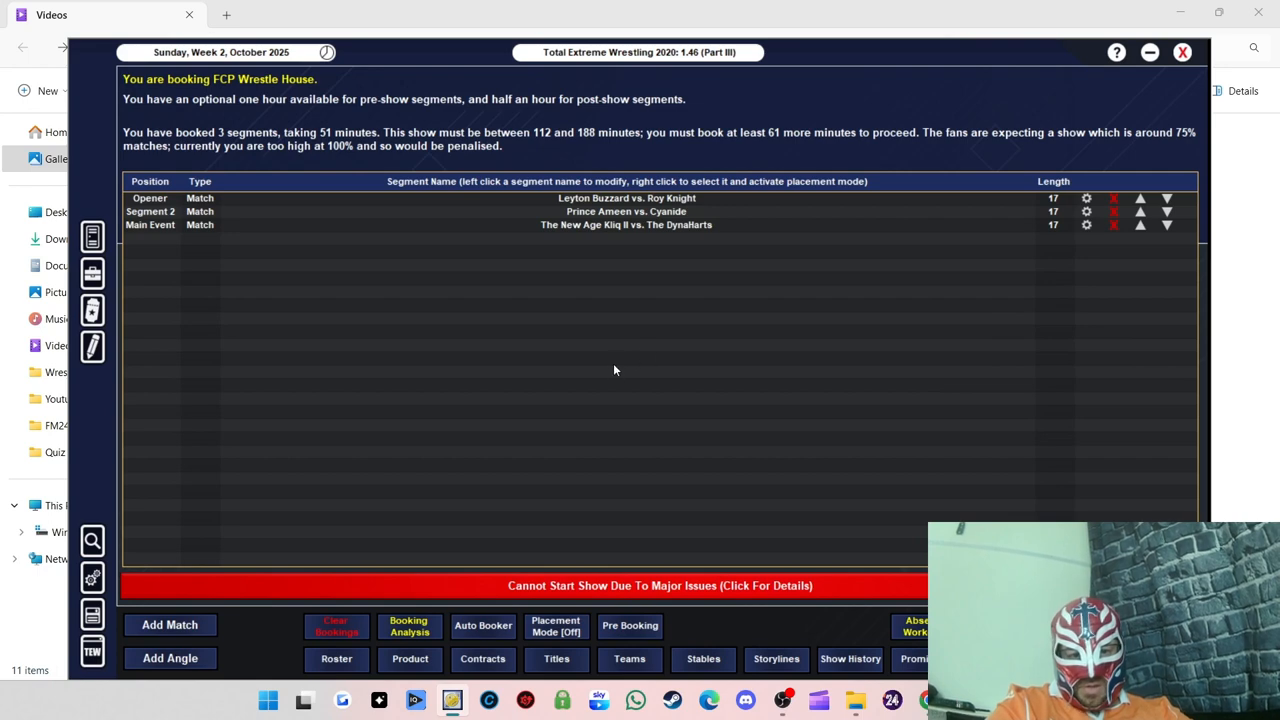
Step: Add a Prince Ameen and Cyanide angle and move it above the tag match
click(170, 658)
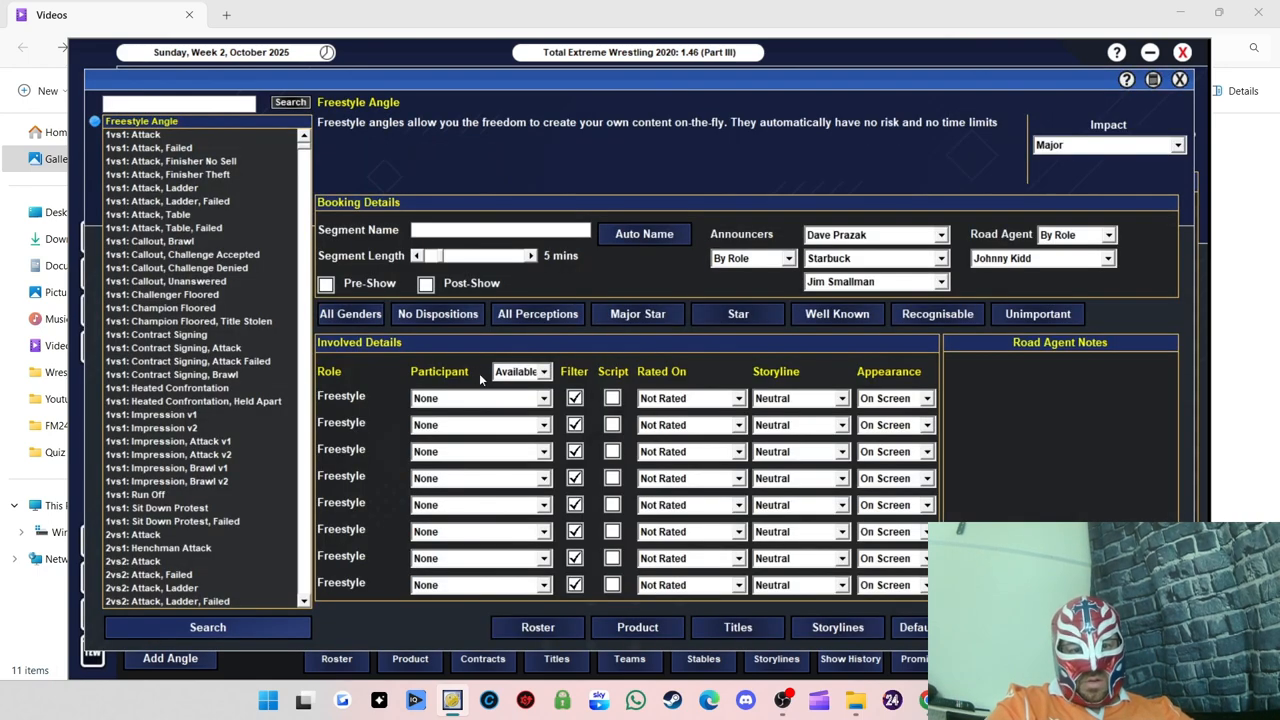
click(480, 398)
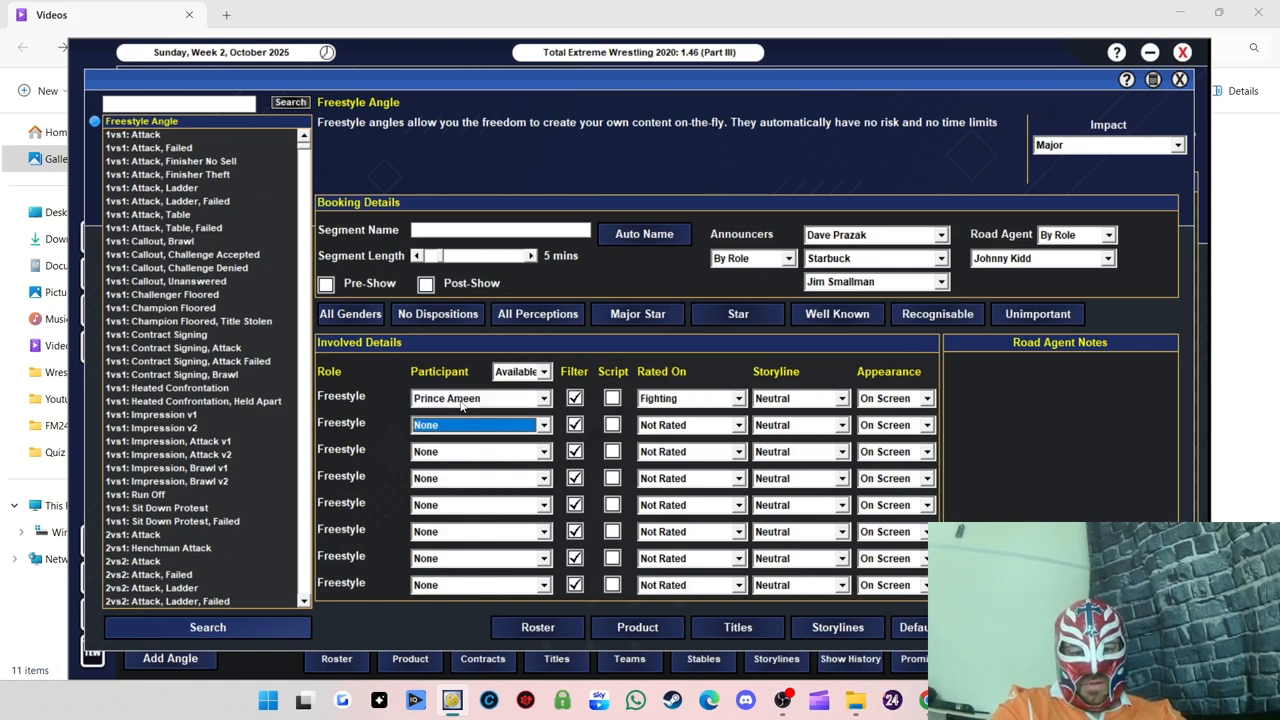
click(480, 424)
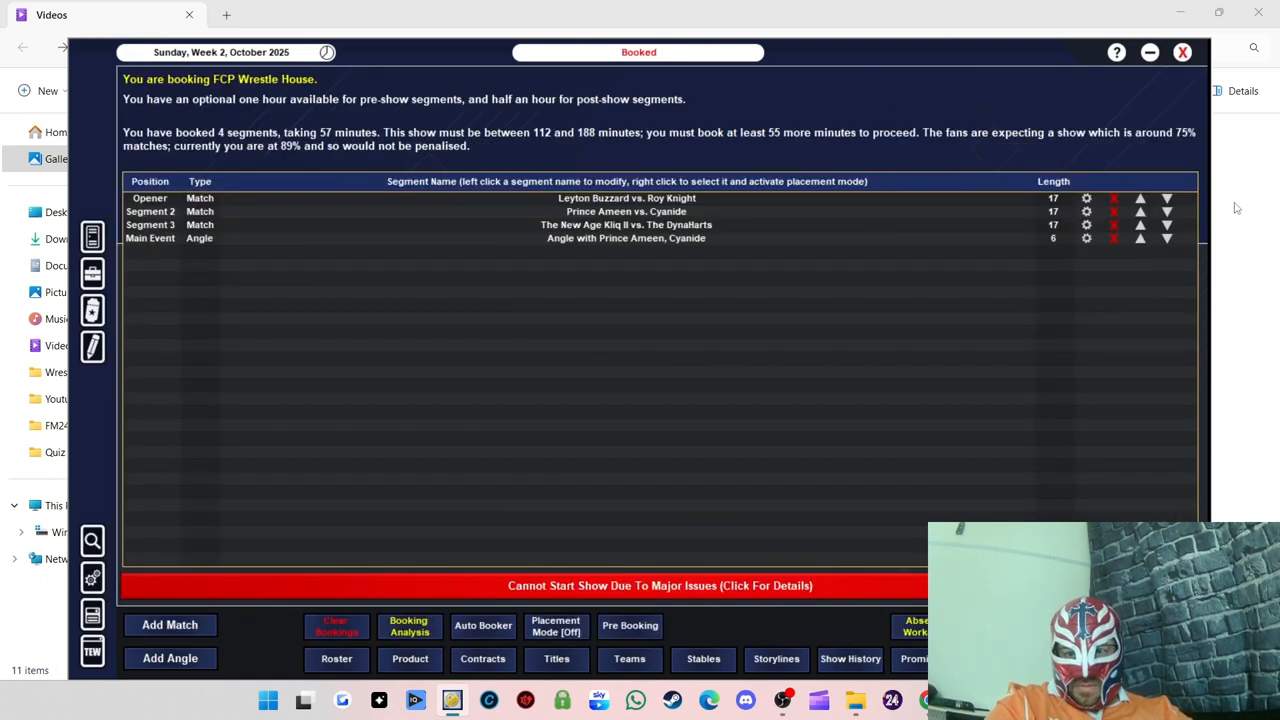
click(1139, 231)
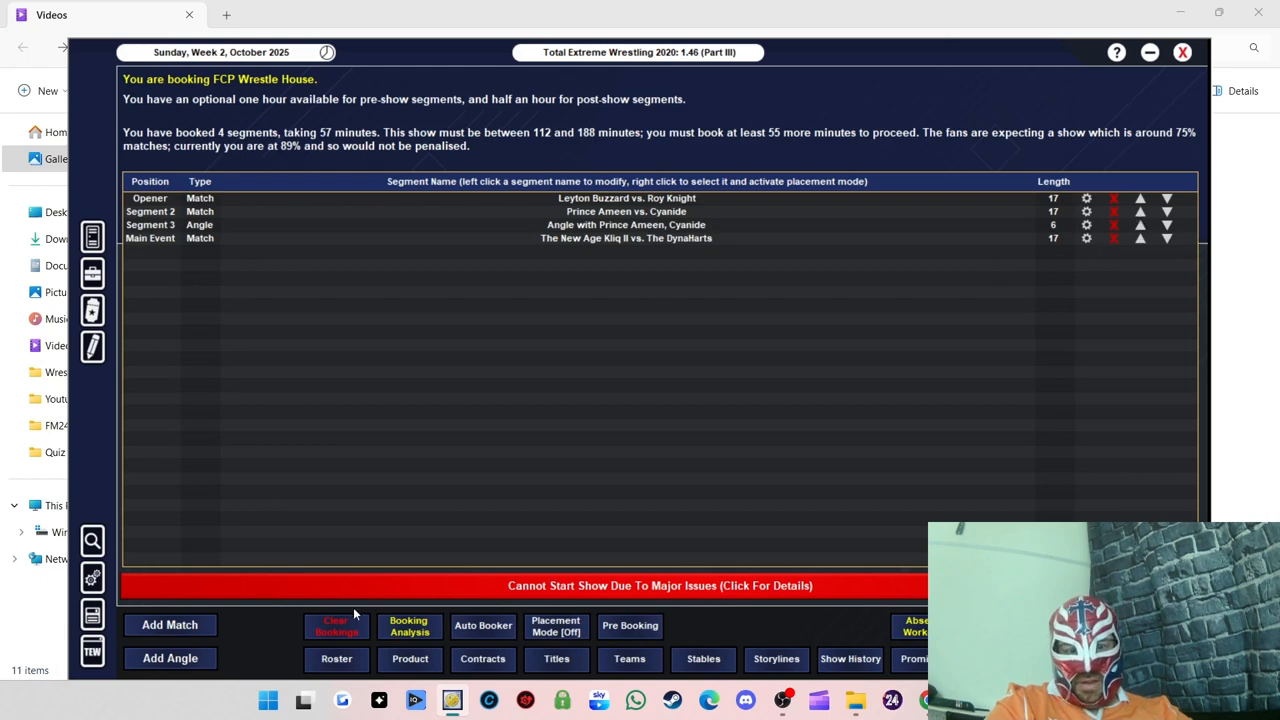
mouse_move(470, 425)
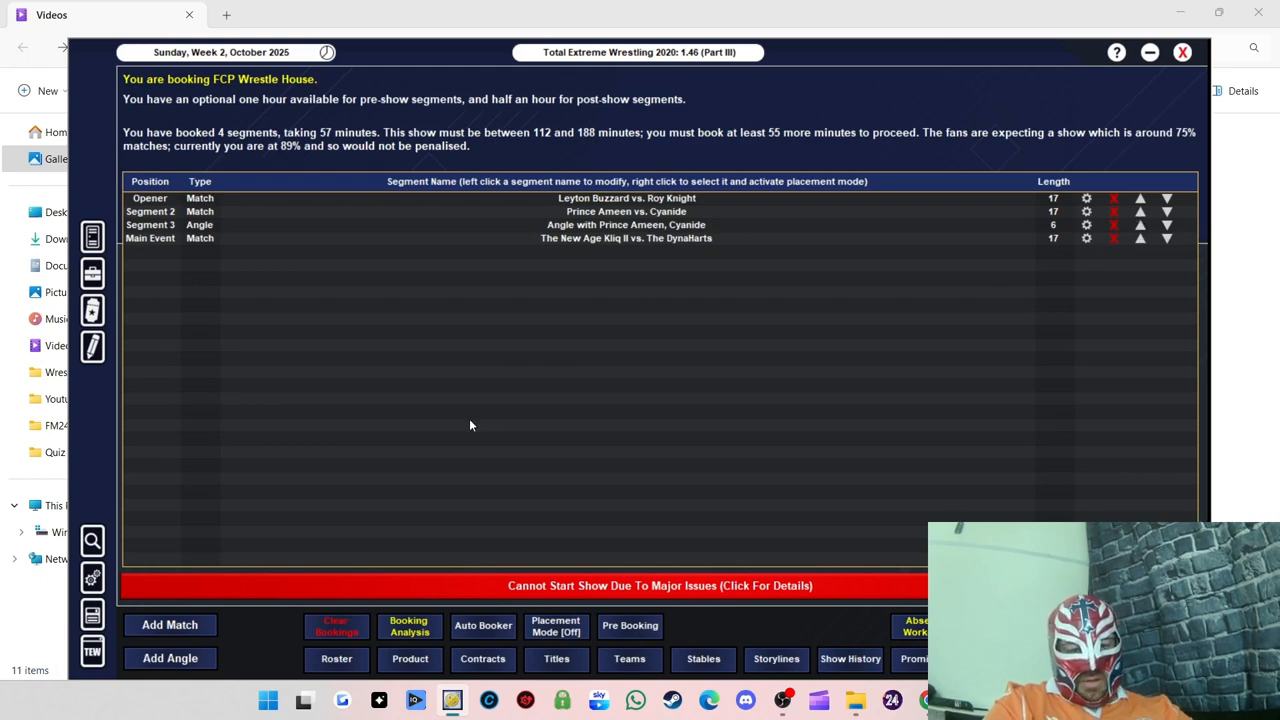
Step: Add a Leyton Buzzard and Roy Knight angle and move it higher on the card
click(170, 658)
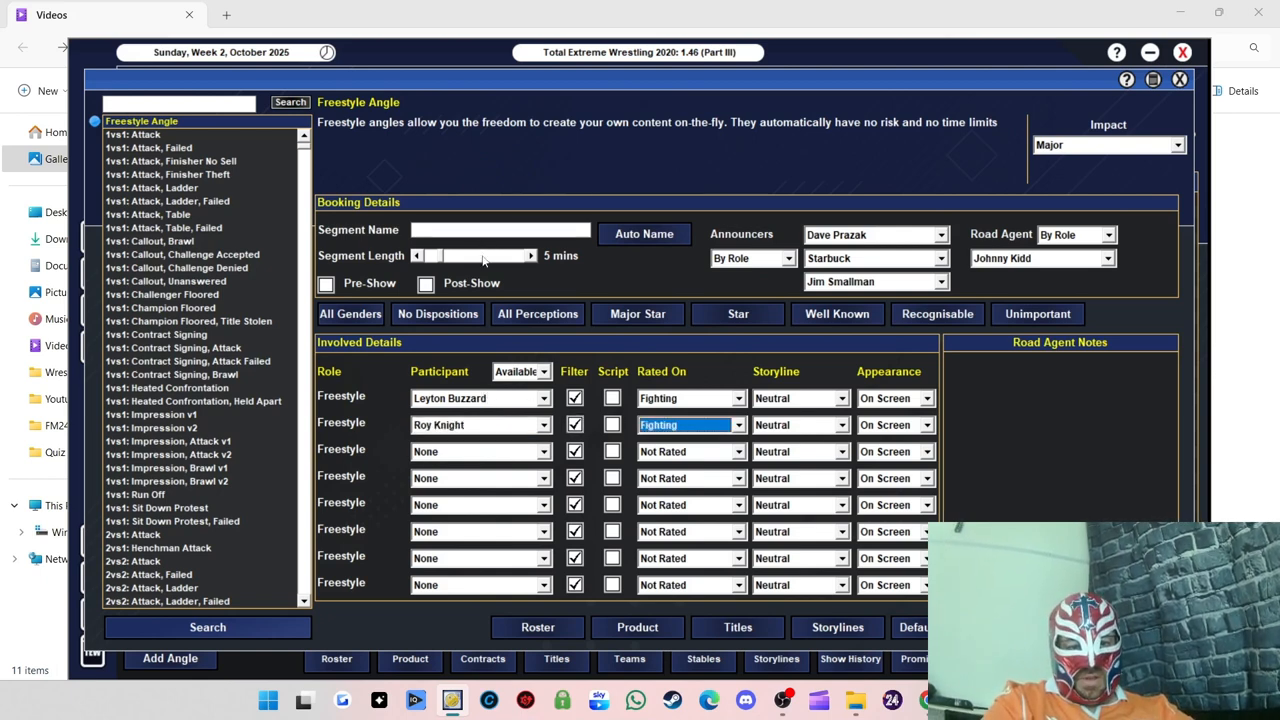
click(643, 234)
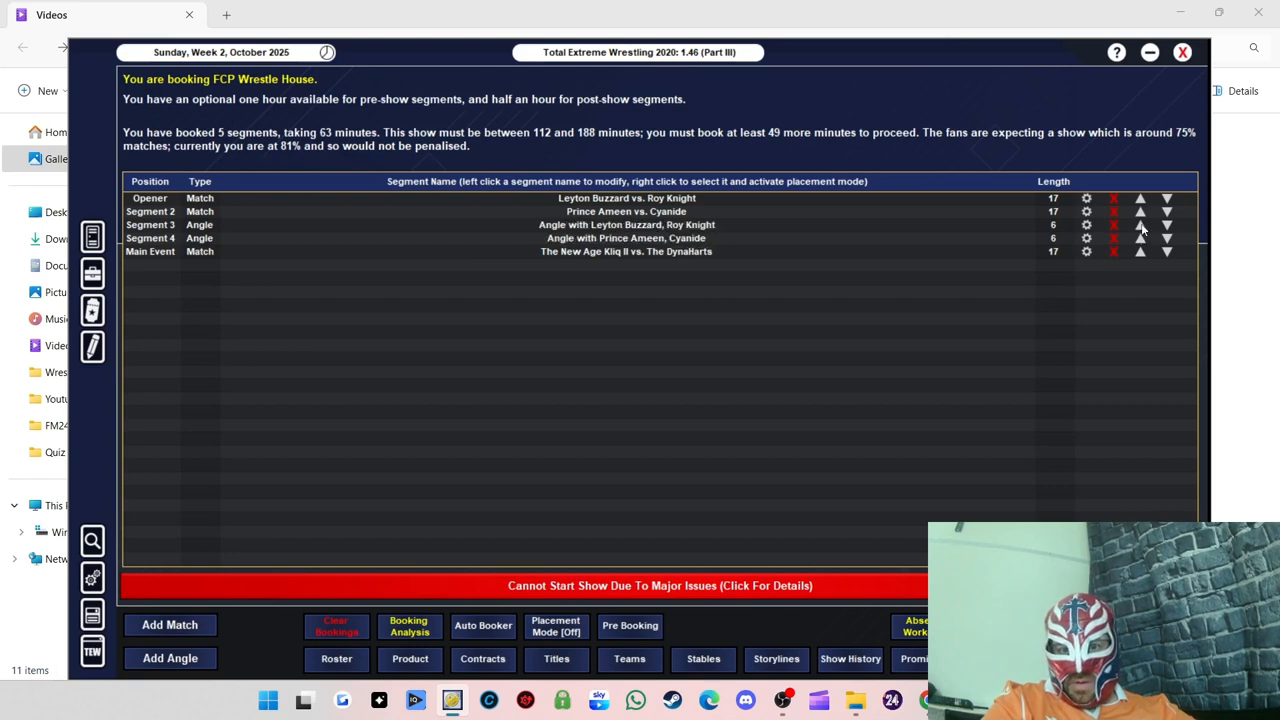
click(1139, 211)
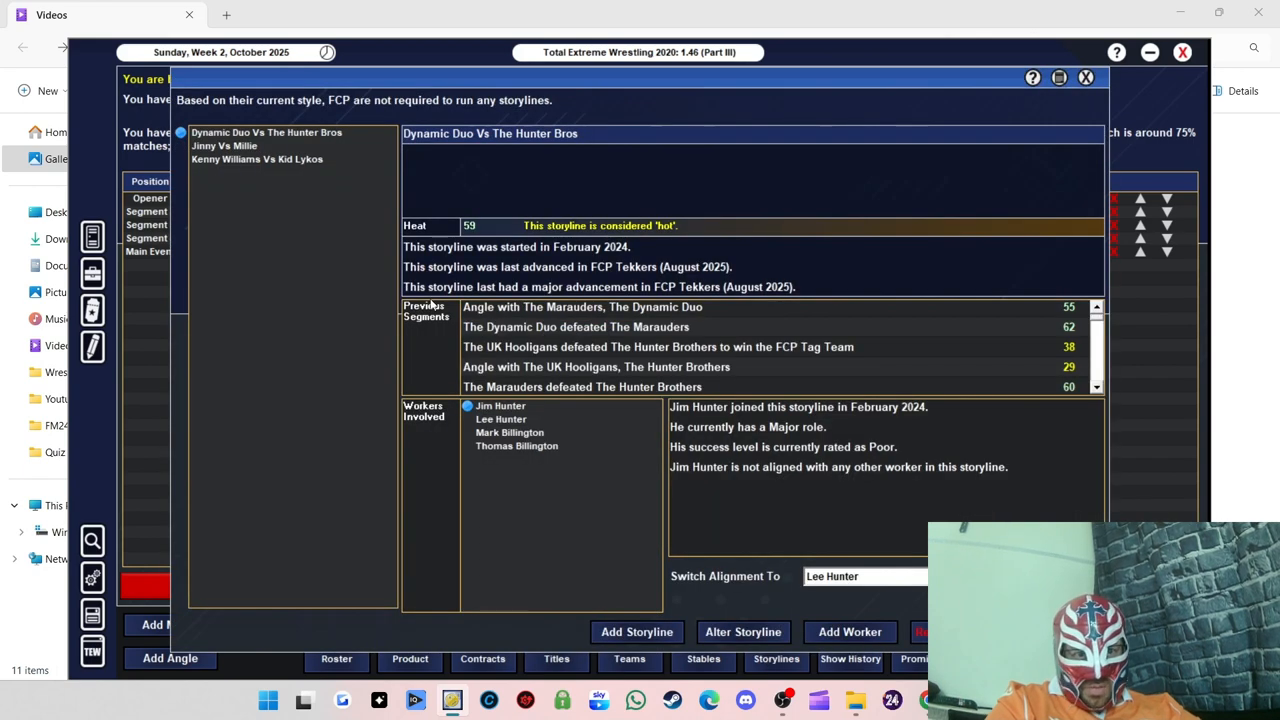
Step: Review the Jinny vs Millie and Dynamic Duo vs The Hunter Bros storylines
click(224, 146)
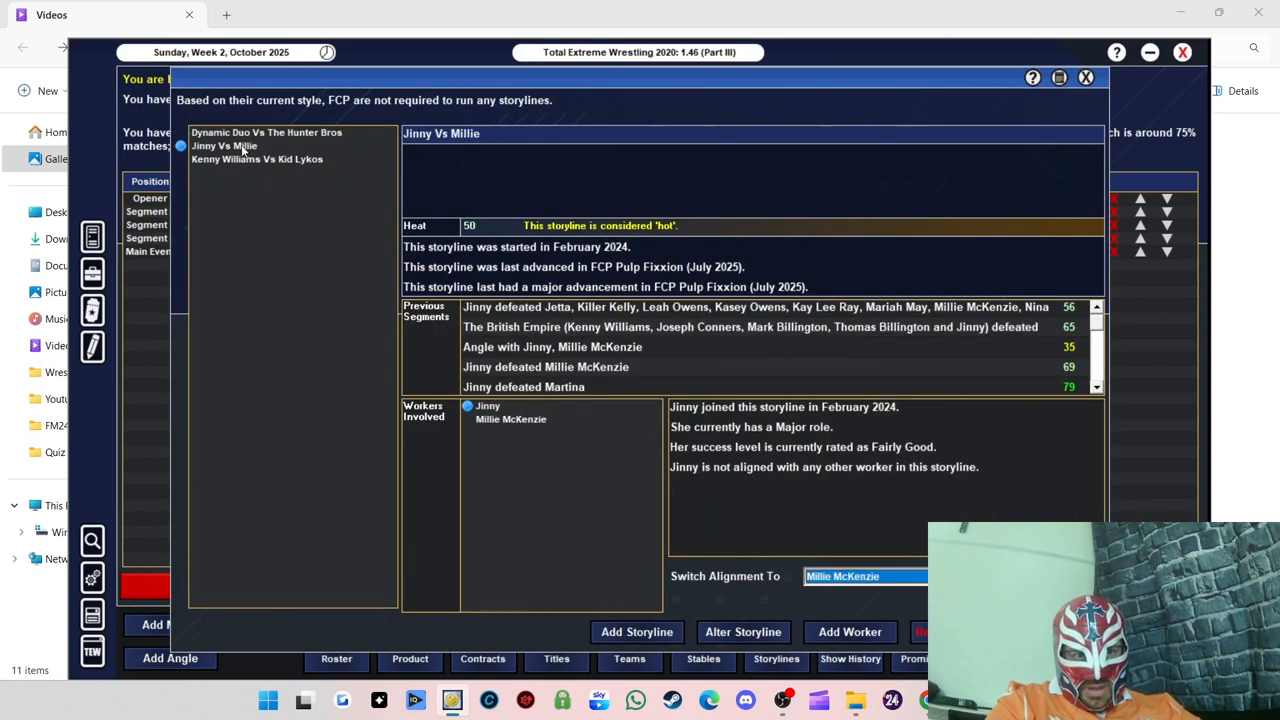
click(266, 132)
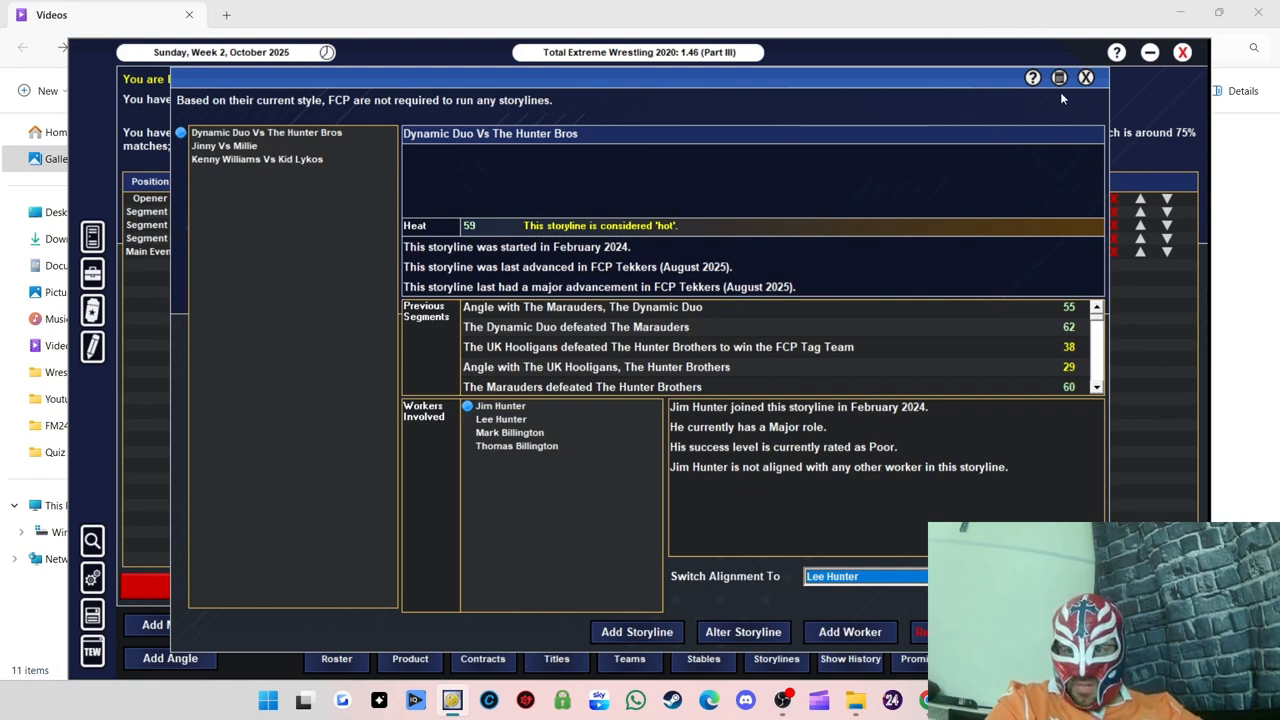
click(1085, 77)
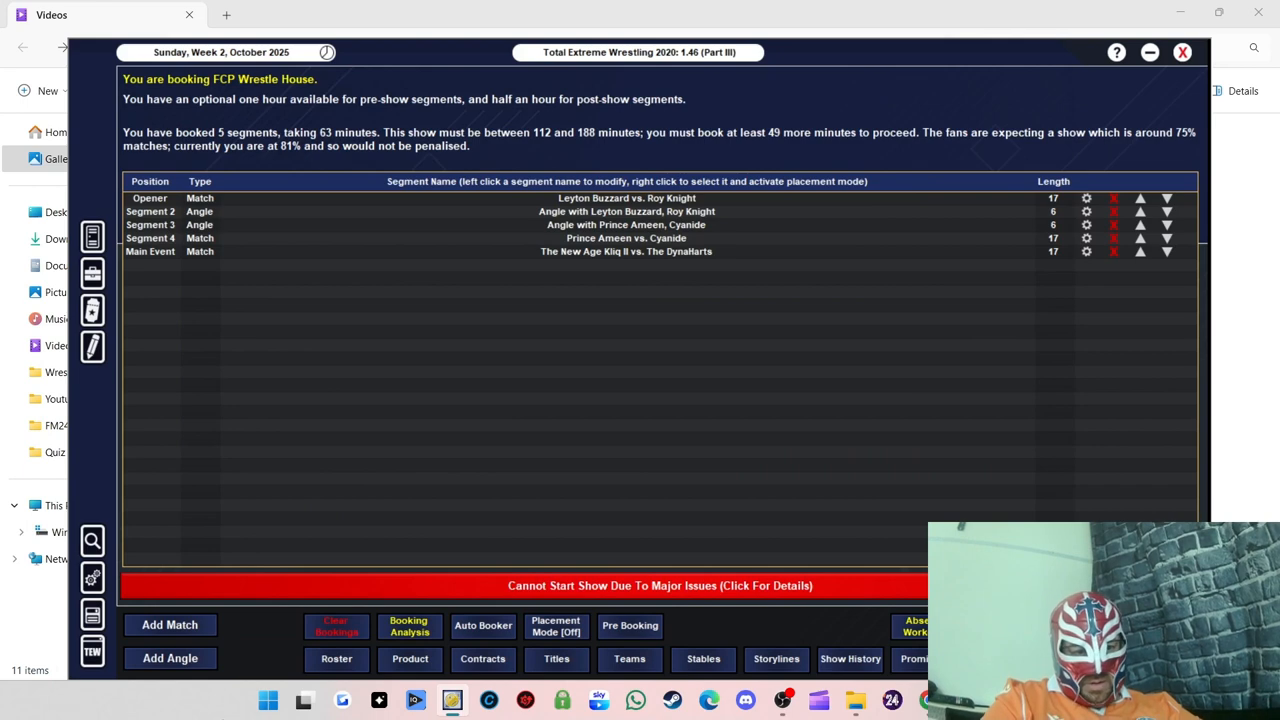
mouse_move(744, 309)
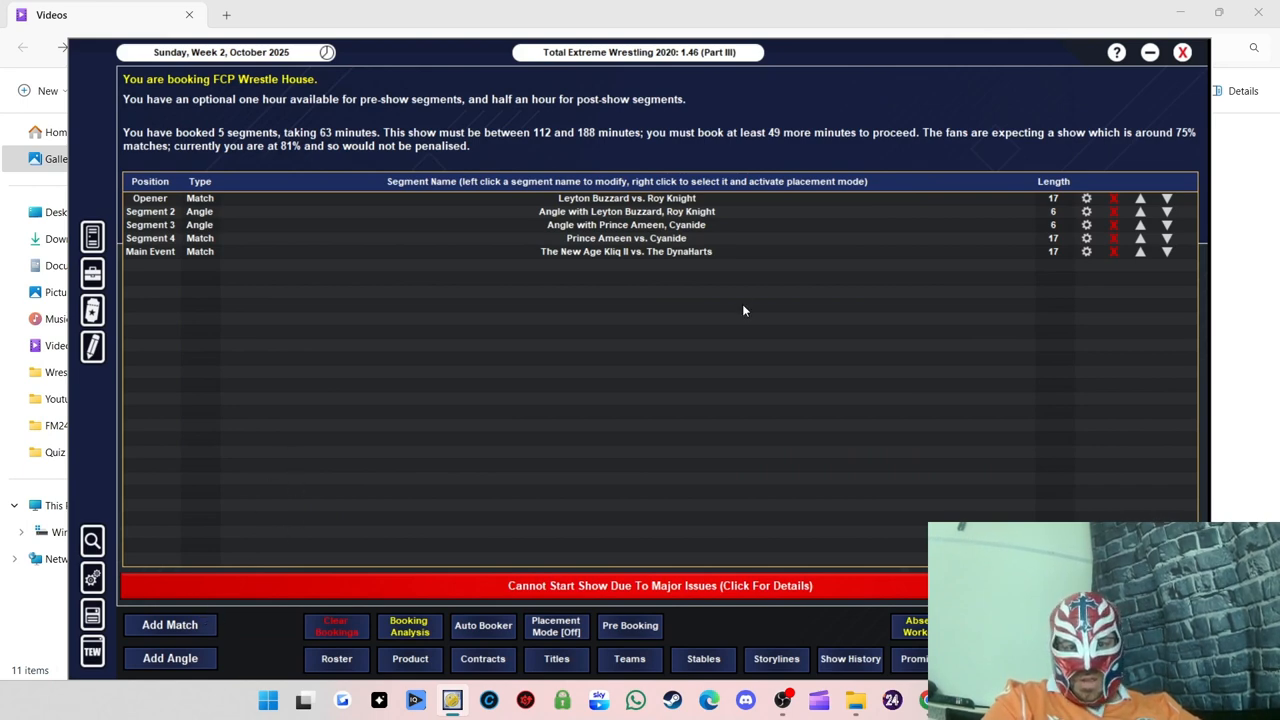
Step: Start a 1 vs 1 match for Jinny vs. Millie McKenzie from the full match type list
click(169, 624)
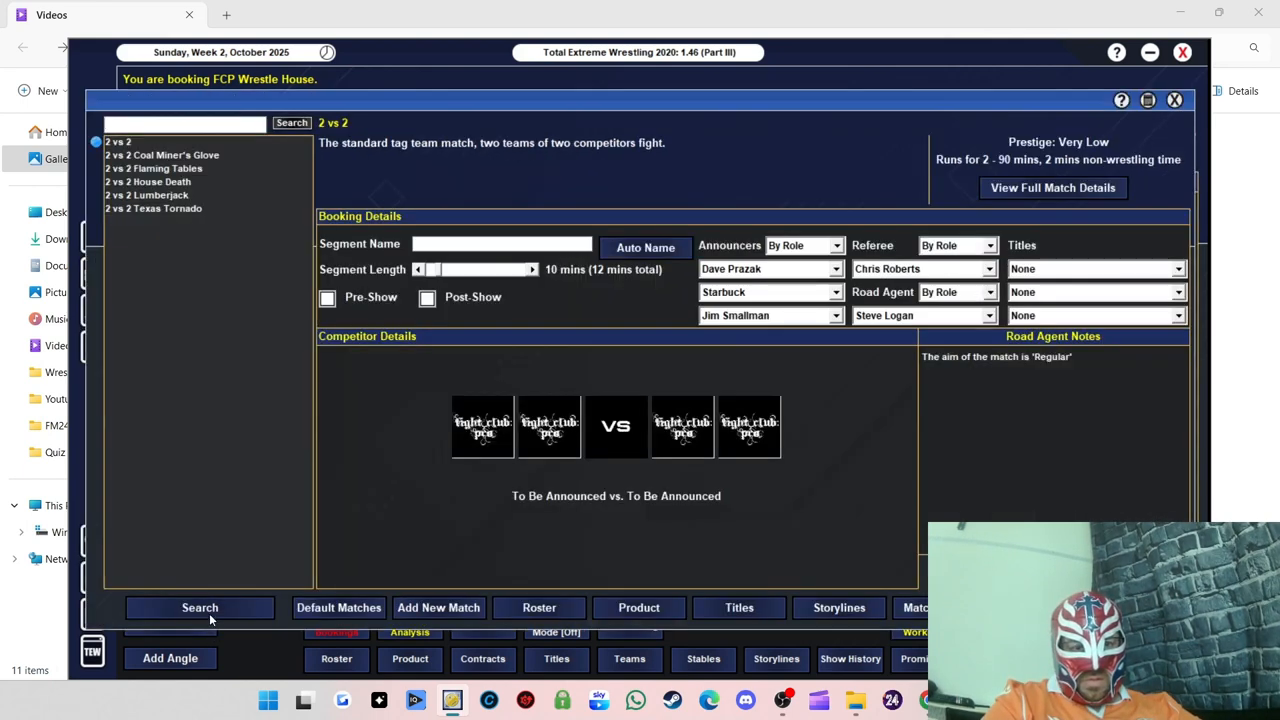
click(120, 141)
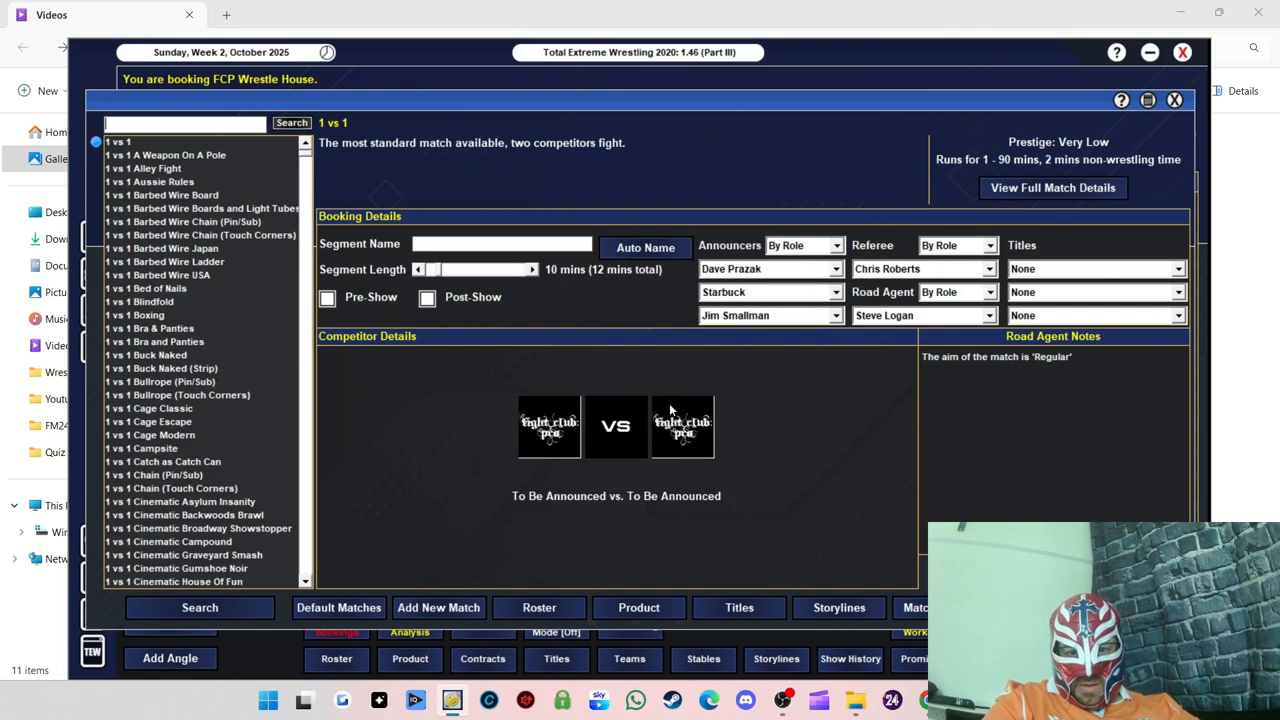
click(549, 425)
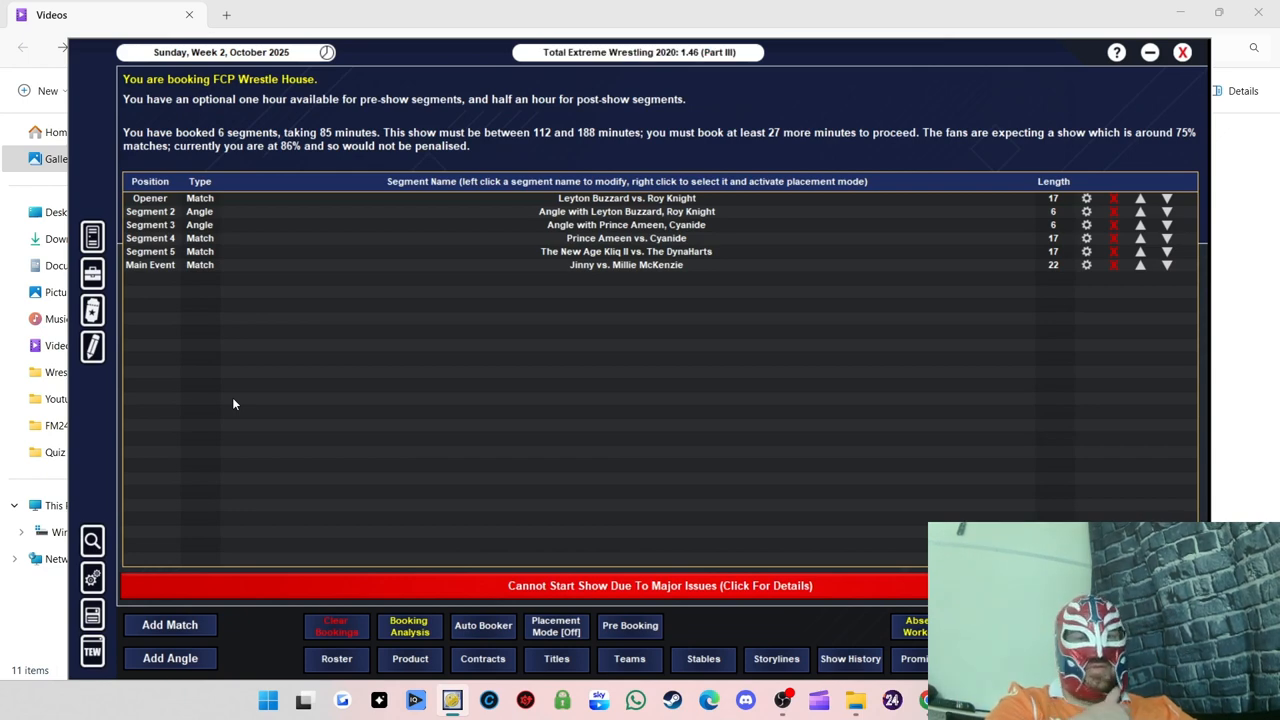
mouse_move(180, 620)
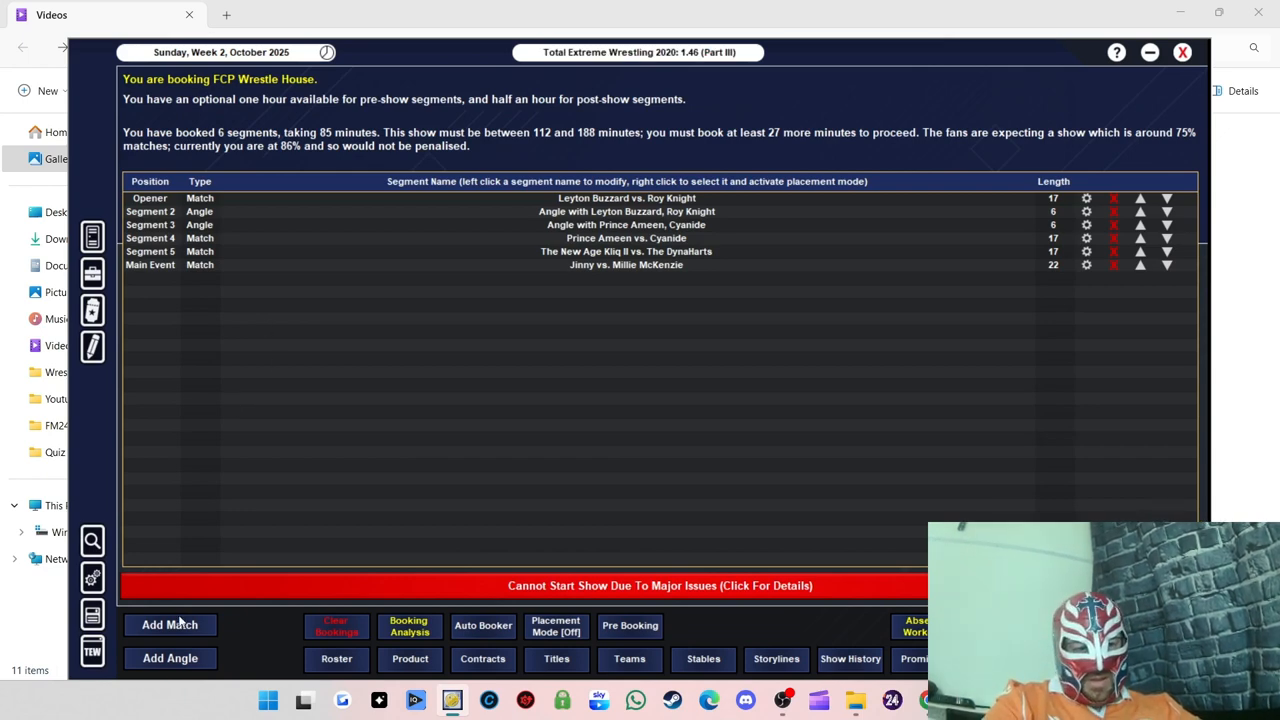
Step: Book Kenny Williams vs. Nathan Cruz for the FCP Heavyweight Title with Open Match and All Out notes
click(169, 624)
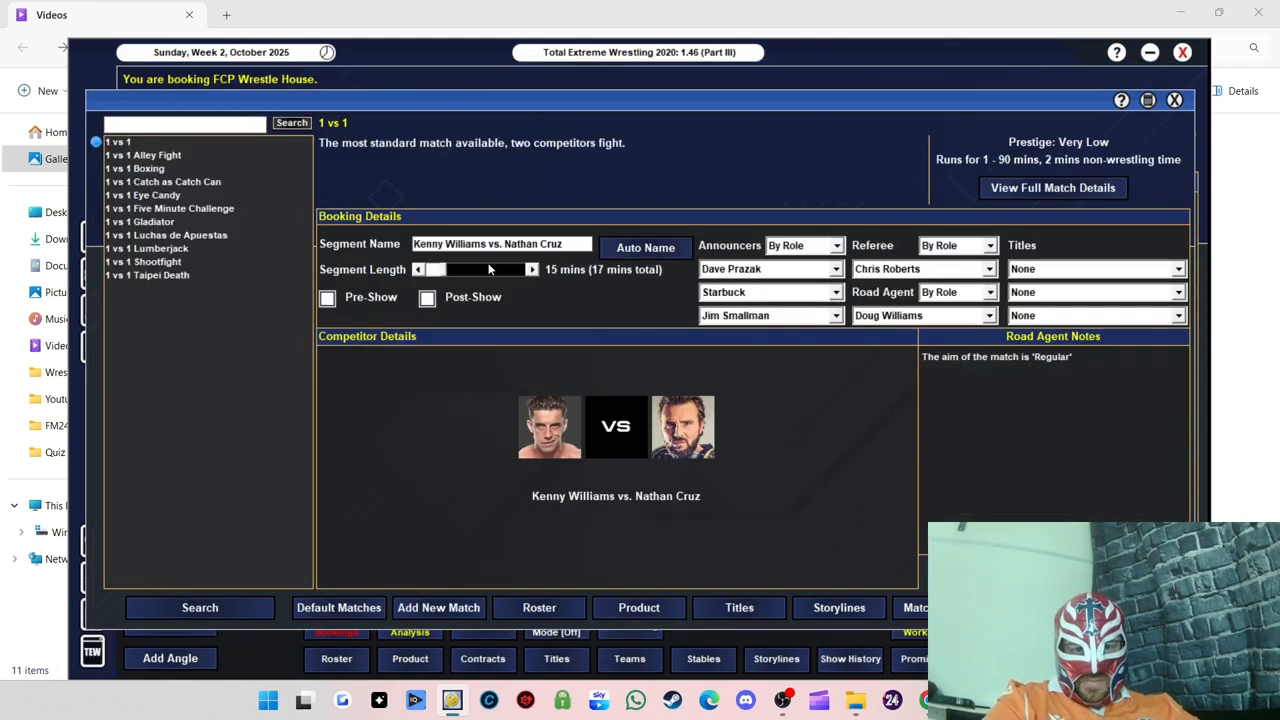
drag(440, 269, 475, 269)
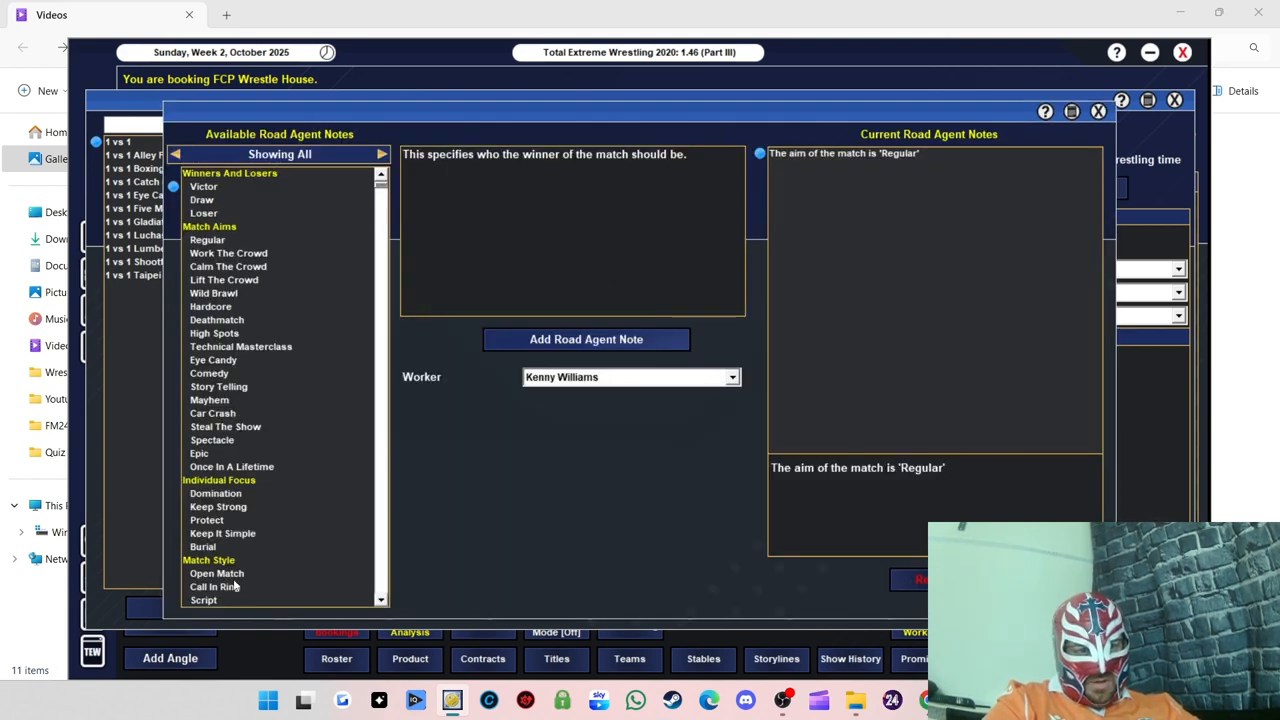
click(216, 573)
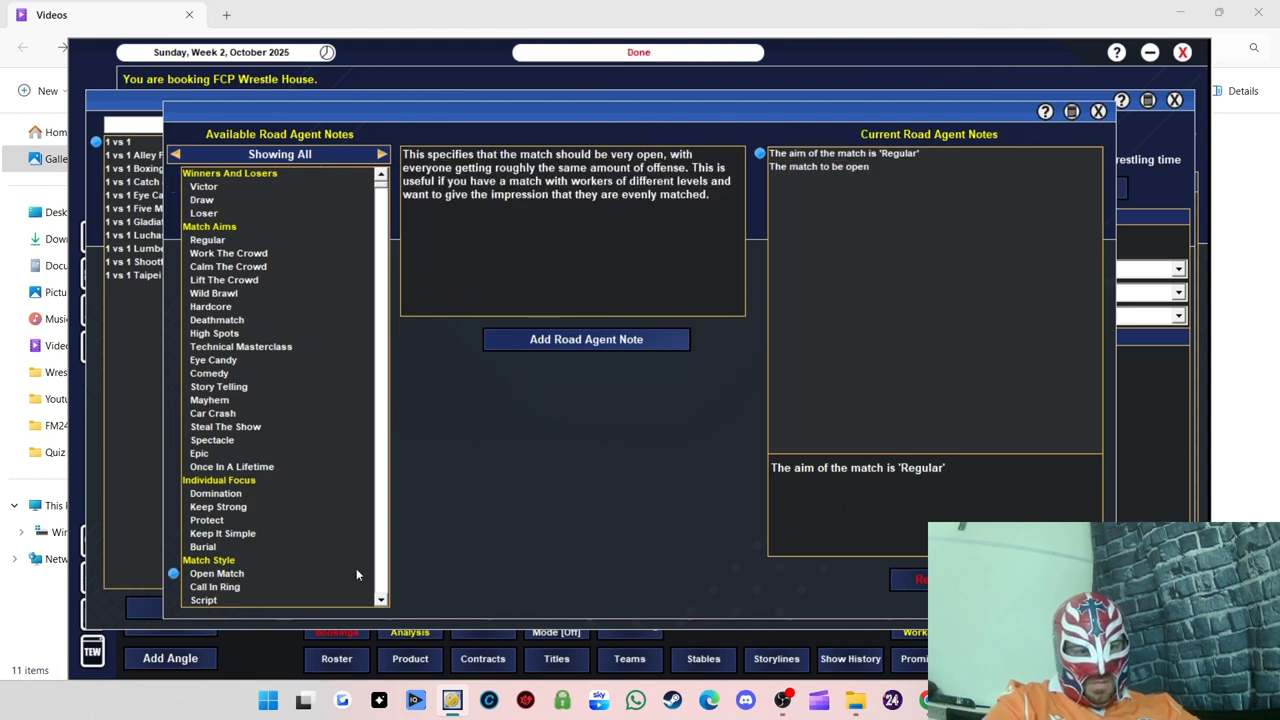
scroll(down, 3)
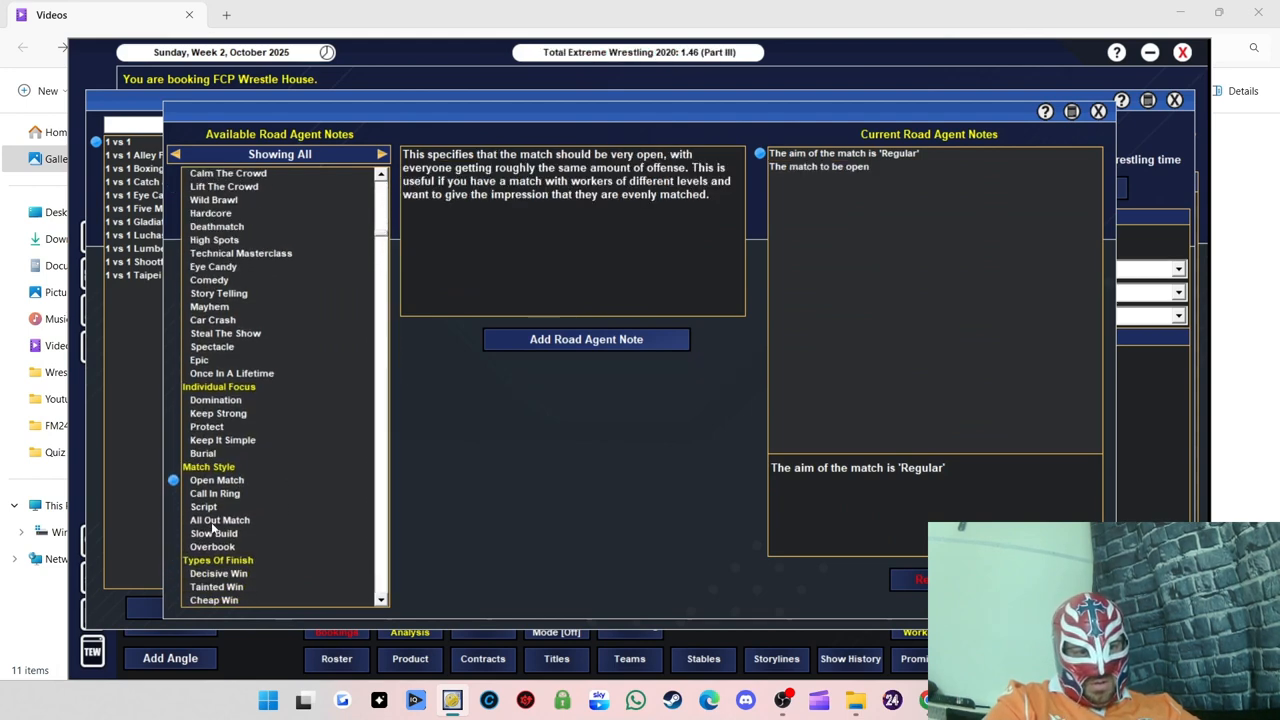
click(219, 520)
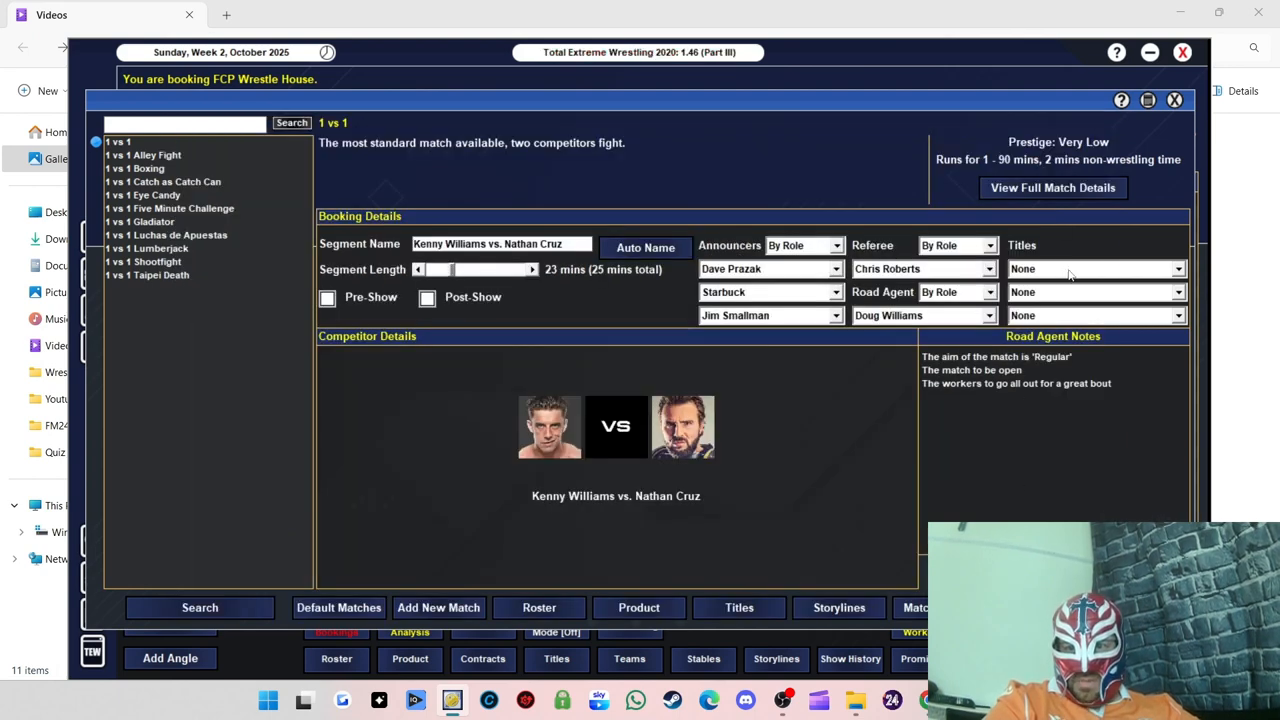
click(1095, 268)
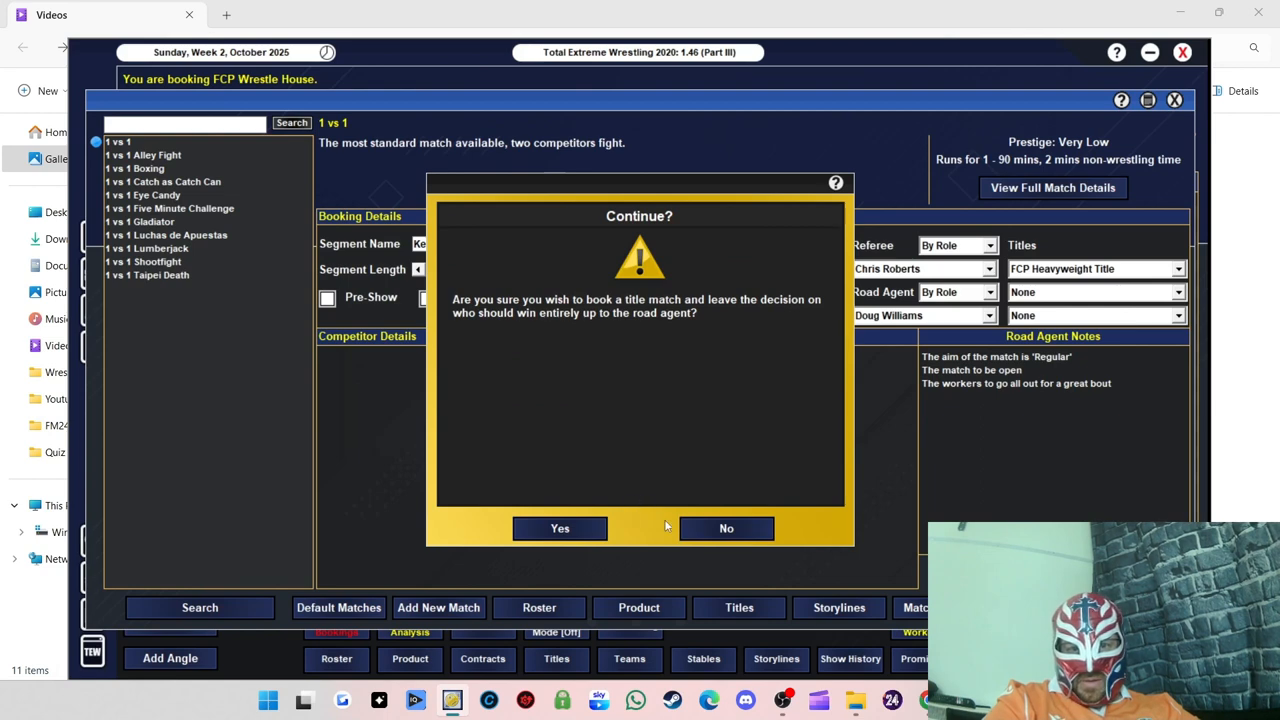
click(559, 528)
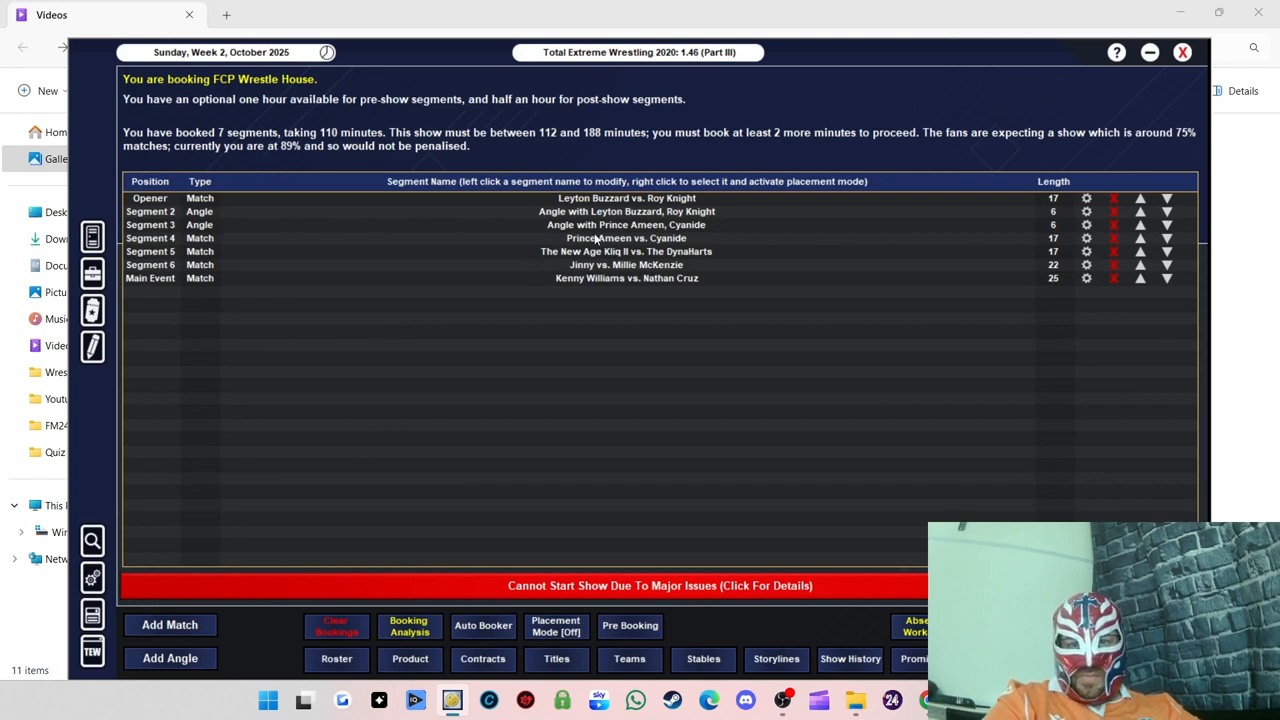
mouse_move(573, 152)
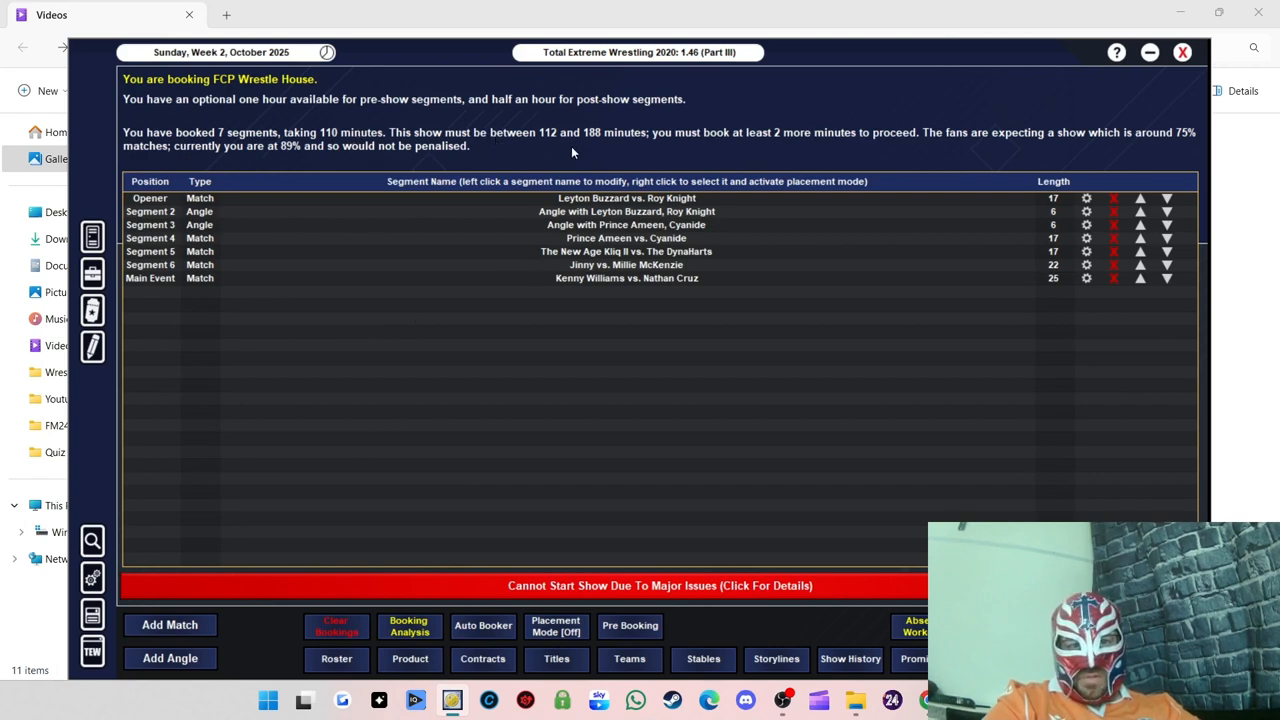
mouse_move(442, 353)
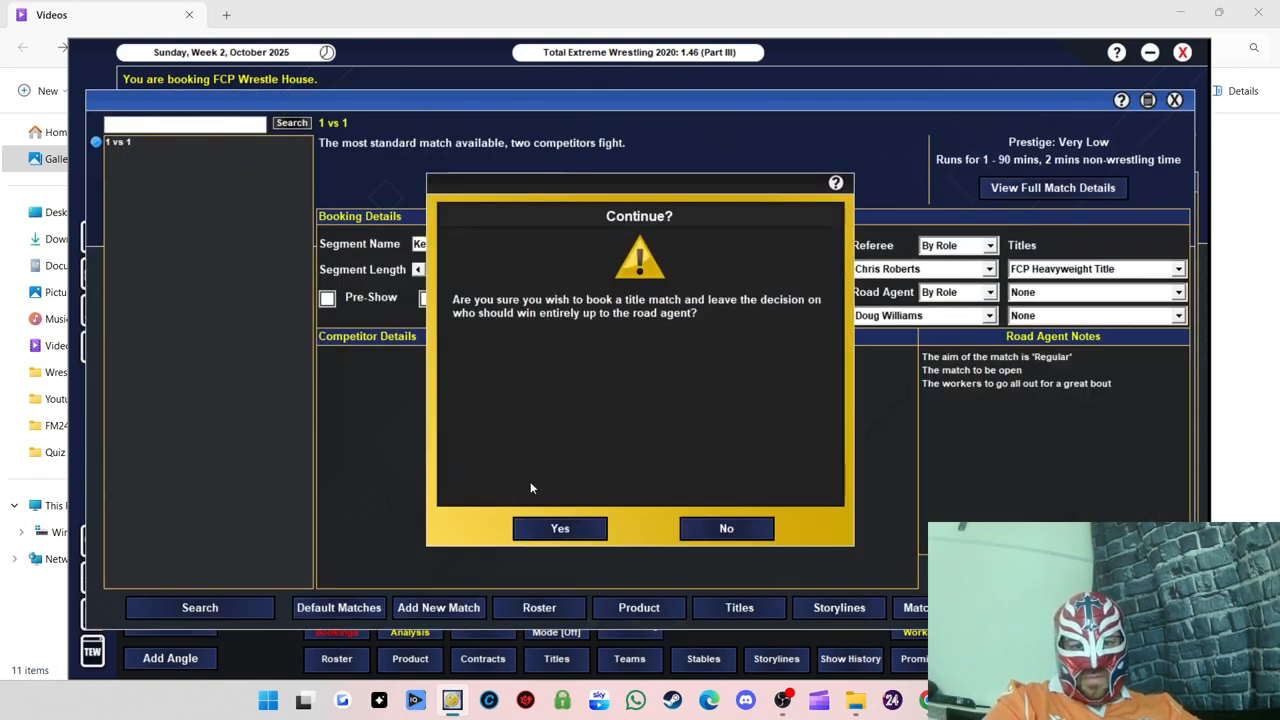
click(559, 528)
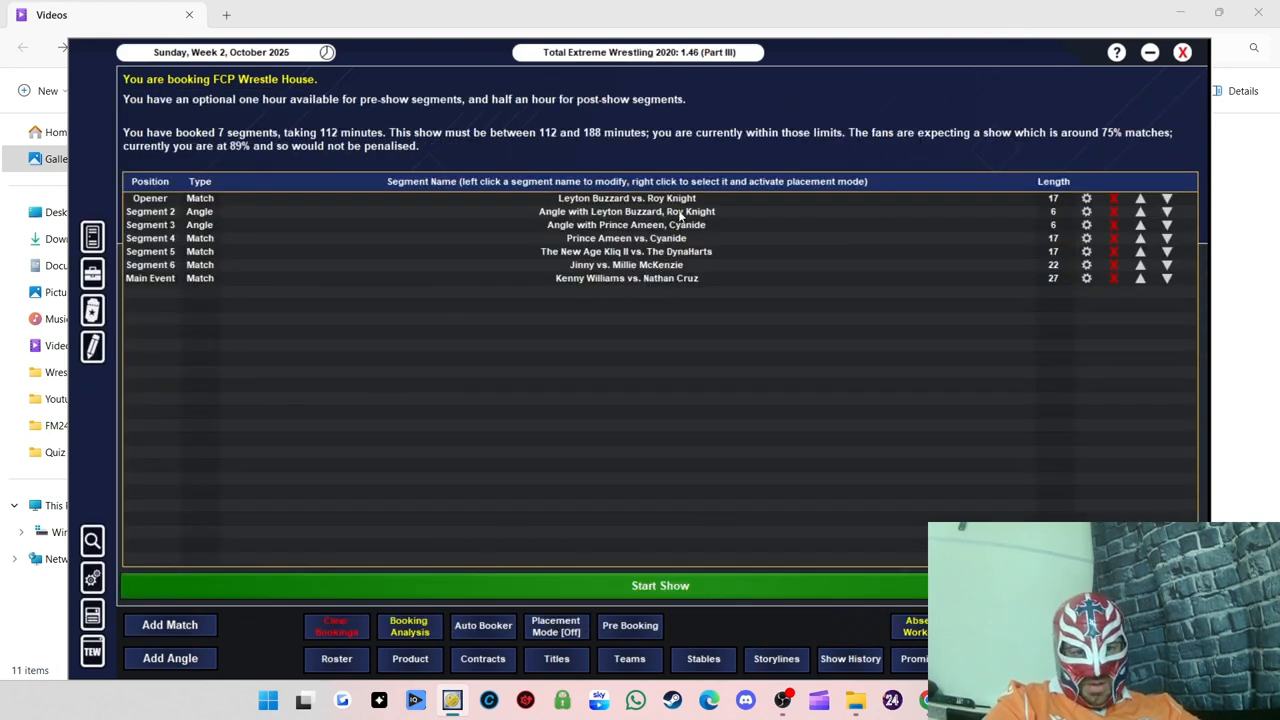
click(408, 625)
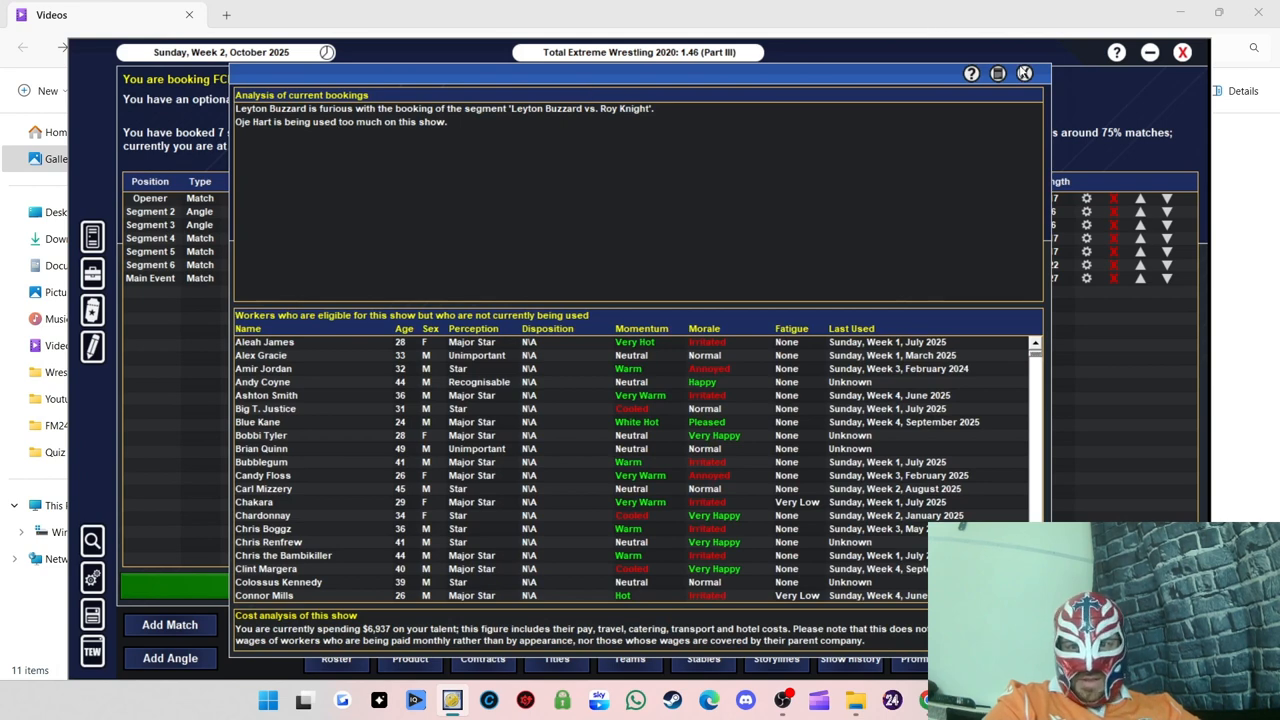
click(1024, 73)
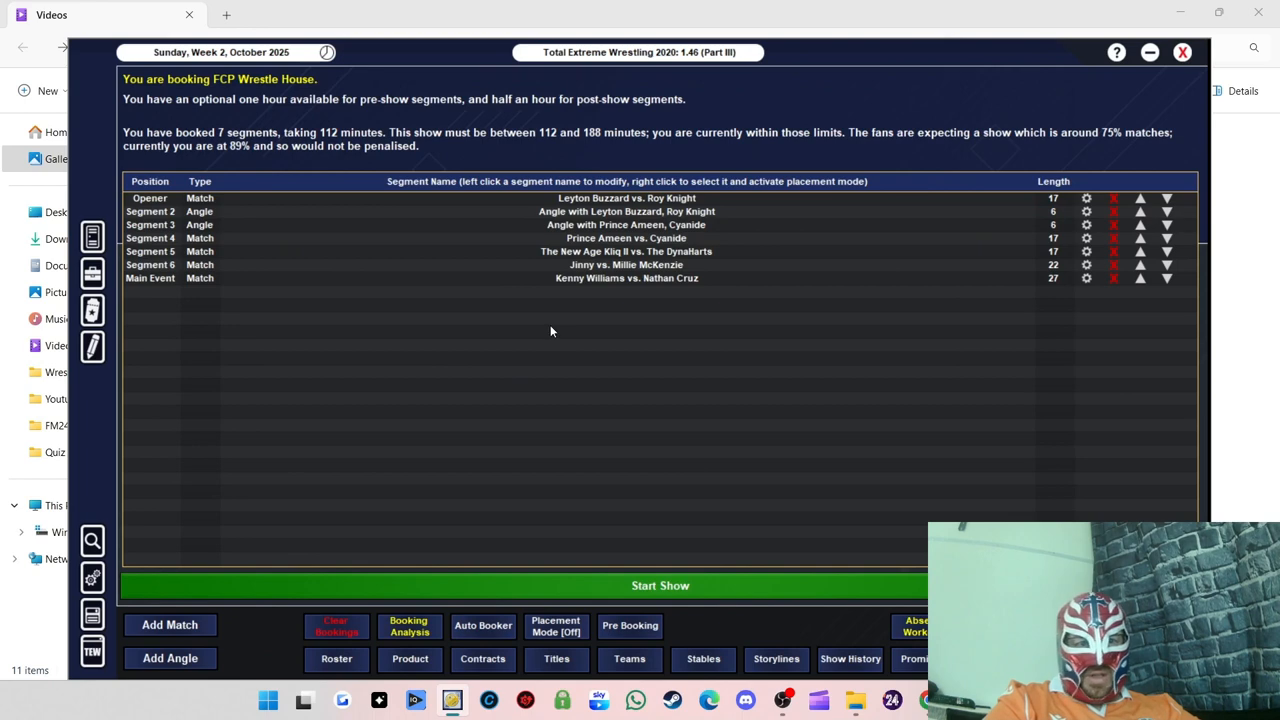
mouse_move(695, 133)
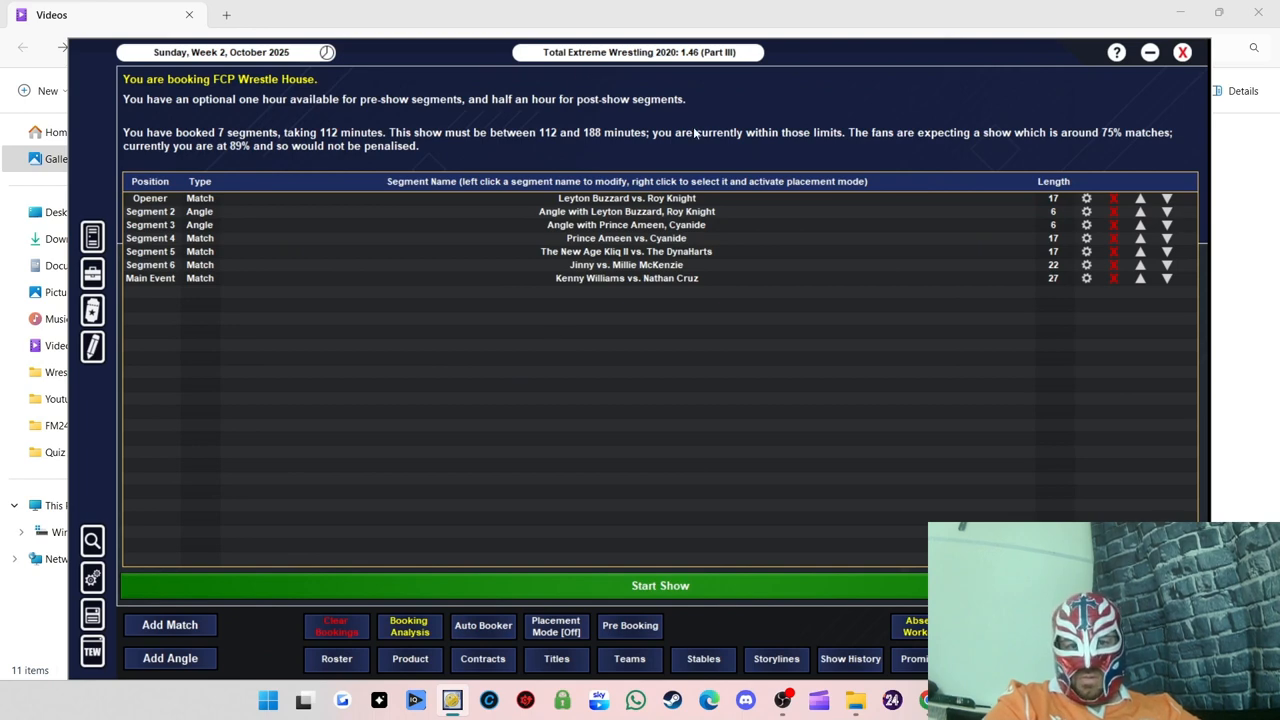
mouse_move(678, 73)
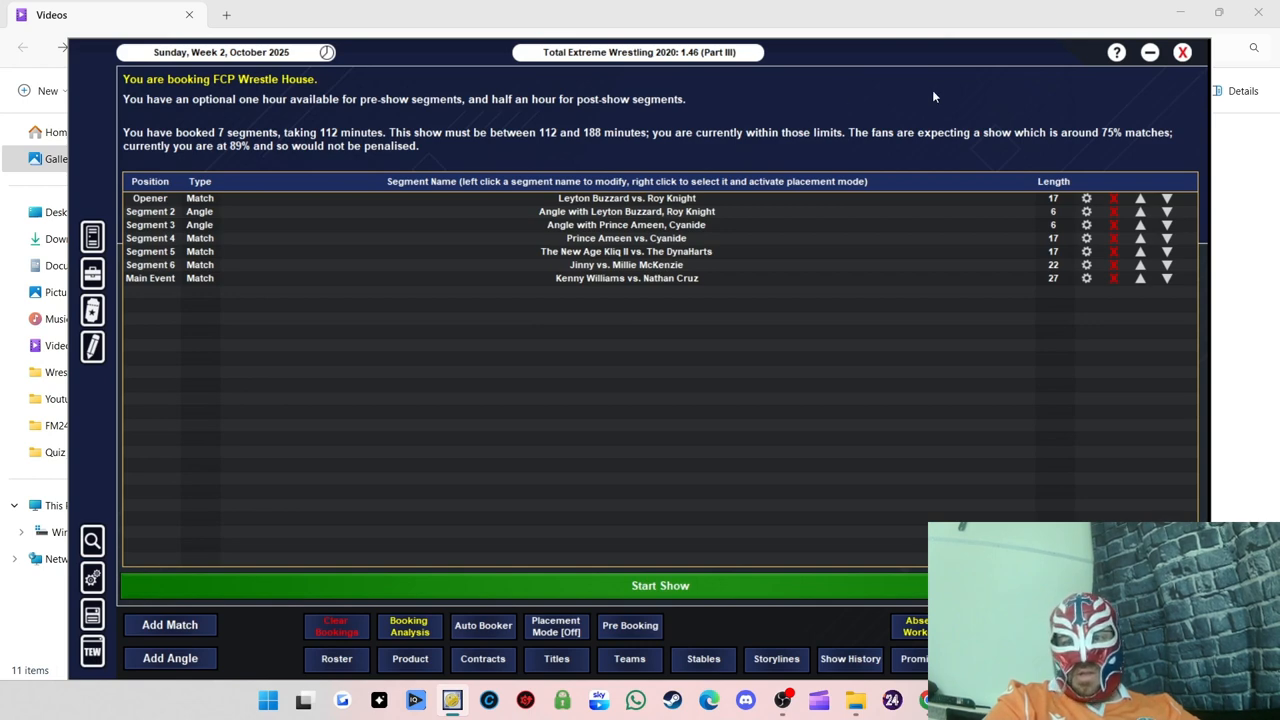
mouse_move(413, 167)
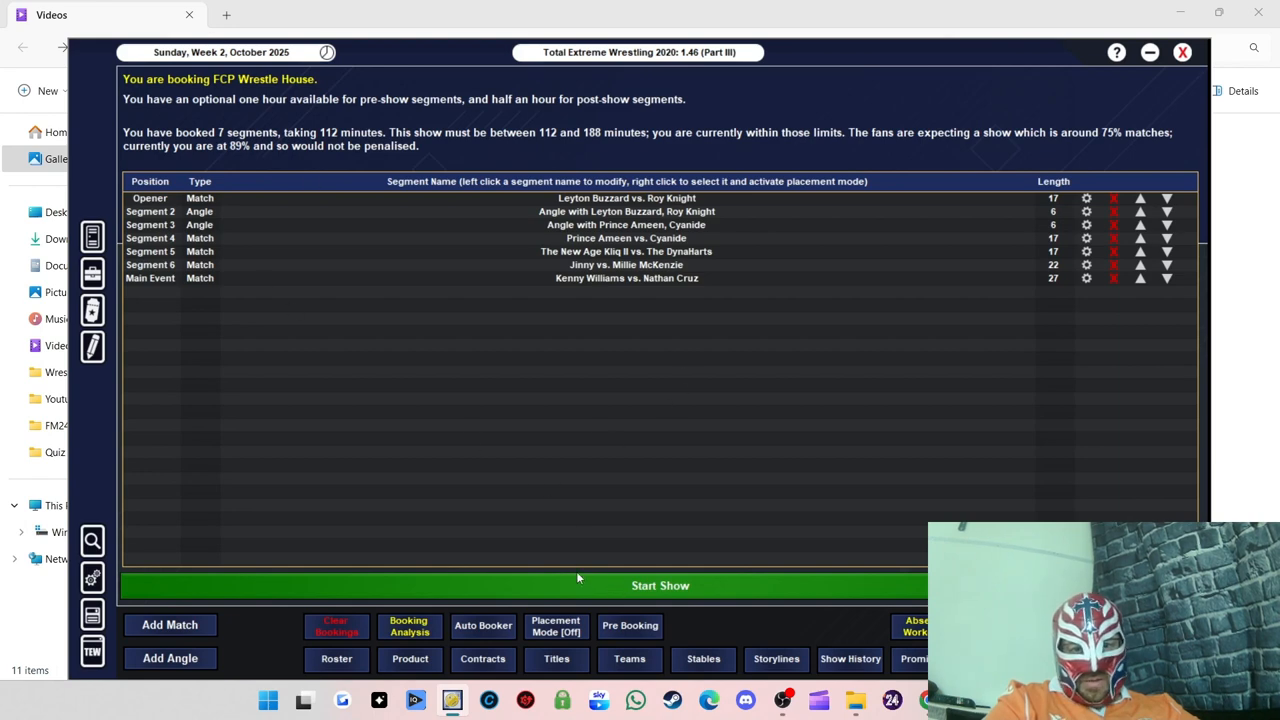
Step: Start the FCP Wrestle House show
click(660, 585)
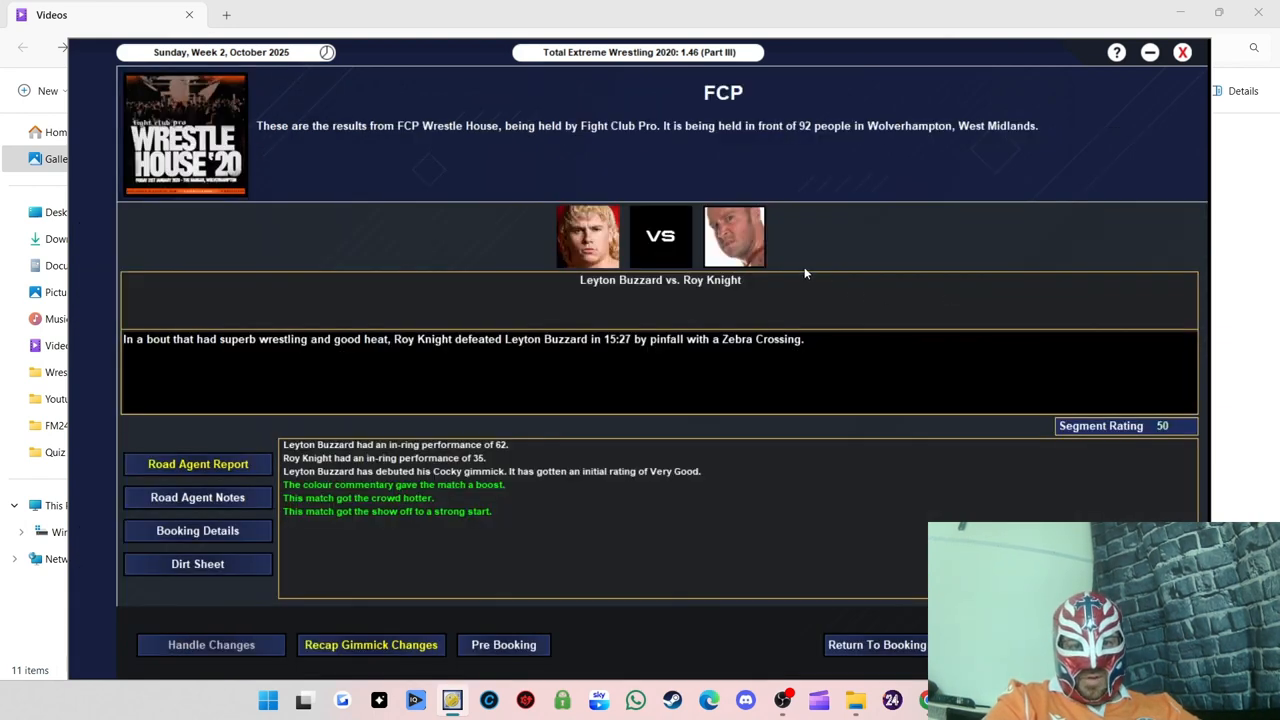
mouse_move(740, 368)
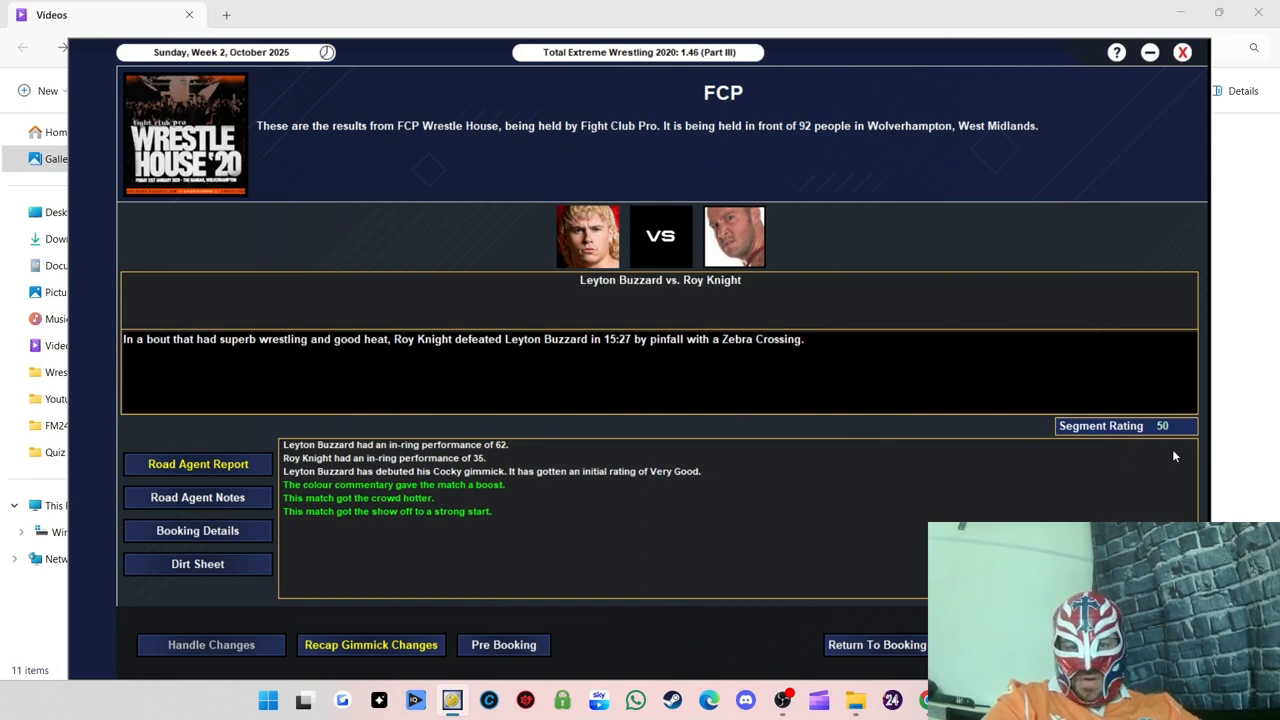
mouse_move(549, 505)
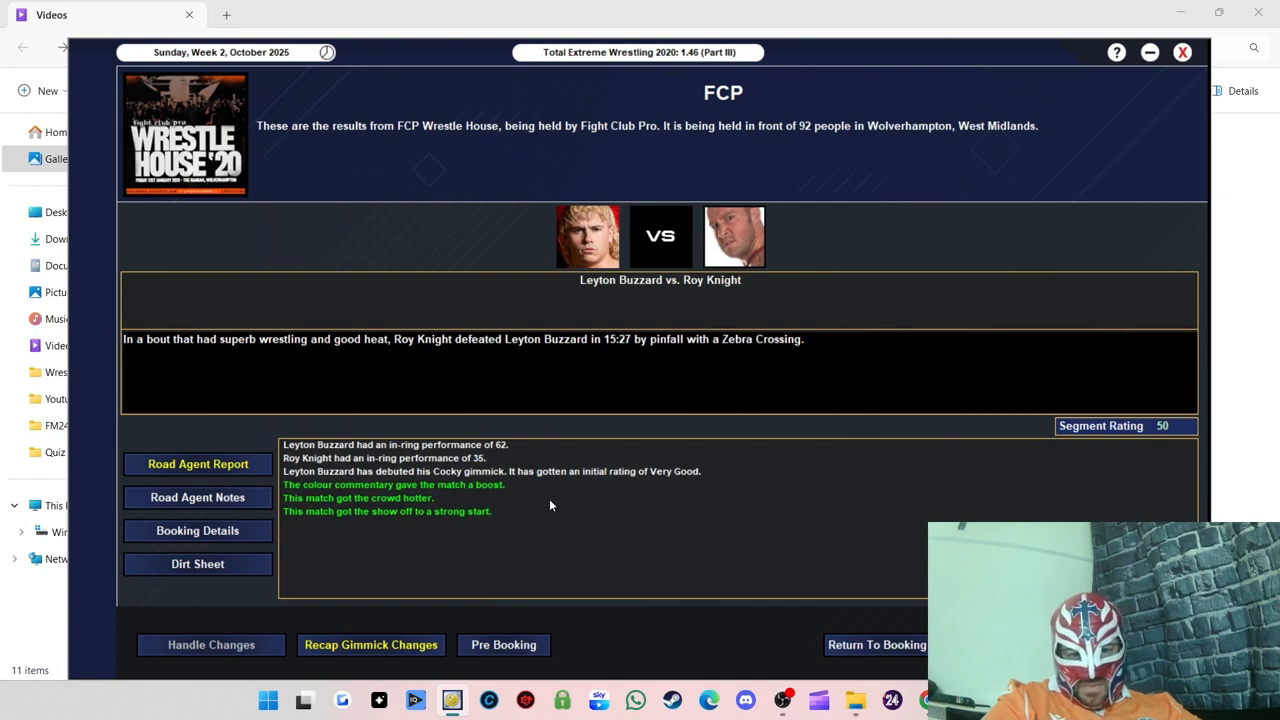
mouse_move(360, 492)
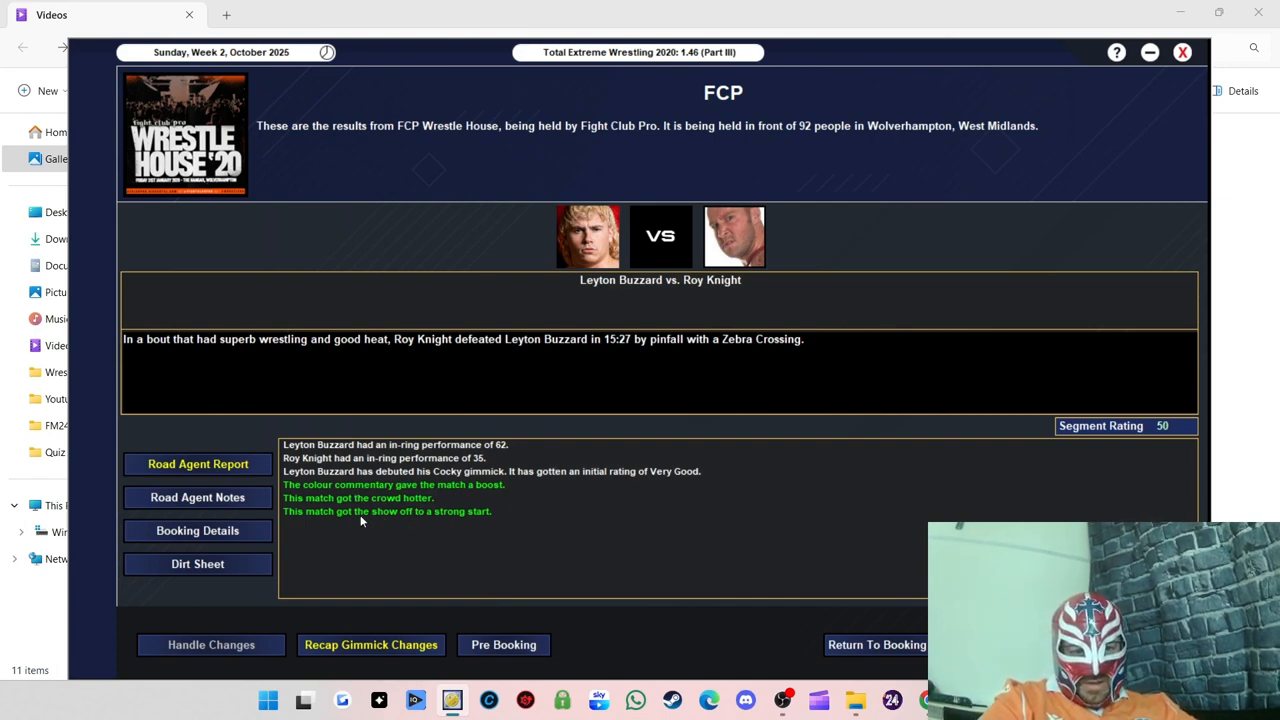
mouse_move(418, 500)
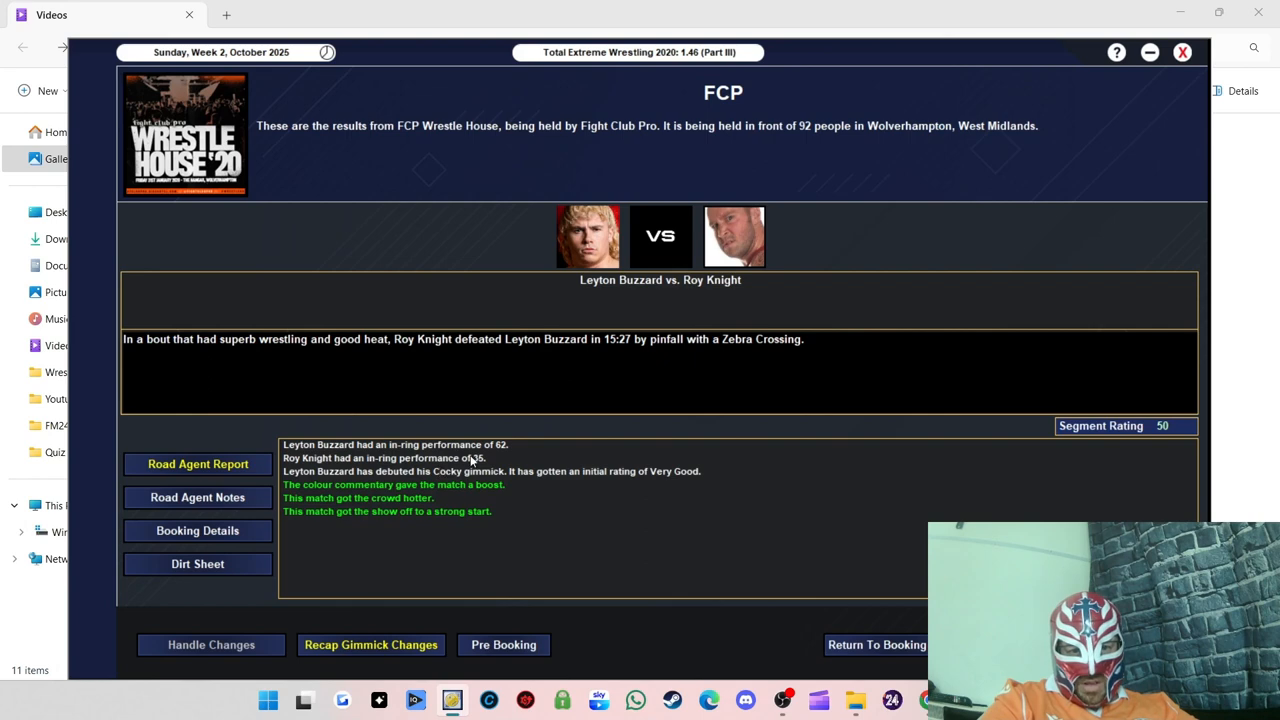
mouse_move(395, 455)
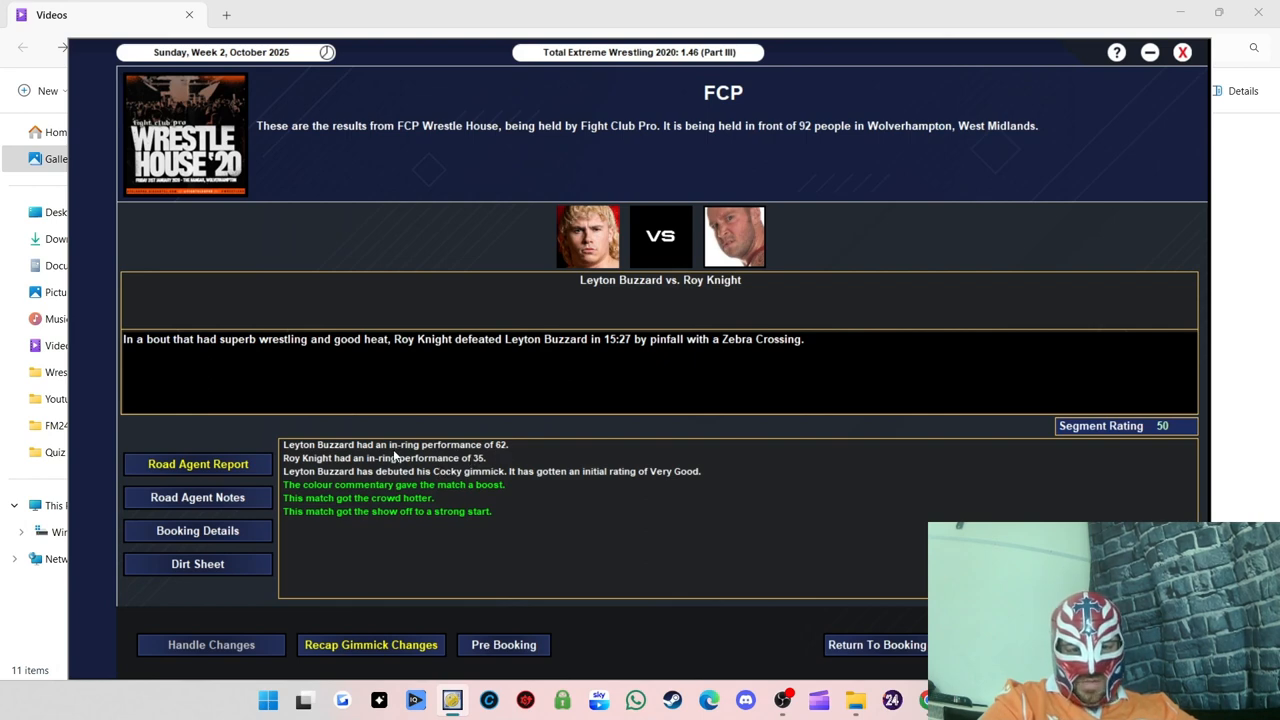
mouse_move(476, 437)
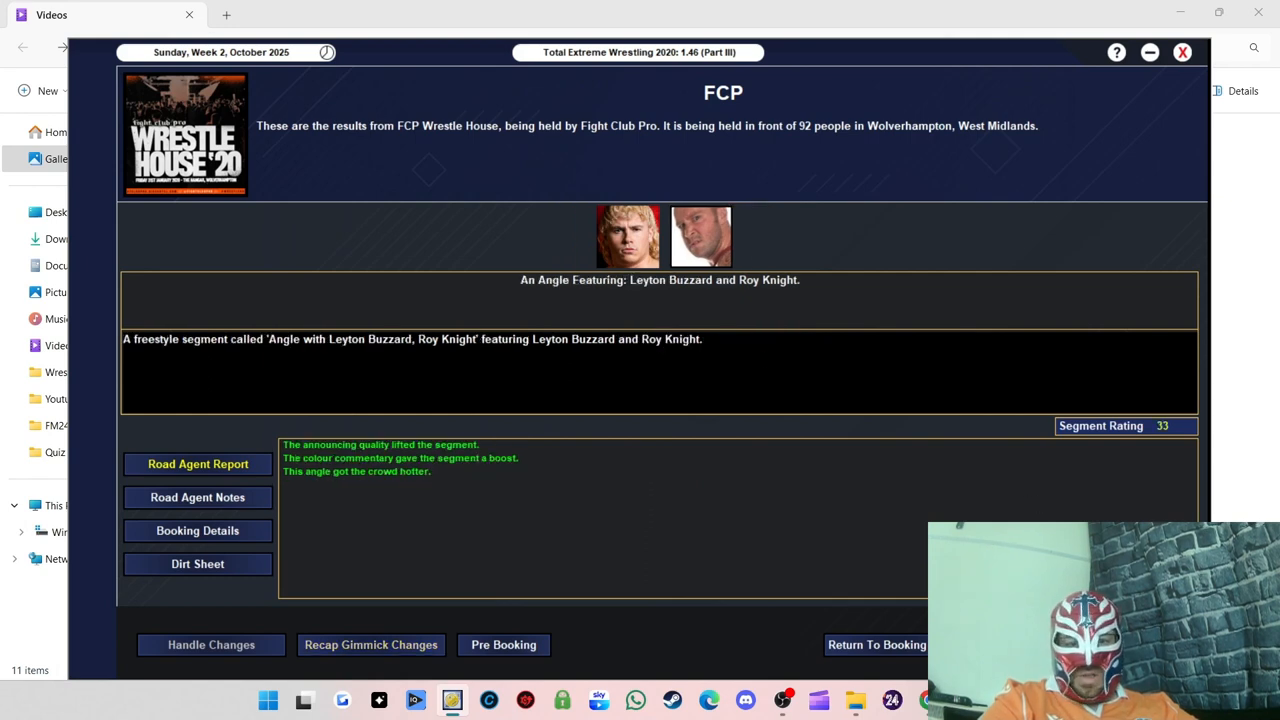
Step: Move past the New Age Kliq II vs. DynaHarts result (62) to the next segment
click(371, 644)
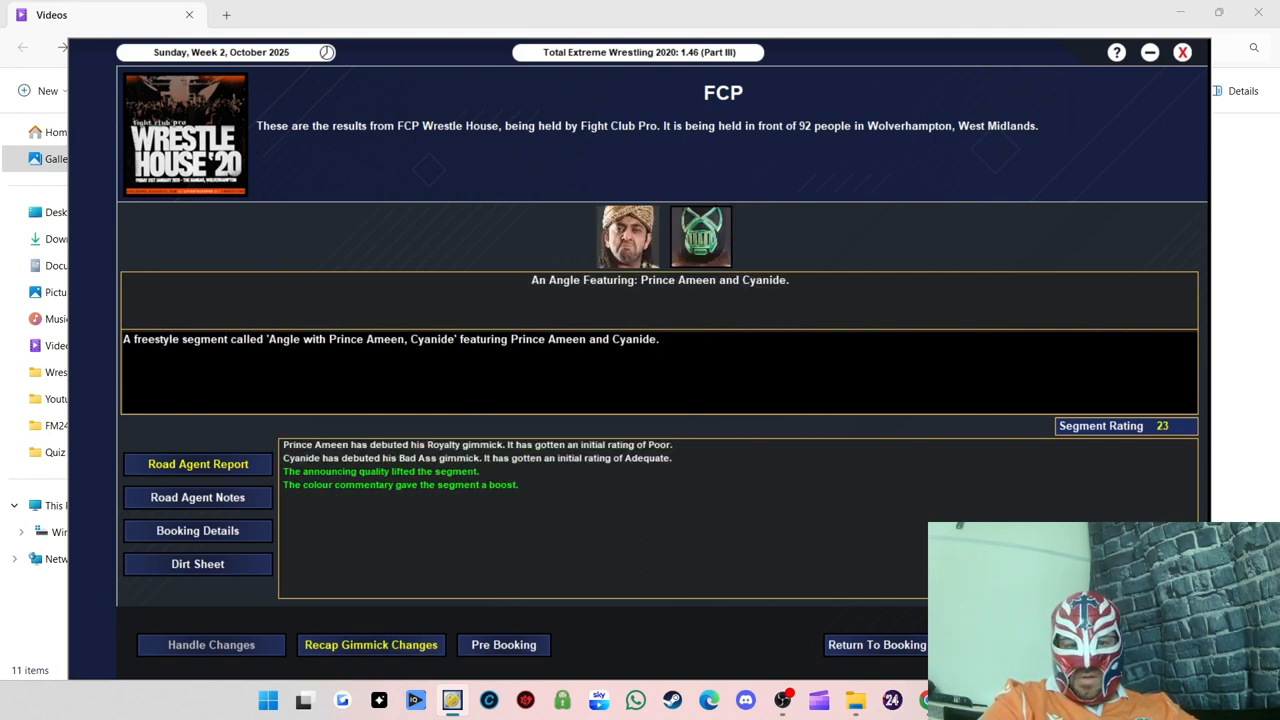
mouse_move(464, 371)
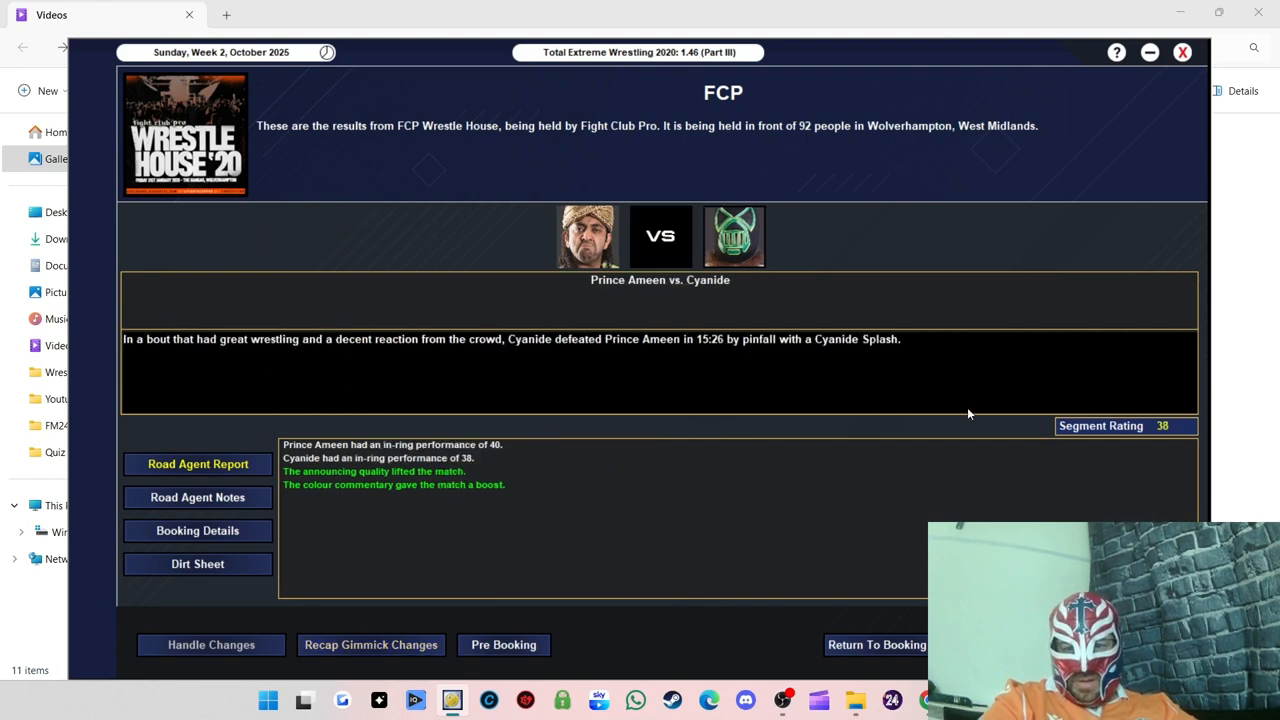
mouse_move(378, 467)
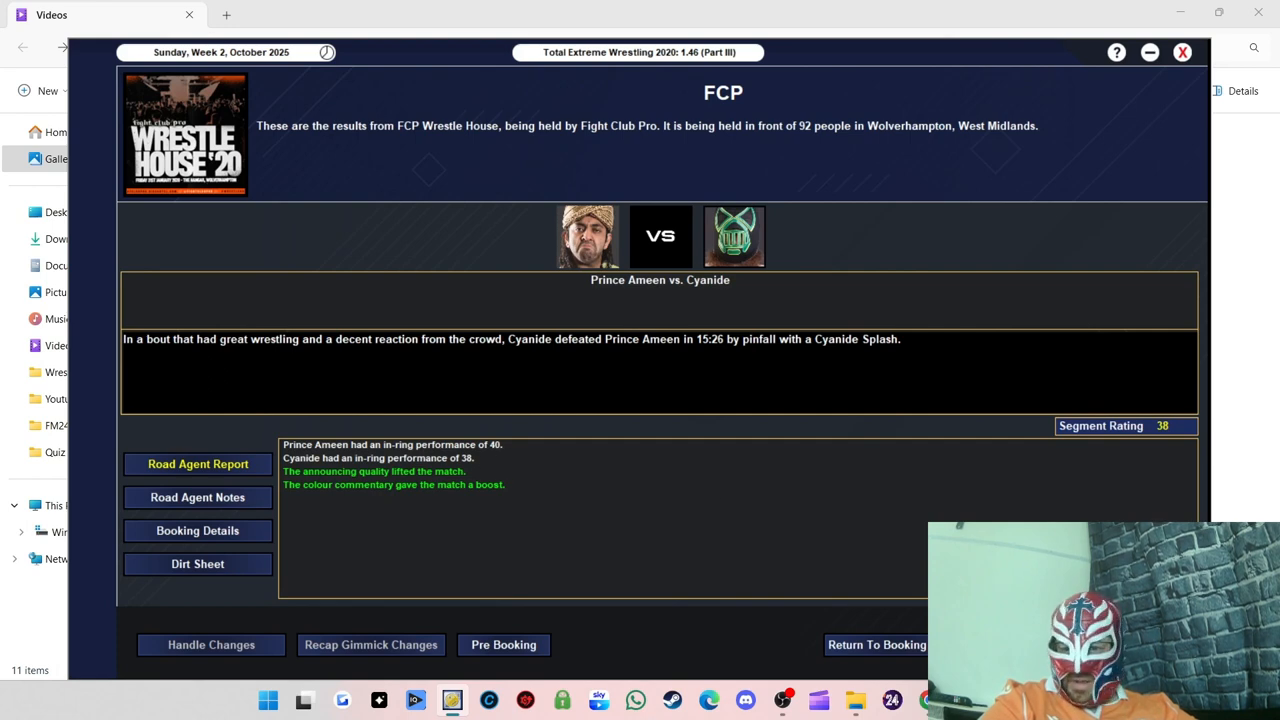
mouse_move(509, 458)
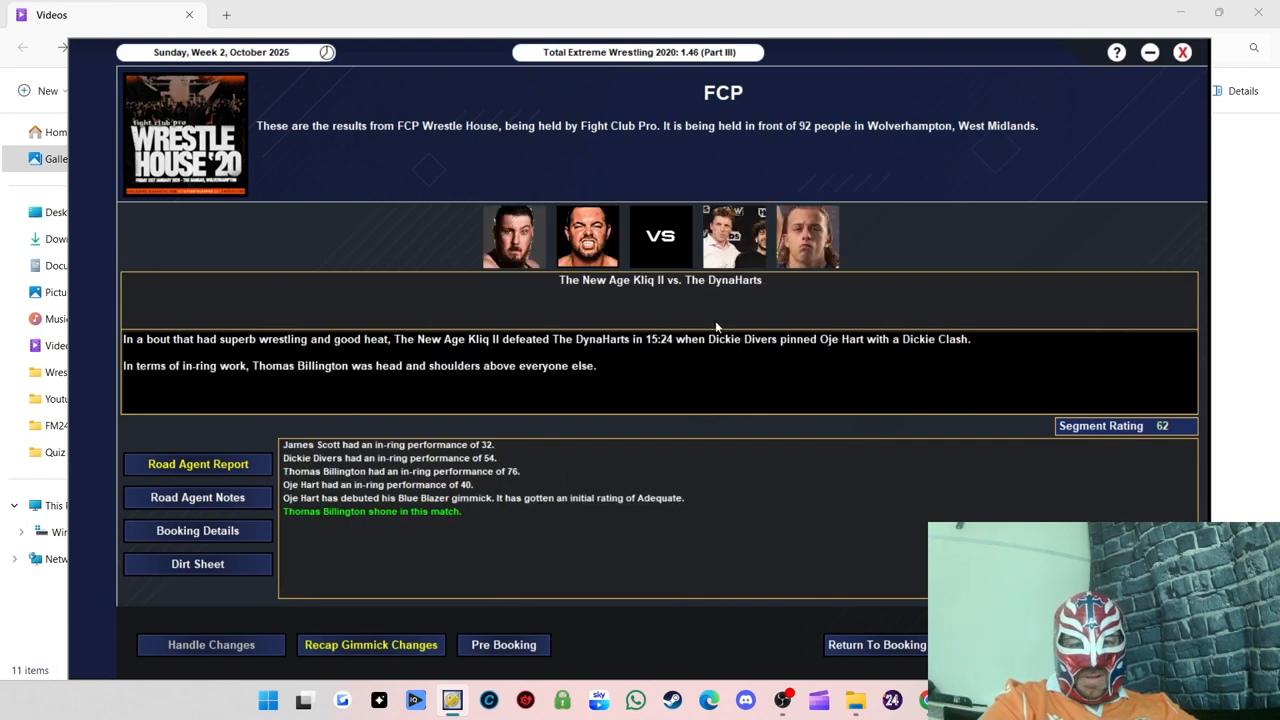
mouse_move(1185, 411)
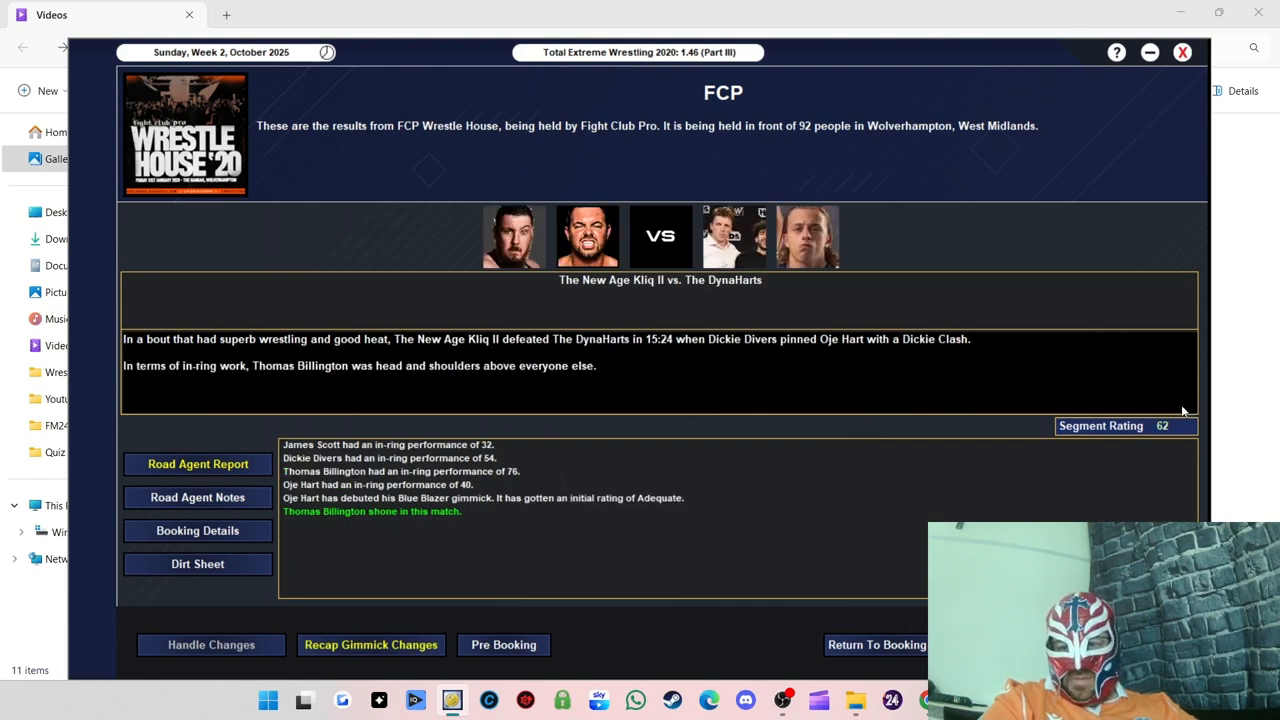
mouse_move(540, 363)
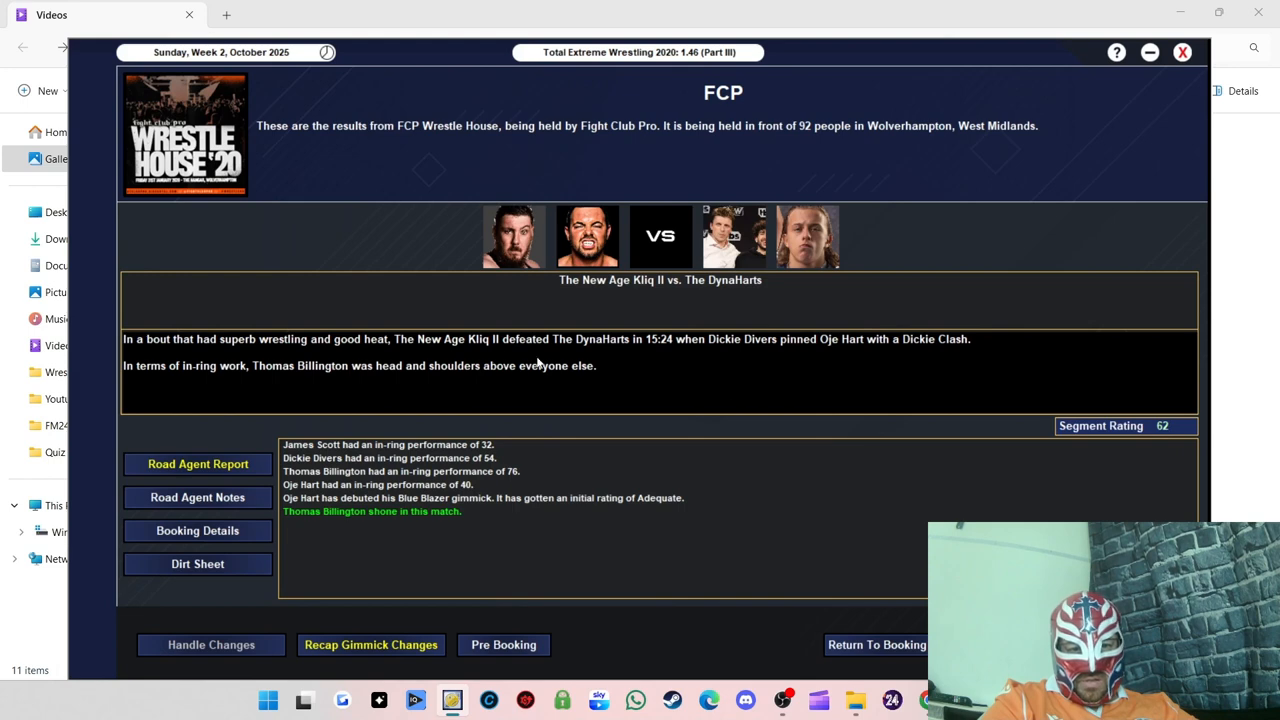
mouse_move(516, 347)
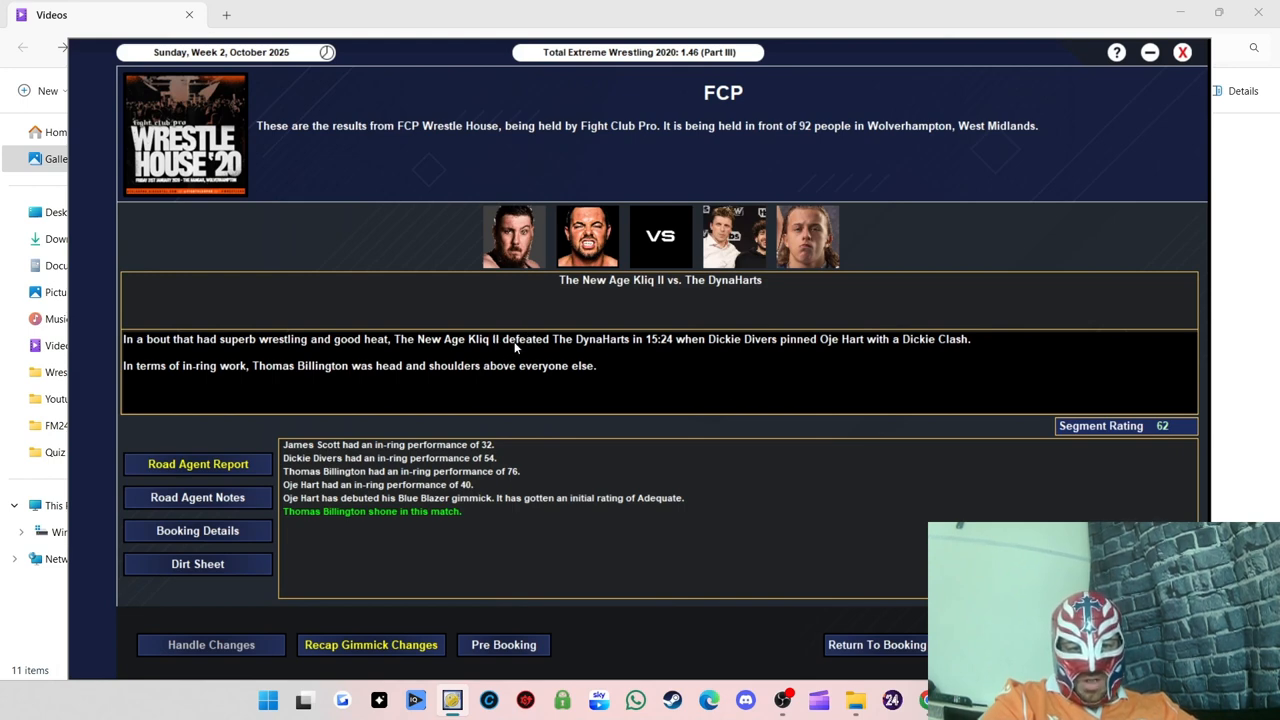
mouse_move(622, 356)
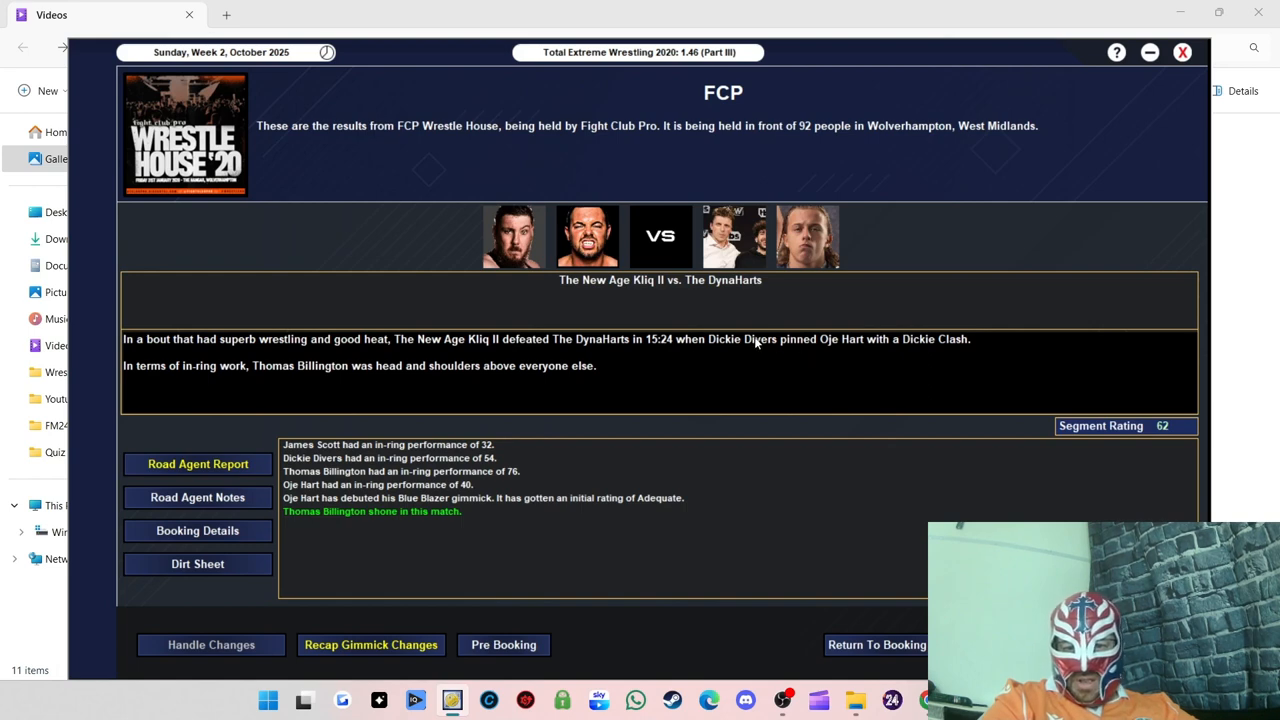
mouse_move(930, 358)
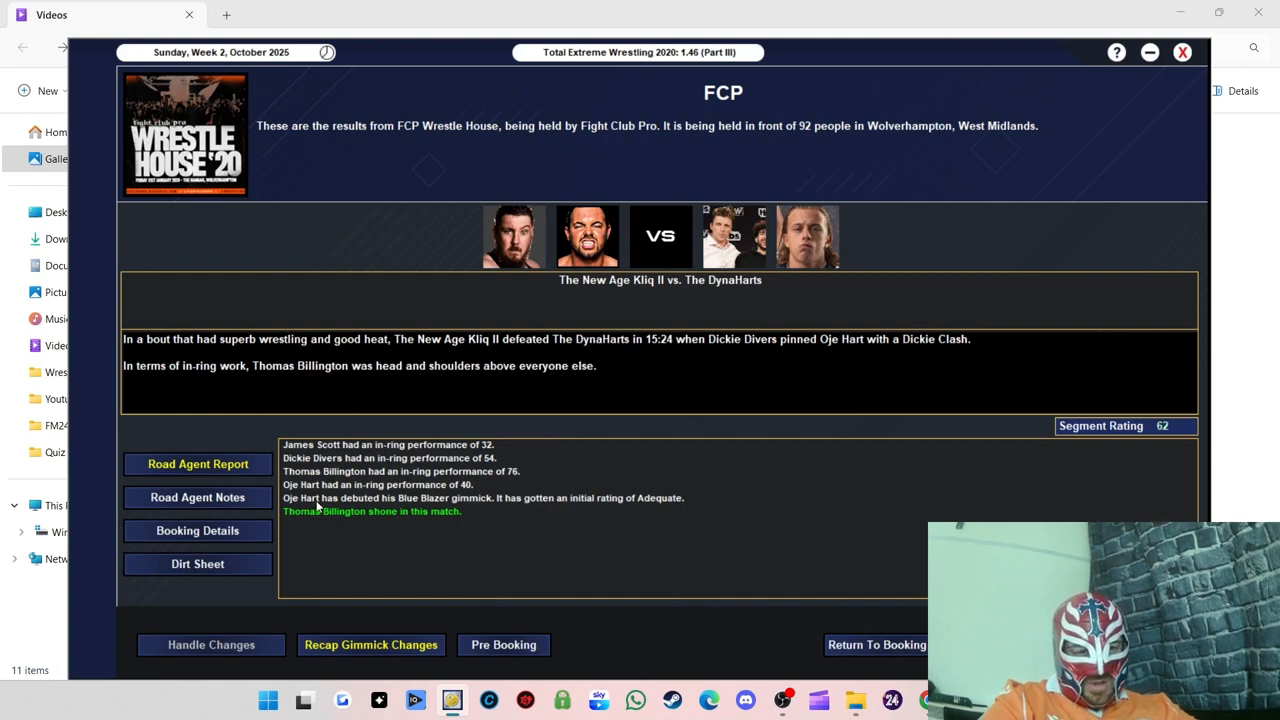
mouse_move(366, 525)
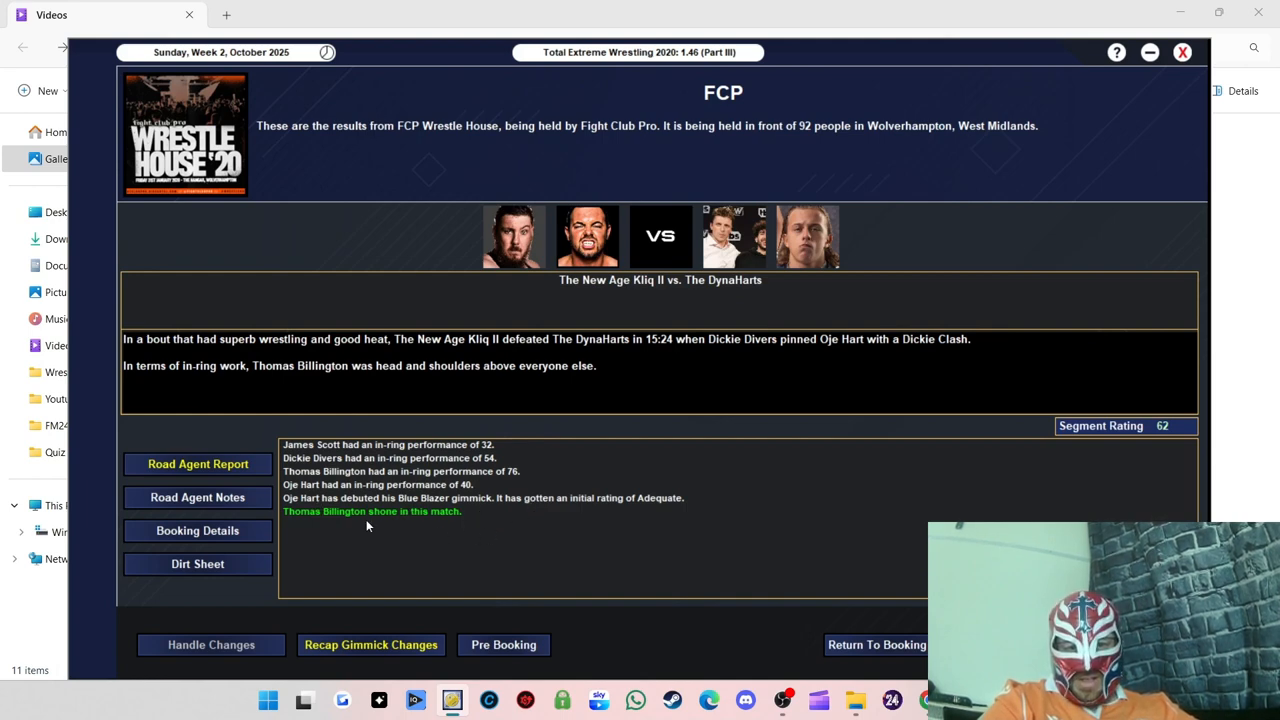
mouse_move(357, 520)
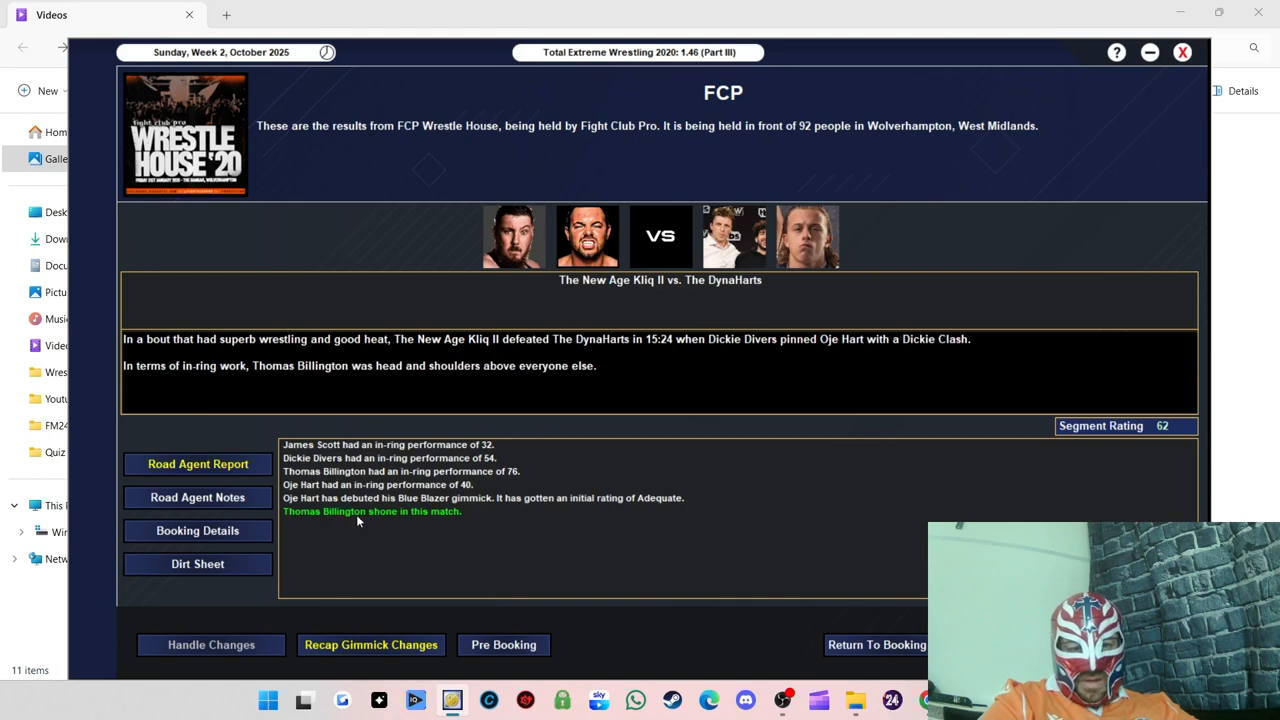
mouse_move(427, 446)
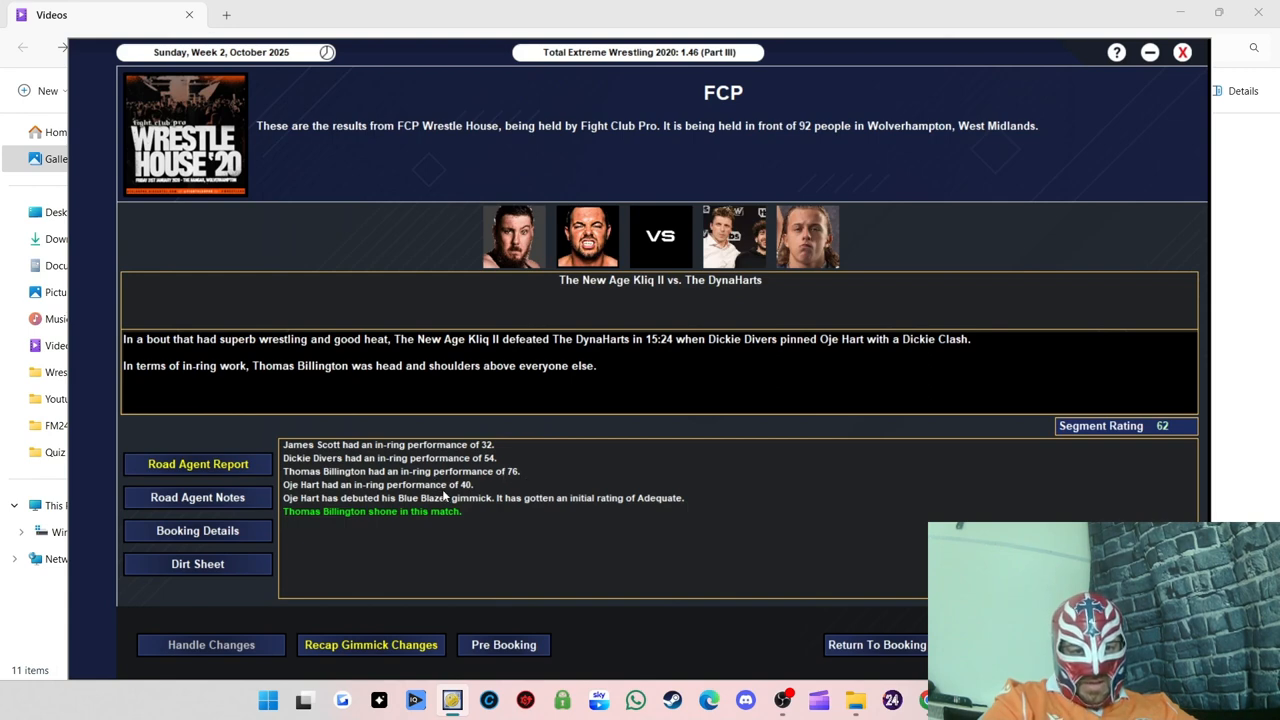
mouse_move(517, 492)
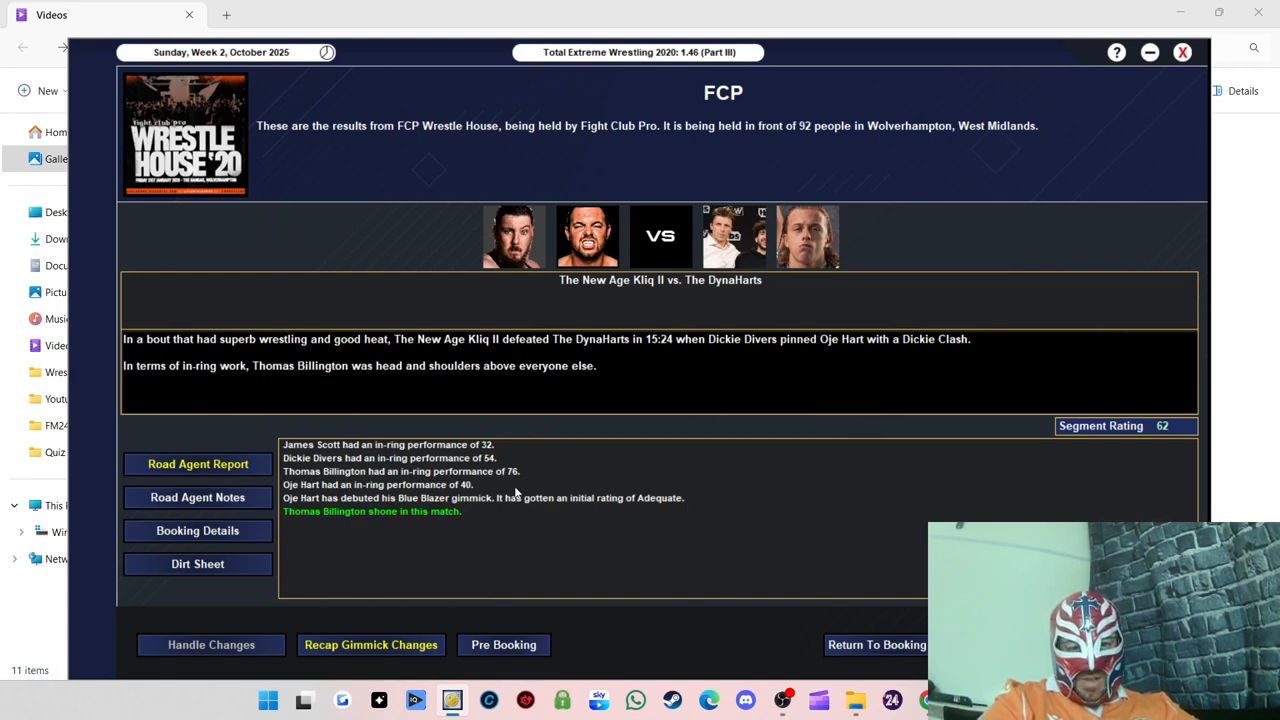
mouse_move(821, 422)
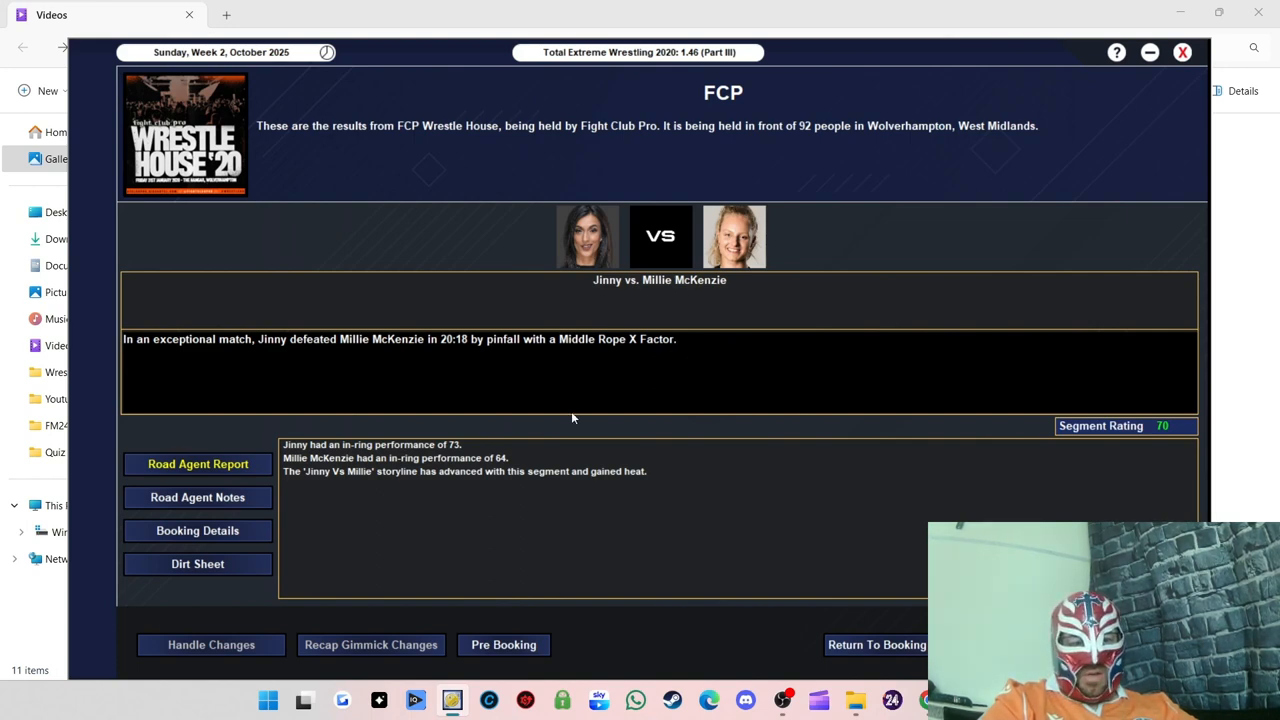
mouse_move(650, 348)
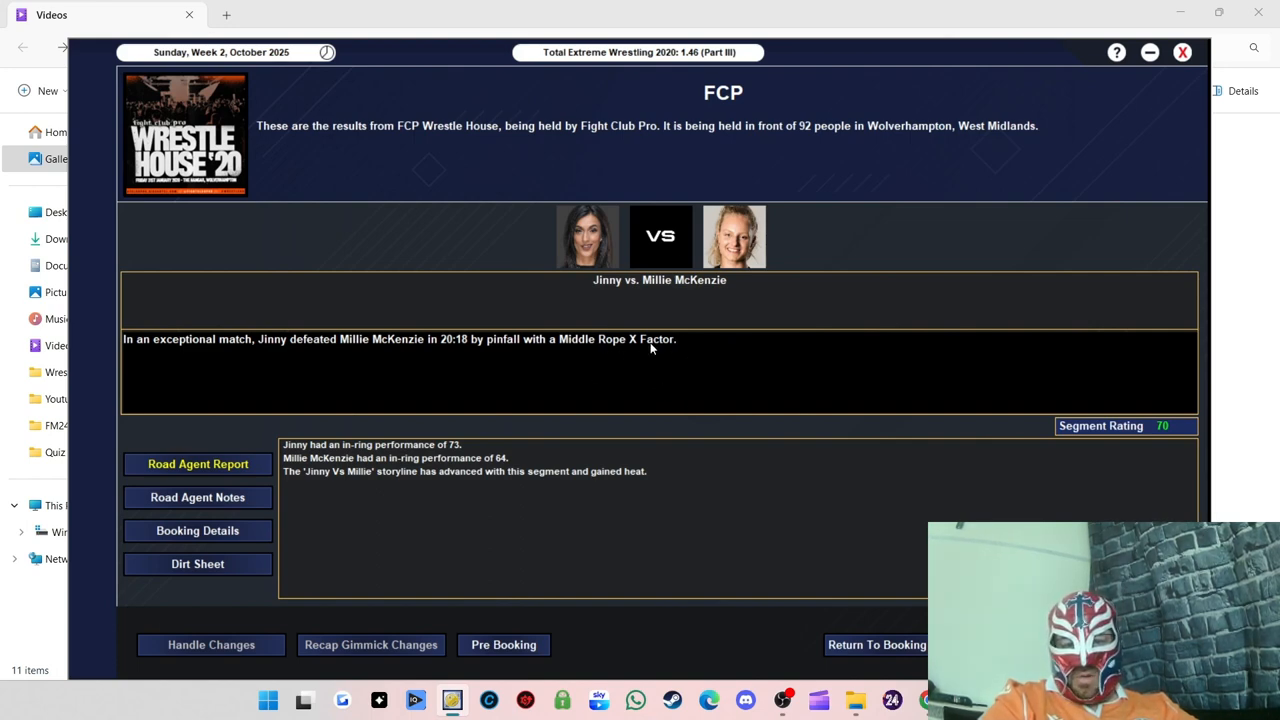
mouse_move(926, 486)
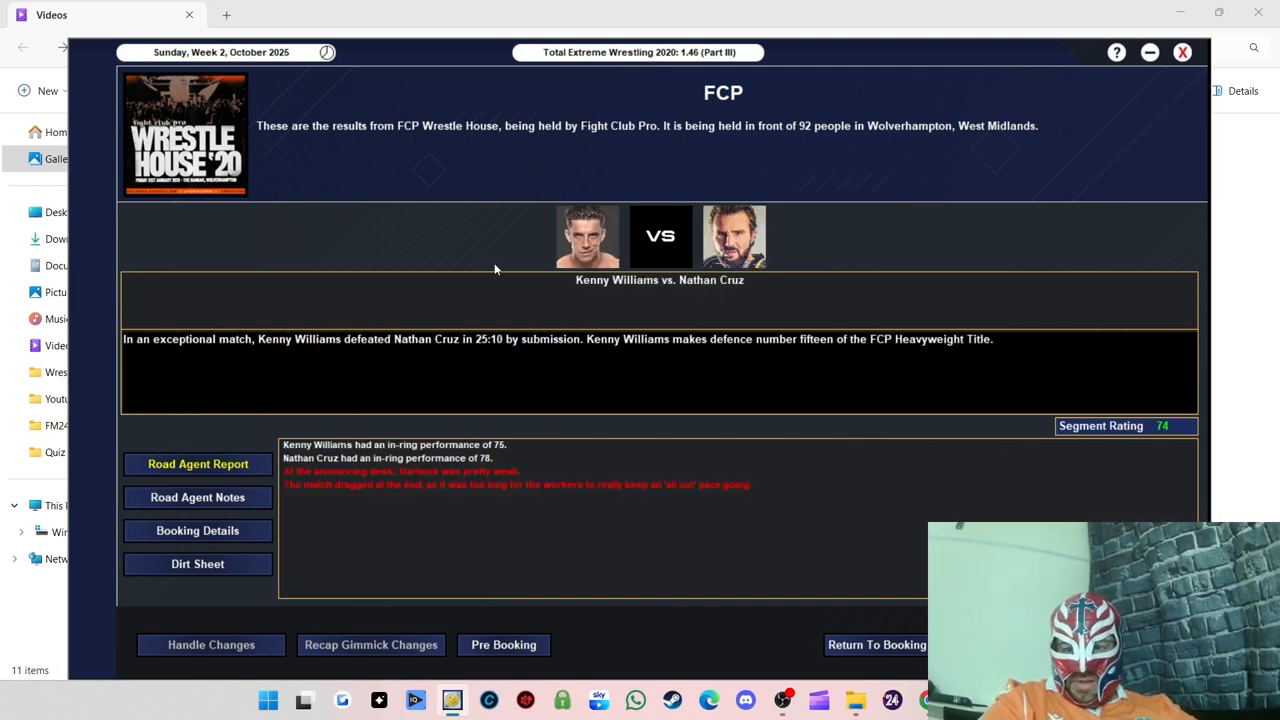
mouse_move(431, 355)
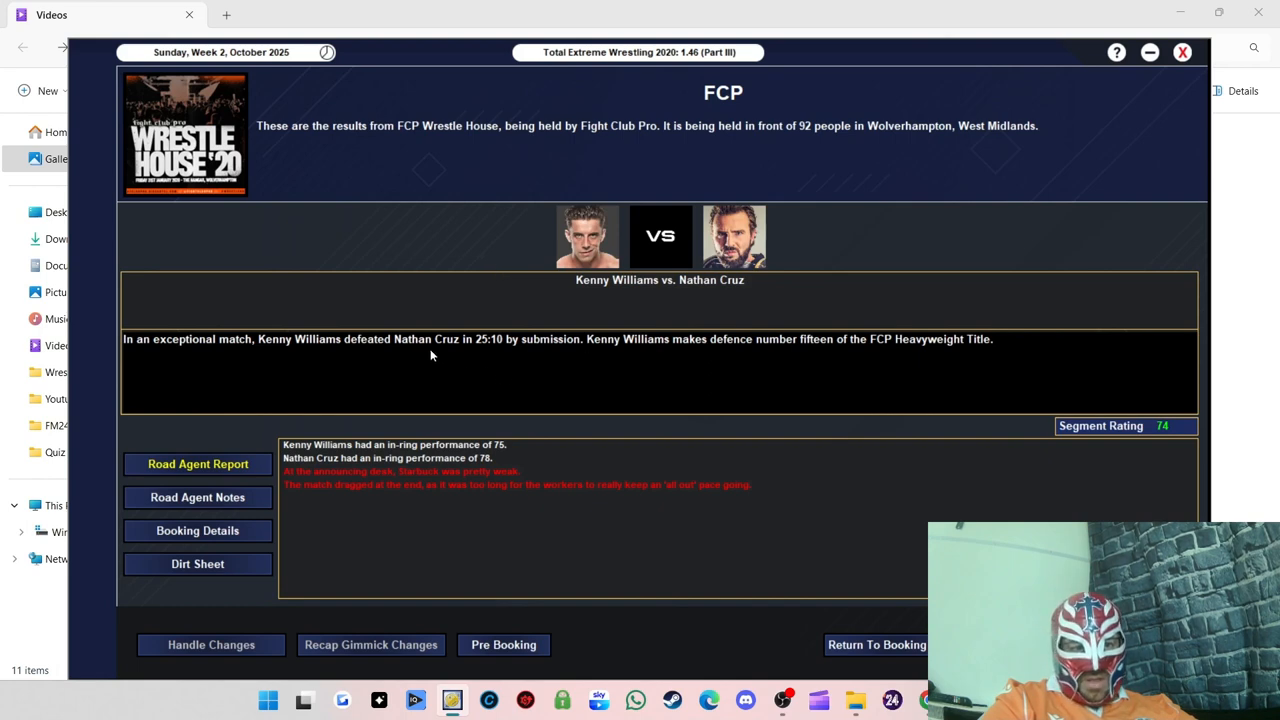
mouse_move(576, 365)
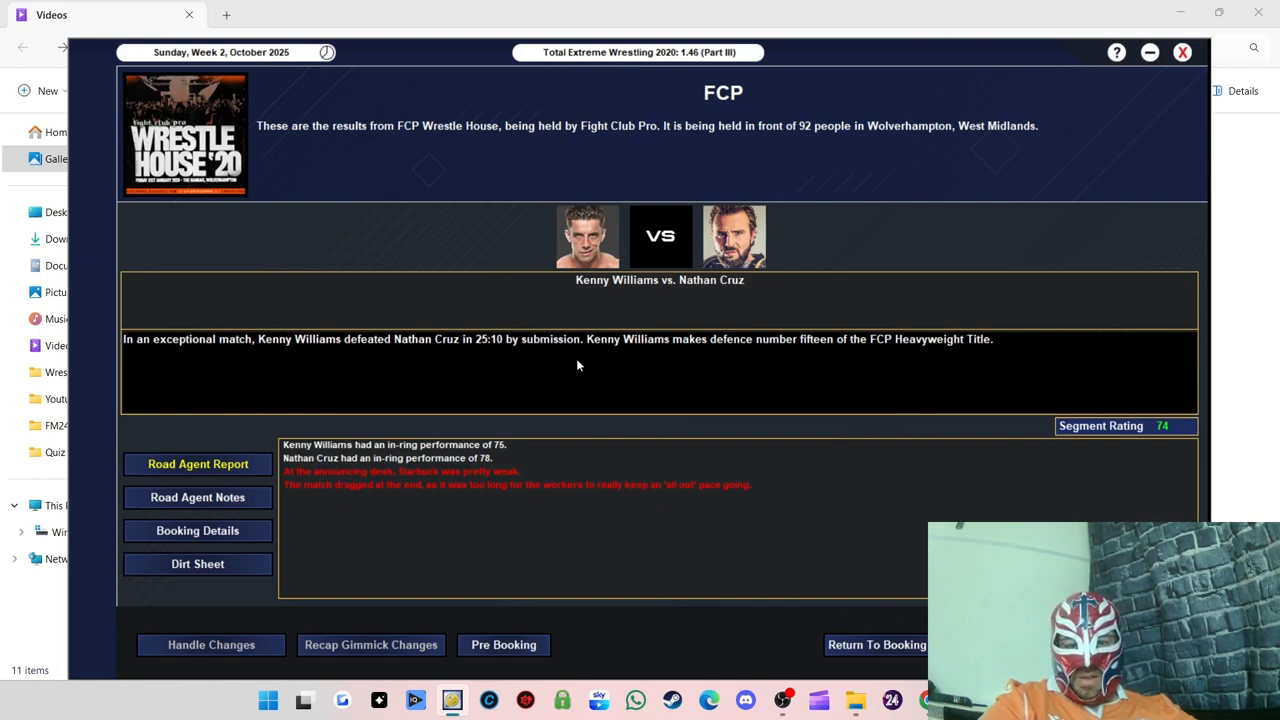
mouse_move(784, 357)
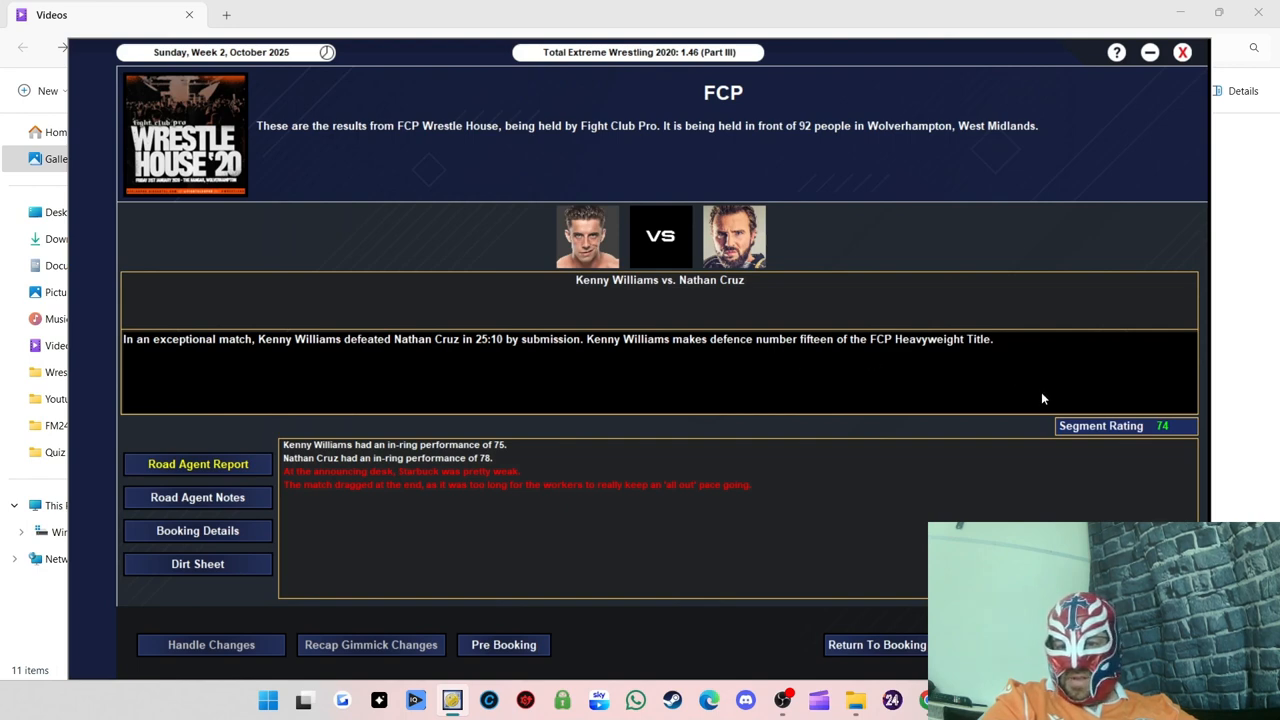
mouse_move(758, 382)
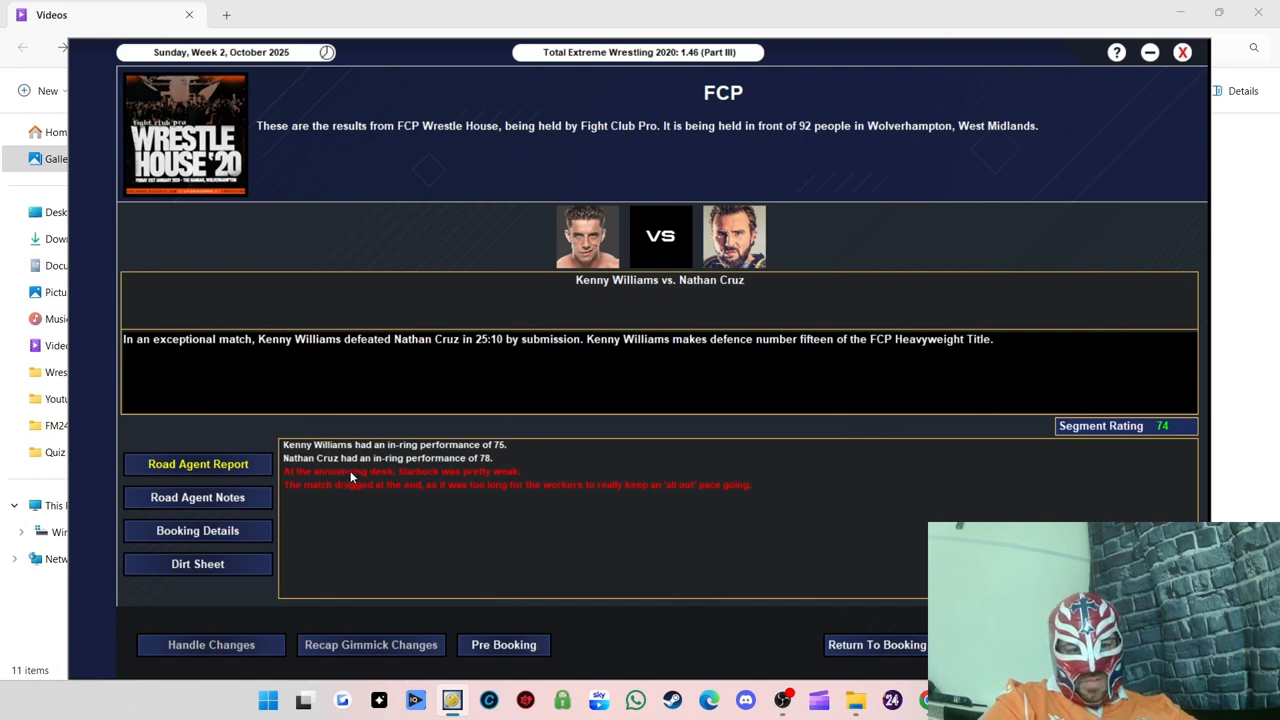
mouse_move(423, 477)
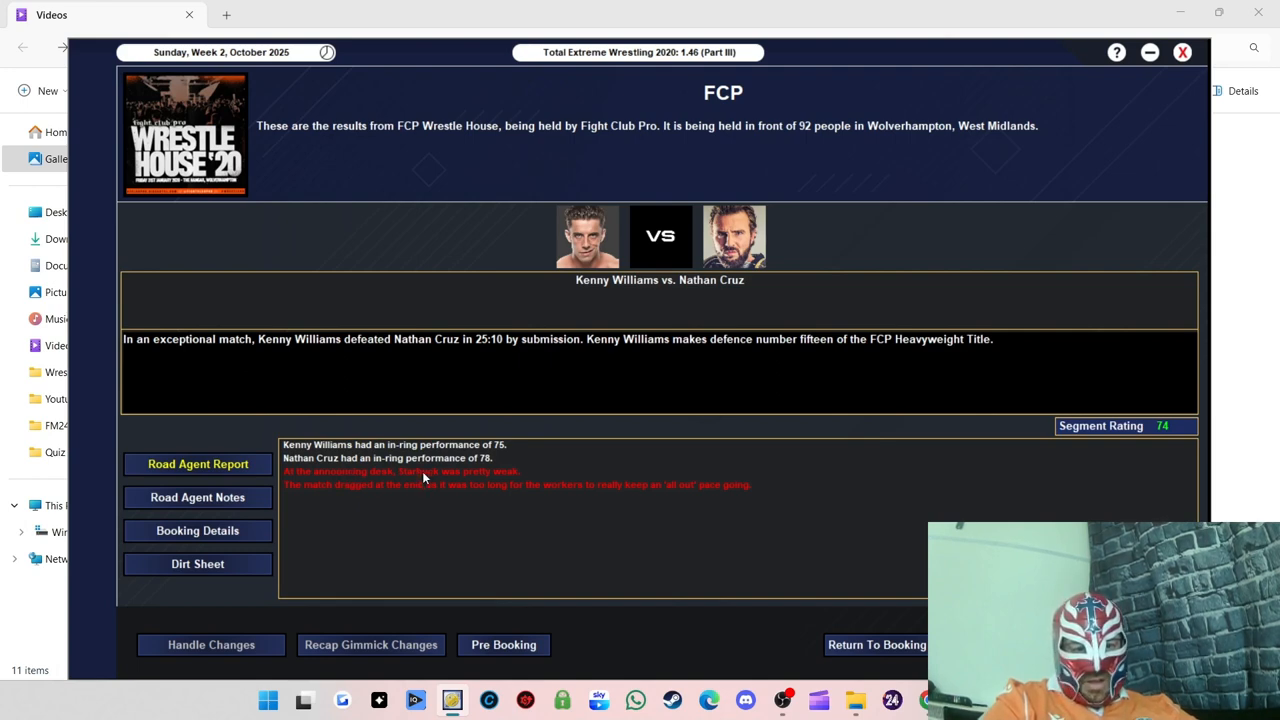
mouse_move(800, 412)
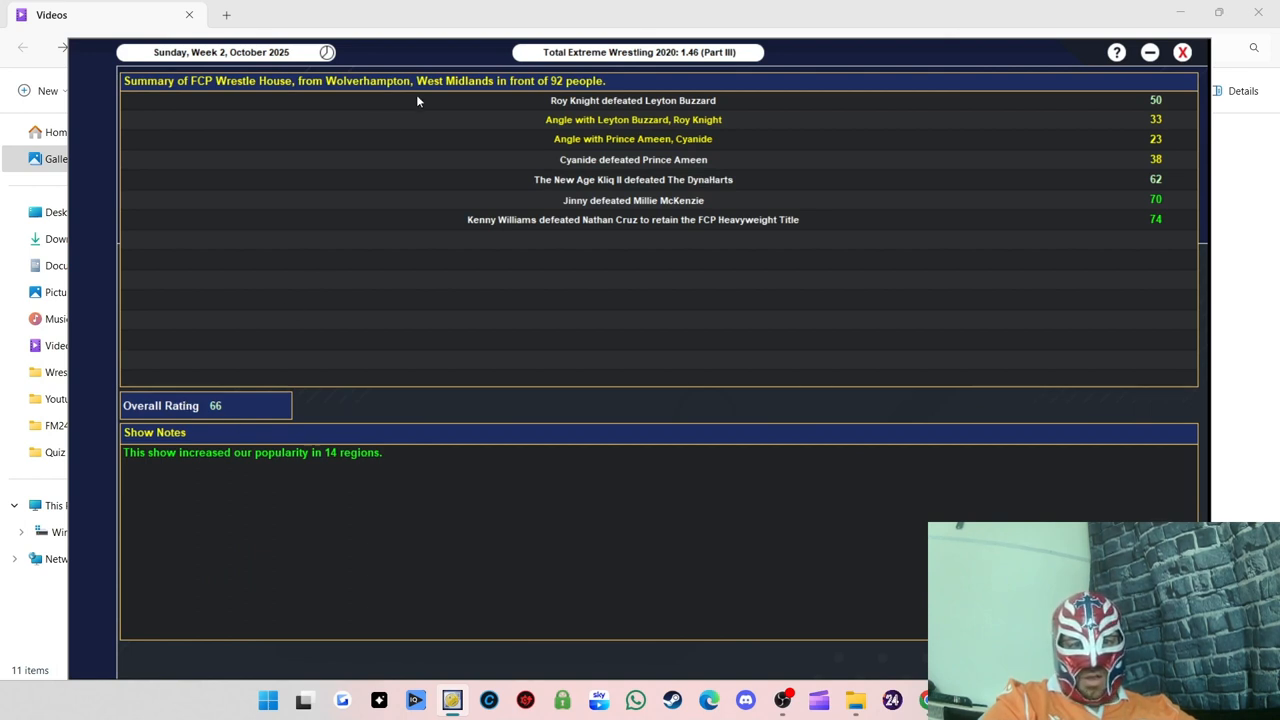
mouse_move(563, 98)
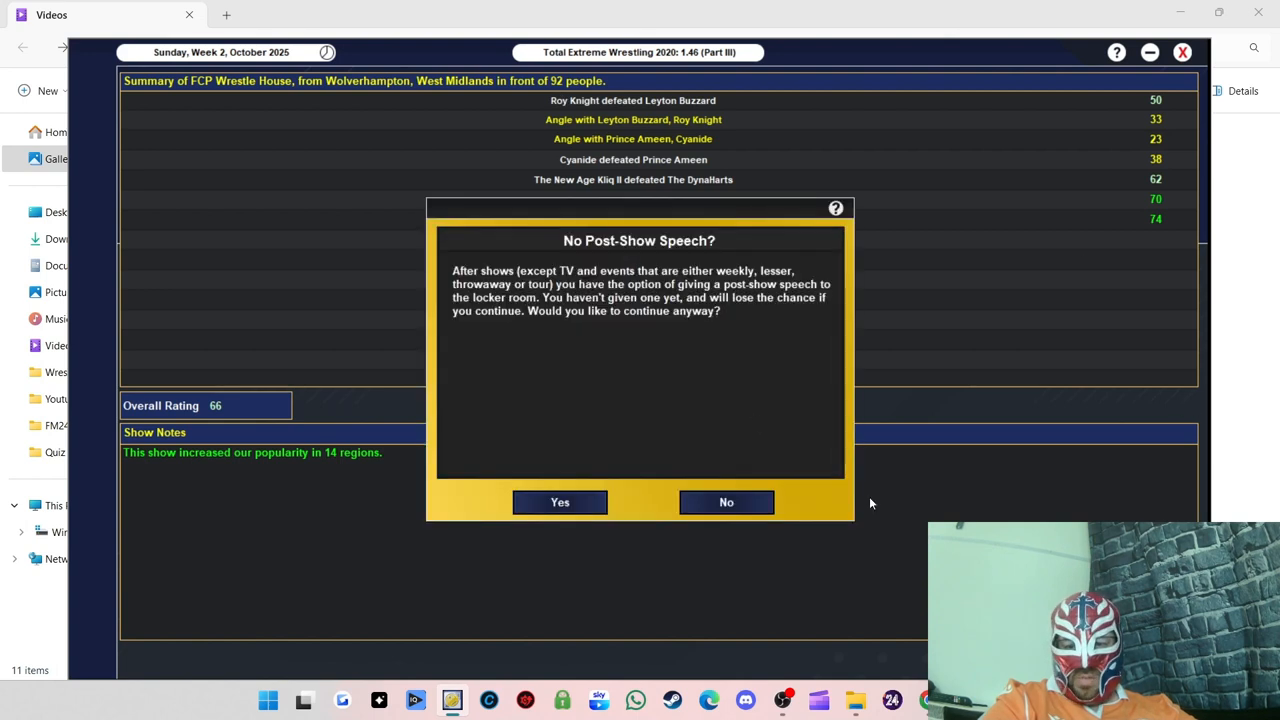
mouse_move(563, 502)
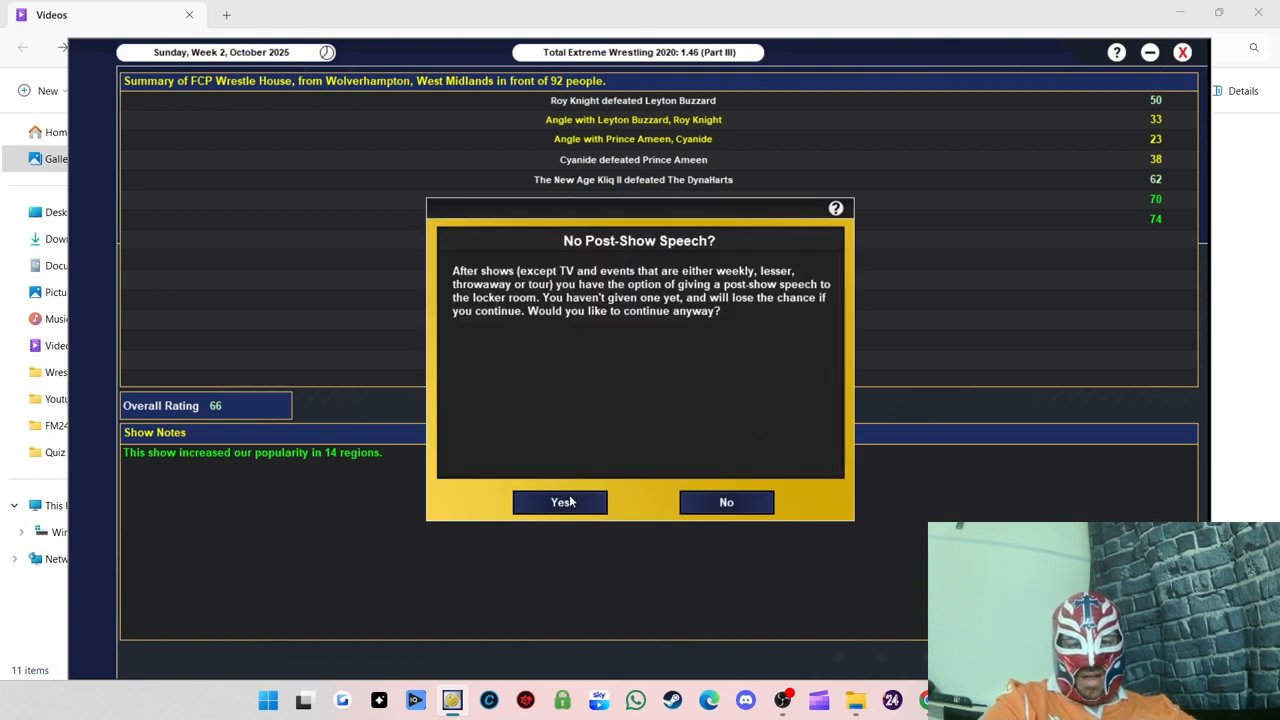
Step: Confirm Yes on the No Post-Show Speech? prompt after the Wrestle House summary (66)
click(559, 502)
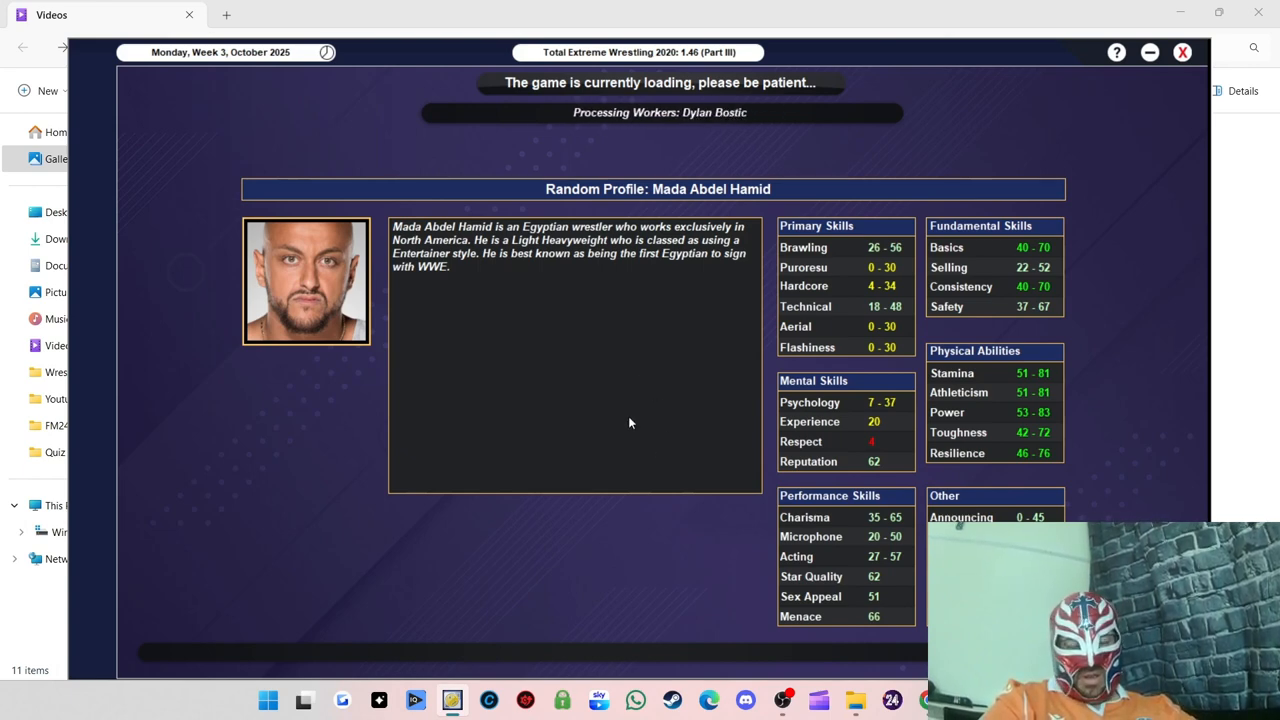
mouse_move(568, 340)
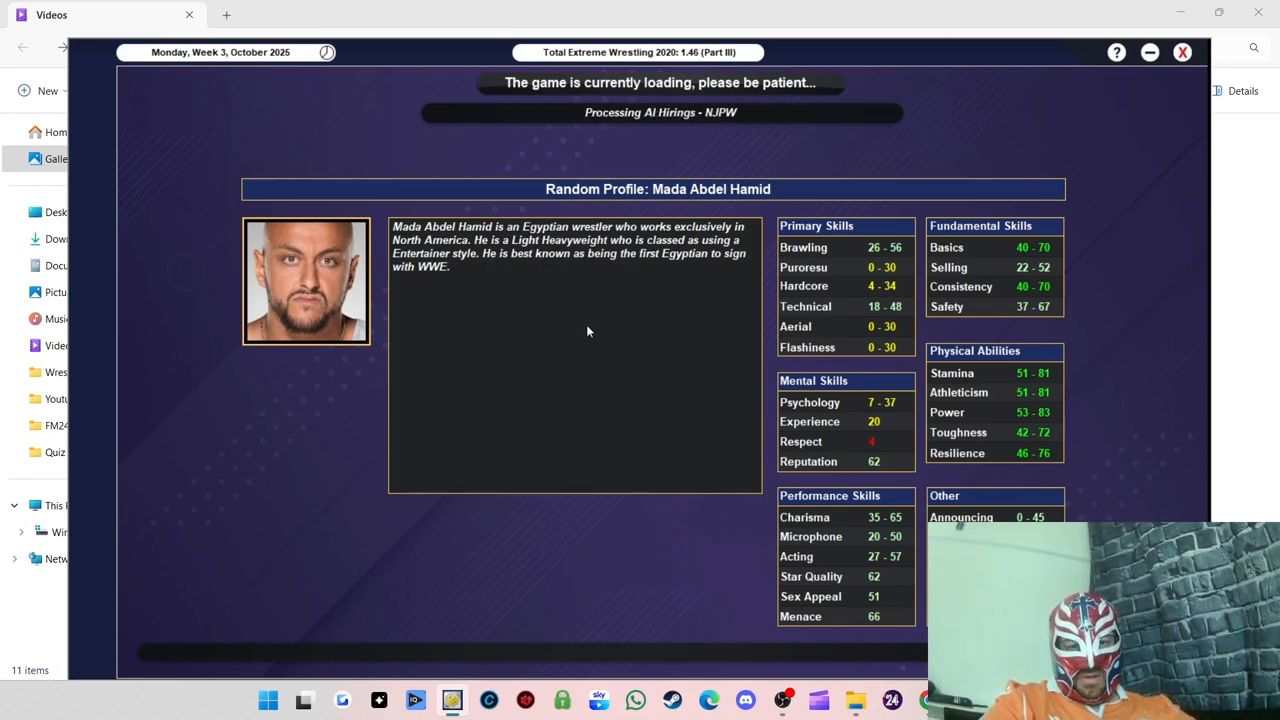
mouse_move(637, 325)
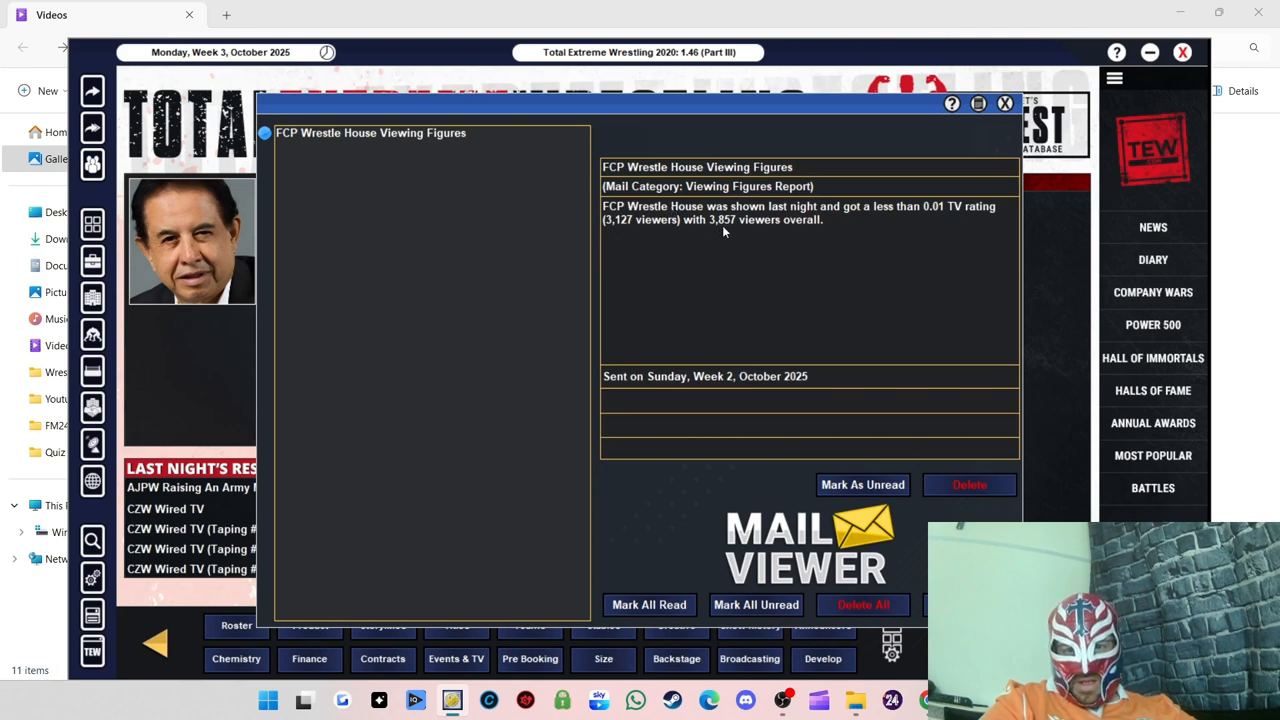
mouse_move(937, 188)
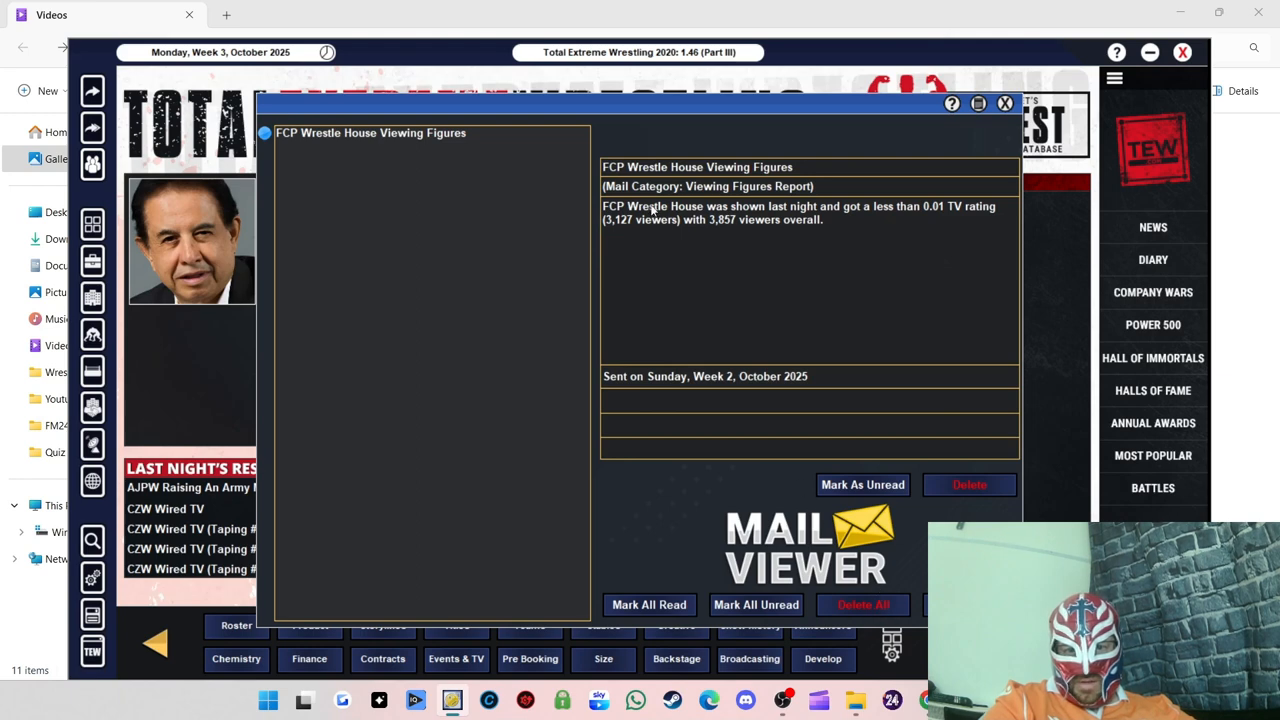
mouse_move(626, 227)
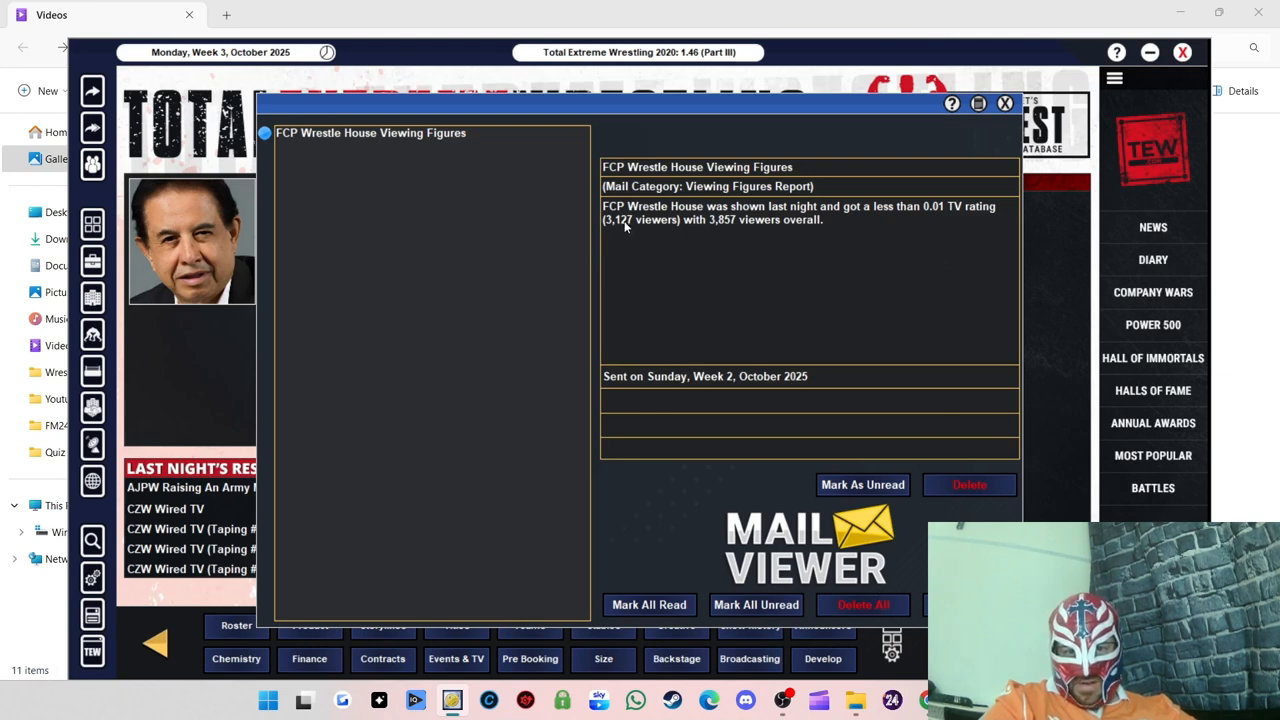
mouse_move(744, 229)
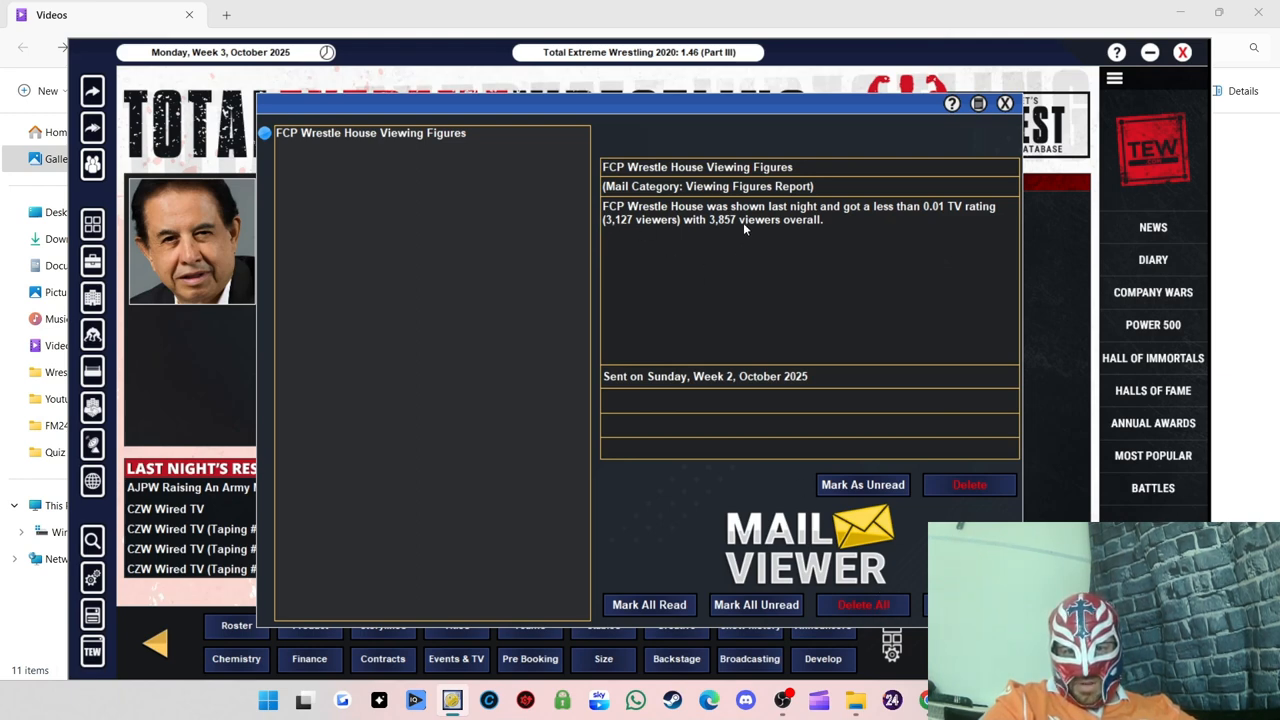
Step: Close the Wrestle House Viewing Figures mail to return to the FCP office
click(968, 484)
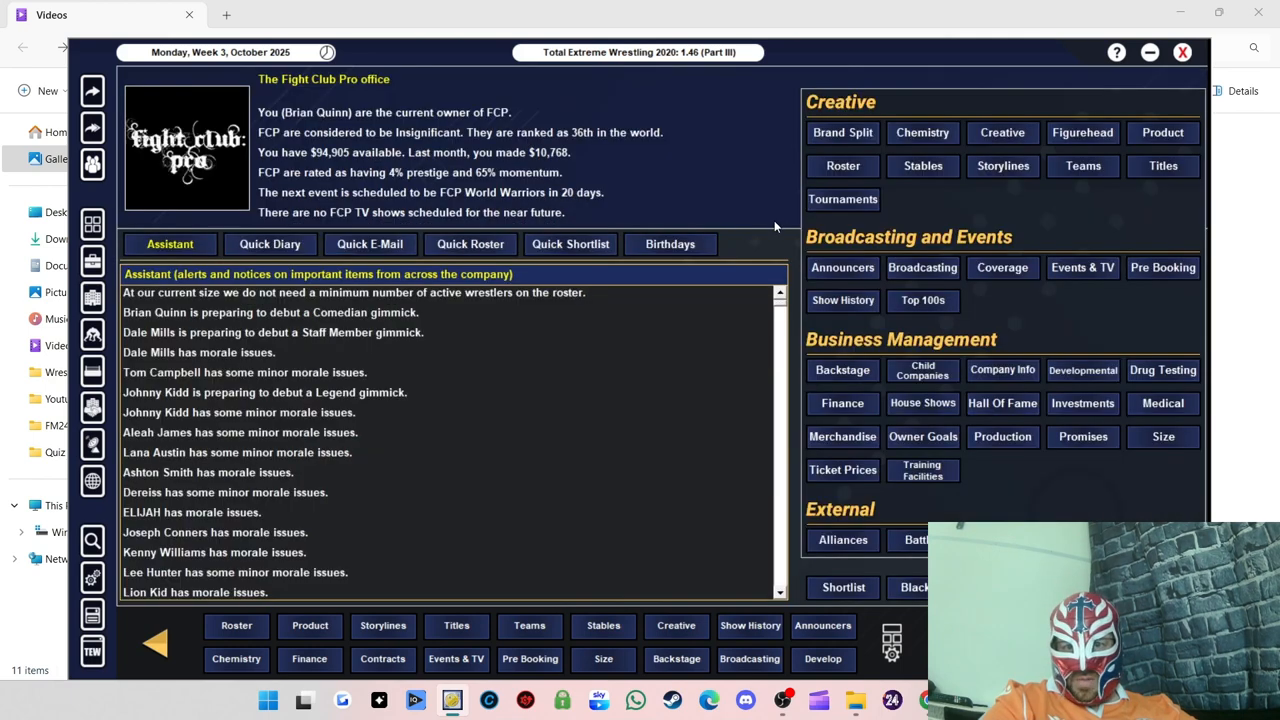
Step: Open Show History and view Project Whitewolf 2, Tekkers, Pulp Fixxion 2 and Project Mayhem 2
click(842, 300)
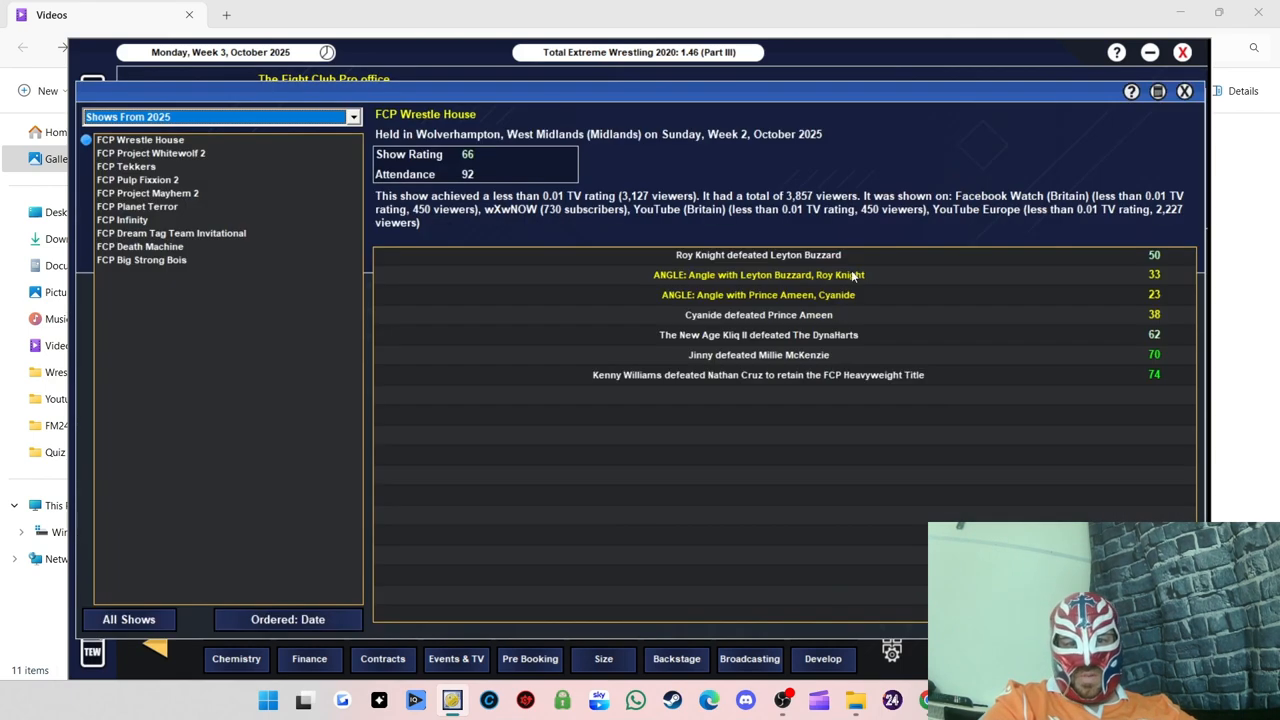
mouse_move(187, 133)
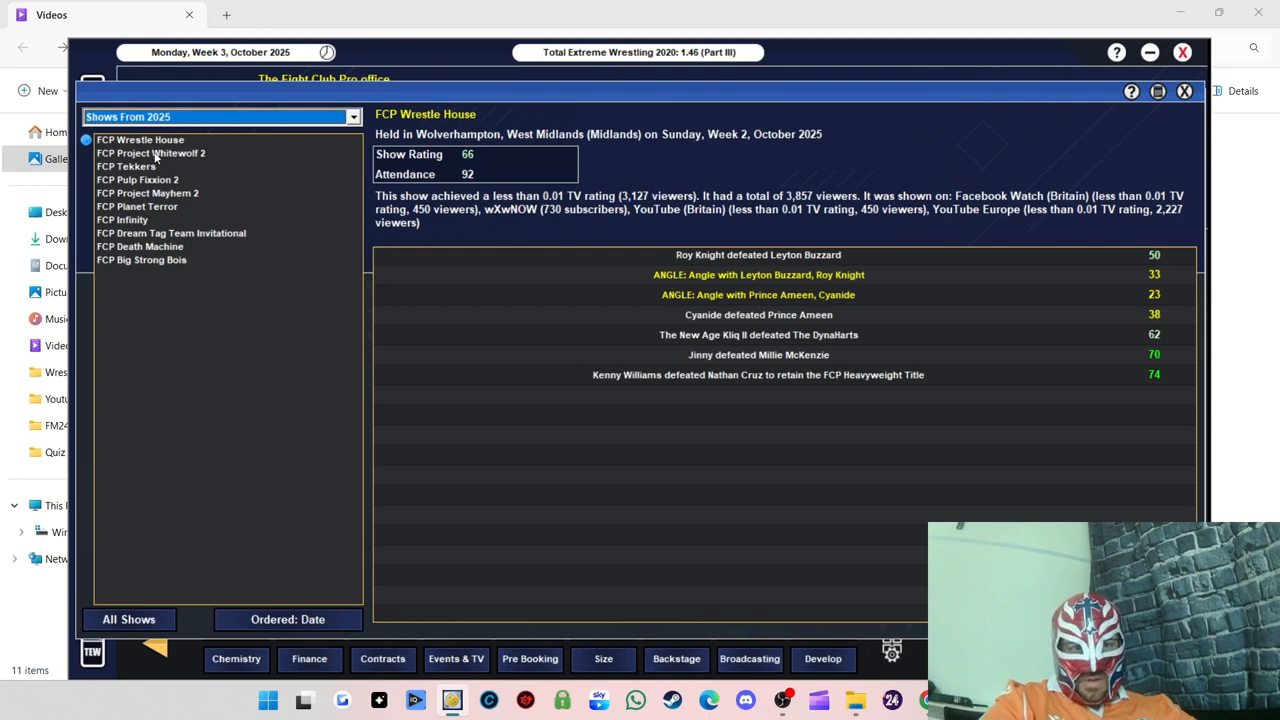
click(151, 153)
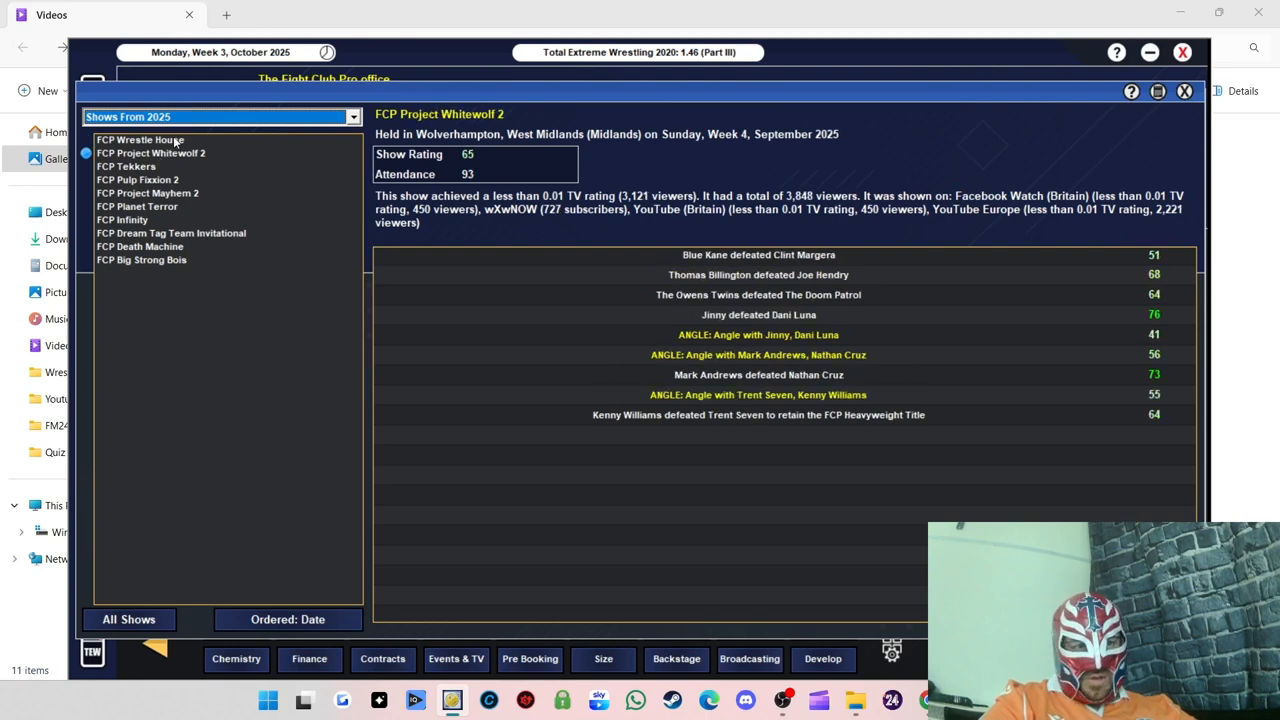
click(127, 166)
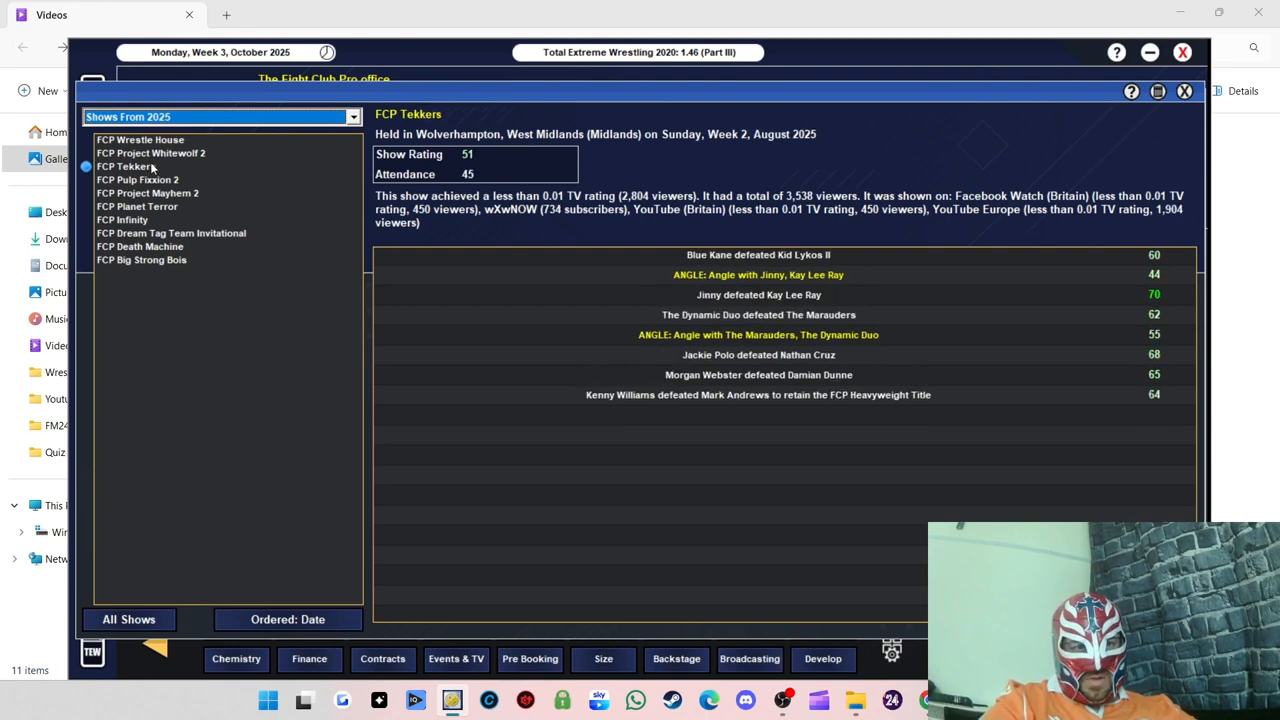
click(137, 179)
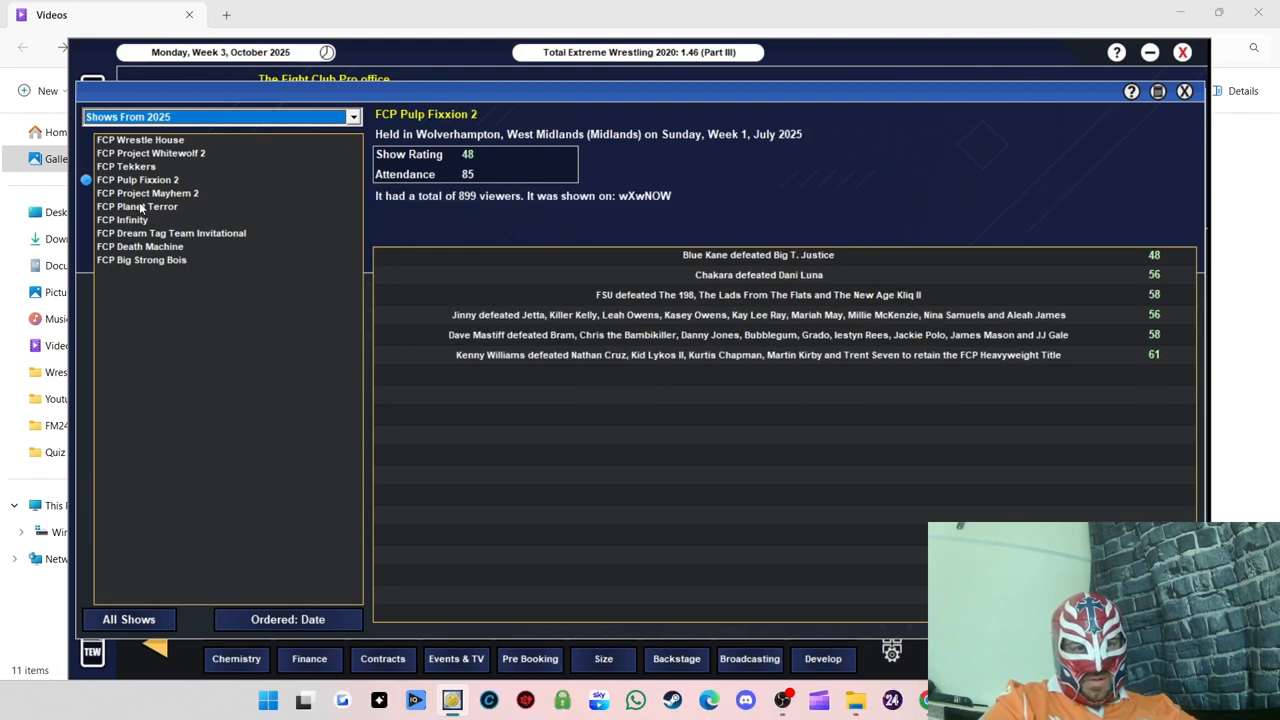
click(147, 193)
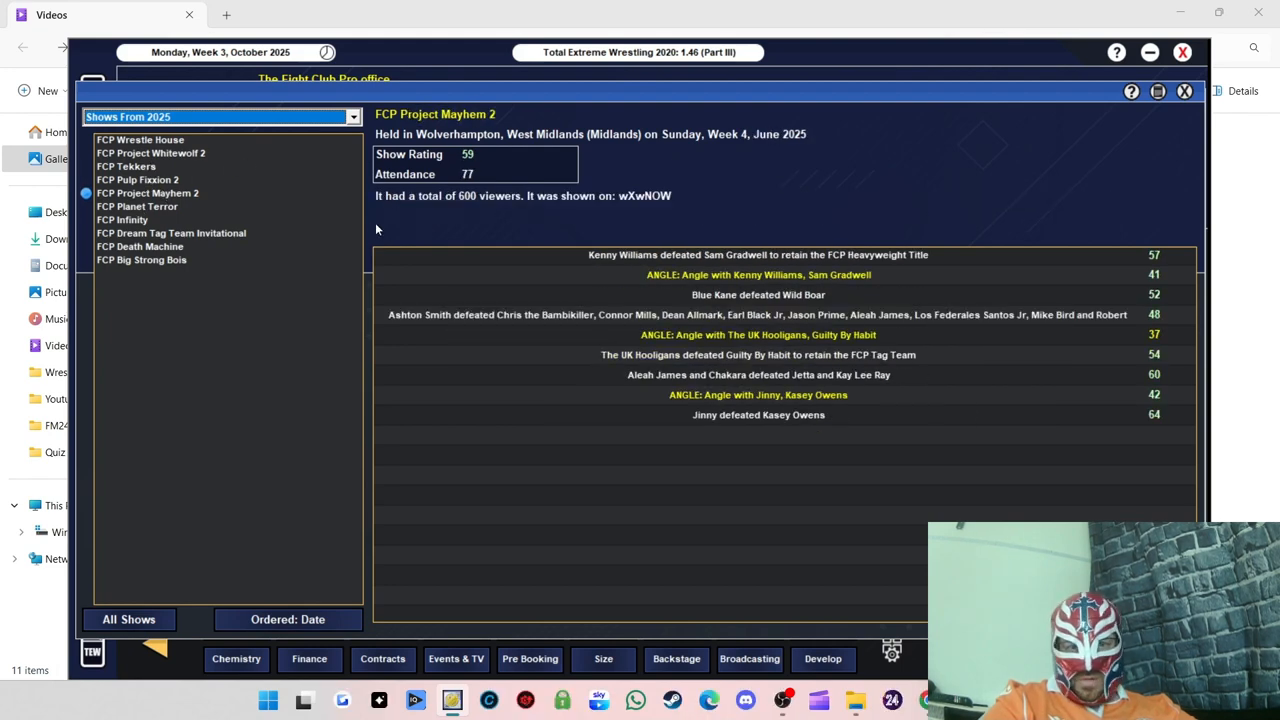
Step: Compare Project Whitewolf 2 (65) against Wrestle House (66), then close Show History
click(126, 166)
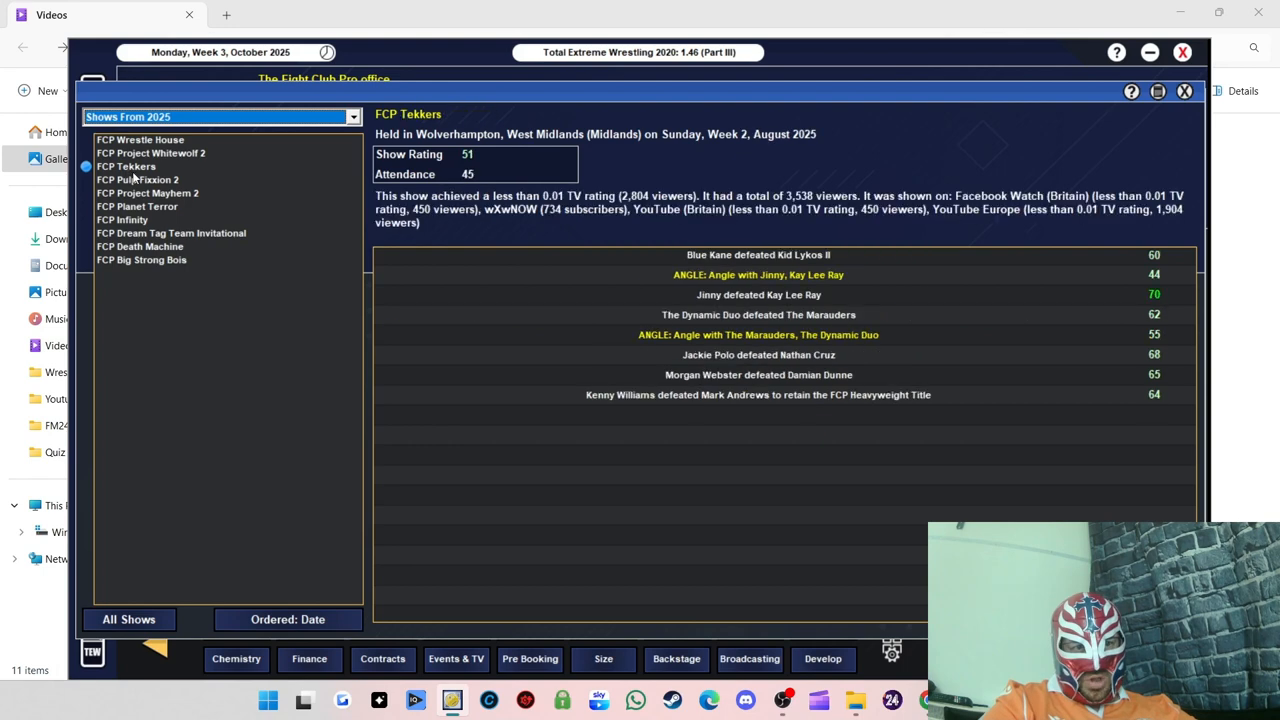
click(151, 153)
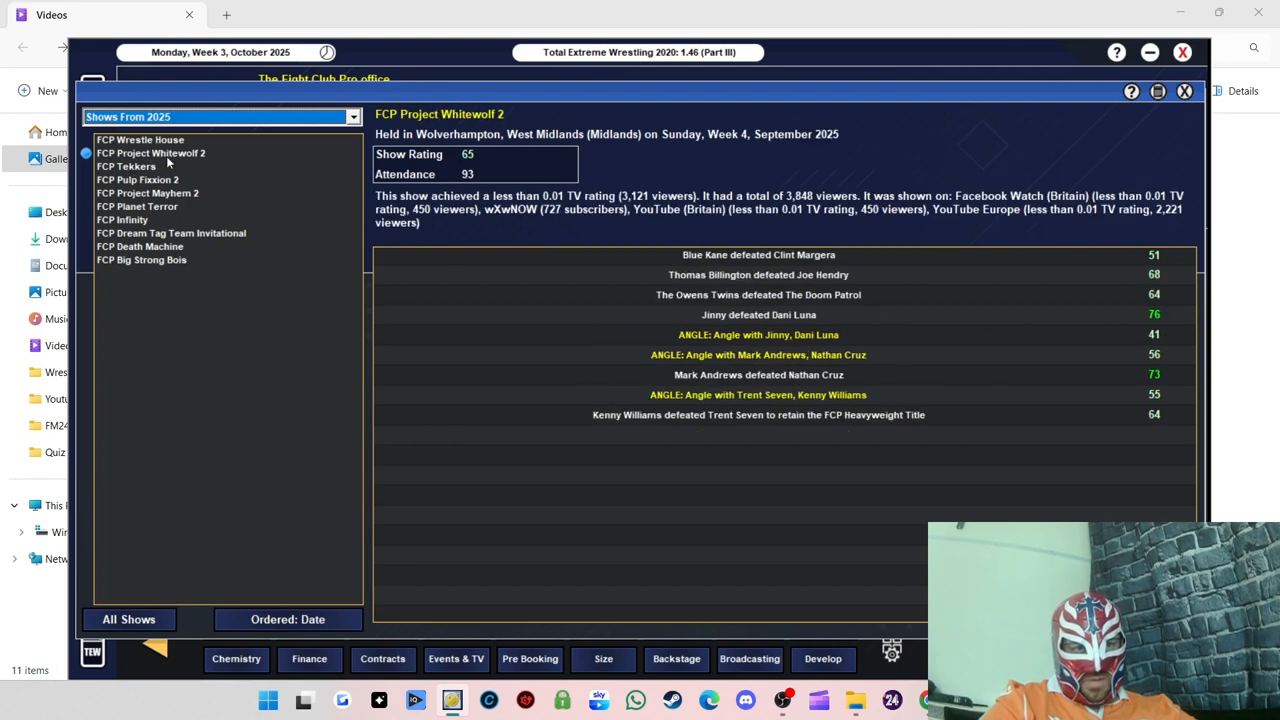
click(140, 139)
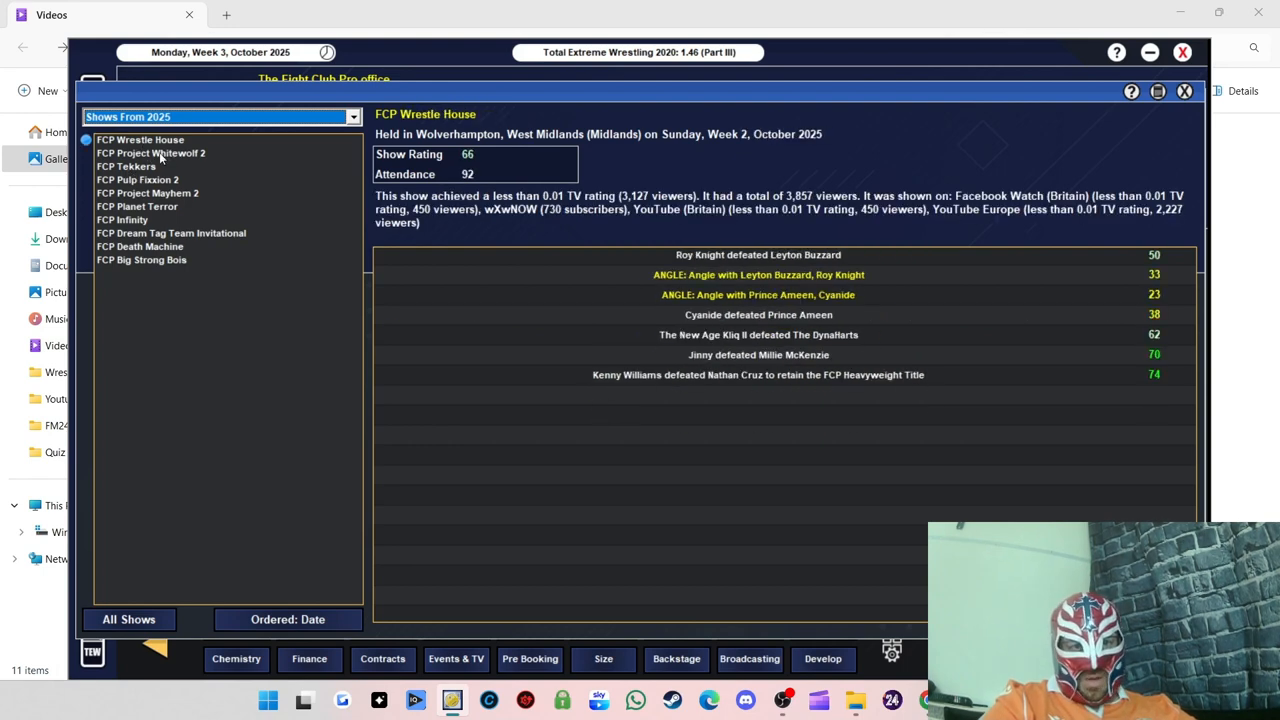
click(151, 153)
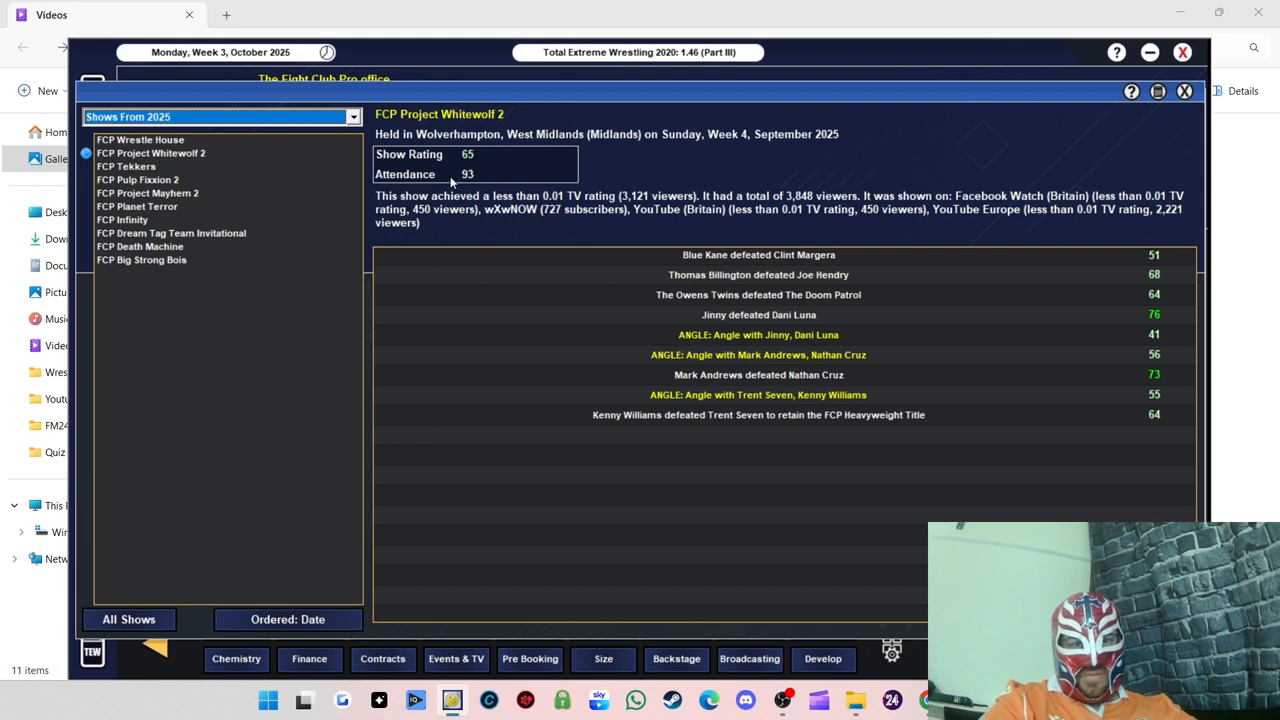
mouse_move(438, 155)
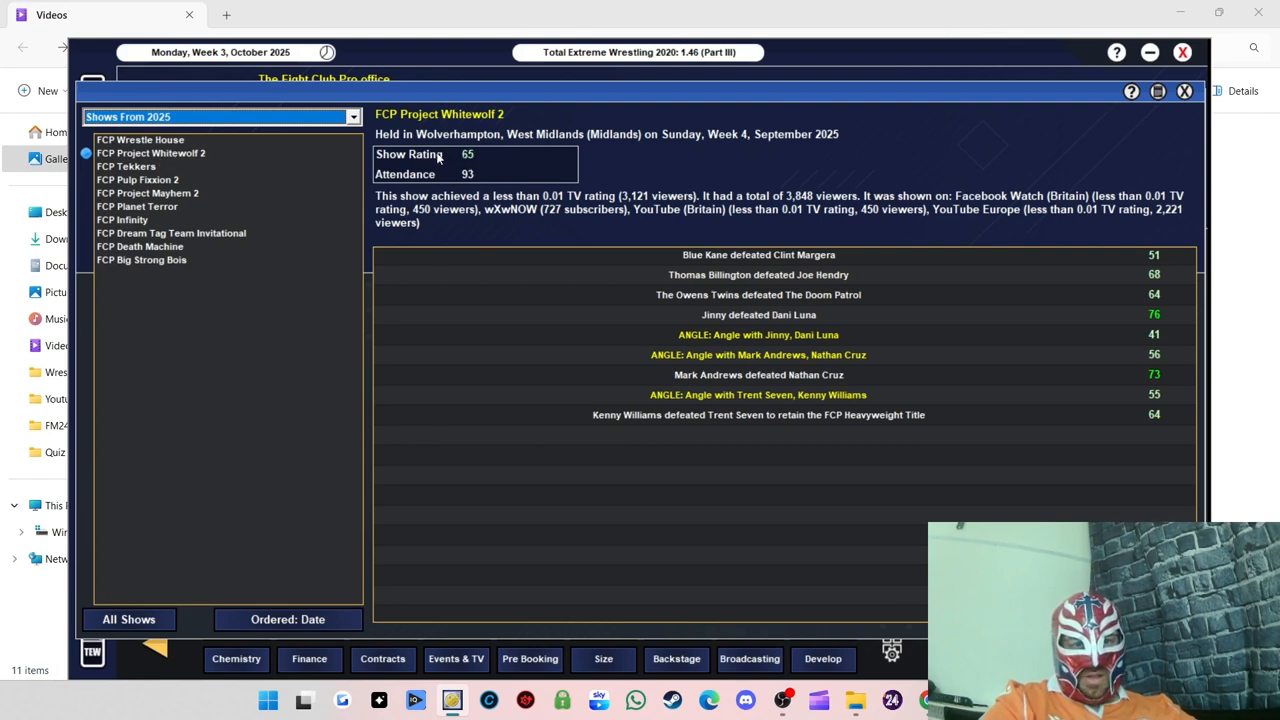
mouse_move(465, 183)
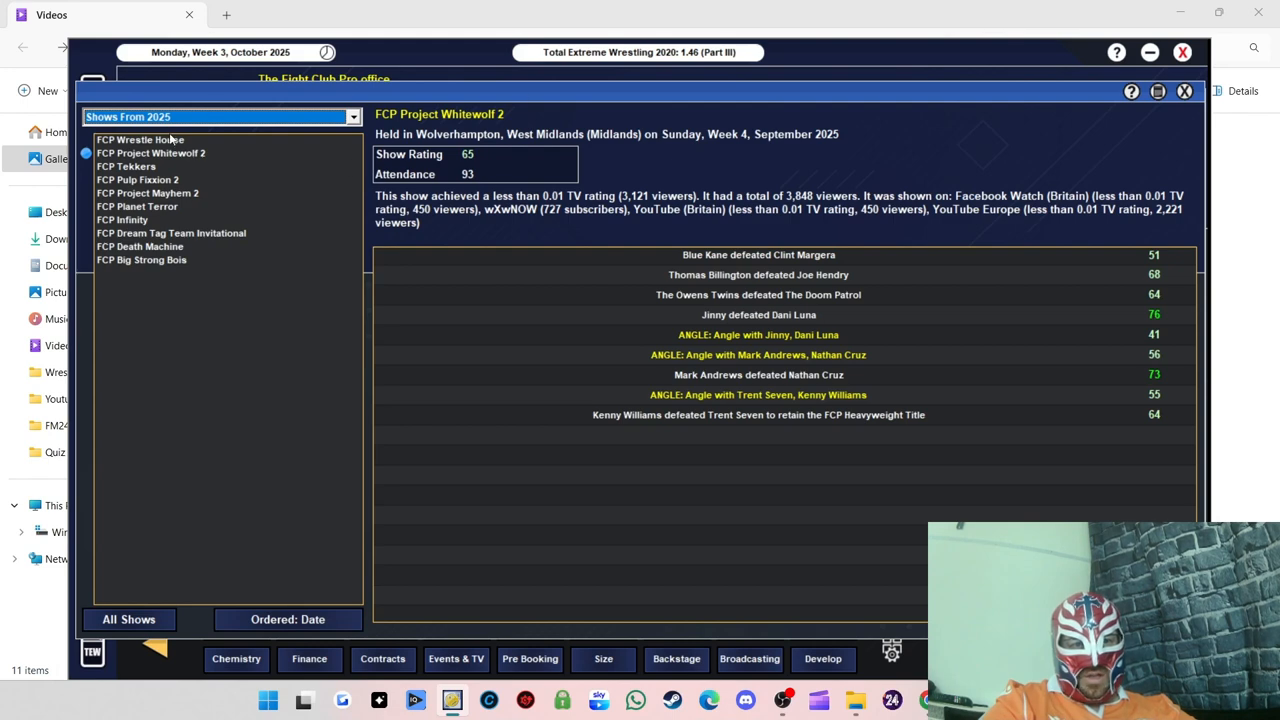
click(140, 139)
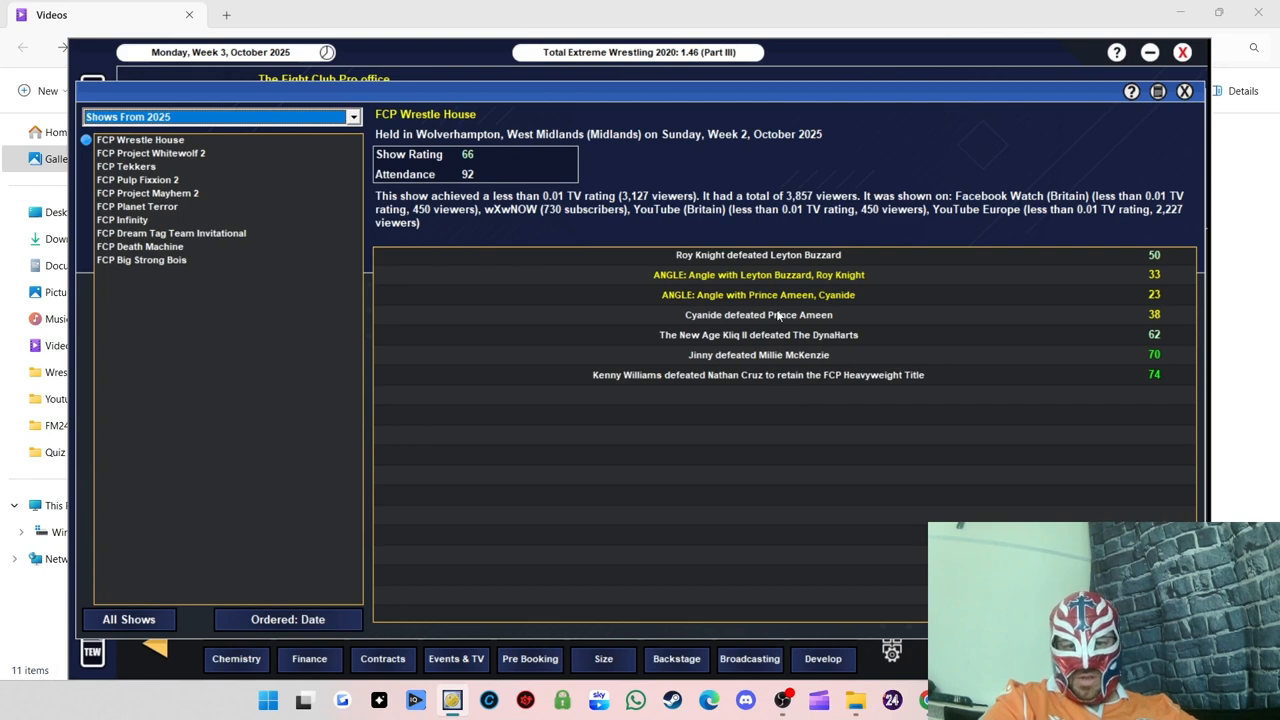
mouse_move(765, 335)
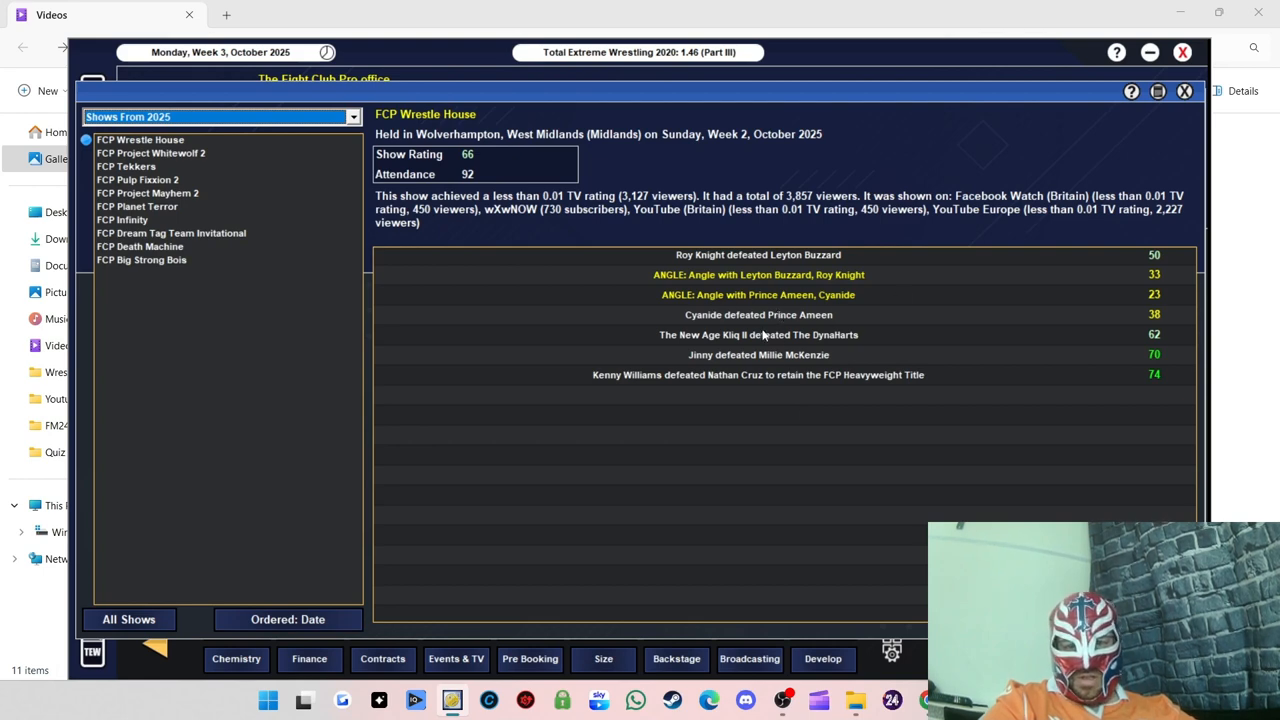
mouse_move(788, 282)
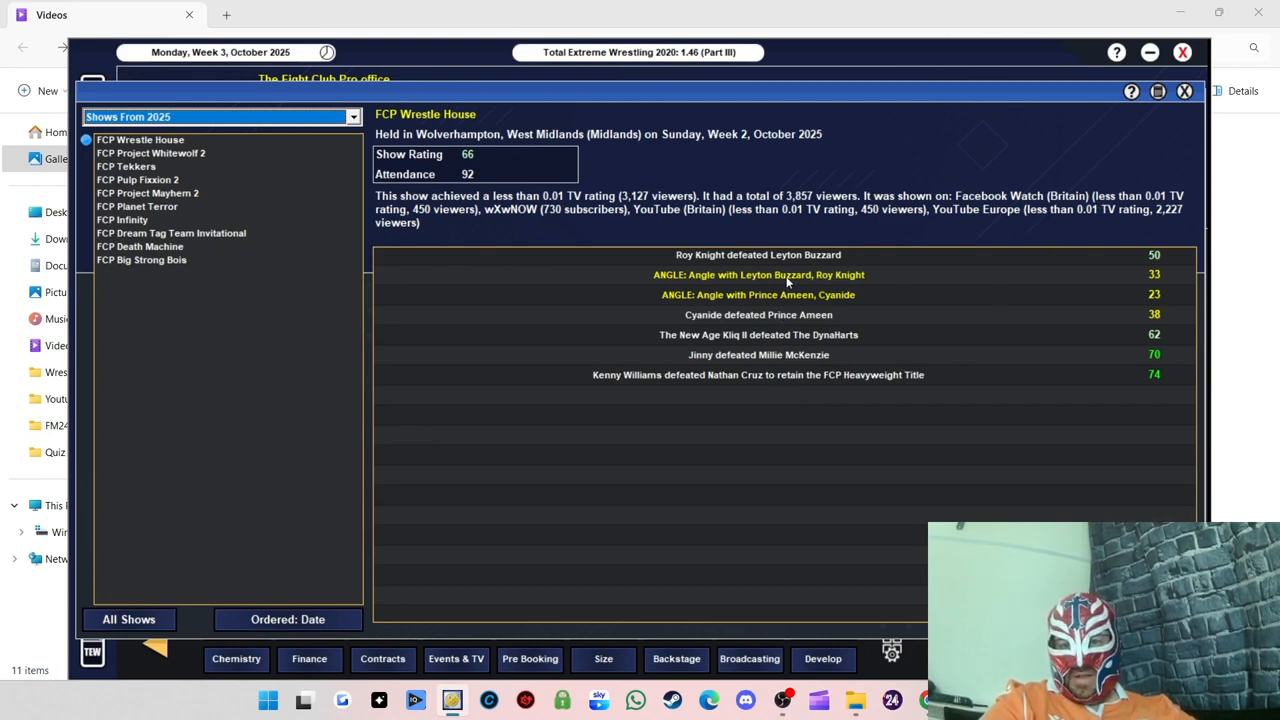
mouse_move(1250, 176)
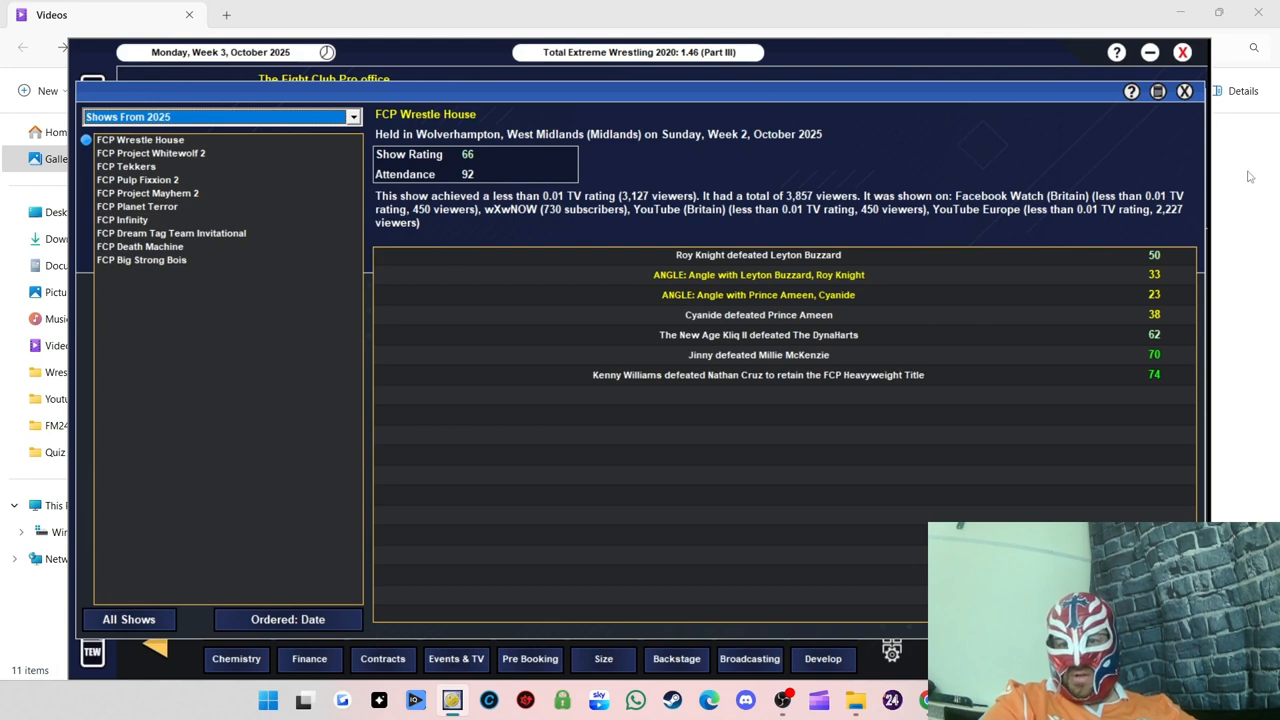
click(1184, 91)
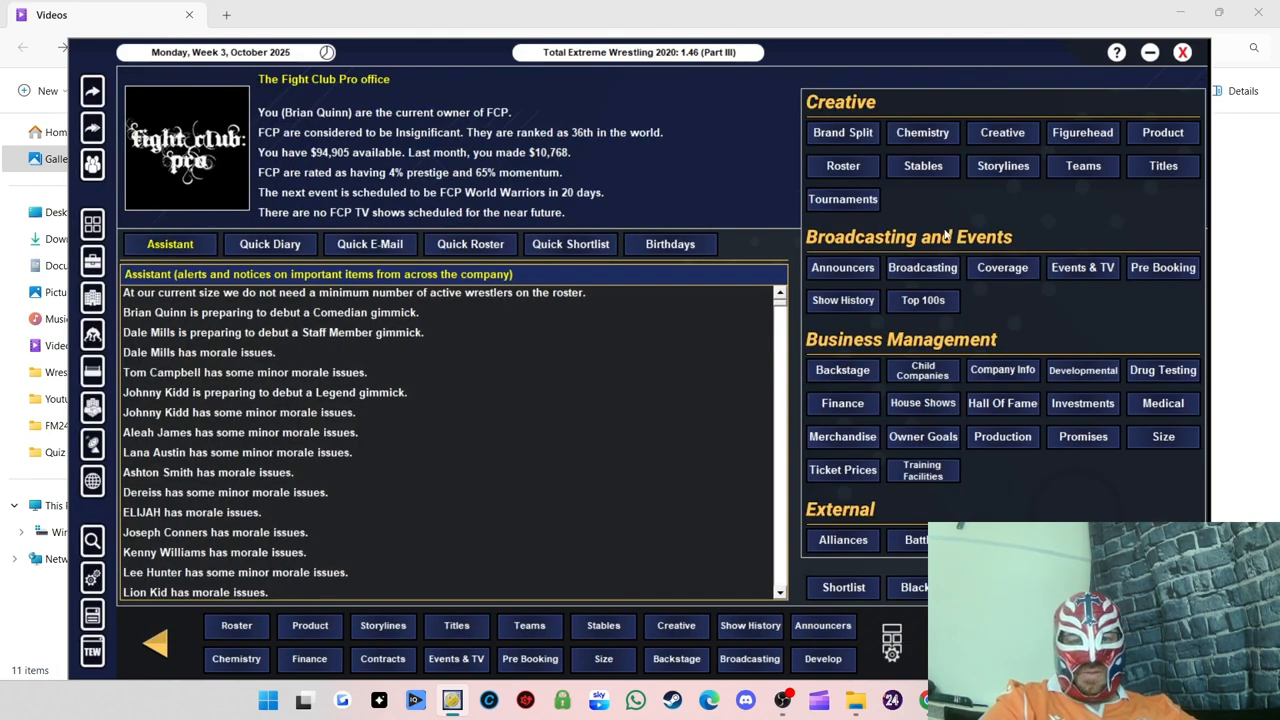
mouse_move(857, 227)
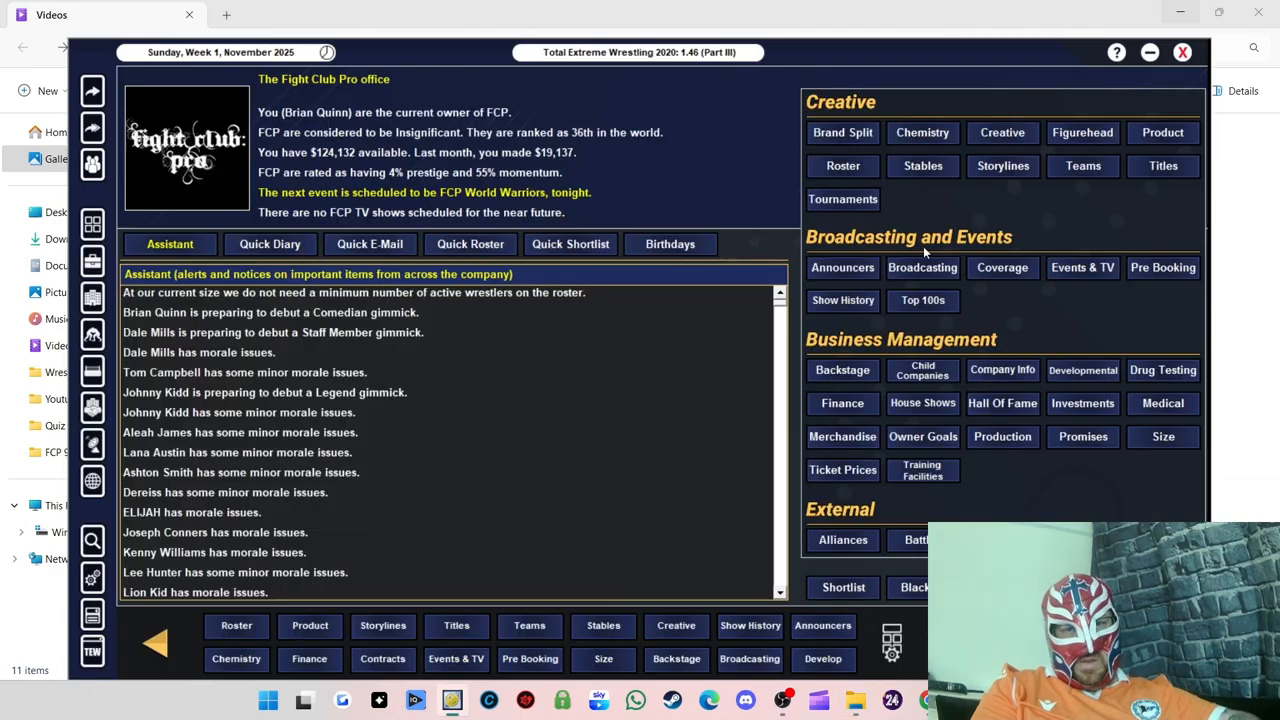
mouse_move(908, 348)
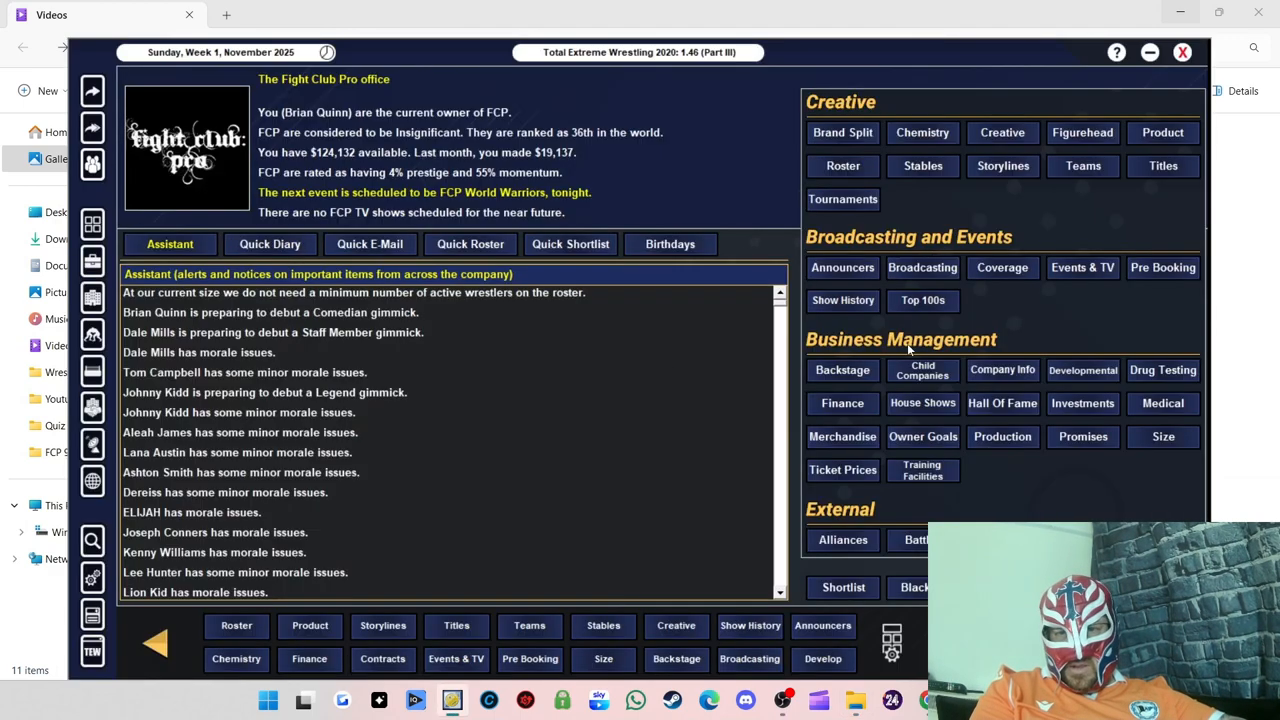
mouse_move(1040, 330)
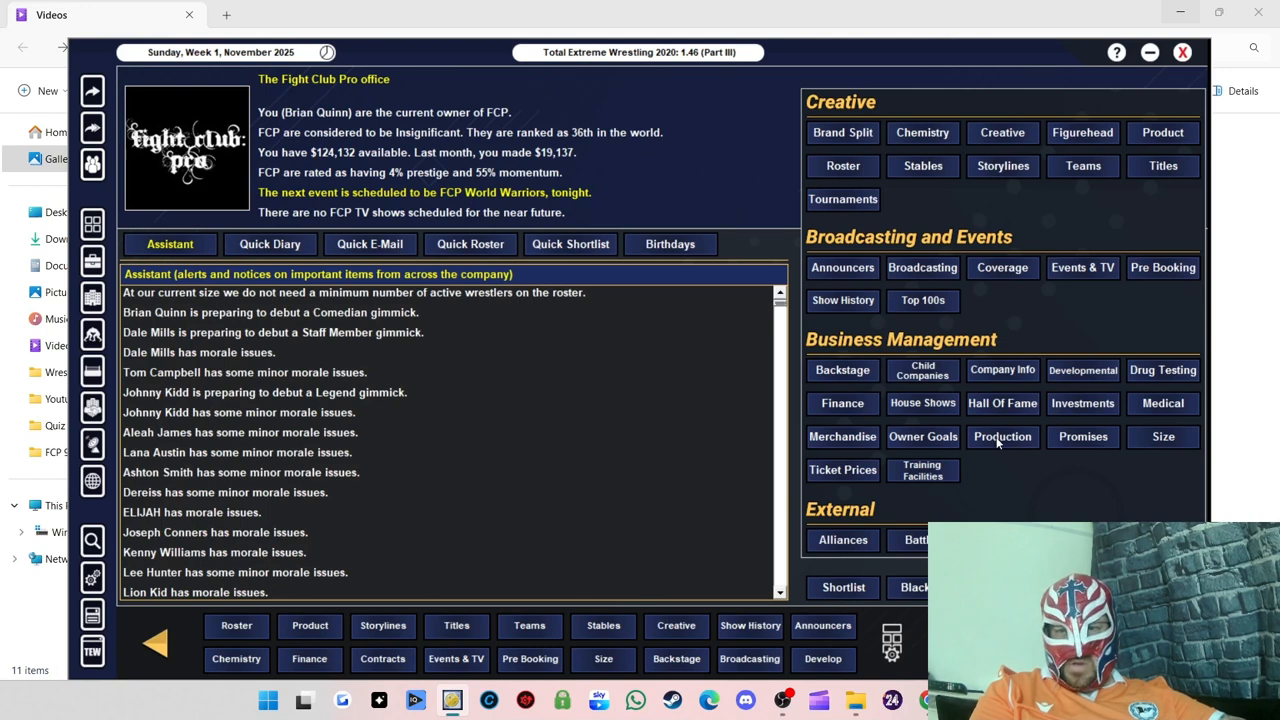
Step: Open the Production department overview on World Warriors show day
click(1002, 436)
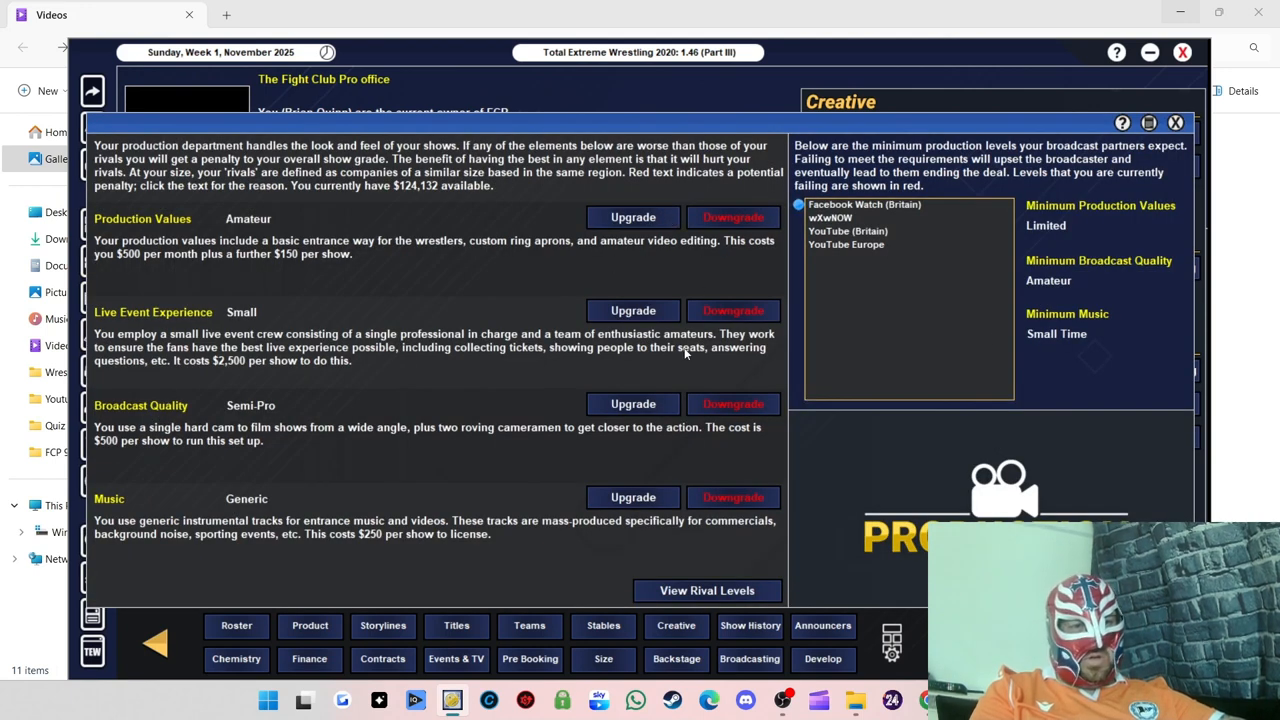
mouse_move(343, 207)
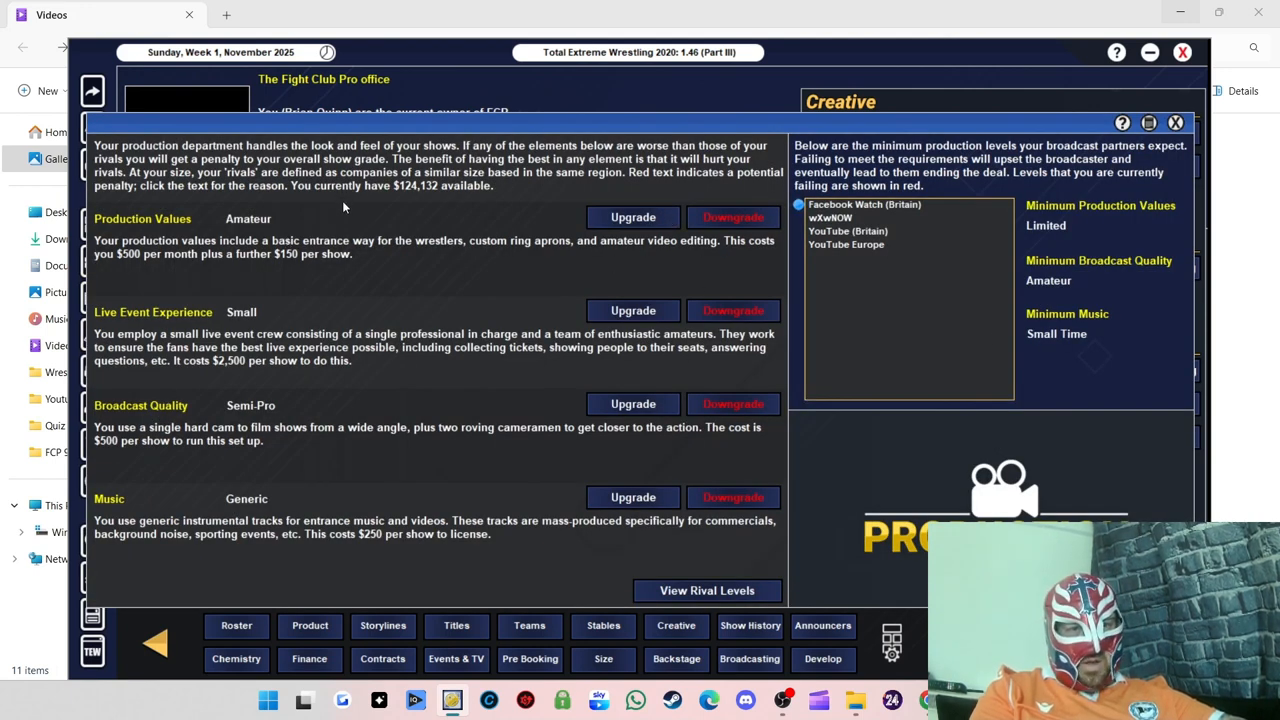
mouse_move(302, 271)
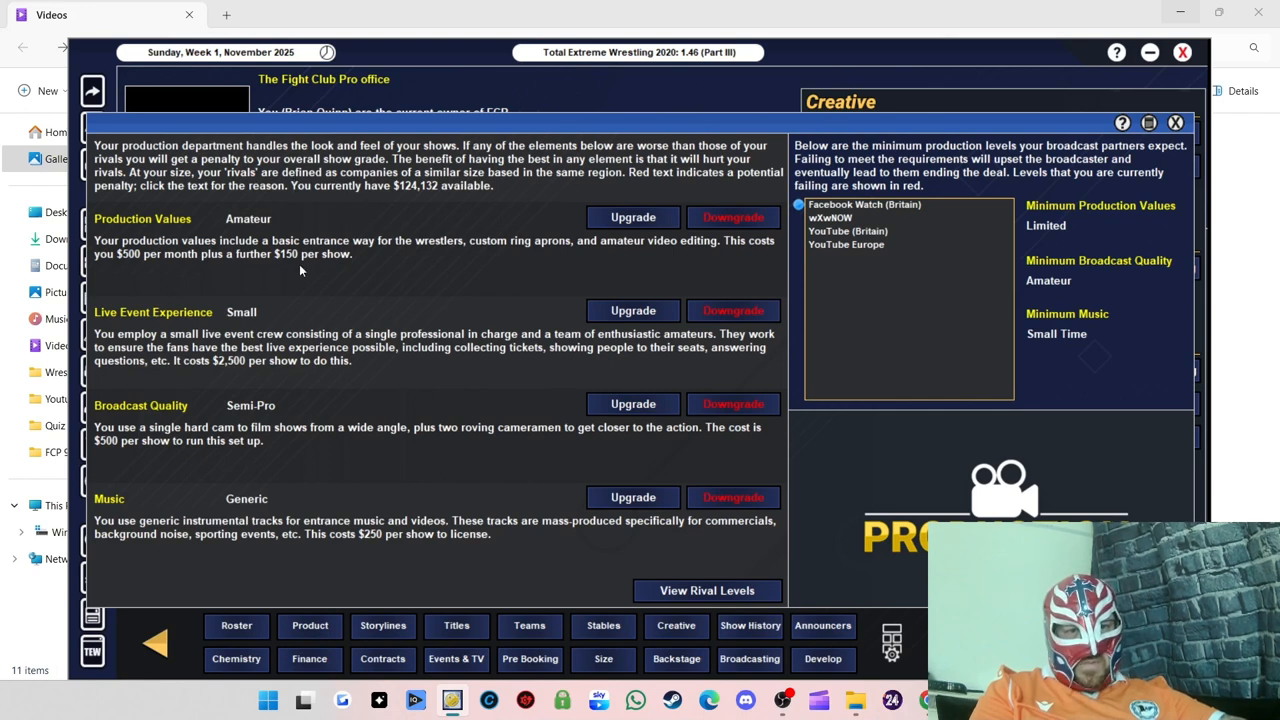
mouse_move(500, 492)
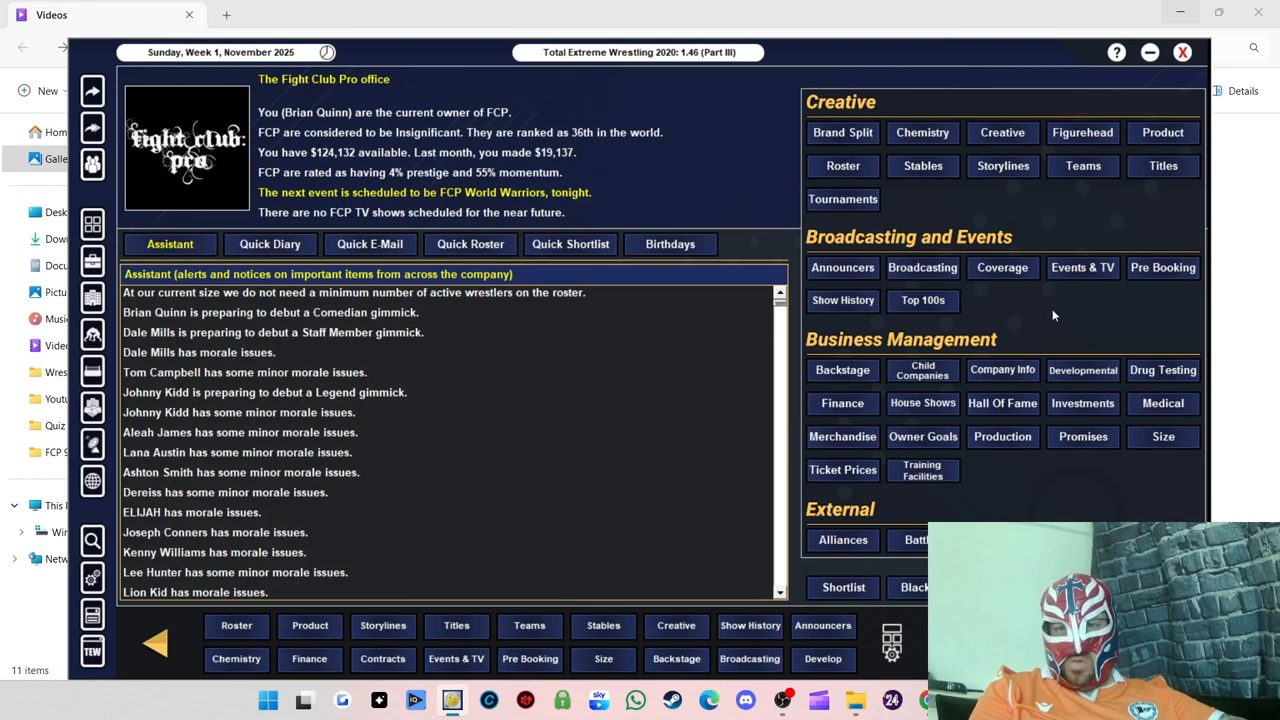
mouse_move(1024, 427)
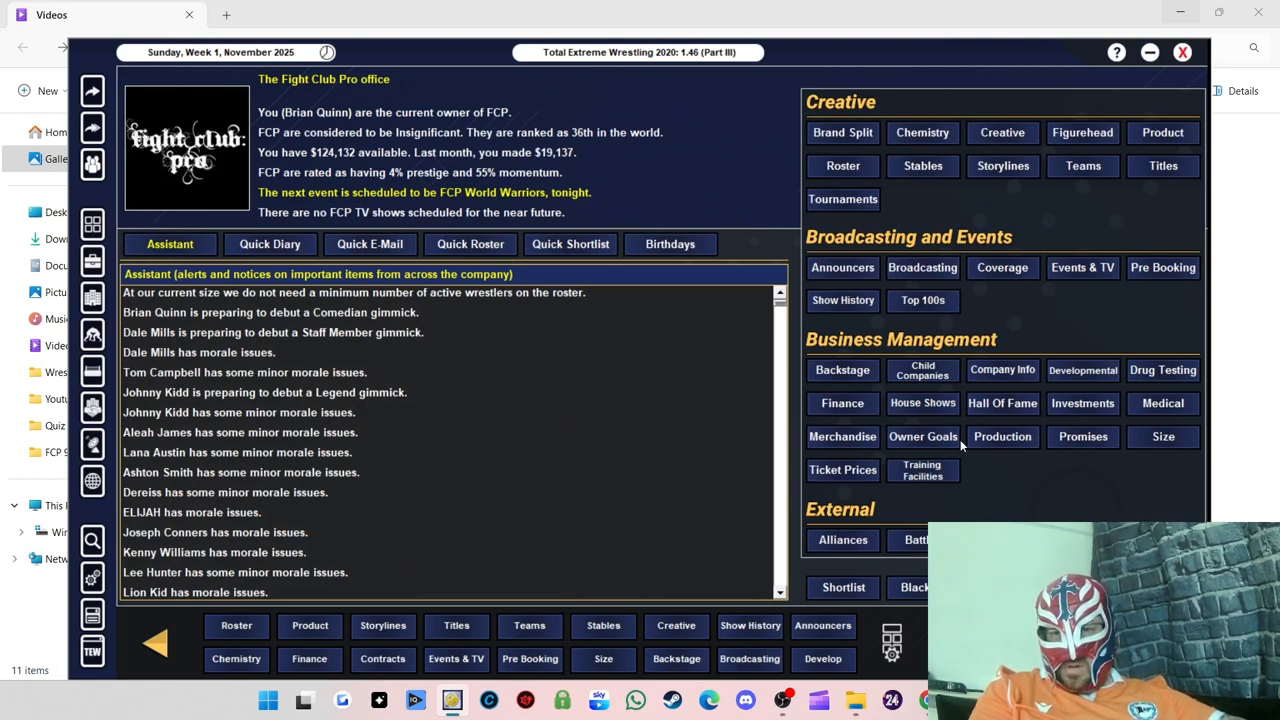
Step: Open the Merchandise department details, currently Amateur level 2 of 10
click(842, 436)
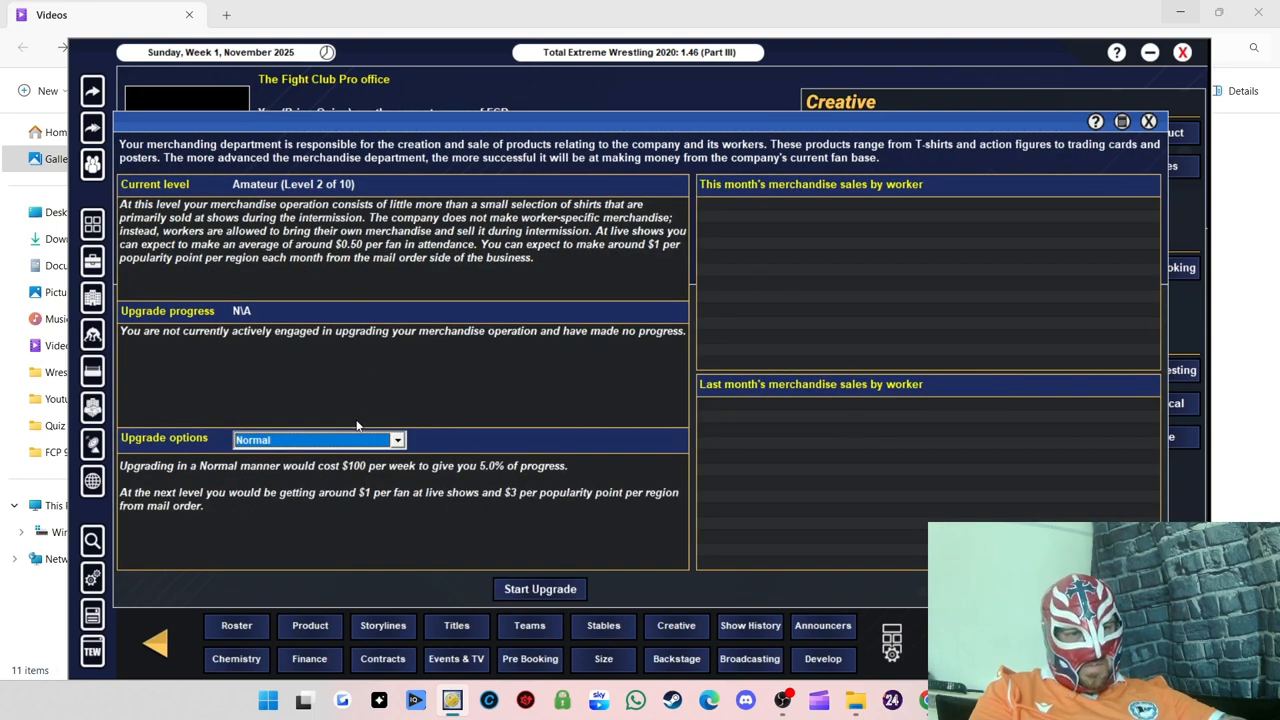
Step: Start a Rapid-pace merchandise upgrade, then open the FCP financial report ($124,132)
click(540, 588)
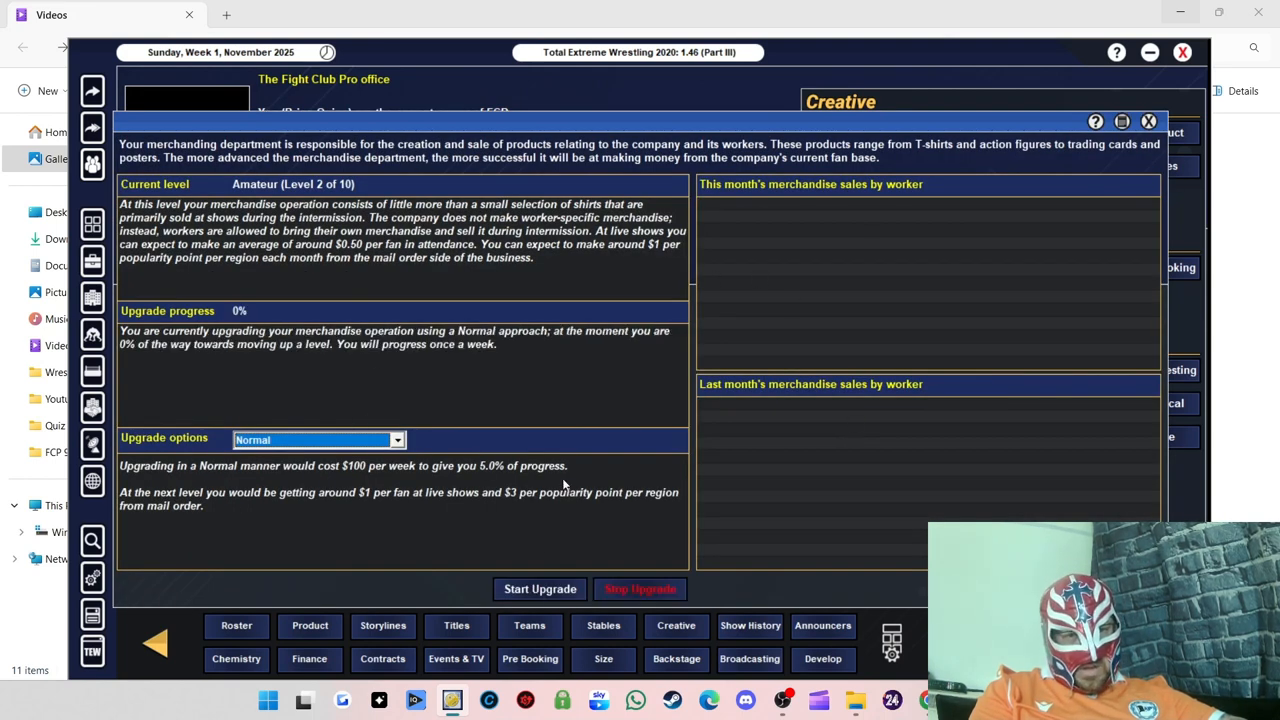
mouse_move(348, 428)
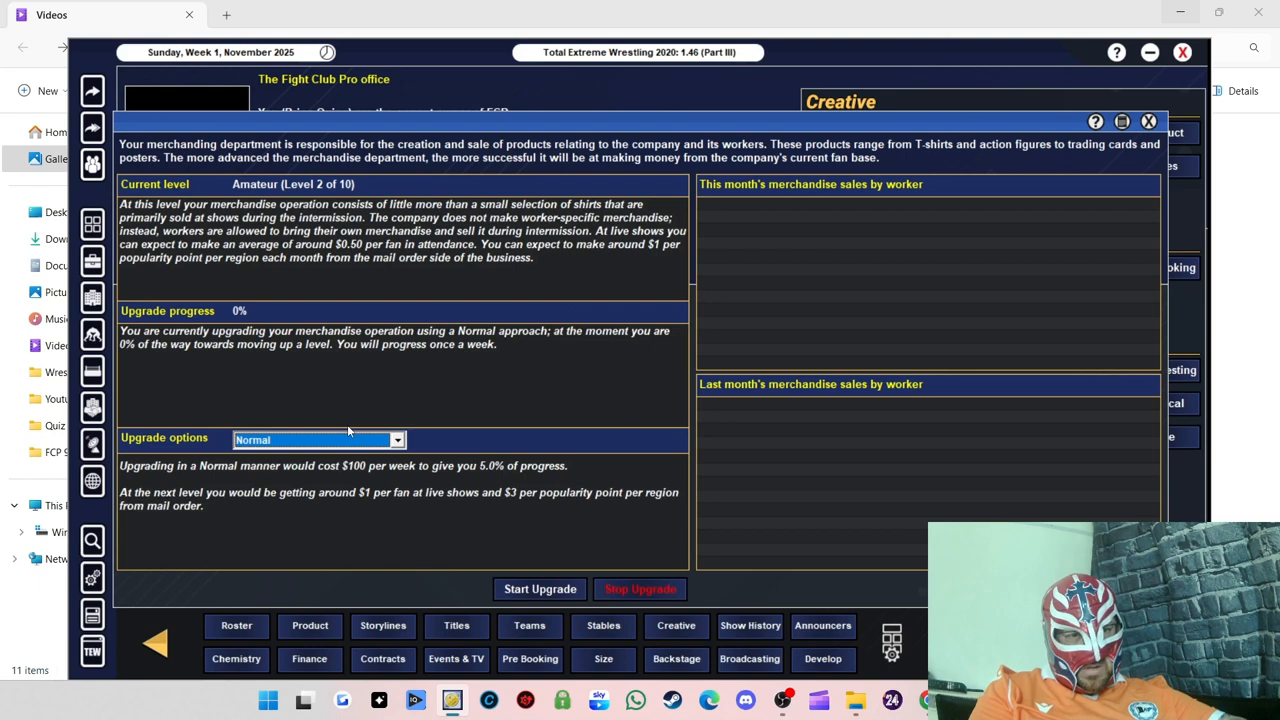
click(318, 440)
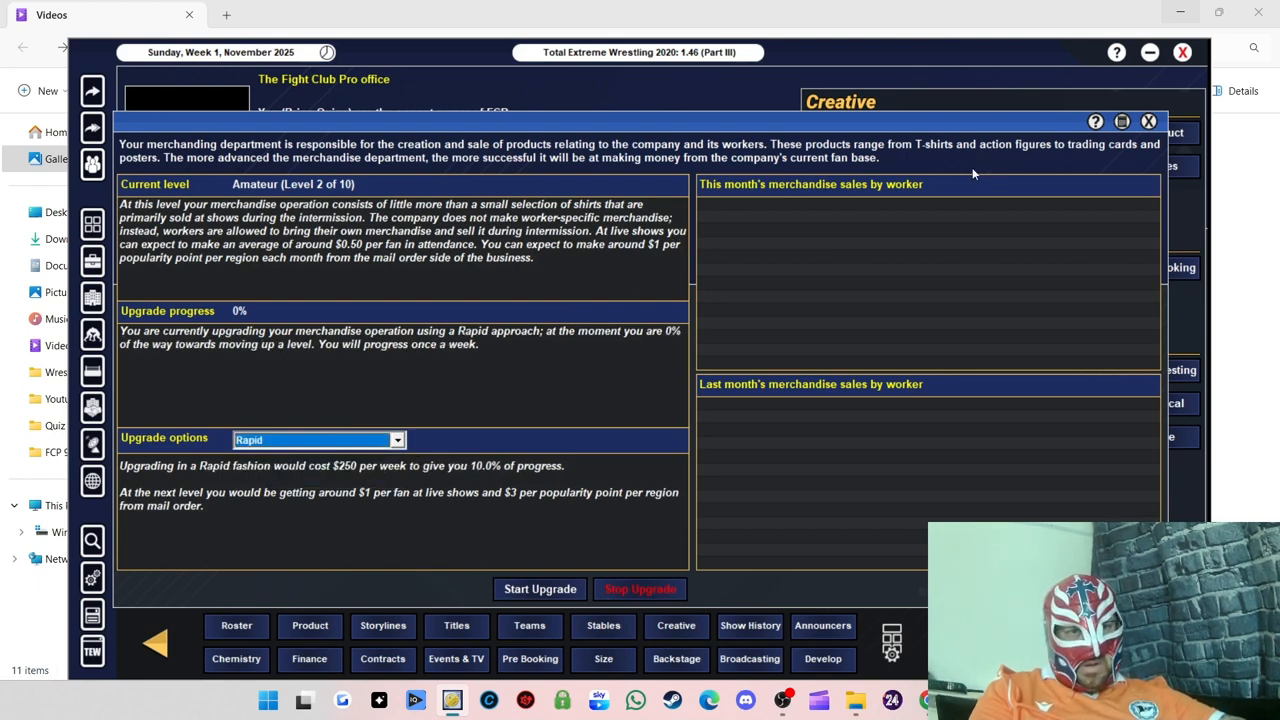
click(1148, 121)
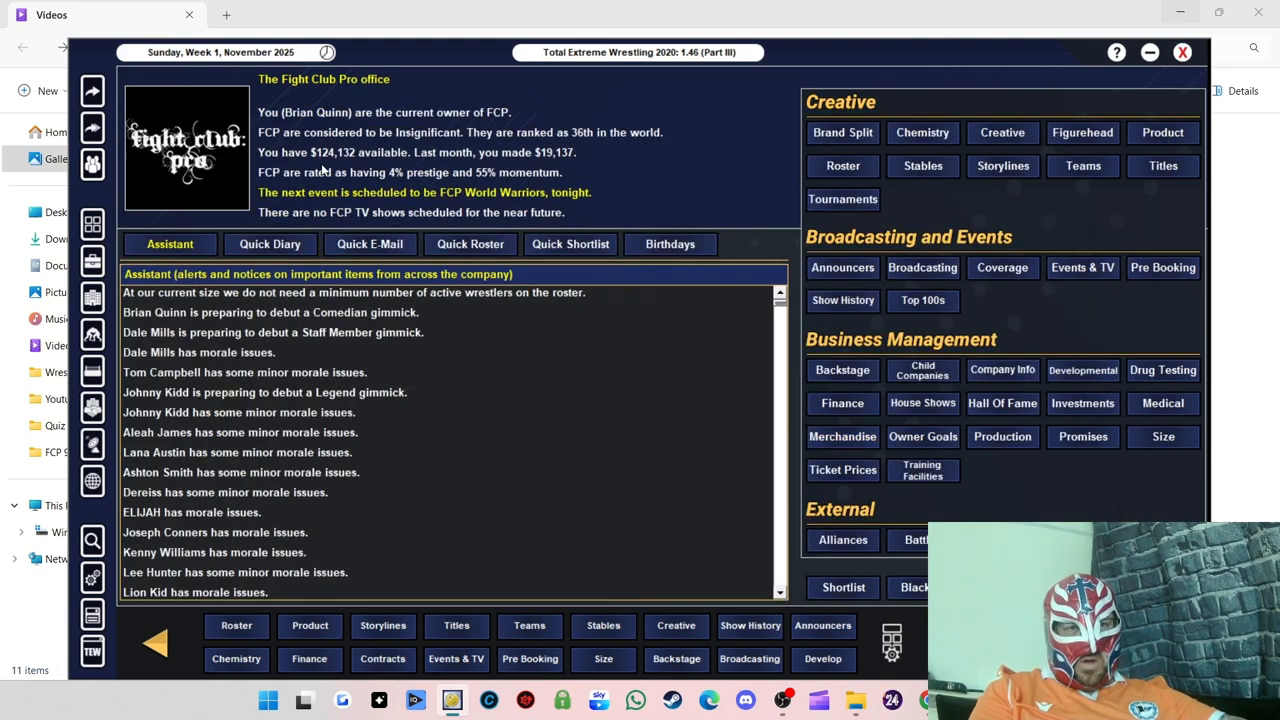
mouse_move(352, 159)
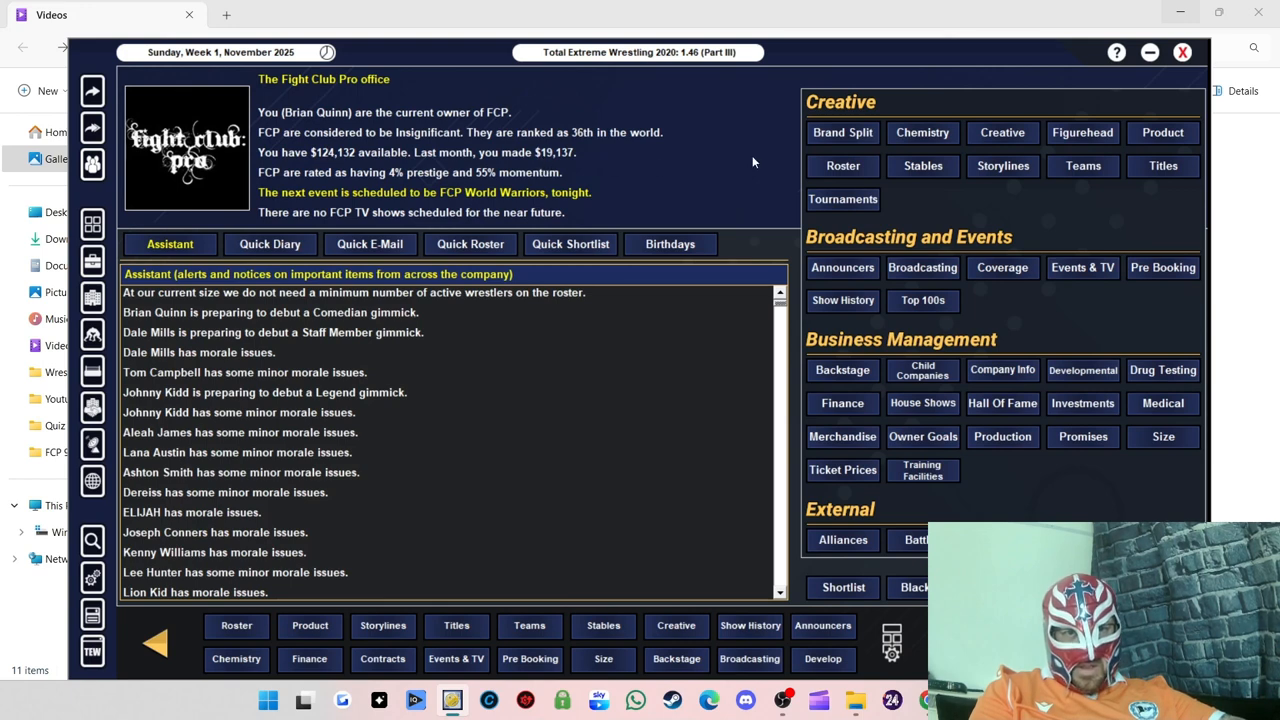
mouse_move(517, 159)
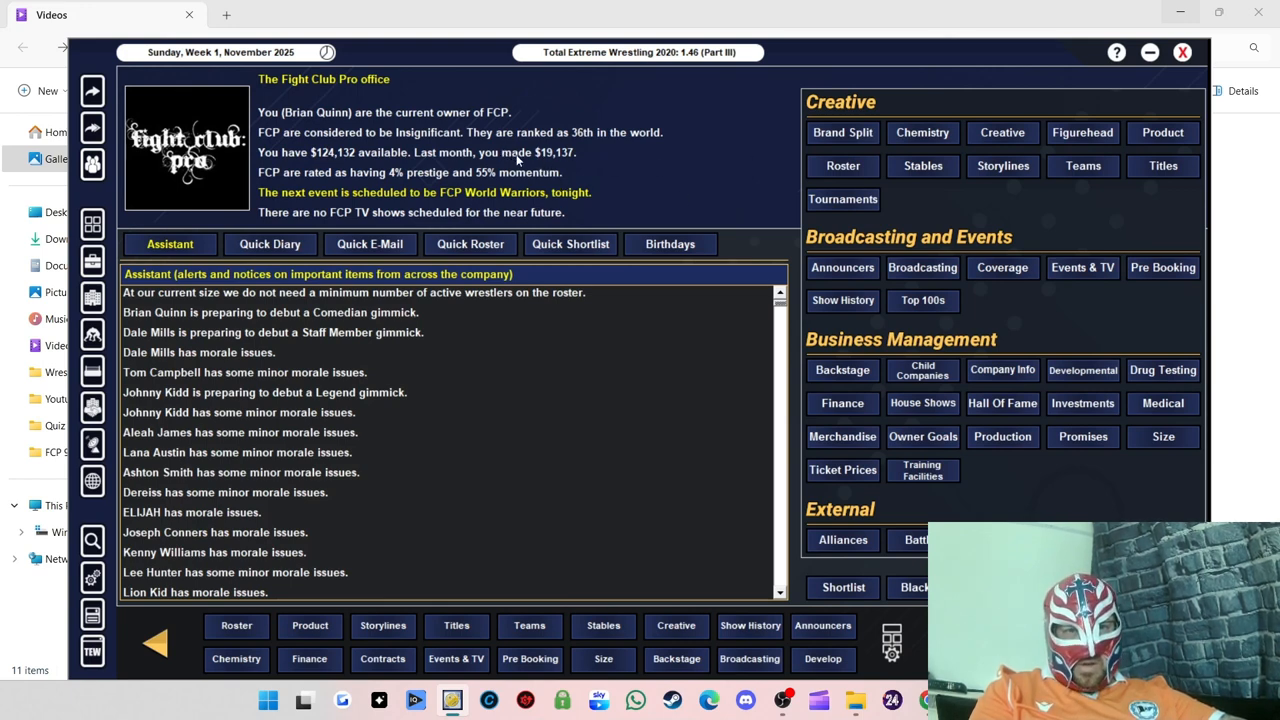
mouse_move(650, 158)
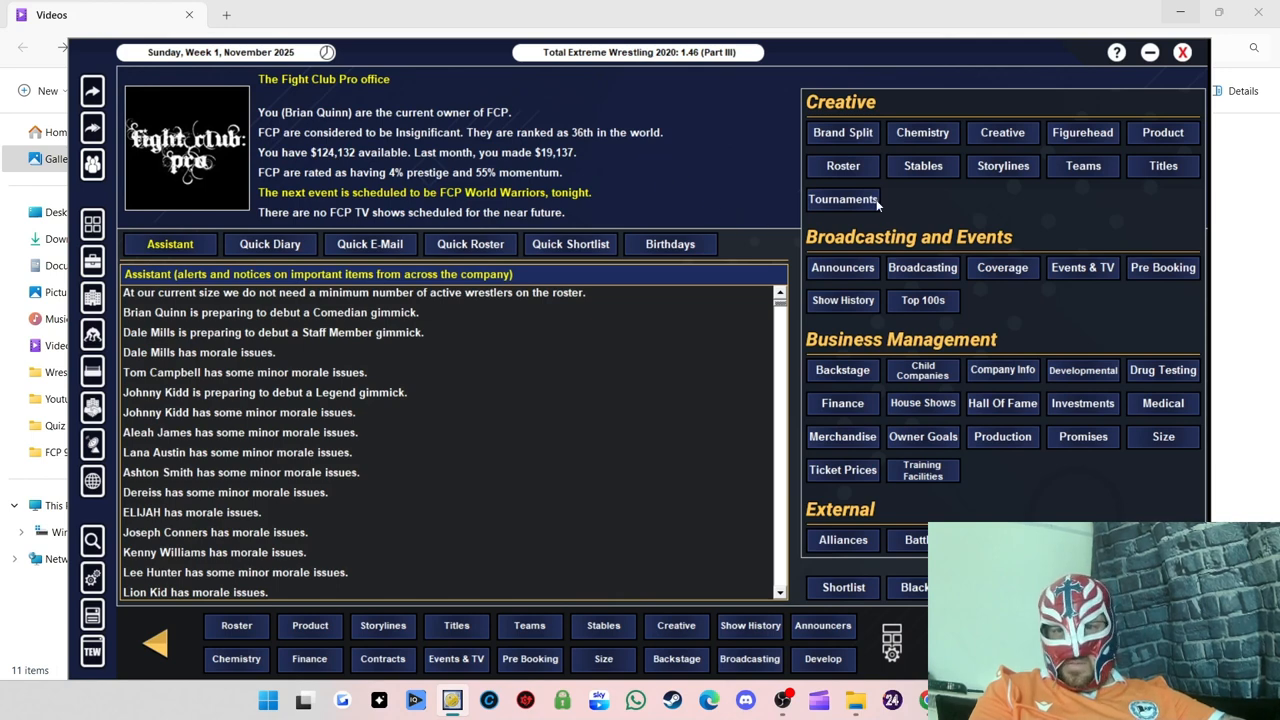
mouse_move(925, 410)
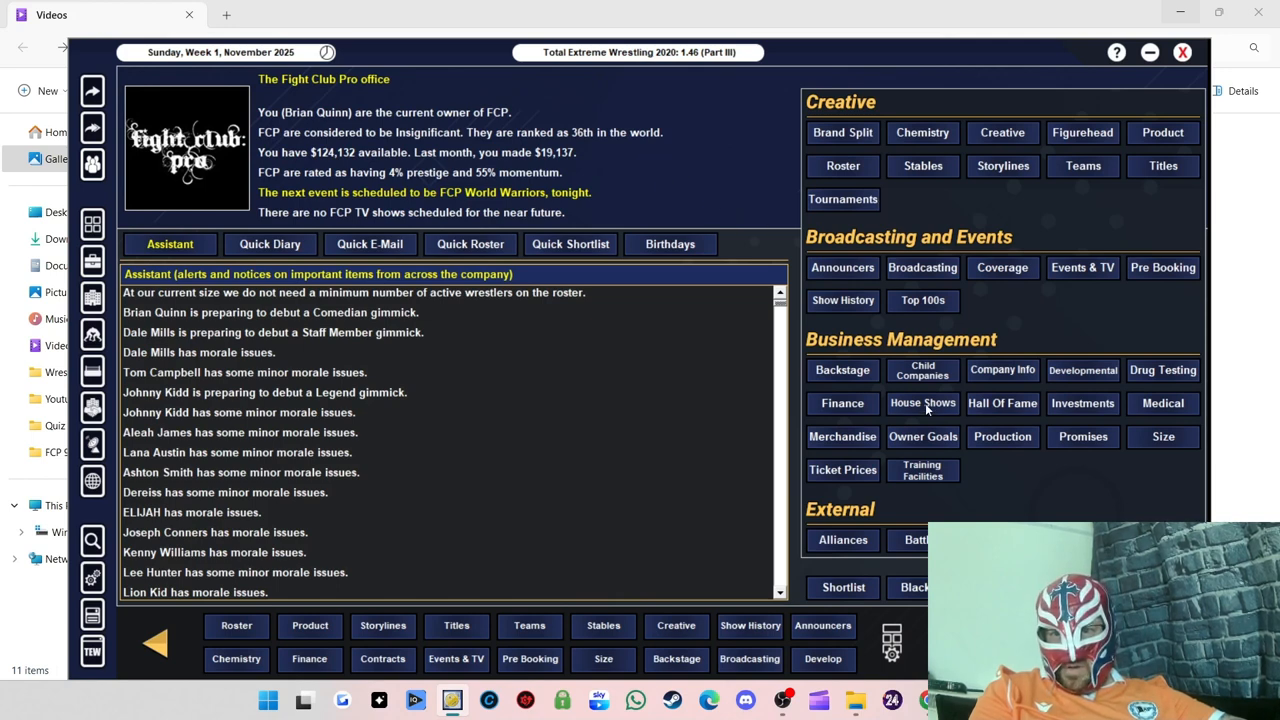
click(842, 403)
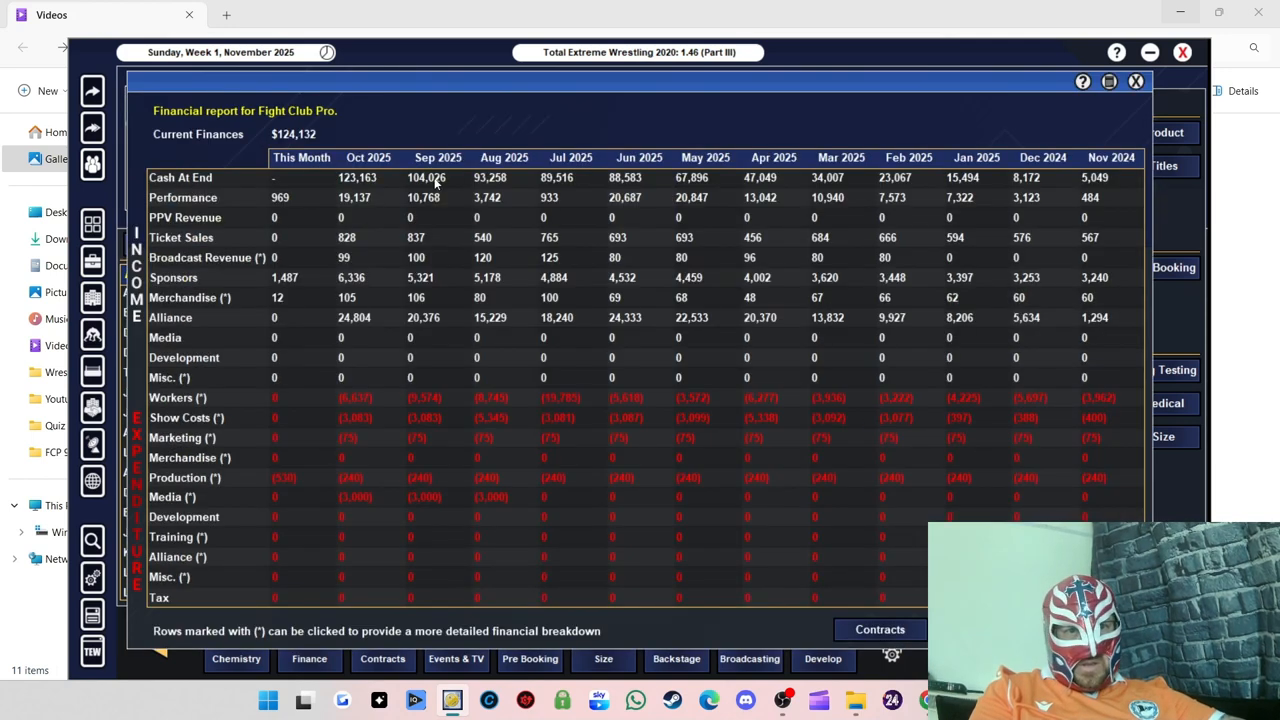
mouse_move(385, 211)
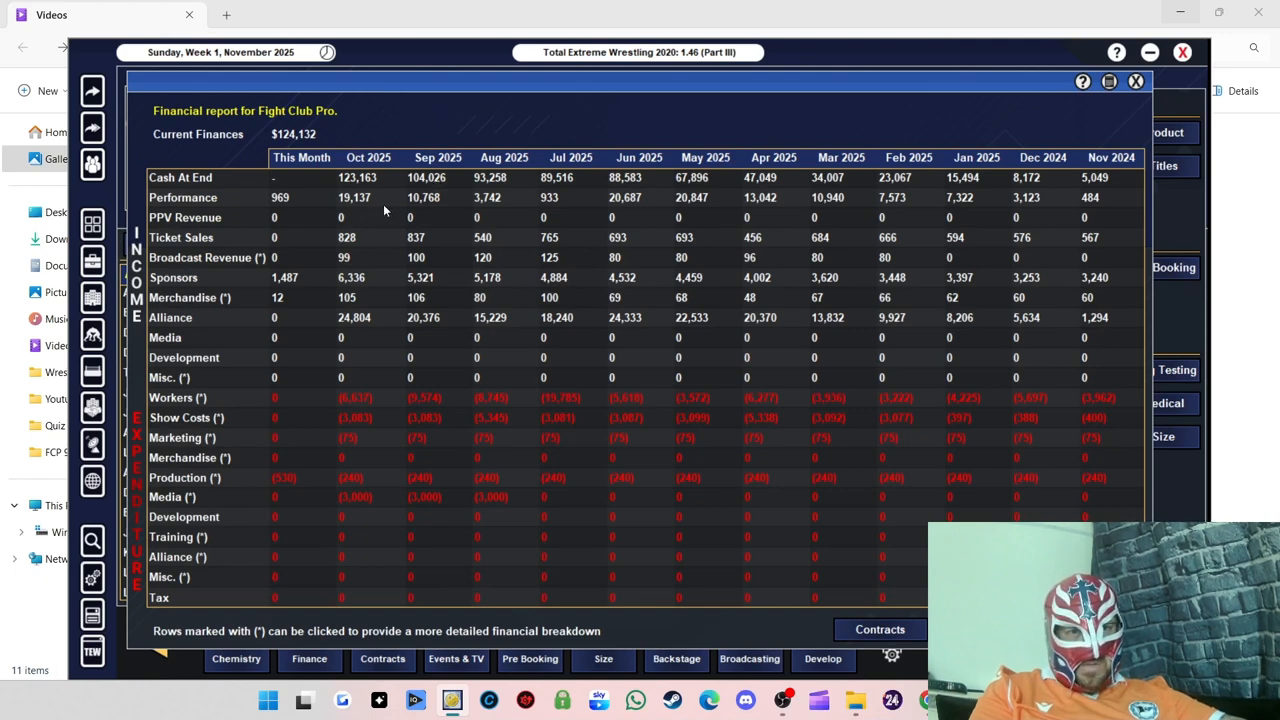
mouse_move(405, 211)
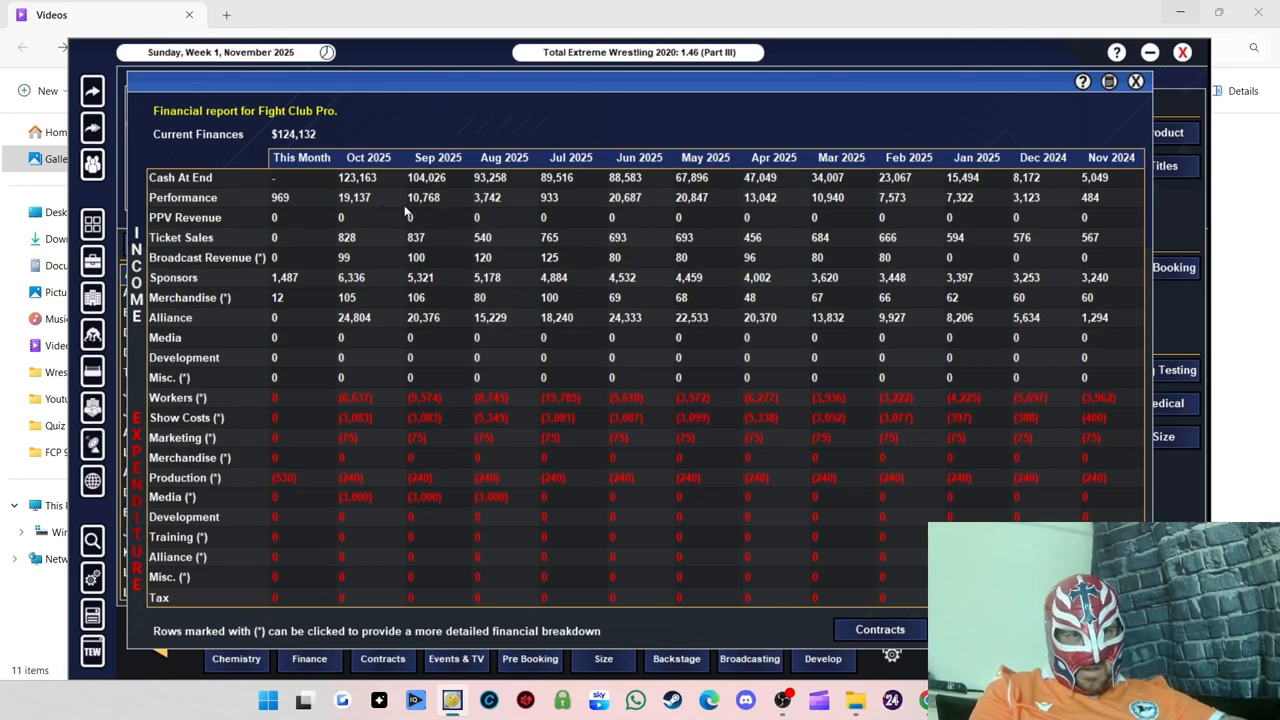
mouse_move(412, 230)
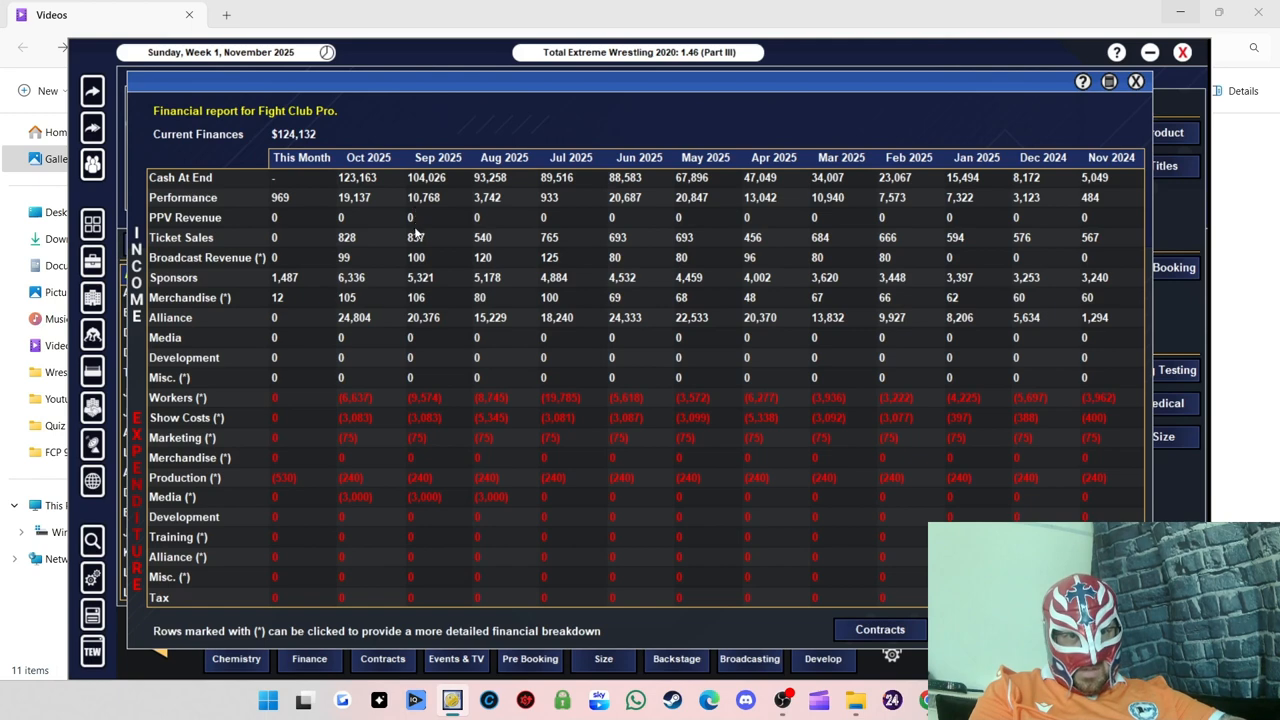
mouse_move(428, 223)
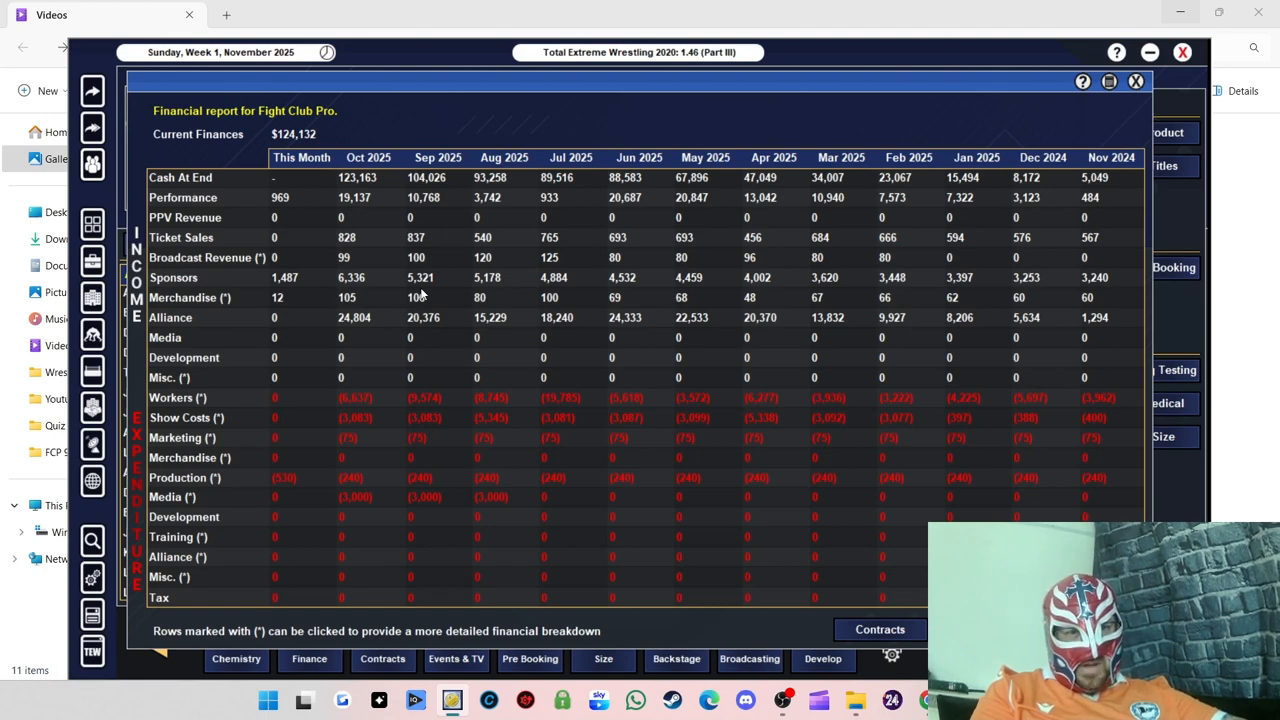
mouse_move(422, 310)
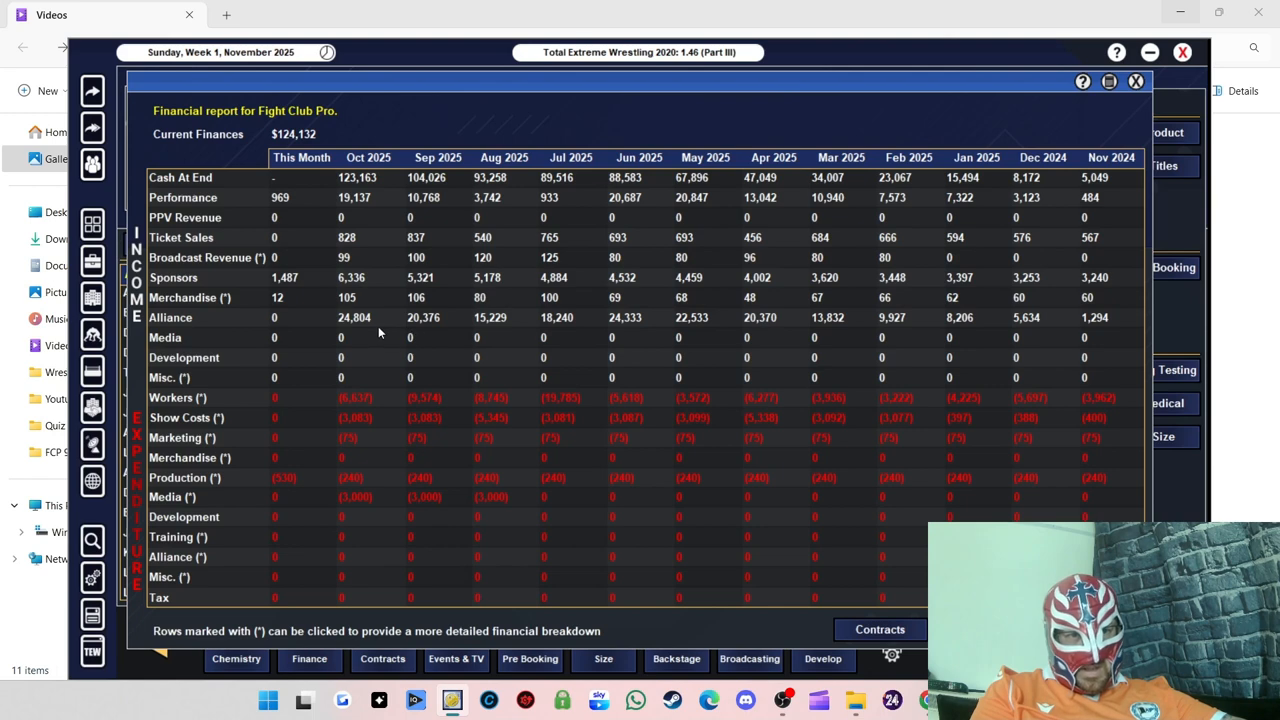
mouse_move(430, 335)
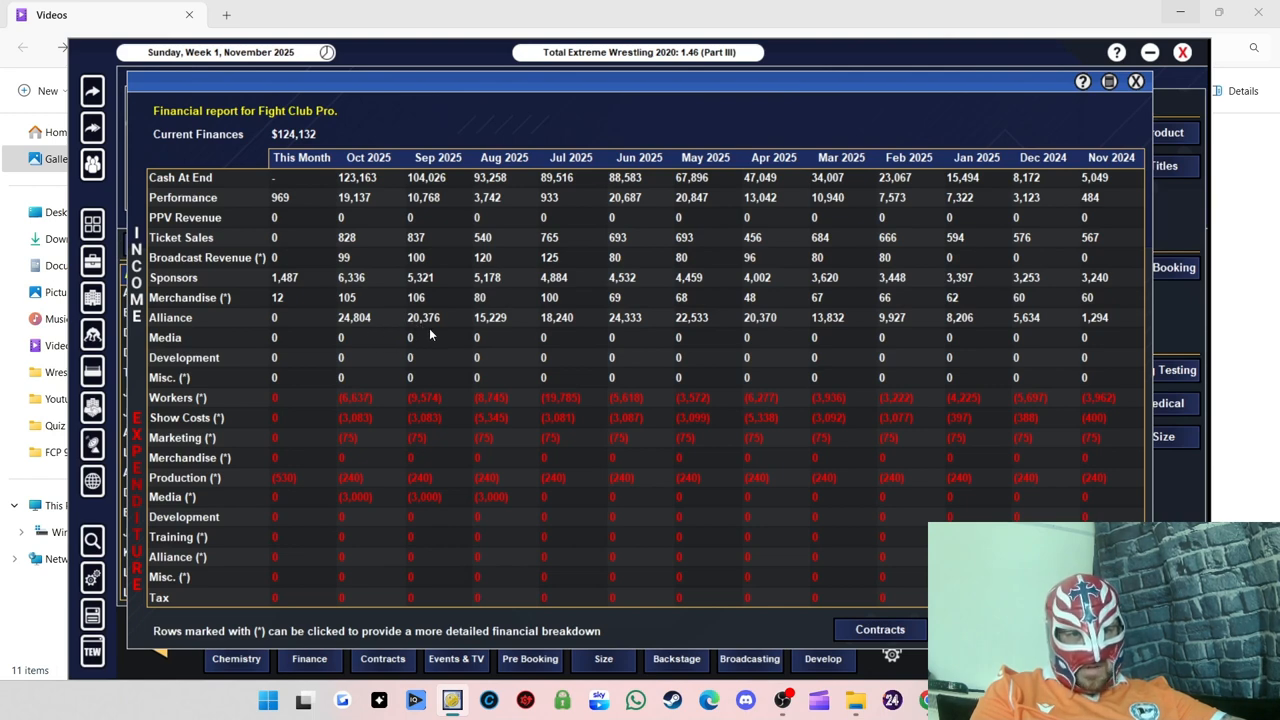
mouse_move(427, 418)
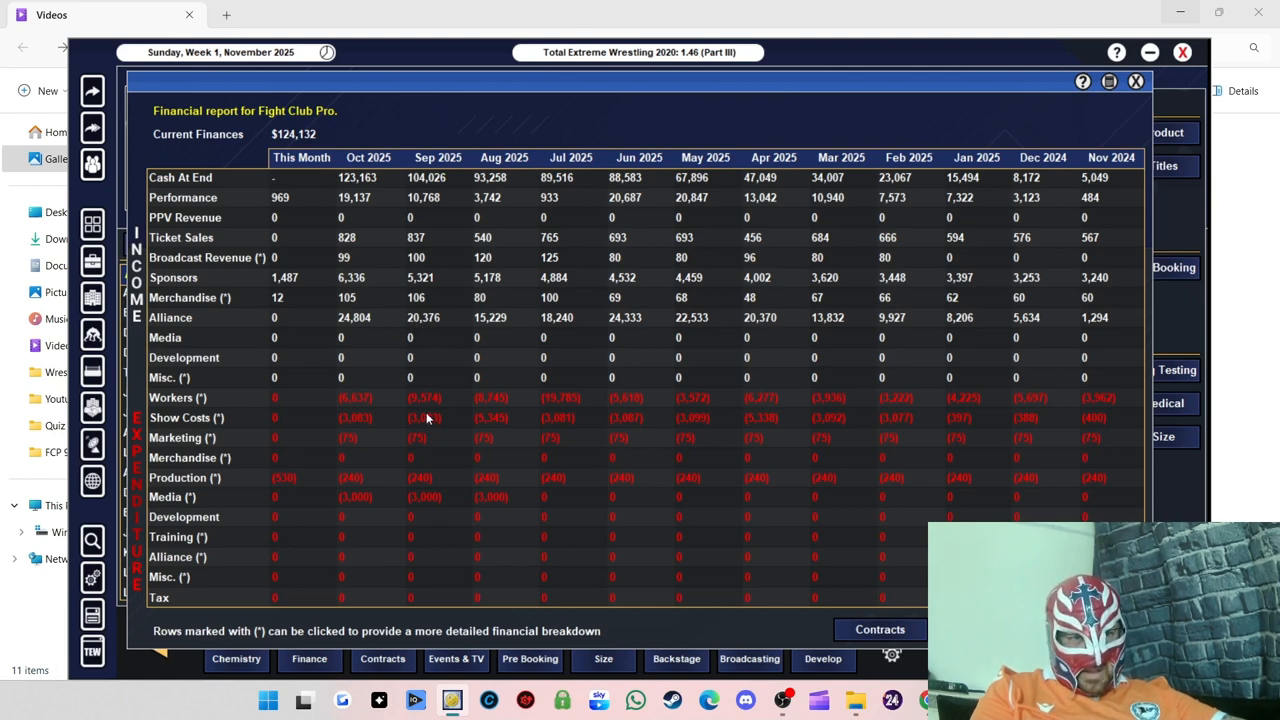
mouse_move(428, 425)
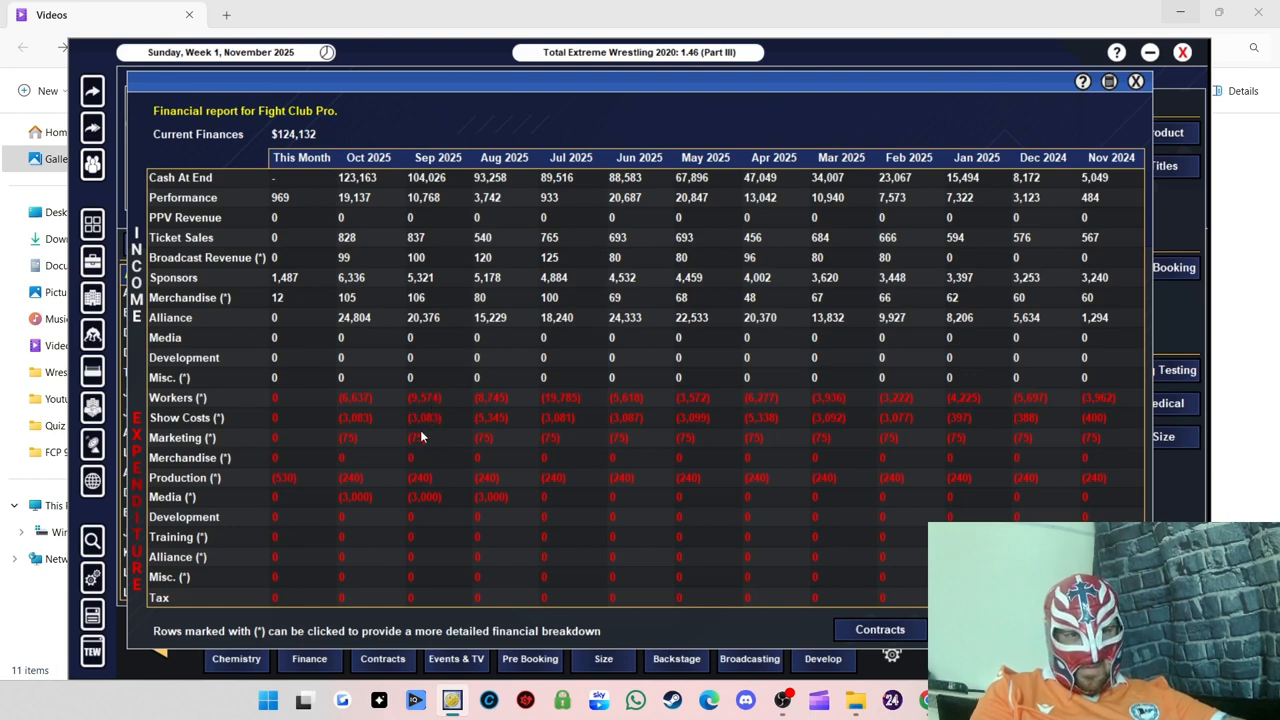
mouse_move(425, 483)
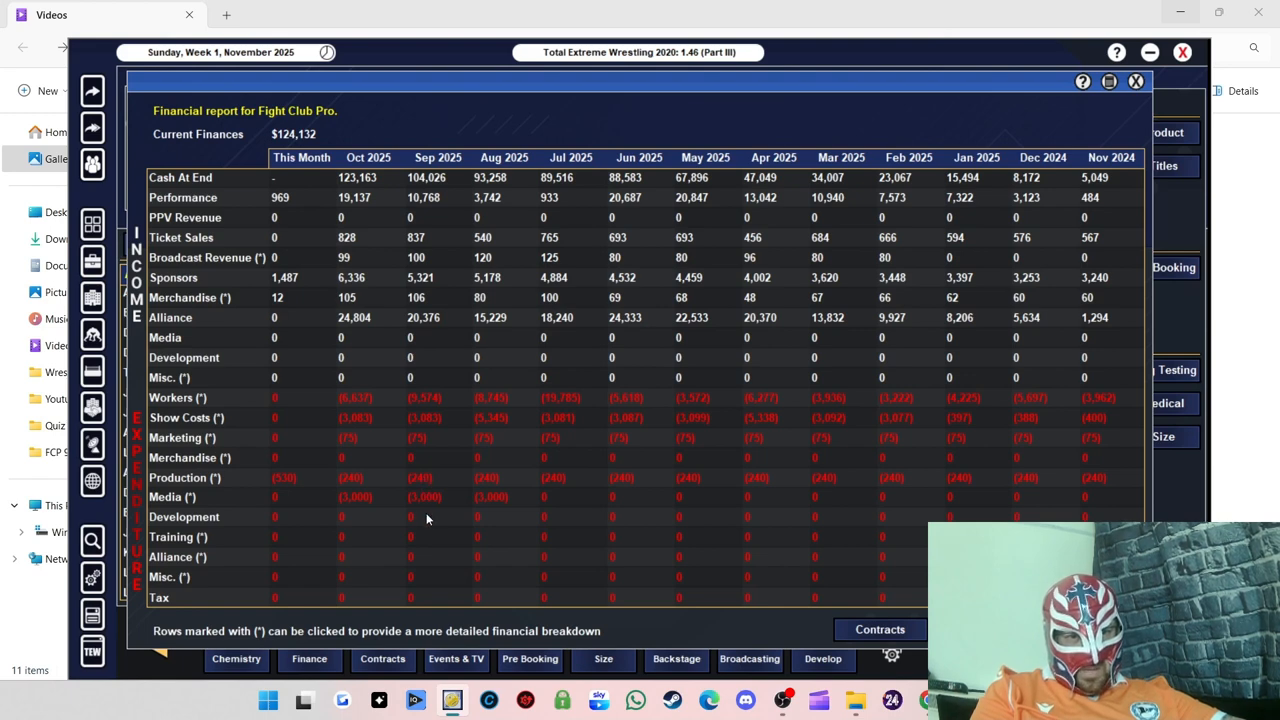
mouse_move(430, 515)
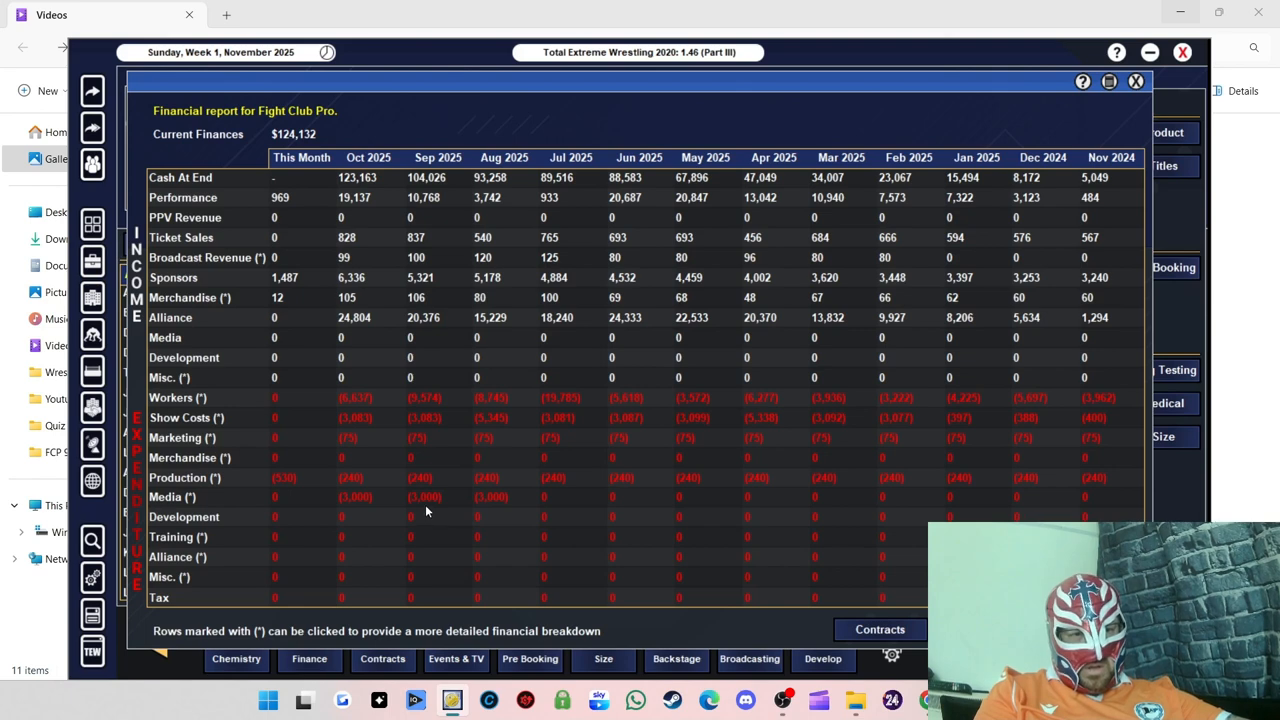
mouse_move(377, 466)
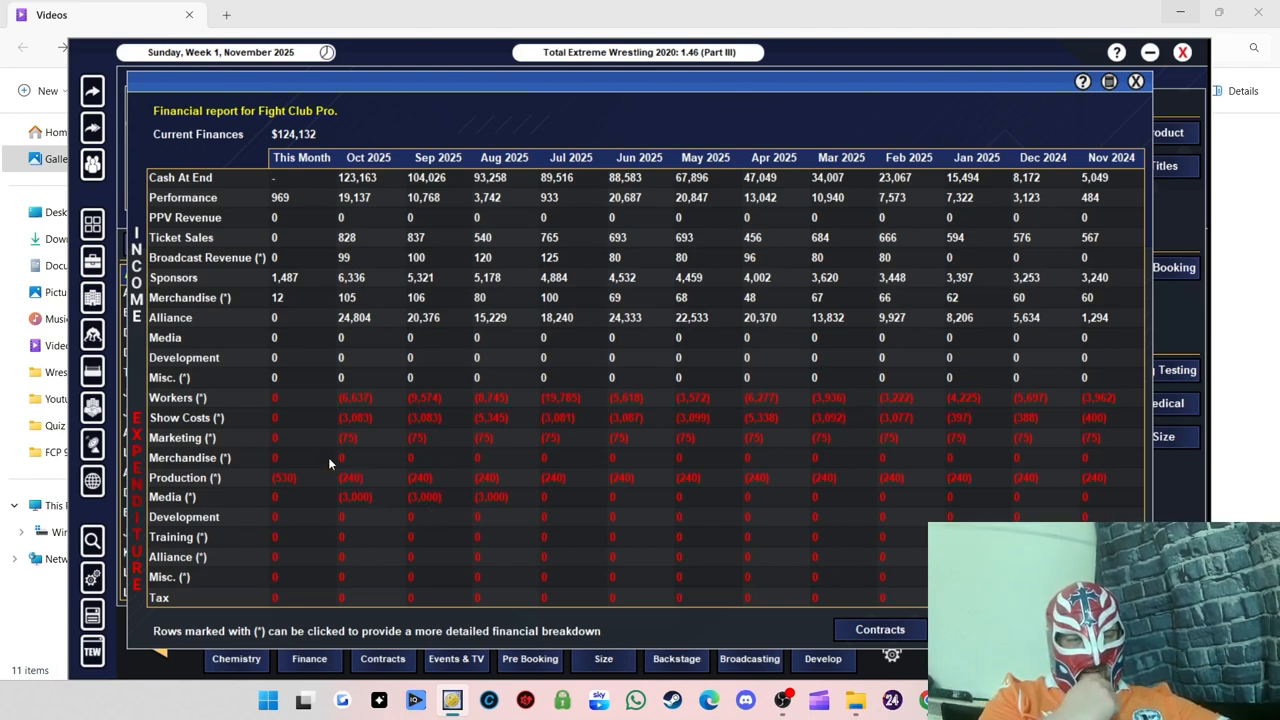
mouse_move(375, 216)
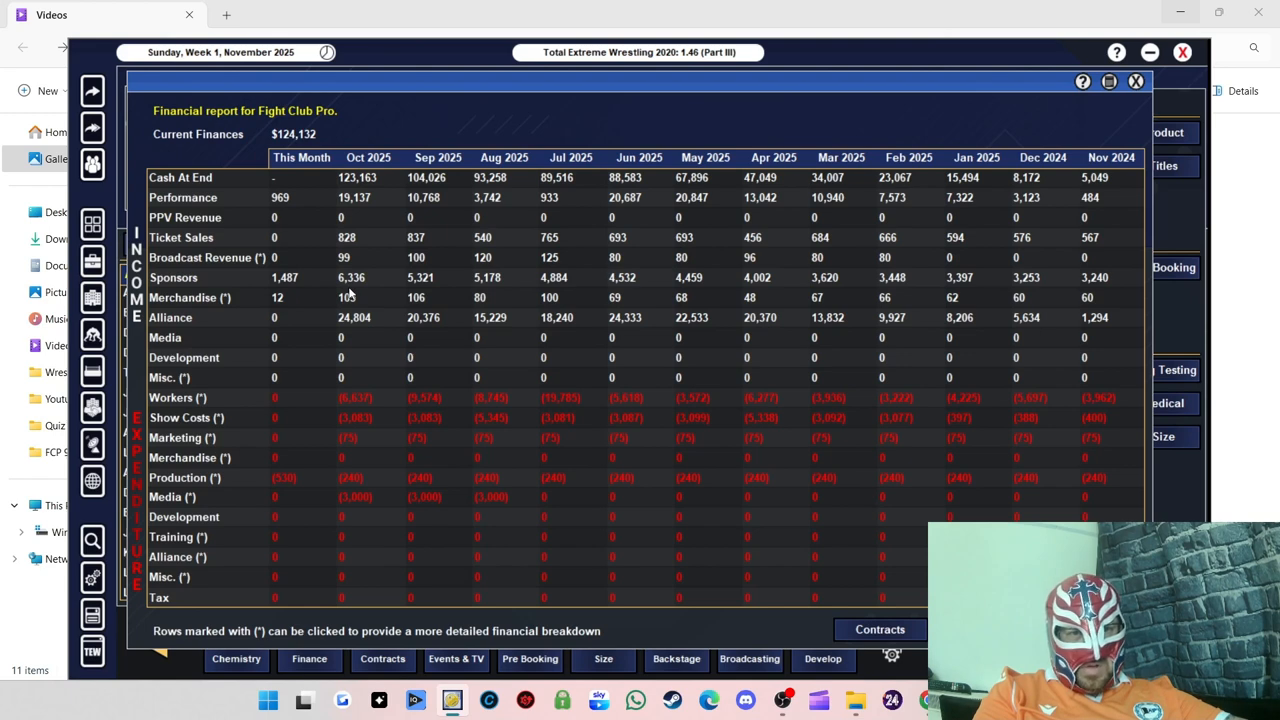
mouse_move(360, 322)
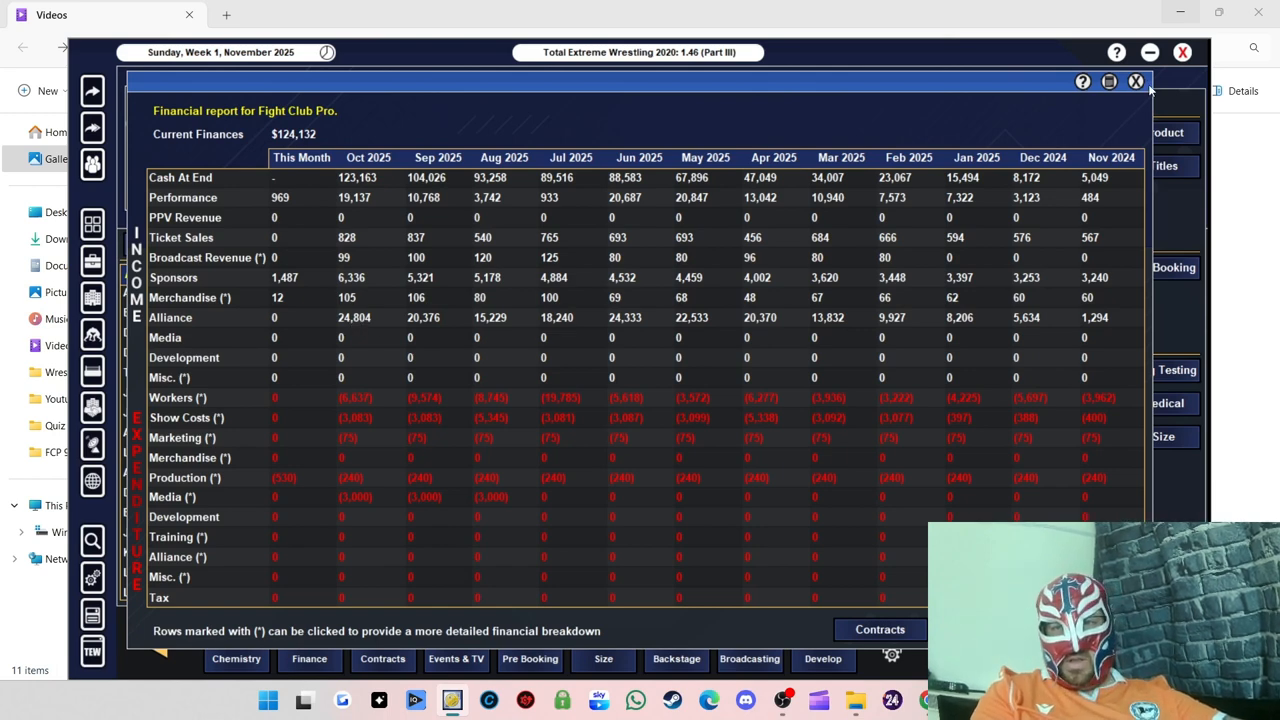
Step: Close the Fight Club Pro financial report to return to the office
click(1136, 81)
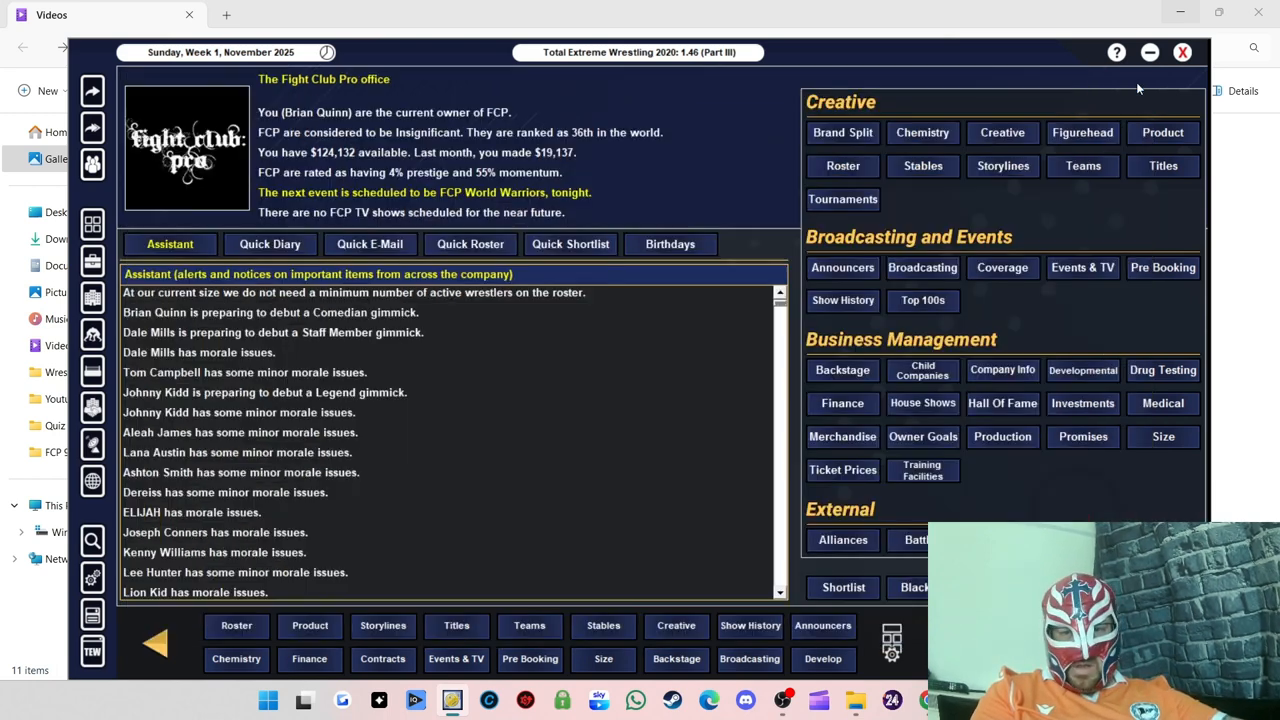
mouse_move(620, 314)
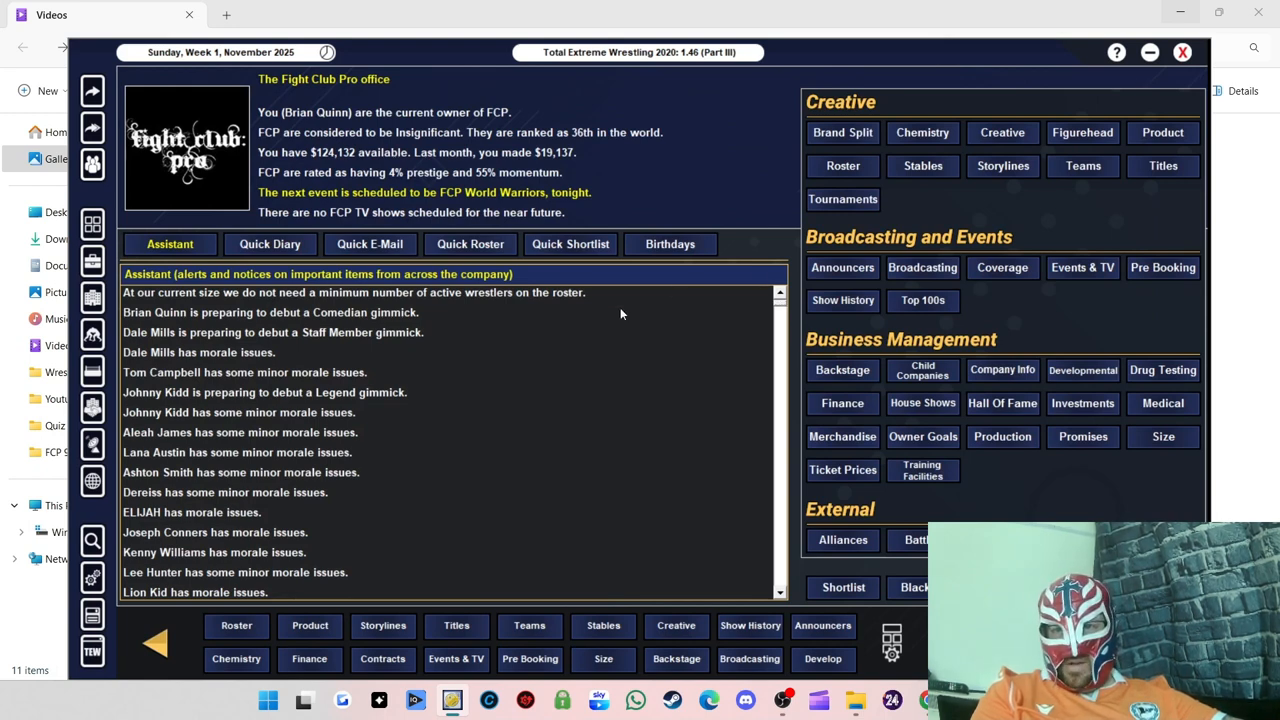
mouse_move(686, 357)
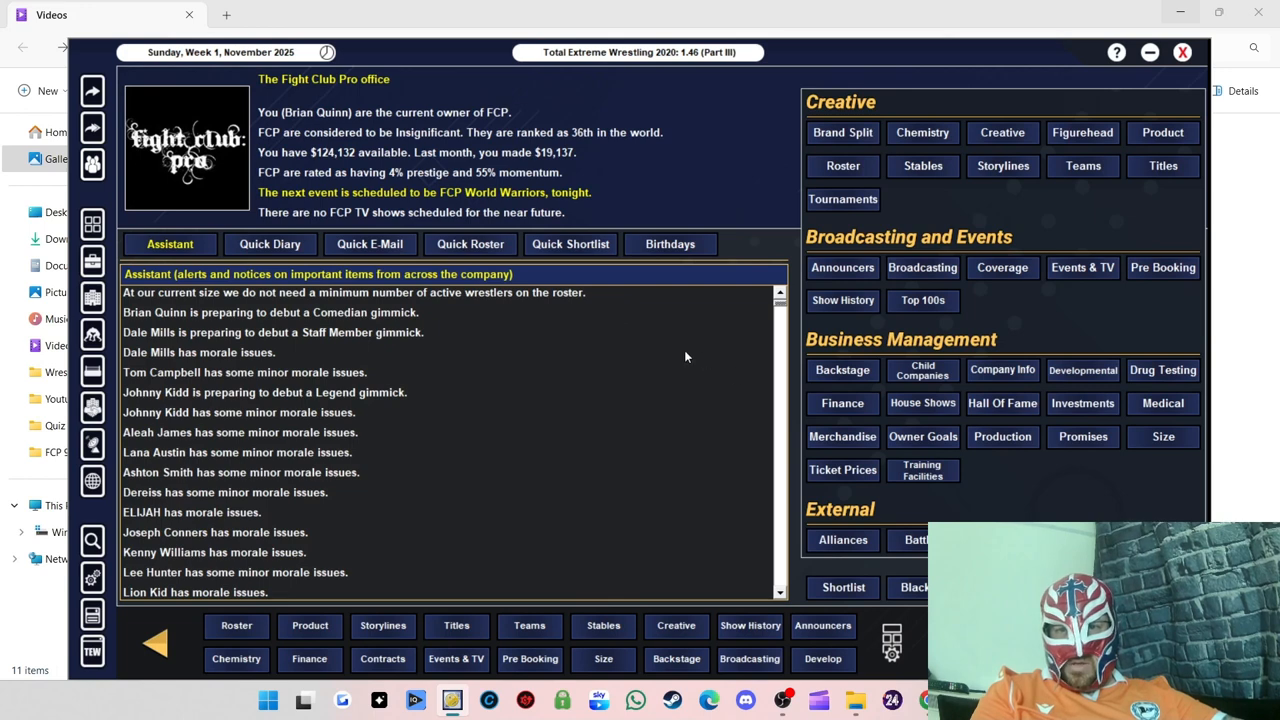
mouse_move(784, 267)
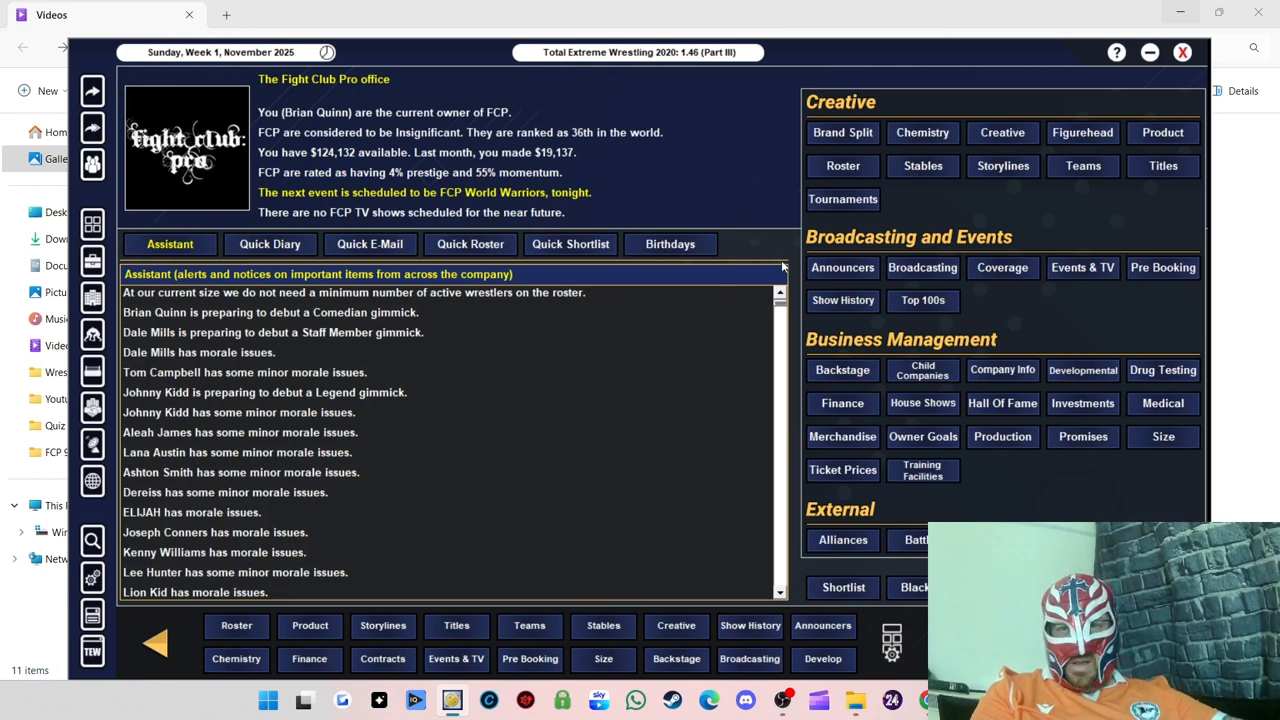
mouse_move(546, 245)
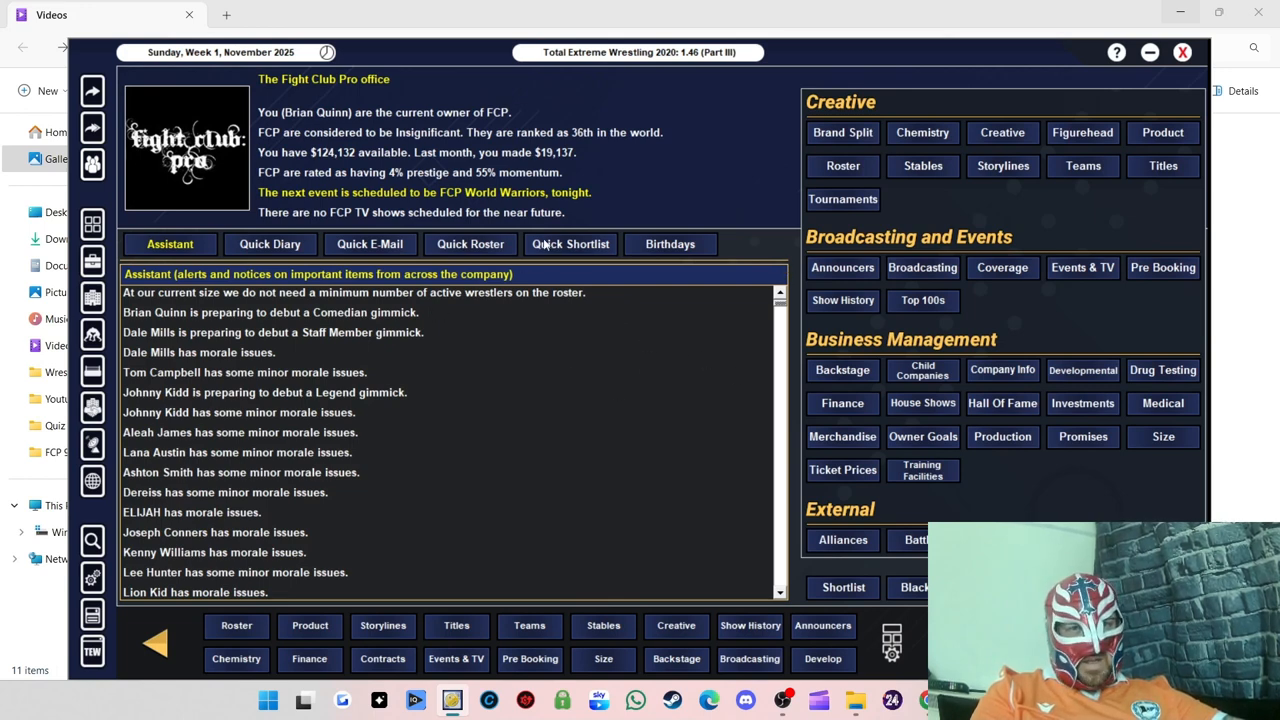
mouse_move(513, 208)
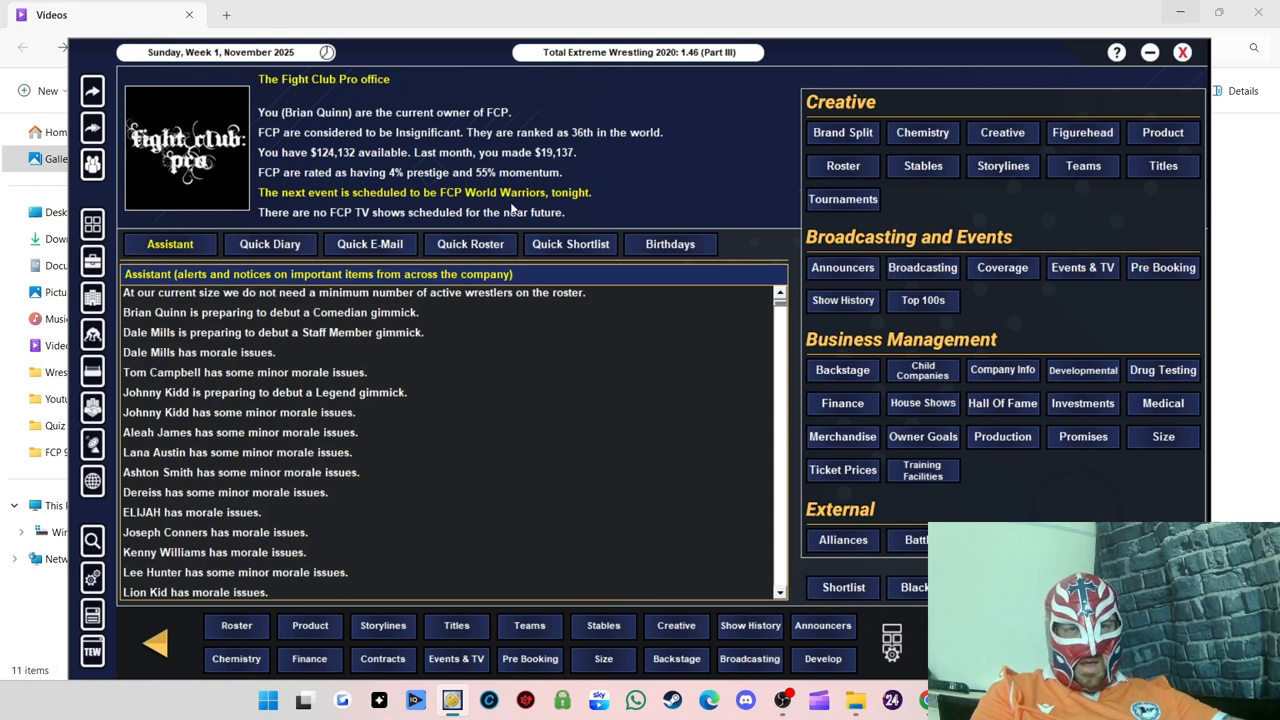
mouse_move(660, 179)
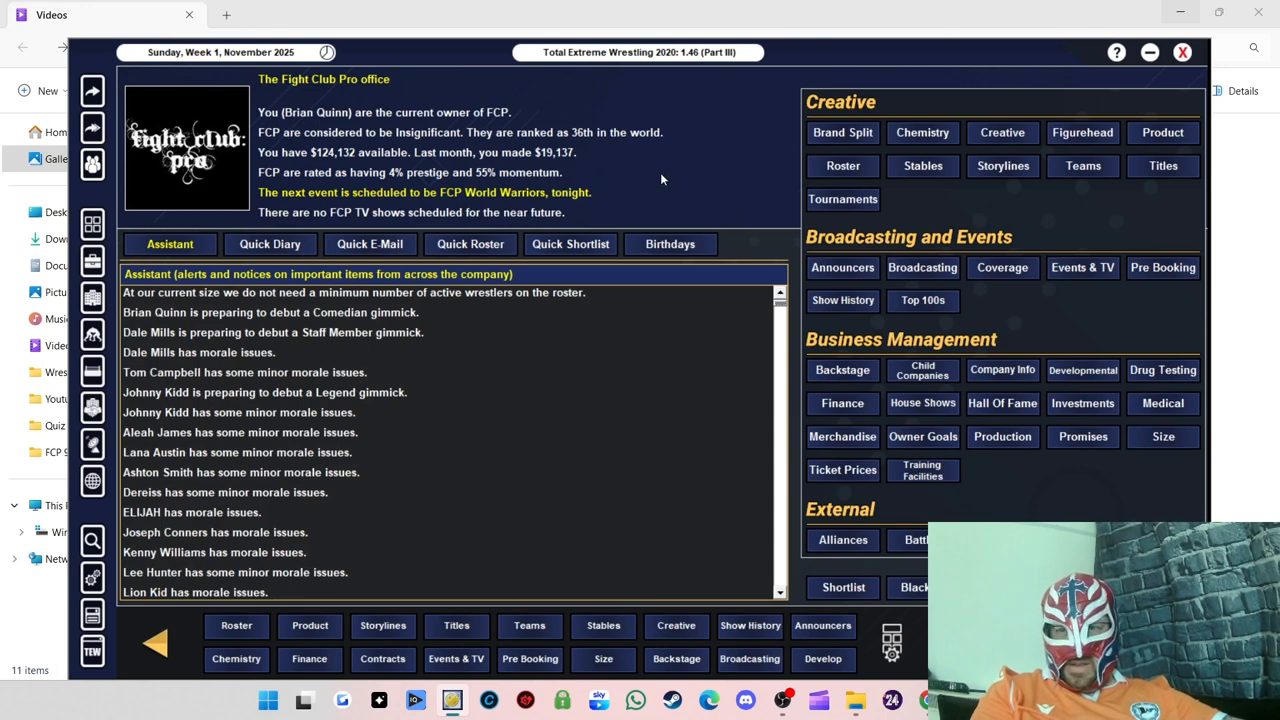
mouse_move(258, 140)
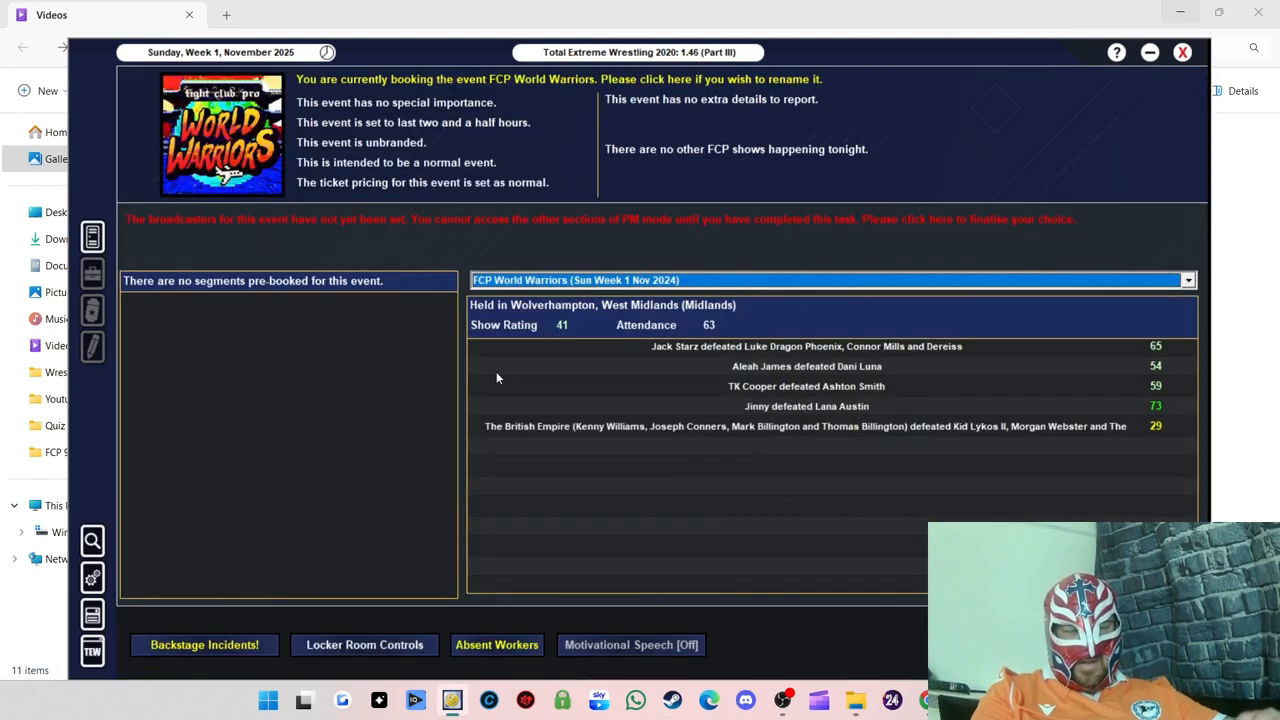
mouse_move(126, 392)
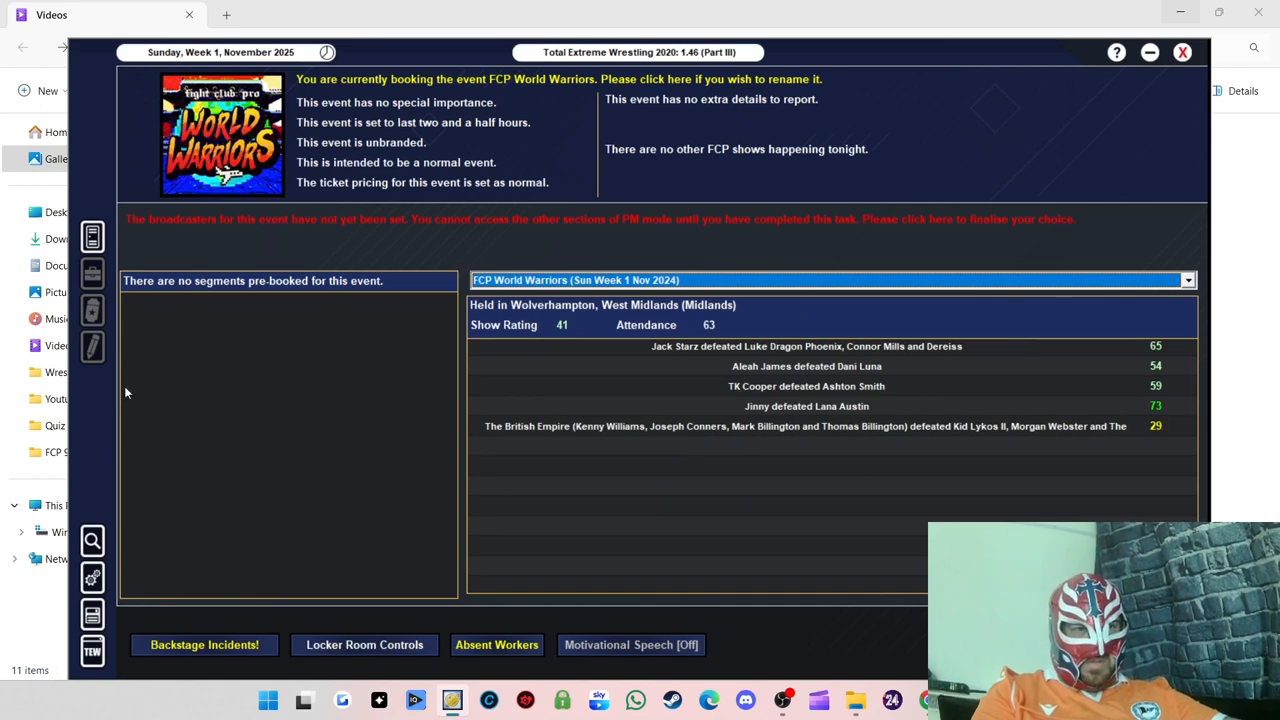
mouse_move(783, 221)
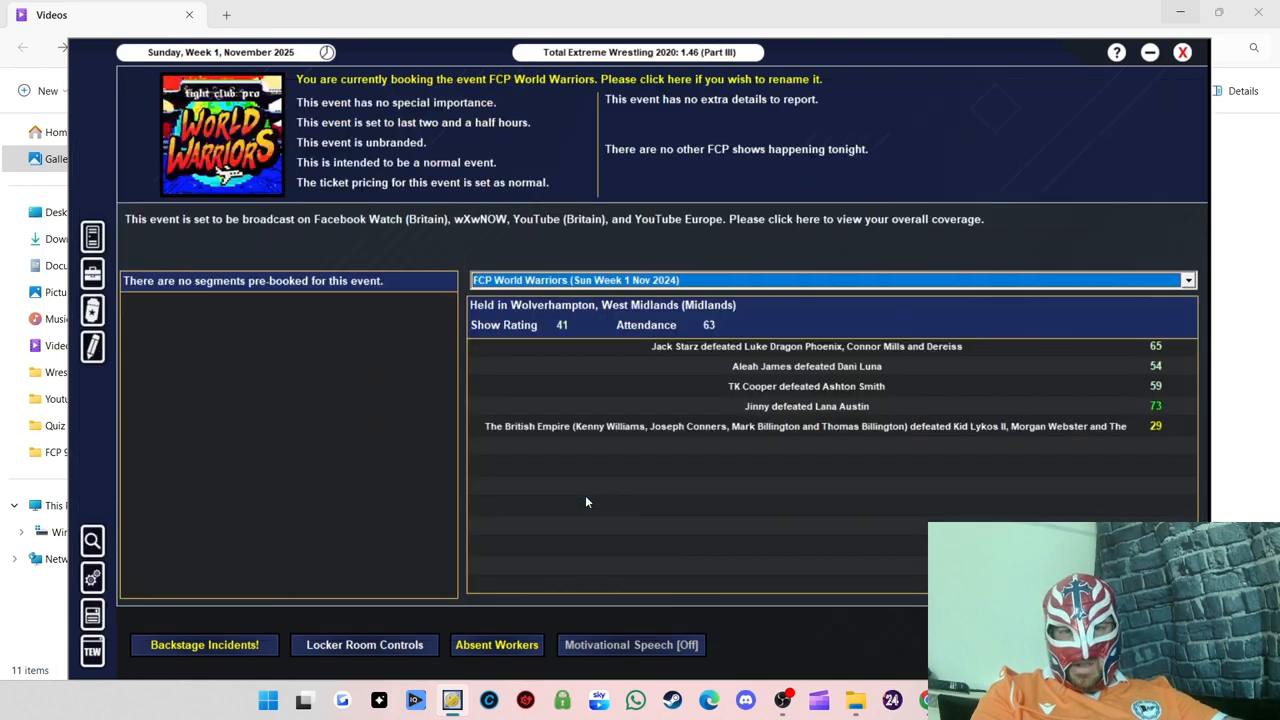
mouse_move(207, 427)
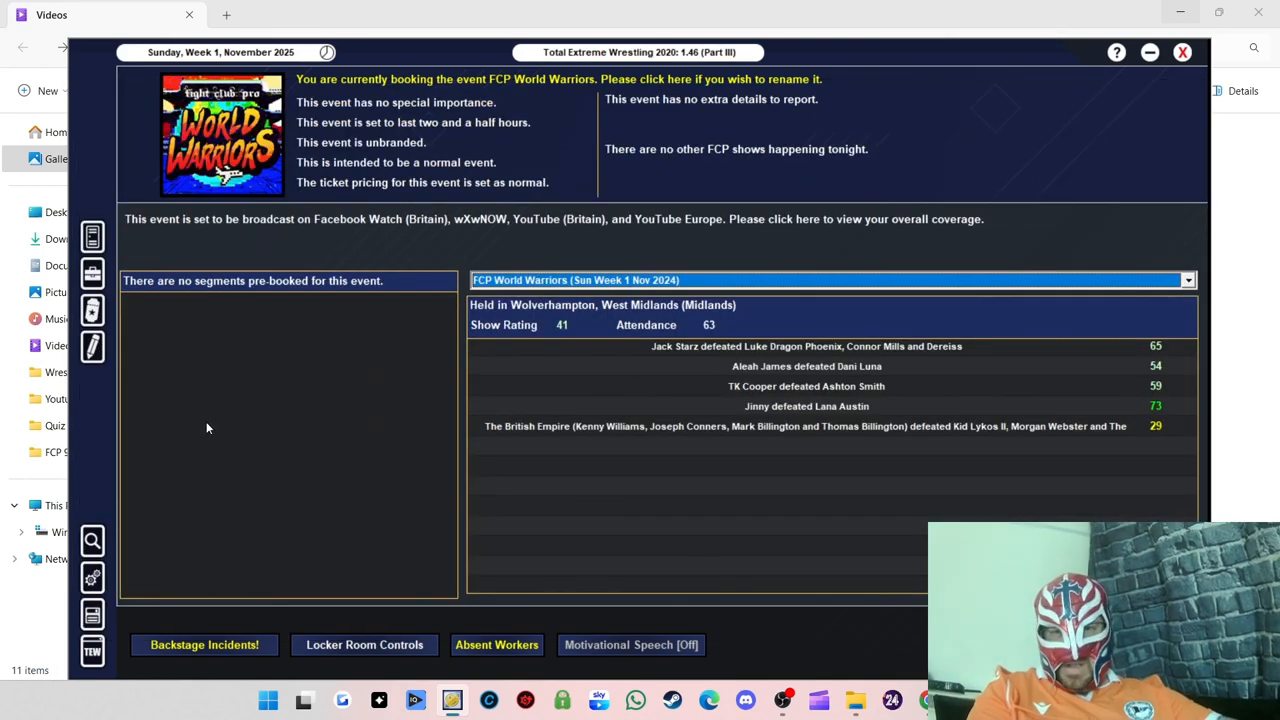
mouse_move(163, 456)
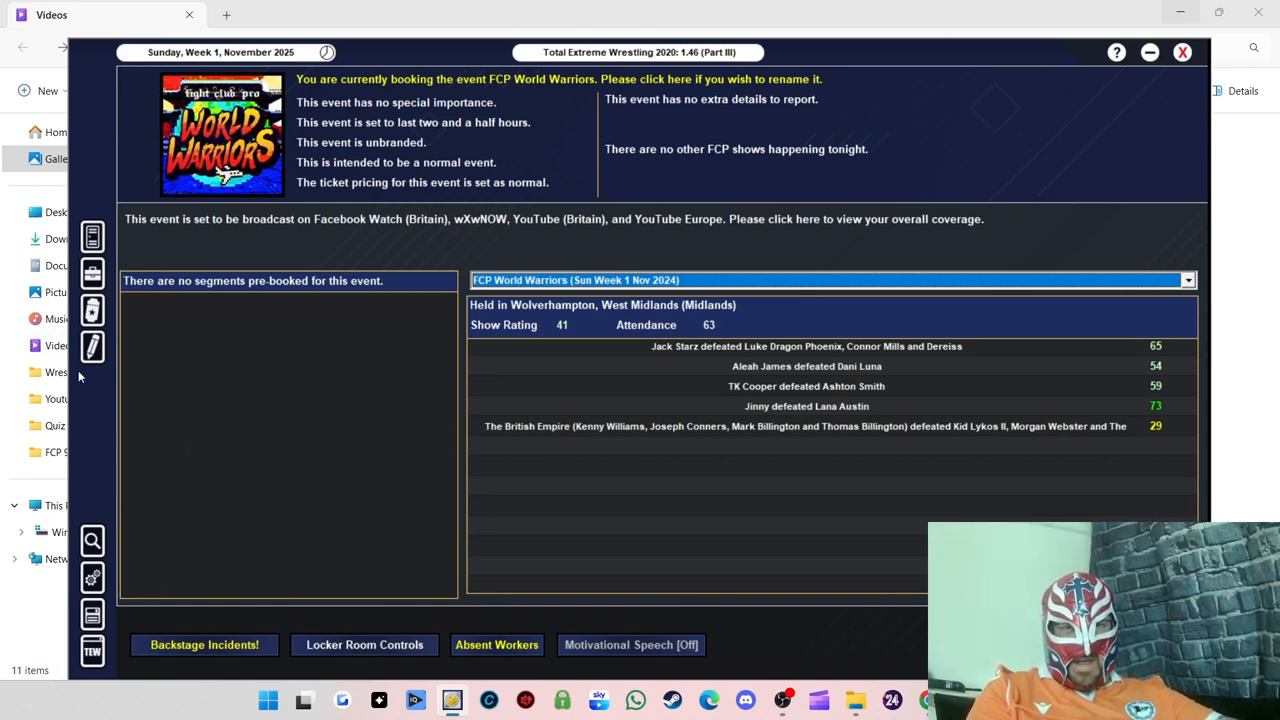
mouse_move(290, 393)
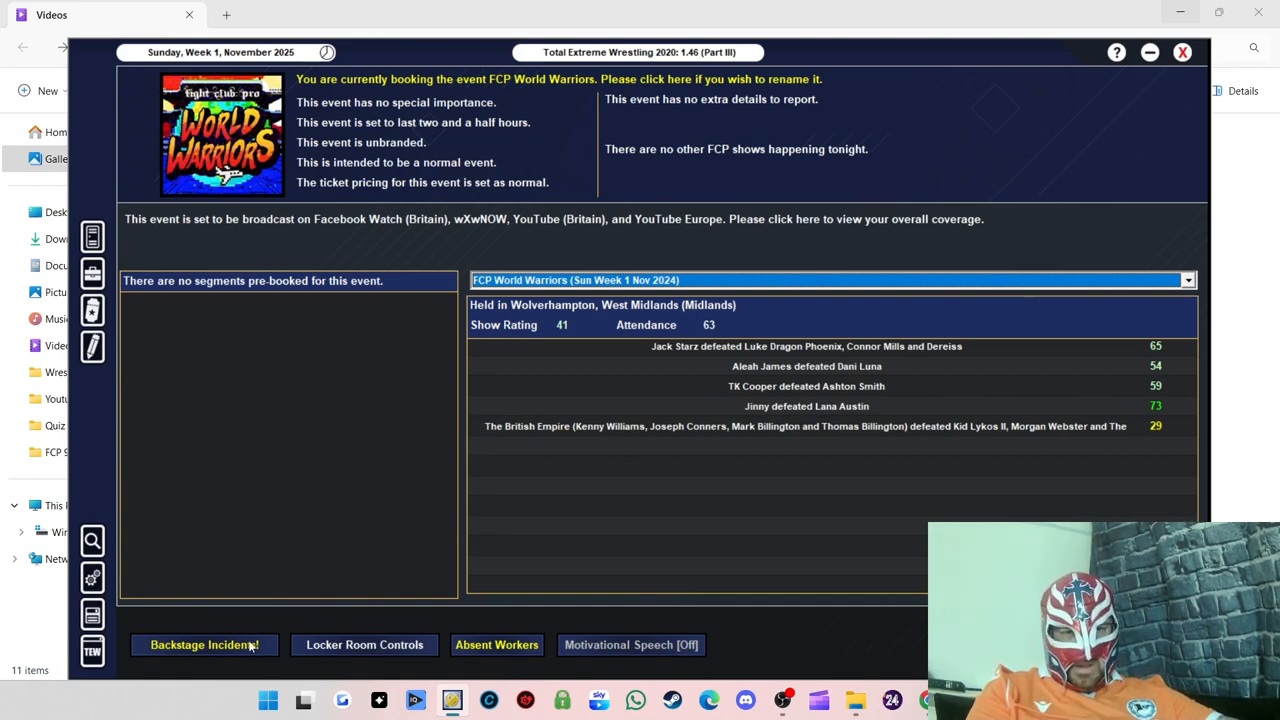
Step: View the first pending backstage incident's details, then close the incidents list
click(204, 644)
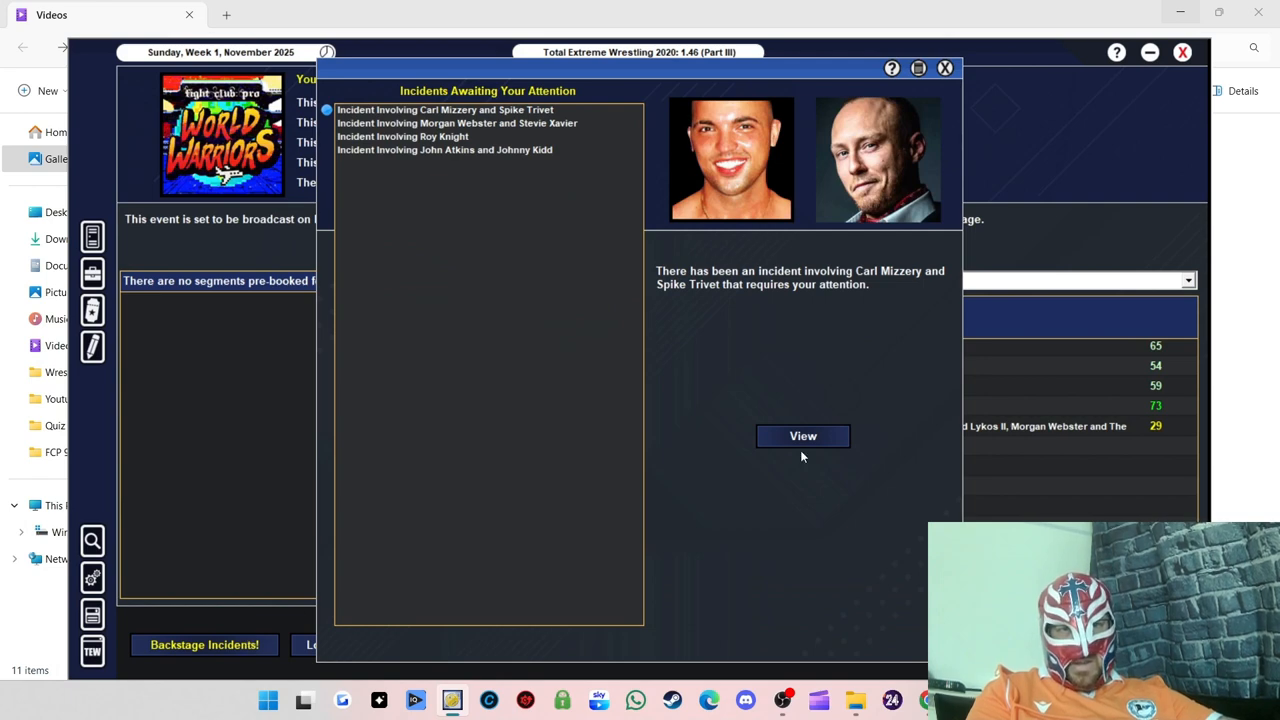
click(803, 436)
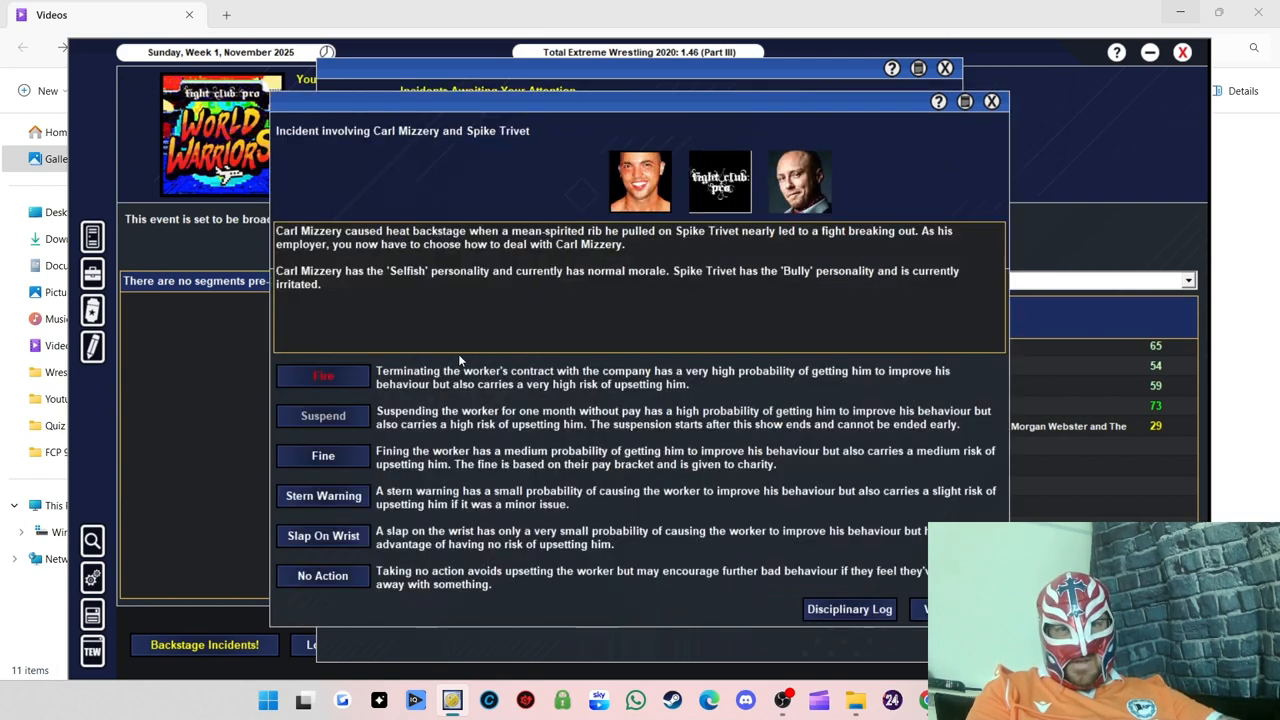
mouse_move(367, 248)
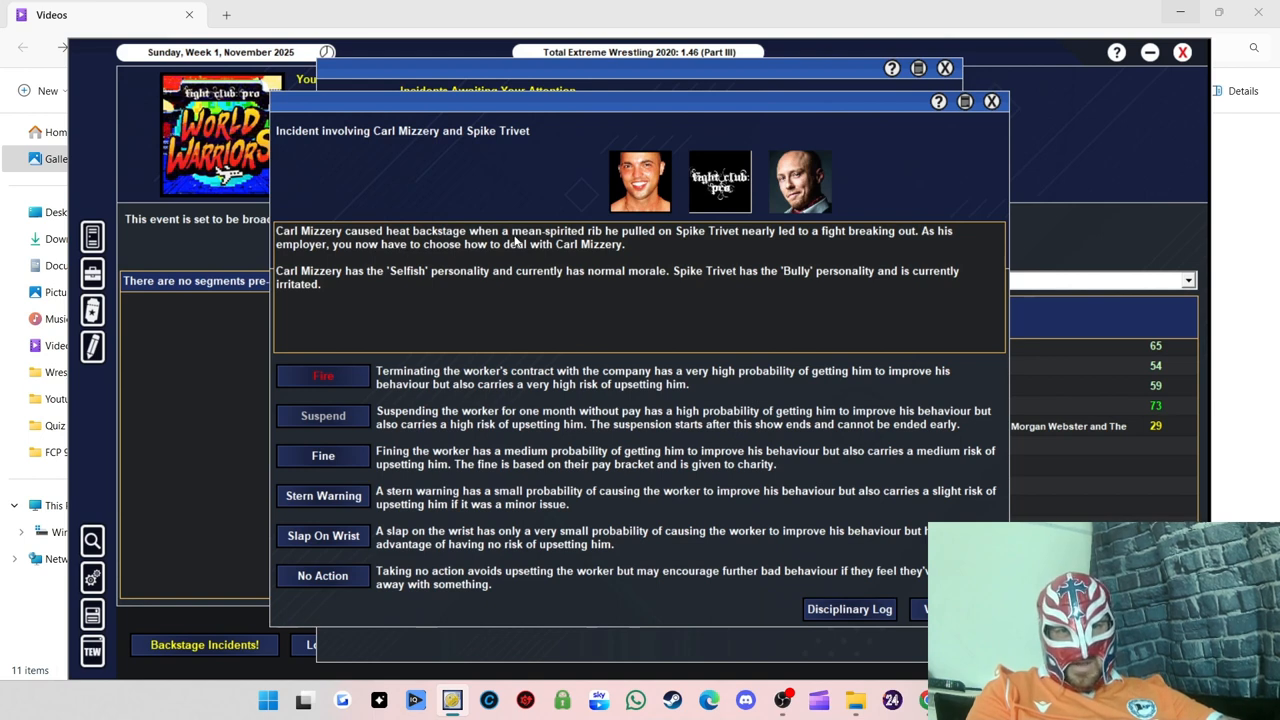
mouse_move(700, 247)
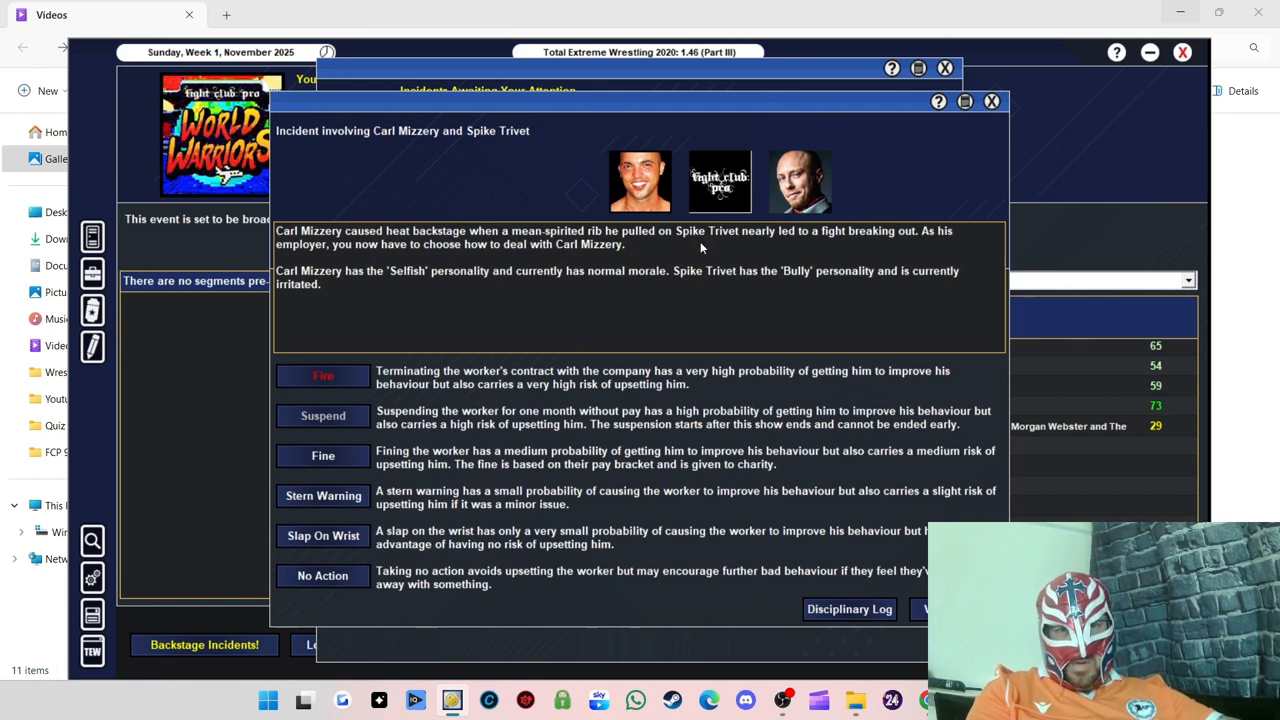
mouse_move(768, 244)
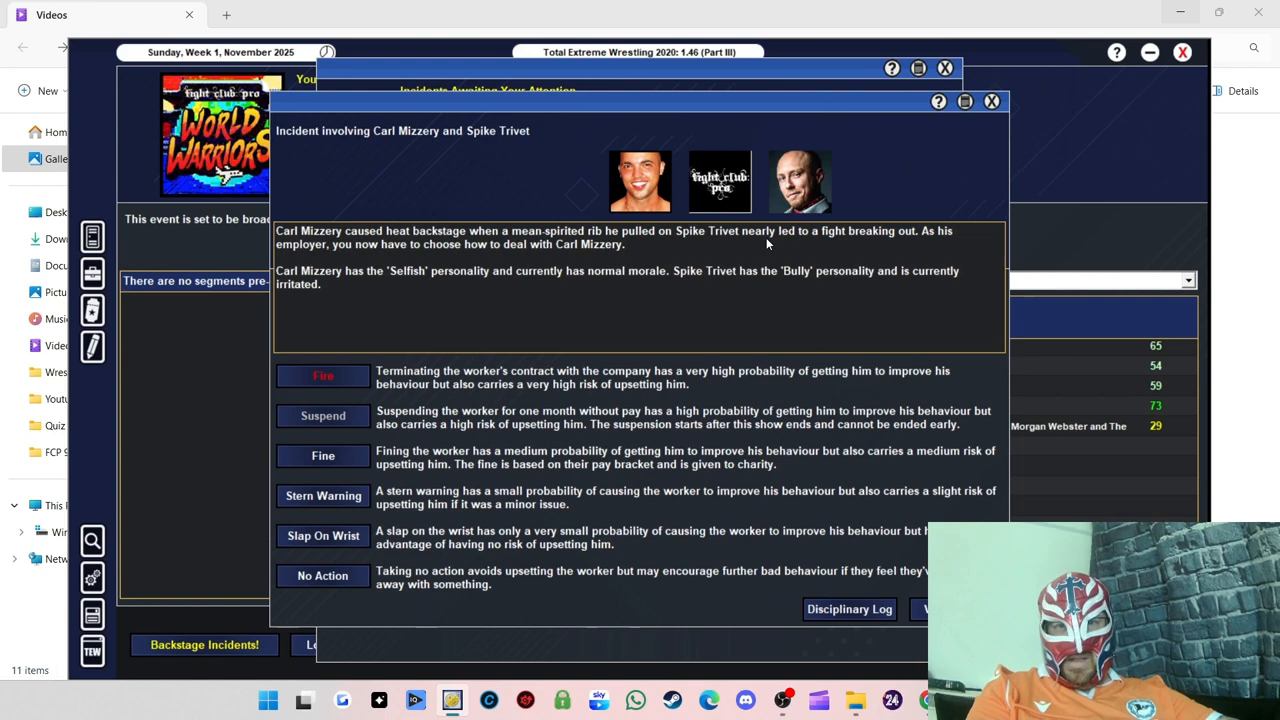
mouse_move(945, 219)
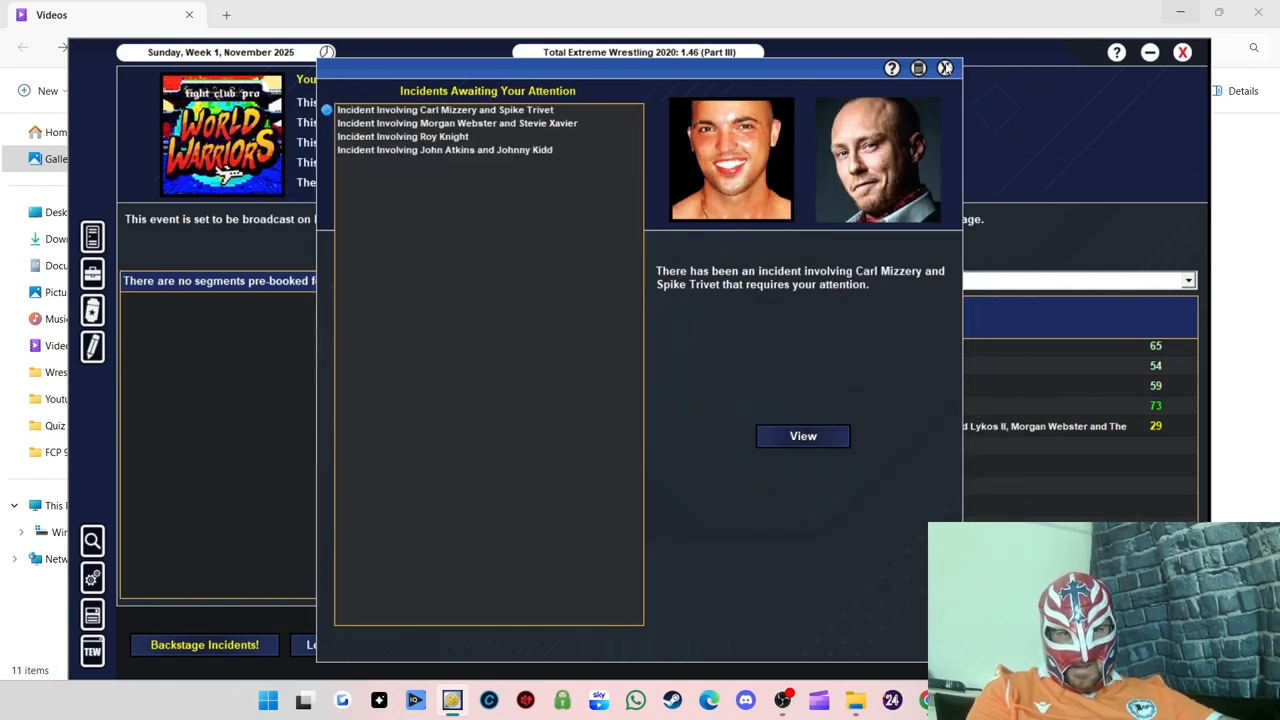
click(943, 67)
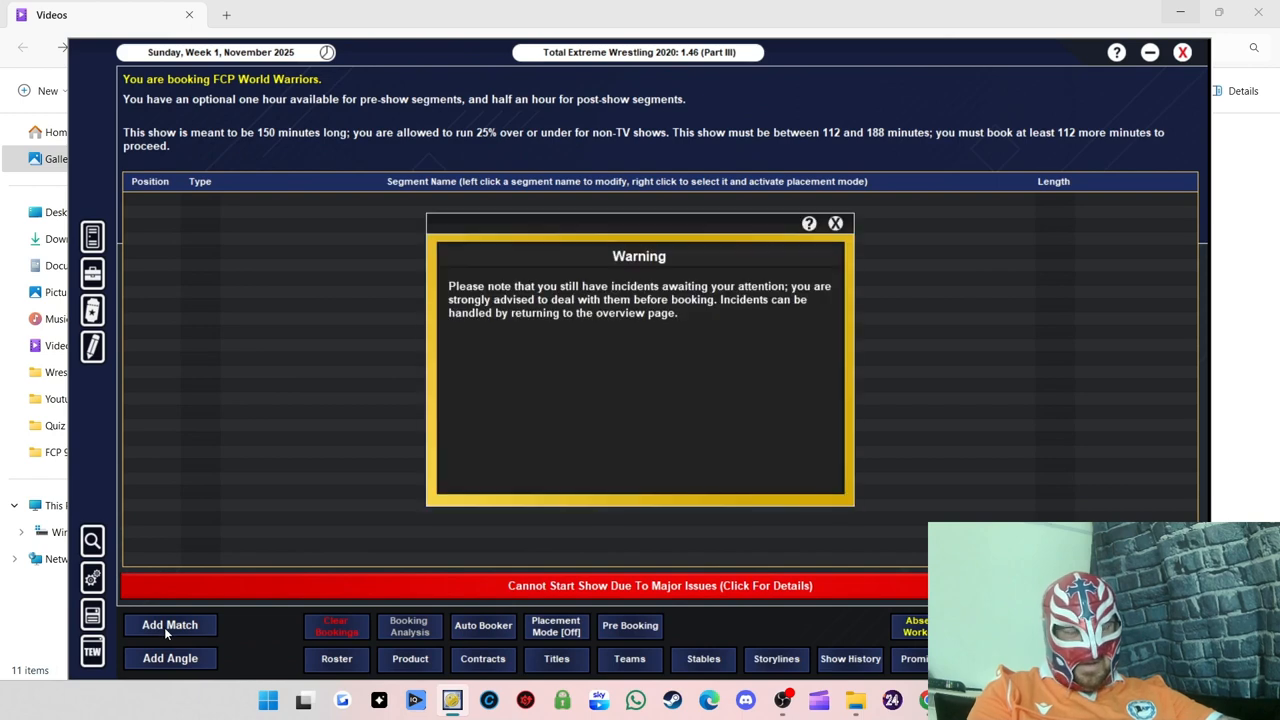
Step: Dismiss the unresolved-incidents warning and return to the World Warriors event overview
click(835, 223)
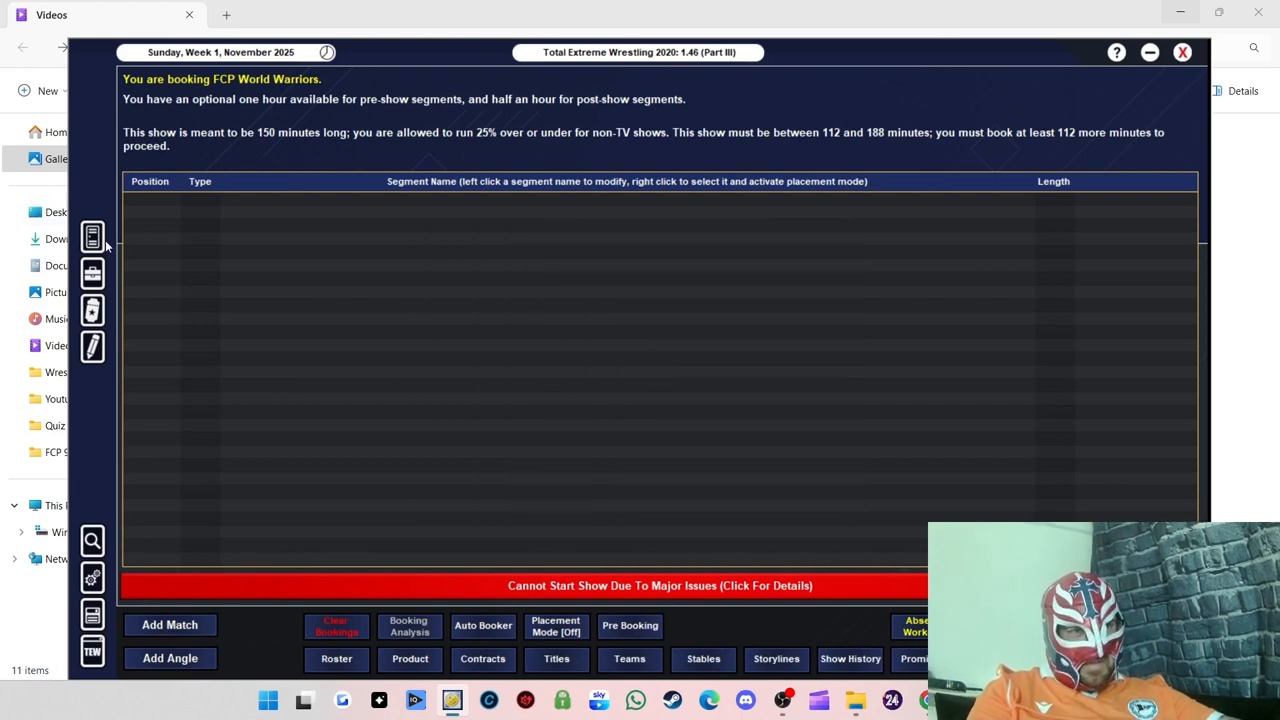
click(169, 624)
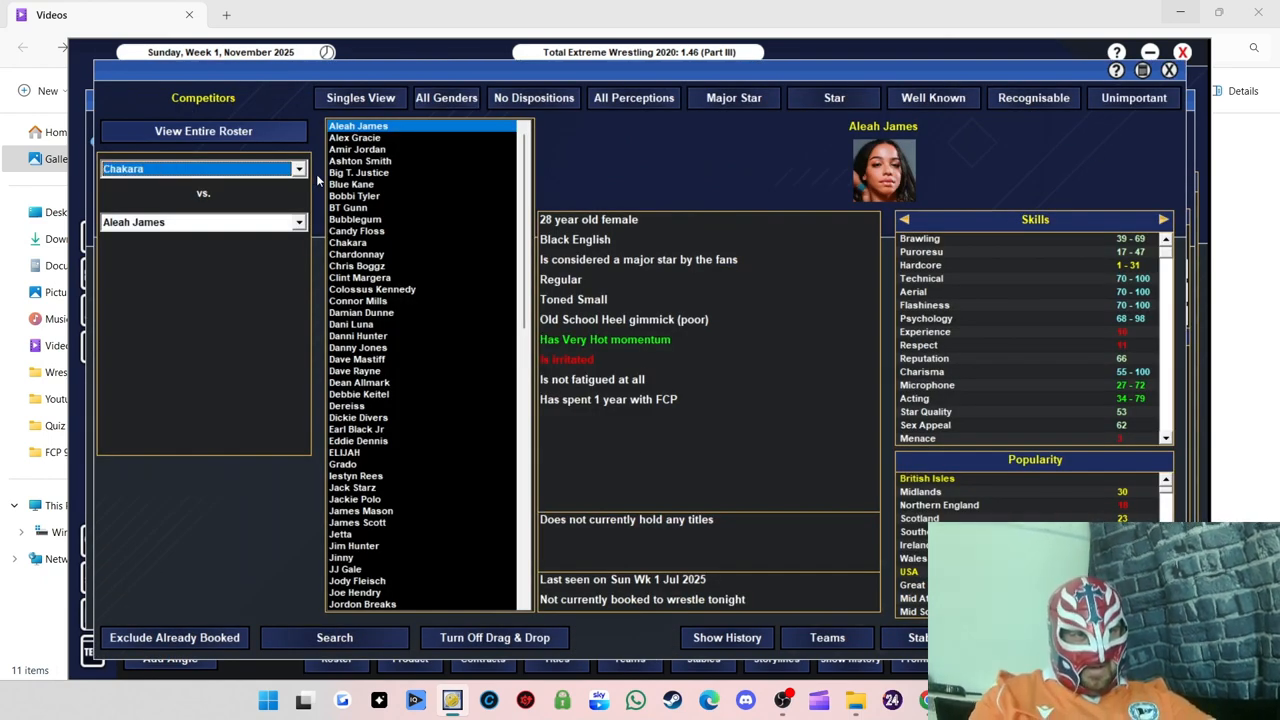
click(356, 230)
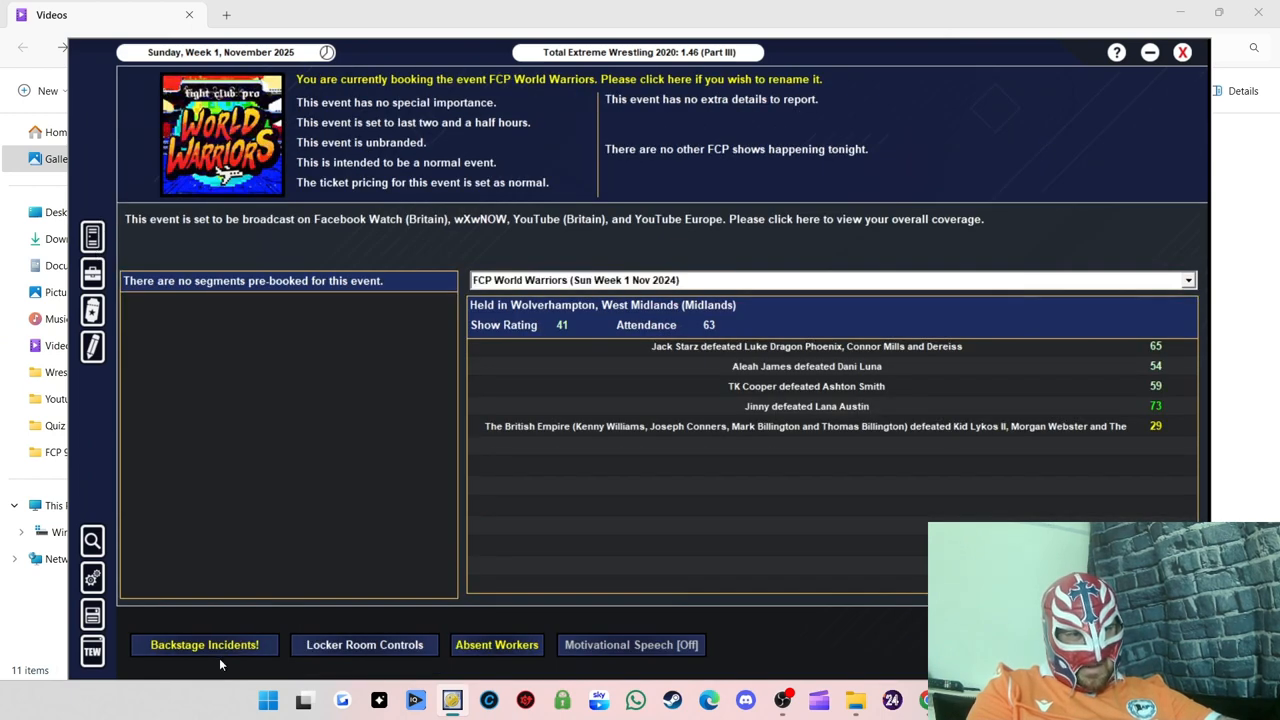
Step: Resolve the Carl Mizzery–Spike Trivet backstage incident with a punishment and dismiss the relationship notice
click(204, 644)
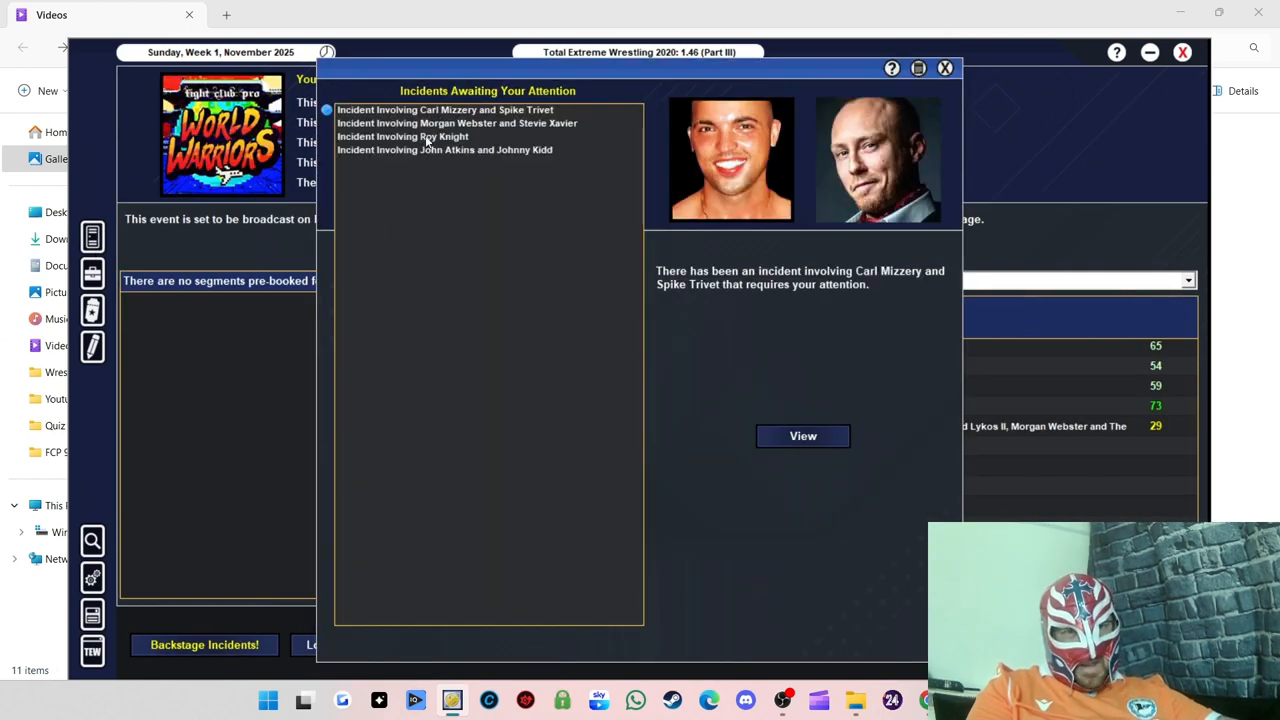
mouse_move(421, 164)
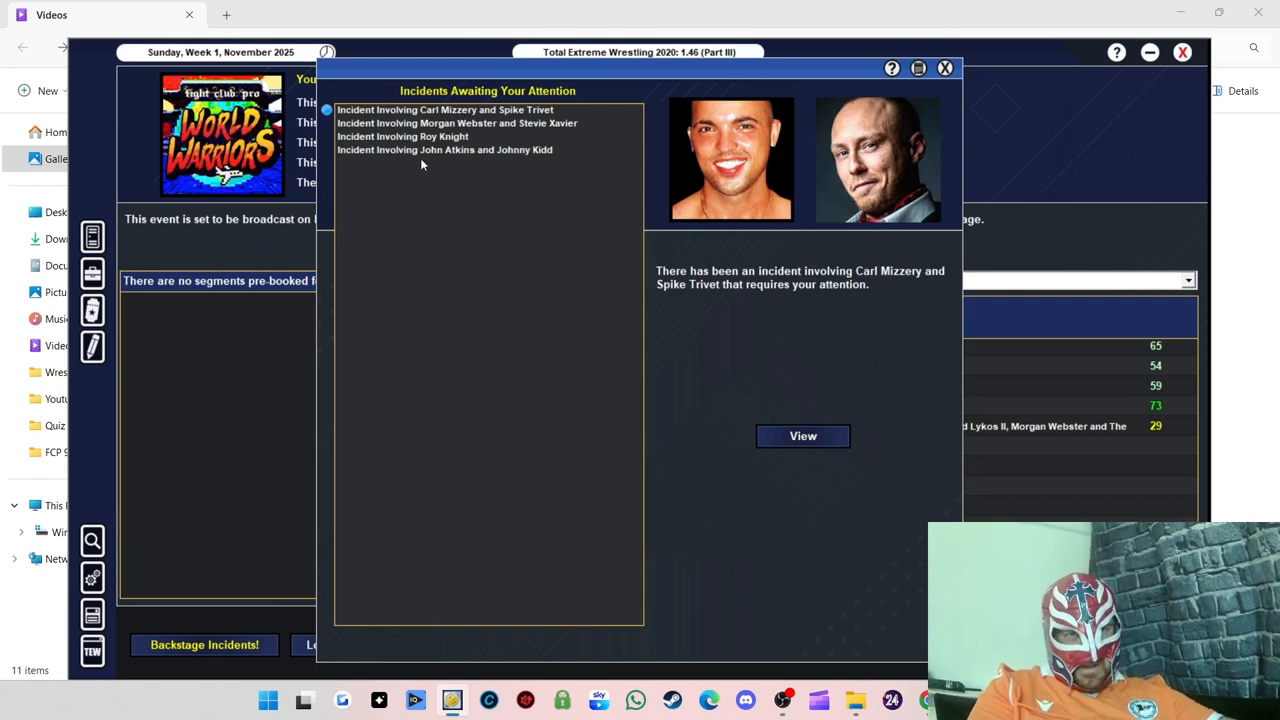
mouse_move(735, 523)
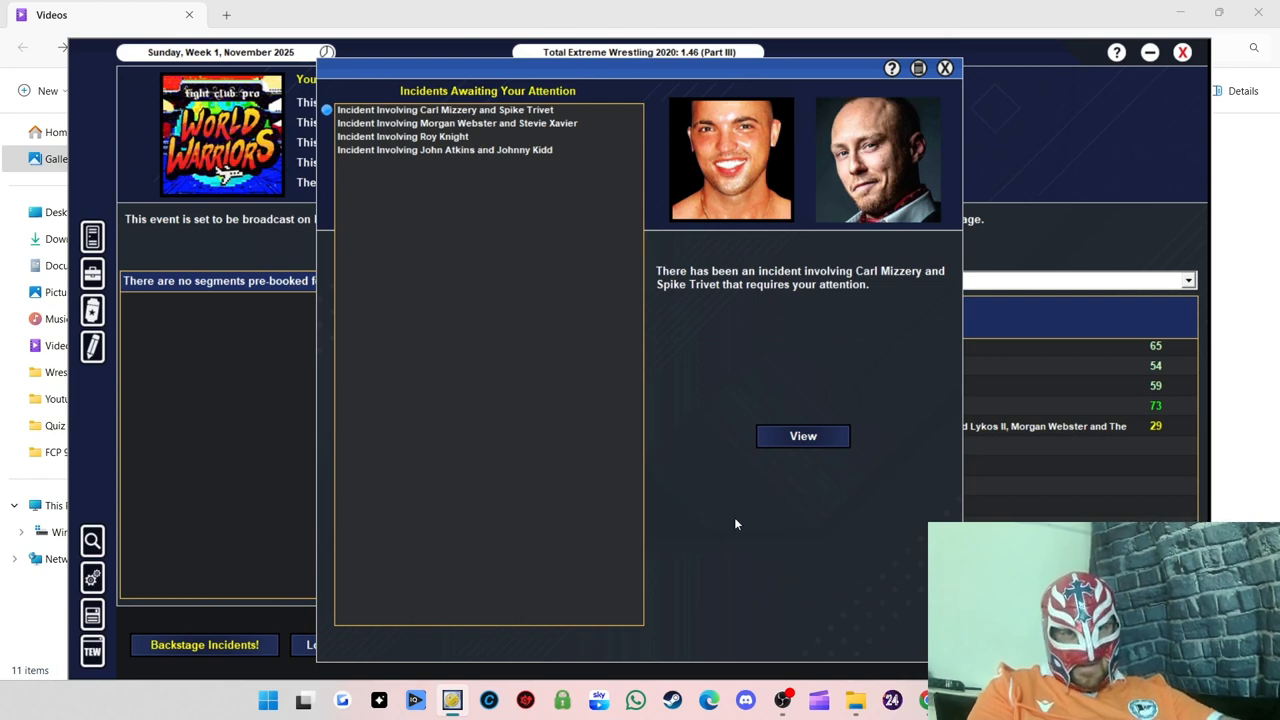
click(802, 435)
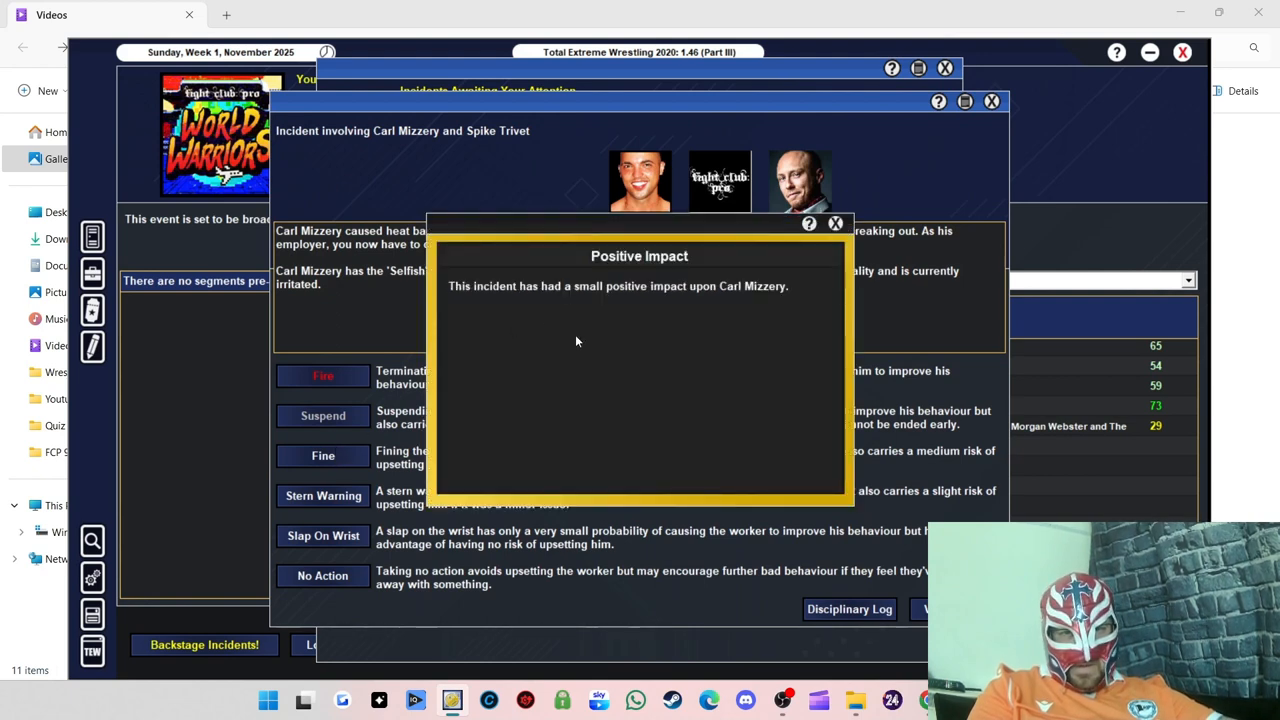
mouse_move(614, 318)
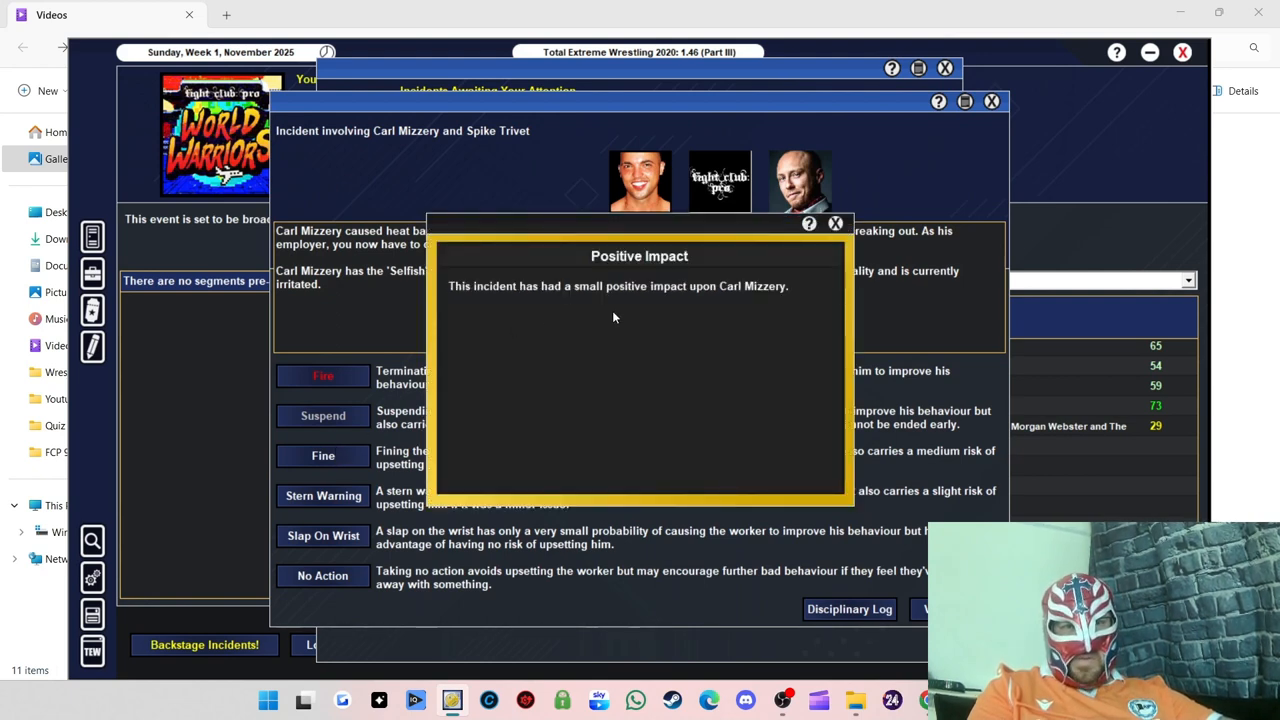
mouse_move(700, 308)
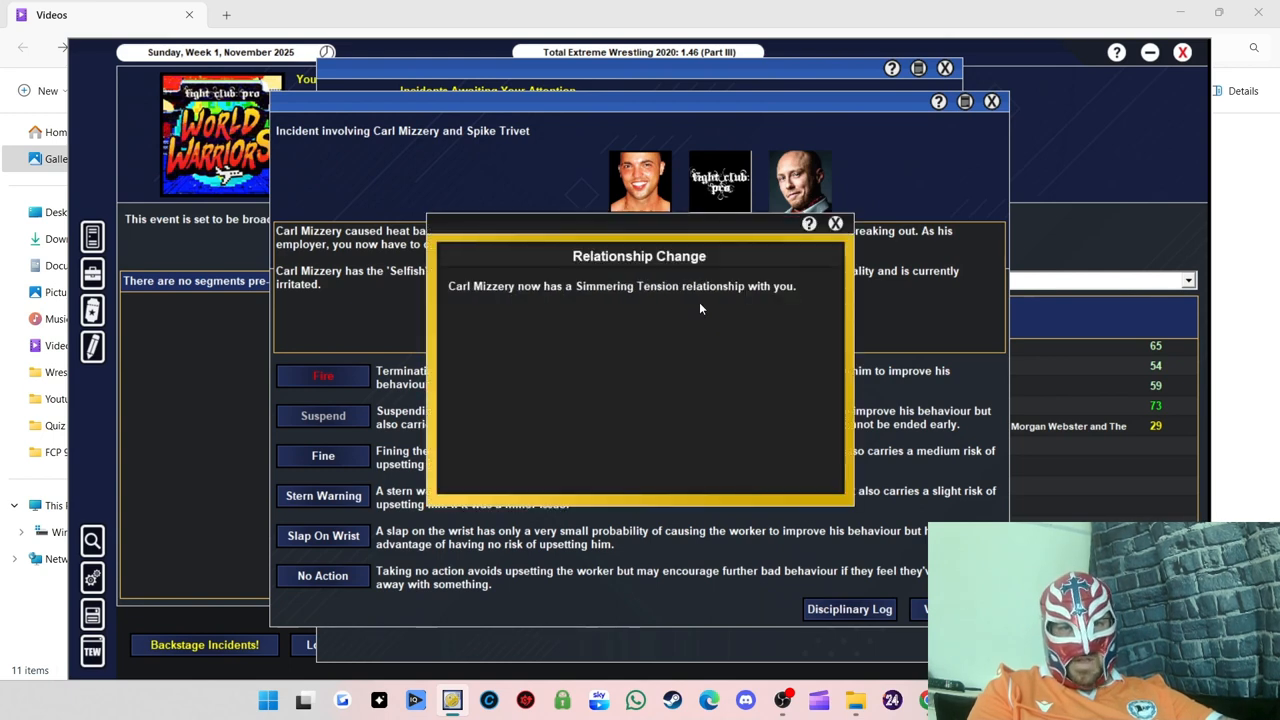
click(835, 223)
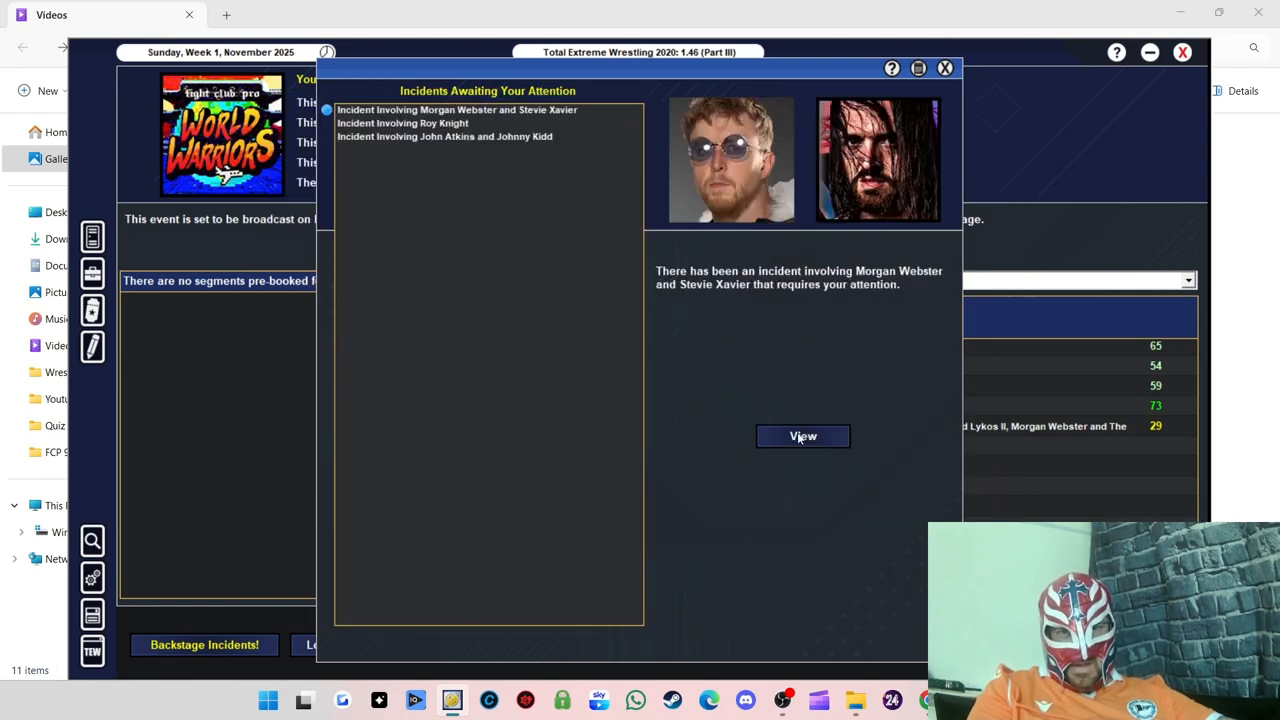
Step: Discipline Morgan Webster over the Stevie Xavier incident and dismiss the morale boost notice
click(803, 436)
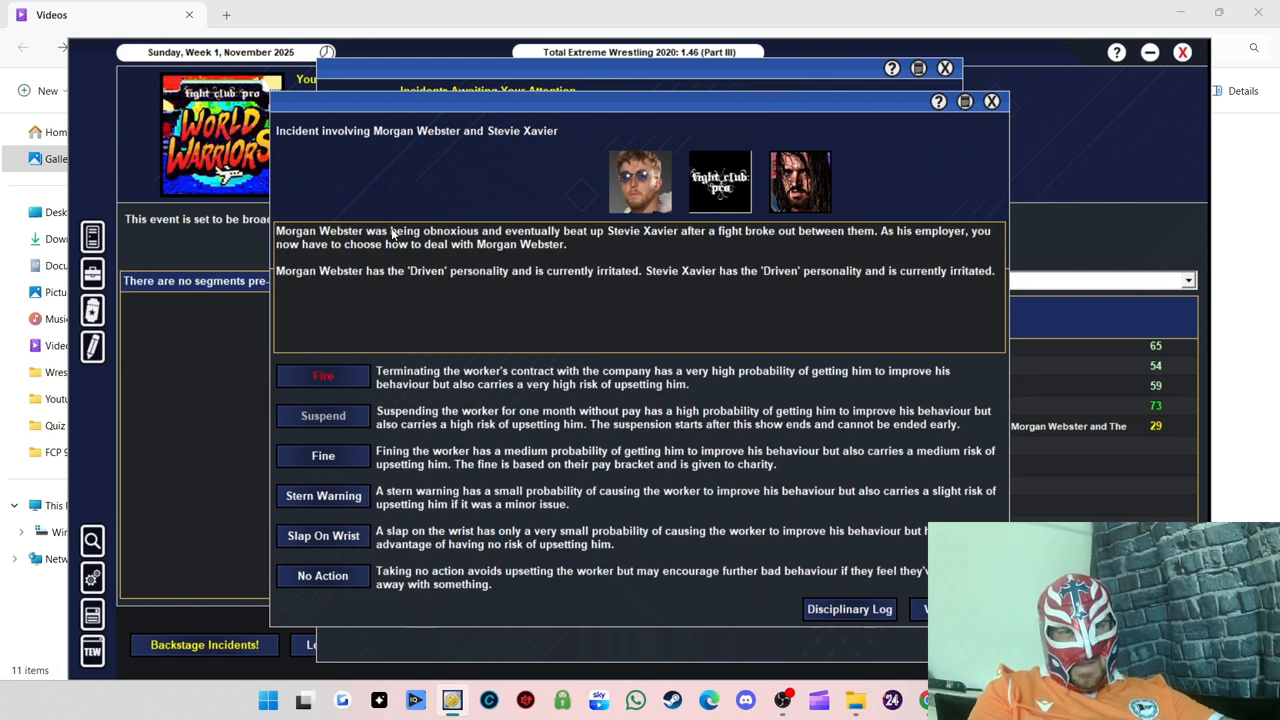
mouse_move(383, 258)
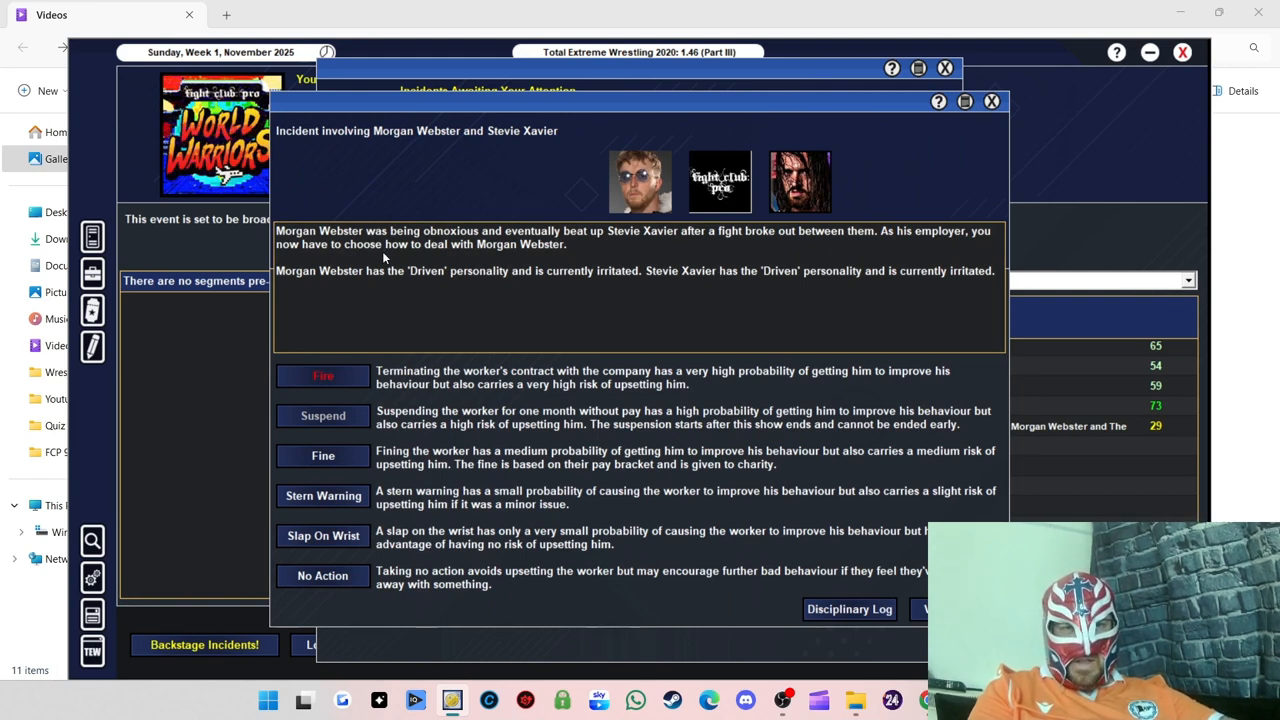
mouse_move(550, 256)
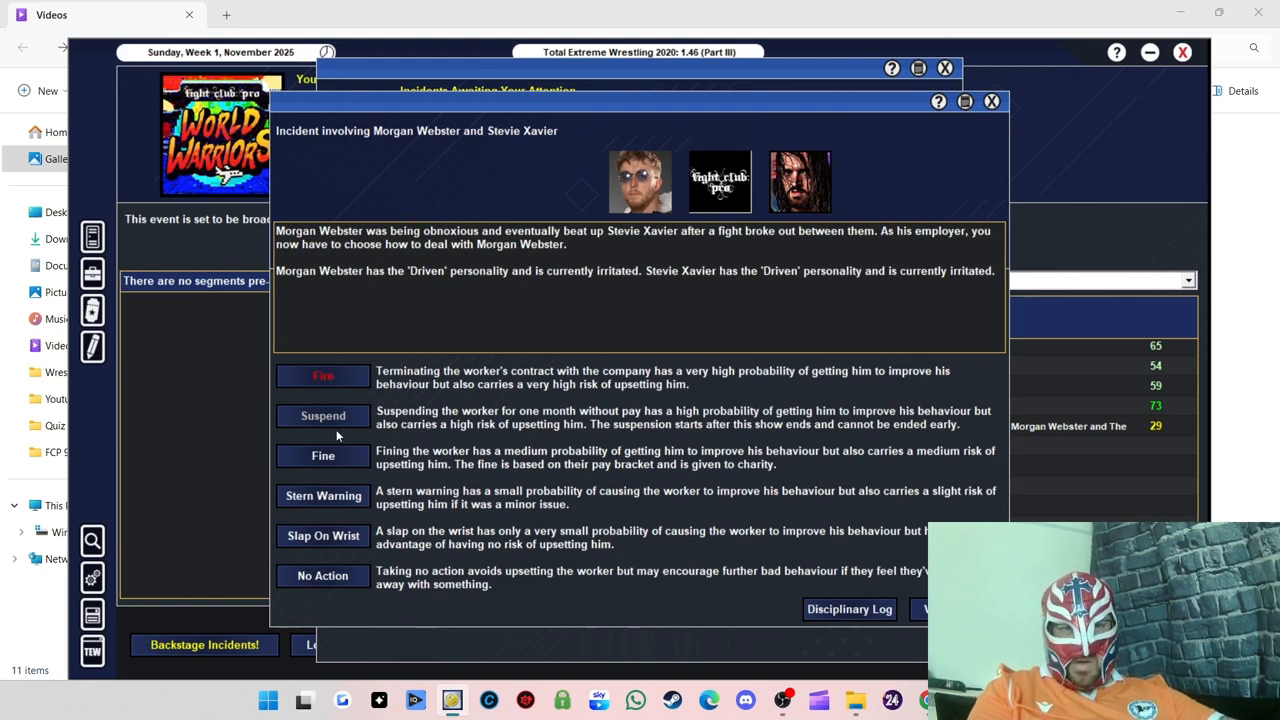
click(322, 415)
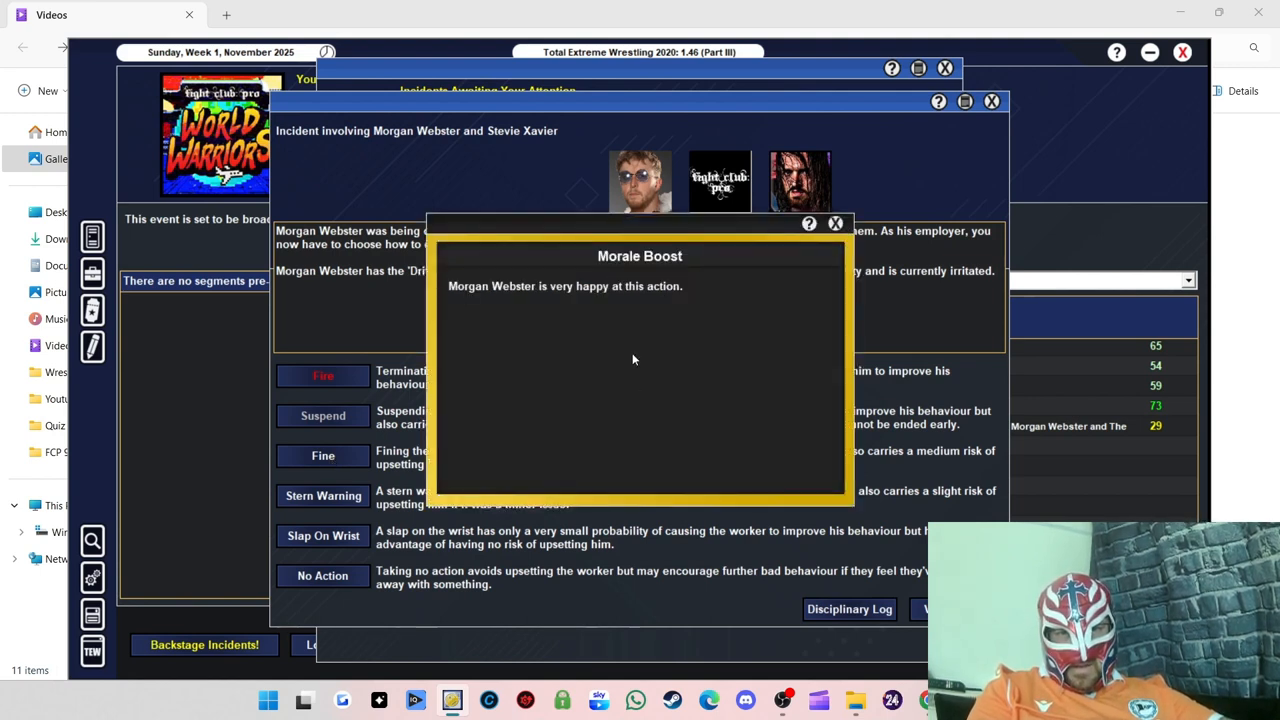
click(835, 223)
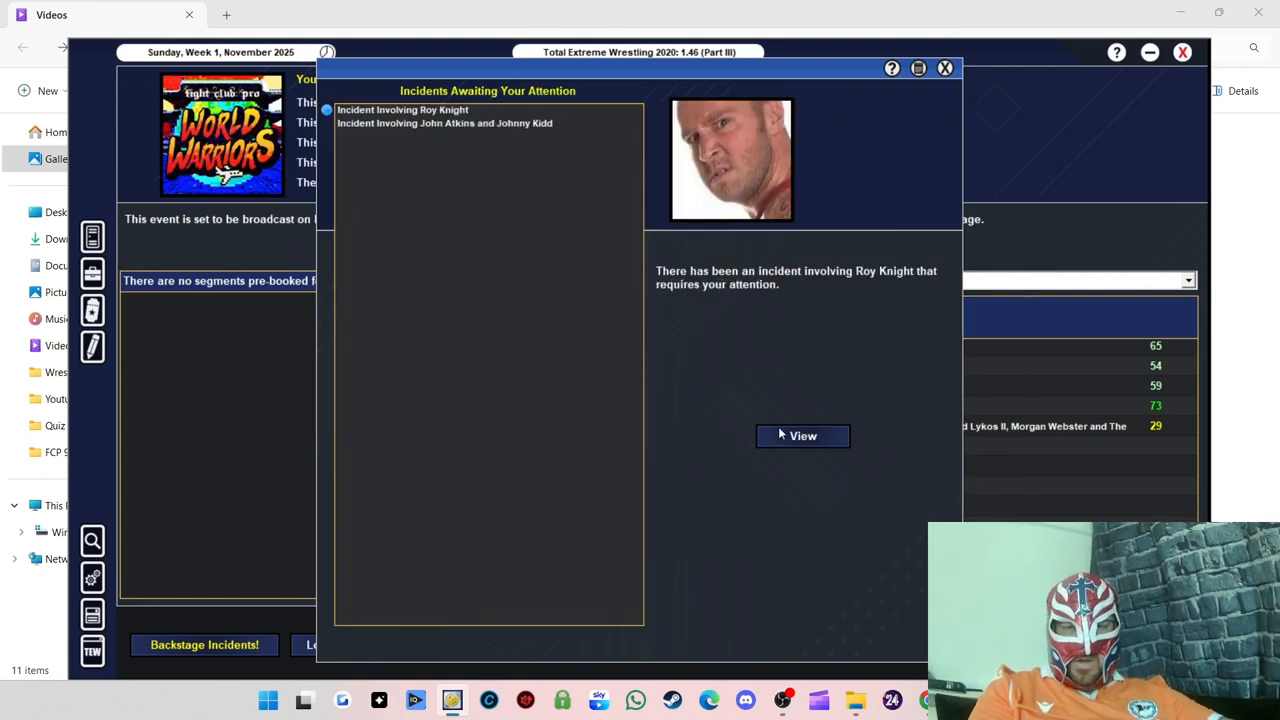
click(802, 435)
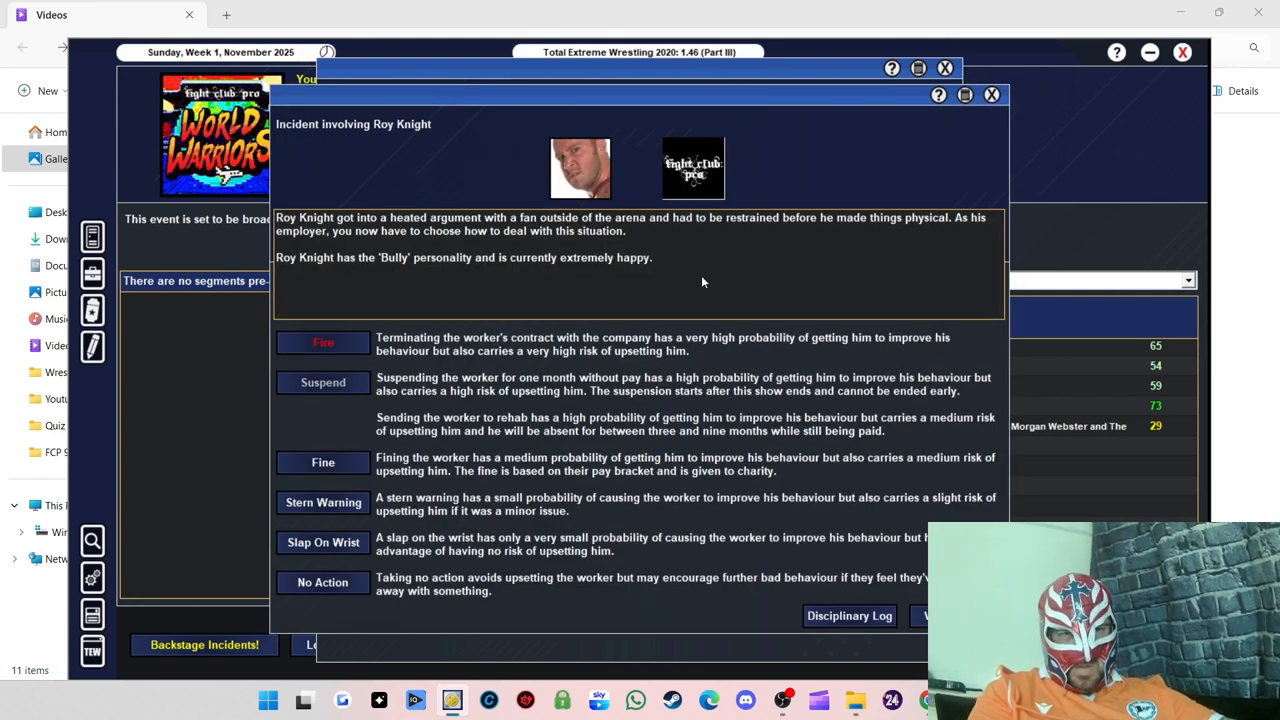
mouse_move(497, 187)
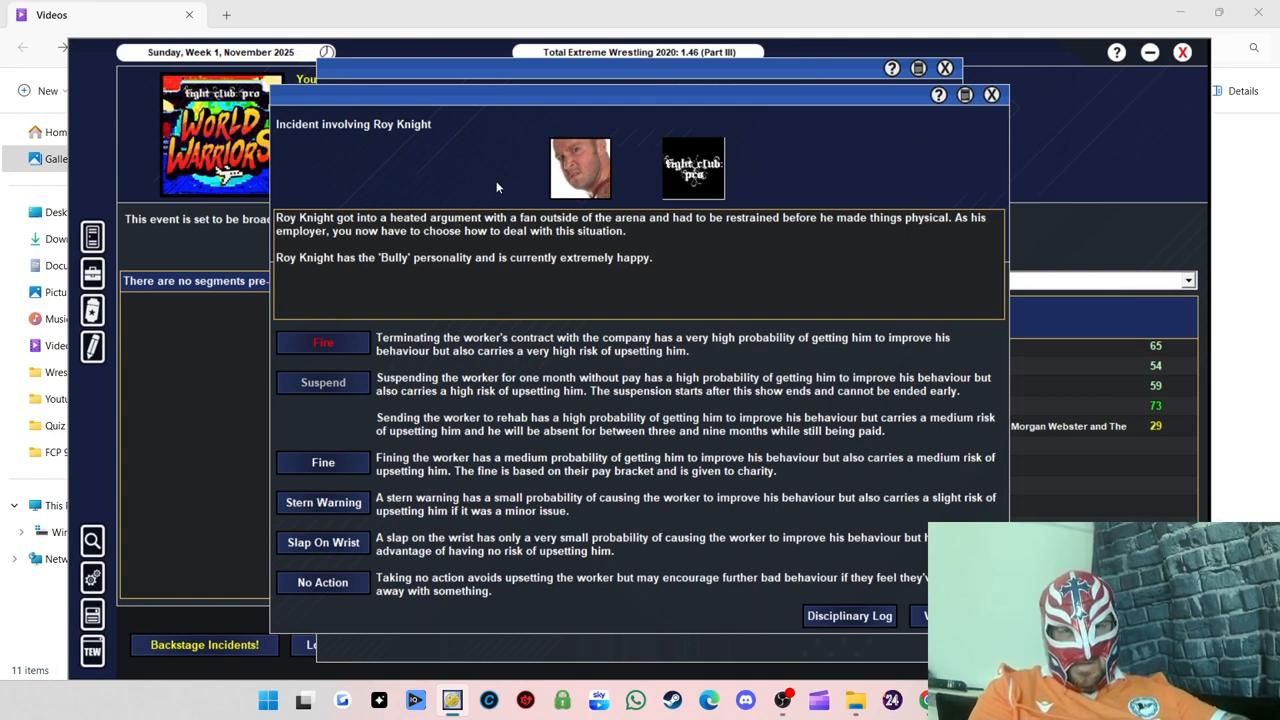
mouse_move(294, 458)
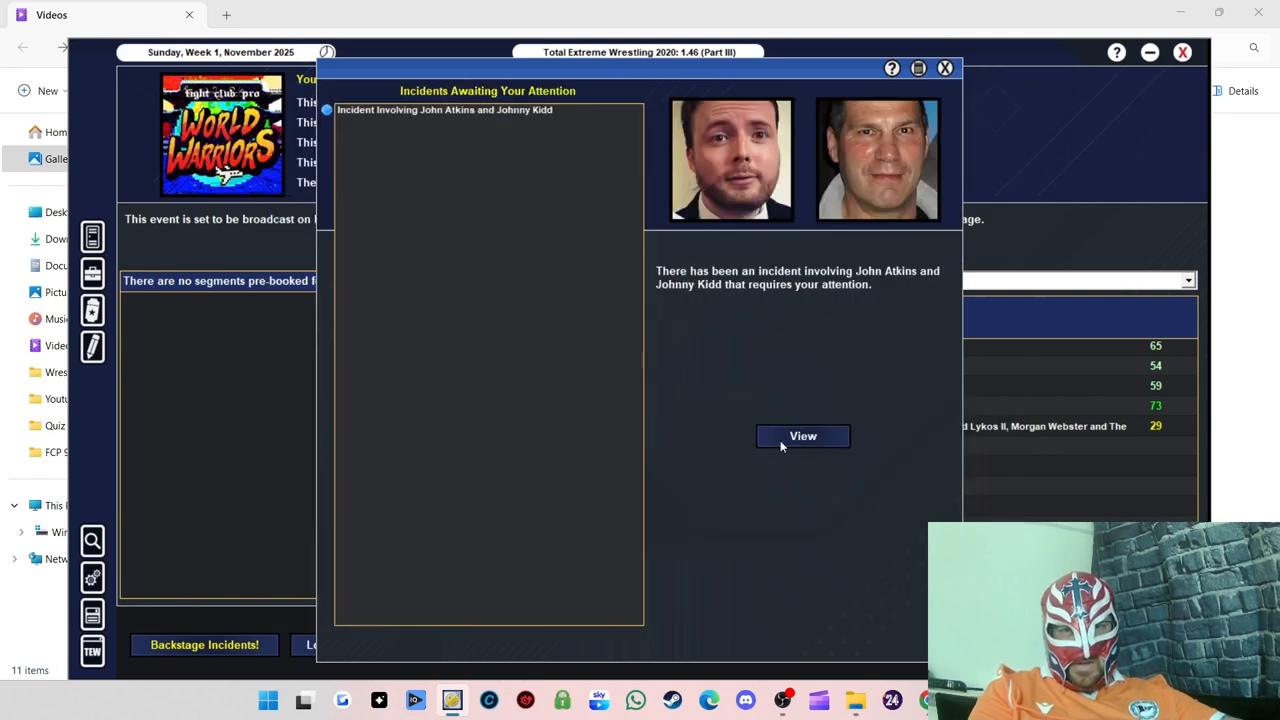
click(803, 436)
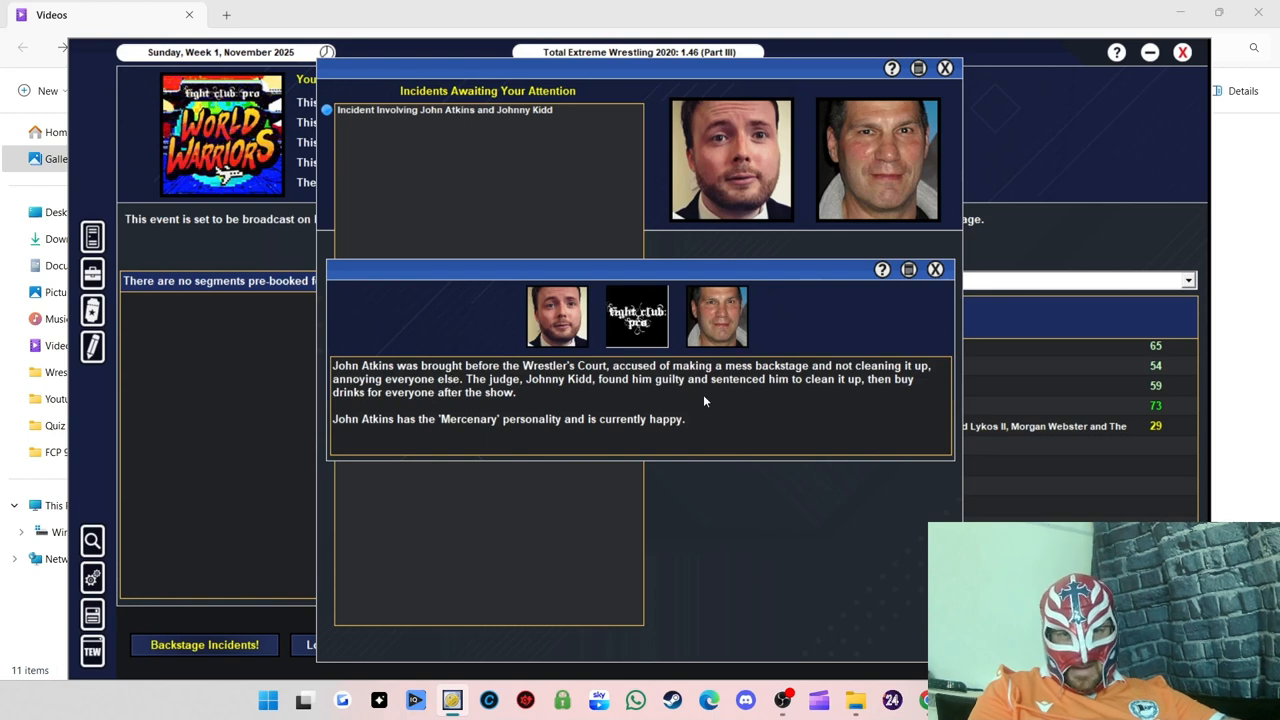
mouse_move(784, 380)
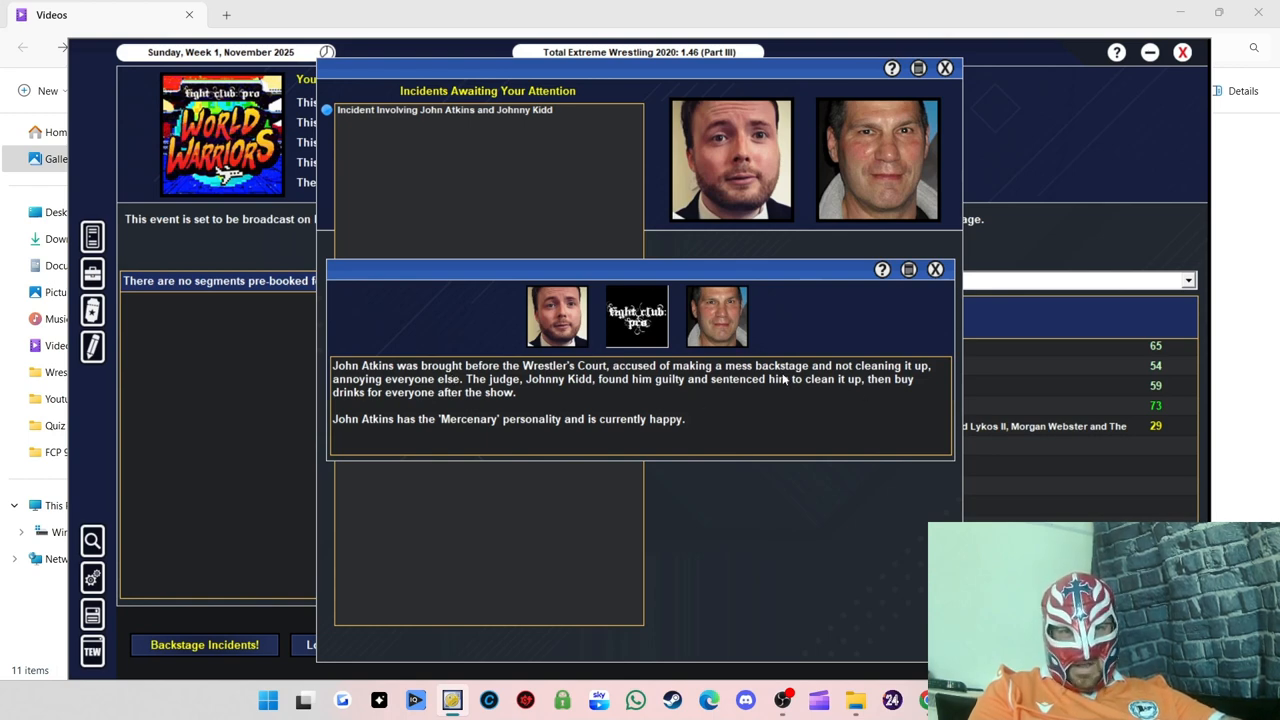
click(934, 269)
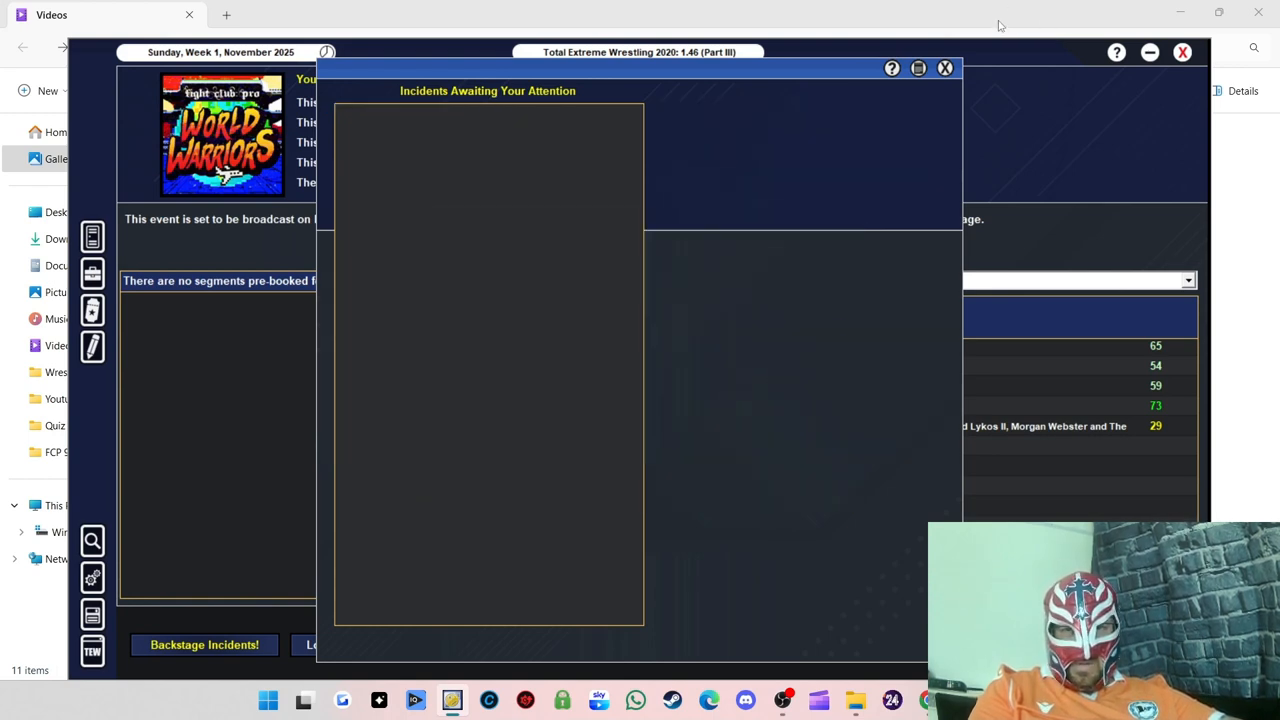
click(943, 67)
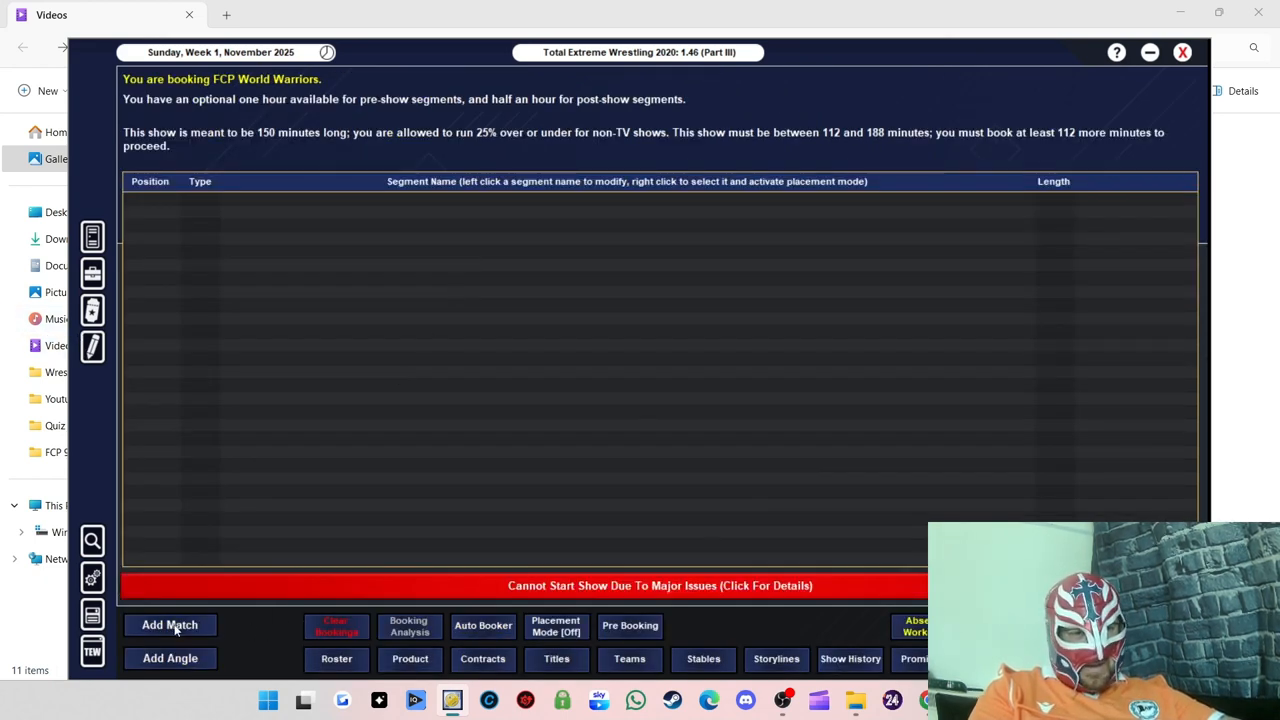
Step: Book Blue Kane vs Jordon Breaks from the male roster, overriding Breaks' complaint
click(169, 624)
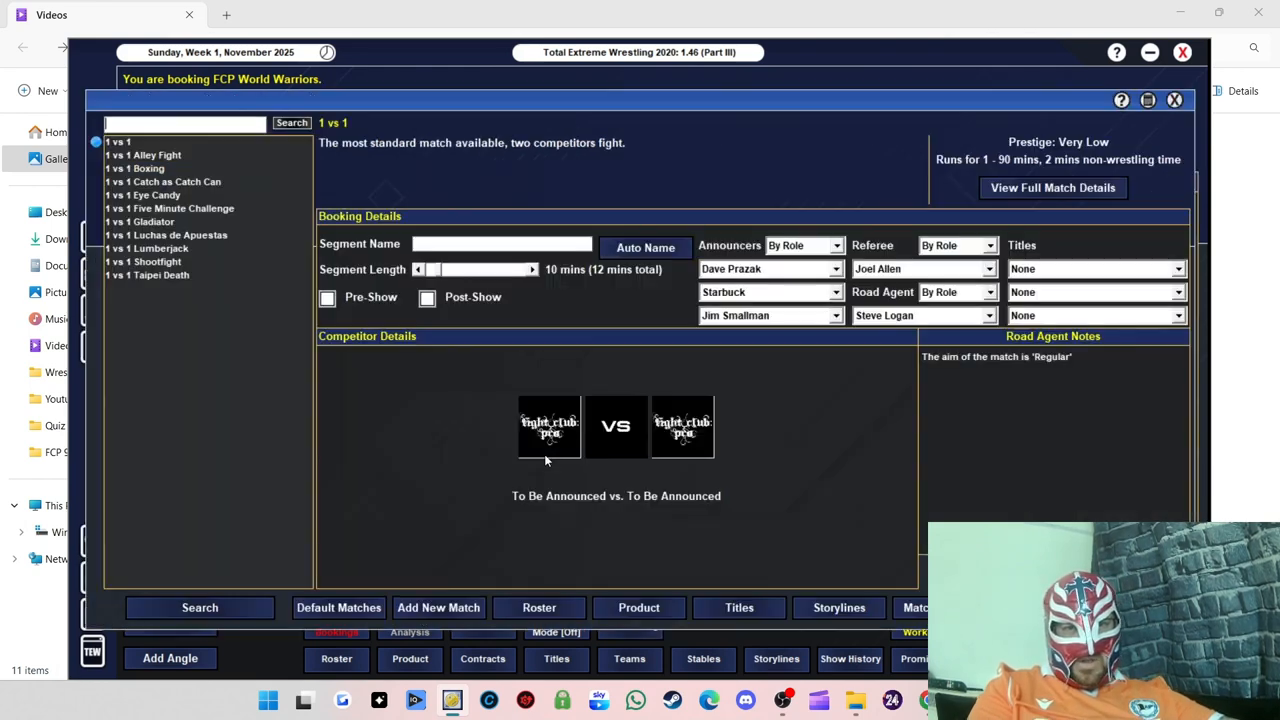
mouse_move(575, 310)
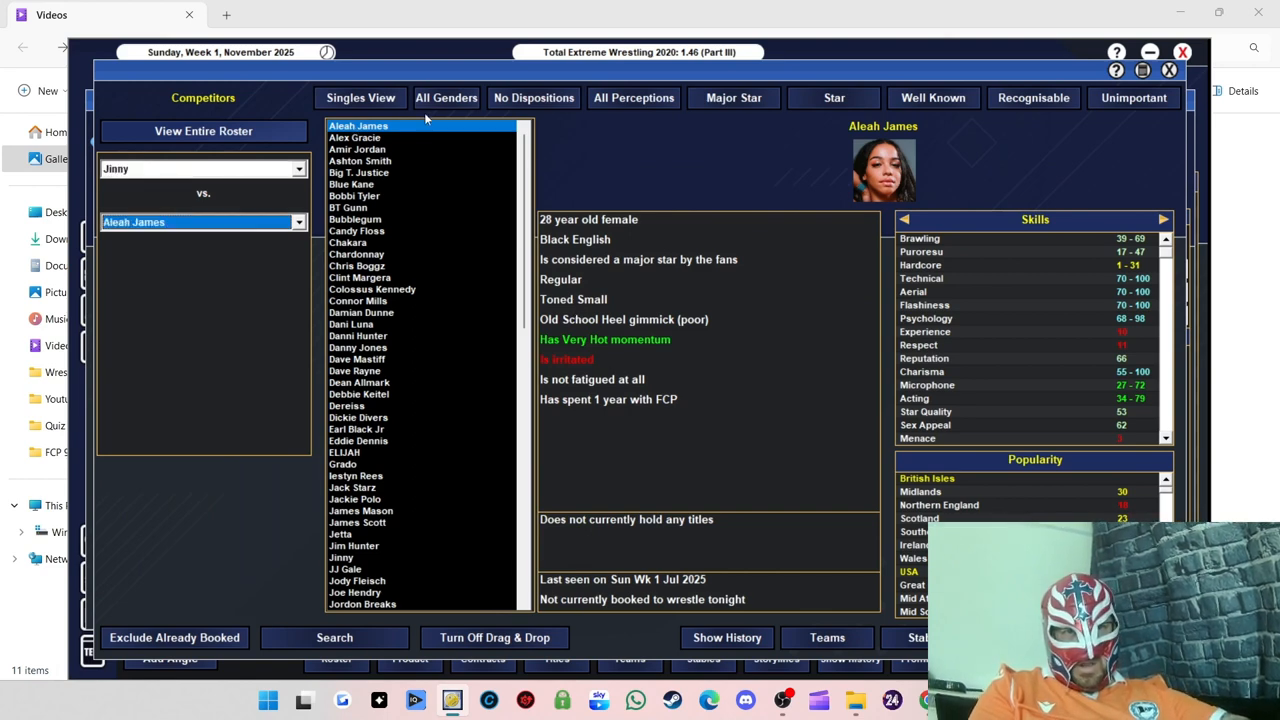
click(195, 168)
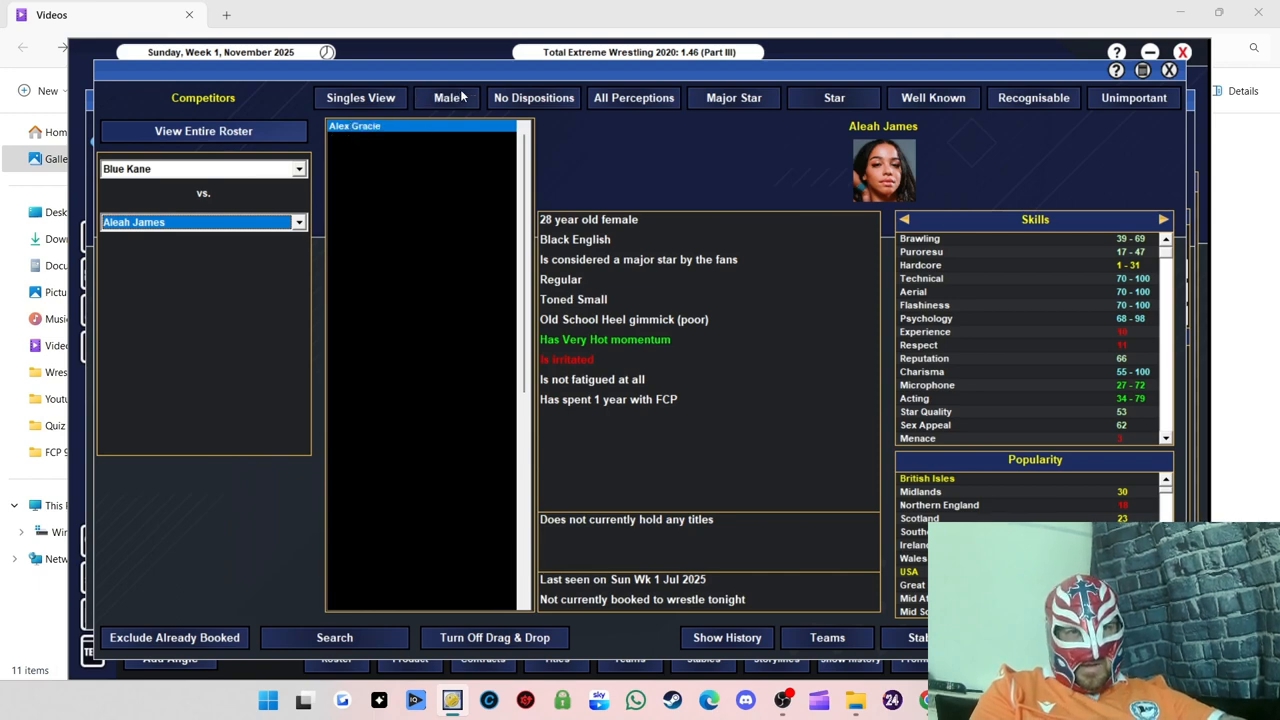
click(354, 125)
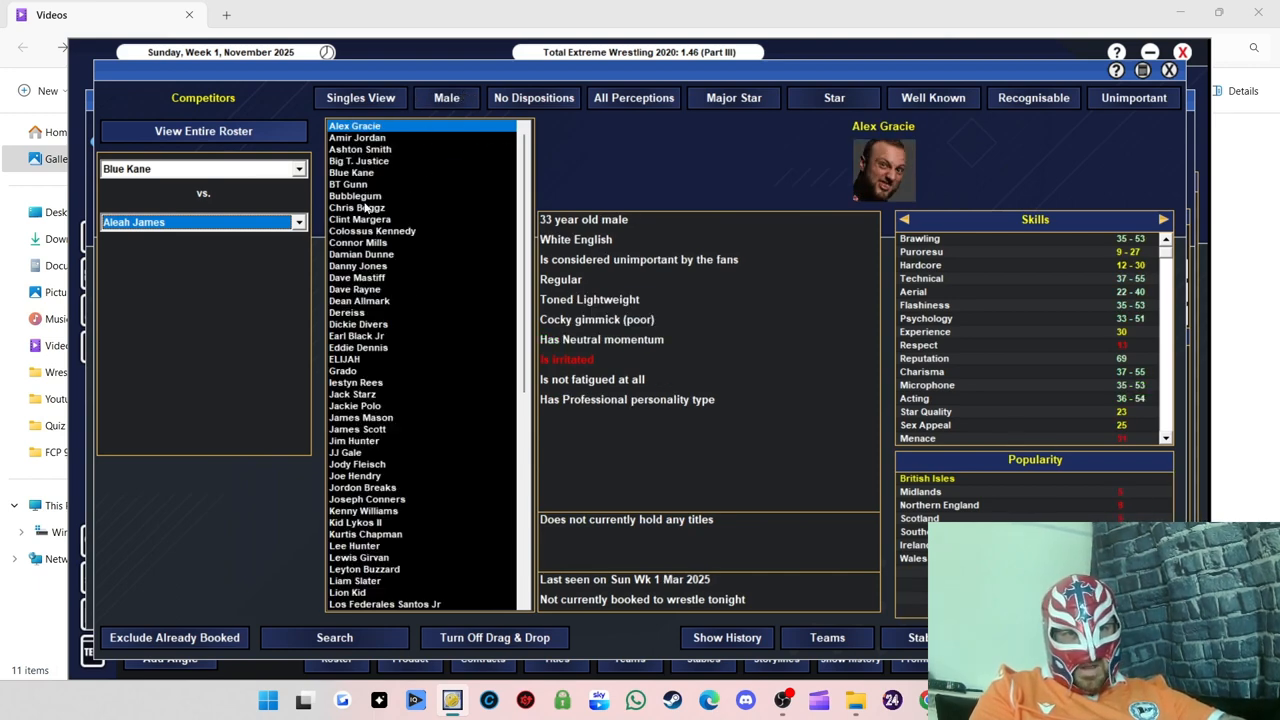
mouse_move(380, 344)
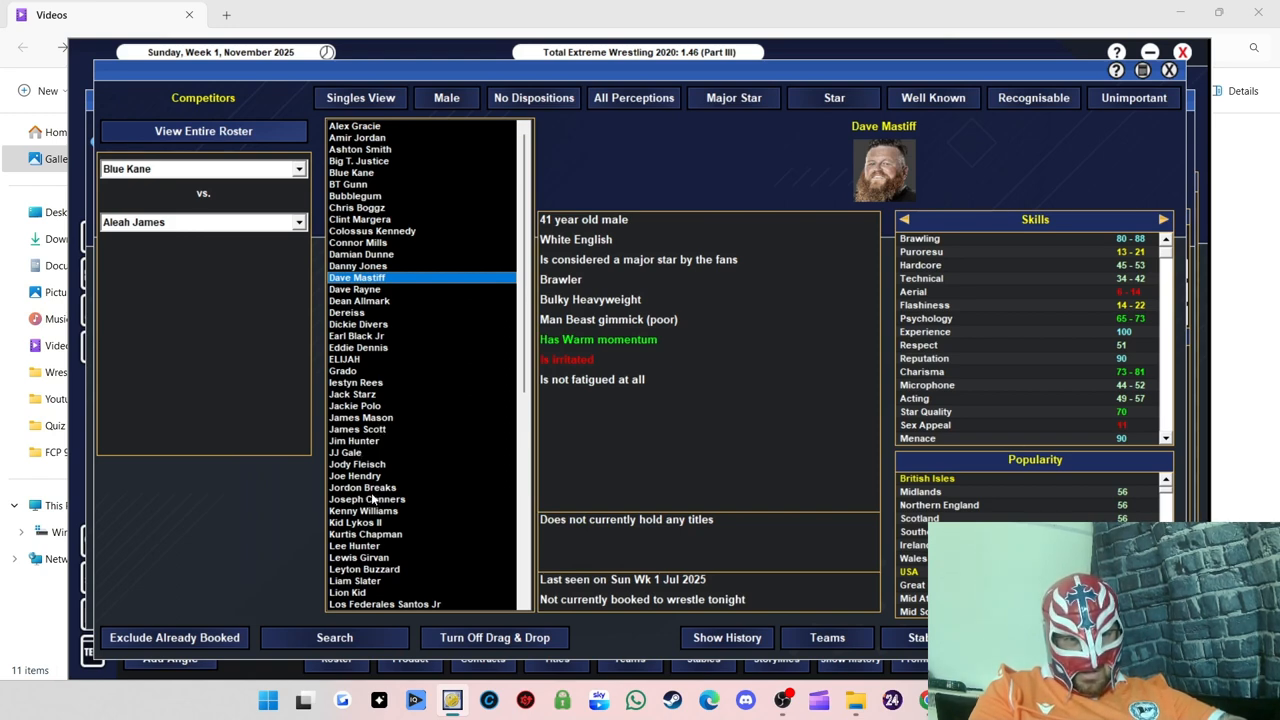
click(362, 487)
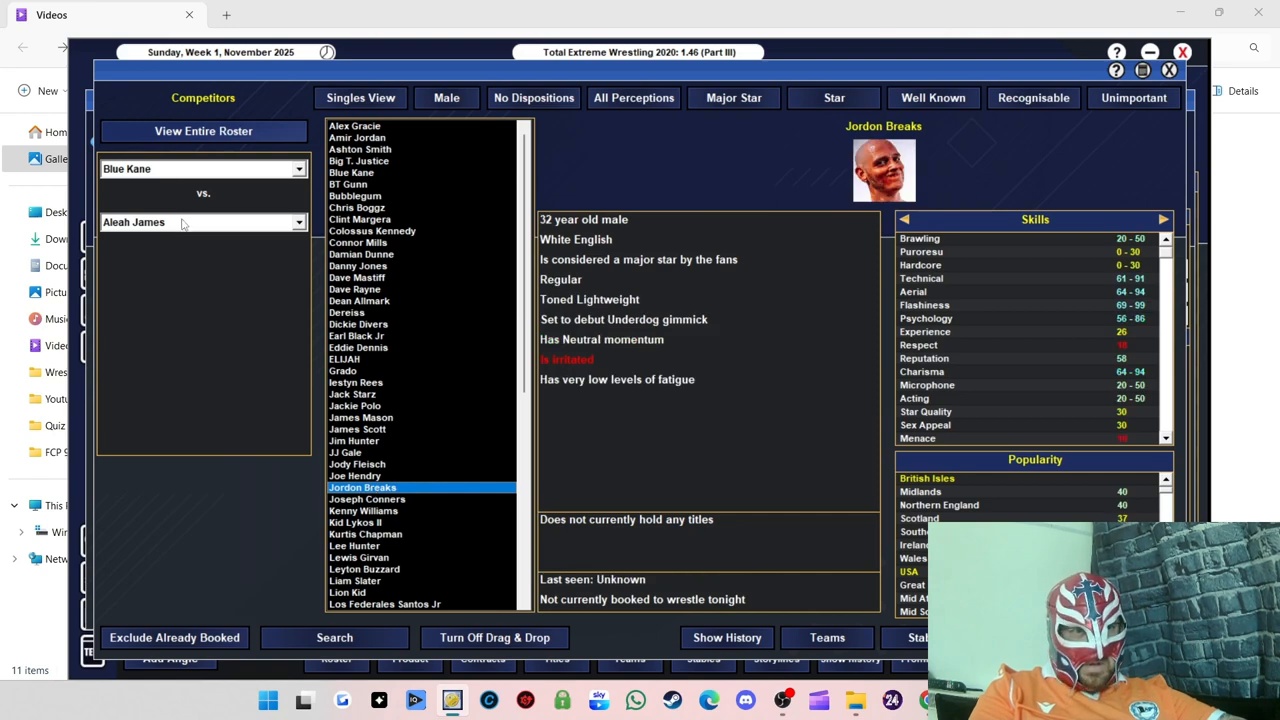
click(367, 498)
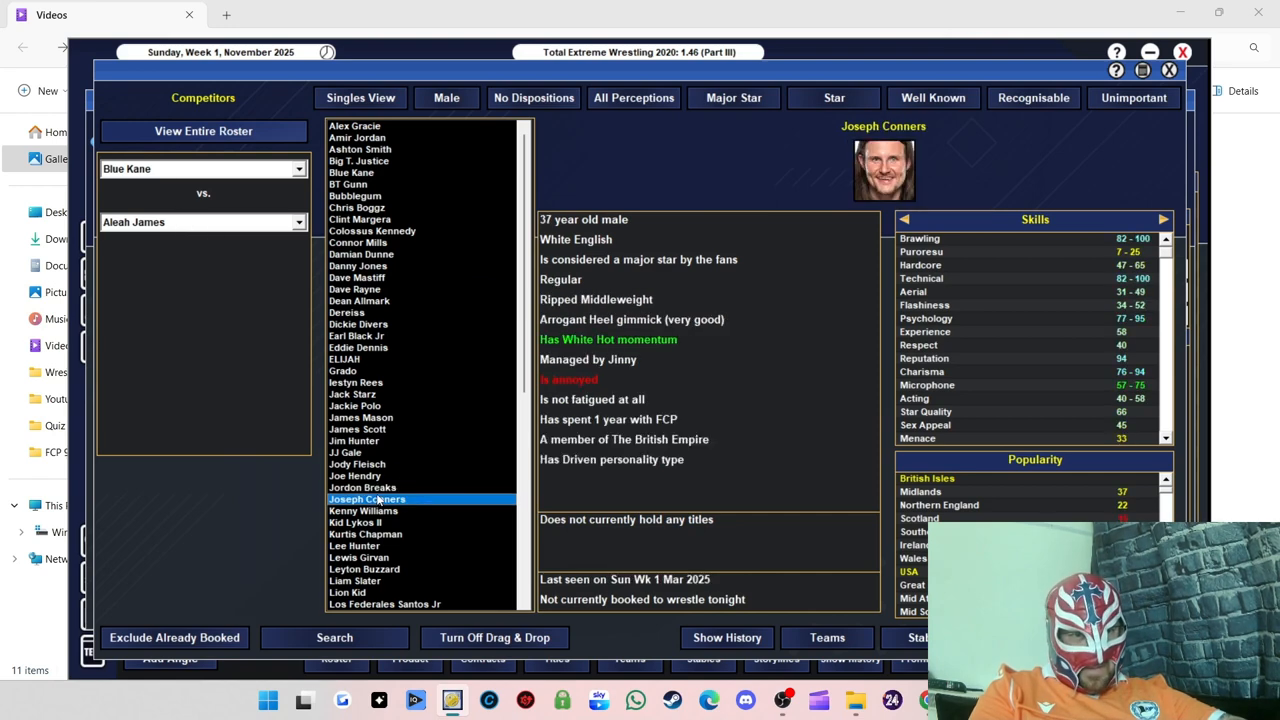
click(362, 487)
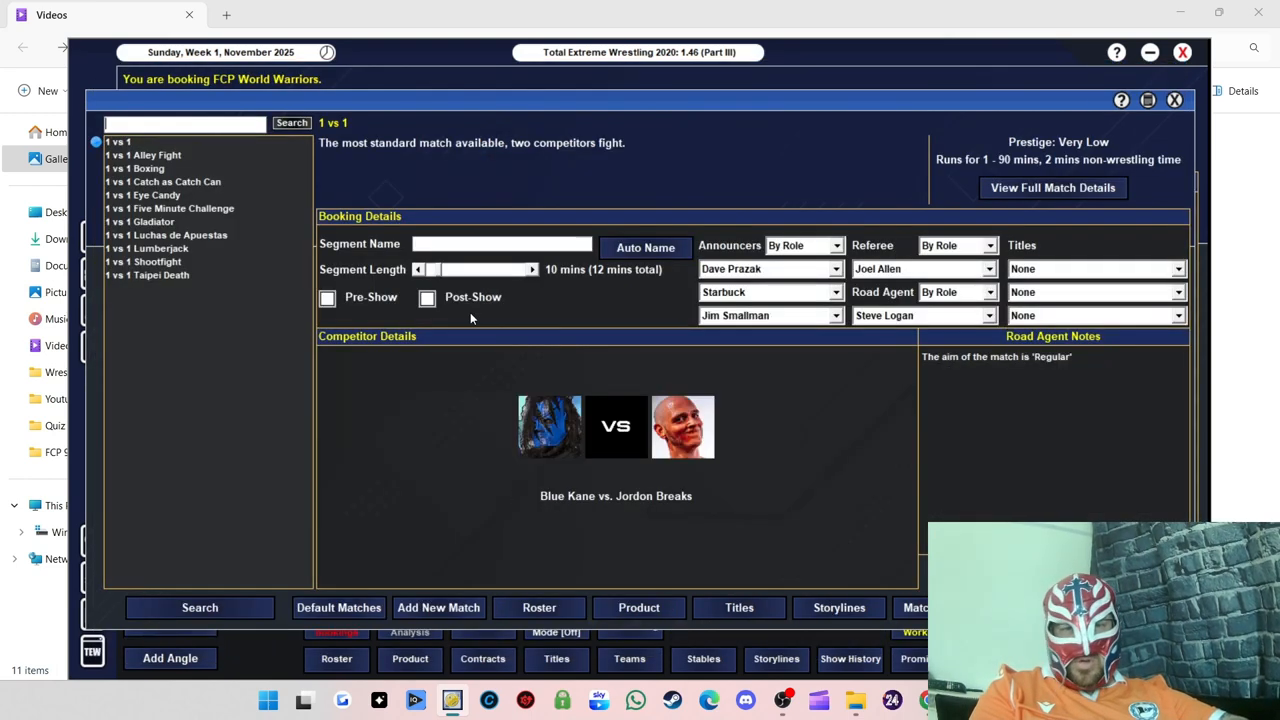
click(531, 269)
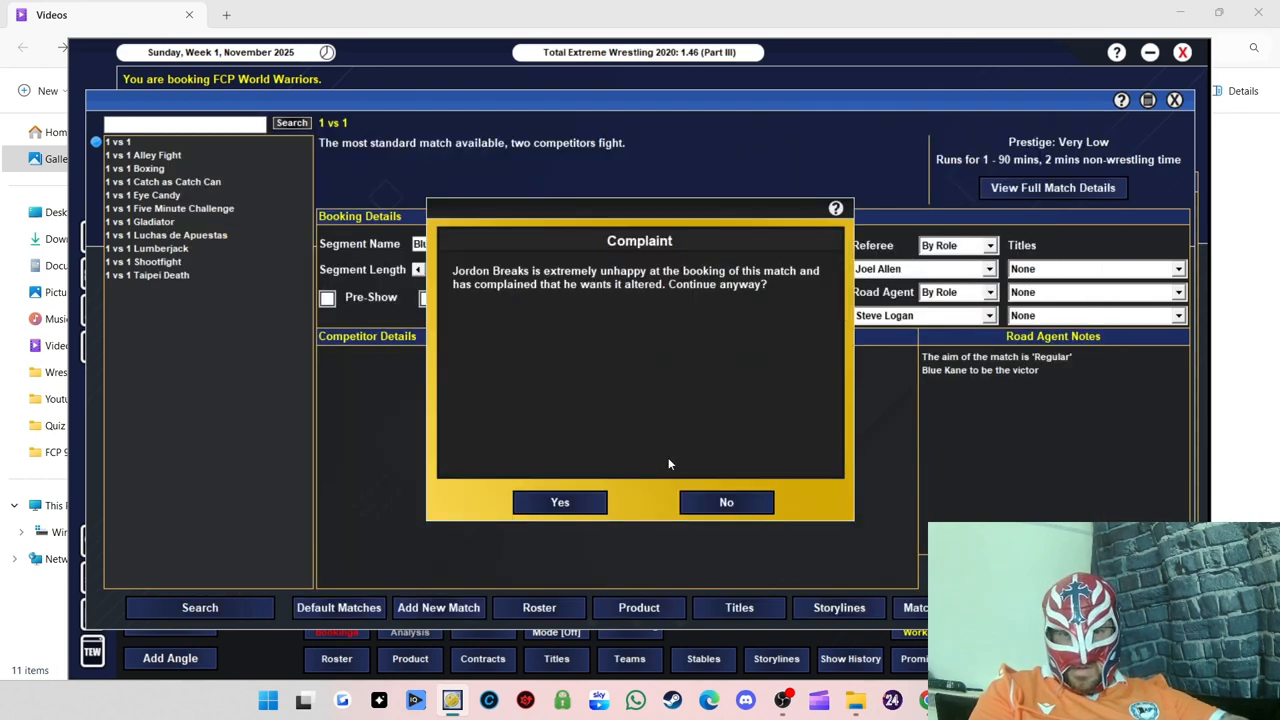
click(559, 502)
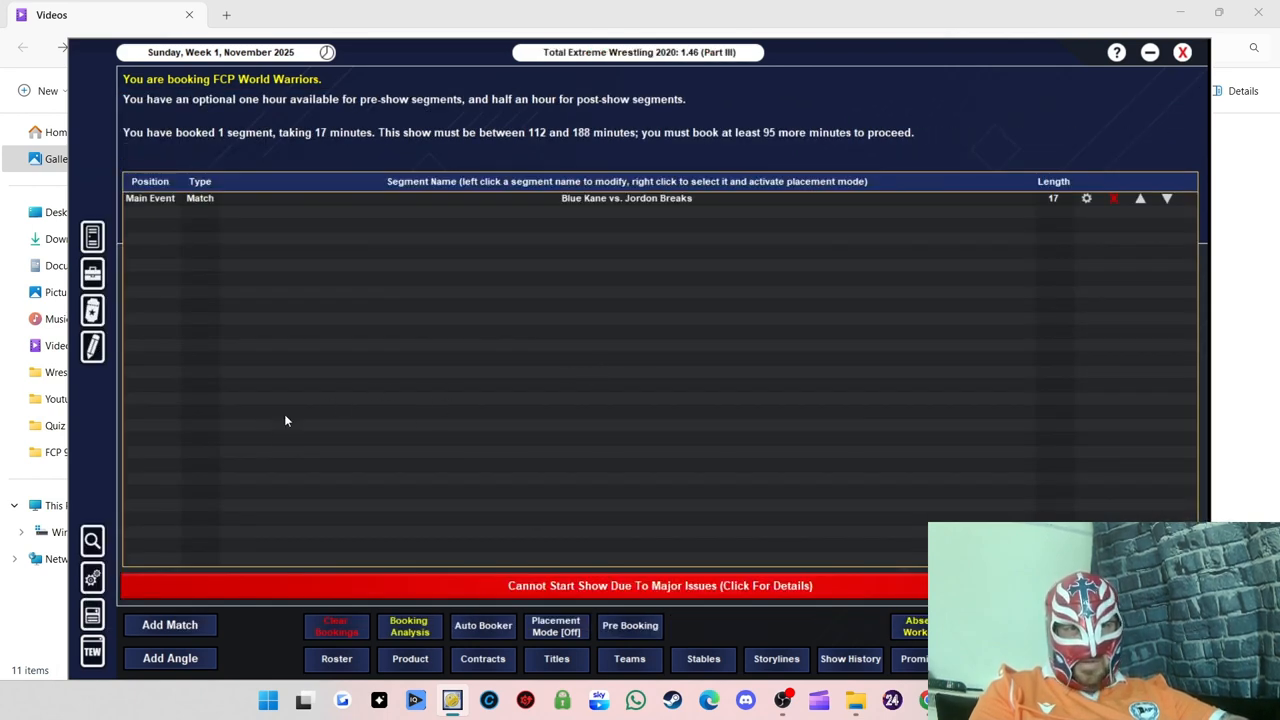
mouse_move(640, 338)
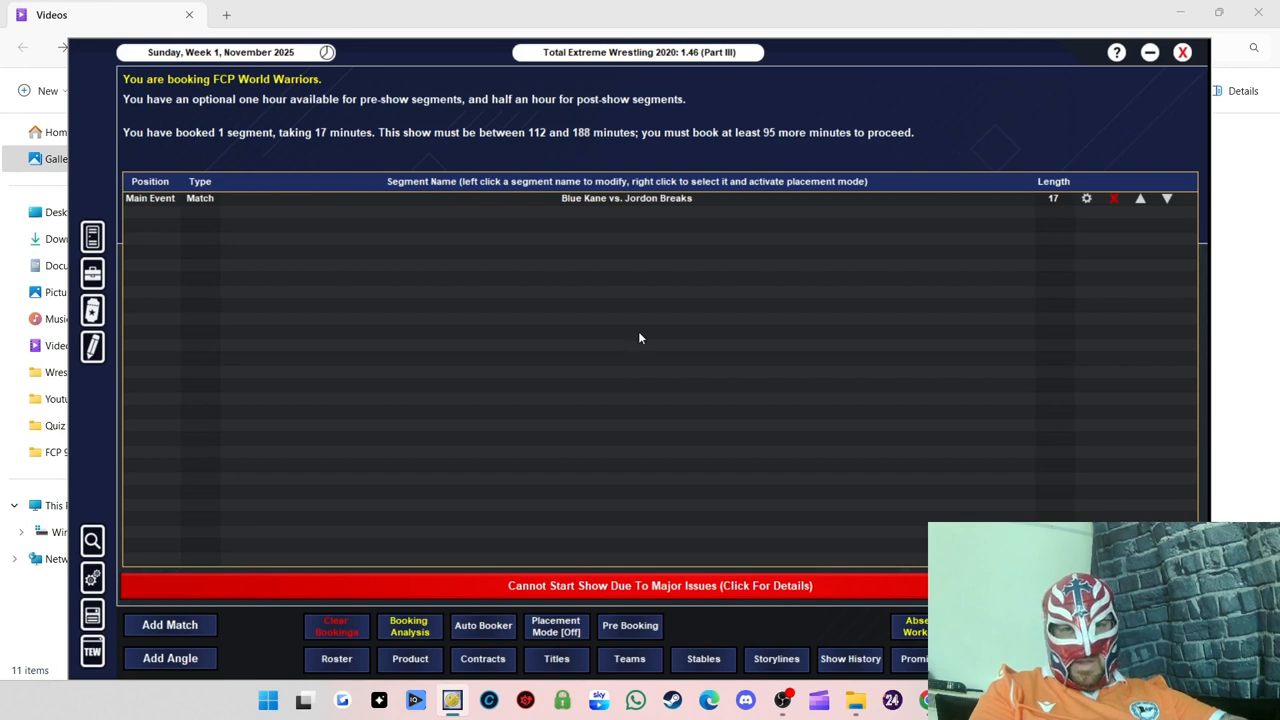
Step: Pick Raven Creed from unbooked female wrestlers to face Jinny, set 15 minutes, and review road agent notes
click(169, 624)
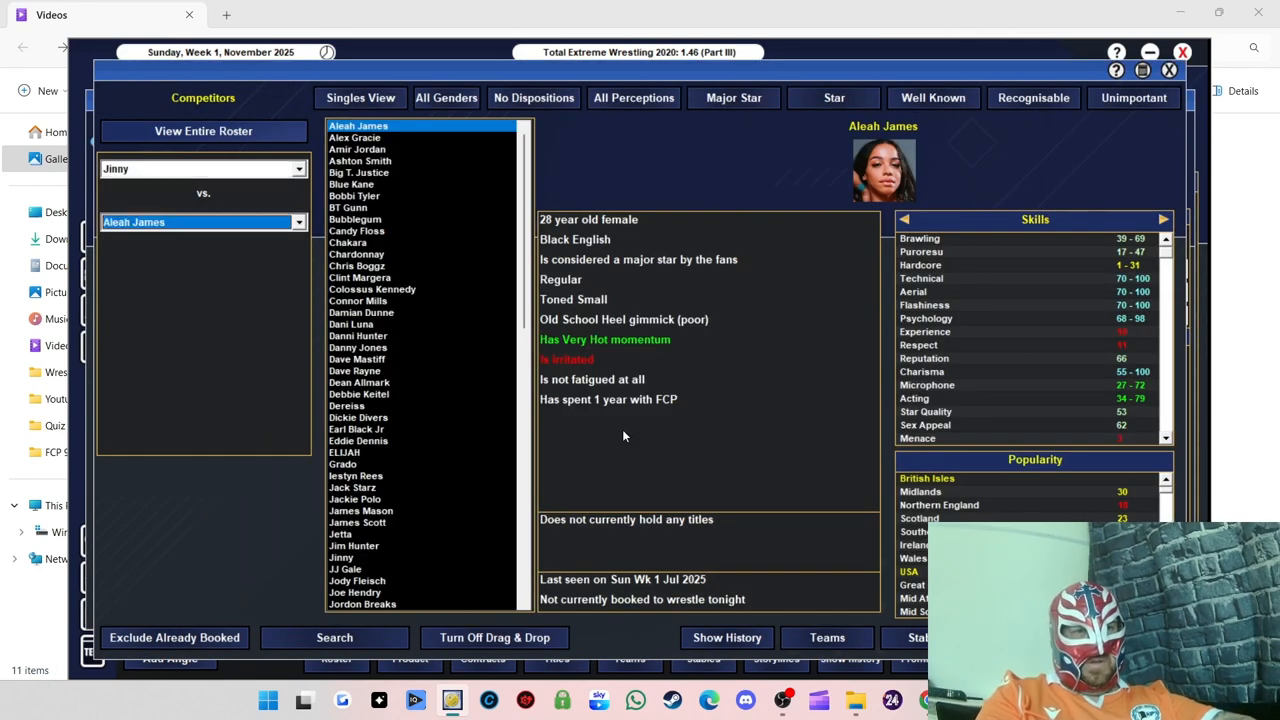
click(446, 97)
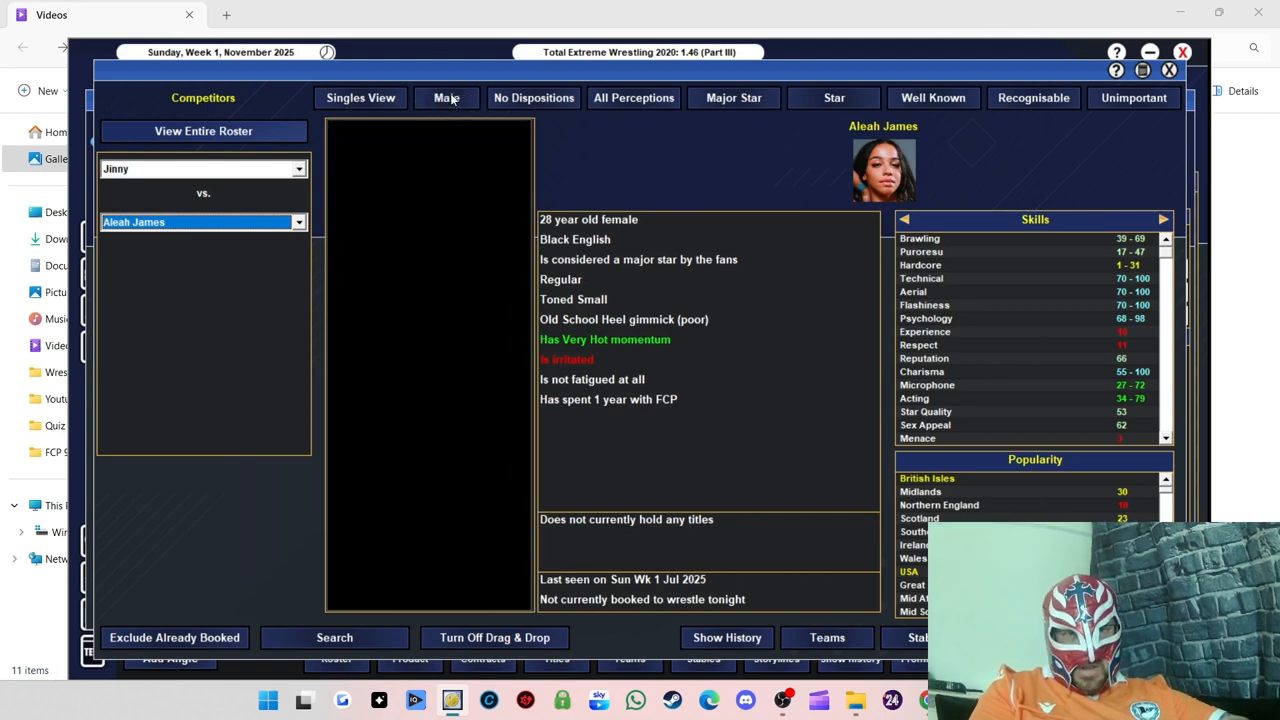
click(446, 97)
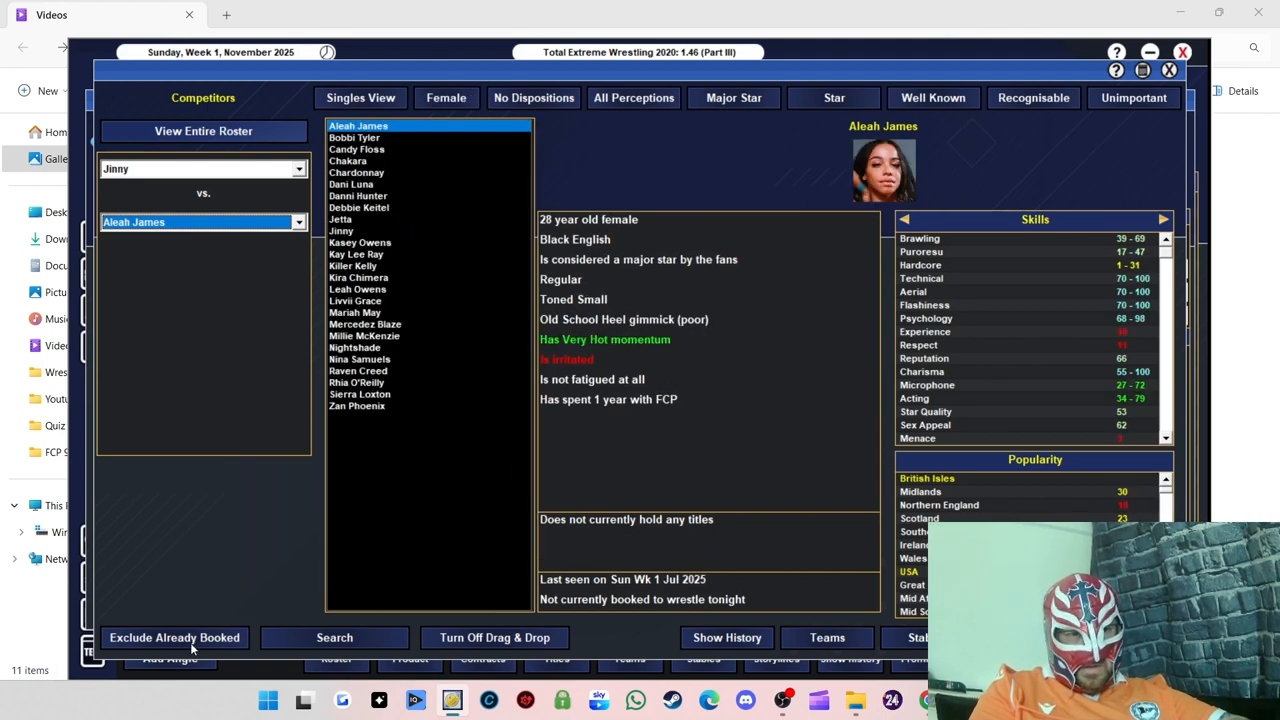
click(356, 405)
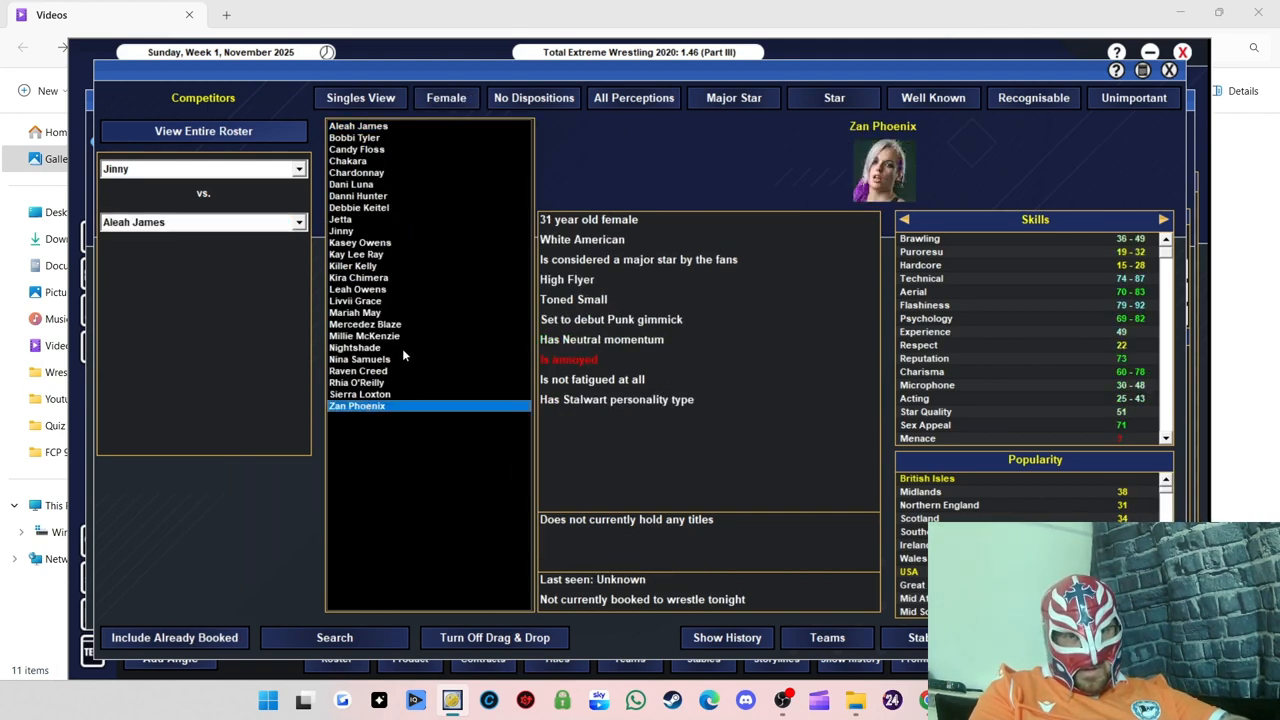
click(356, 382)
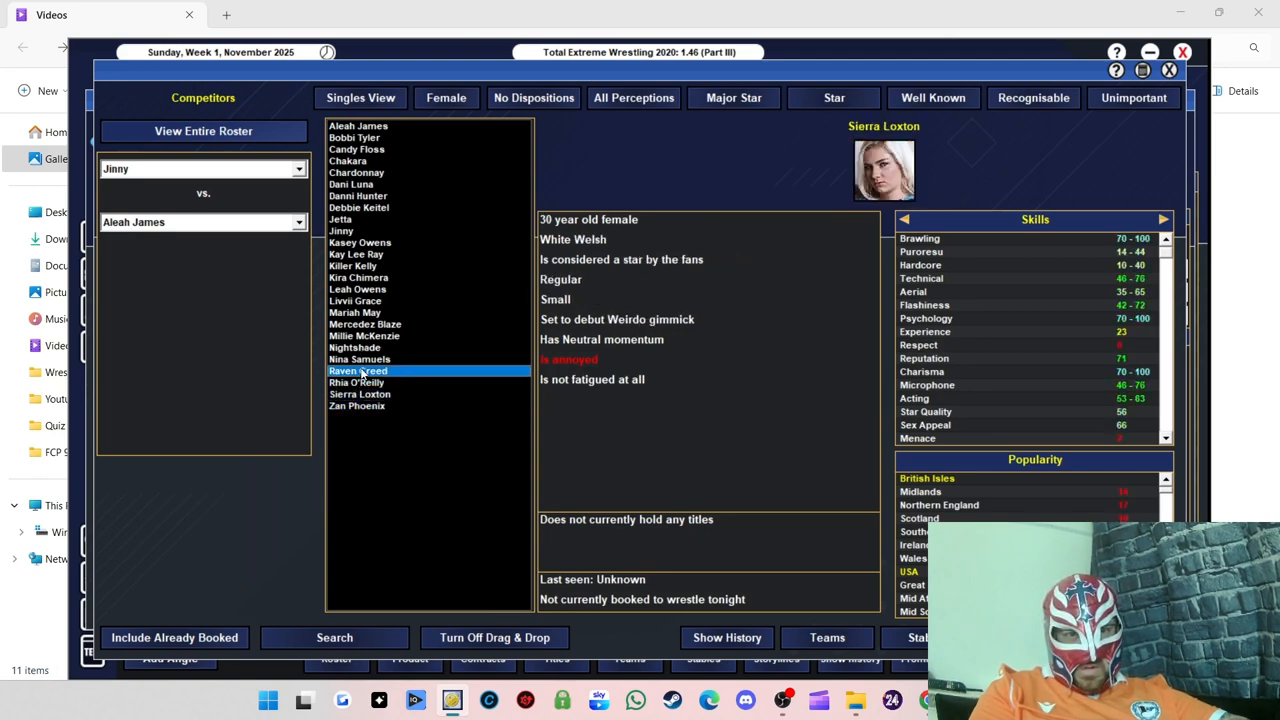
click(357, 371)
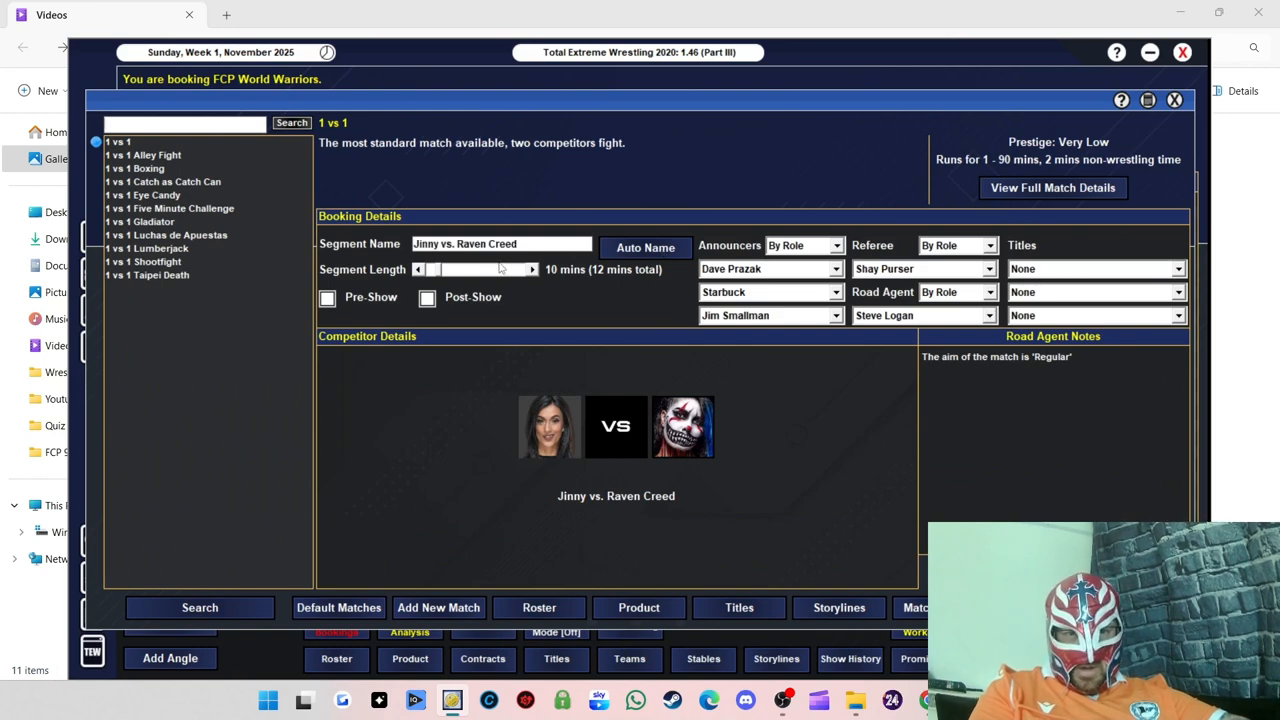
click(531, 269)
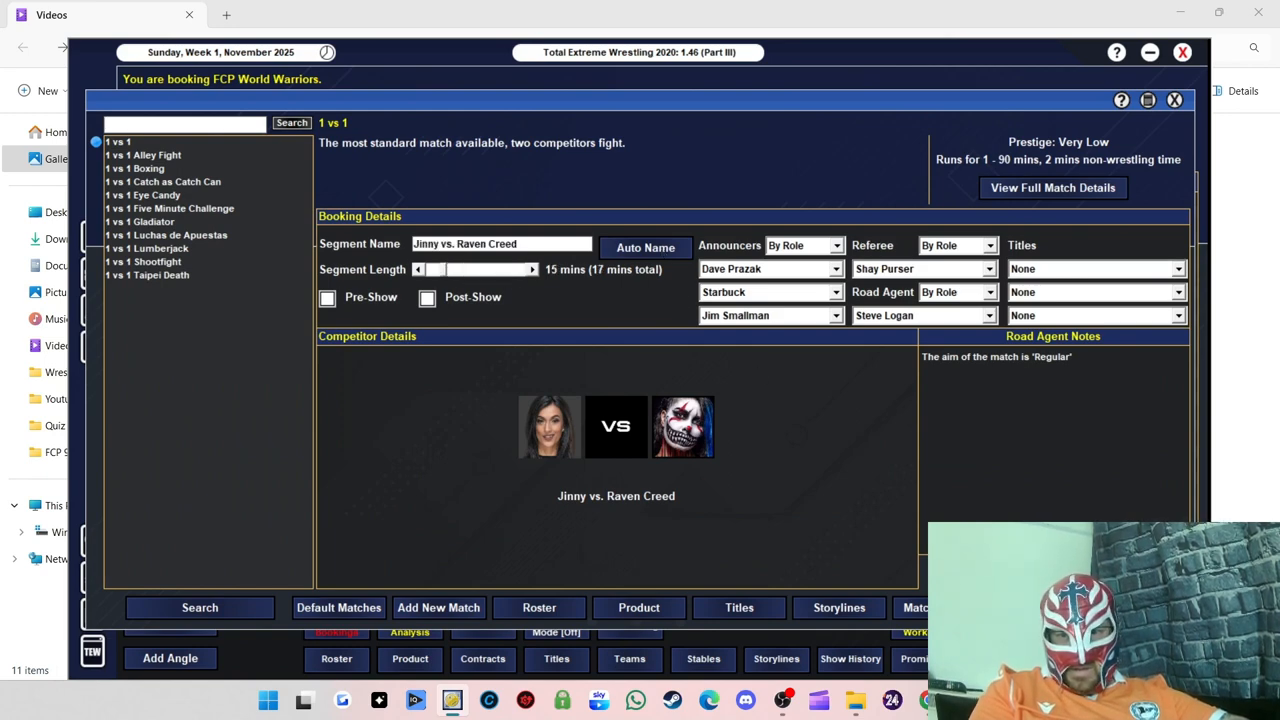
click(1052, 336)
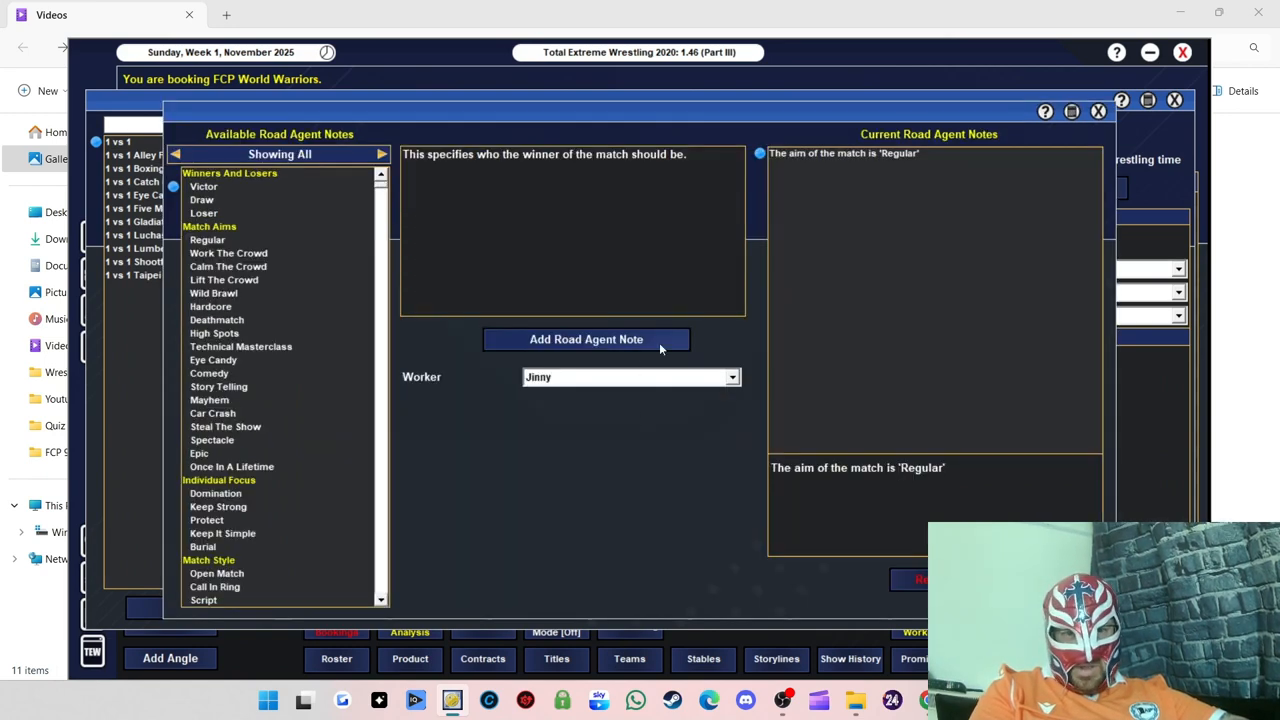
click(586, 339)
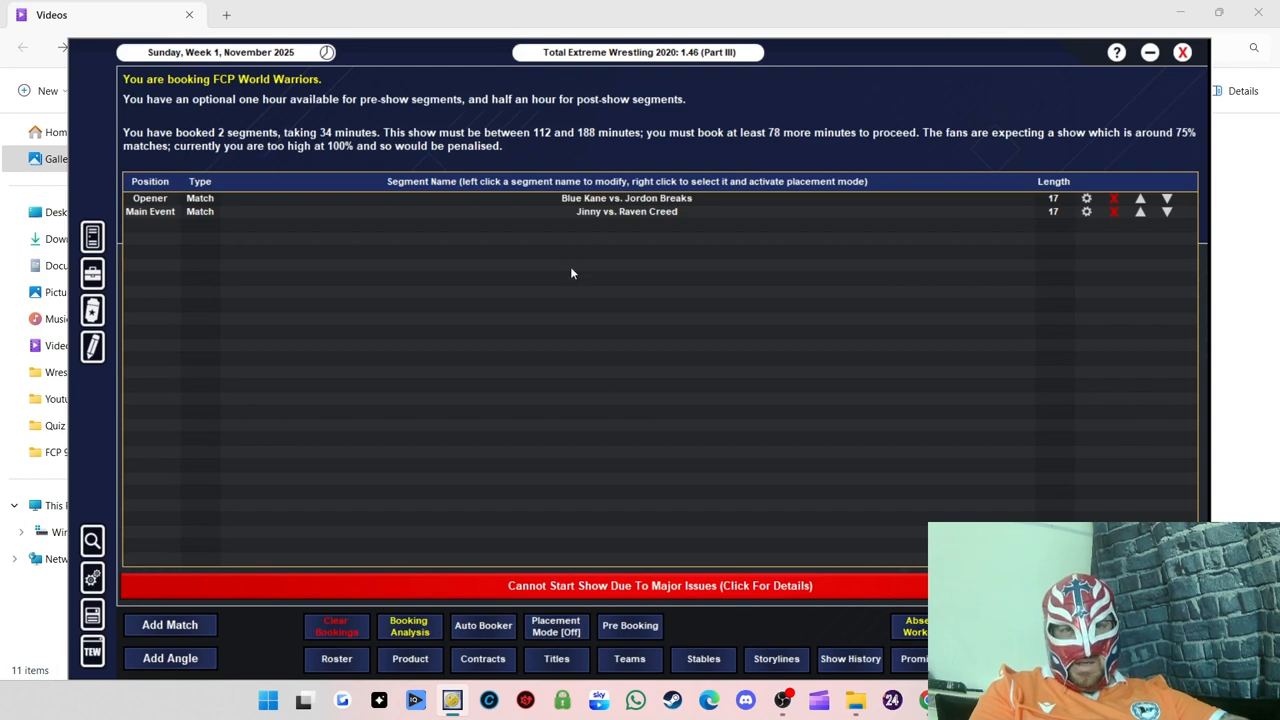
Step: Start a Four Way Tag Team match and list the roster as tag teams
click(170, 624)
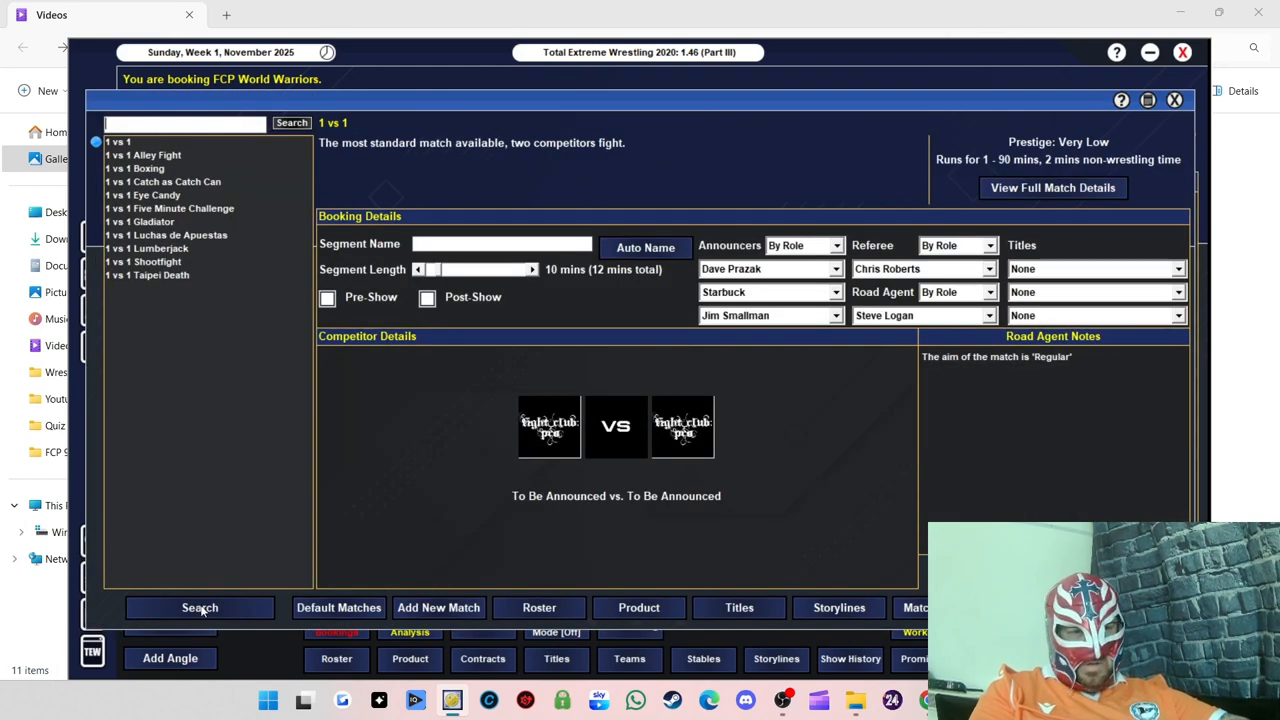
click(199, 607)
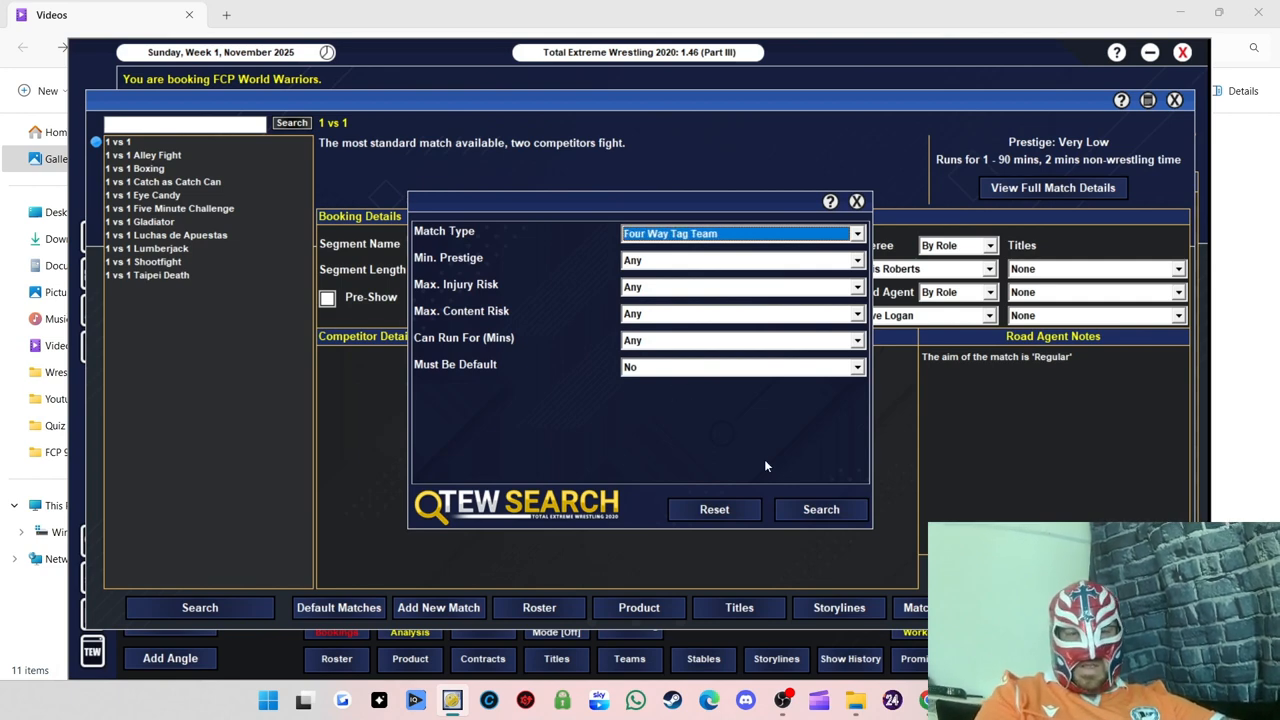
click(820, 509)
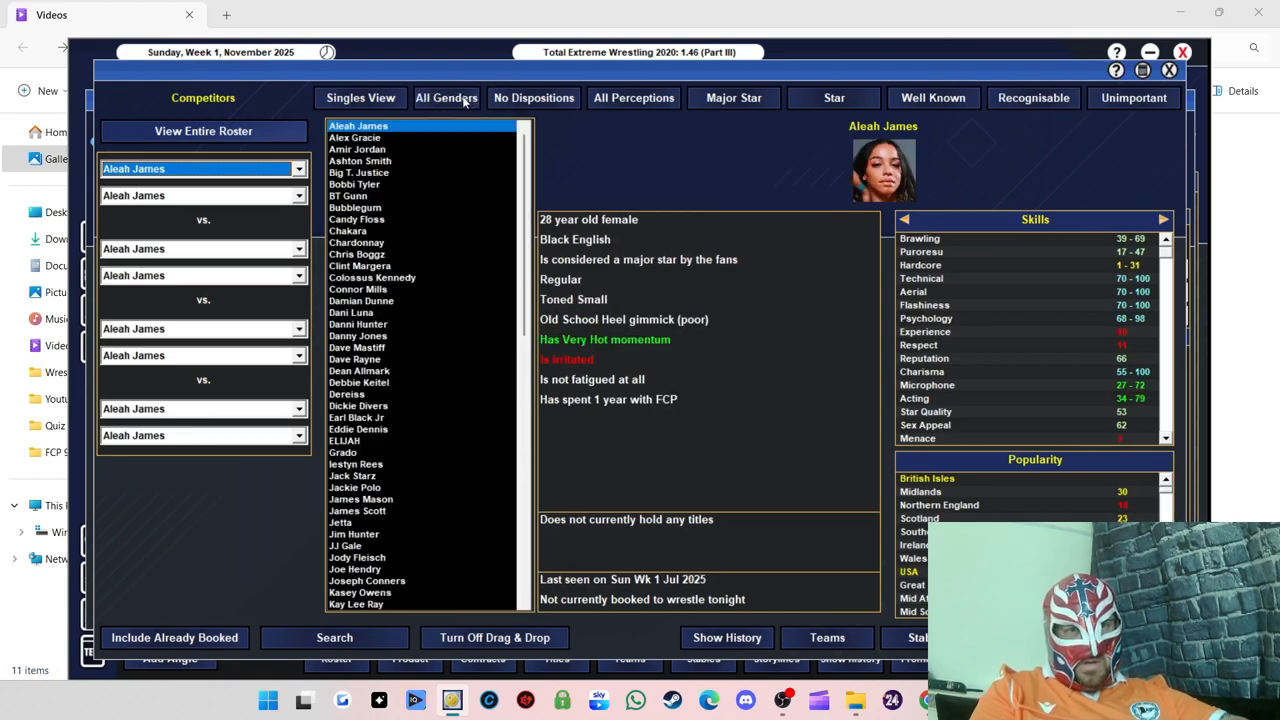
click(360, 97)
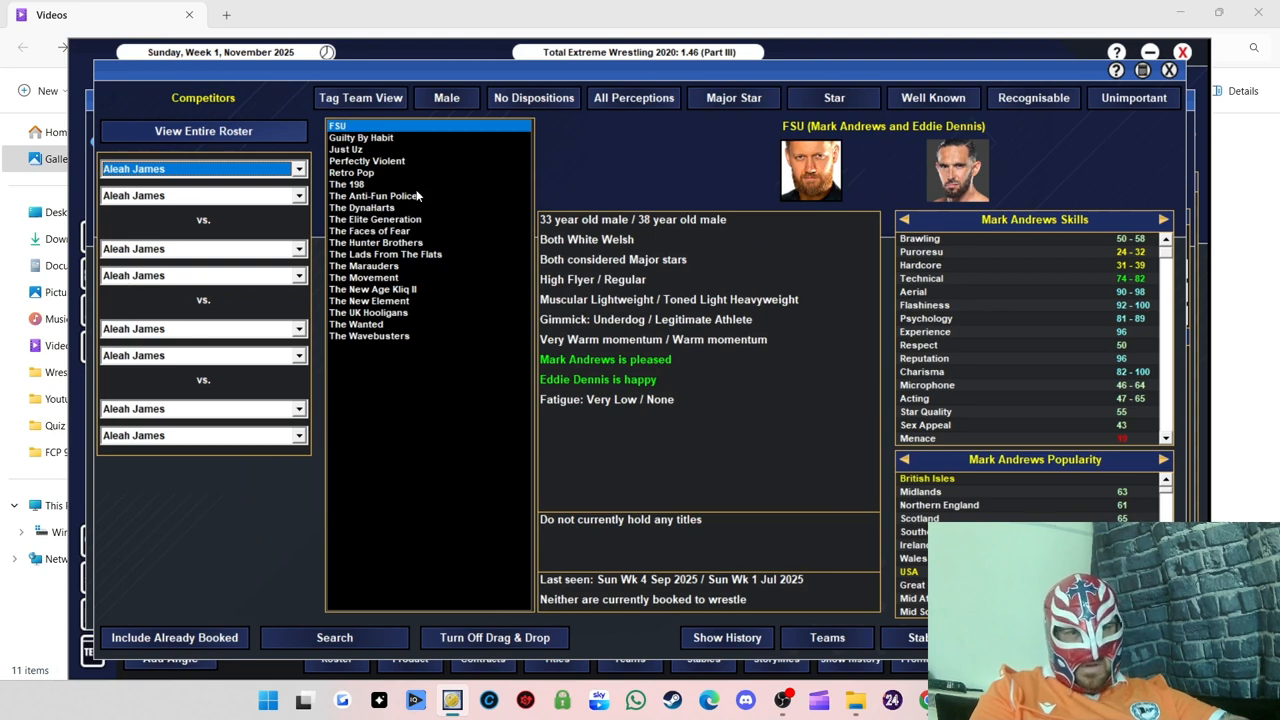
Step: Add The Wavebusters, UK Hooligans, Marauders and DynaHarts, then add the match to the show
click(369, 335)
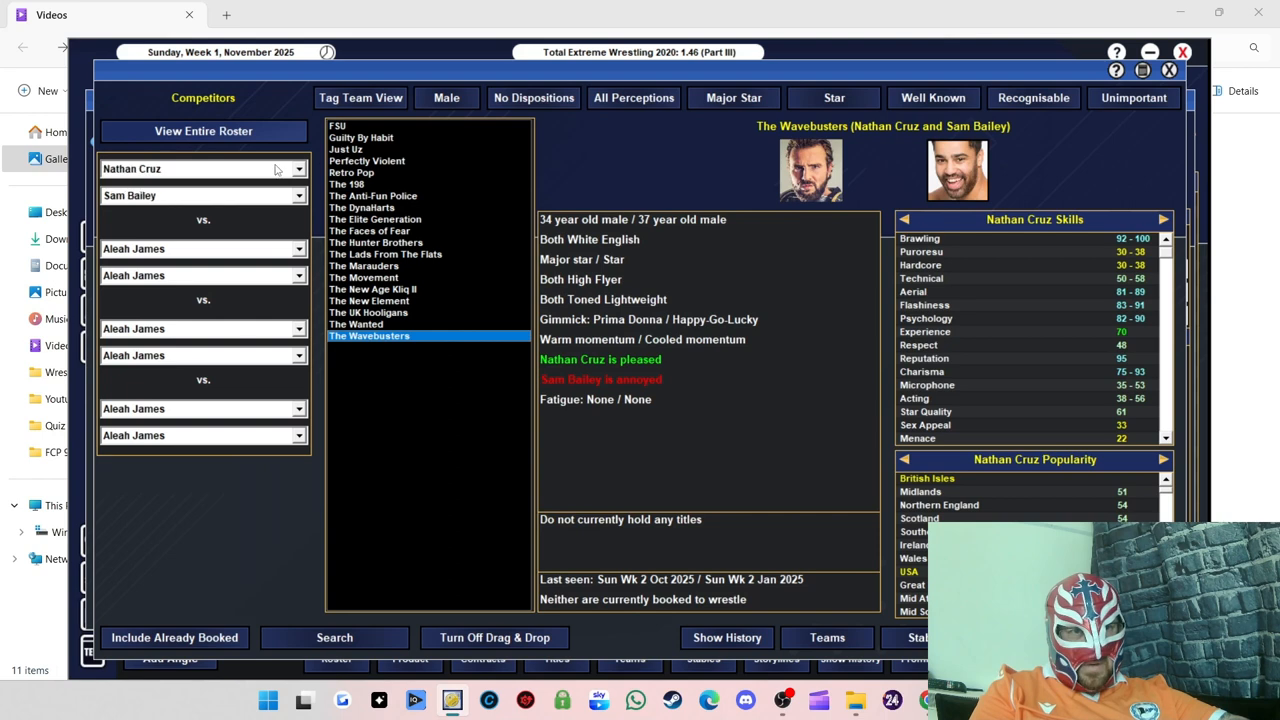
click(369, 323)
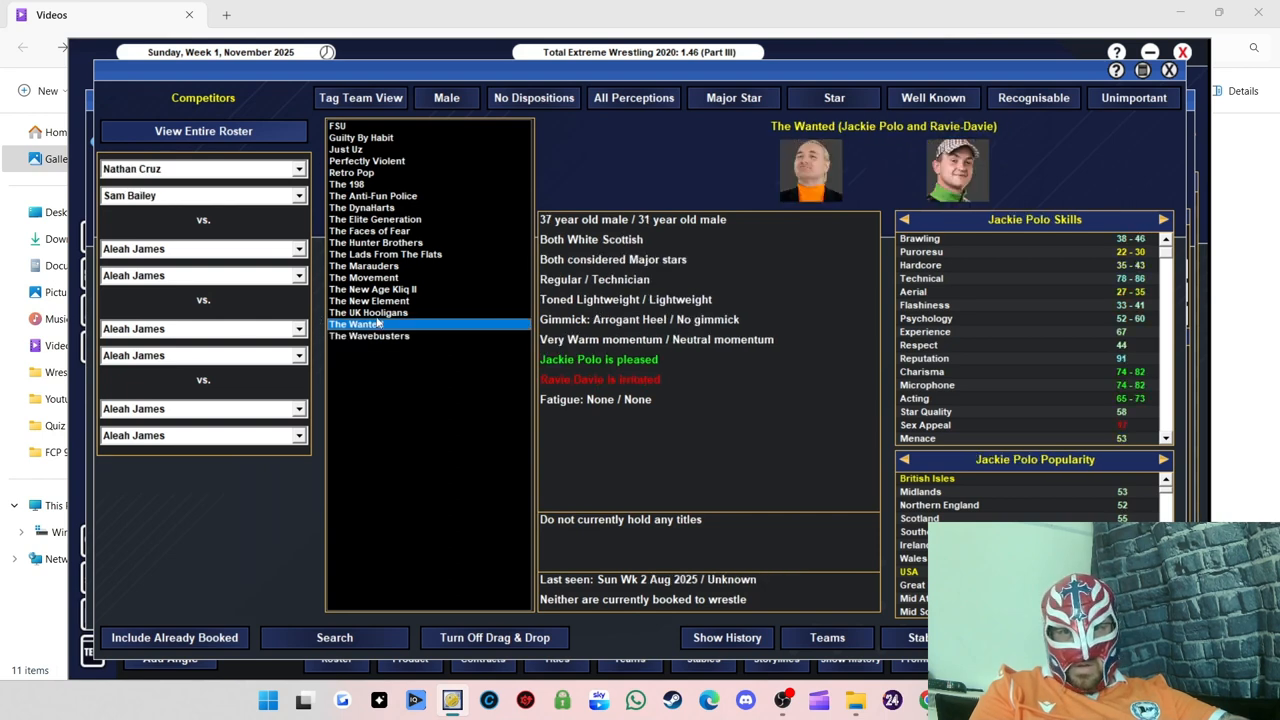
click(368, 312)
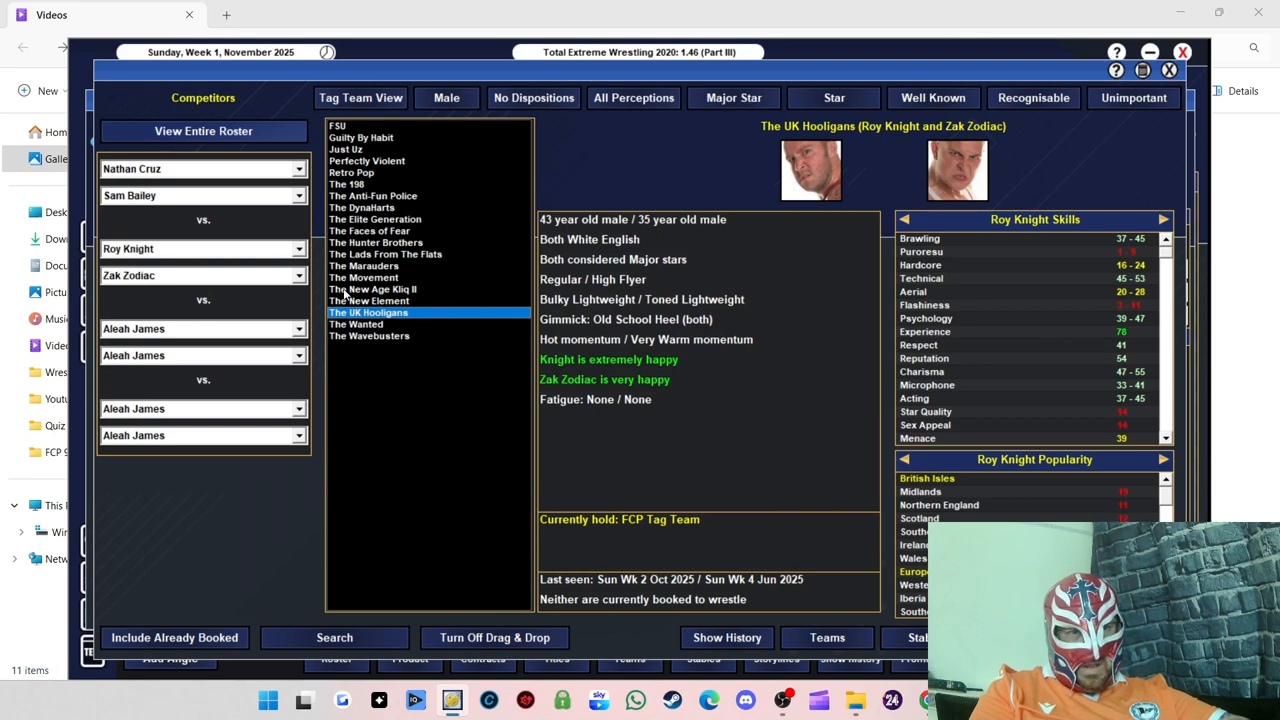
click(369, 300)
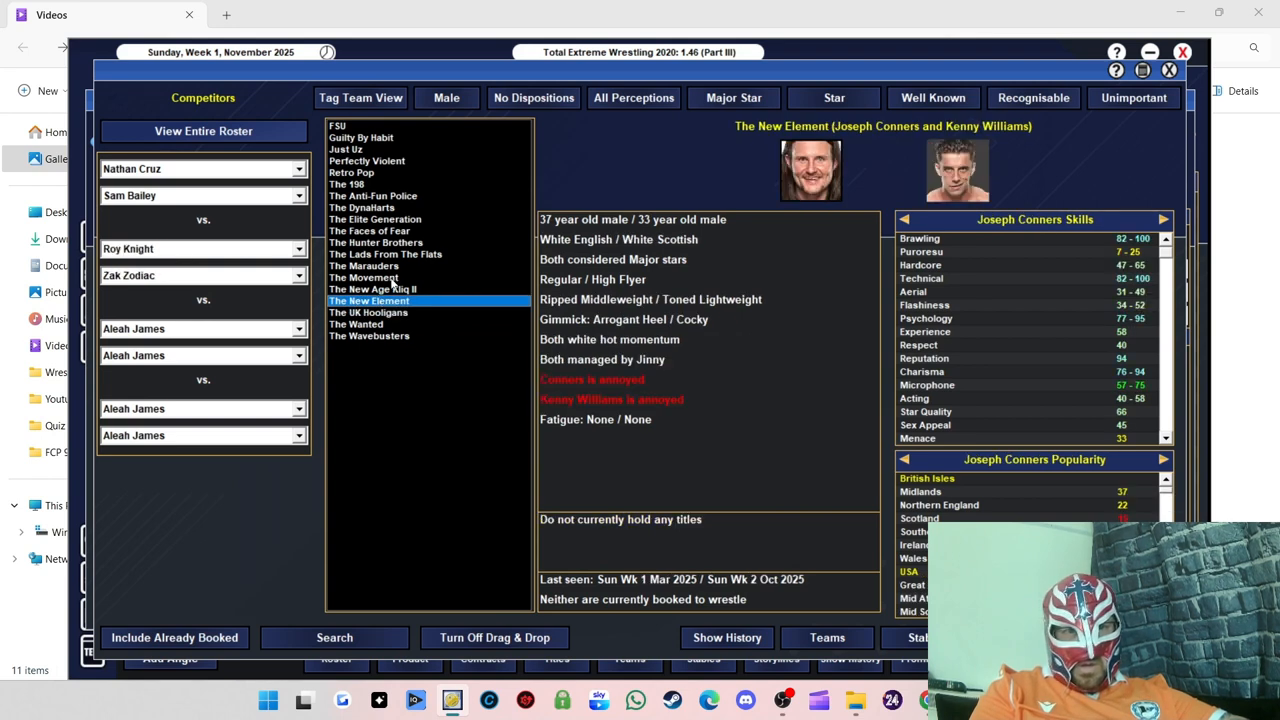
click(363, 277)
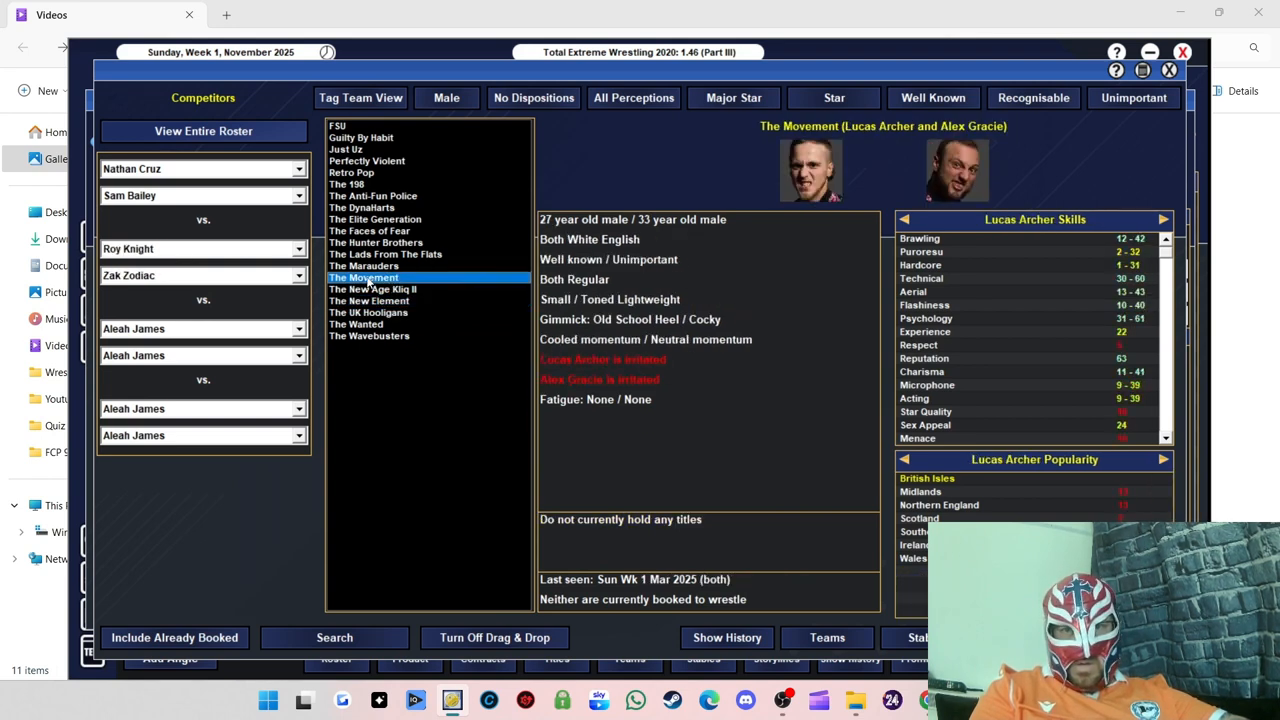
click(364, 265)
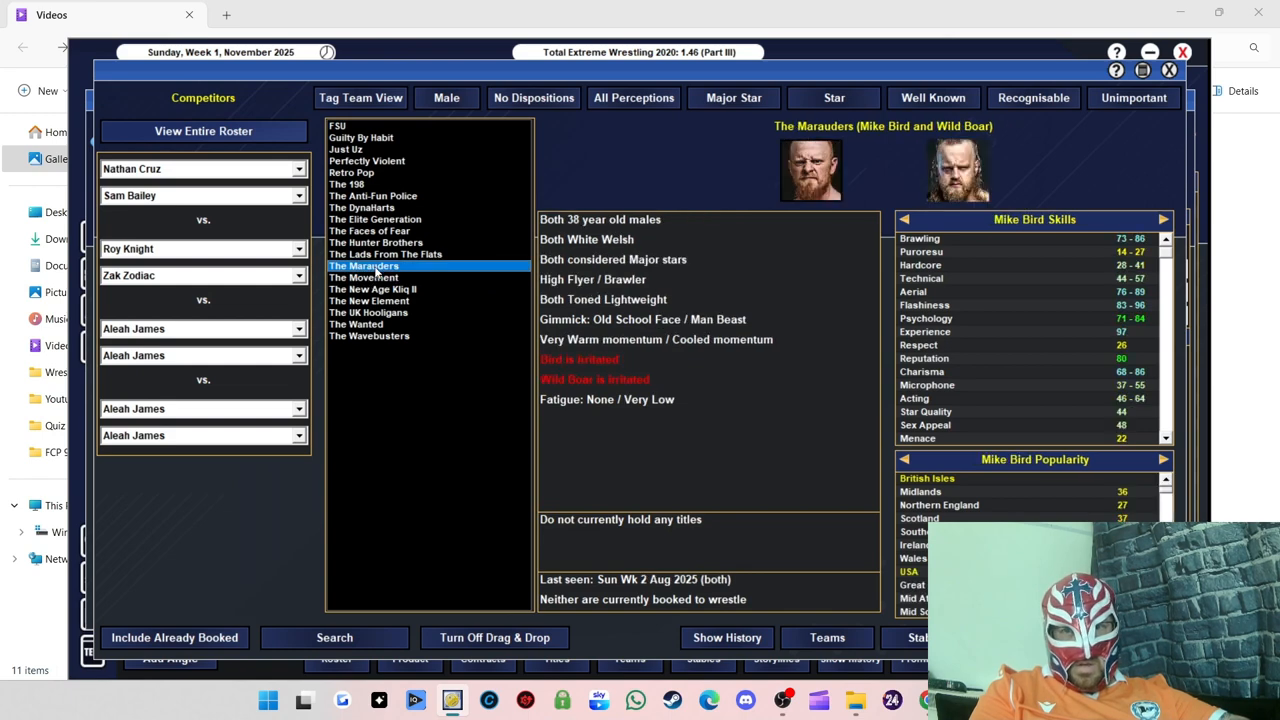
click(385, 254)
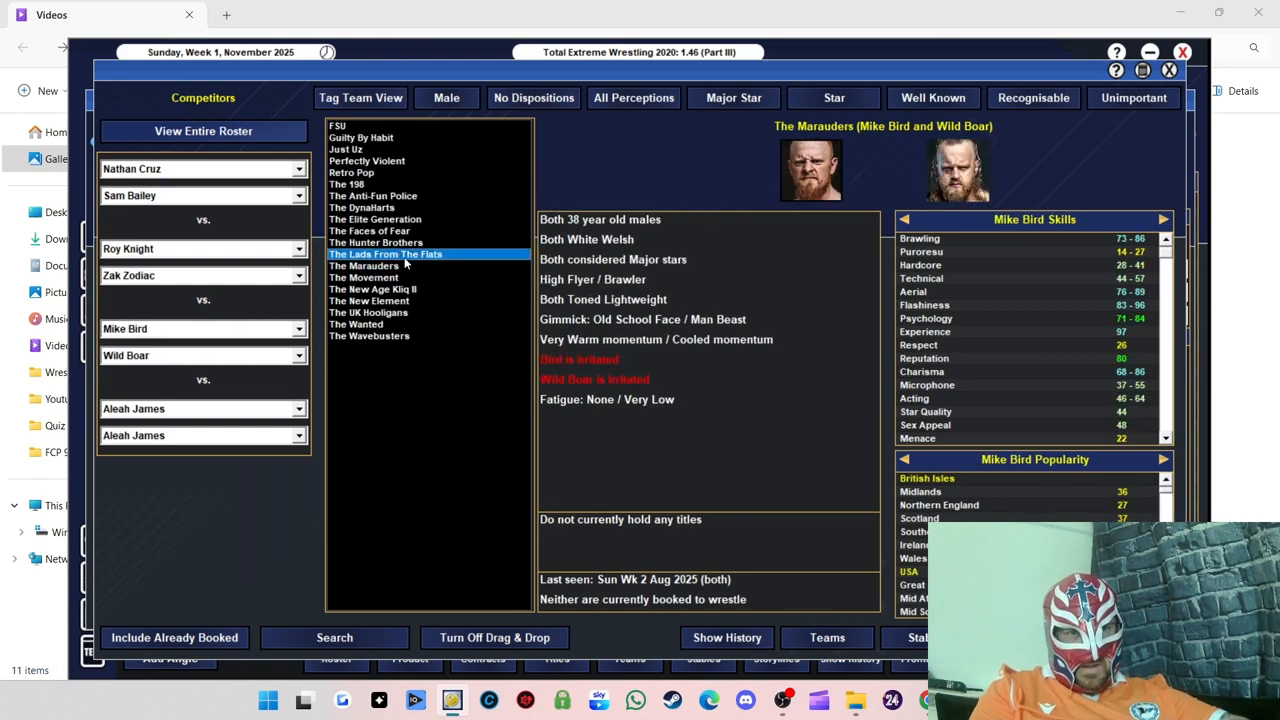
click(376, 242)
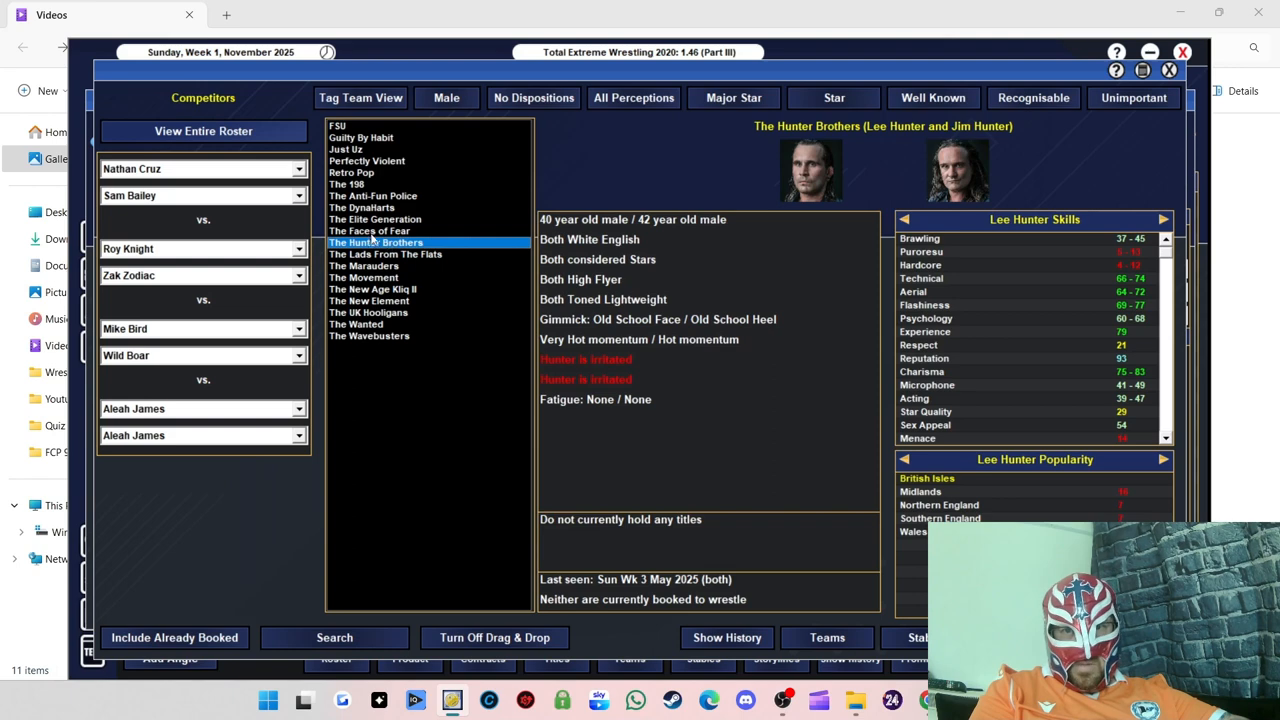
click(375, 218)
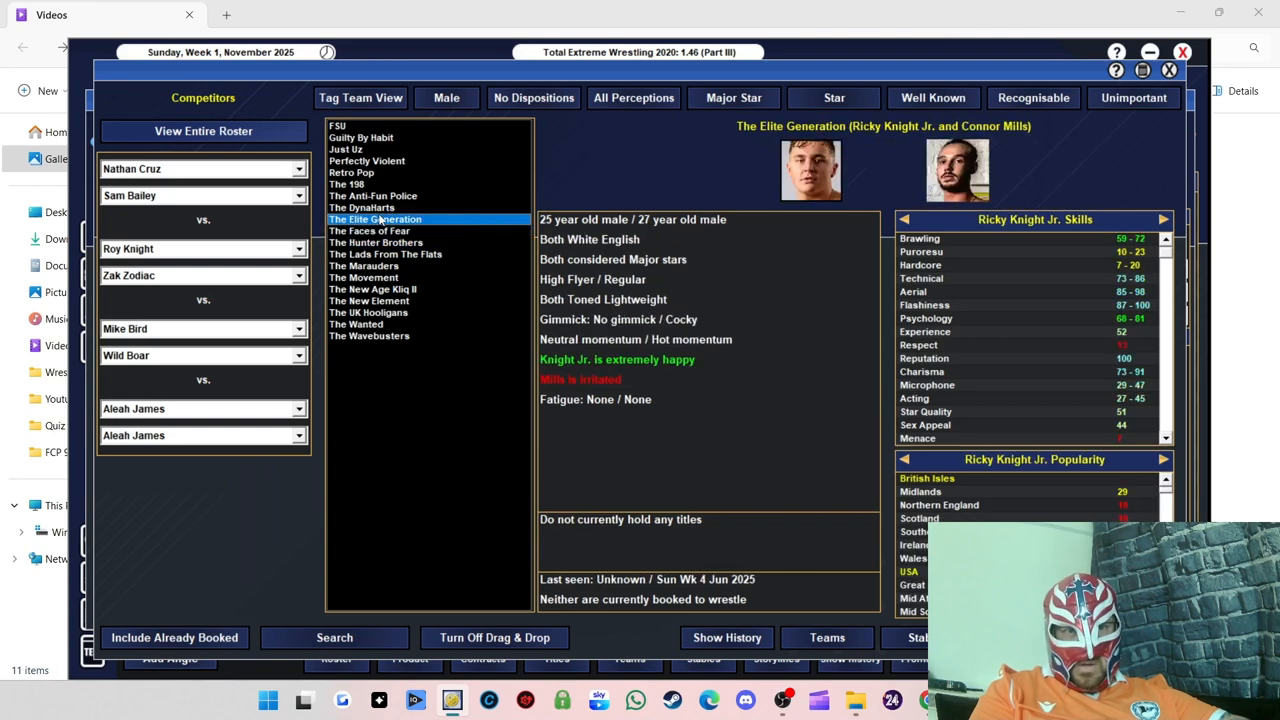
click(361, 207)
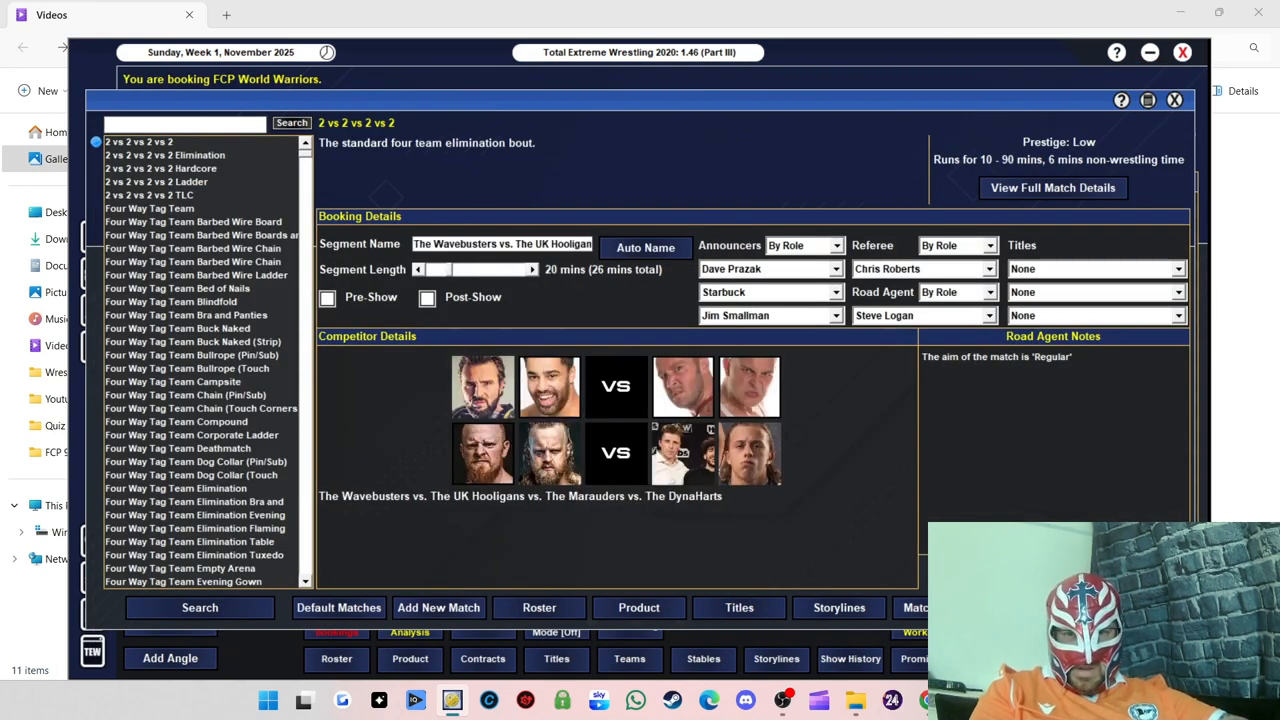
click(1095, 268)
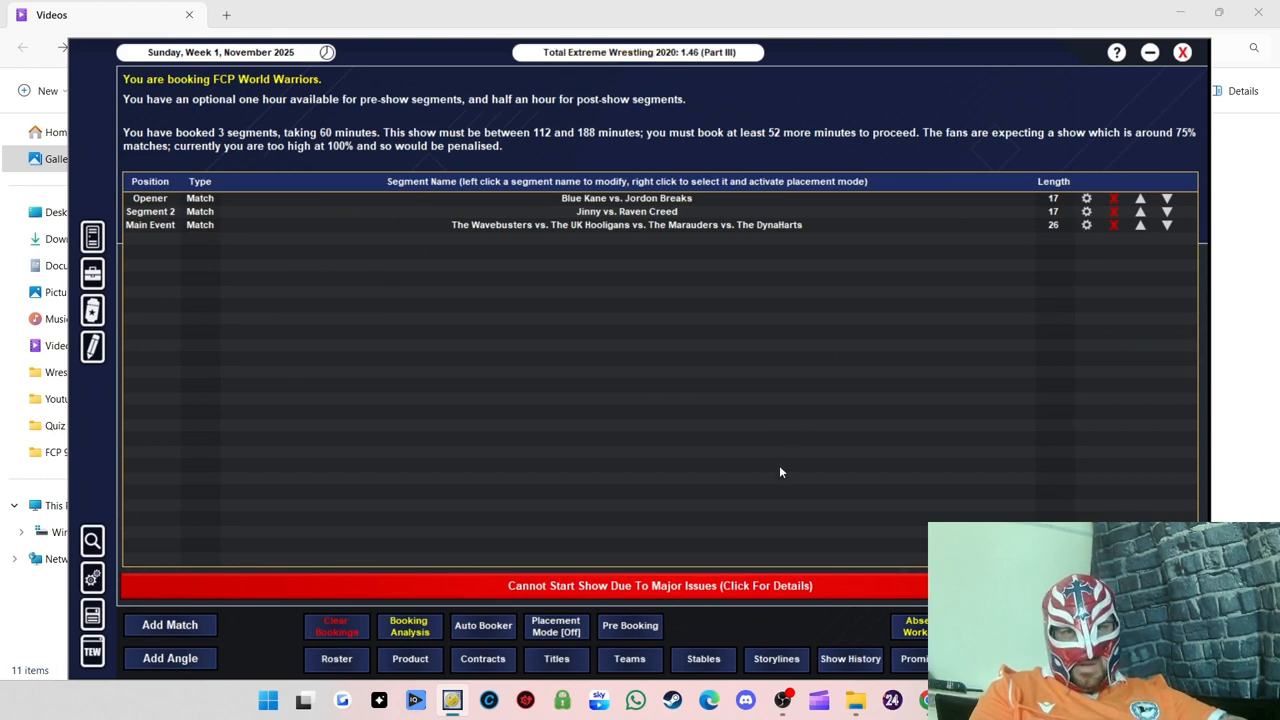
Step: Add a Freestyle Angle with Jinny and Raven Creed and move it above the four-way tag match
click(170, 658)
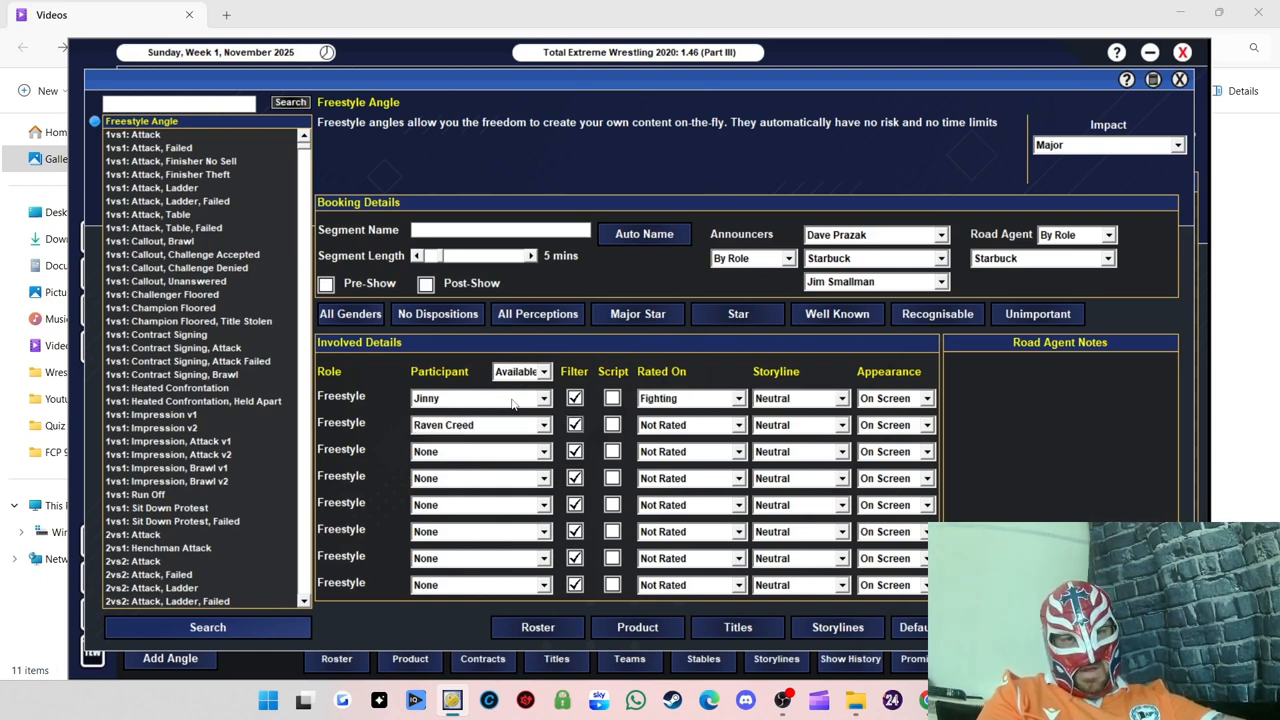
click(690, 424)
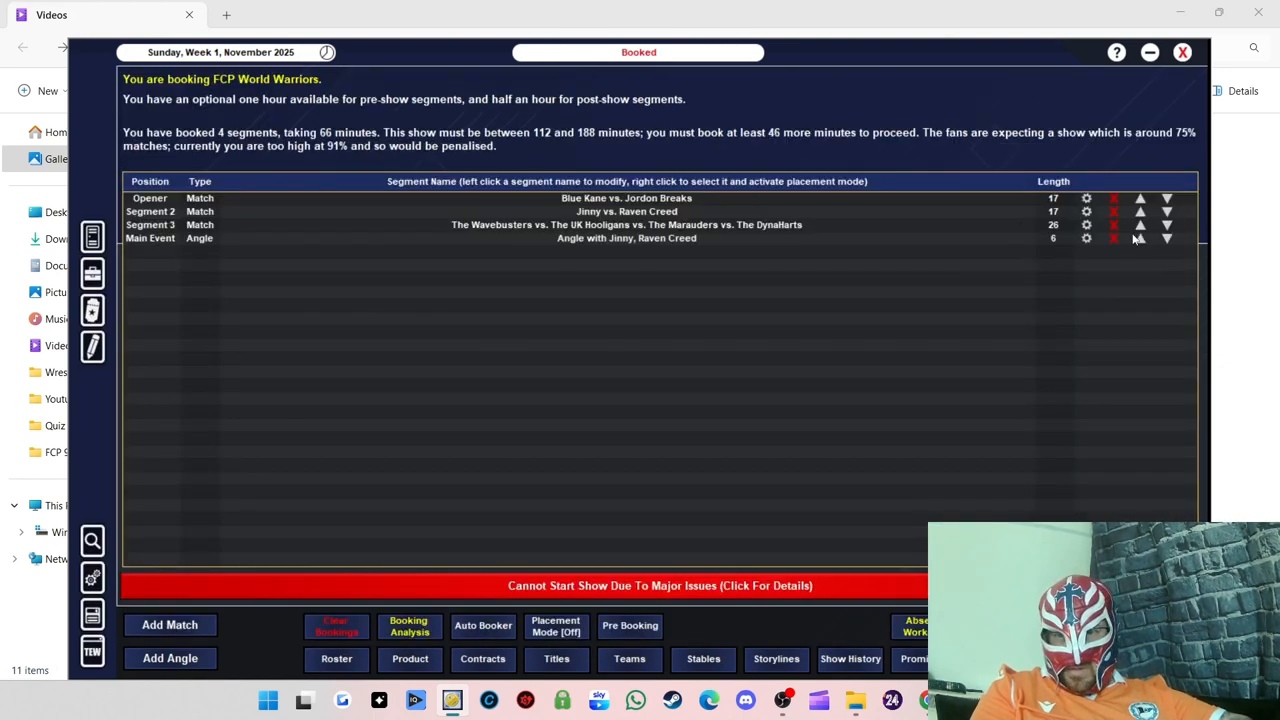
click(1139, 238)
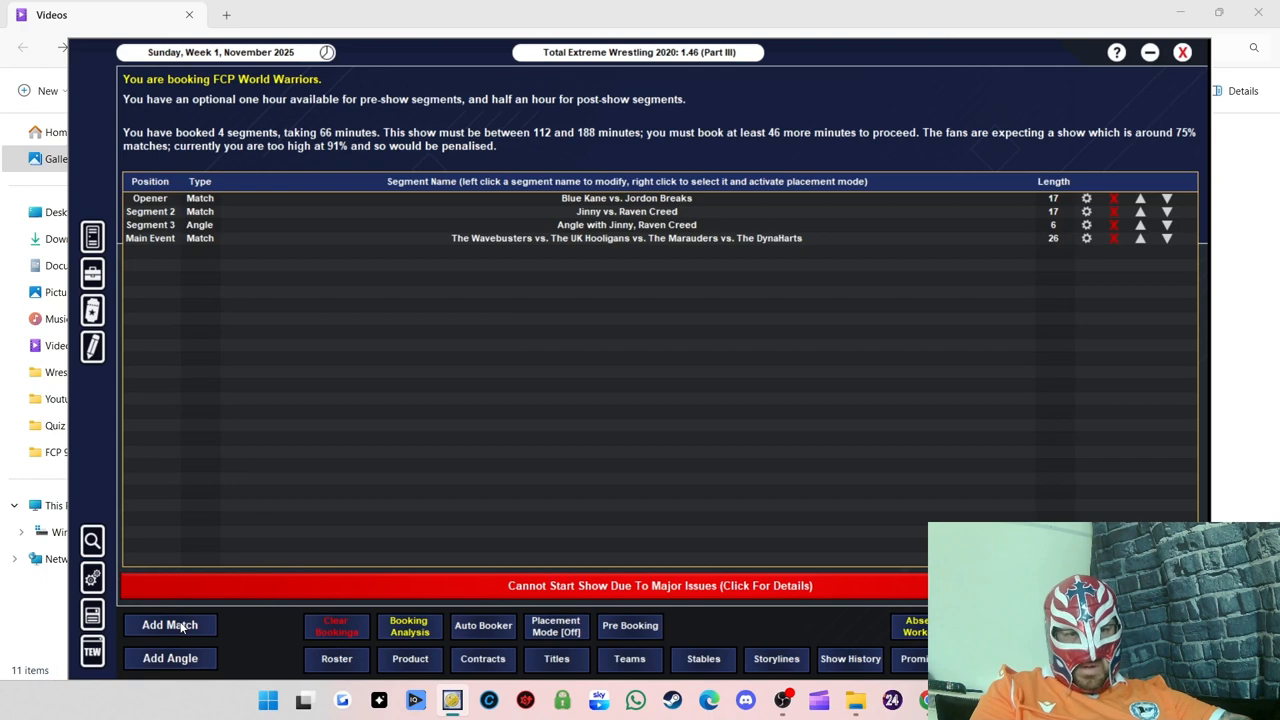
mouse_move(407, 362)
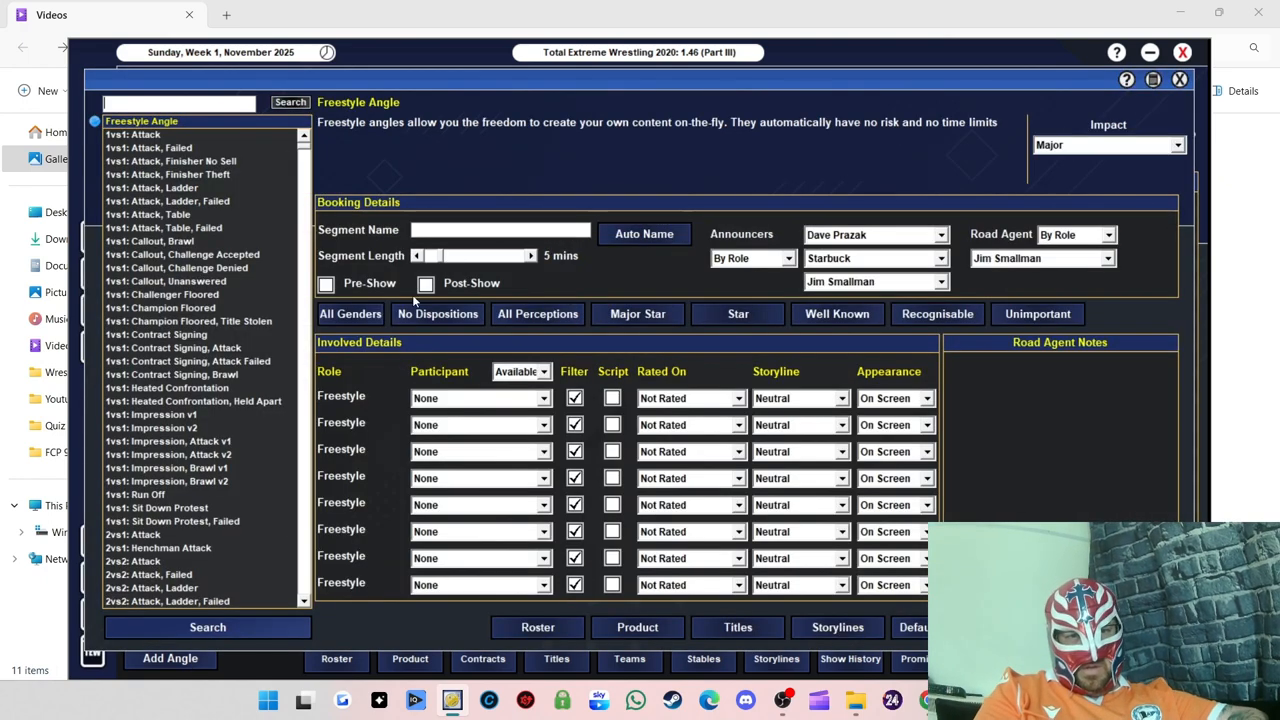
click(480, 398)
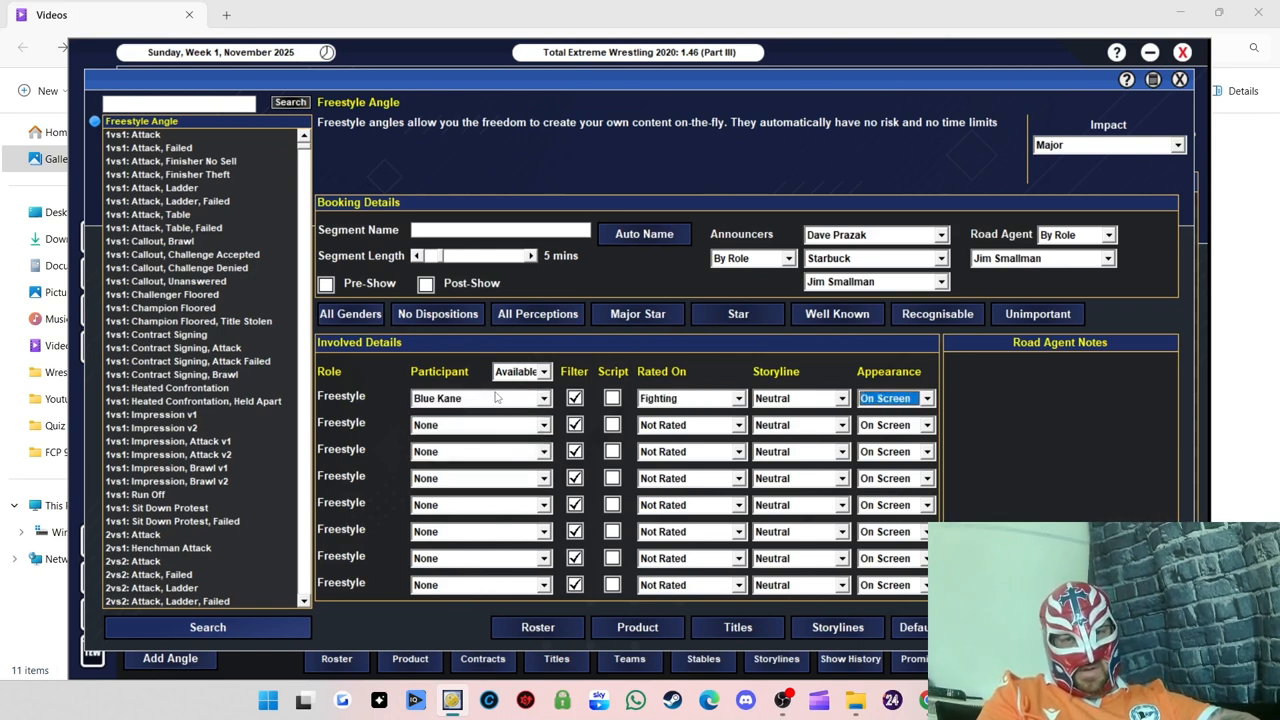
click(480, 424)
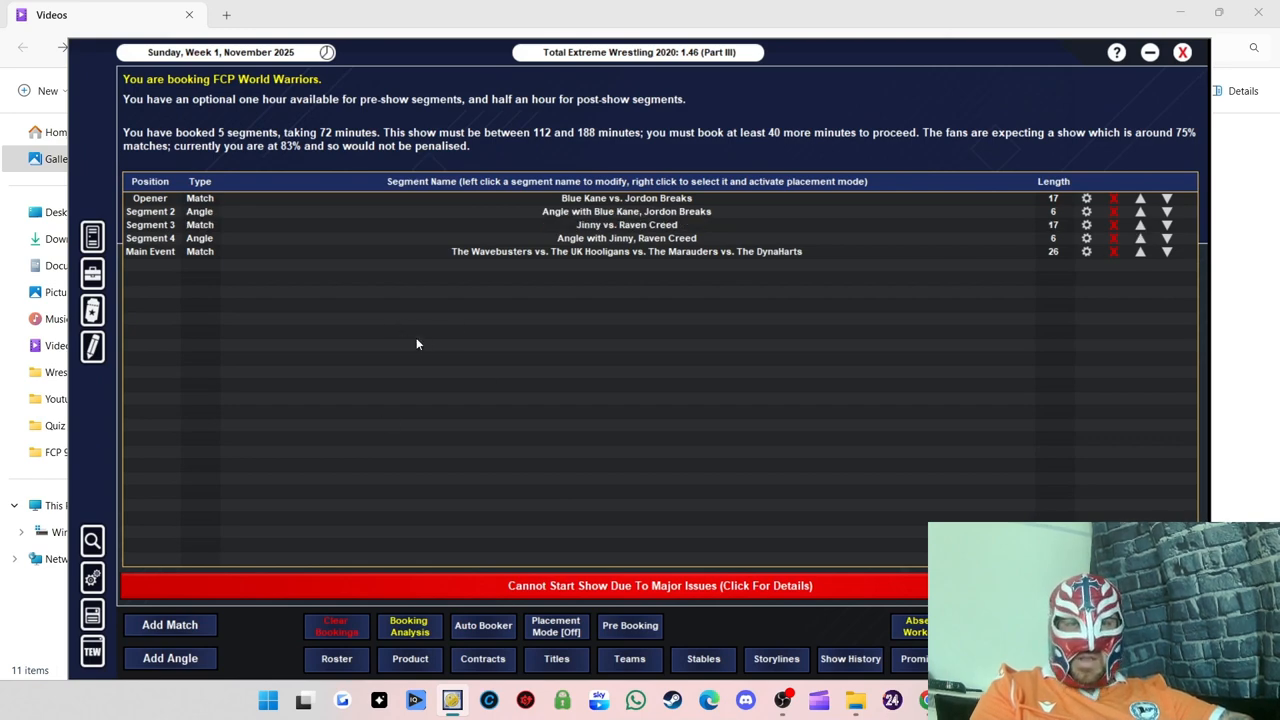
mouse_move(400, 441)
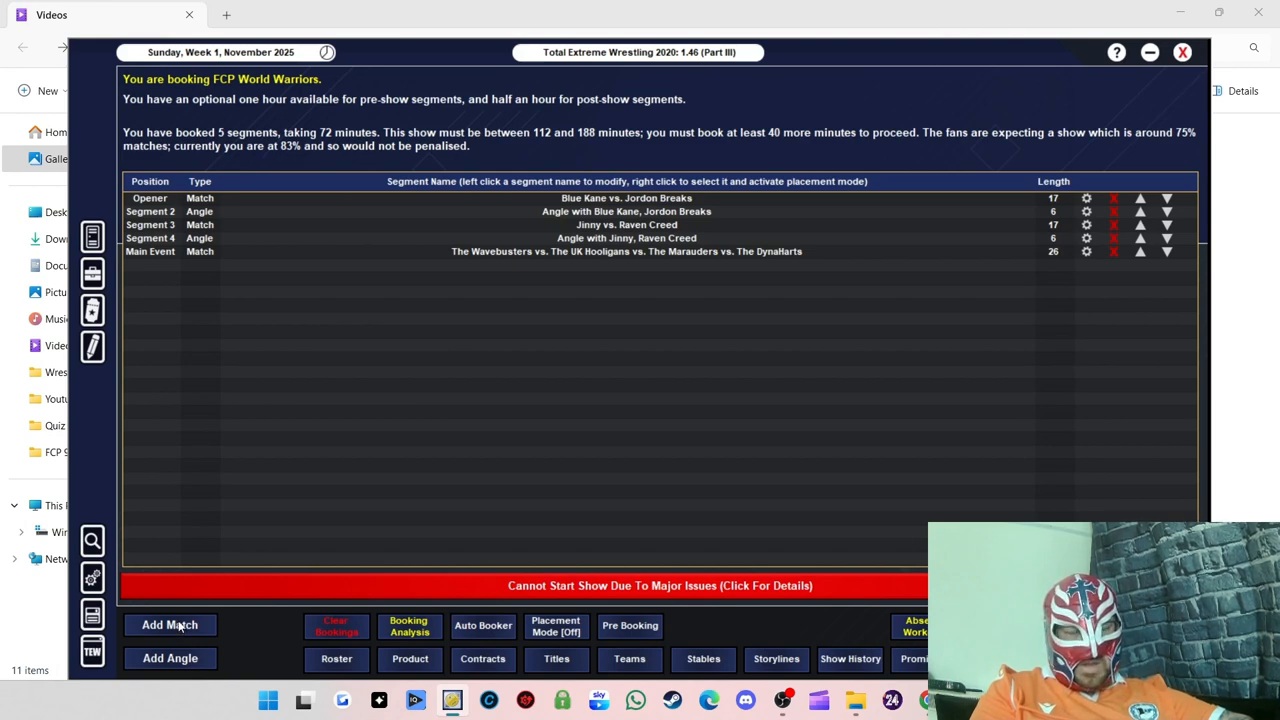
mouse_move(537, 243)
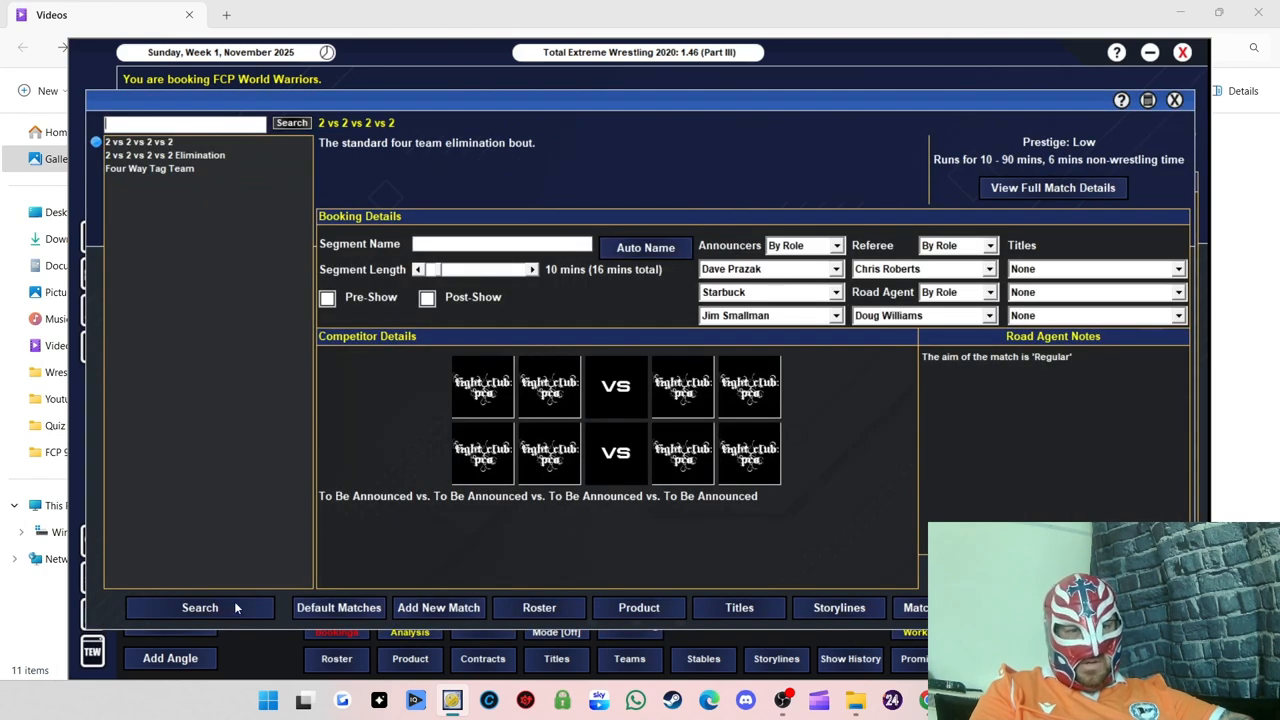
Step: Review road agent notes and save Morgan Webster vs Mark Andrews as a 22-minute match
click(199, 607)
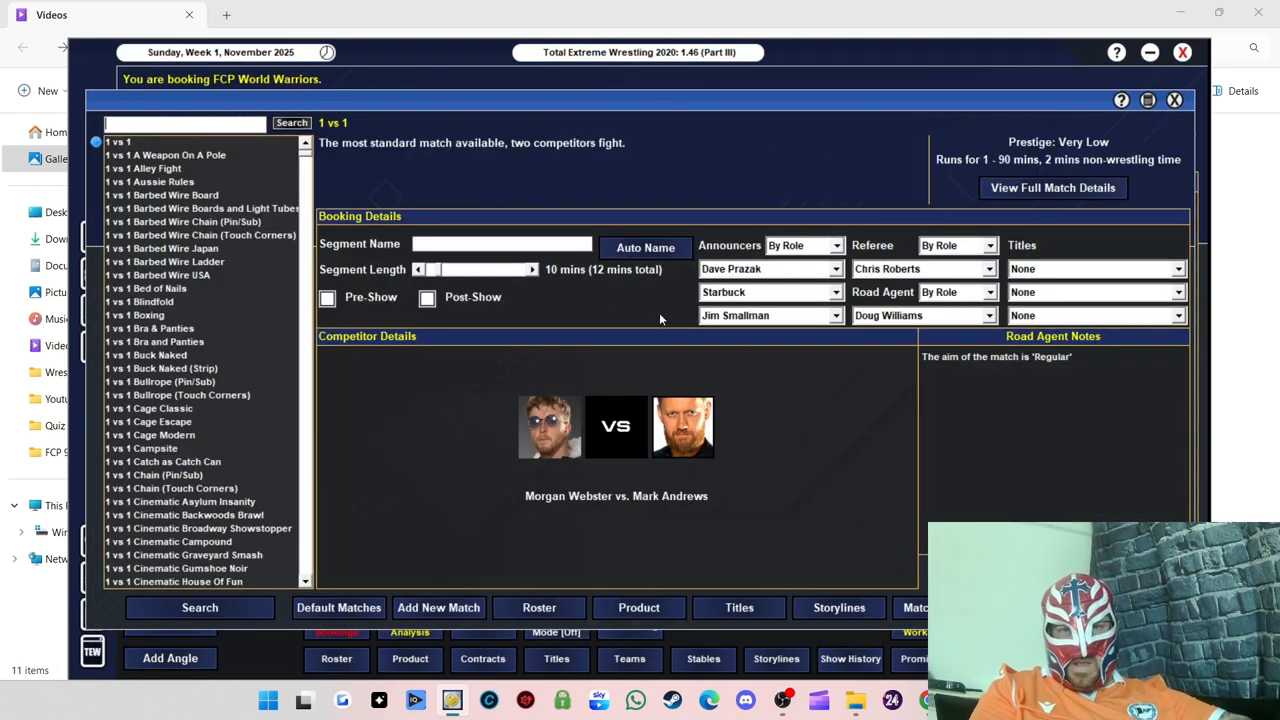
click(645, 247)
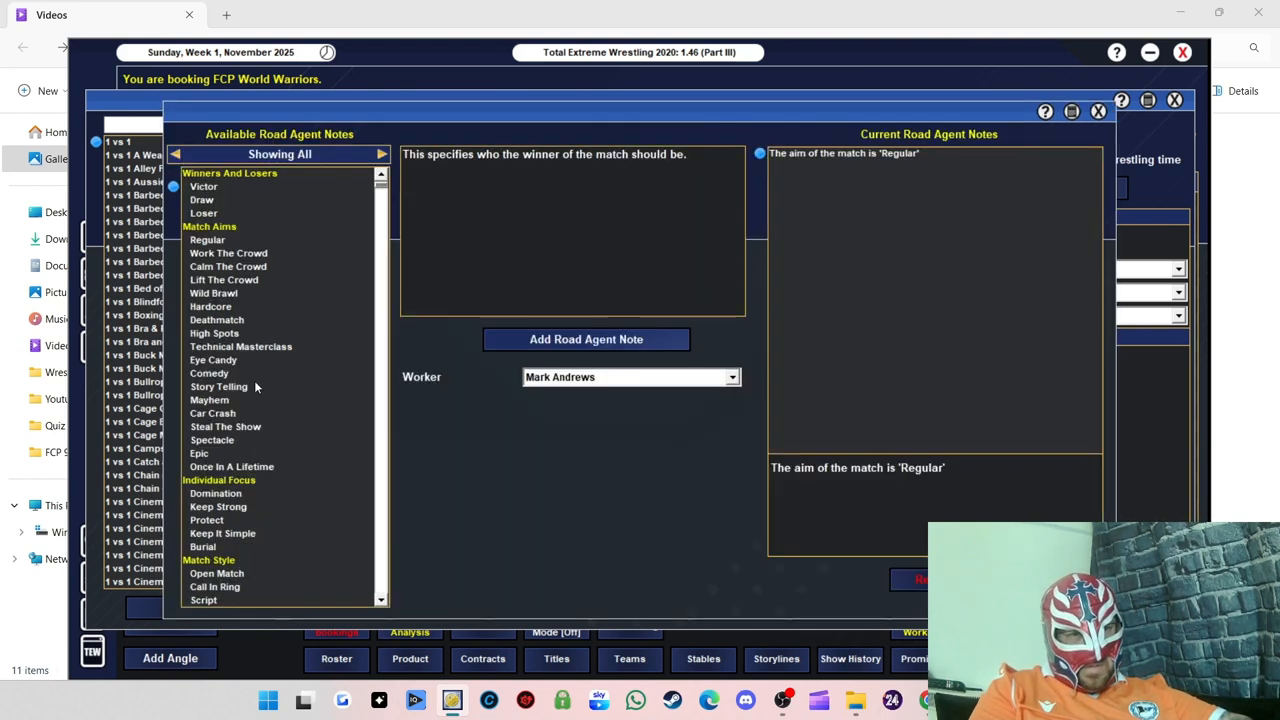
click(225, 426)
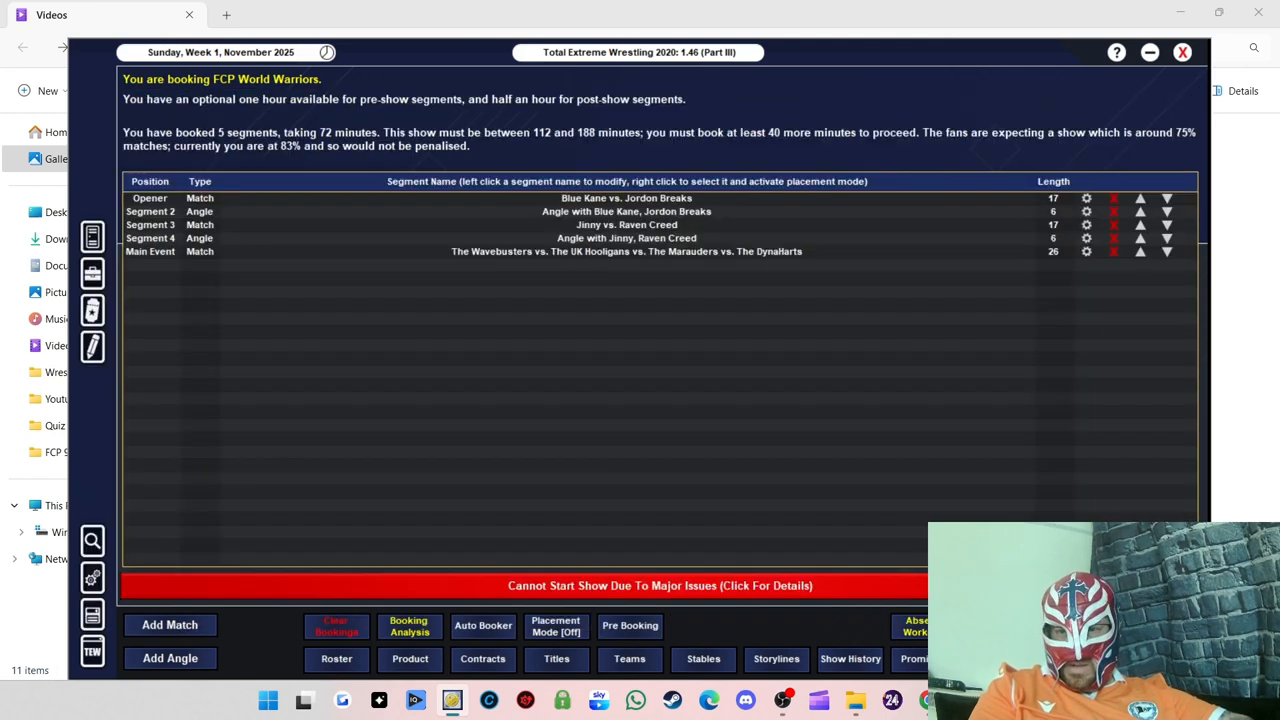
click(169, 624)
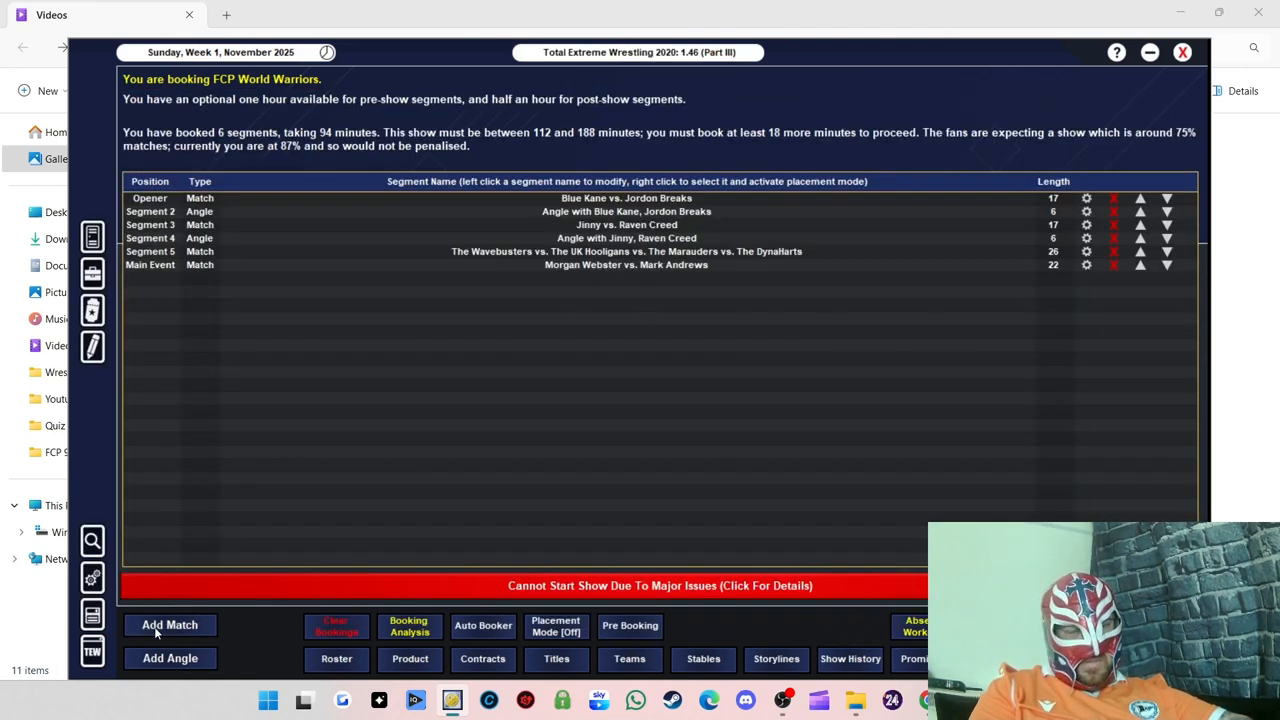
Step: Set up Kenny Williams vs Dave Mastiff and add a road agent note for Williams
click(169, 624)
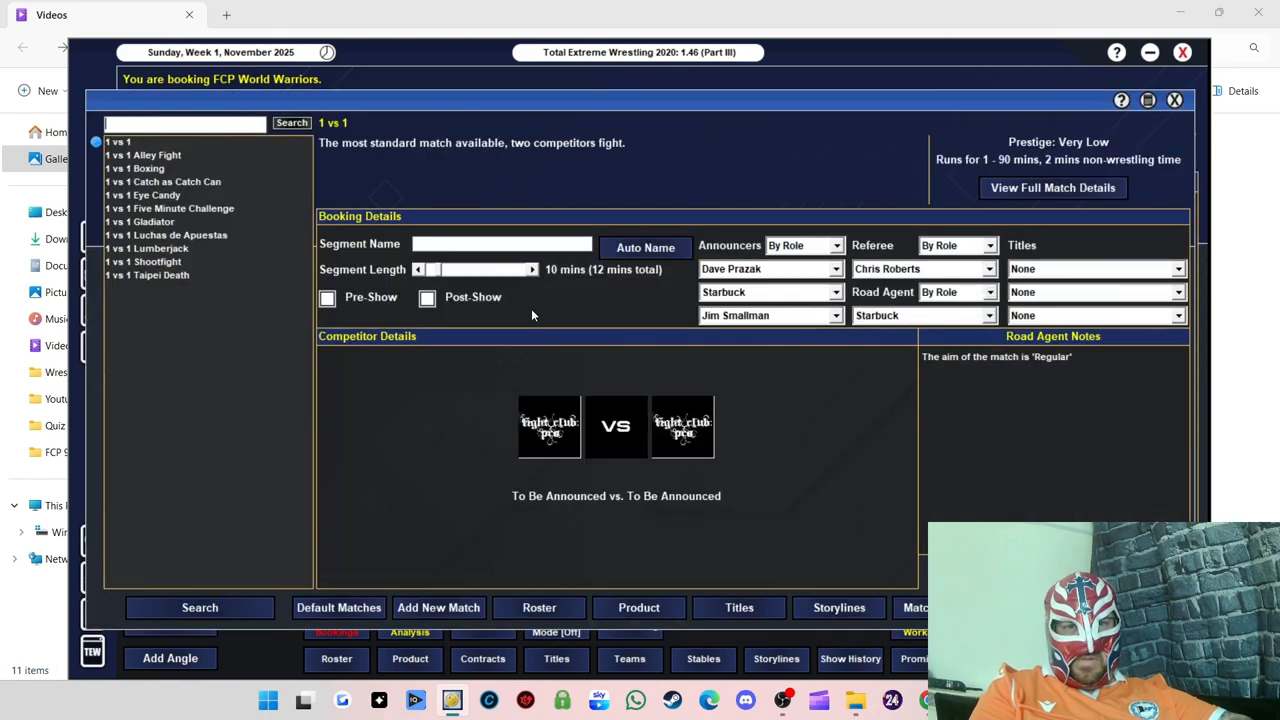
mouse_move(605, 437)
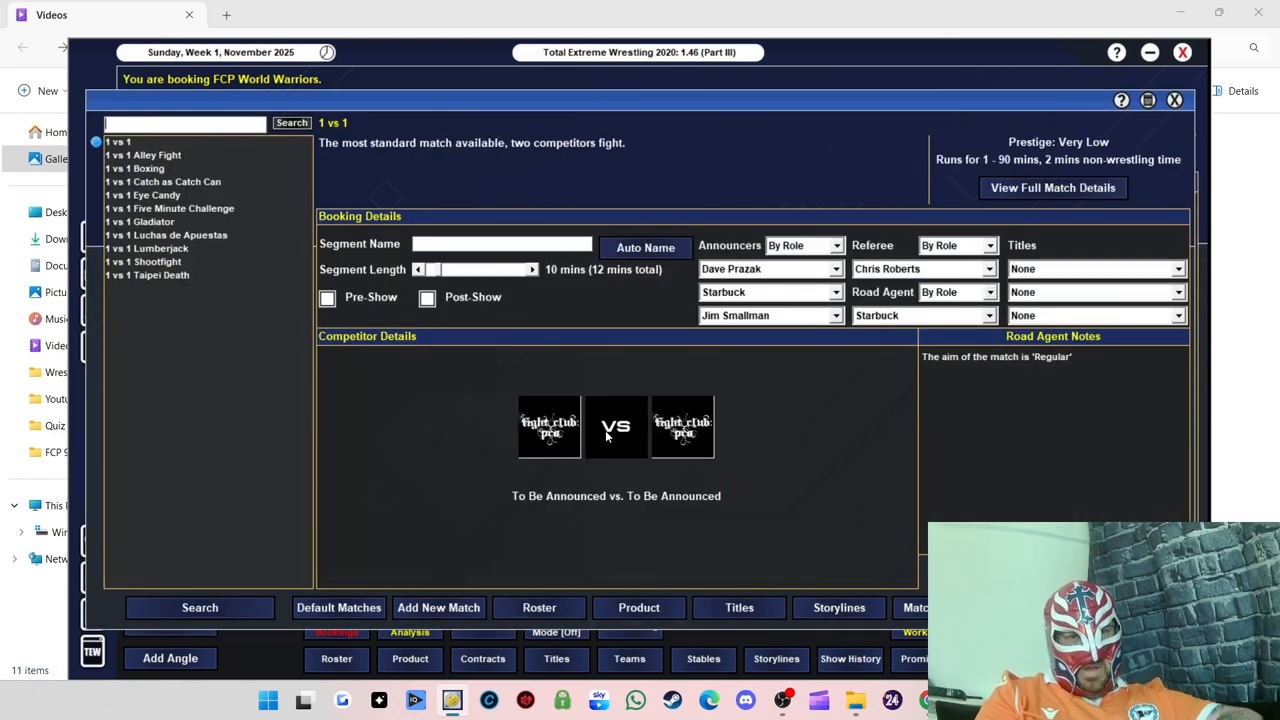
click(549, 427)
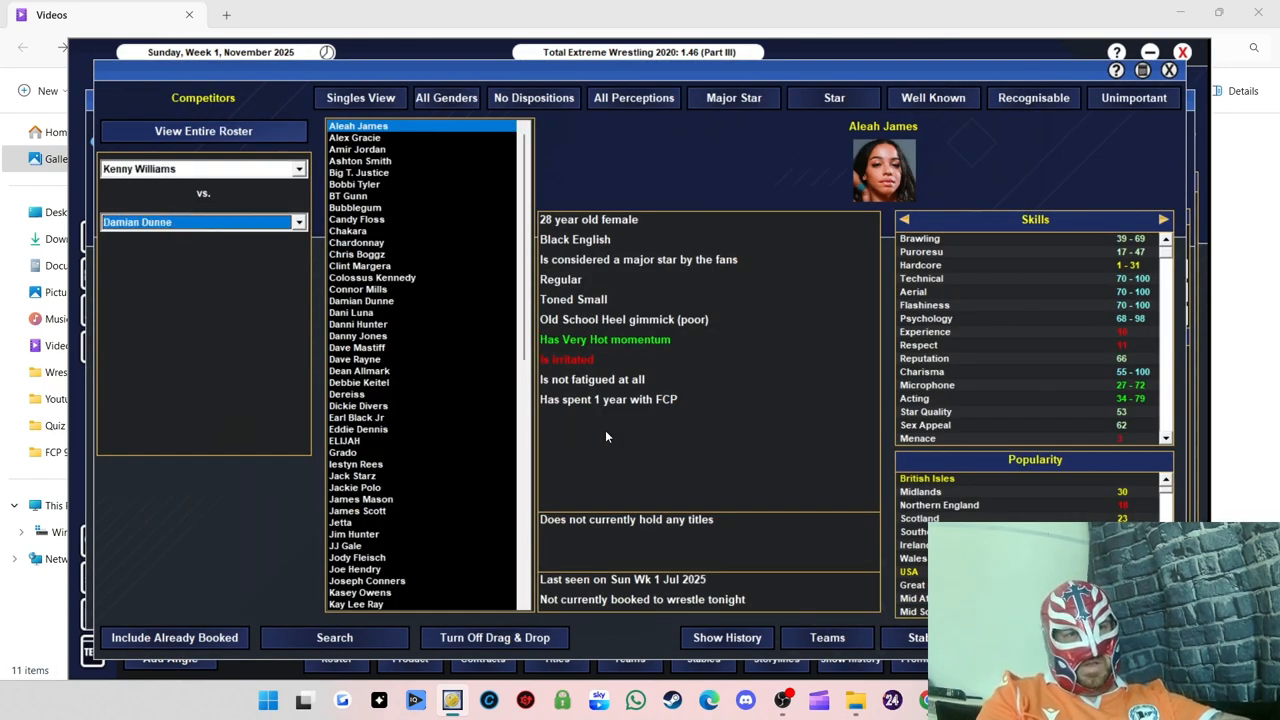
click(200, 221)
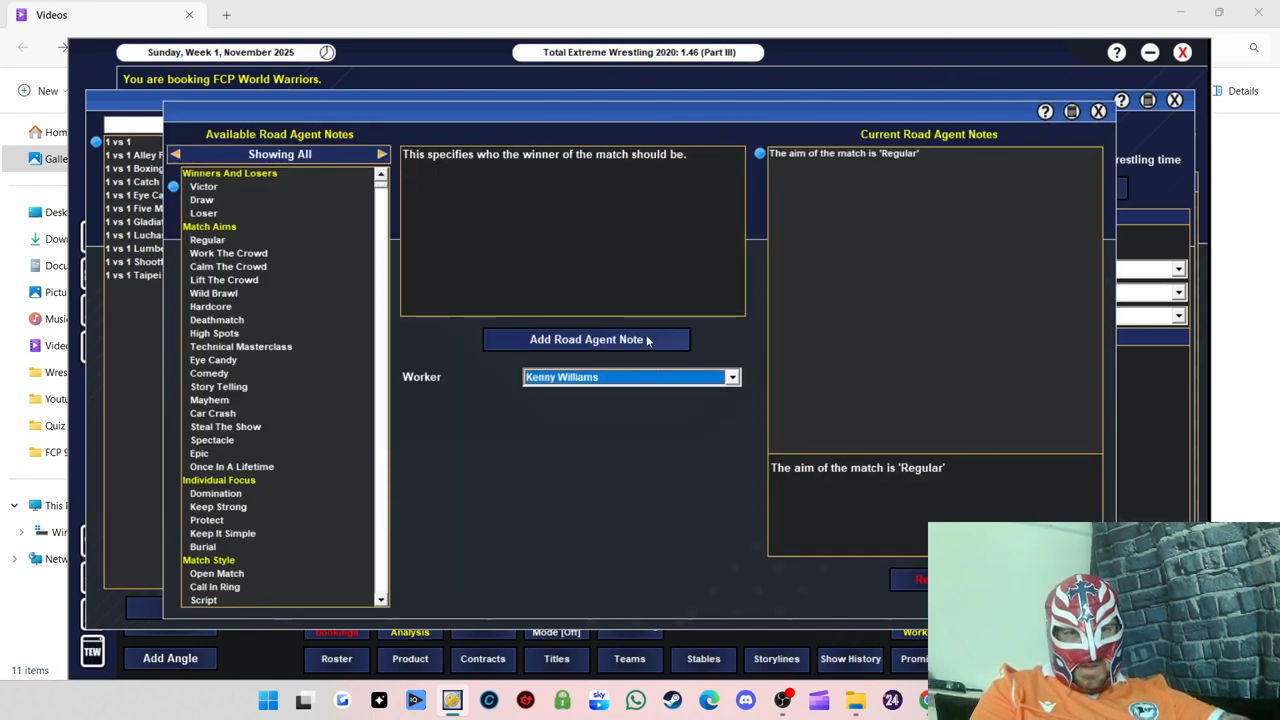
click(586, 339)
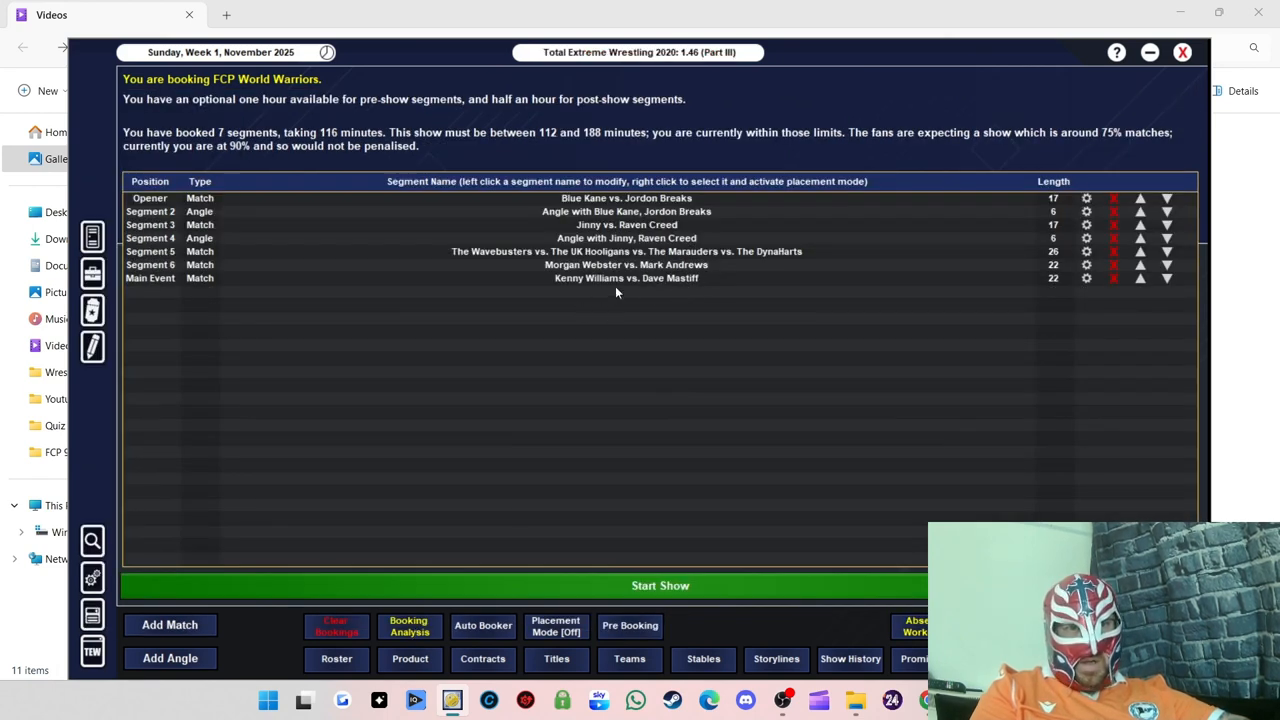
click(408, 625)
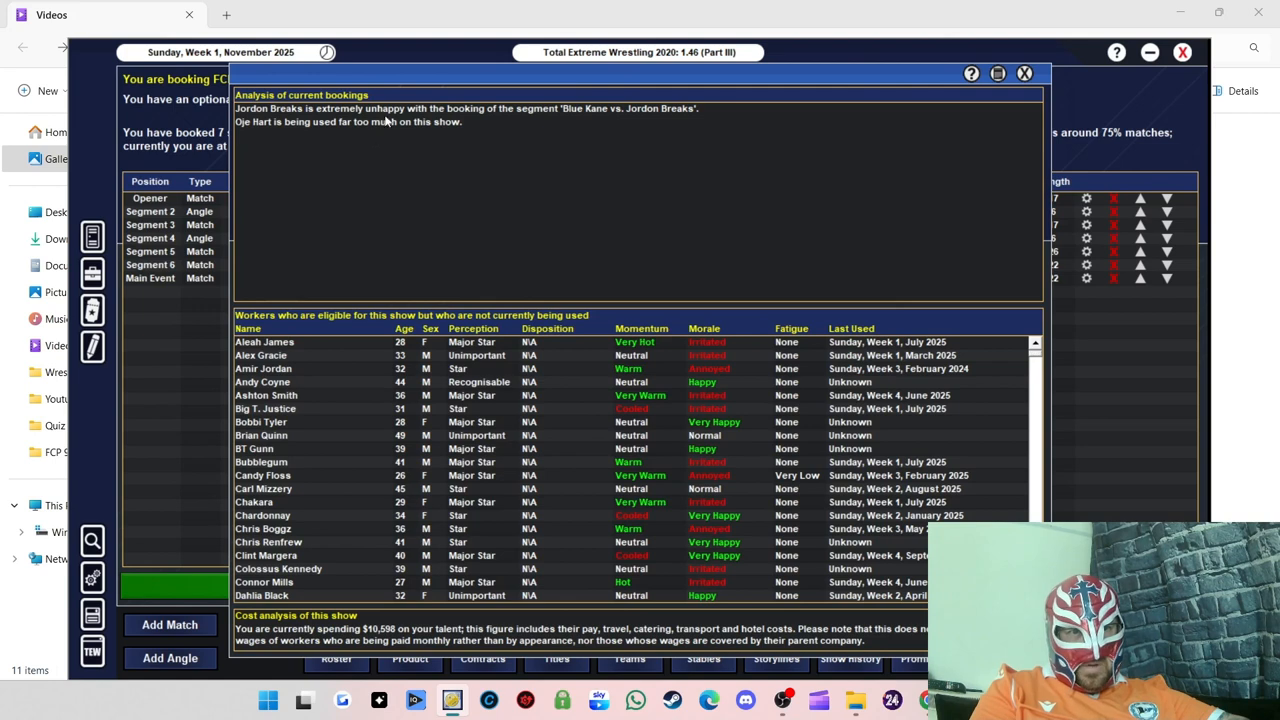
mouse_move(987, 11)
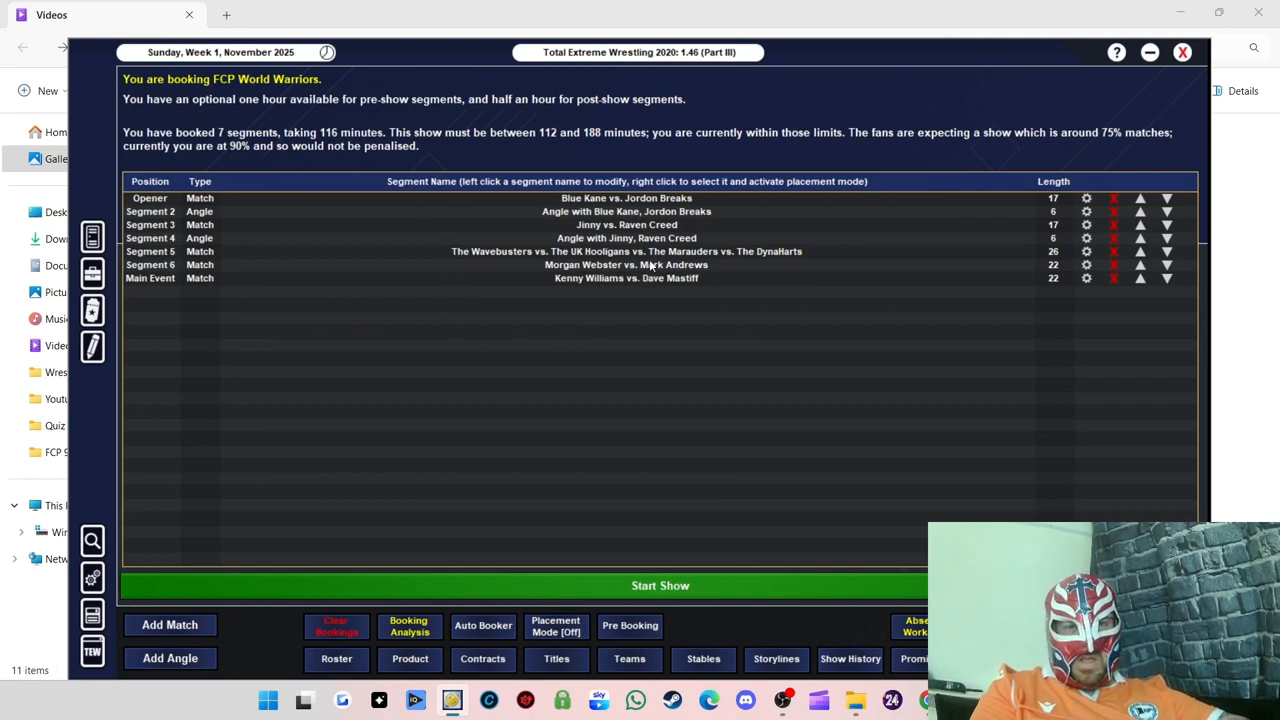
mouse_move(558, 242)
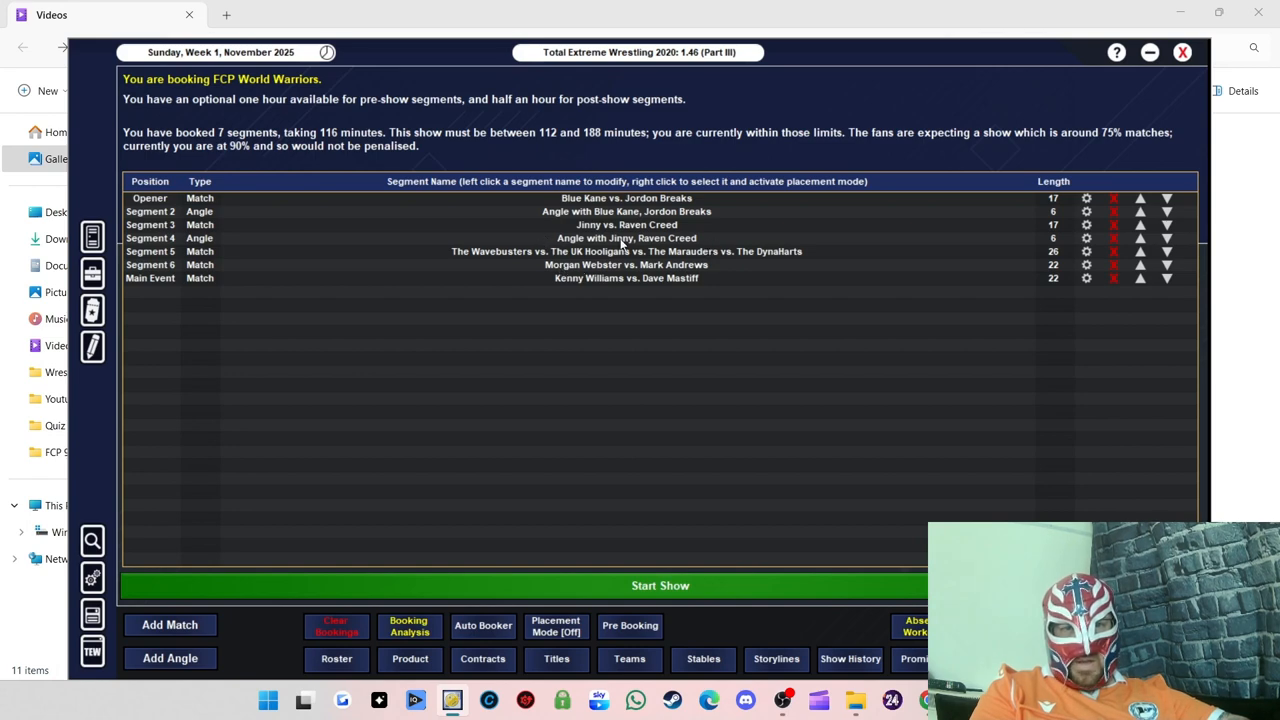
mouse_move(675, 255)
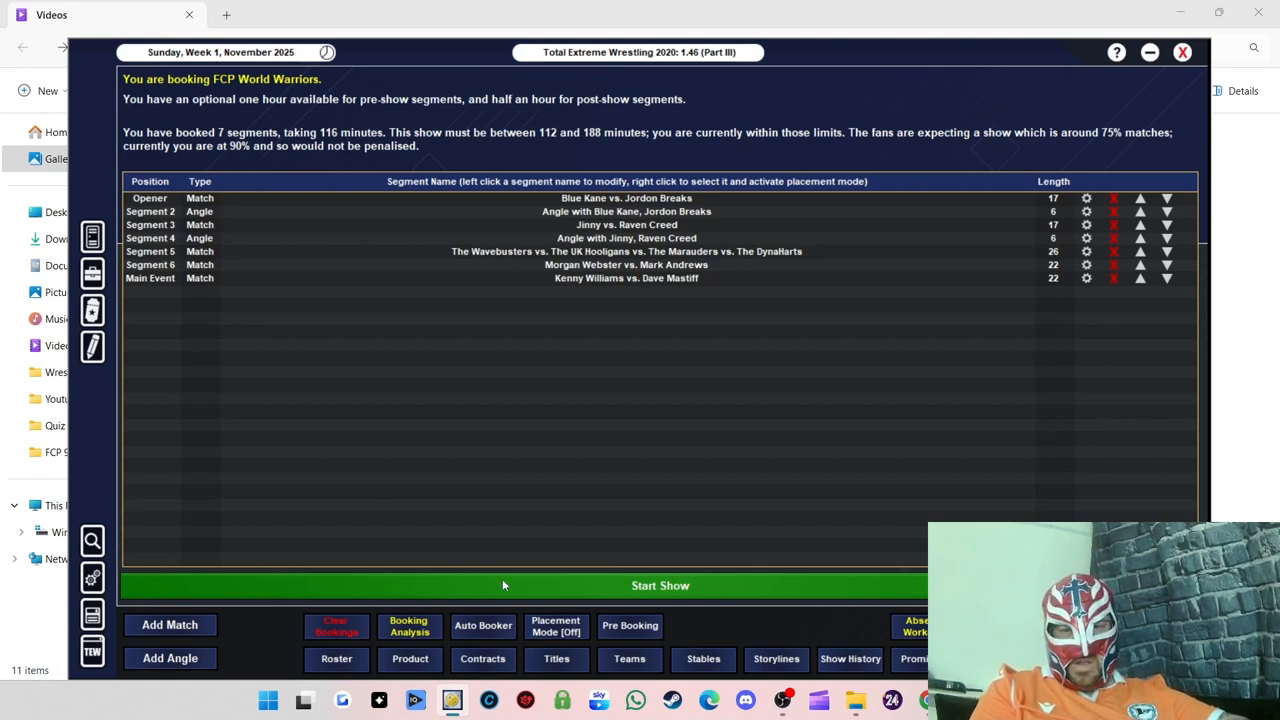
Step: Start the World Warriors show, with the opener Blue Kane beating Jordon Breaks, rated 48
click(659, 585)
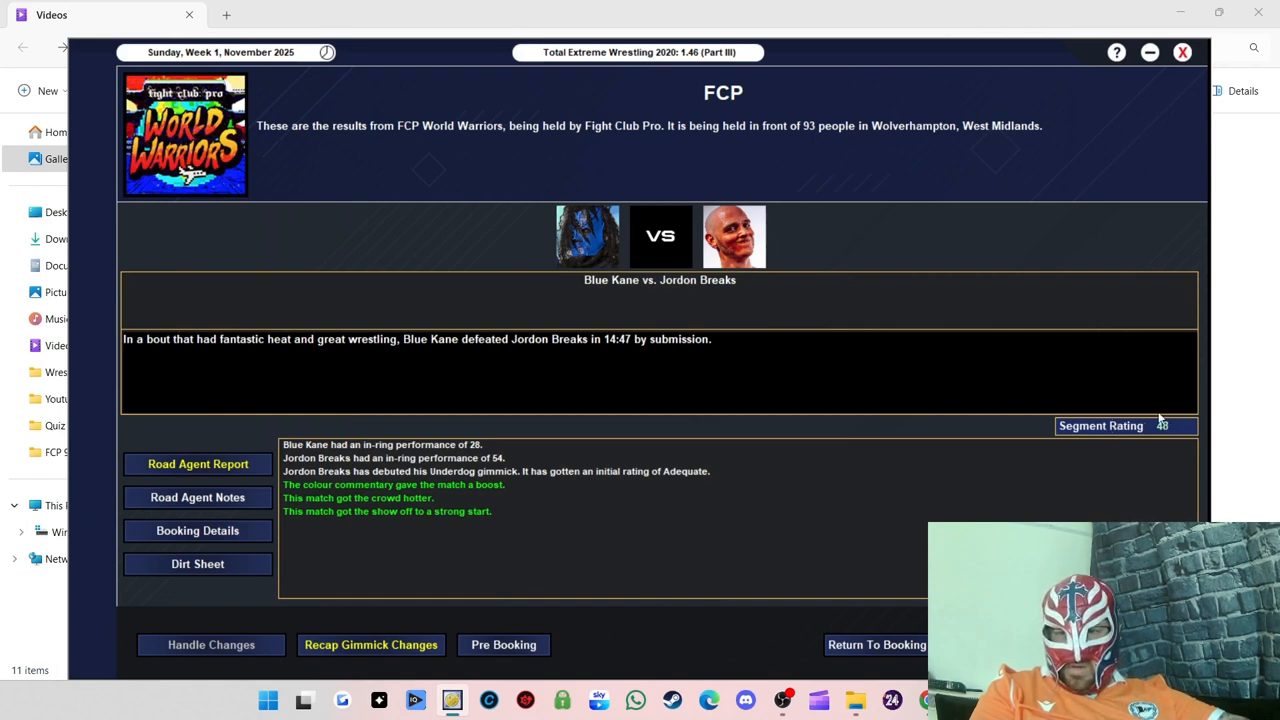
mouse_move(357, 495)
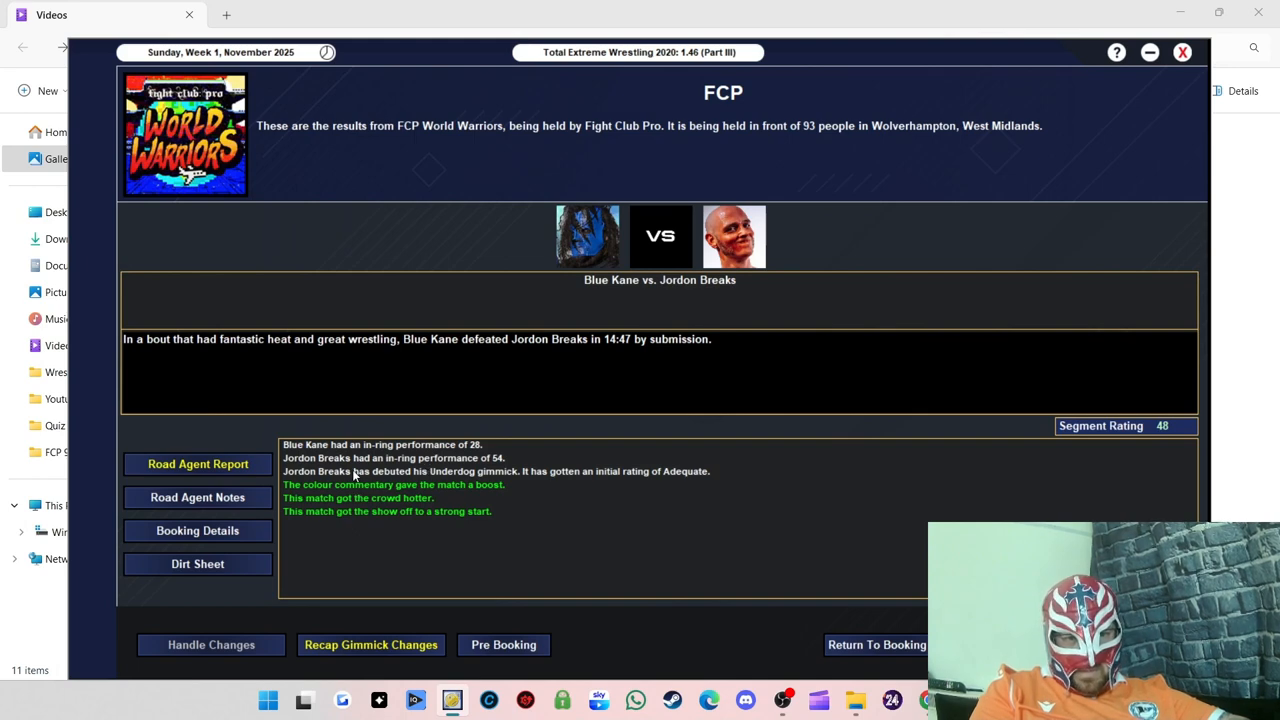
mouse_move(473, 448)
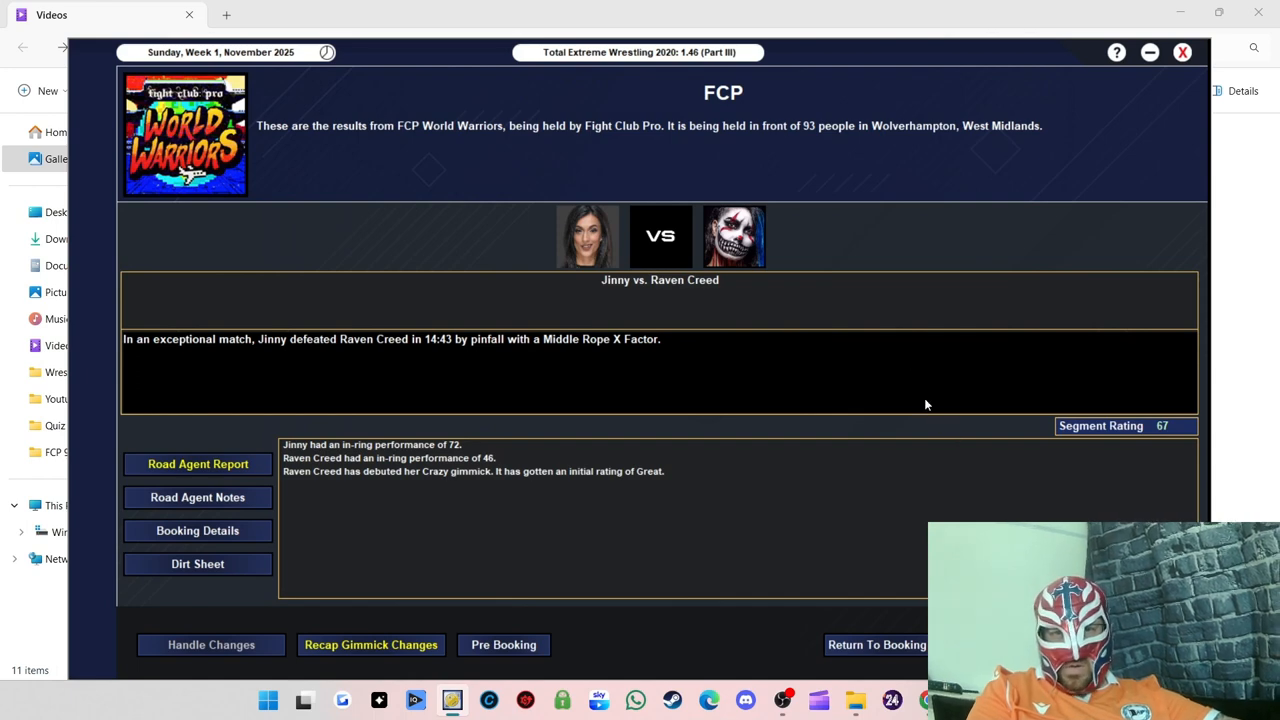
mouse_move(1083, 437)
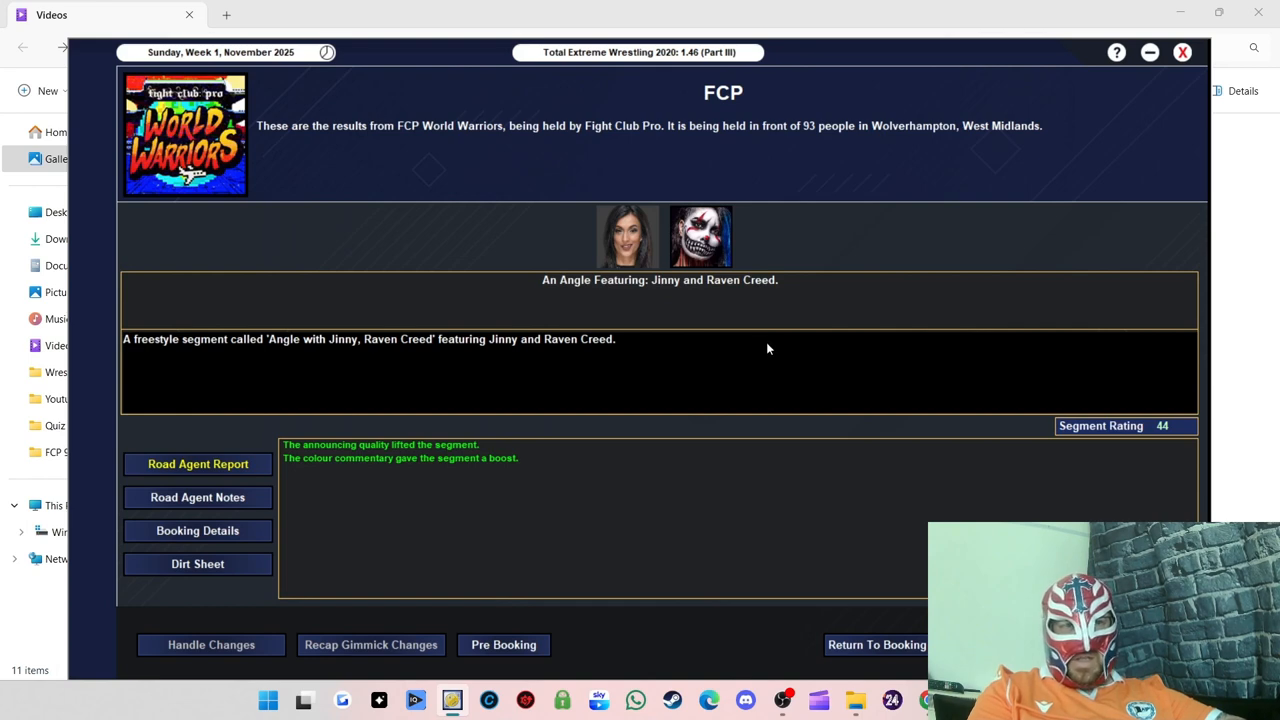
mouse_move(588, 230)
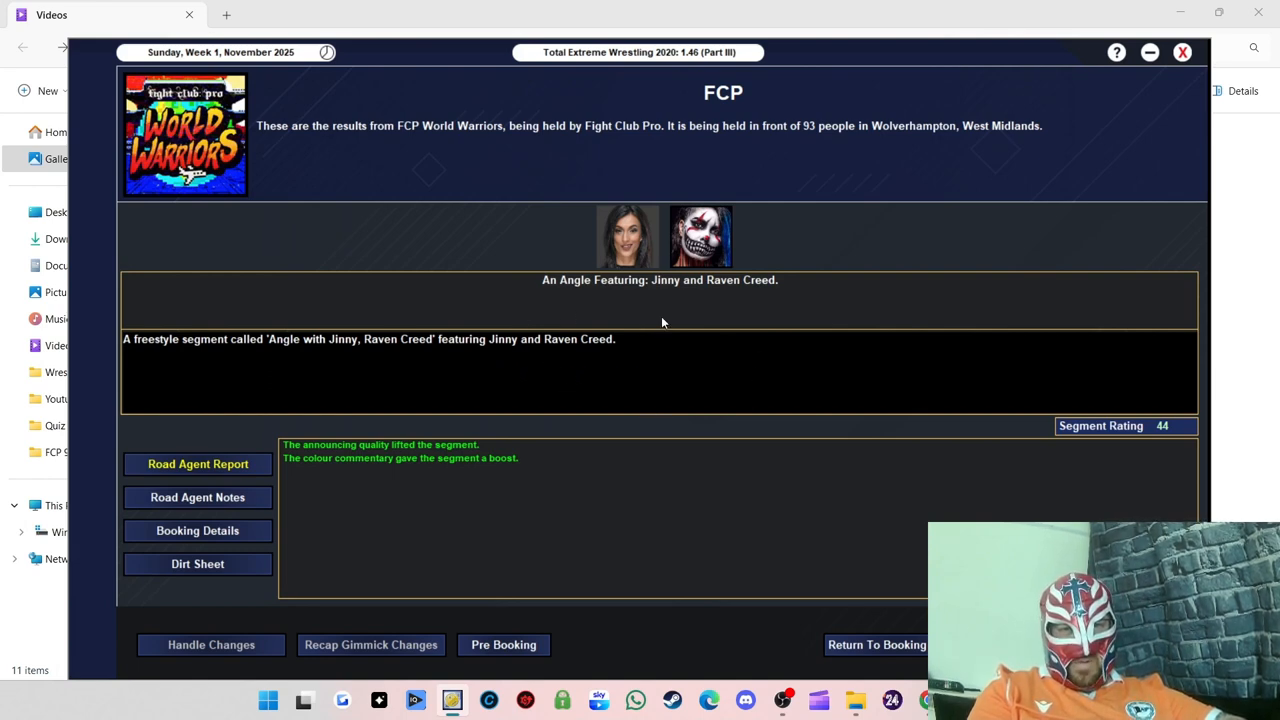
mouse_move(823, 370)
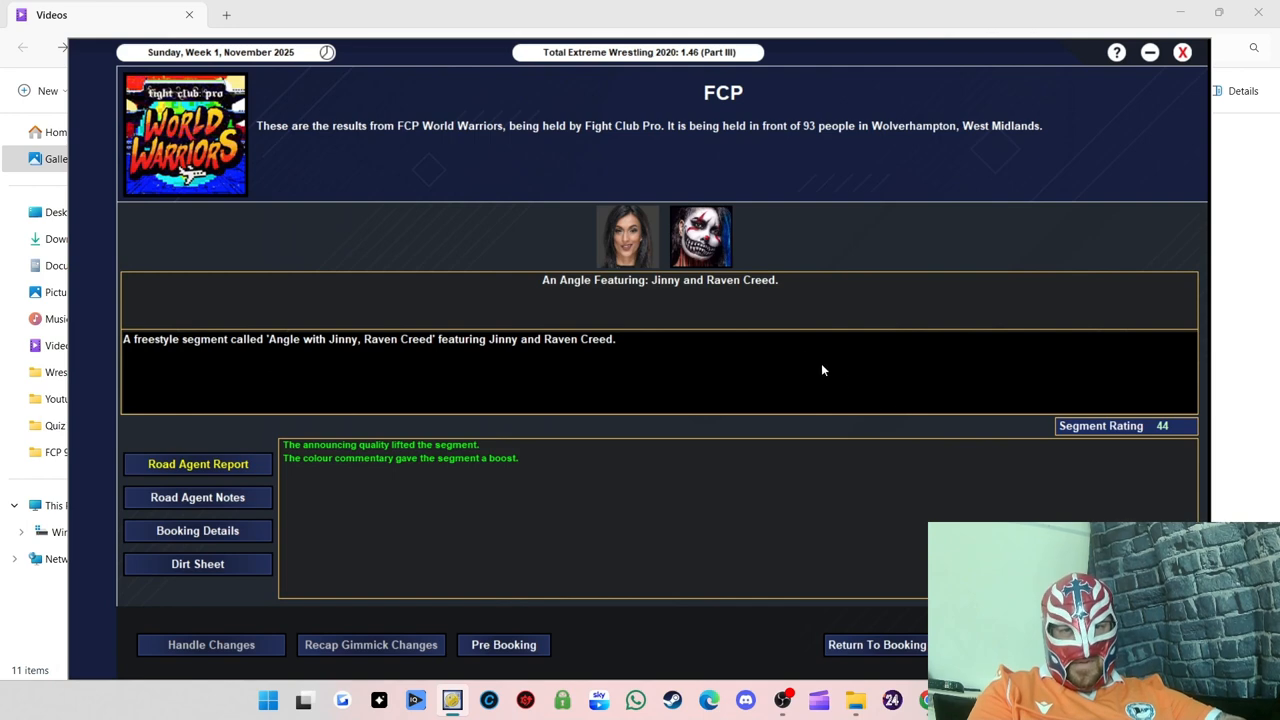
mouse_move(743, 298)
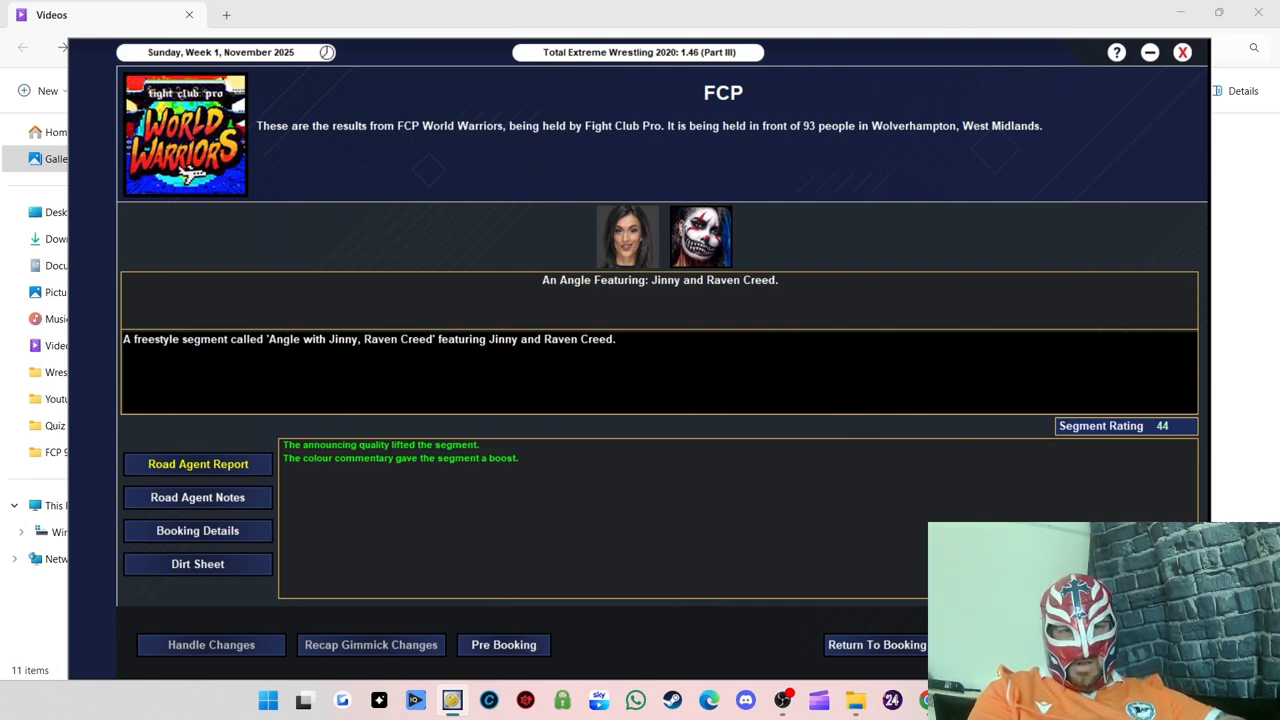
mouse_move(965, 406)
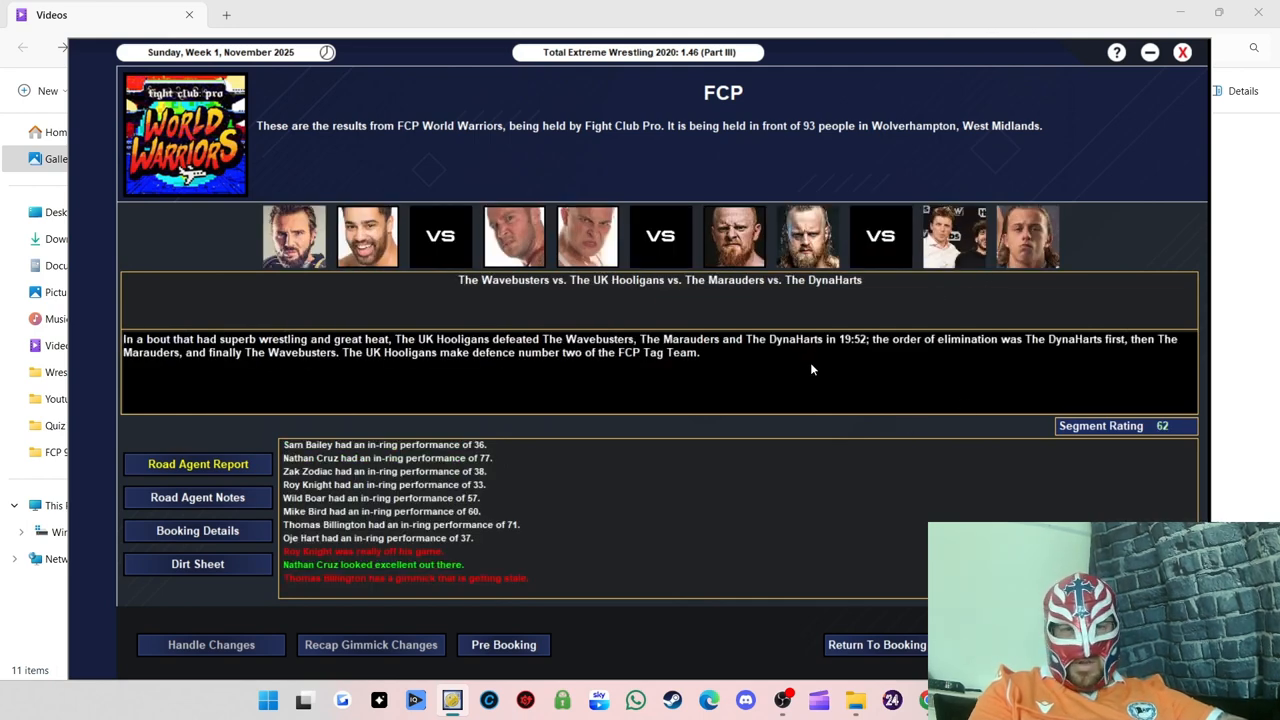
mouse_move(275, 308)
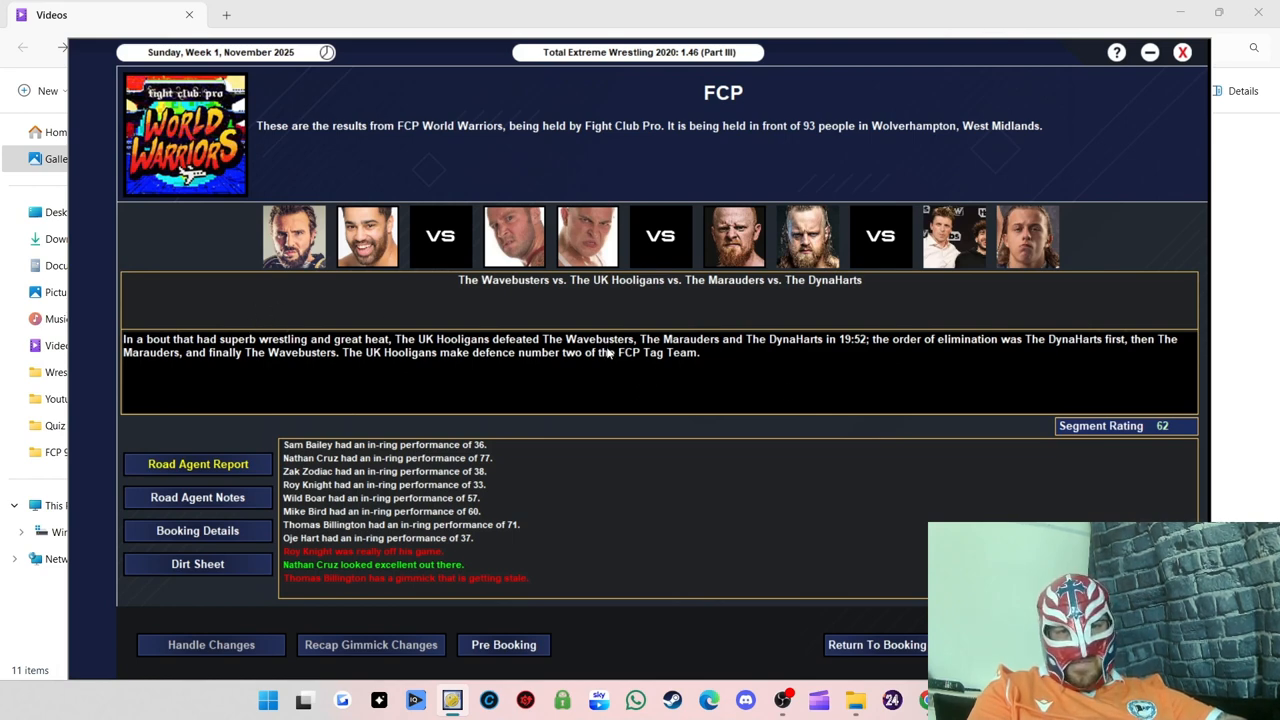
mouse_move(845, 357)
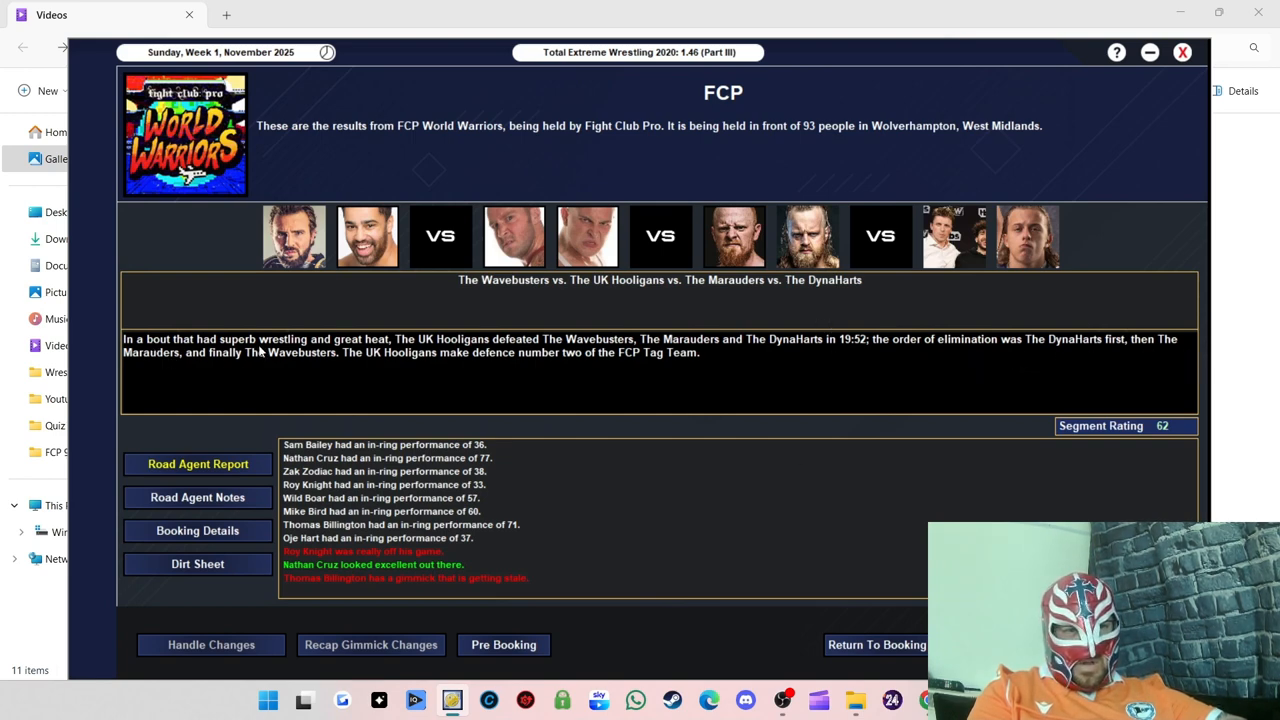
mouse_move(517, 403)
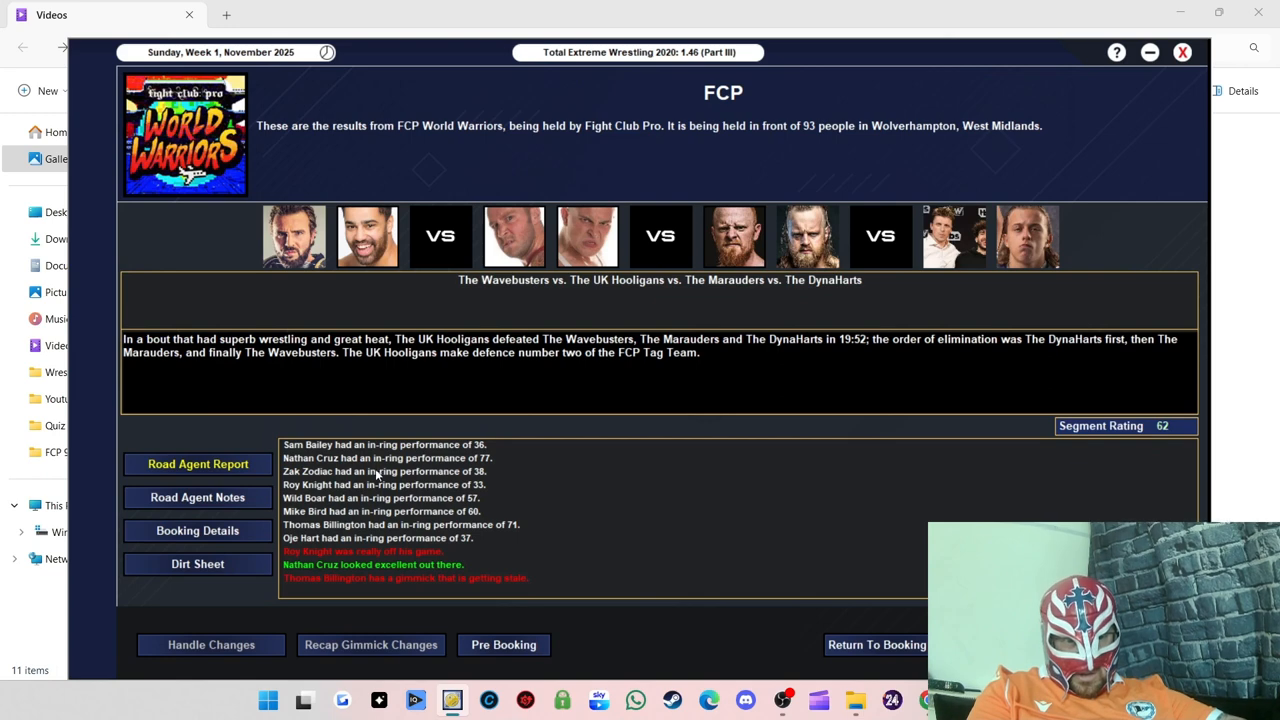
mouse_move(490, 470)
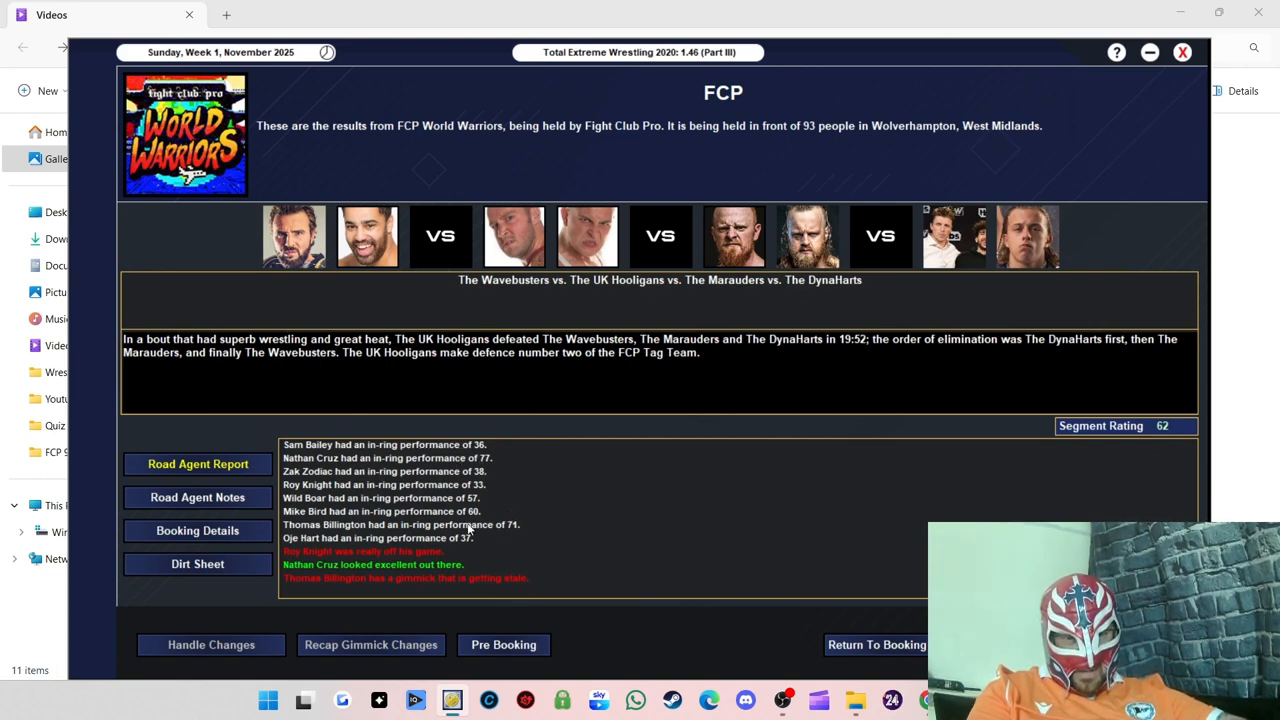
mouse_move(510, 530)
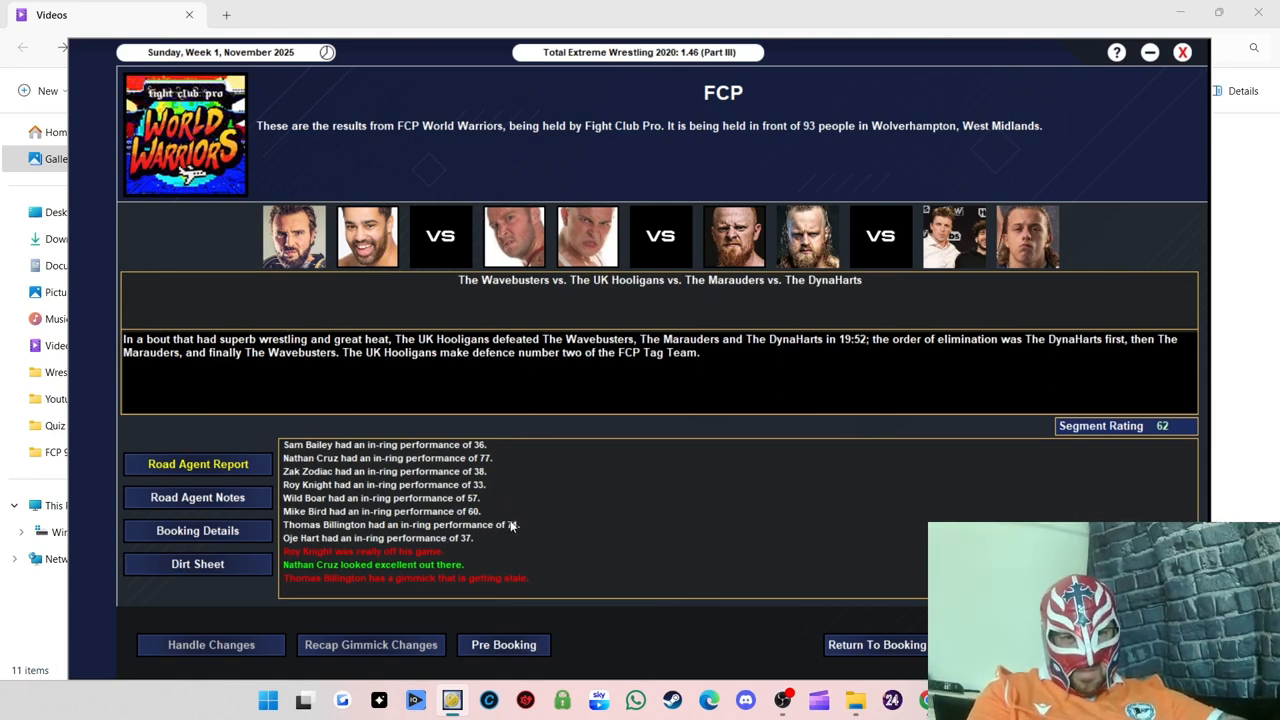
mouse_move(514, 540)
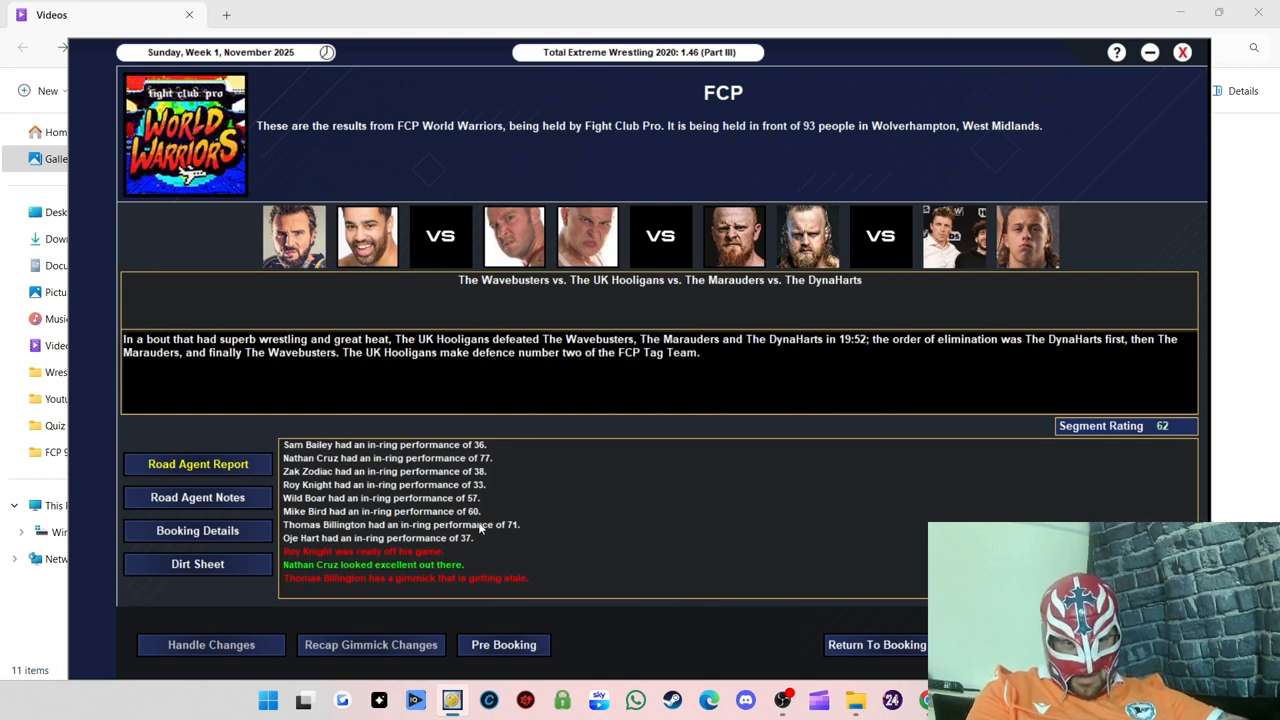
mouse_move(780, 577)
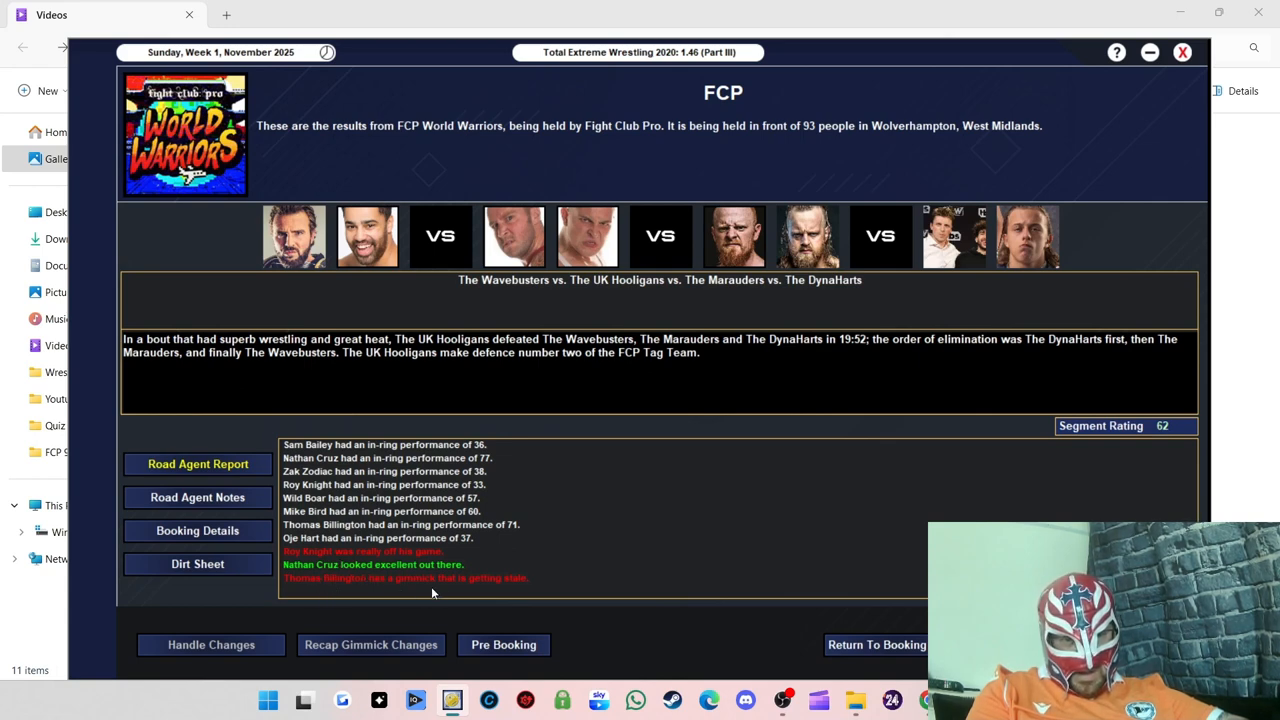
mouse_move(335, 618)
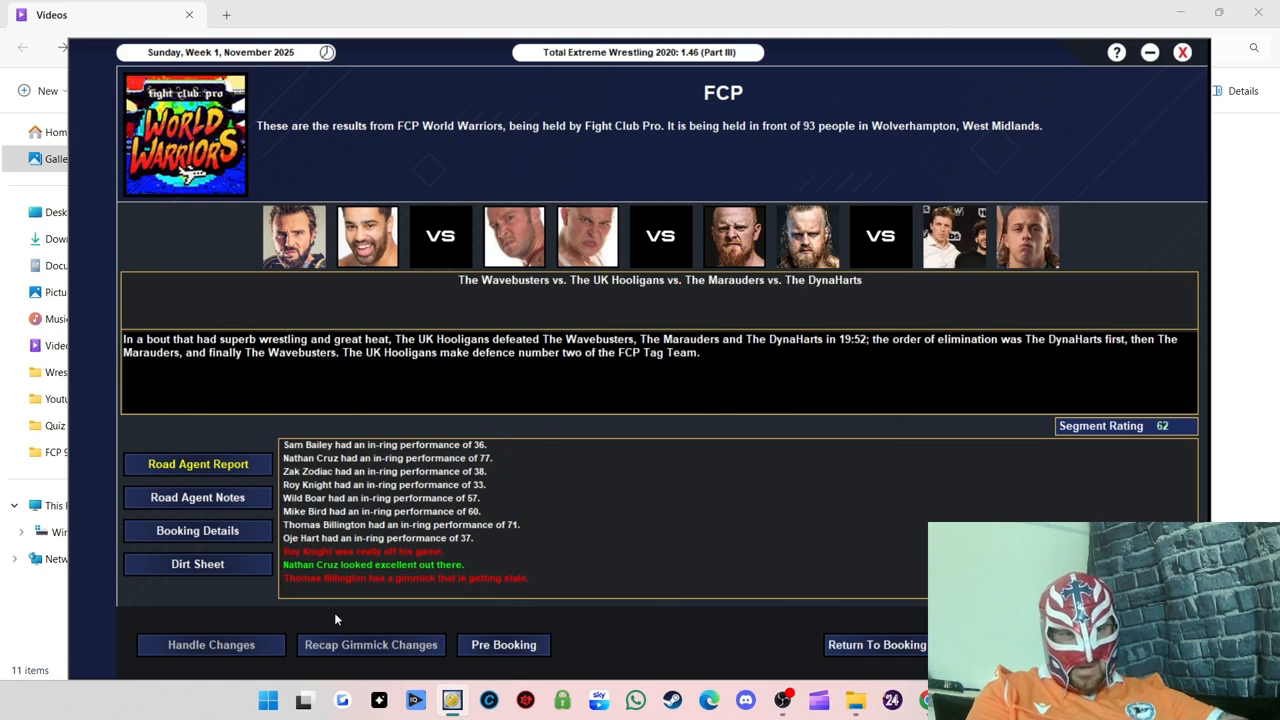
mouse_move(908, 631)
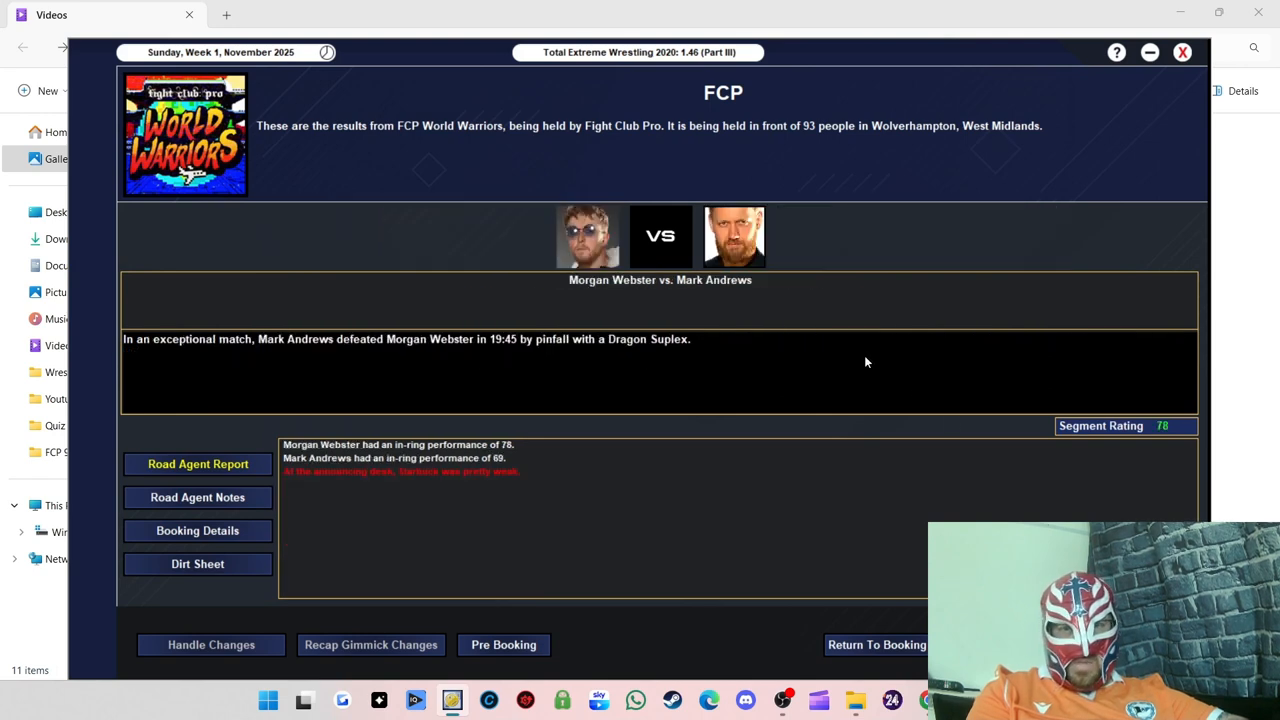
mouse_move(460, 322)
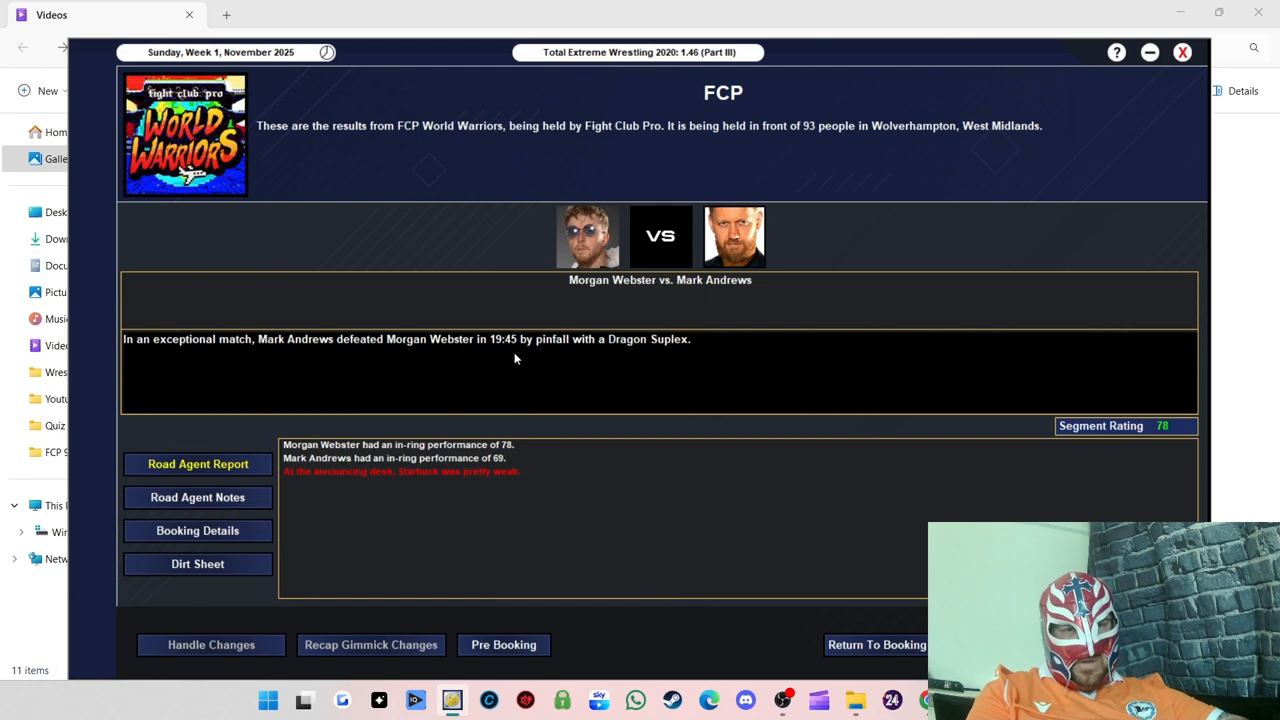
mouse_move(1145, 430)
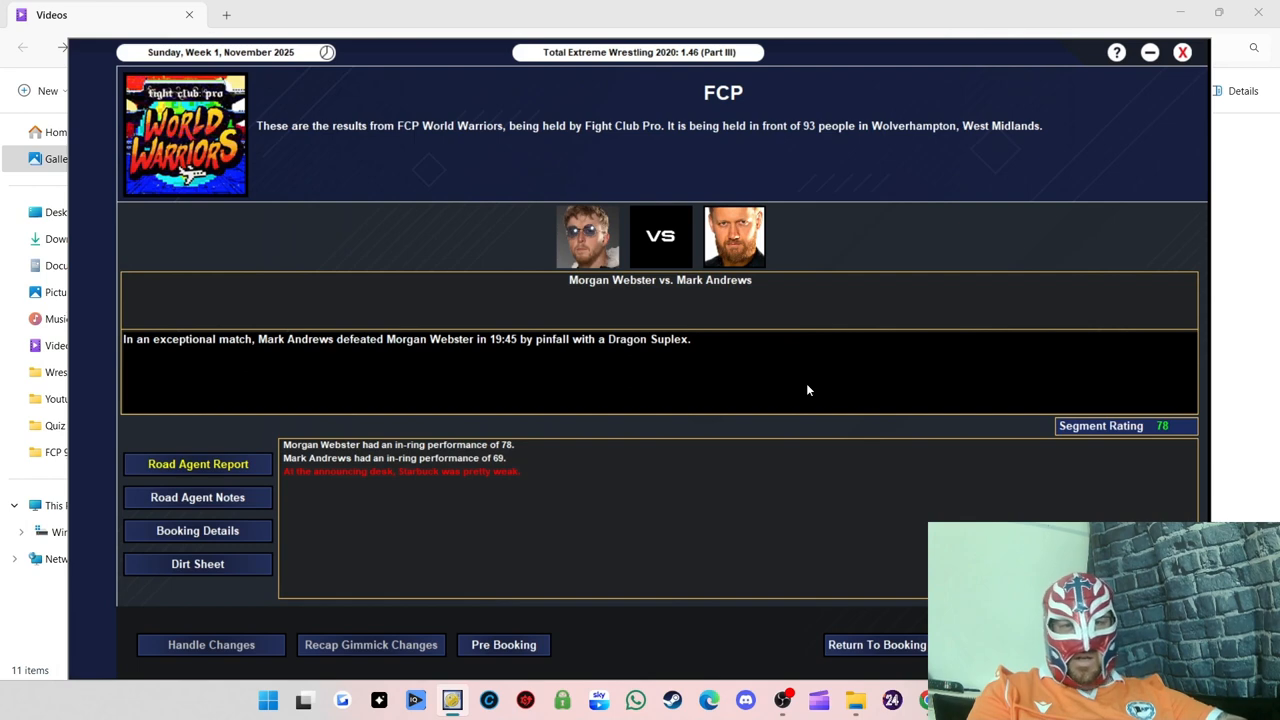
mouse_move(767, 519)
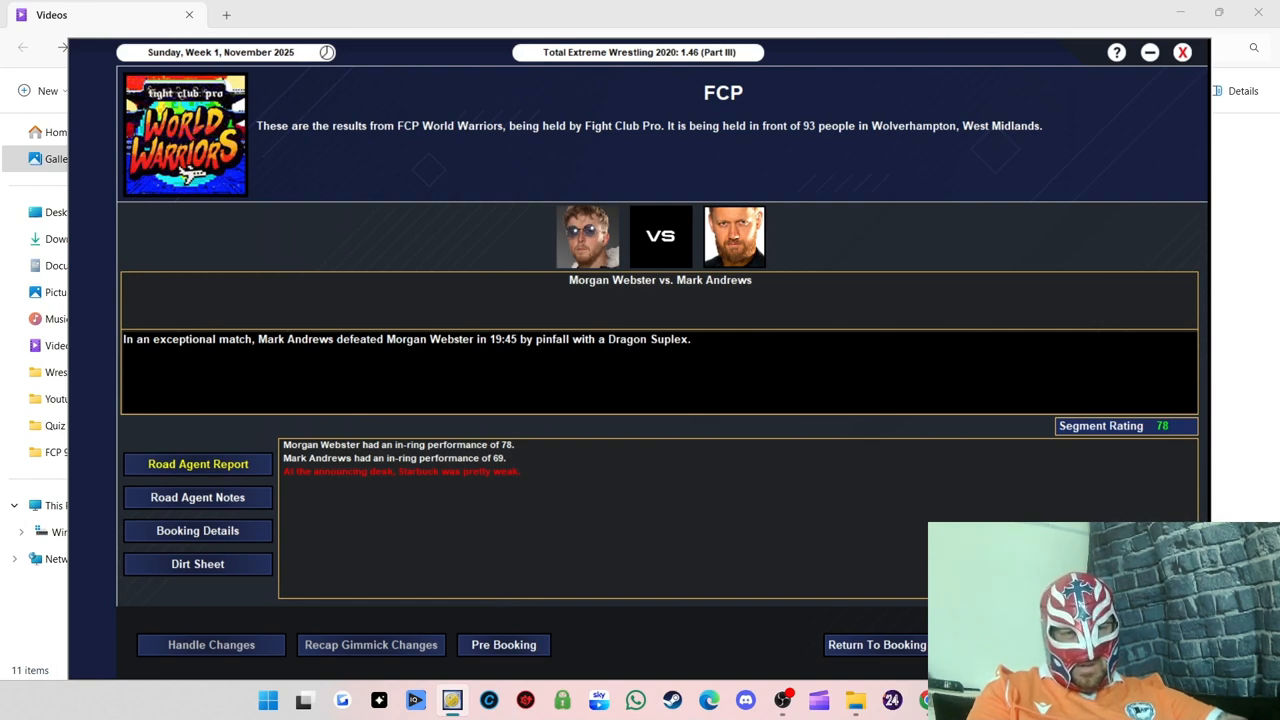
mouse_move(417, 471)
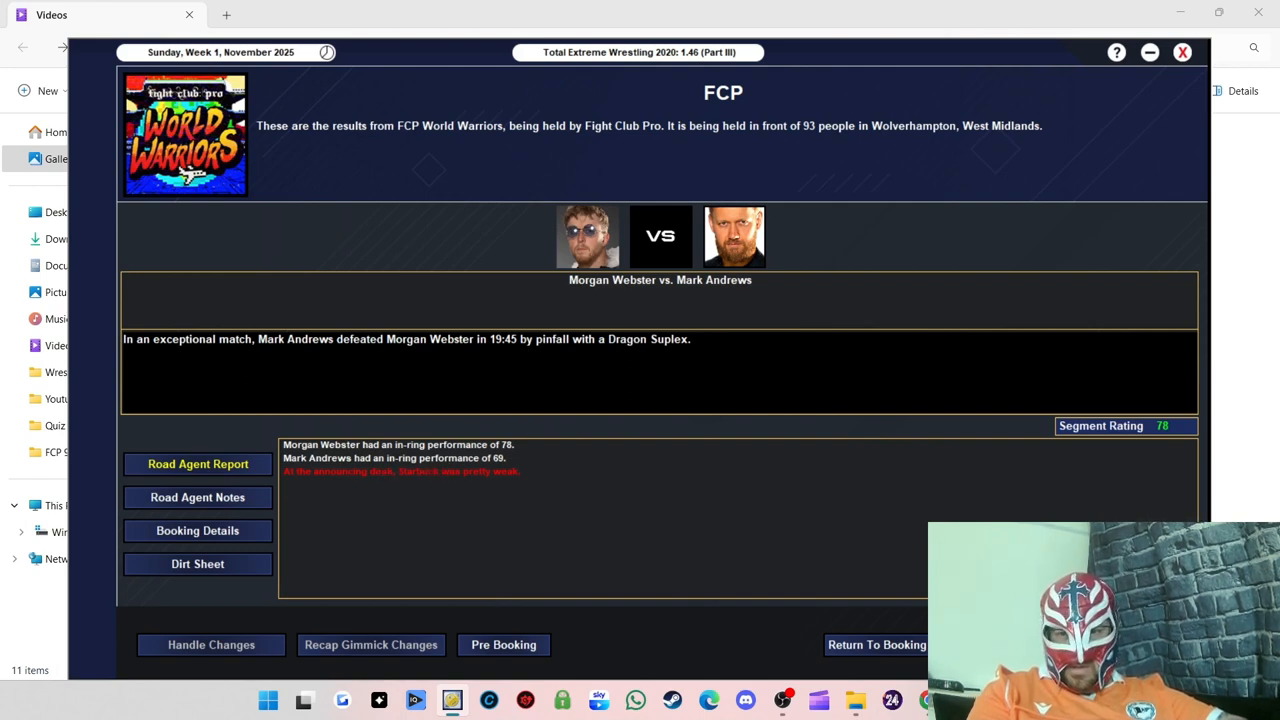
mouse_move(654, 351)
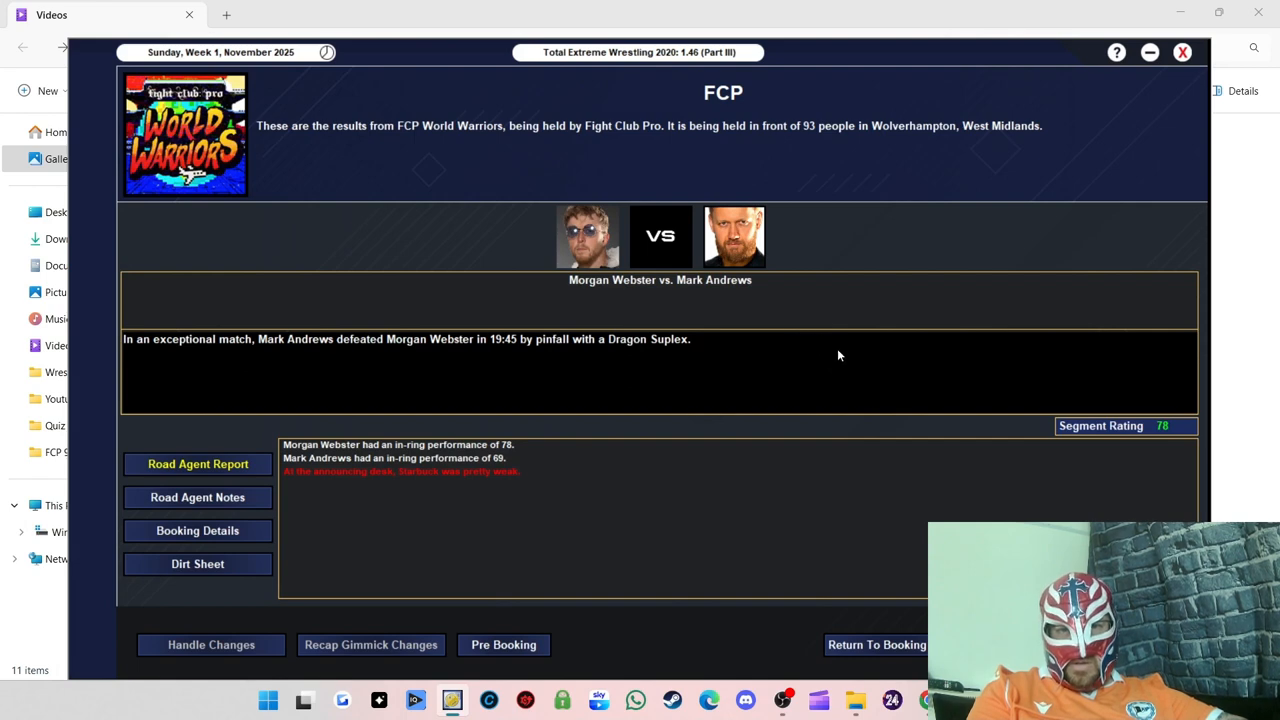
mouse_move(841, 345)
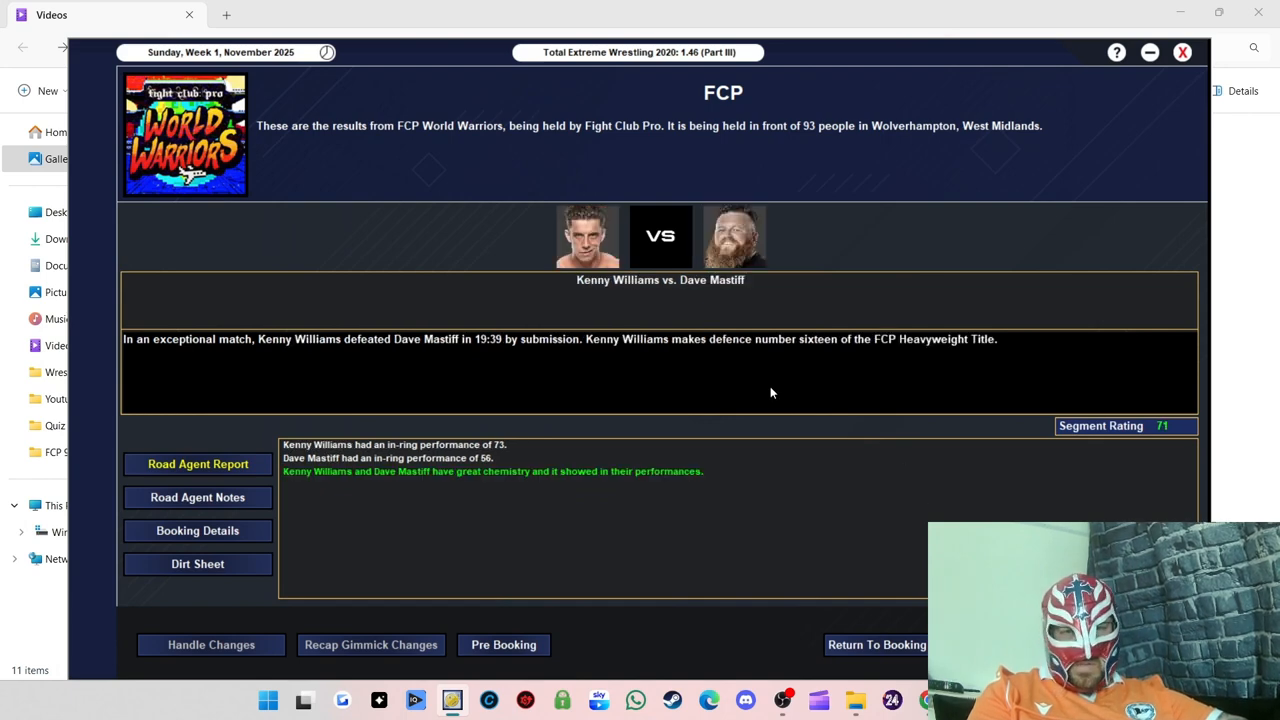
mouse_move(952, 460)
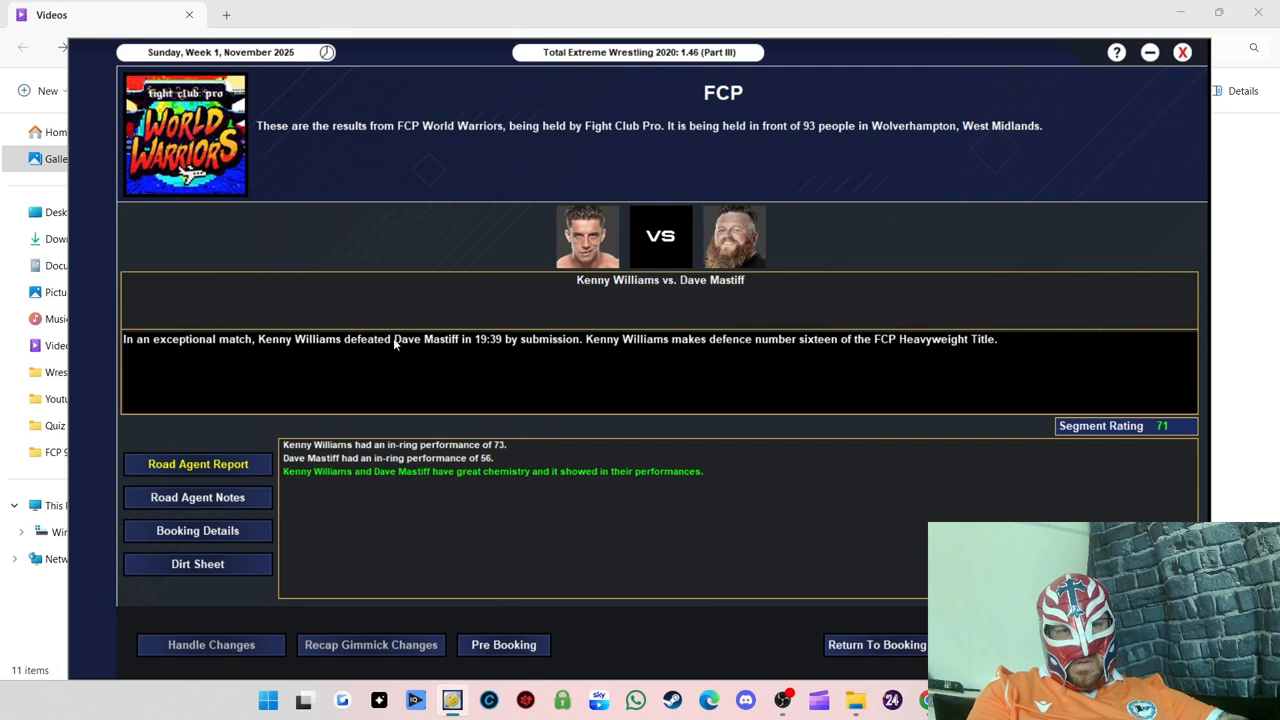
mouse_move(987, 413)
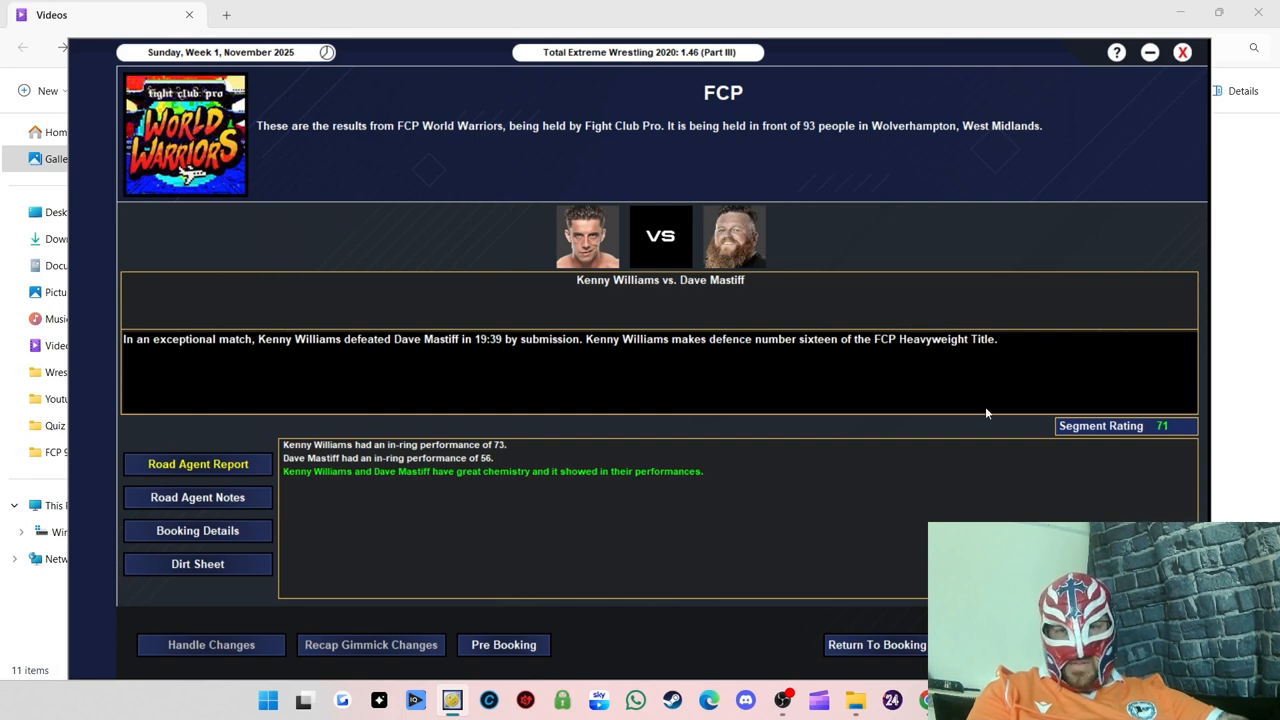
mouse_move(678, 446)
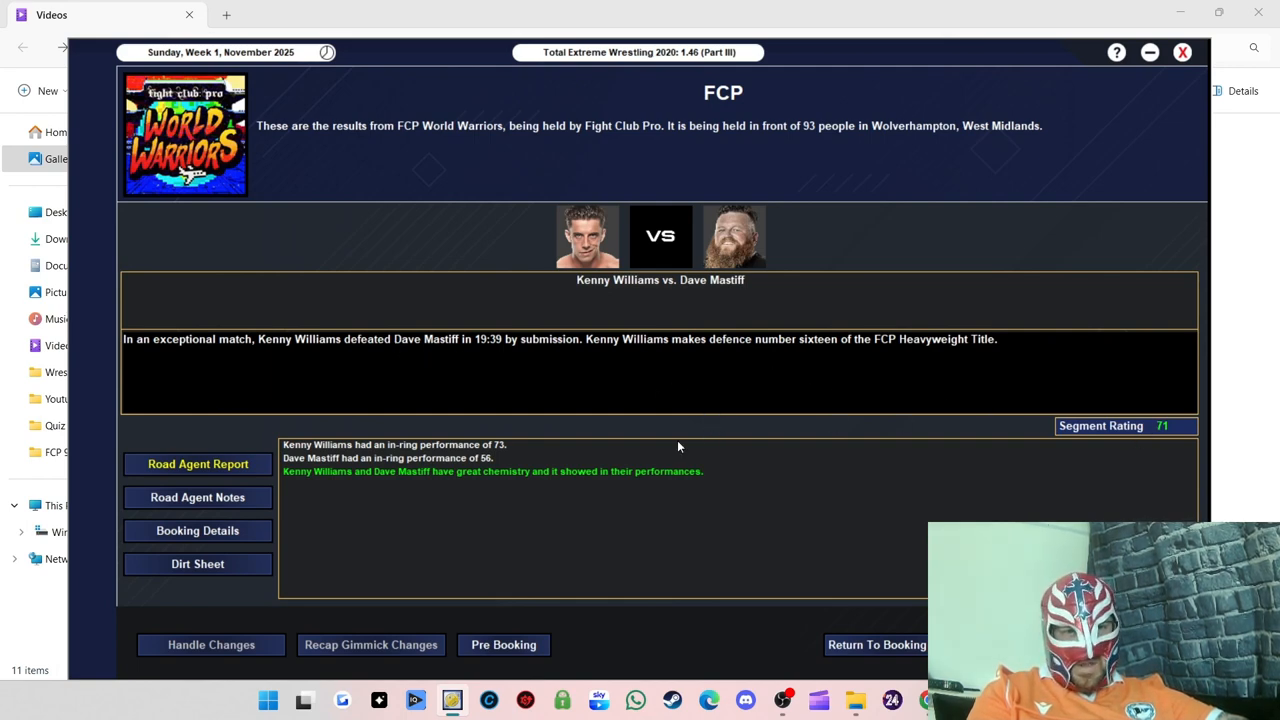
mouse_move(531, 522)
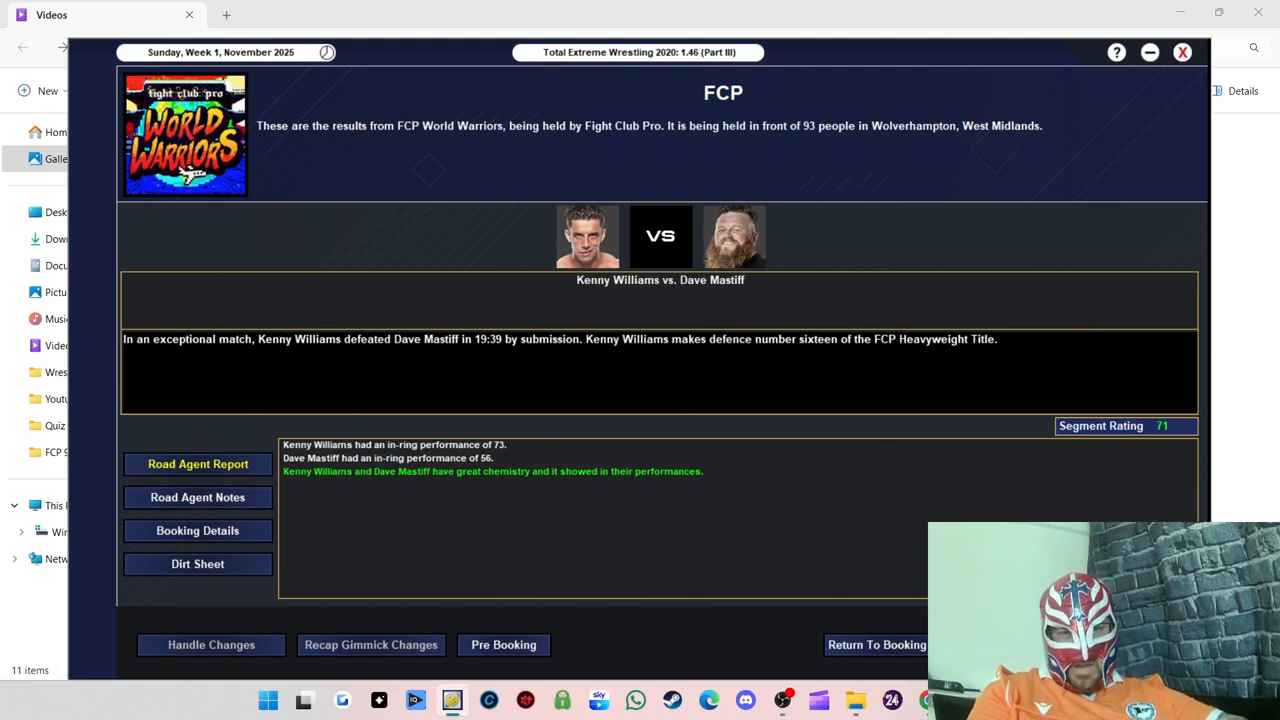
mouse_move(750, 309)
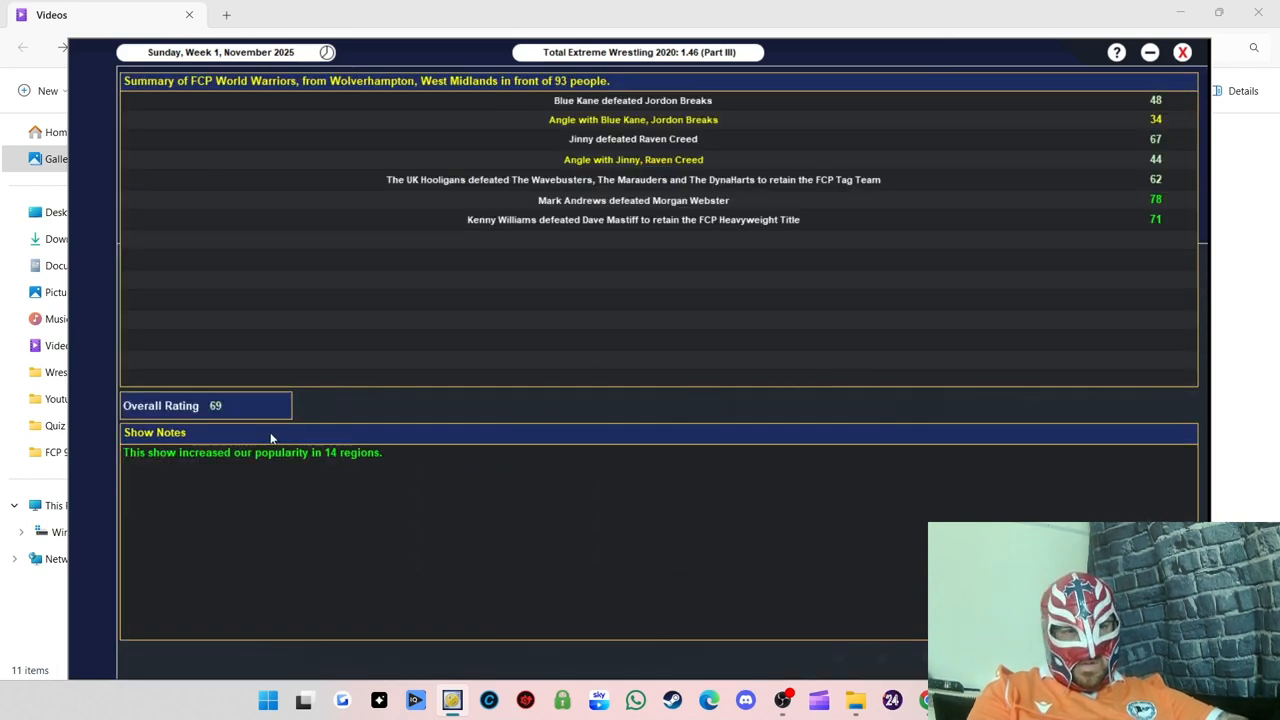
mouse_move(269, 462)
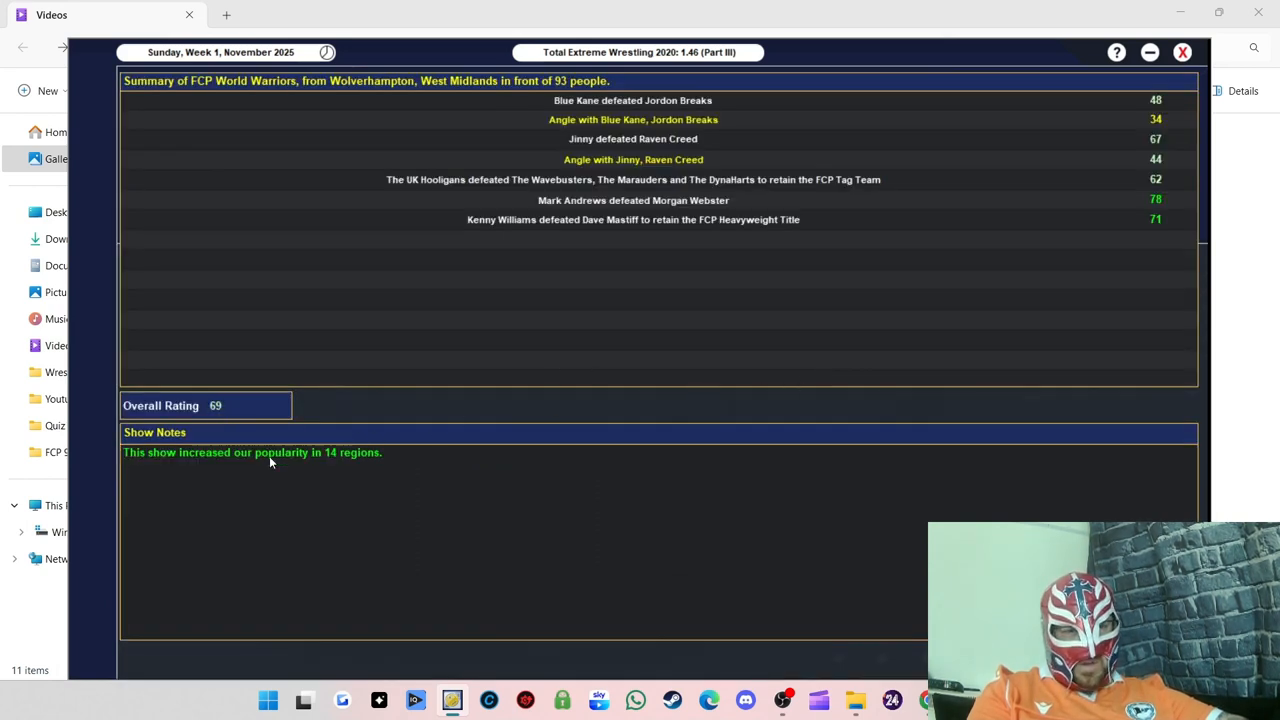
mouse_move(222, 454)
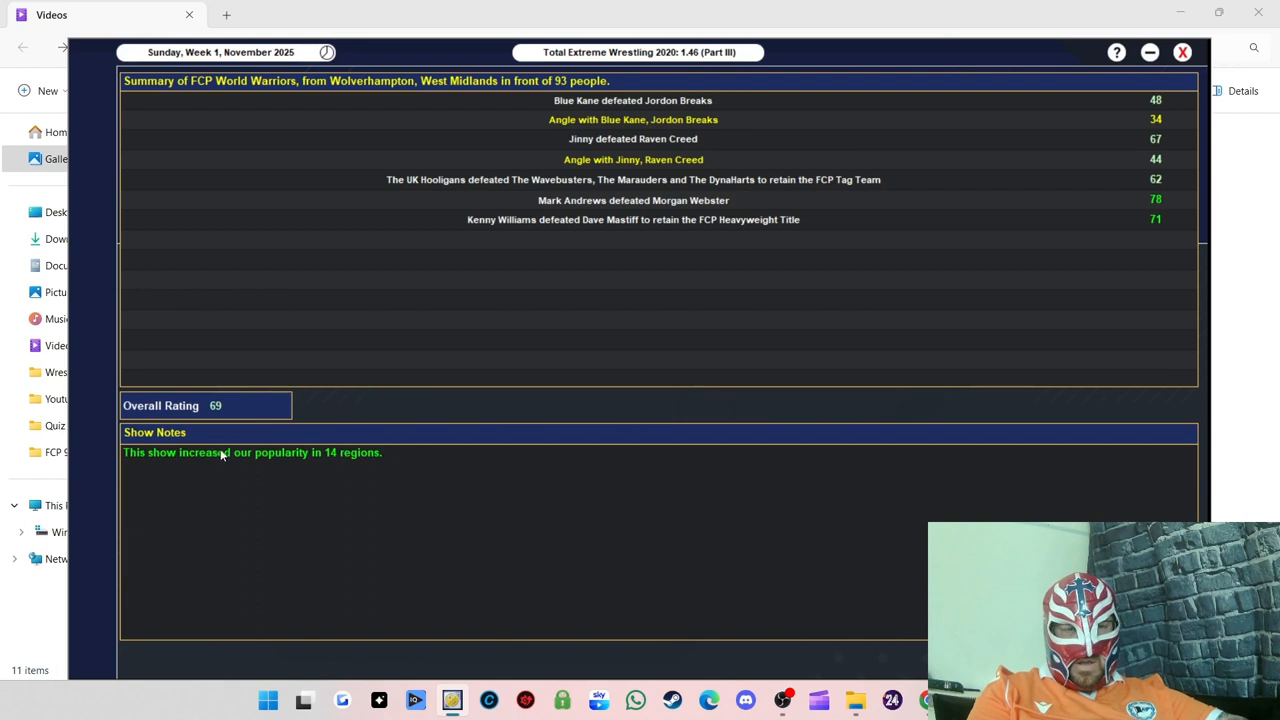
mouse_move(372, 463)
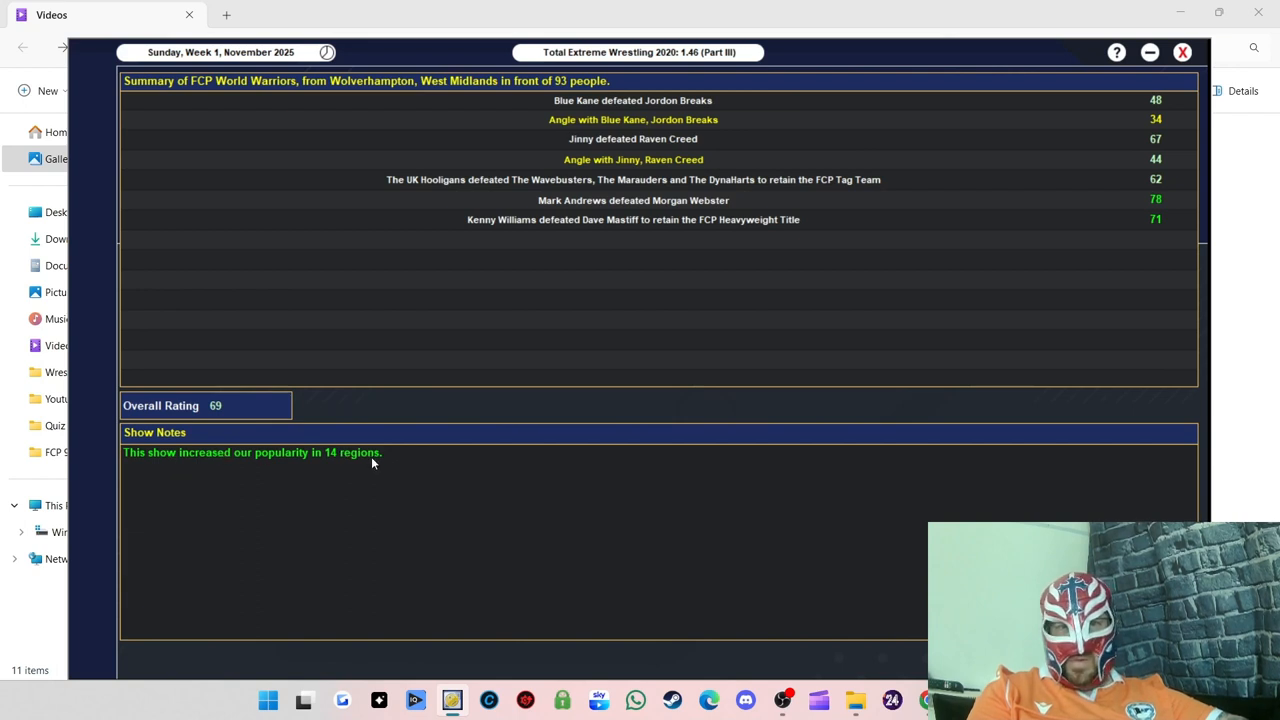
mouse_move(562, 100)
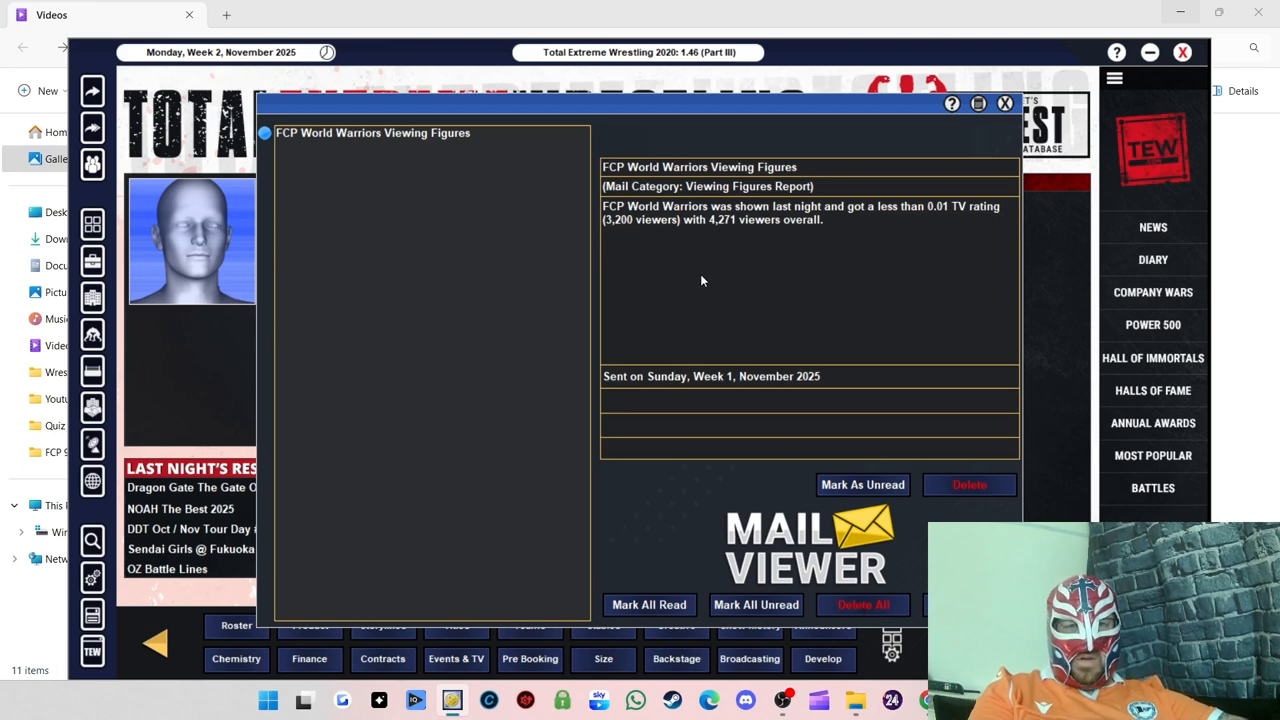
mouse_move(706, 284)
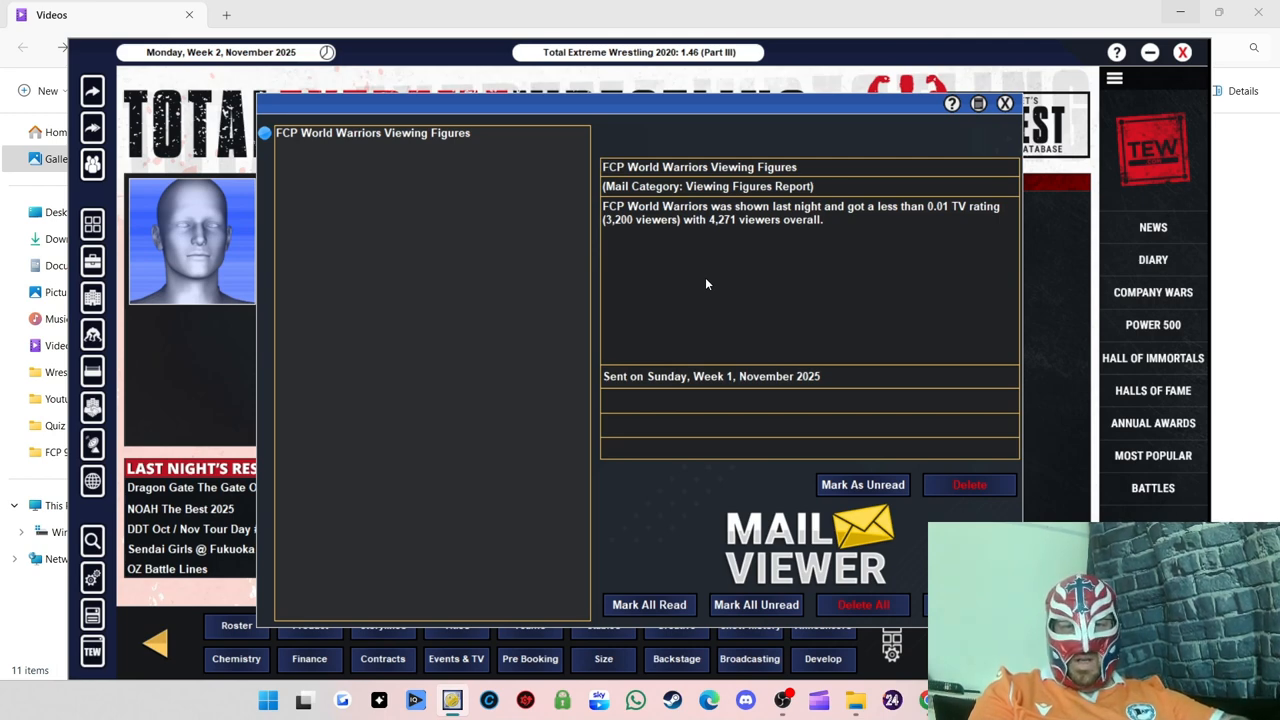
mouse_move(758, 268)
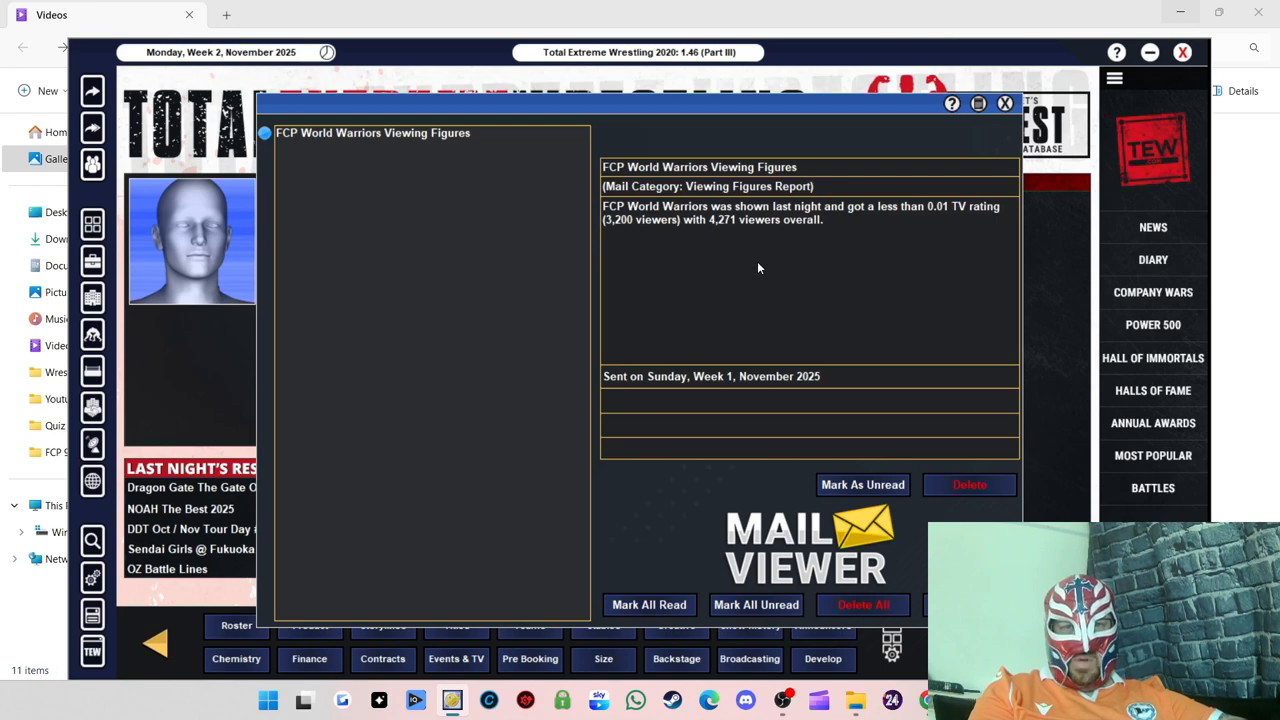
mouse_move(763, 284)
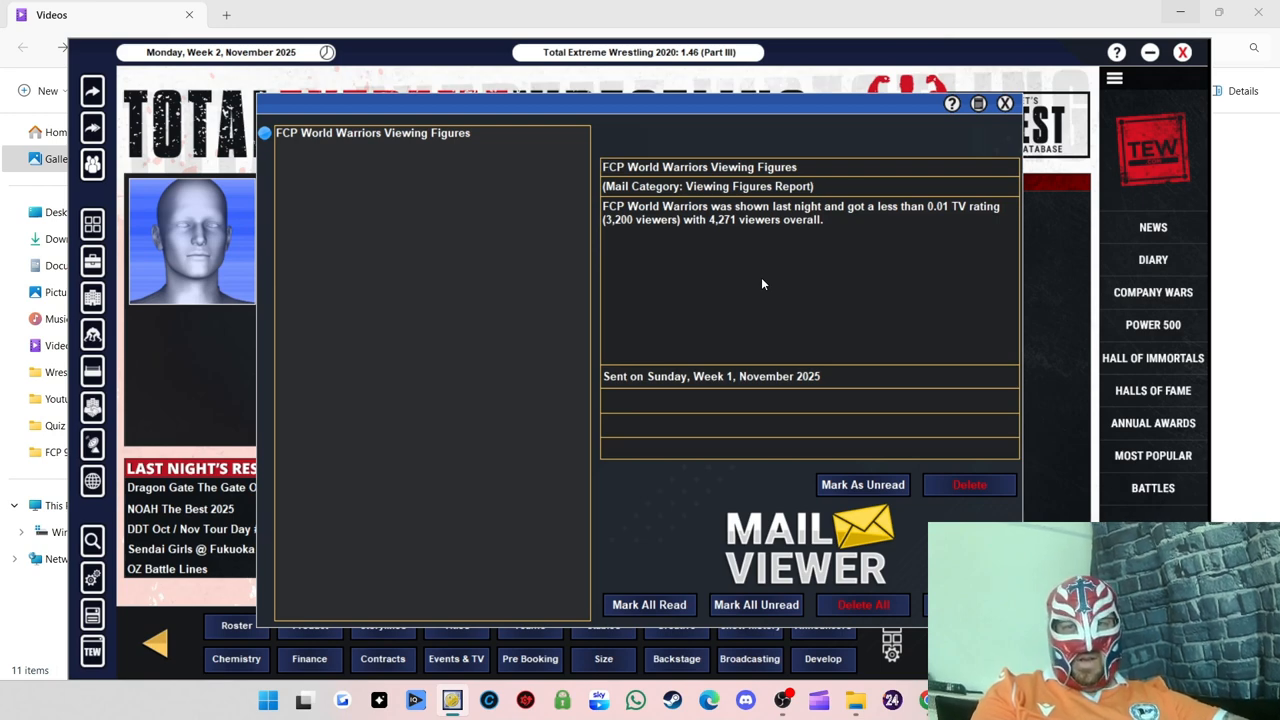
mouse_move(769, 273)
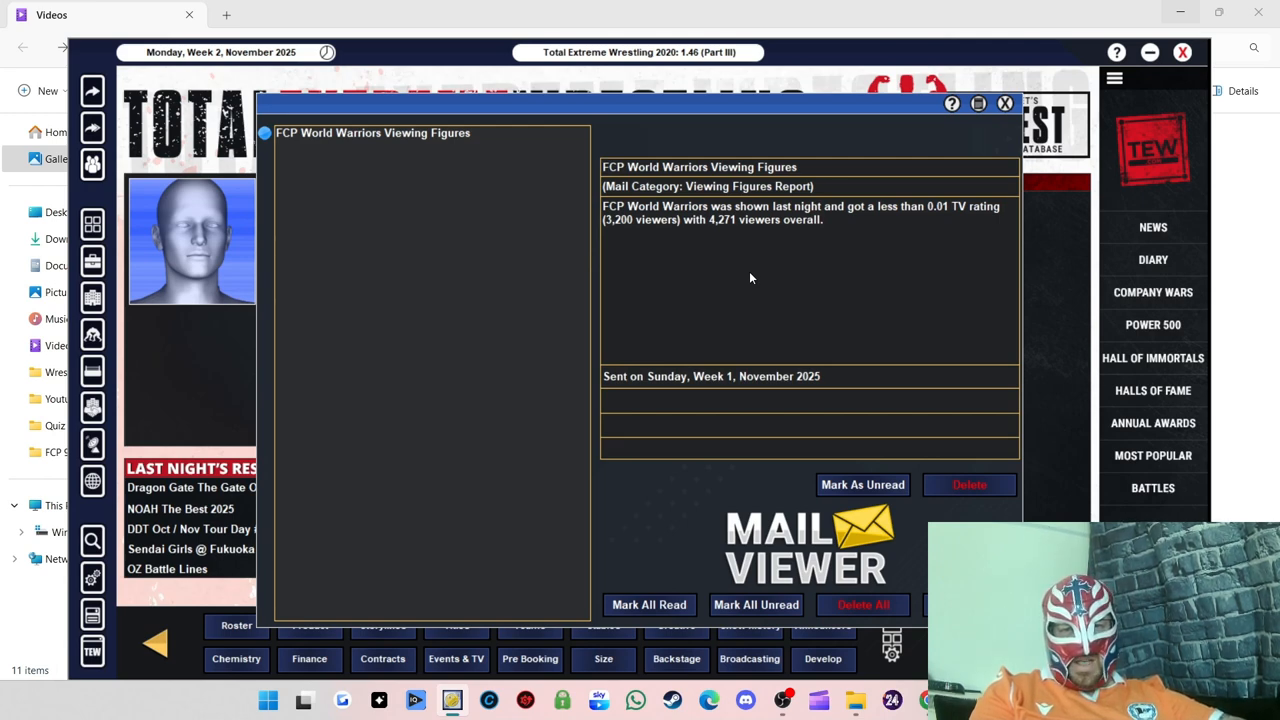
mouse_move(762, 268)
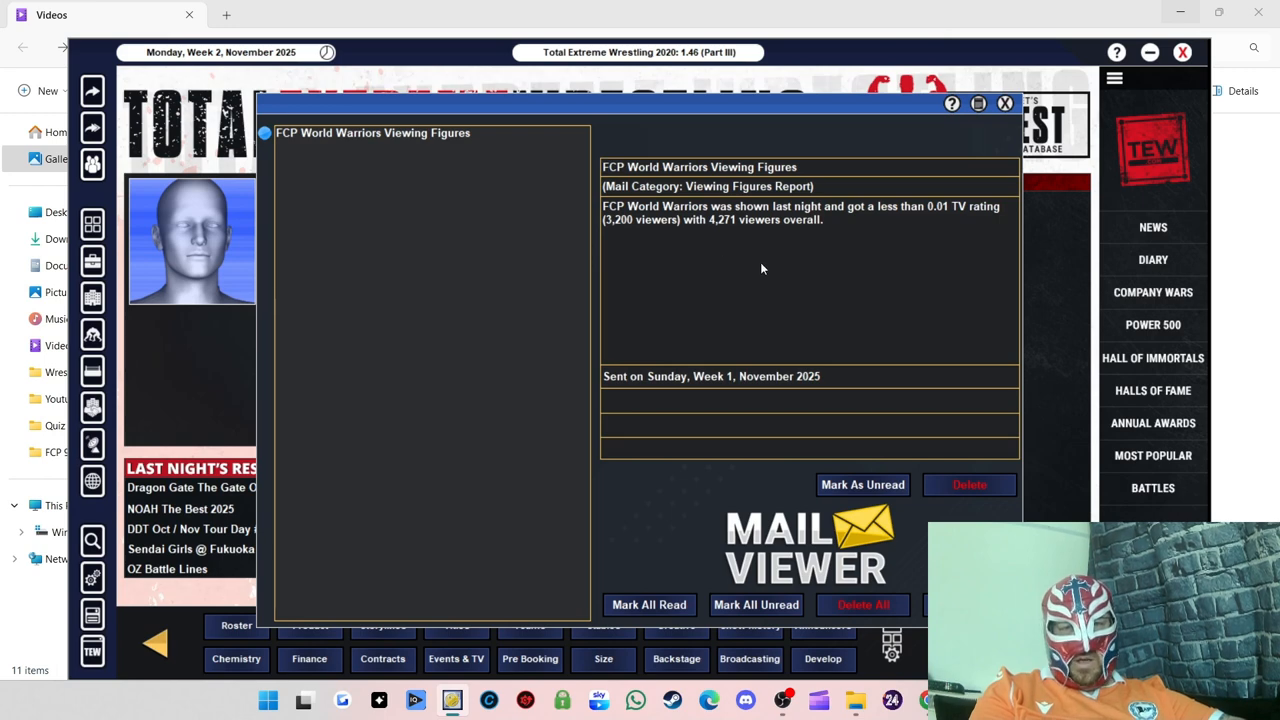
mouse_move(690, 218)
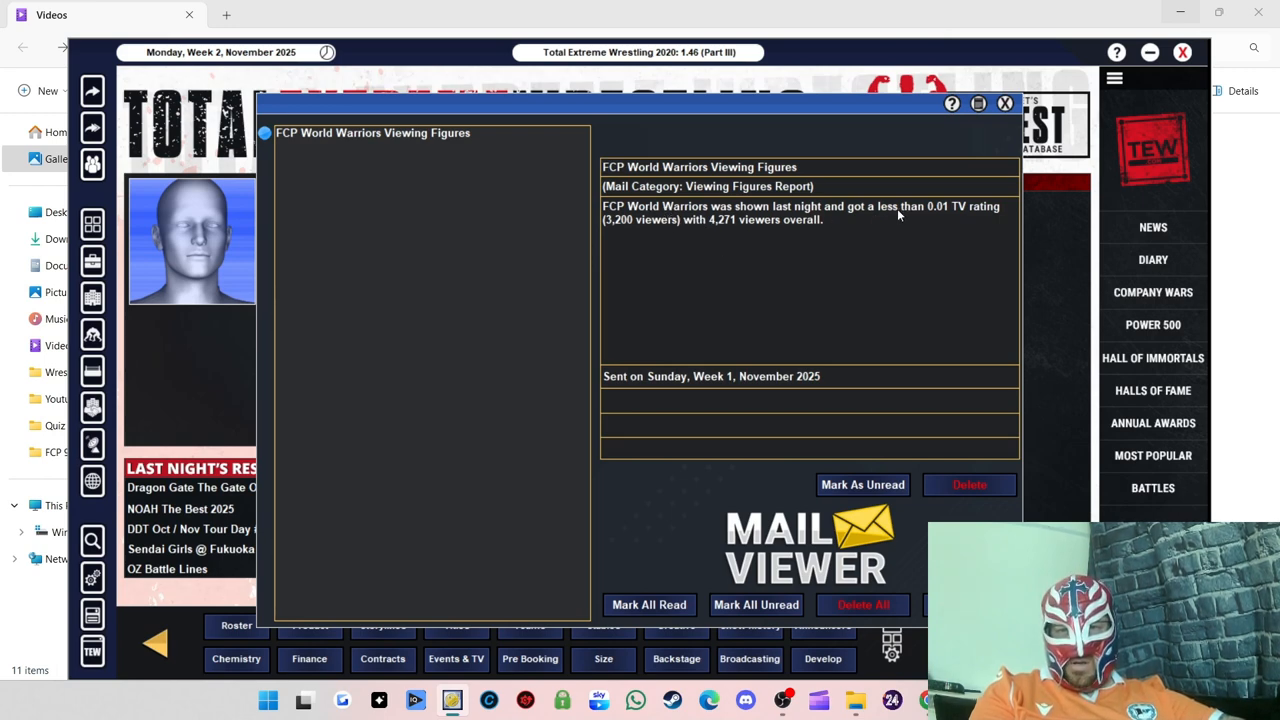
mouse_move(920, 211)
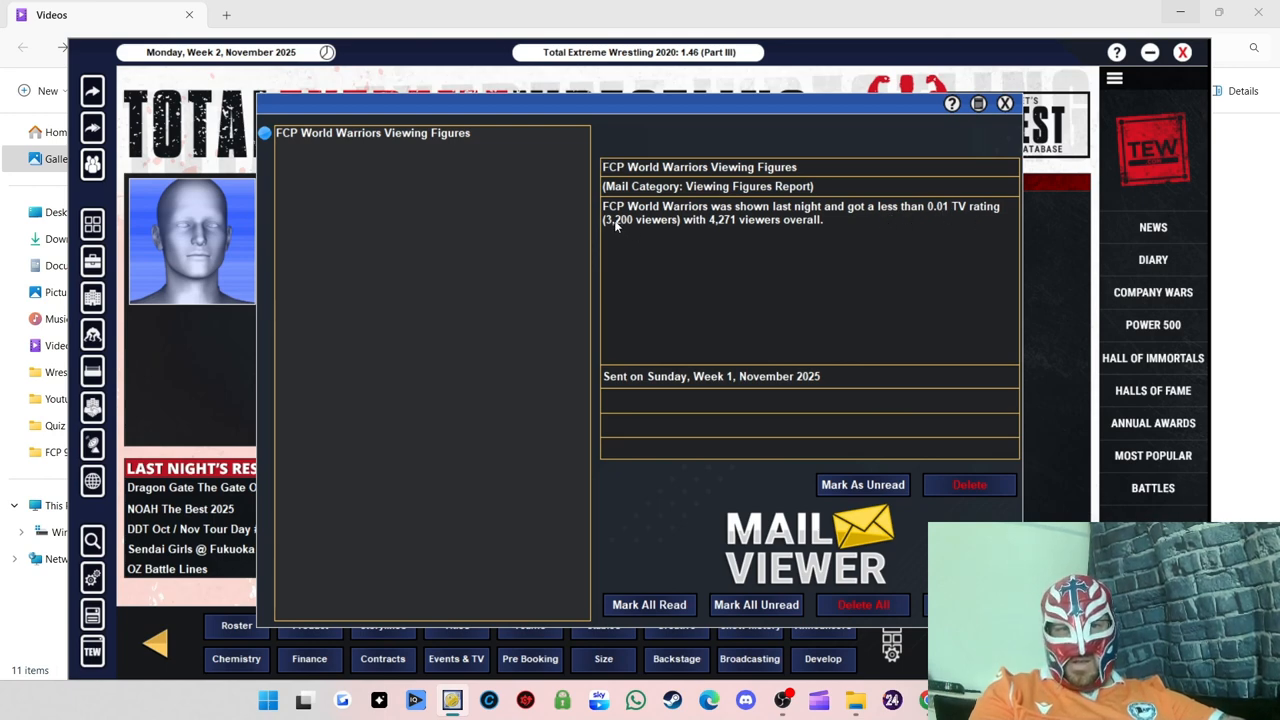
mouse_move(702, 230)
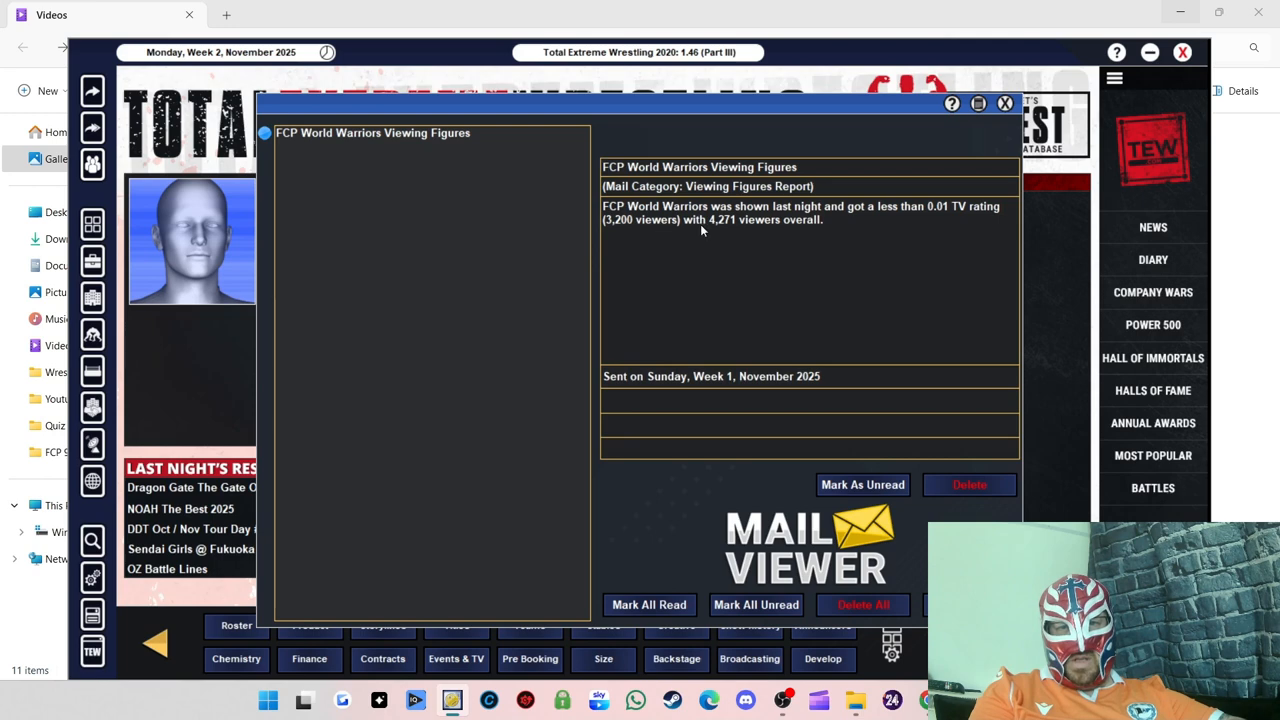
mouse_move(812, 233)
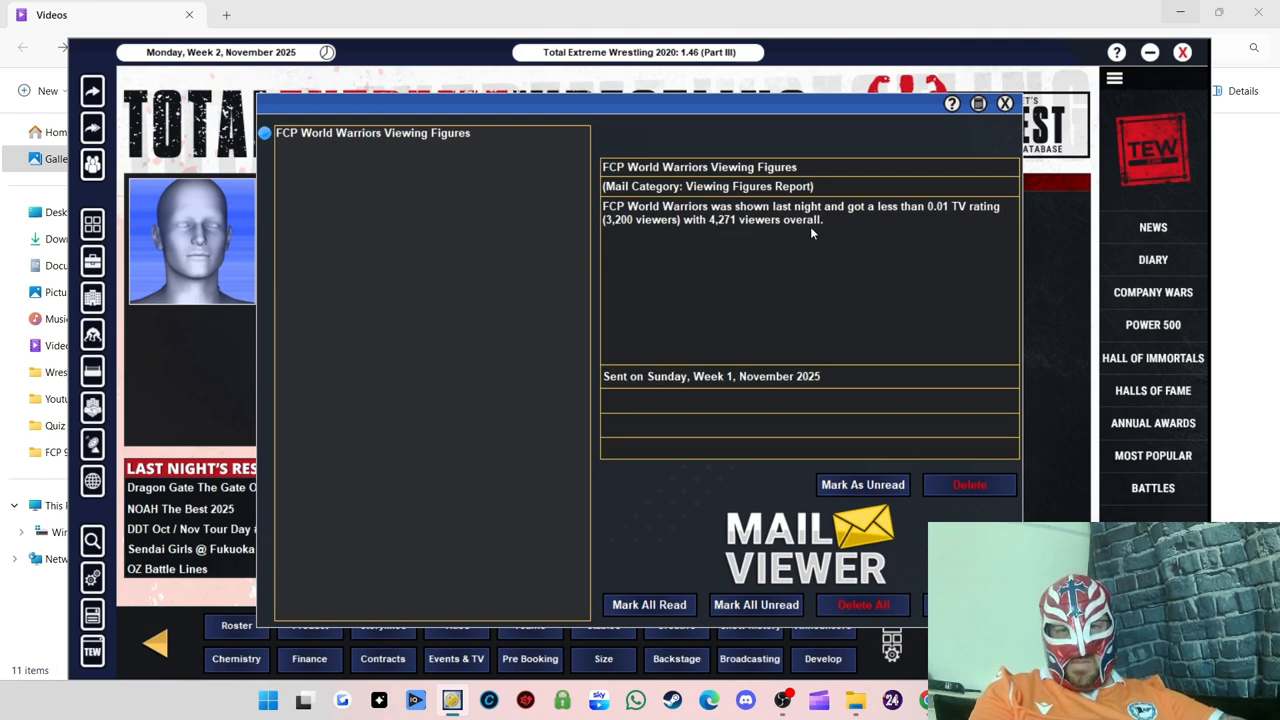
Step: Close the FCP World Warriors viewing figures mail and return to the Fight Club Pro office
click(969, 484)
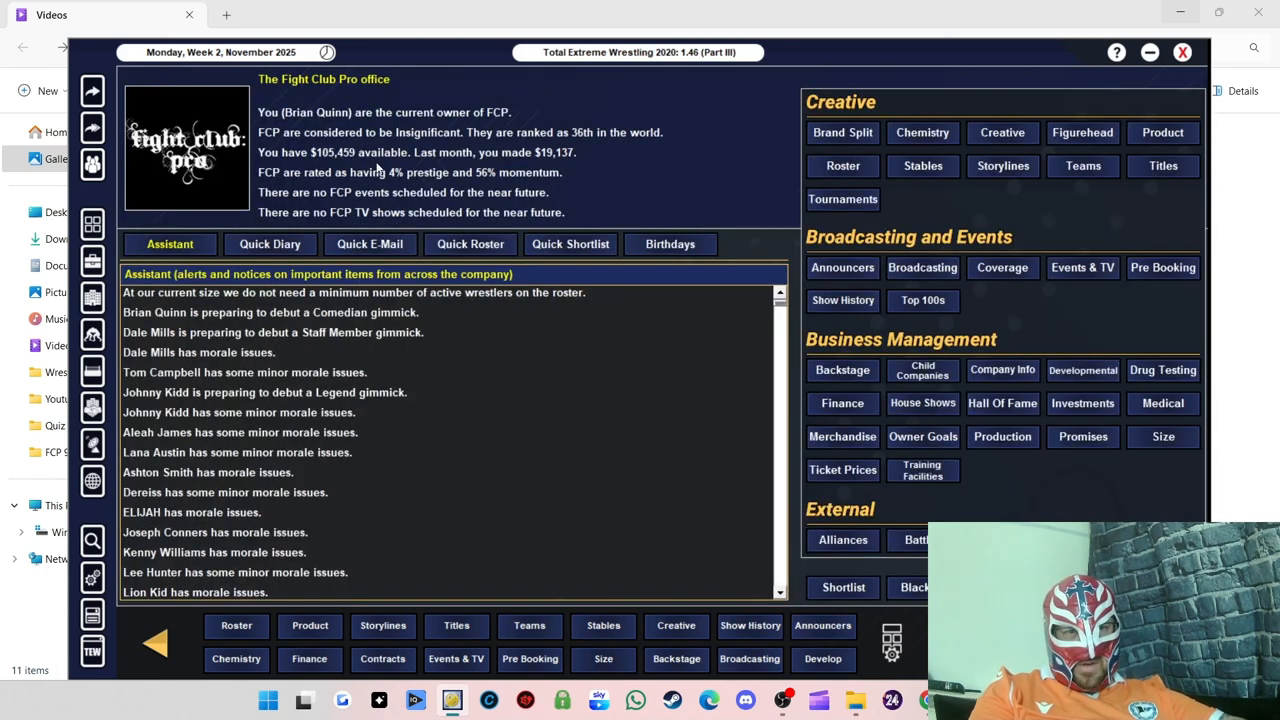
mouse_move(360, 155)
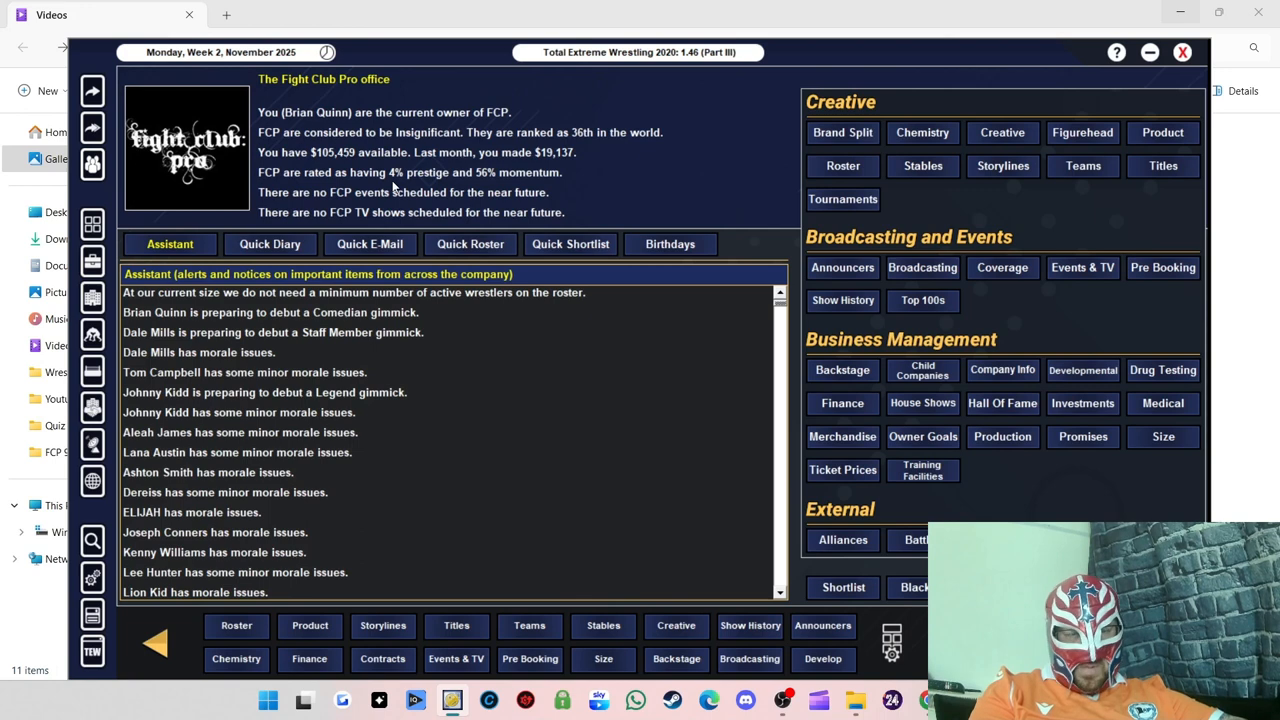
mouse_move(643, 255)
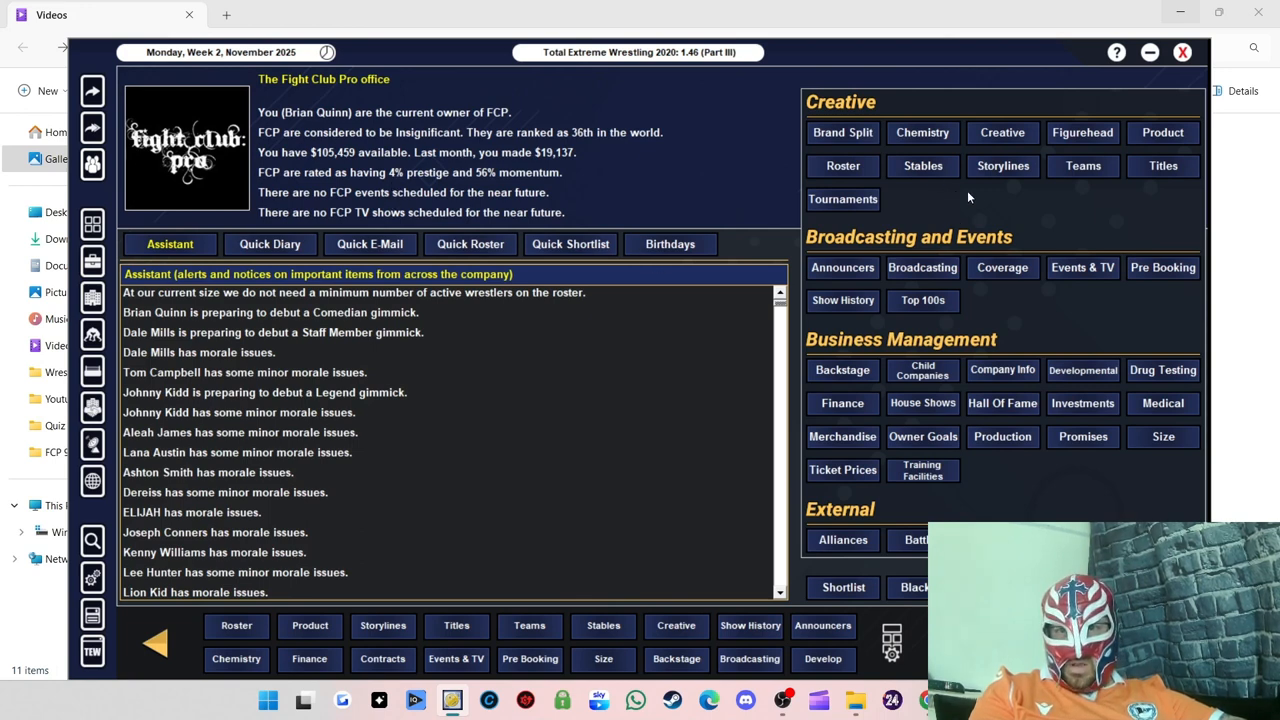
mouse_move(1000, 194)
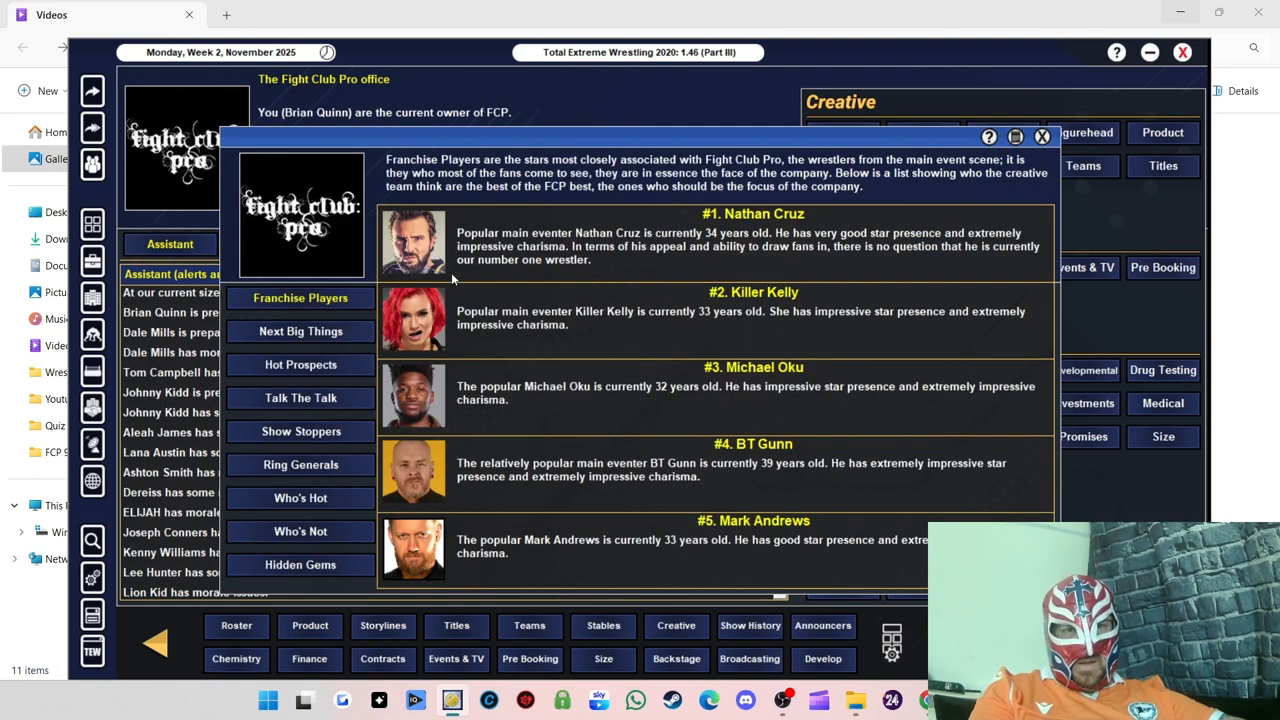
mouse_move(590, 224)
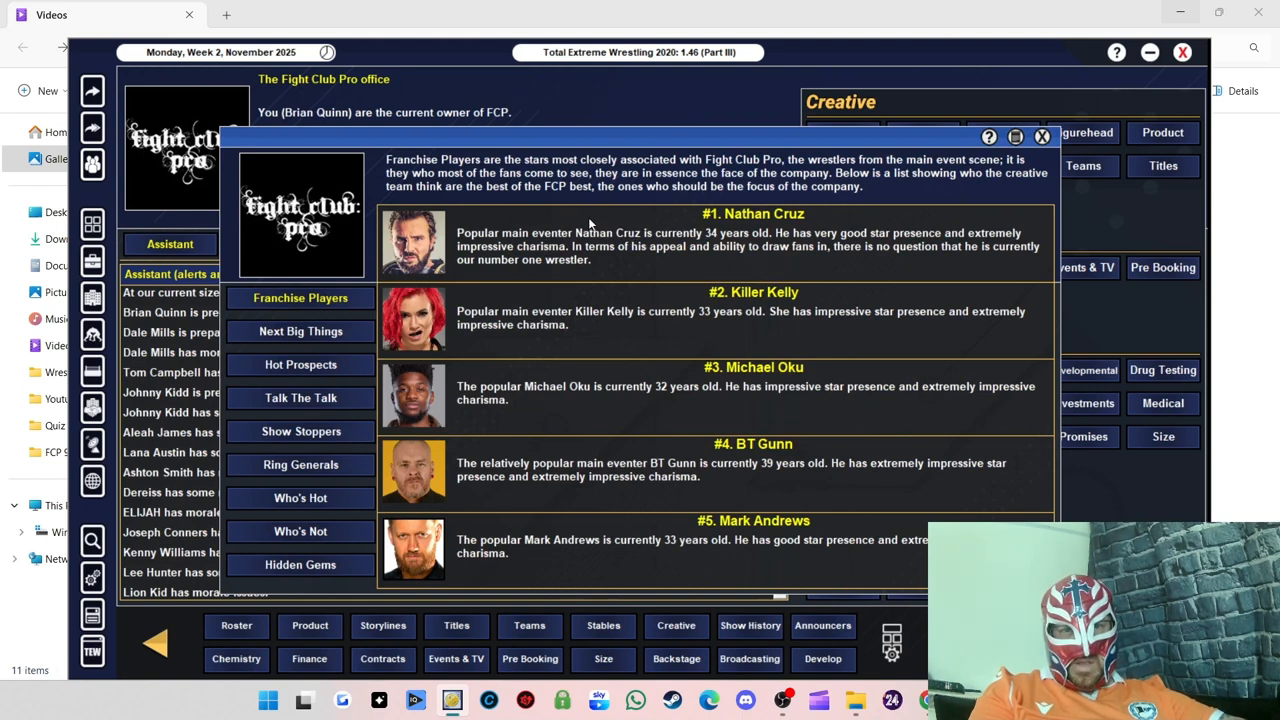
mouse_move(908, 235)
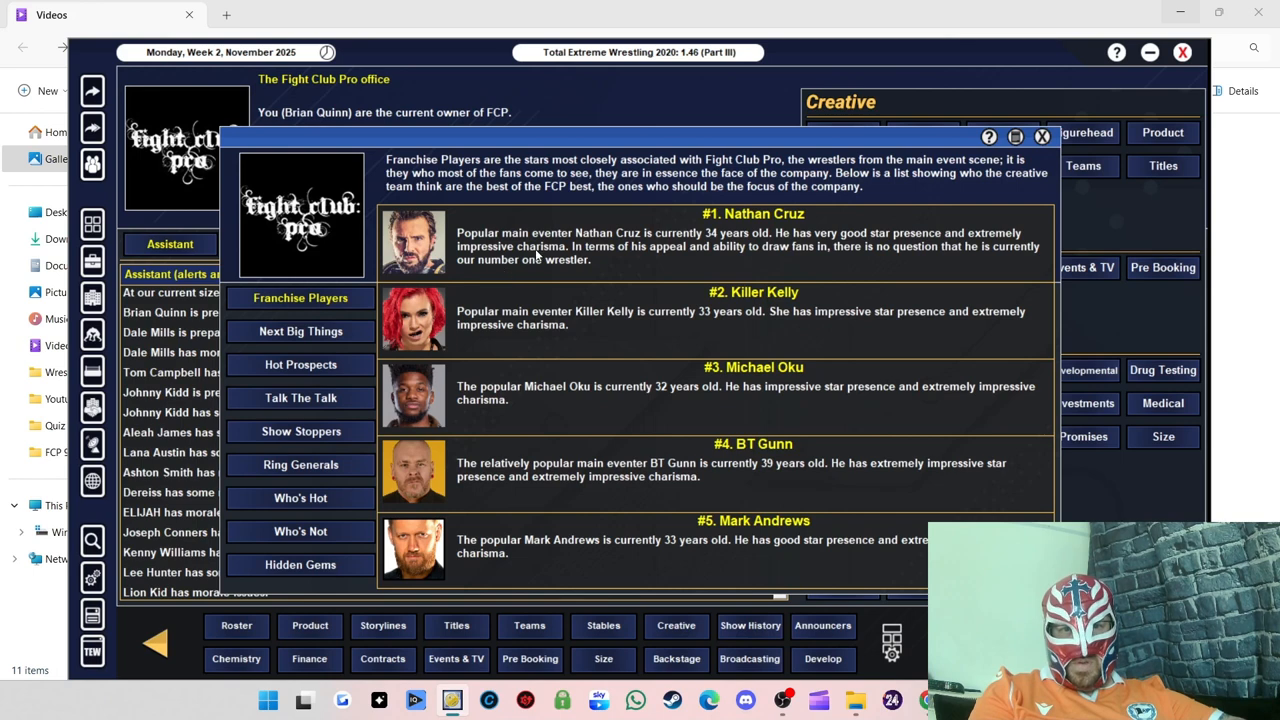
mouse_move(368, 276)
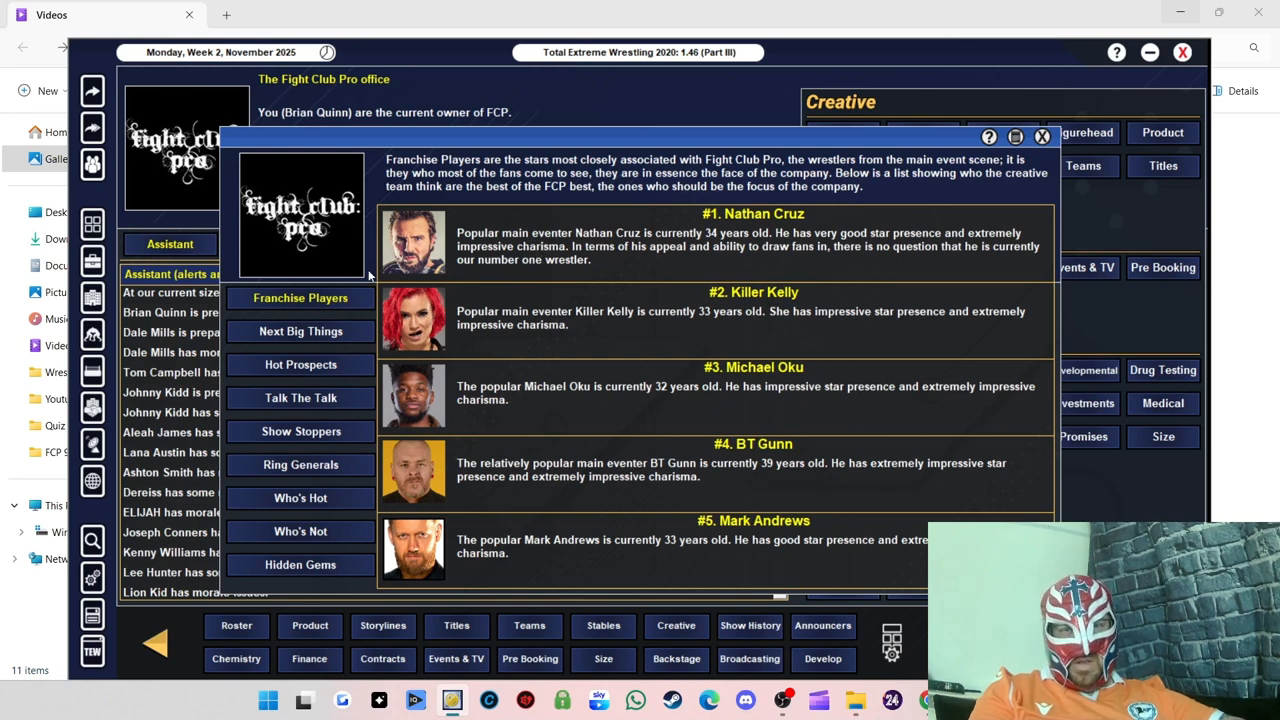
mouse_move(596, 254)
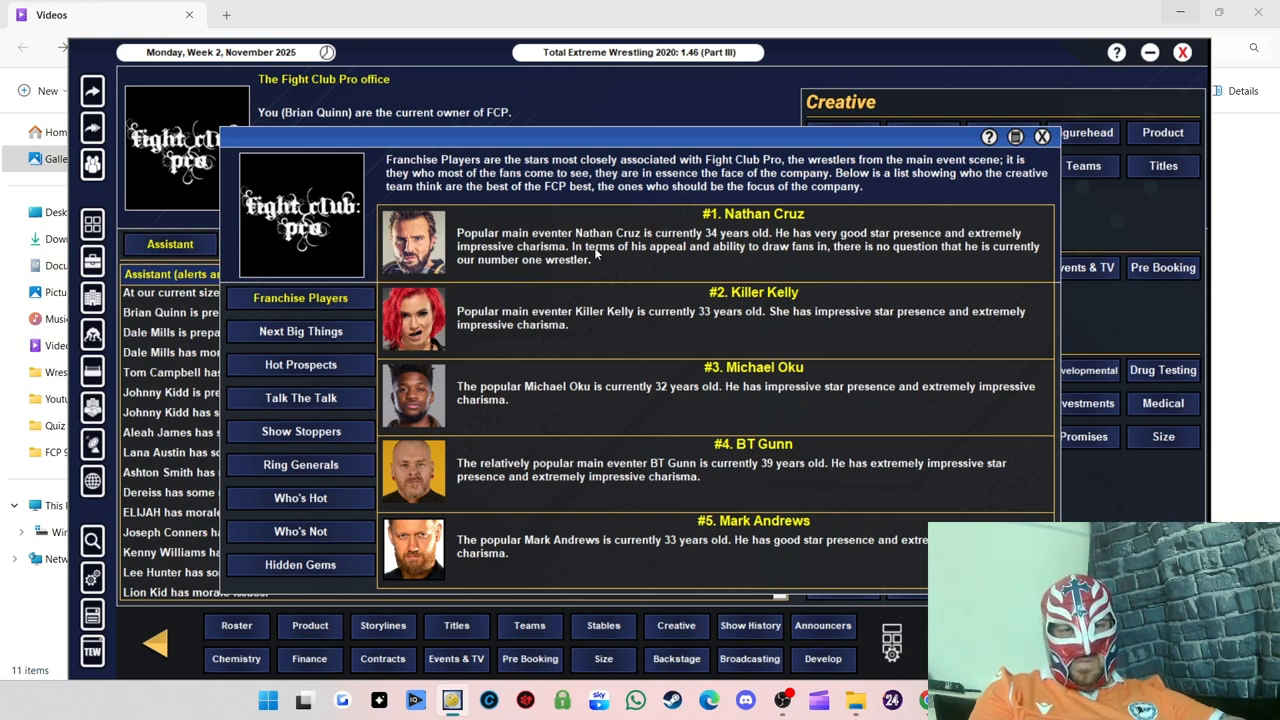
mouse_move(493, 277)
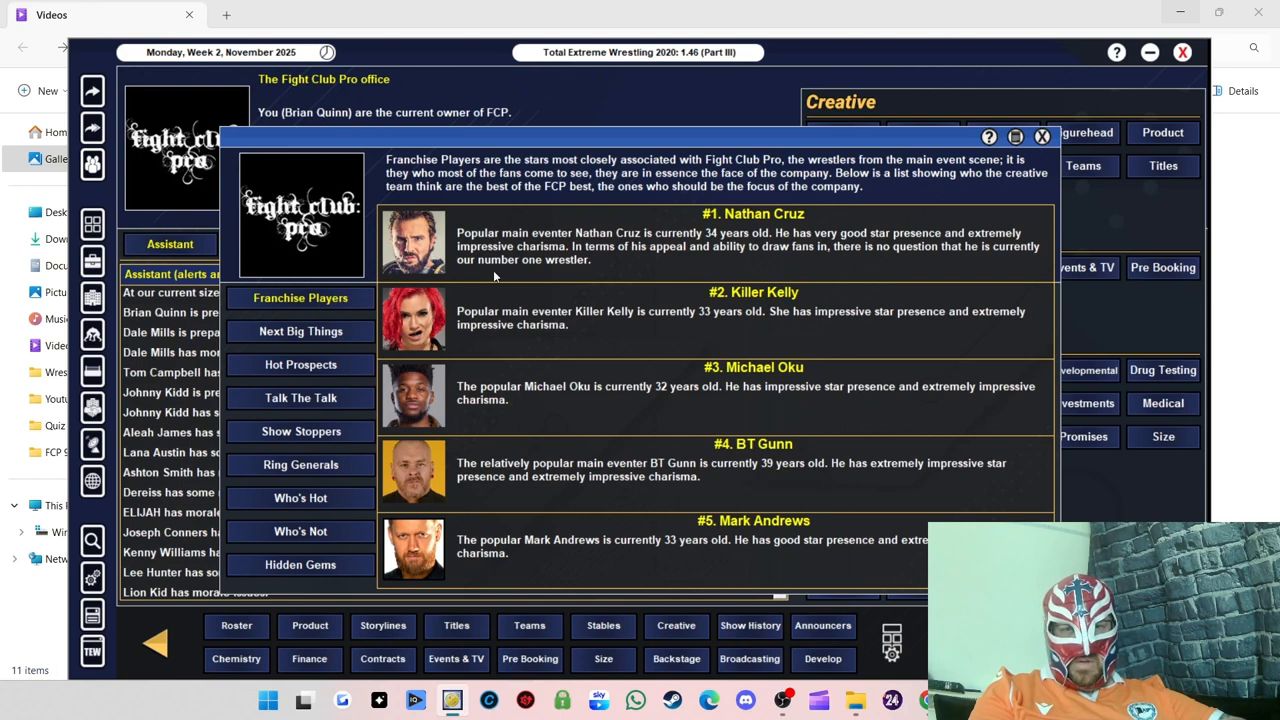
mouse_move(558, 295)
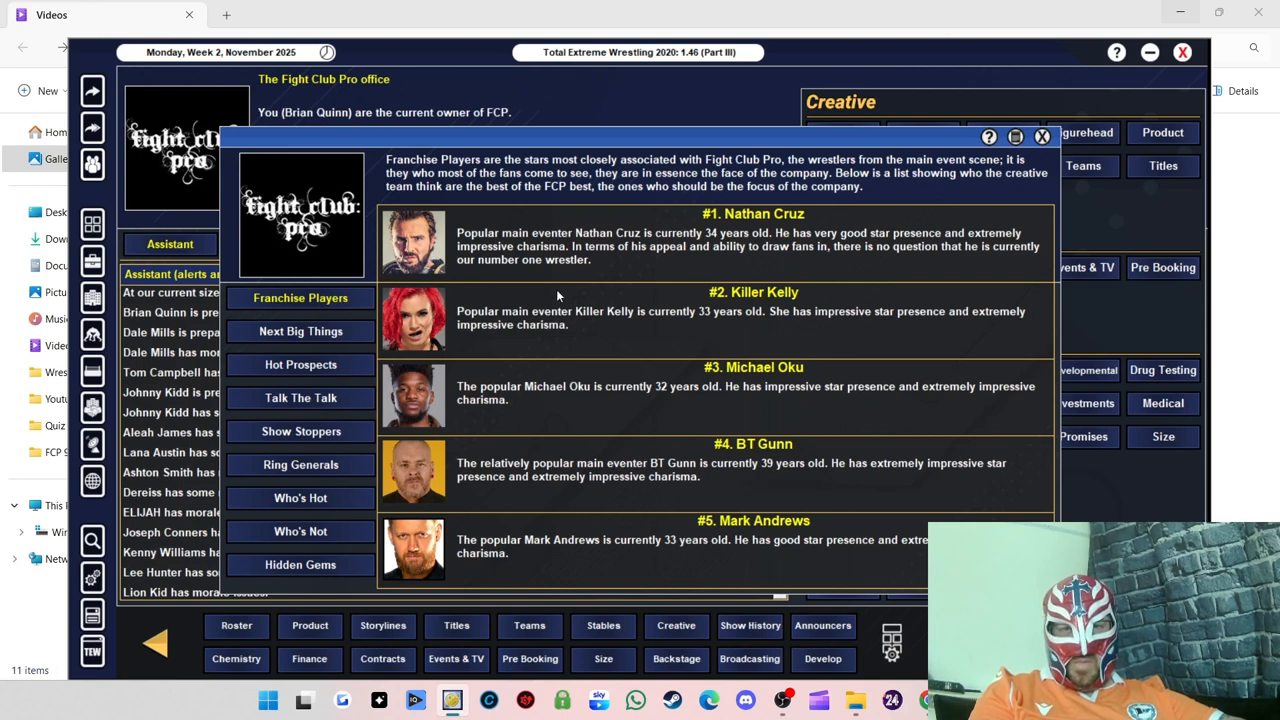
mouse_move(601, 317)
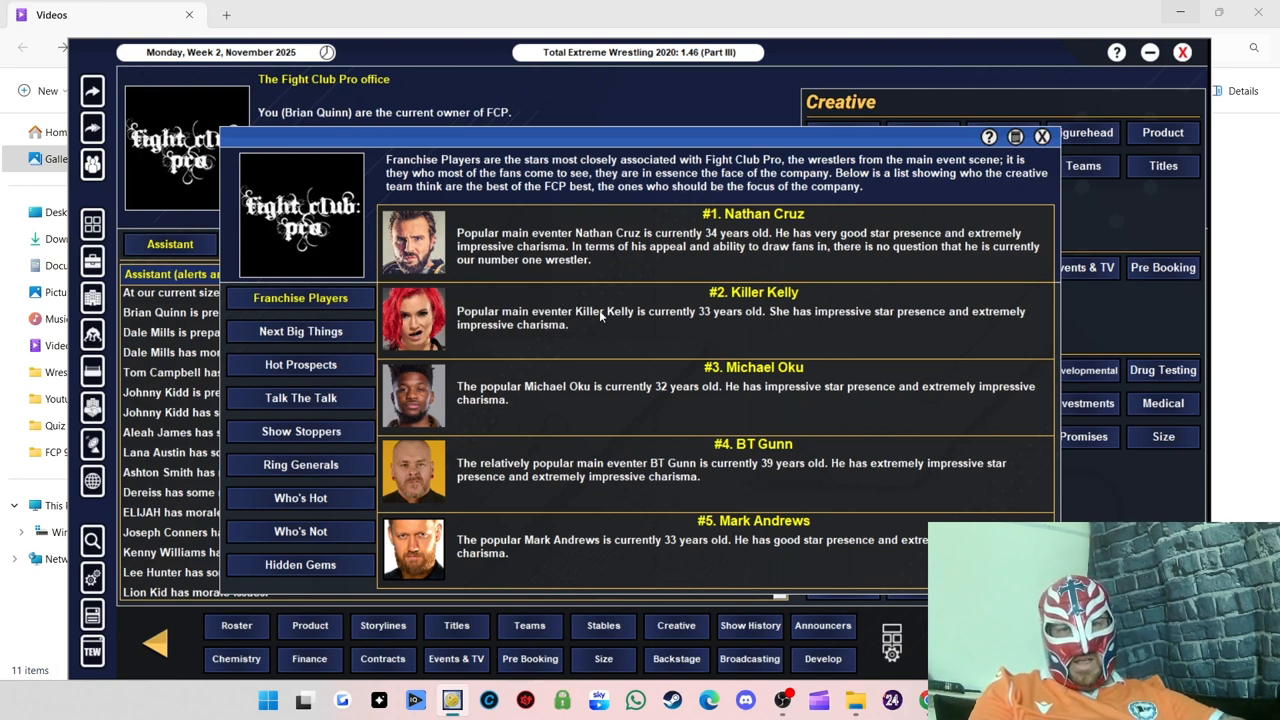
mouse_move(886, 379)
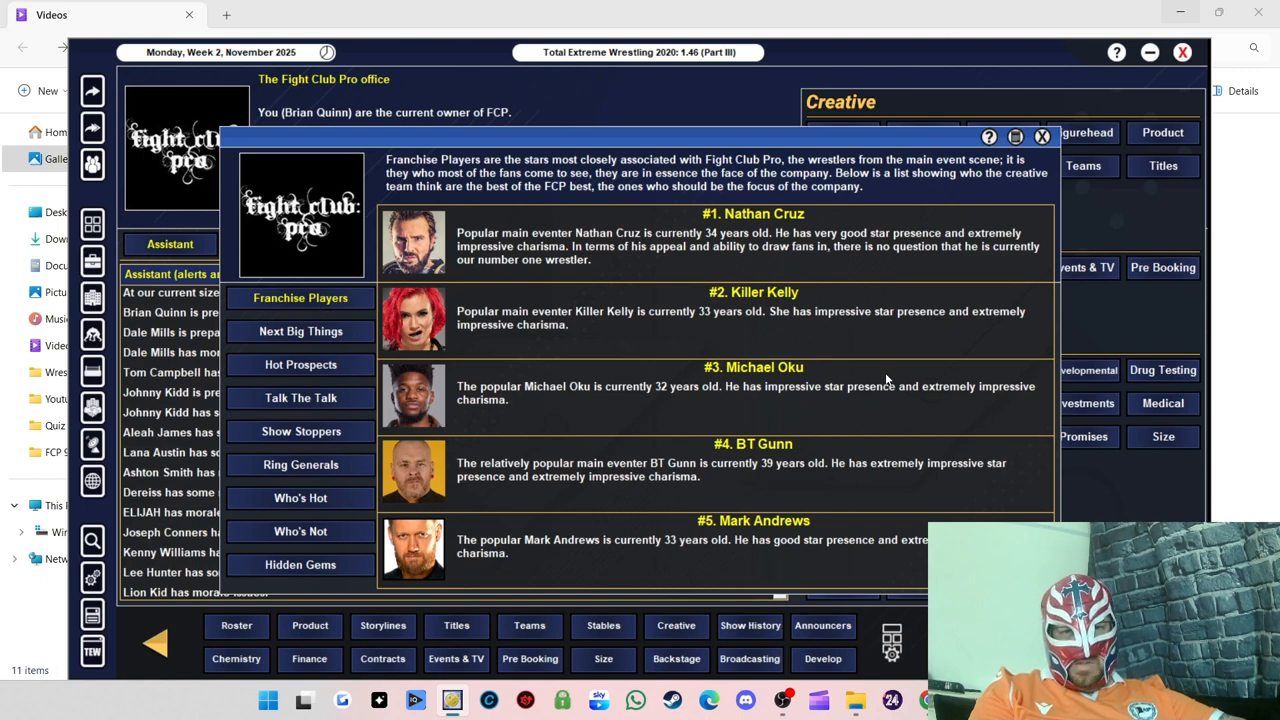
mouse_move(600, 313)
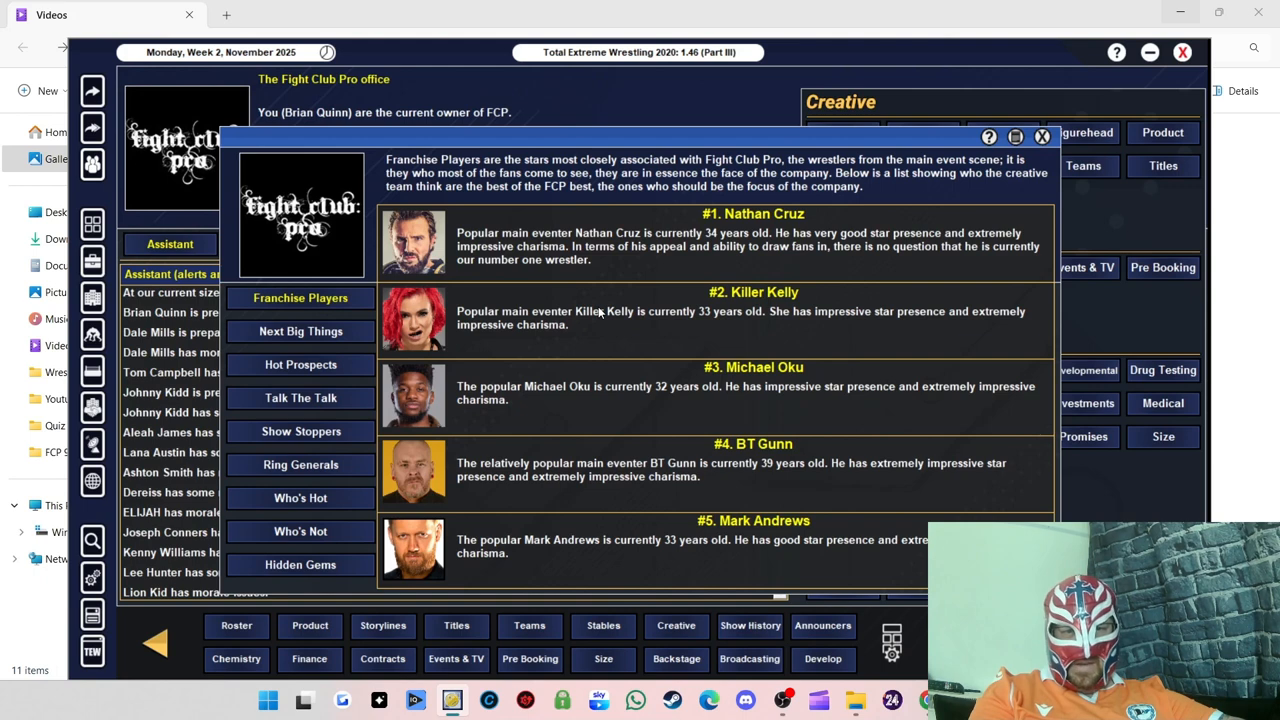
mouse_move(450, 412)
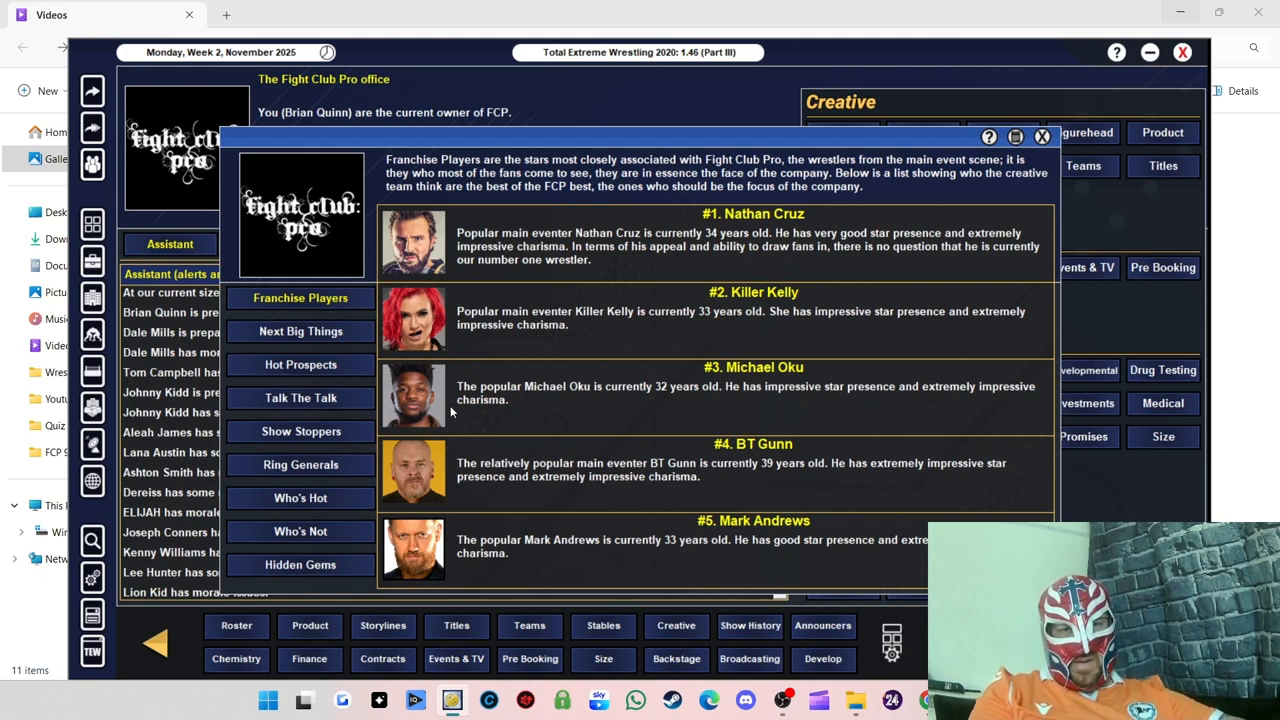
mouse_move(458, 410)
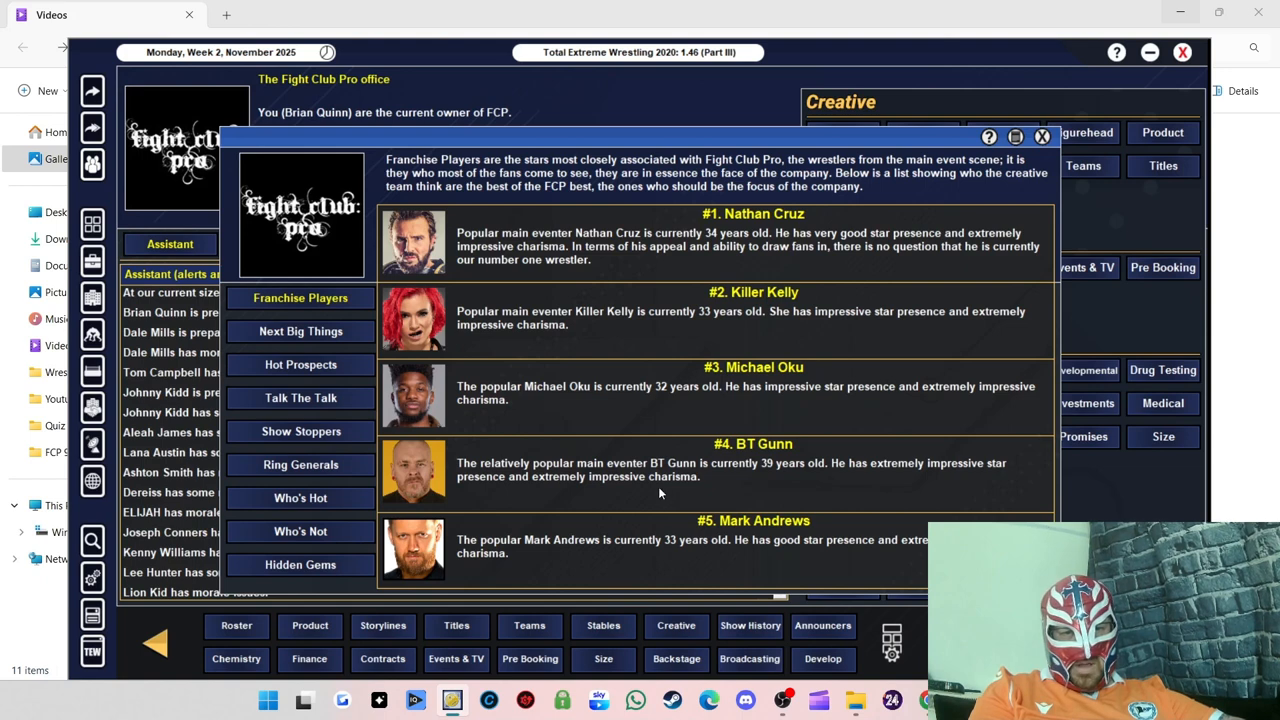
mouse_move(735, 468)
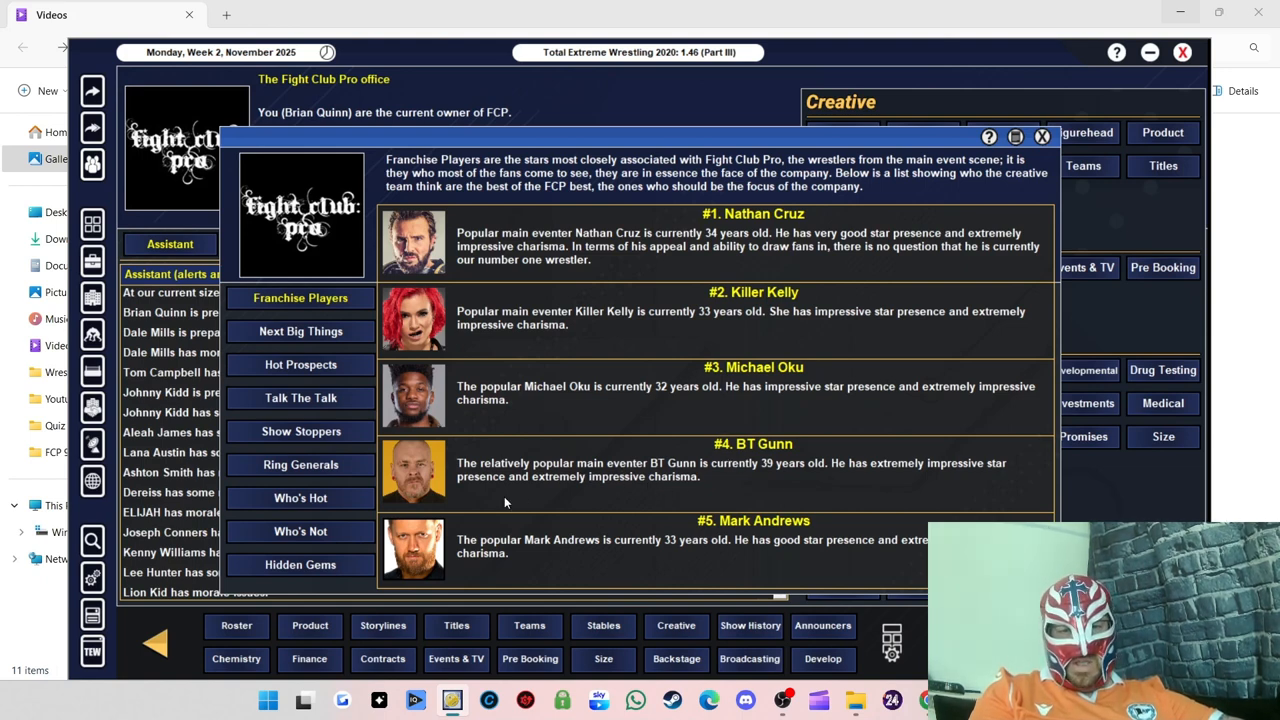
Step: Show the Next Big Things ranking: Dereiss, Luke Jacobs, Raven Creed, Dani Luna
click(300, 331)
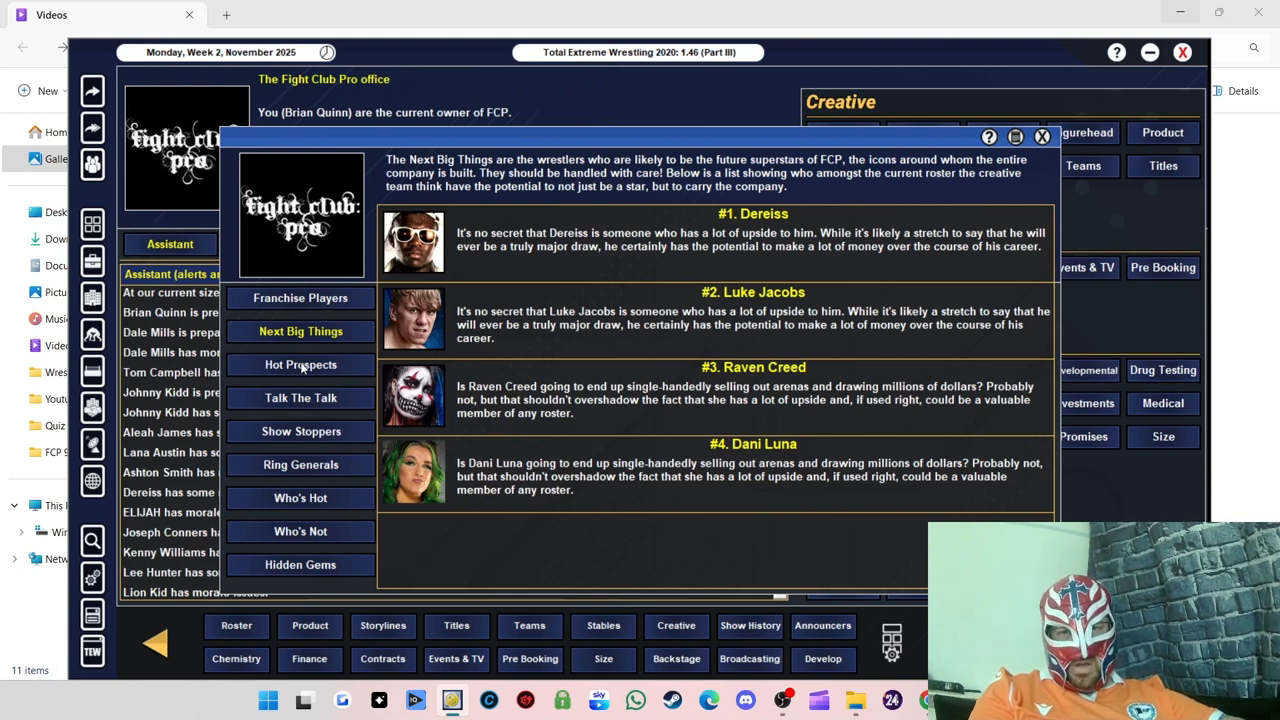
click(301, 364)
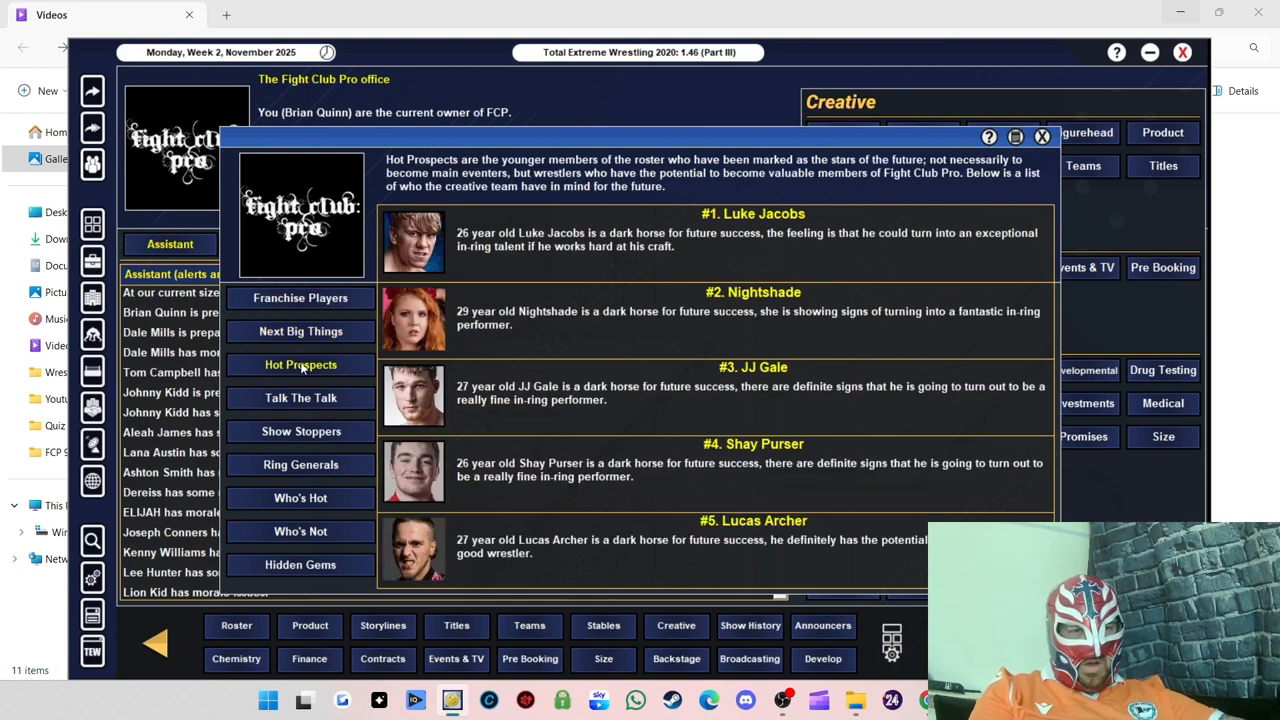
mouse_move(313, 354)
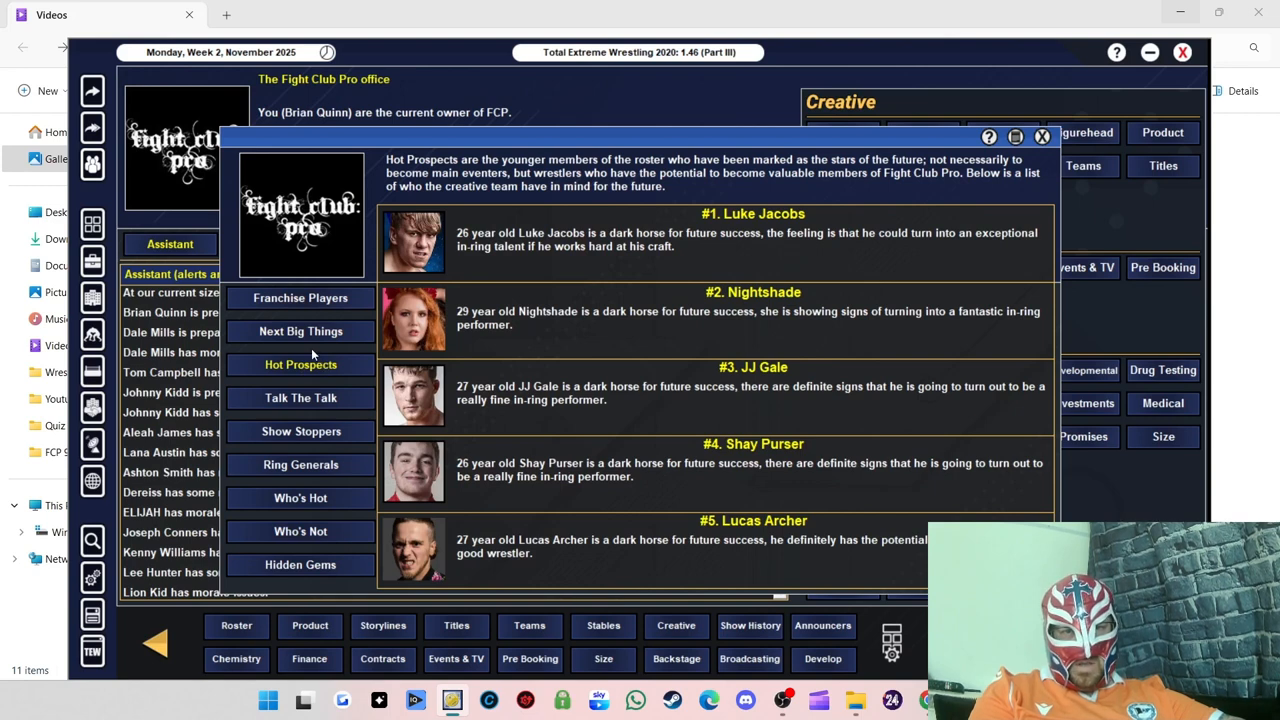
mouse_move(710, 267)
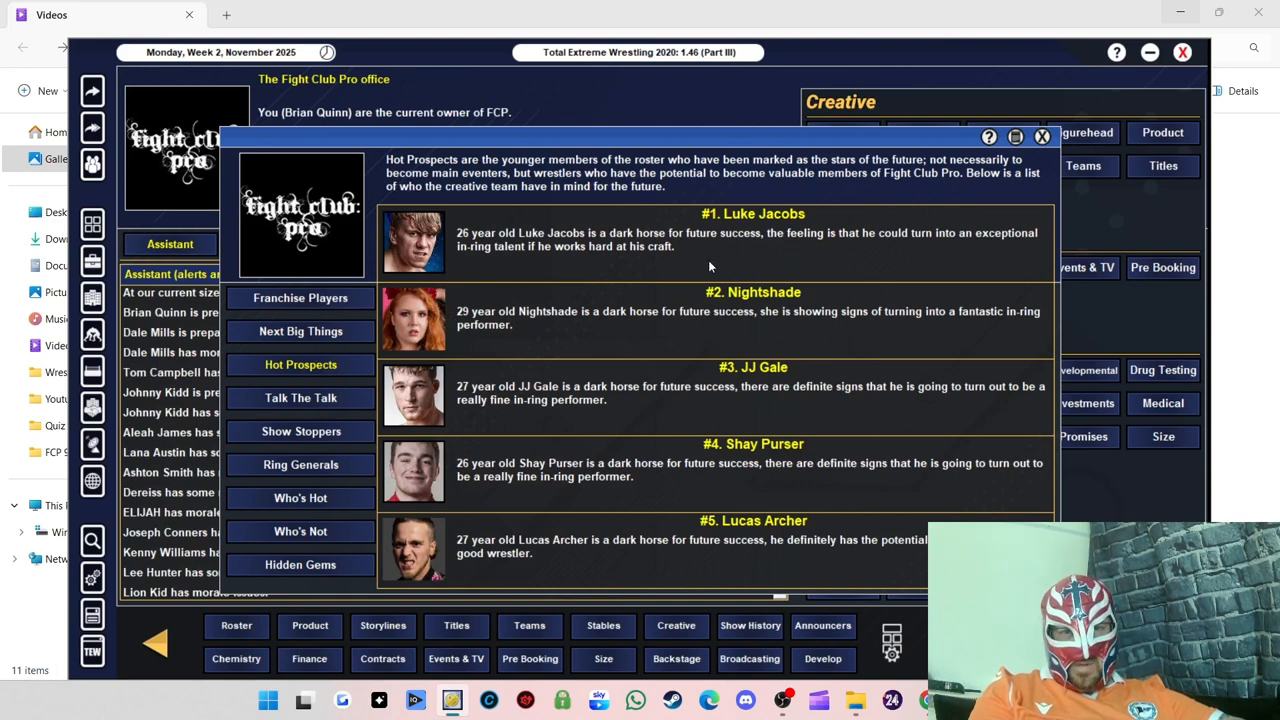
mouse_move(772, 442)
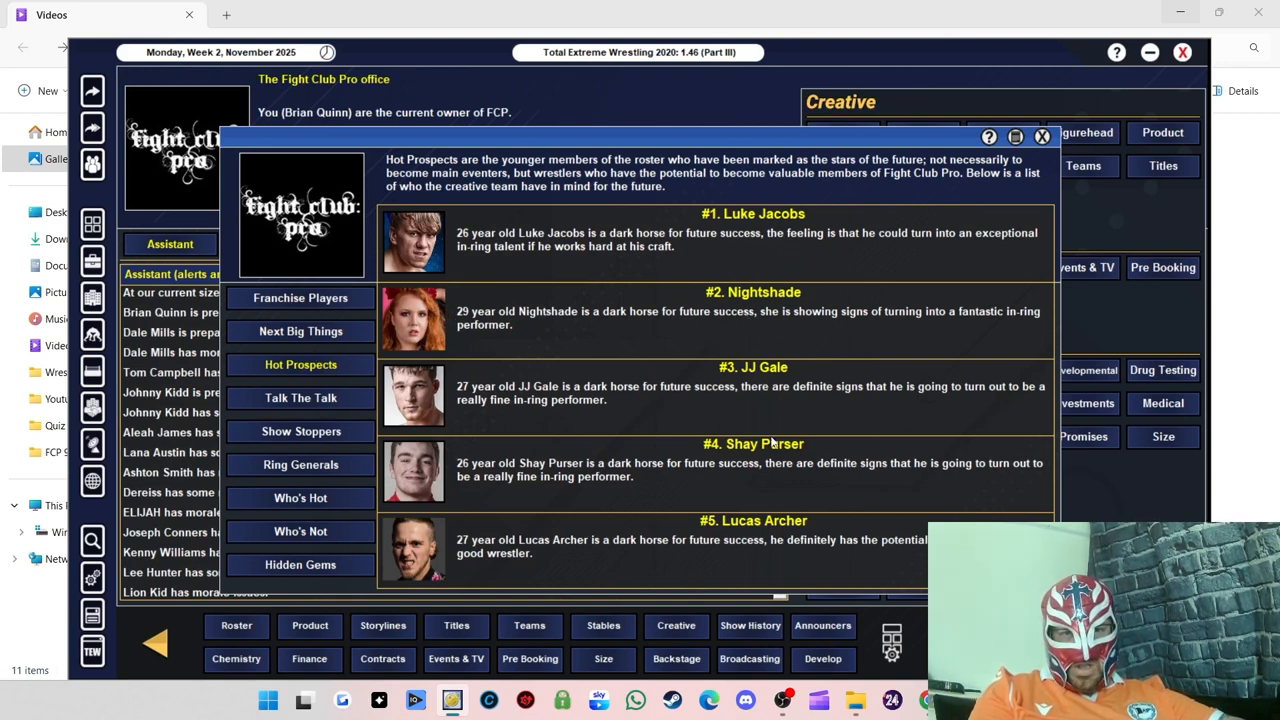
mouse_move(785, 460)
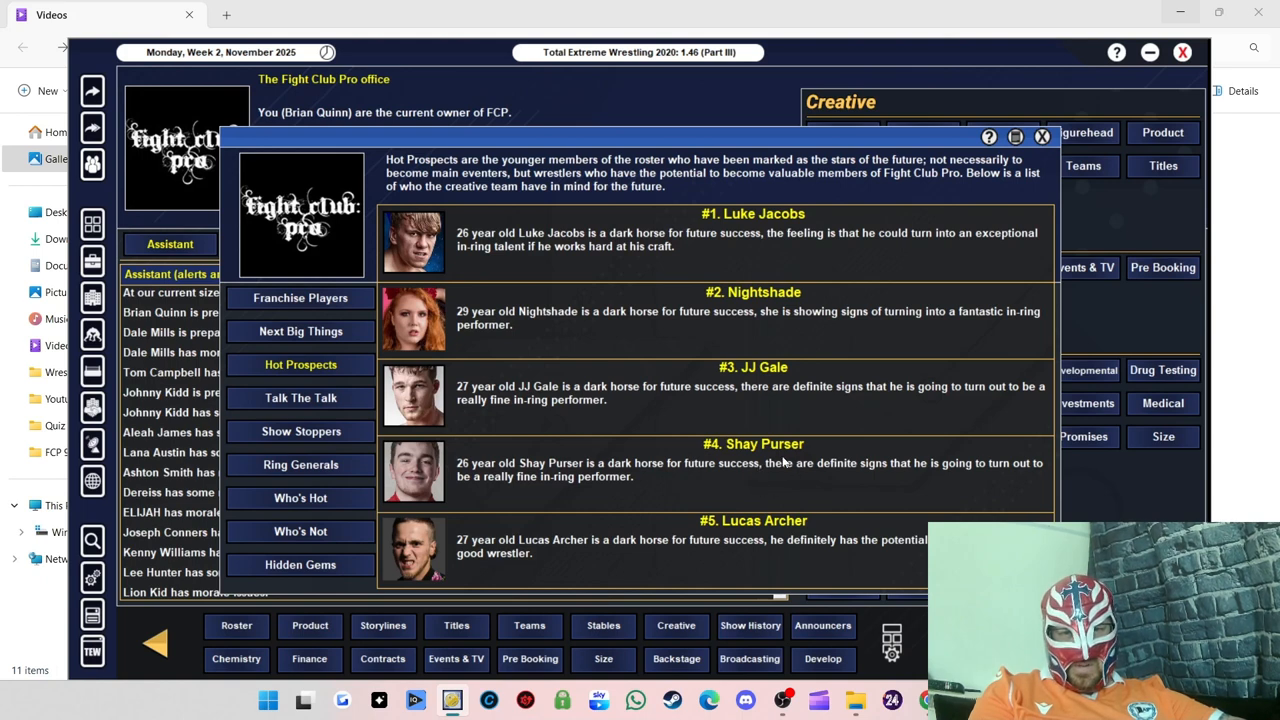
click(300, 397)
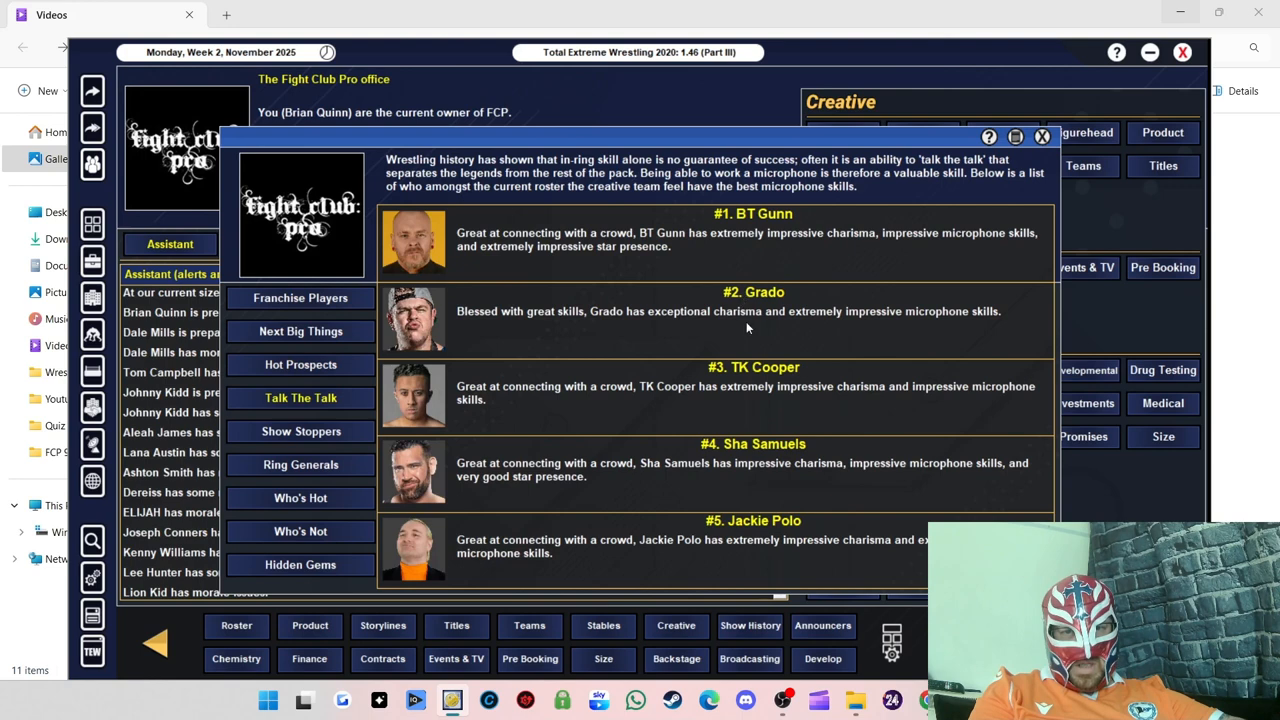
mouse_move(762, 528)
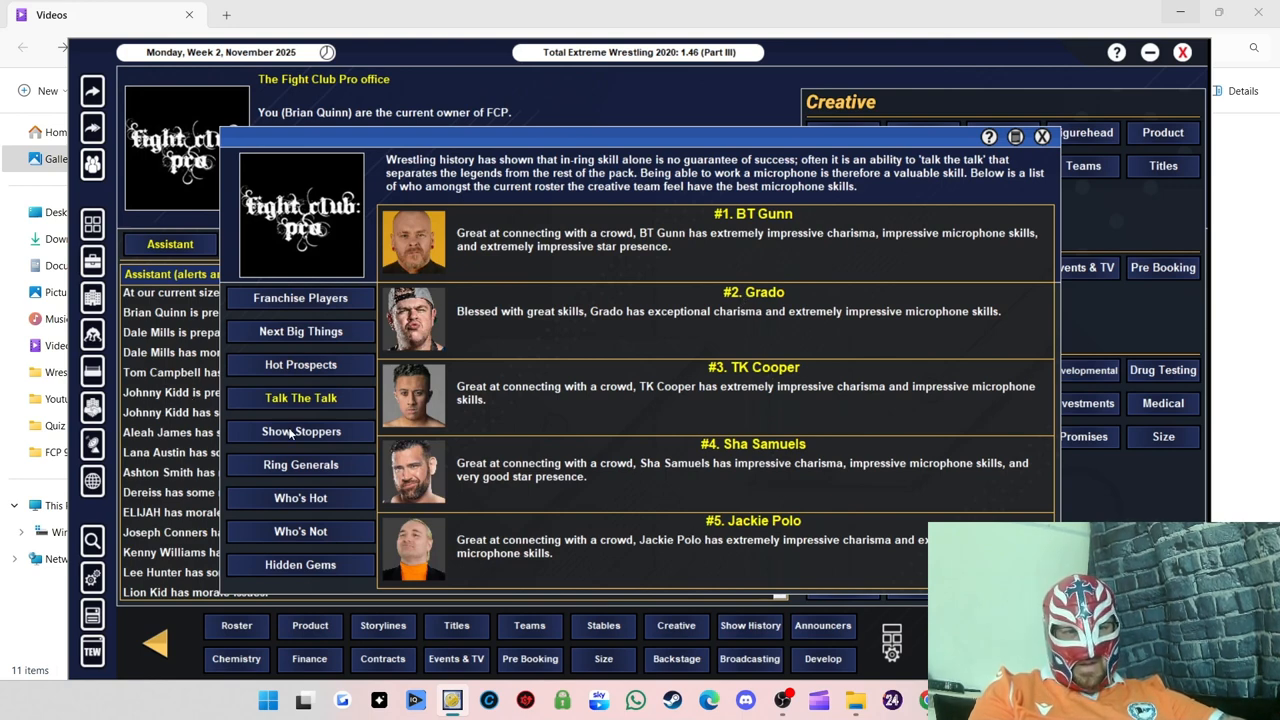
click(300, 431)
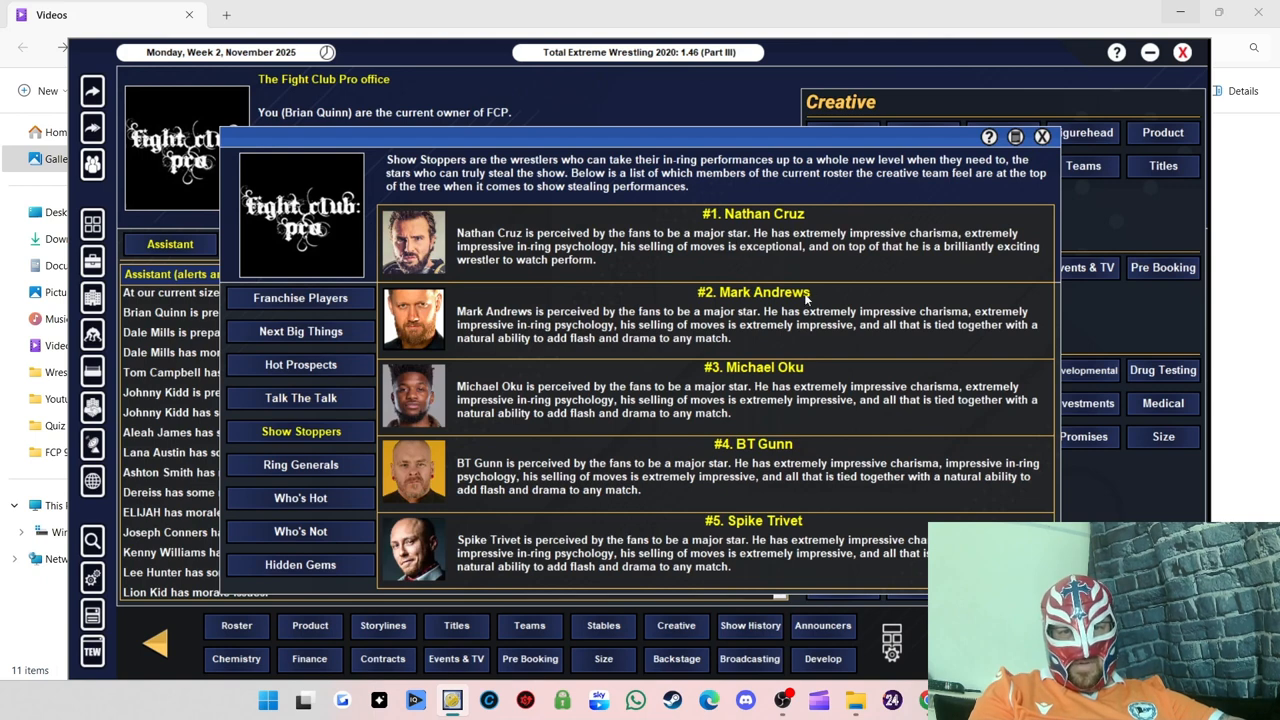
mouse_move(780, 470)
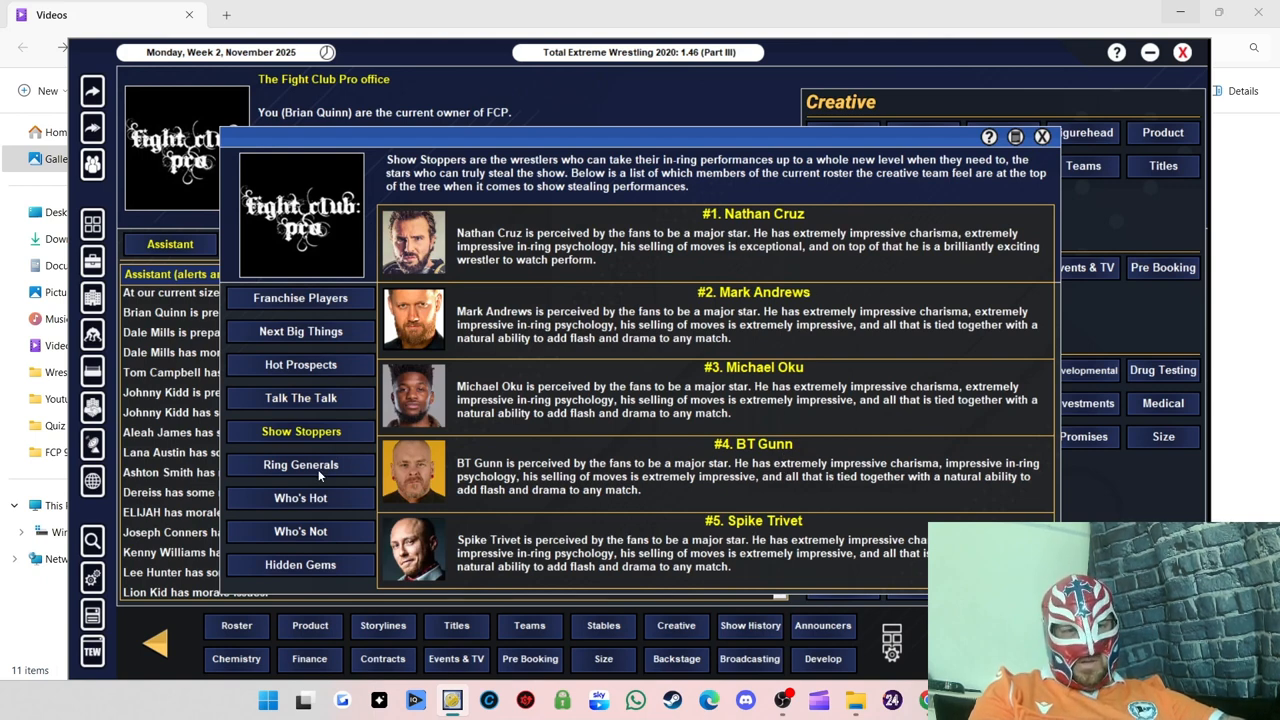
Step: View Ring Generals, Who's Hot, Who's Not and Hidden Gems, then close the rankings window
click(300, 464)
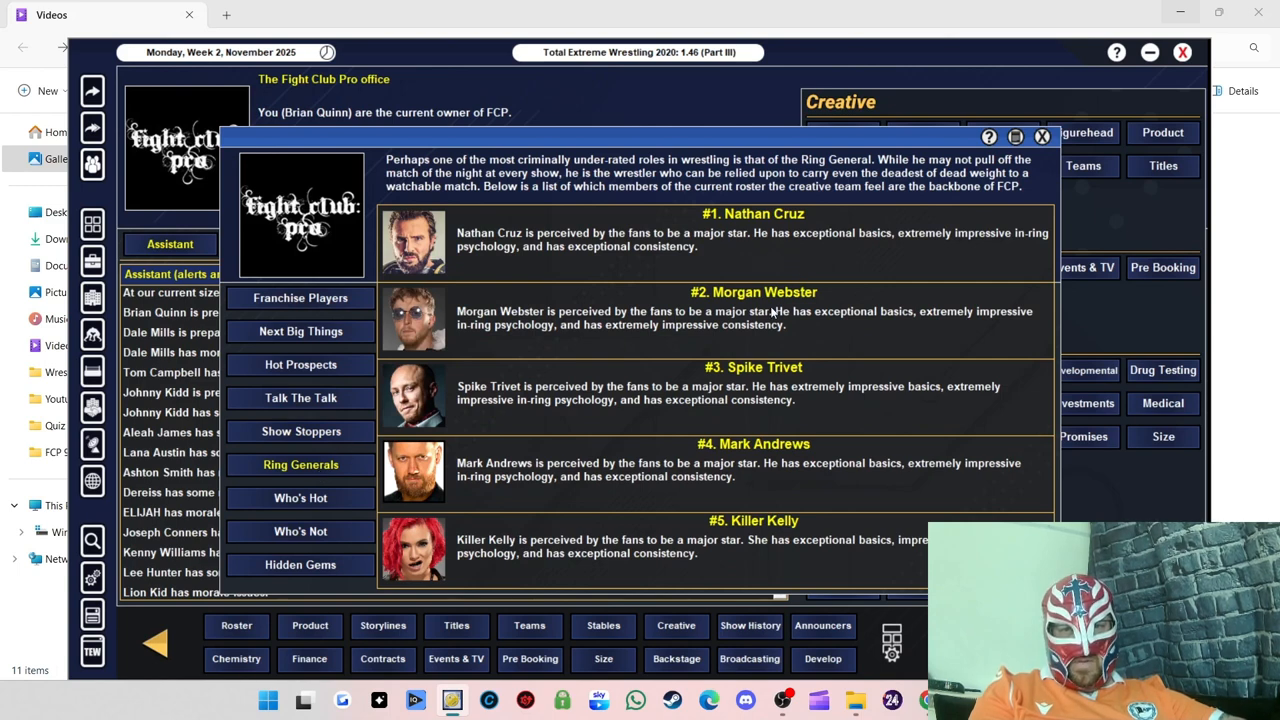
mouse_move(822, 520)
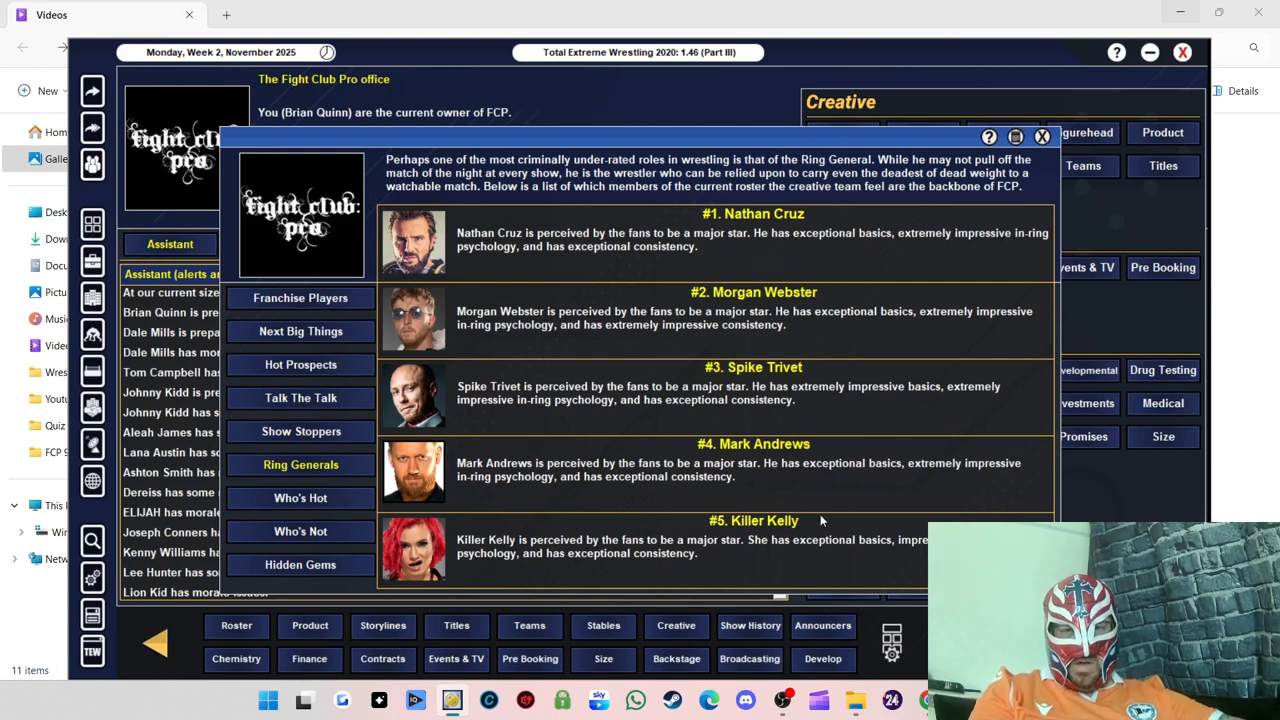
click(300, 497)
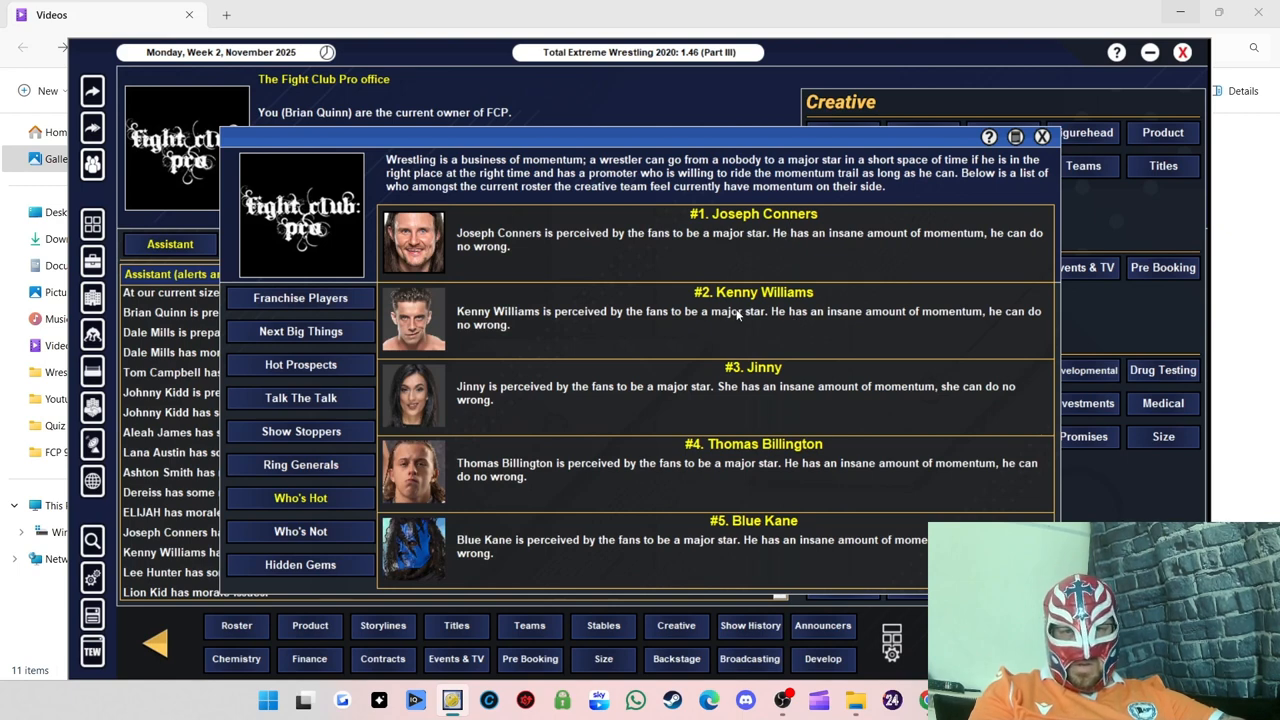
mouse_move(787, 450)
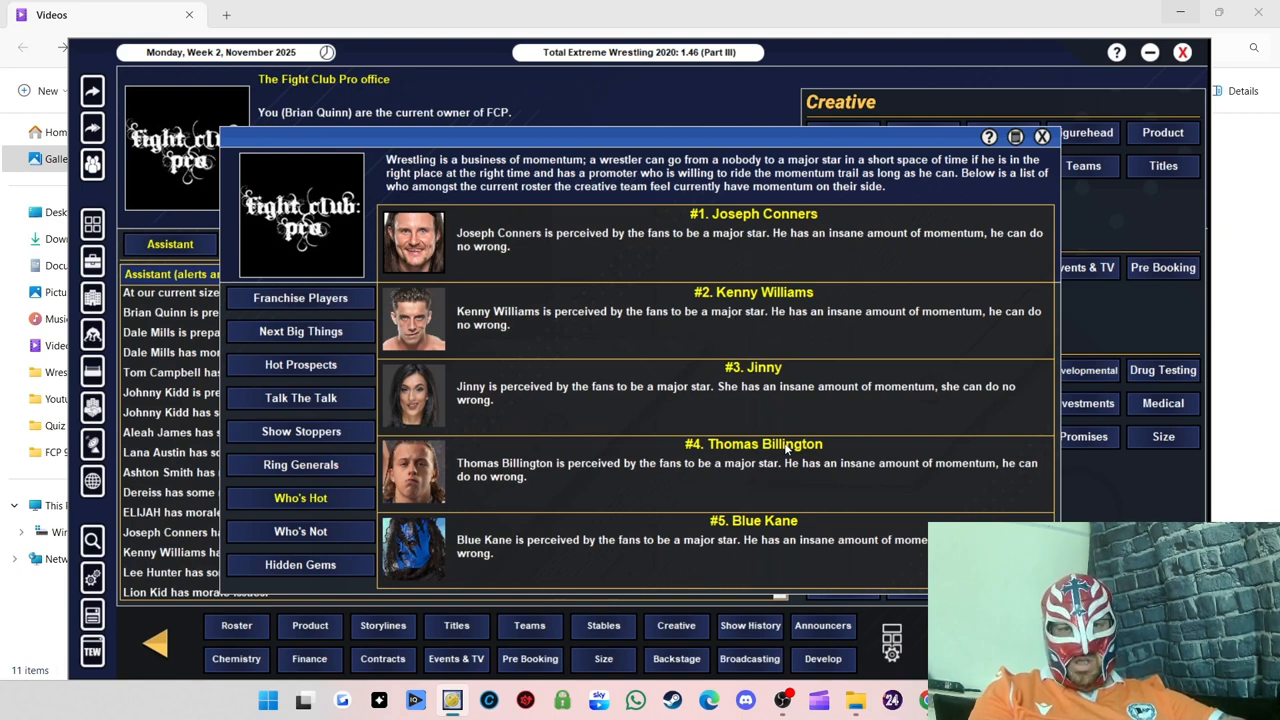
click(300, 531)
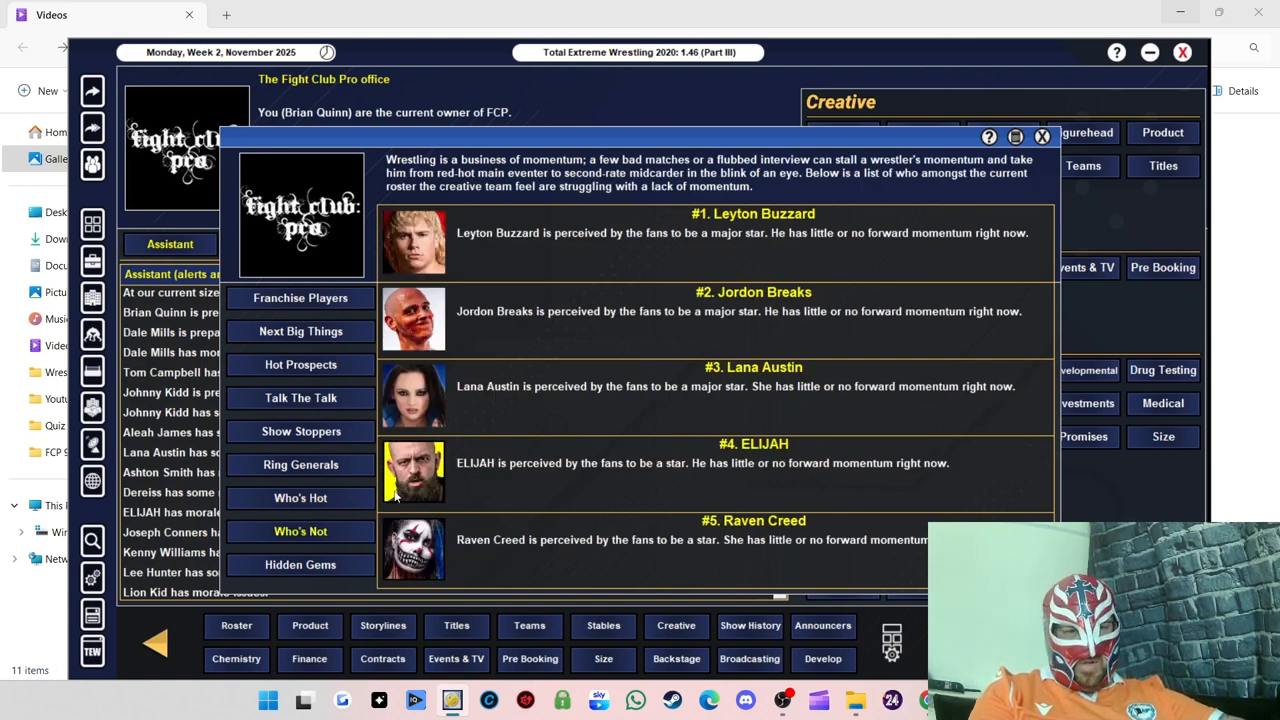
click(300, 564)
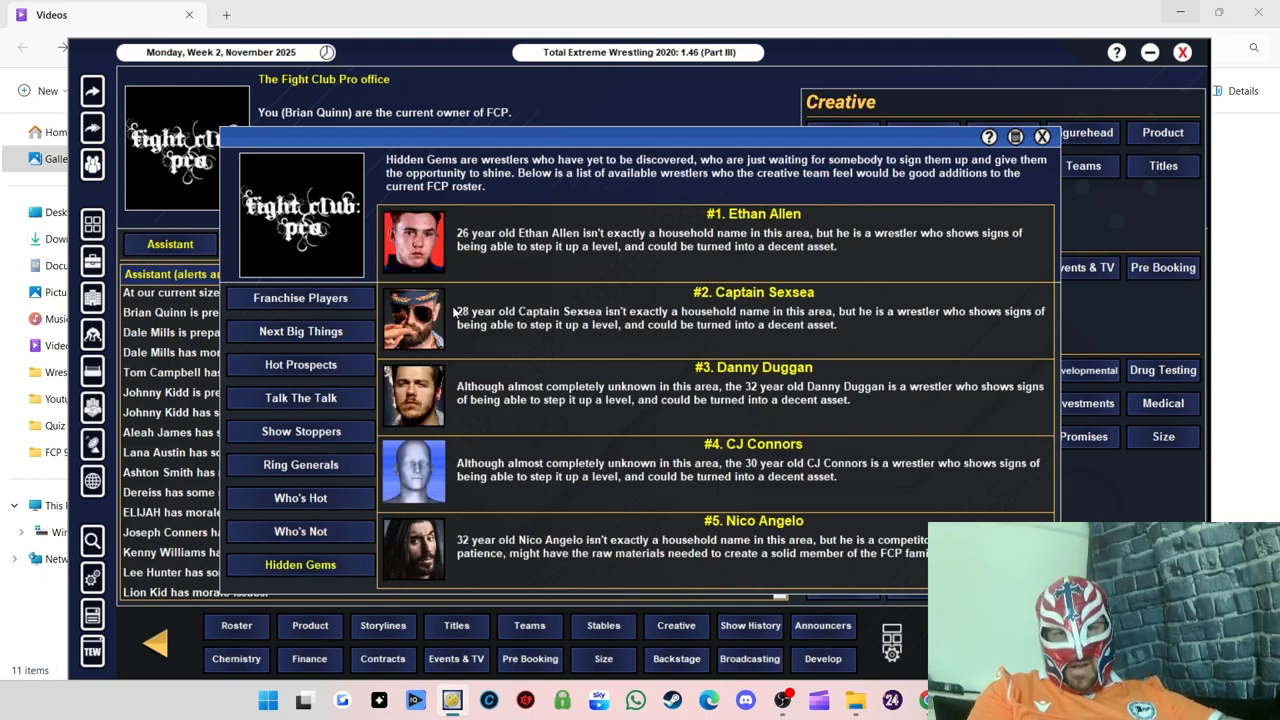
mouse_move(735, 323)
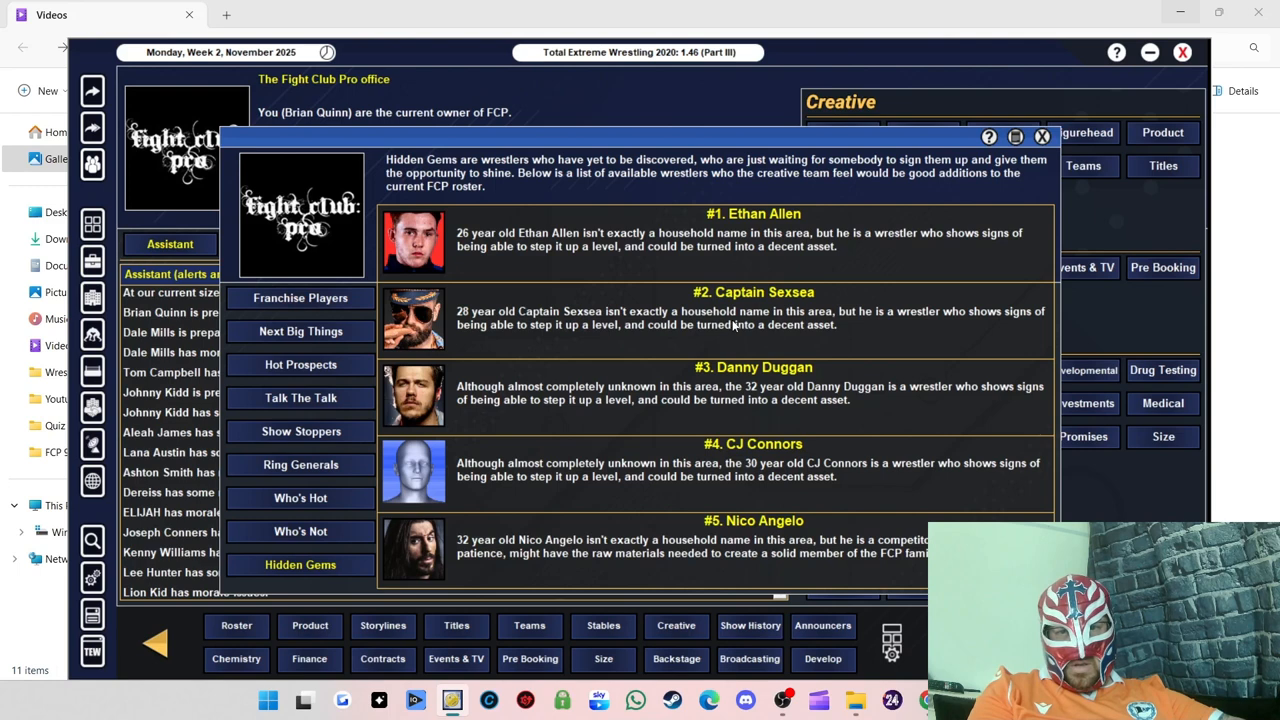
mouse_move(808, 306)
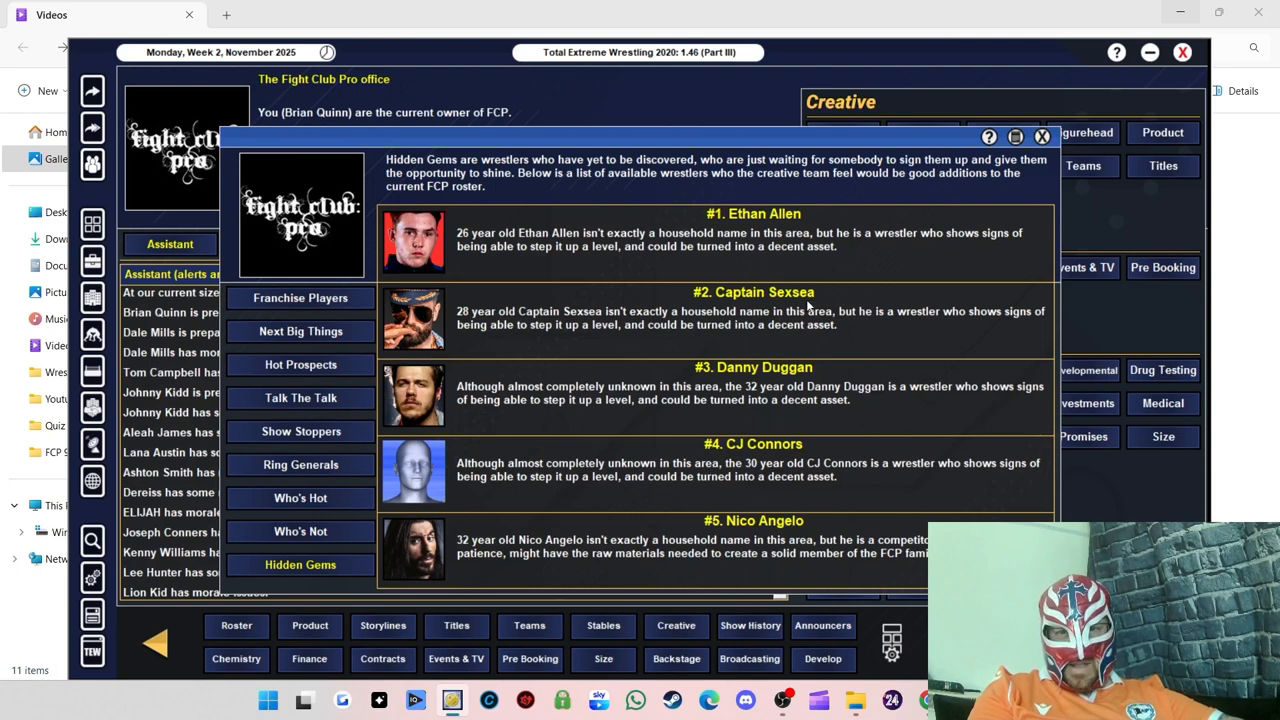
mouse_move(616, 351)
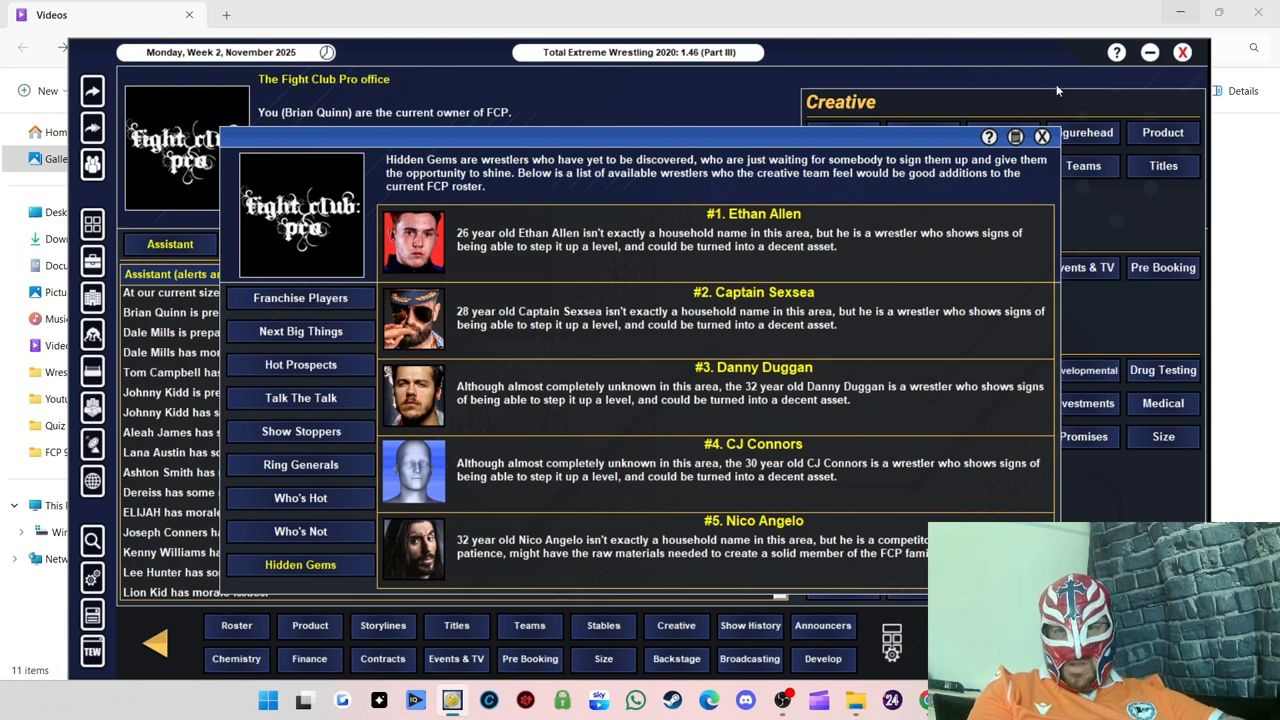
click(1042, 136)
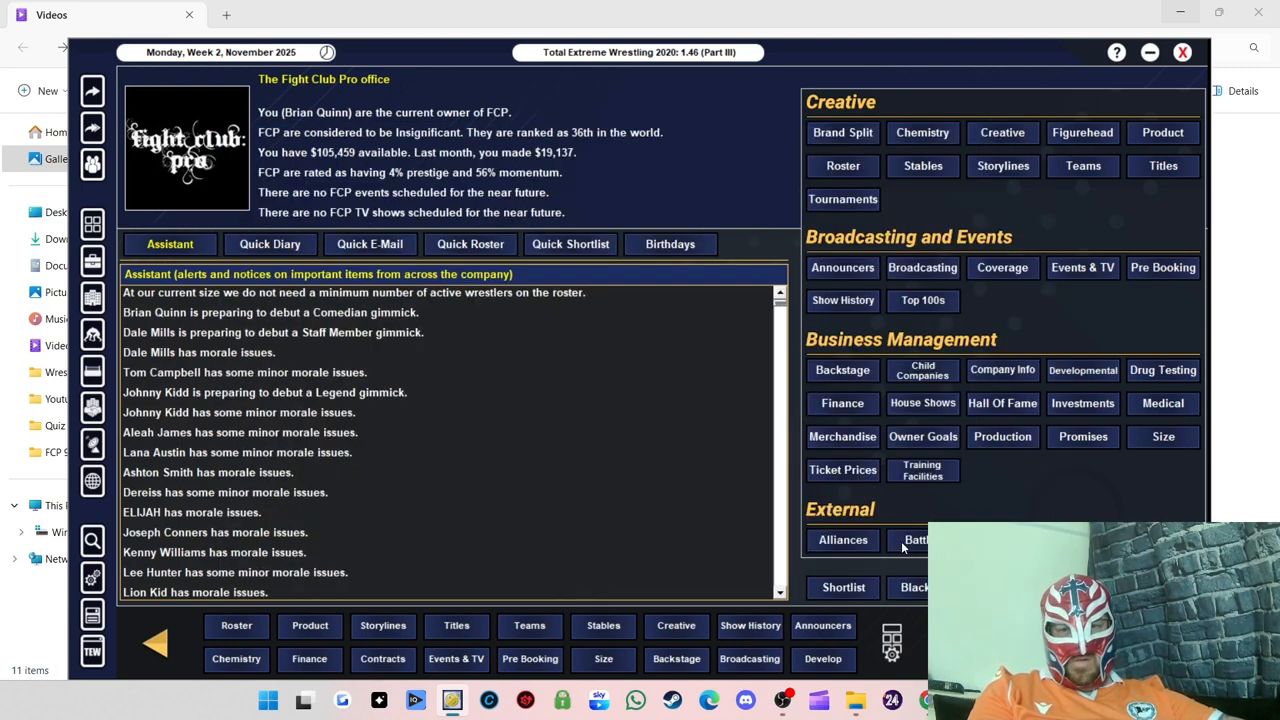